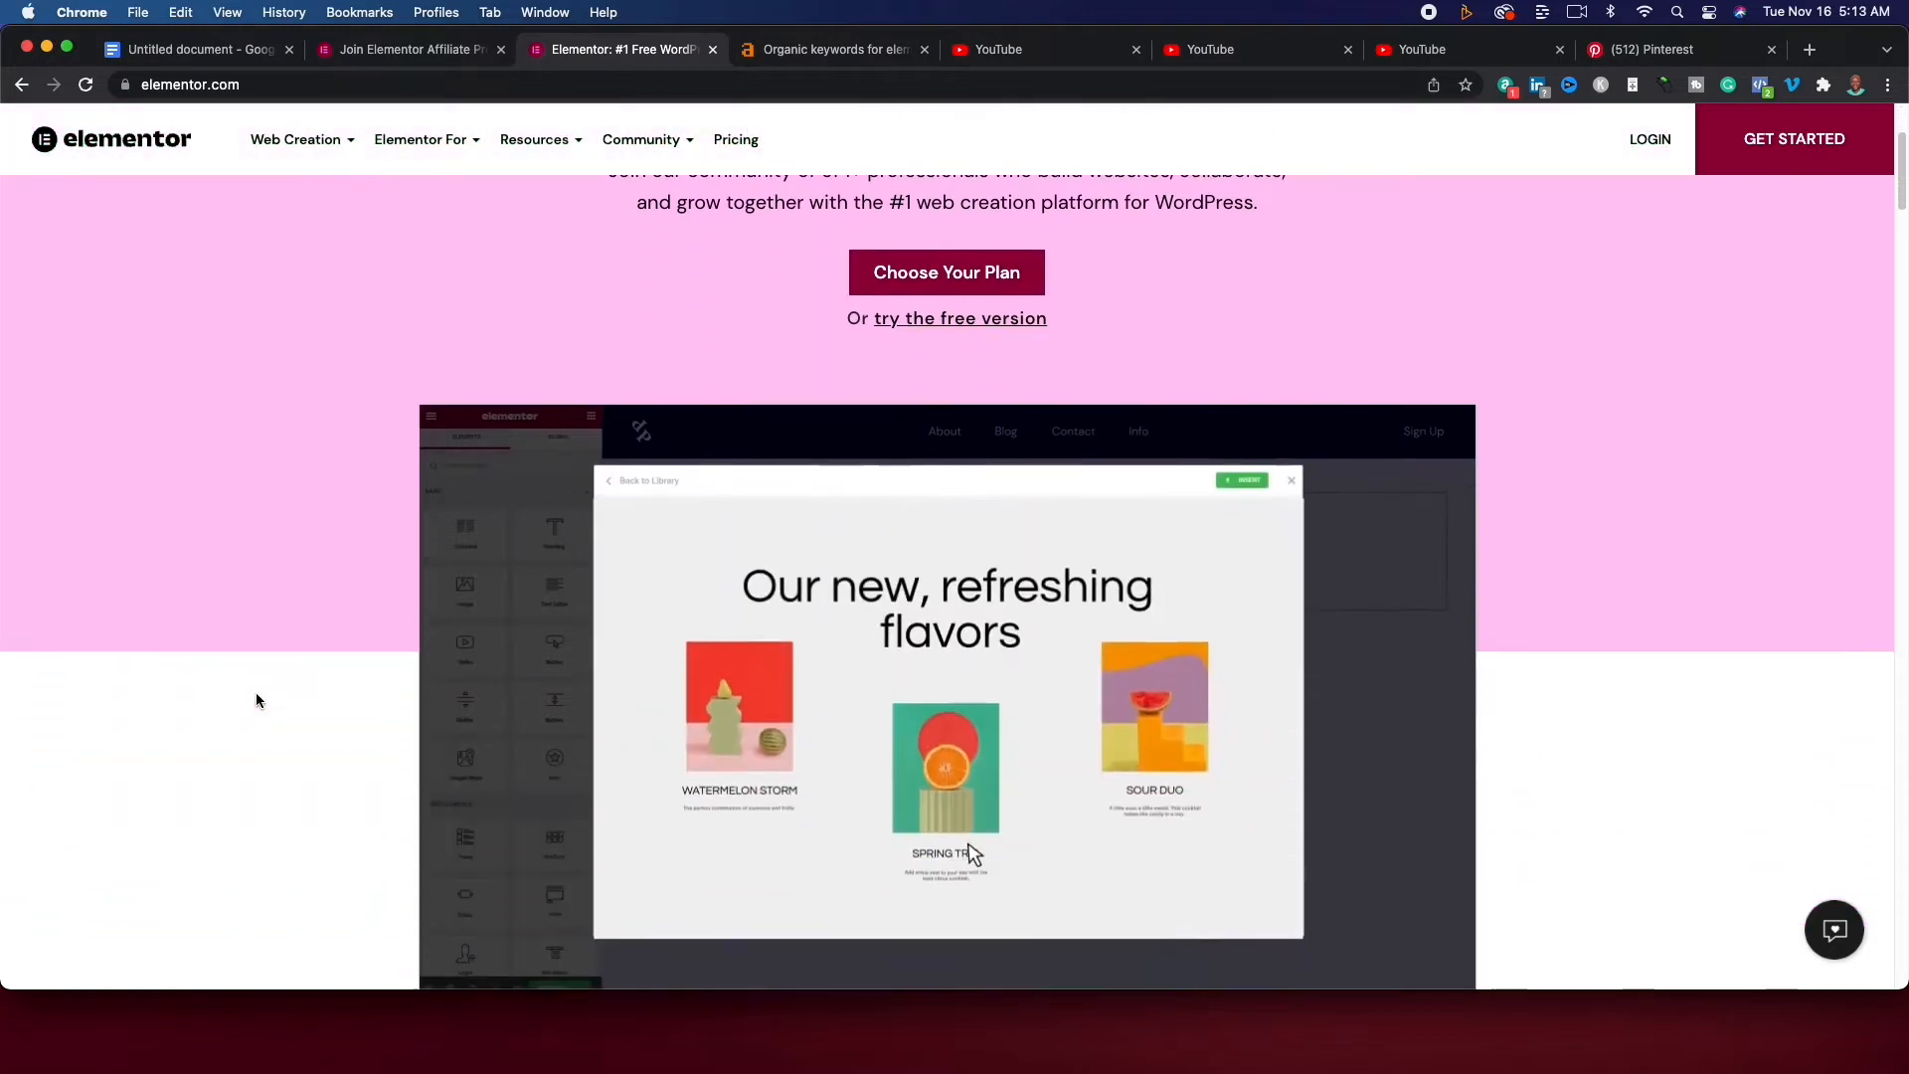
Browse the website showcase, viewing the Creative and Events & Entertainment example categories.
scroll("down", 3)
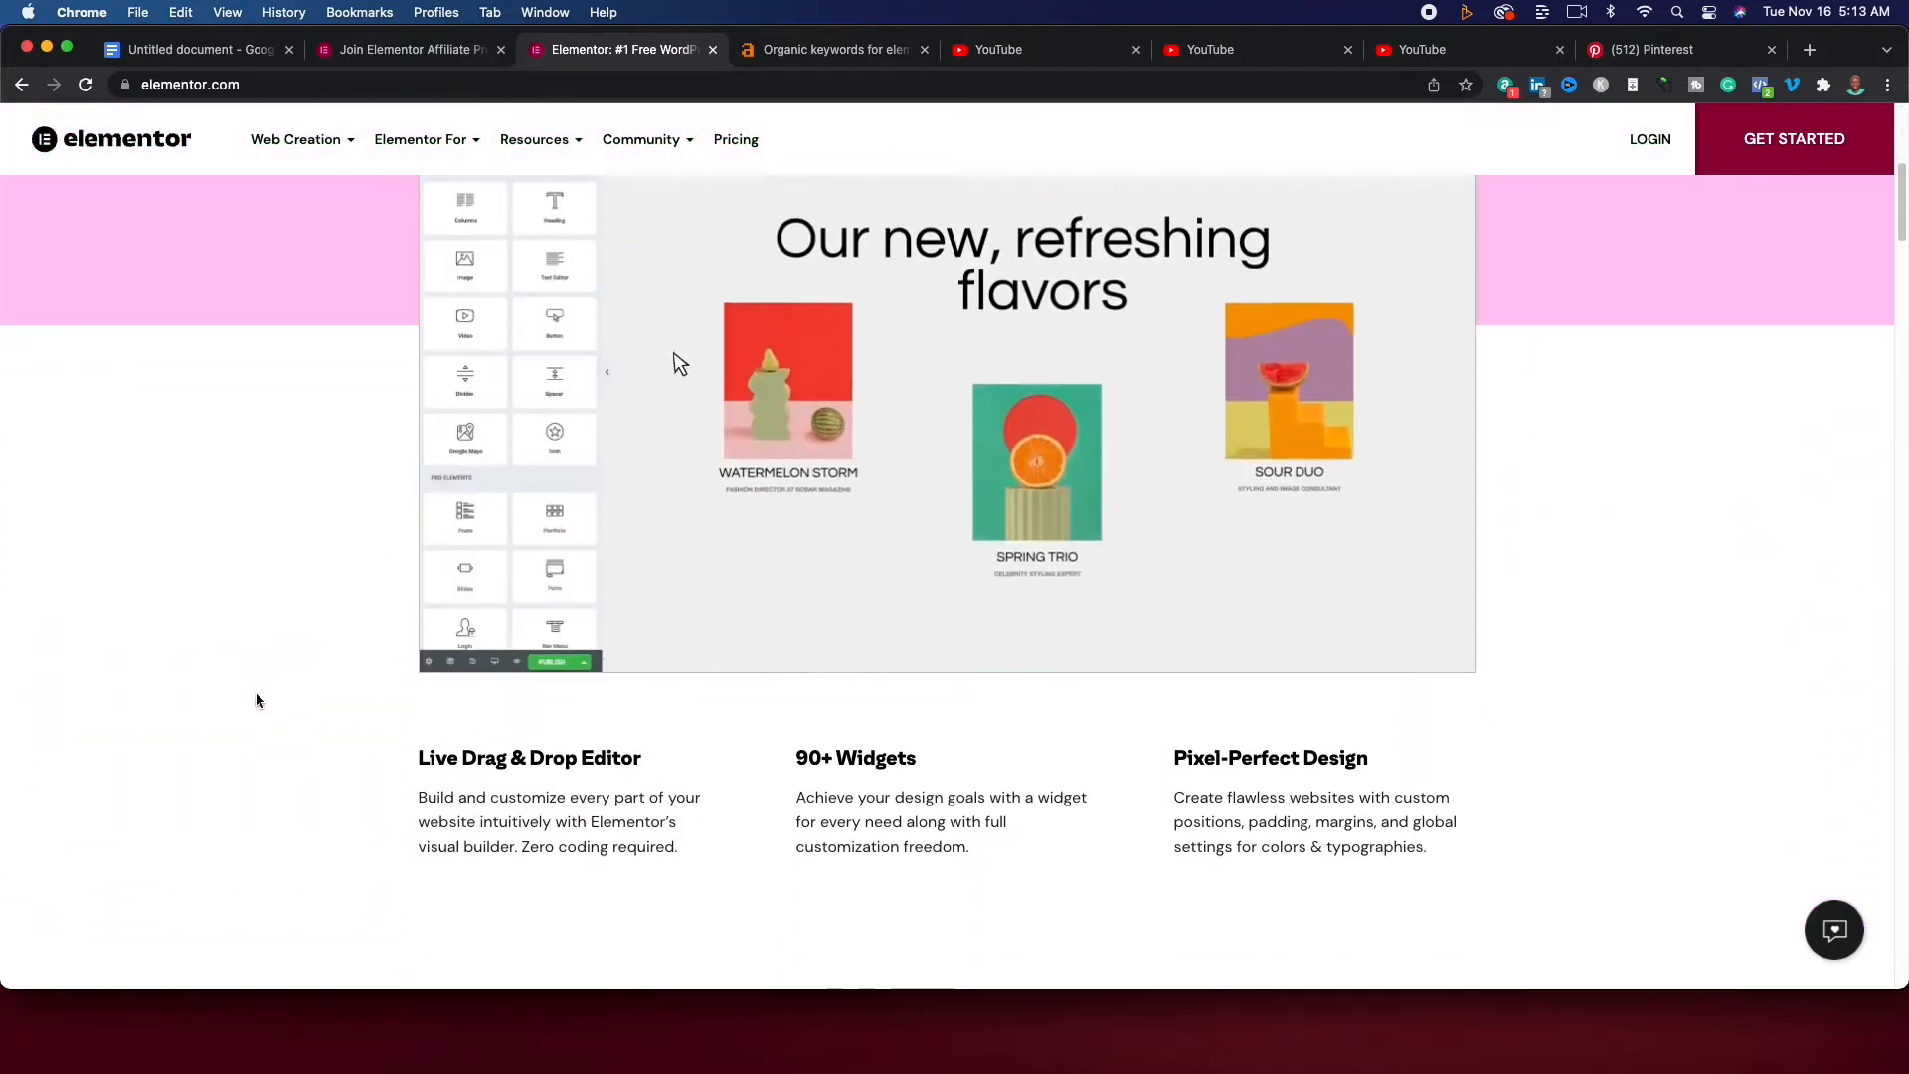
scroll("down", 3)
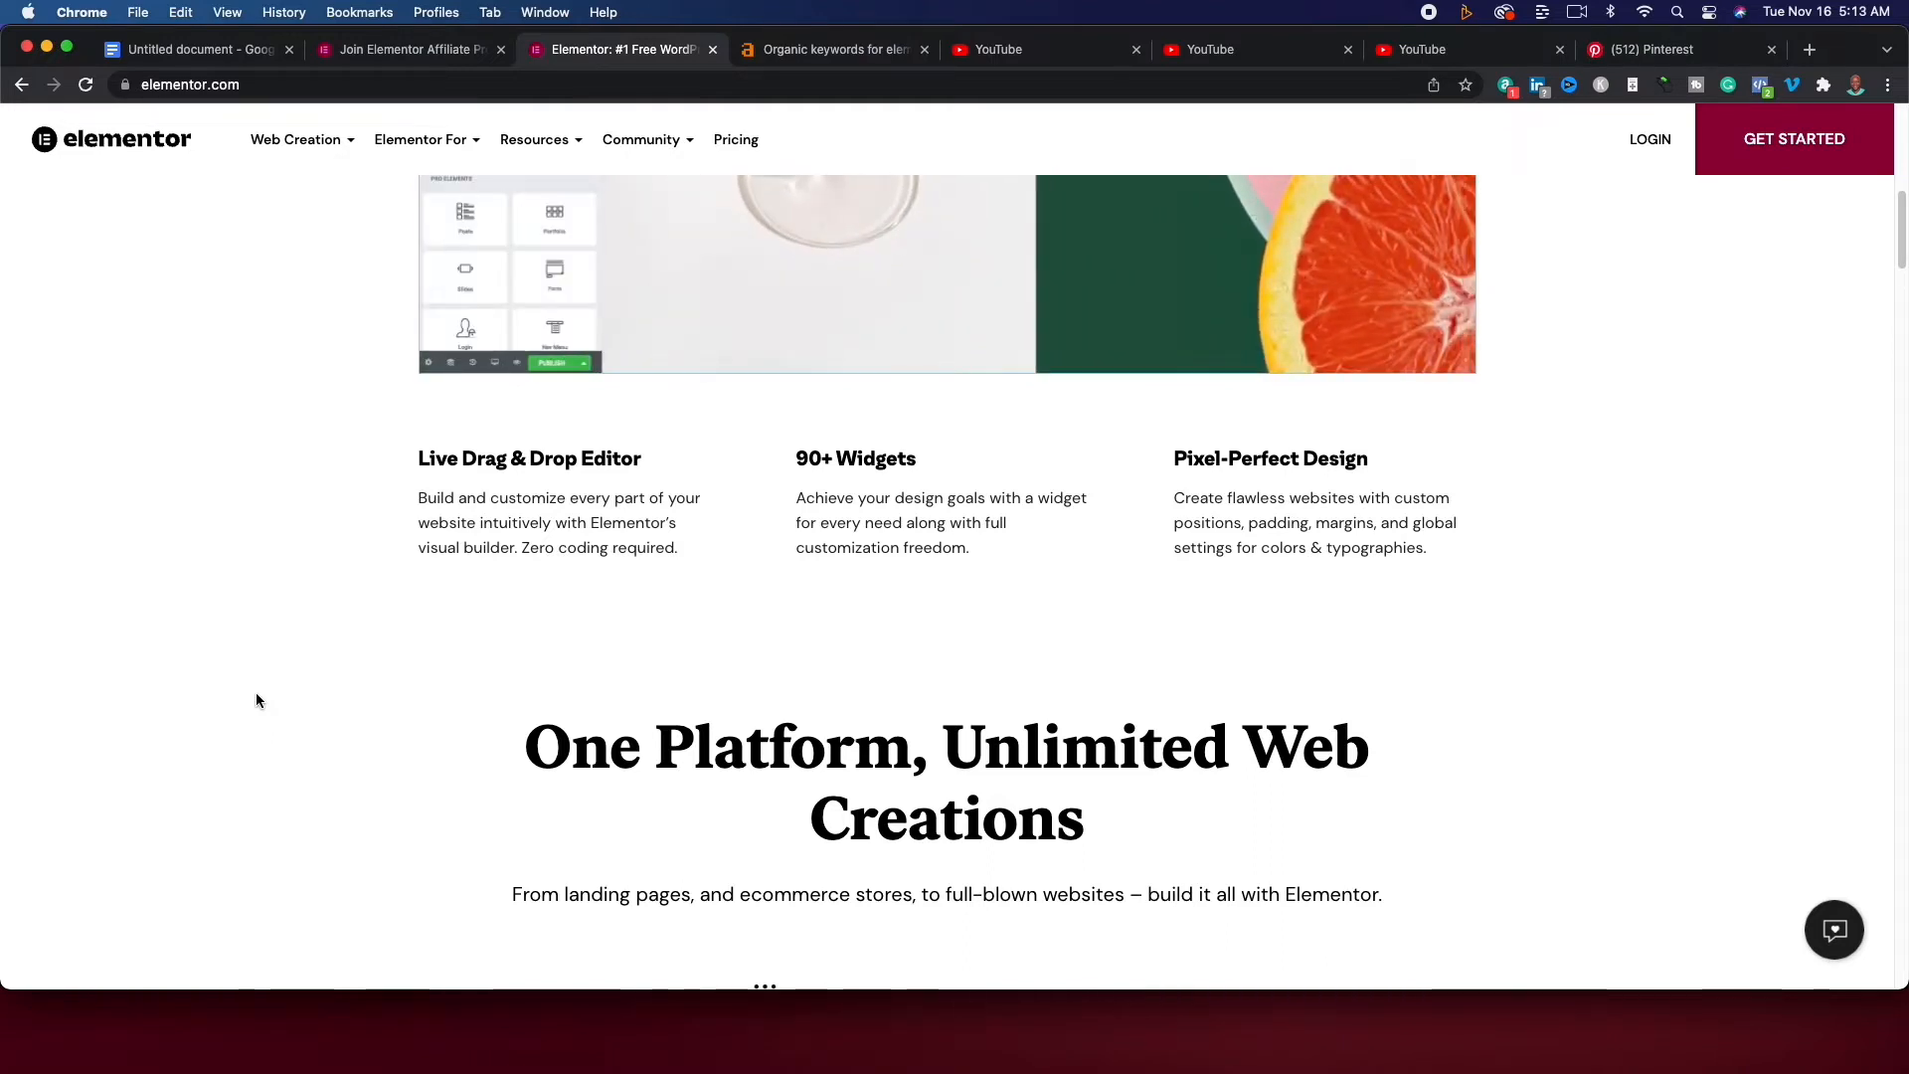
mouse_move(382, 714)
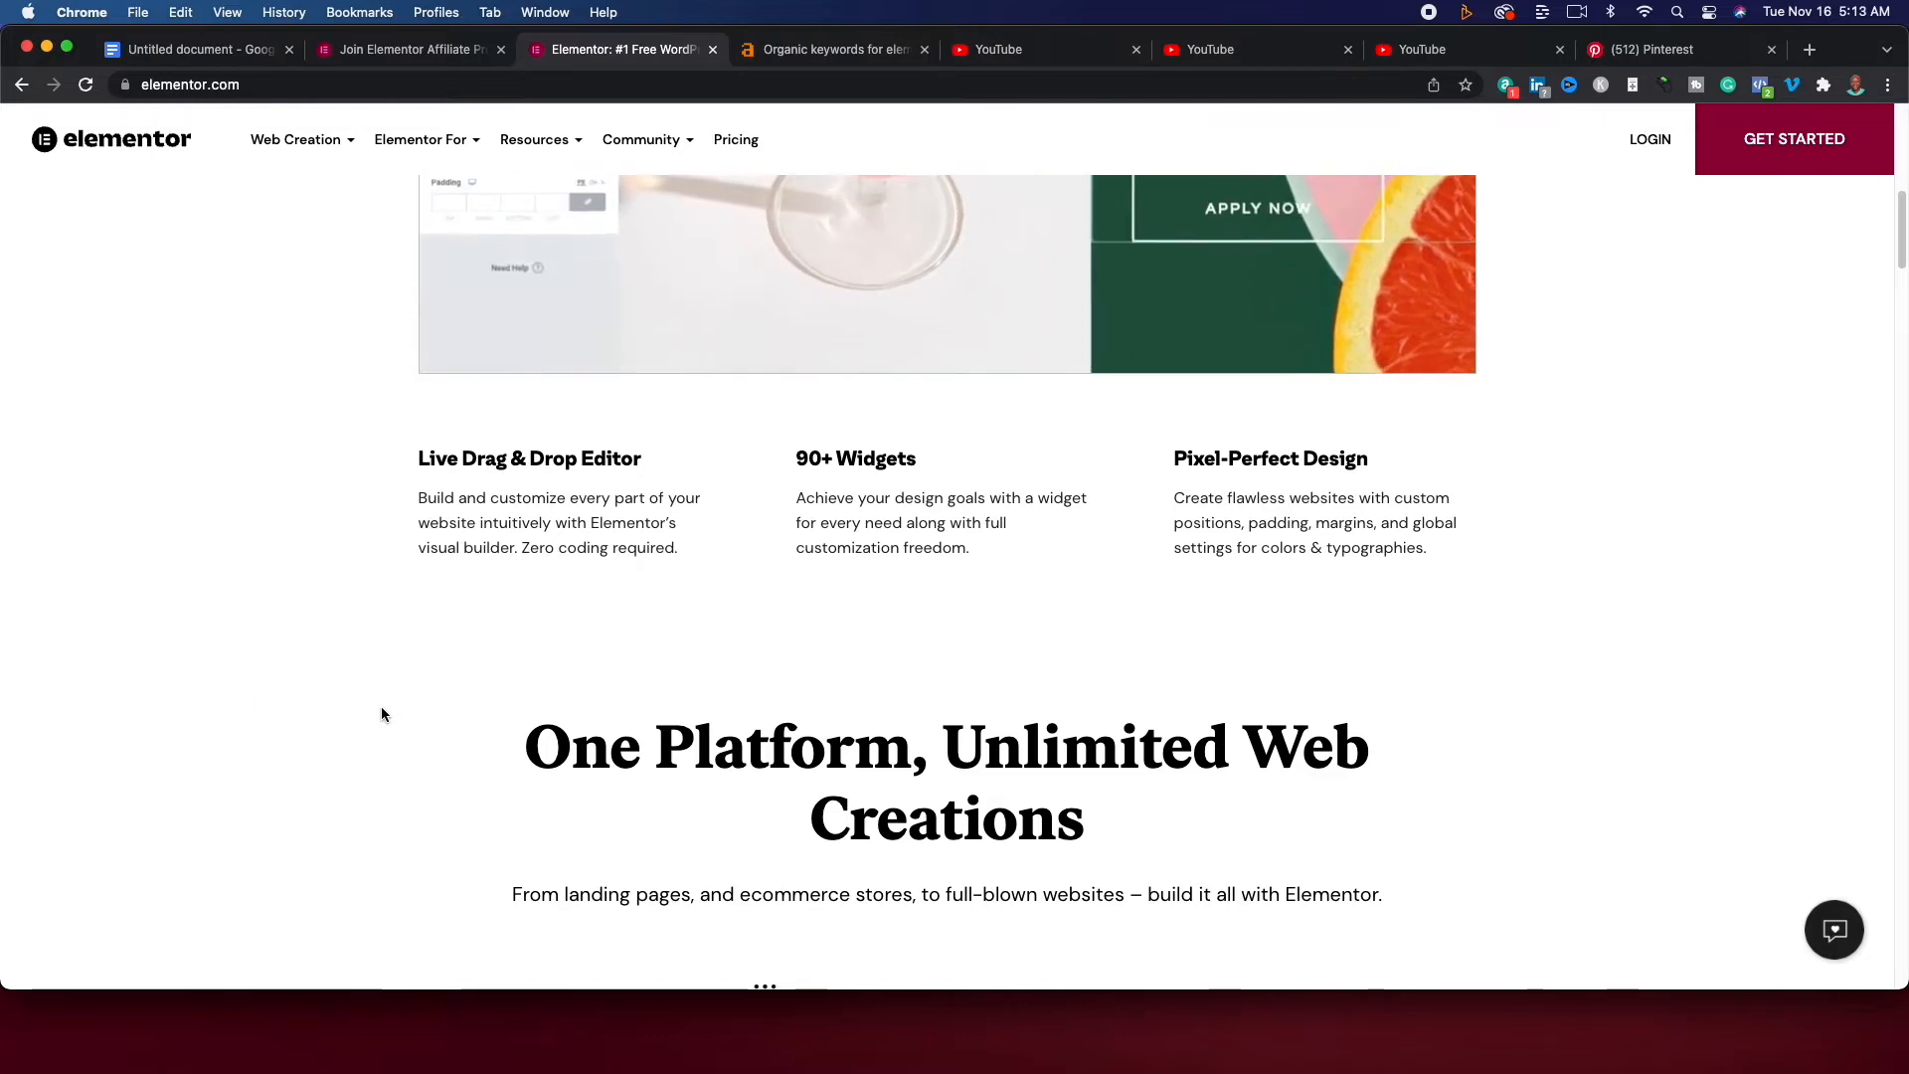
scroll("down", 3)
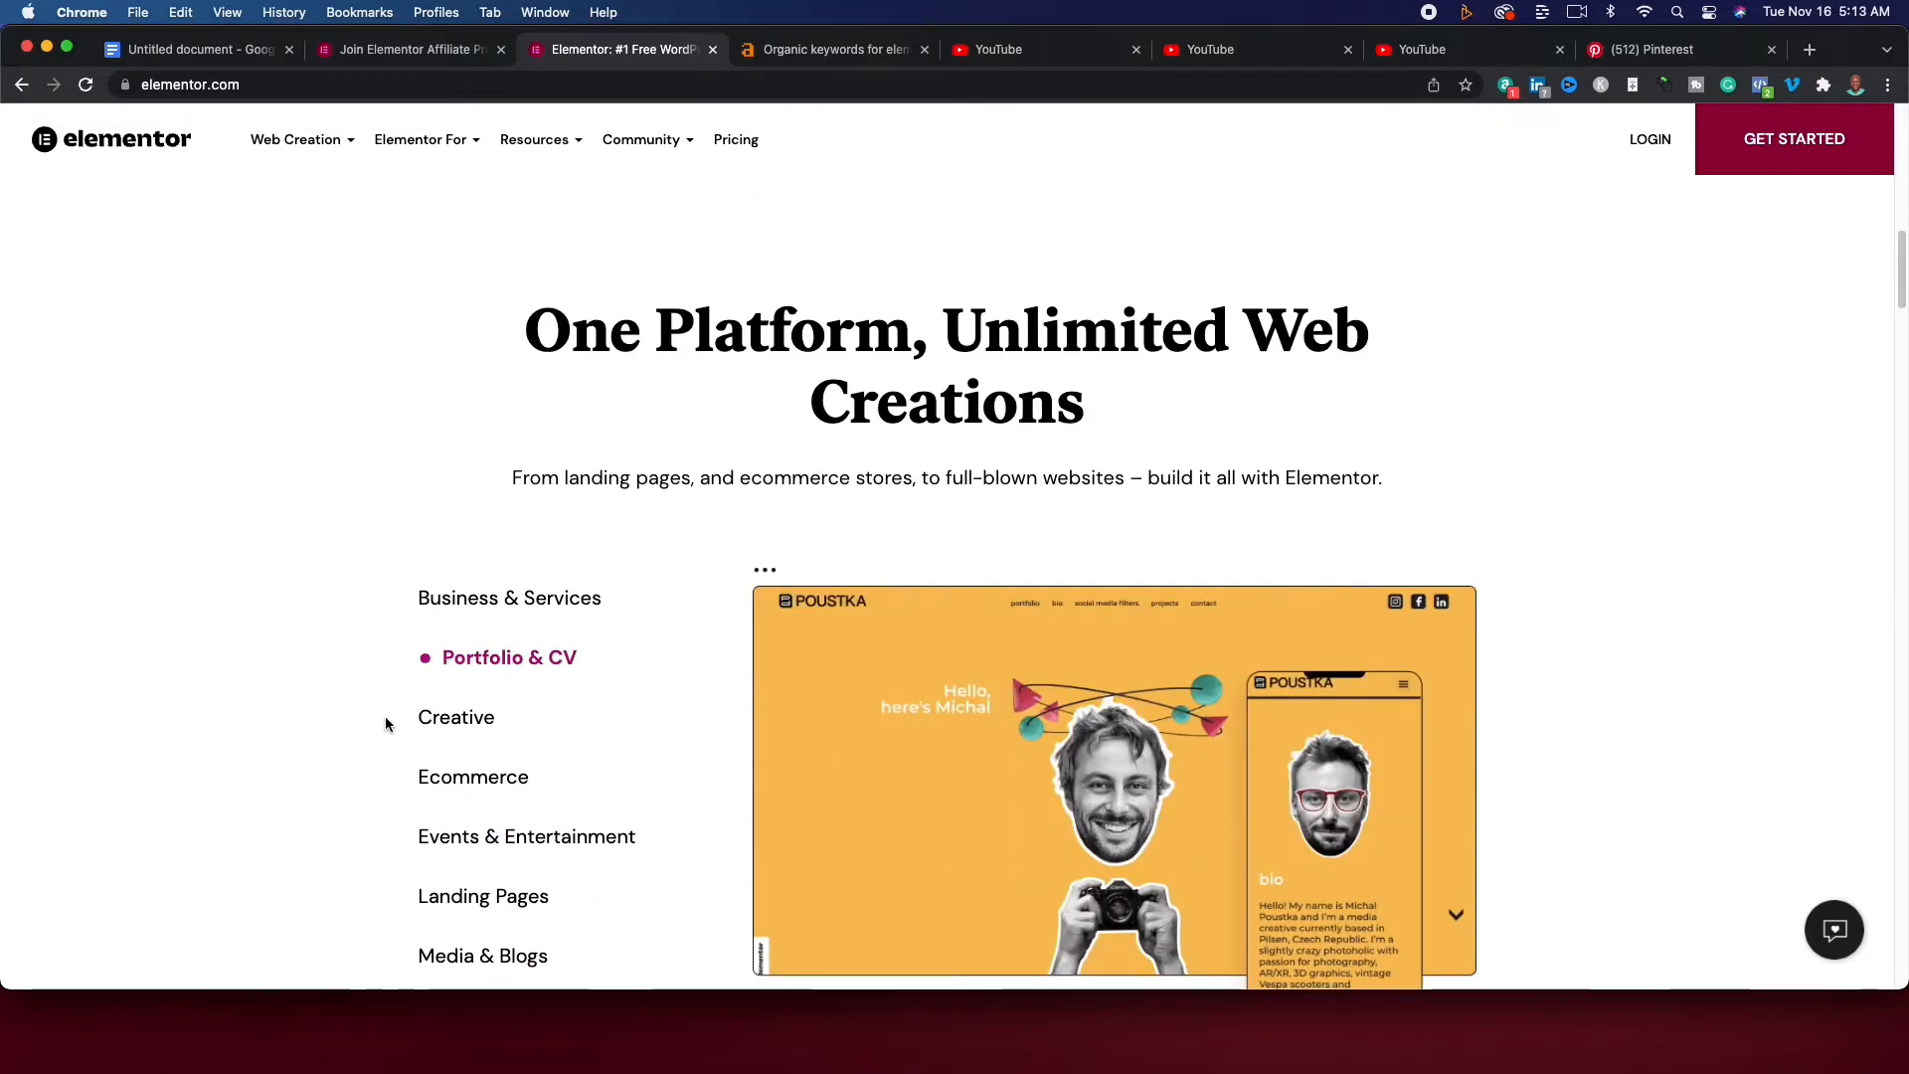
left_click(458, 717)
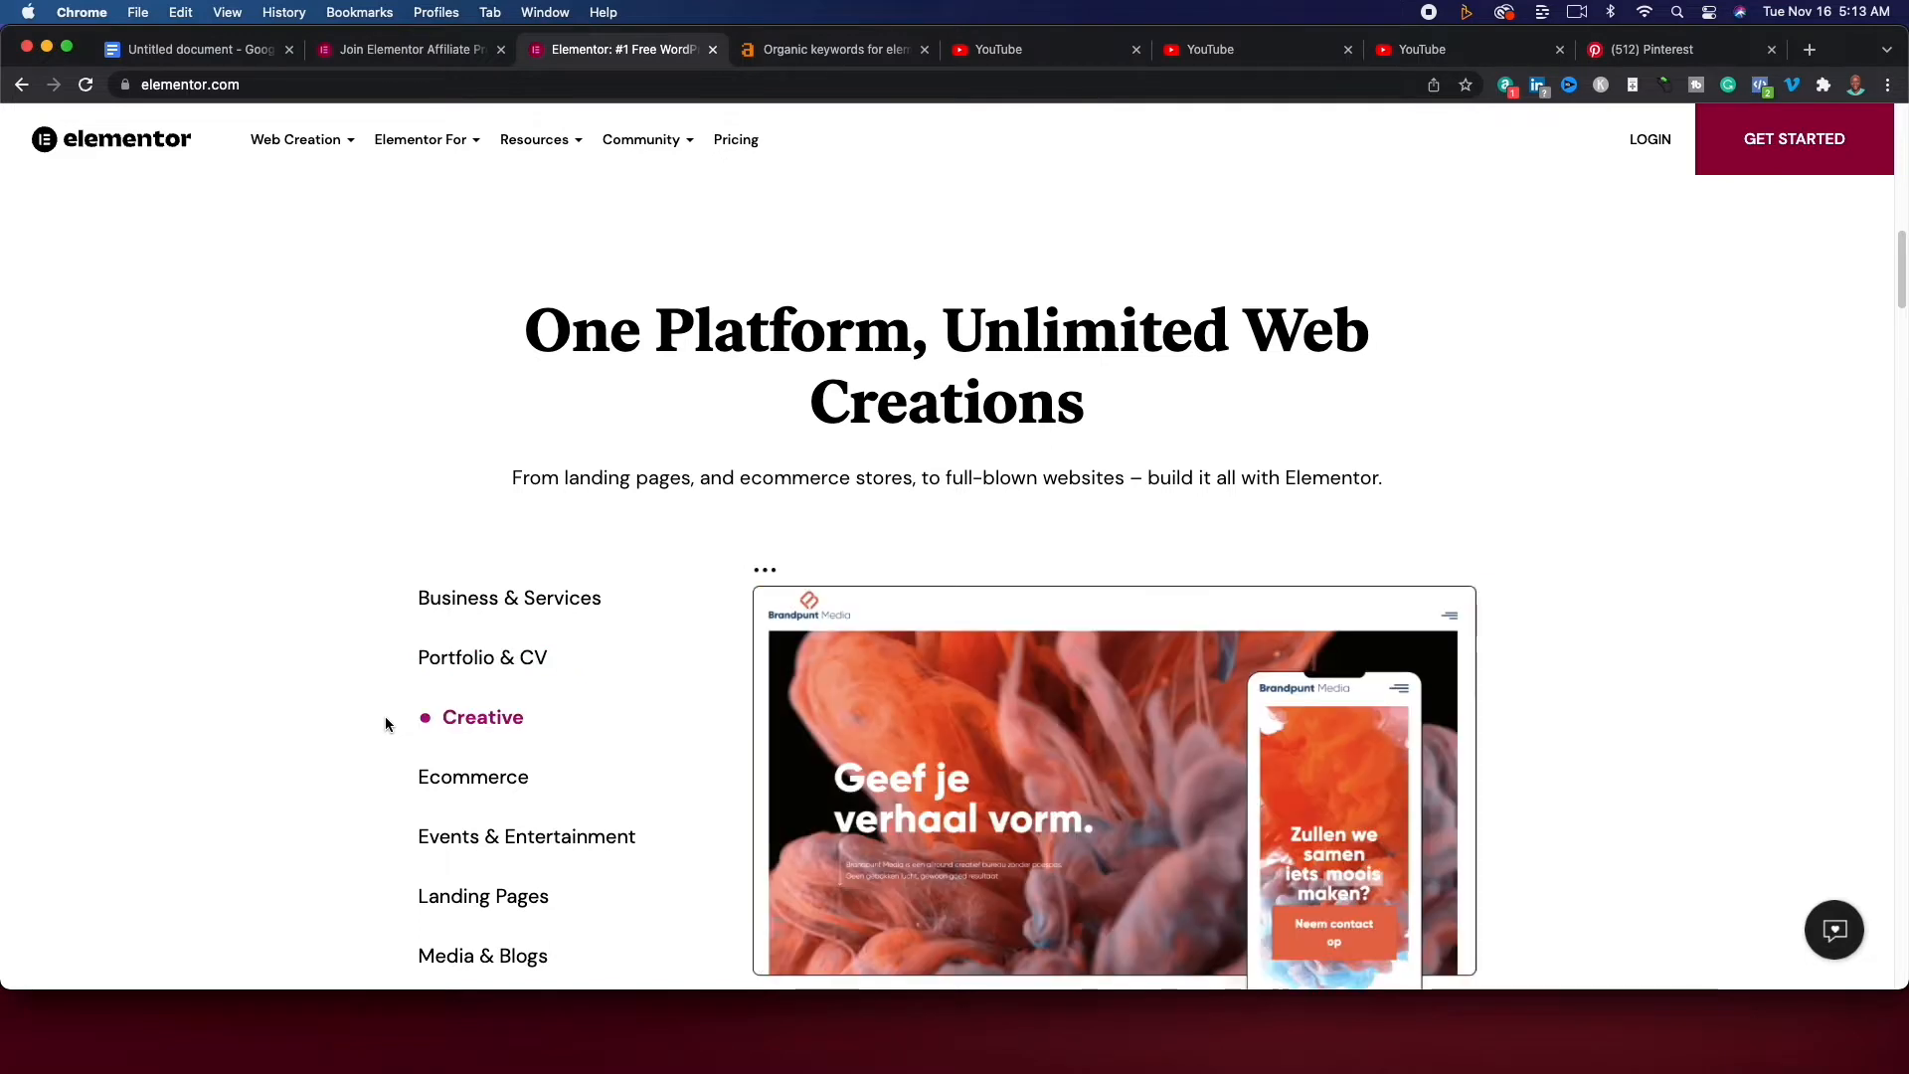
mouse_move(388, 764)
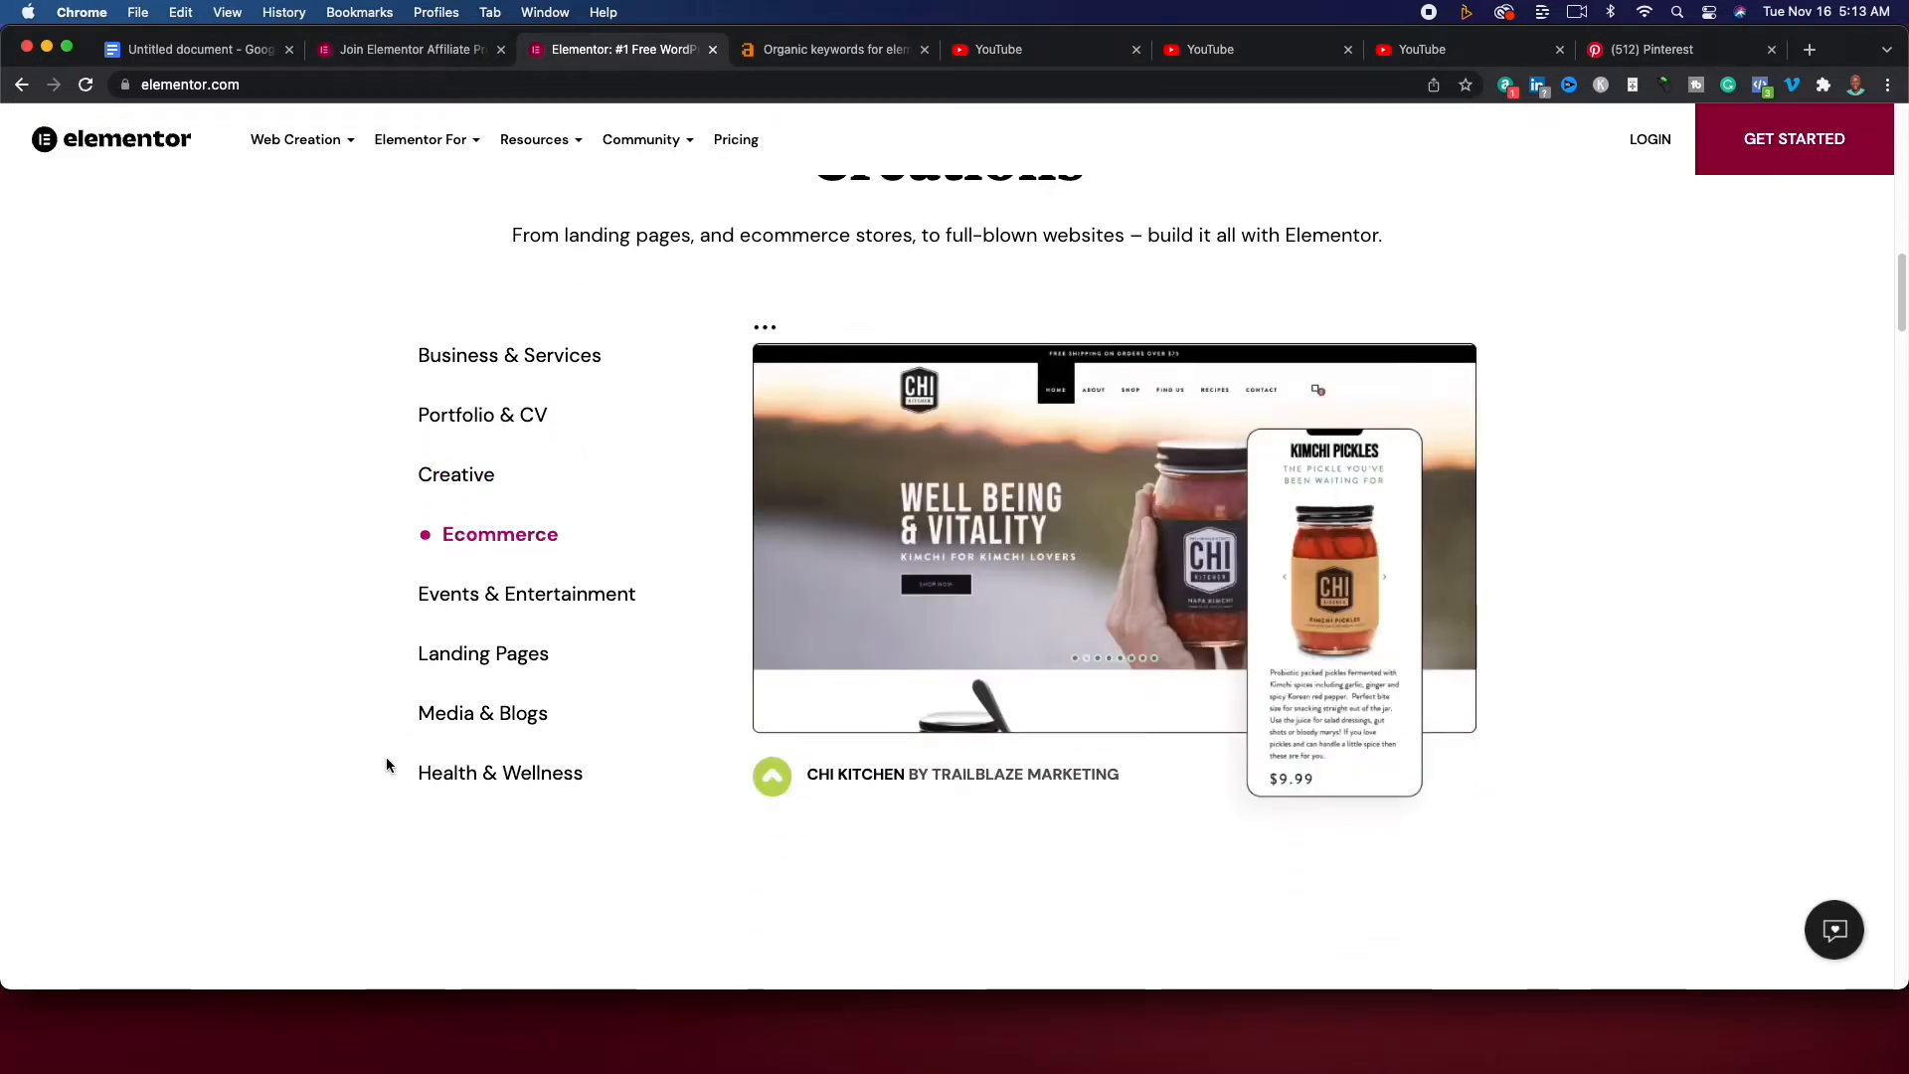
left_click(525, 593)
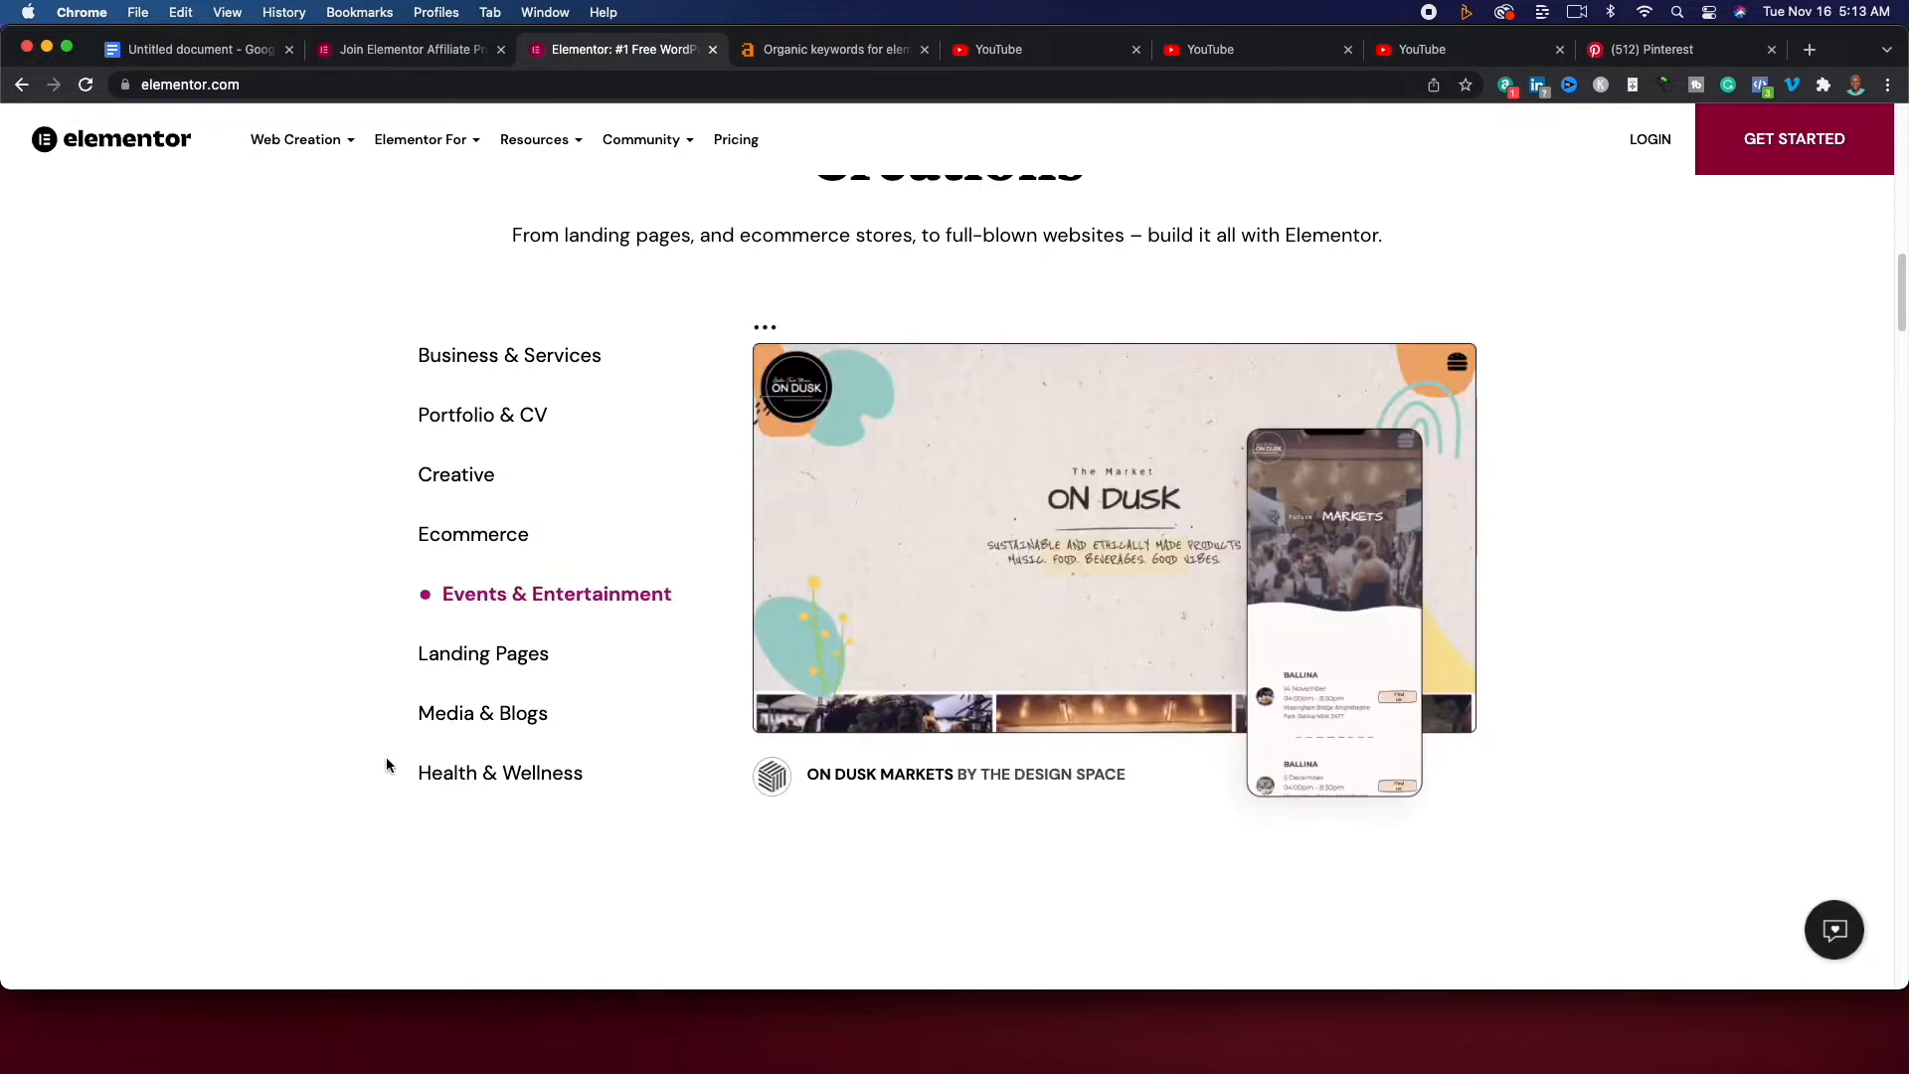
Scroll through the Events & Entertainment website examples.
scroll("down", 3)
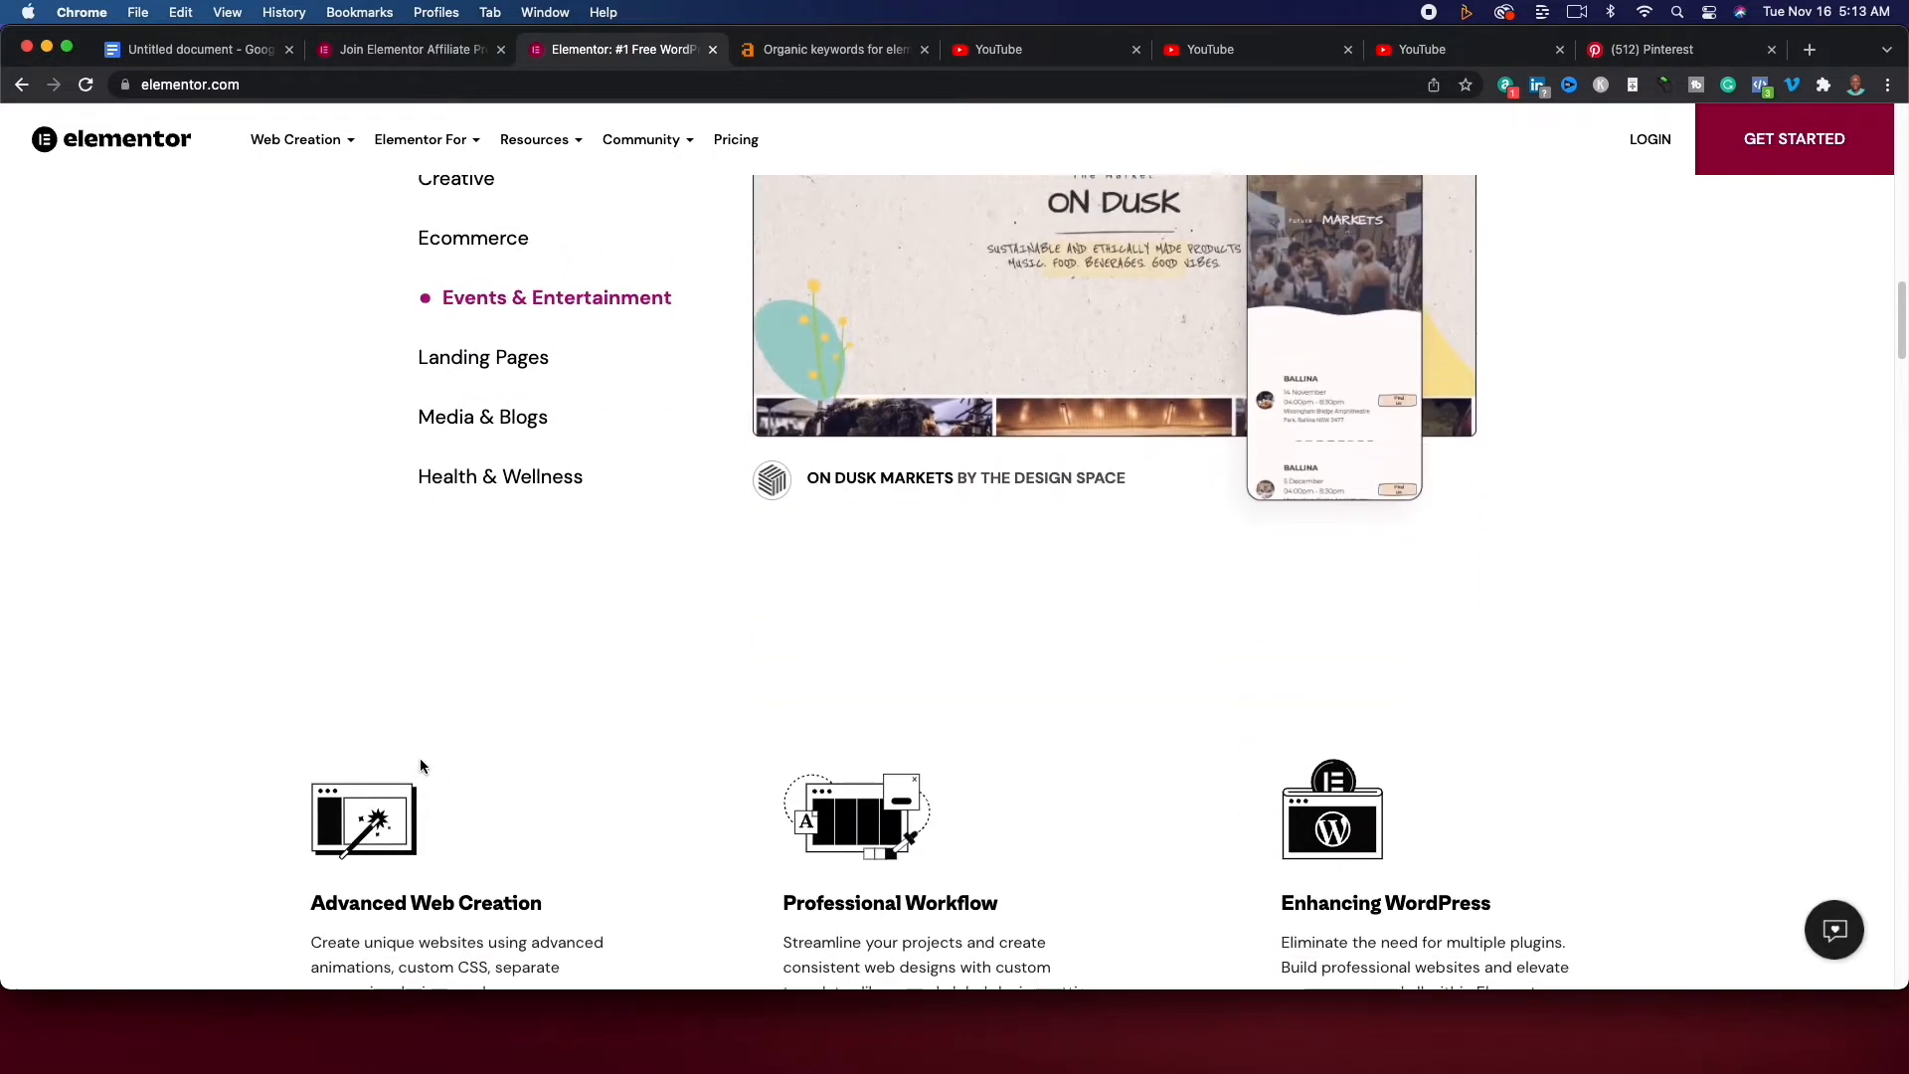
scroll("down", 3)
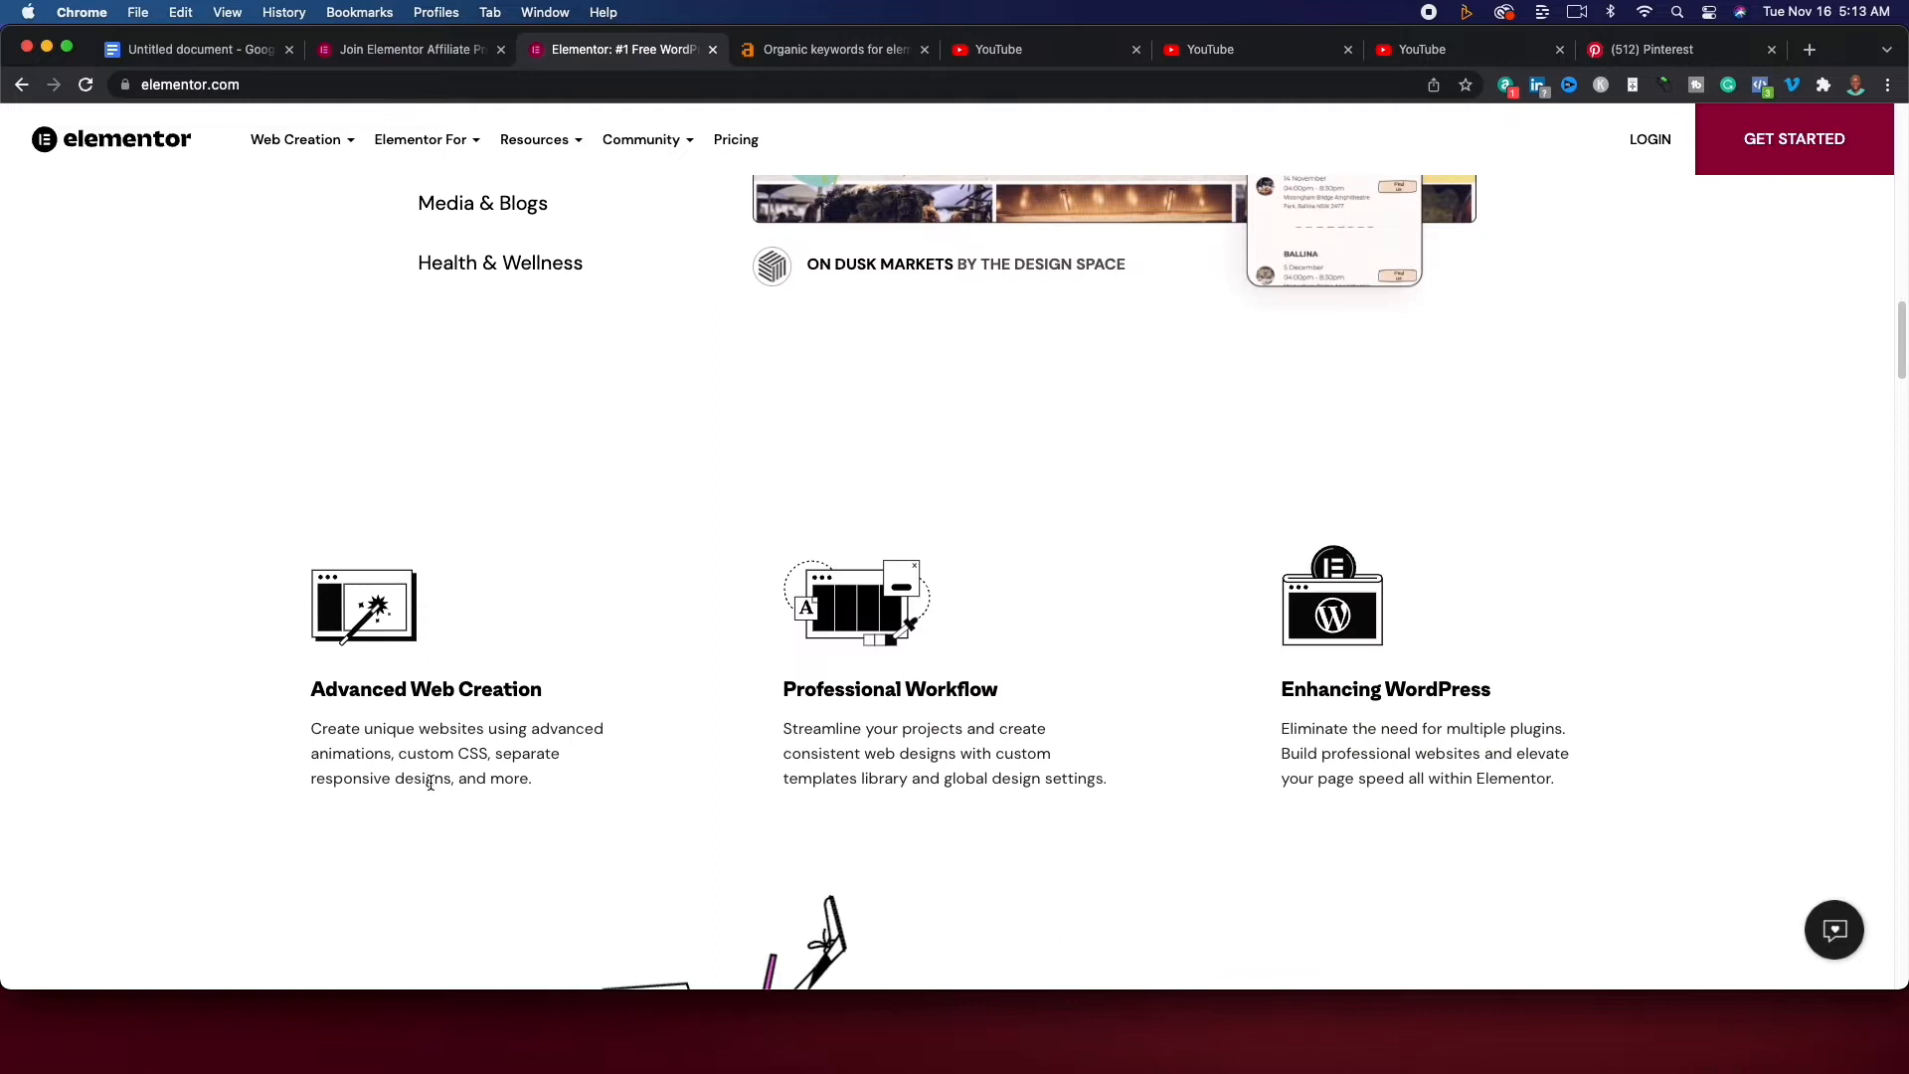
scroll("down", 3)
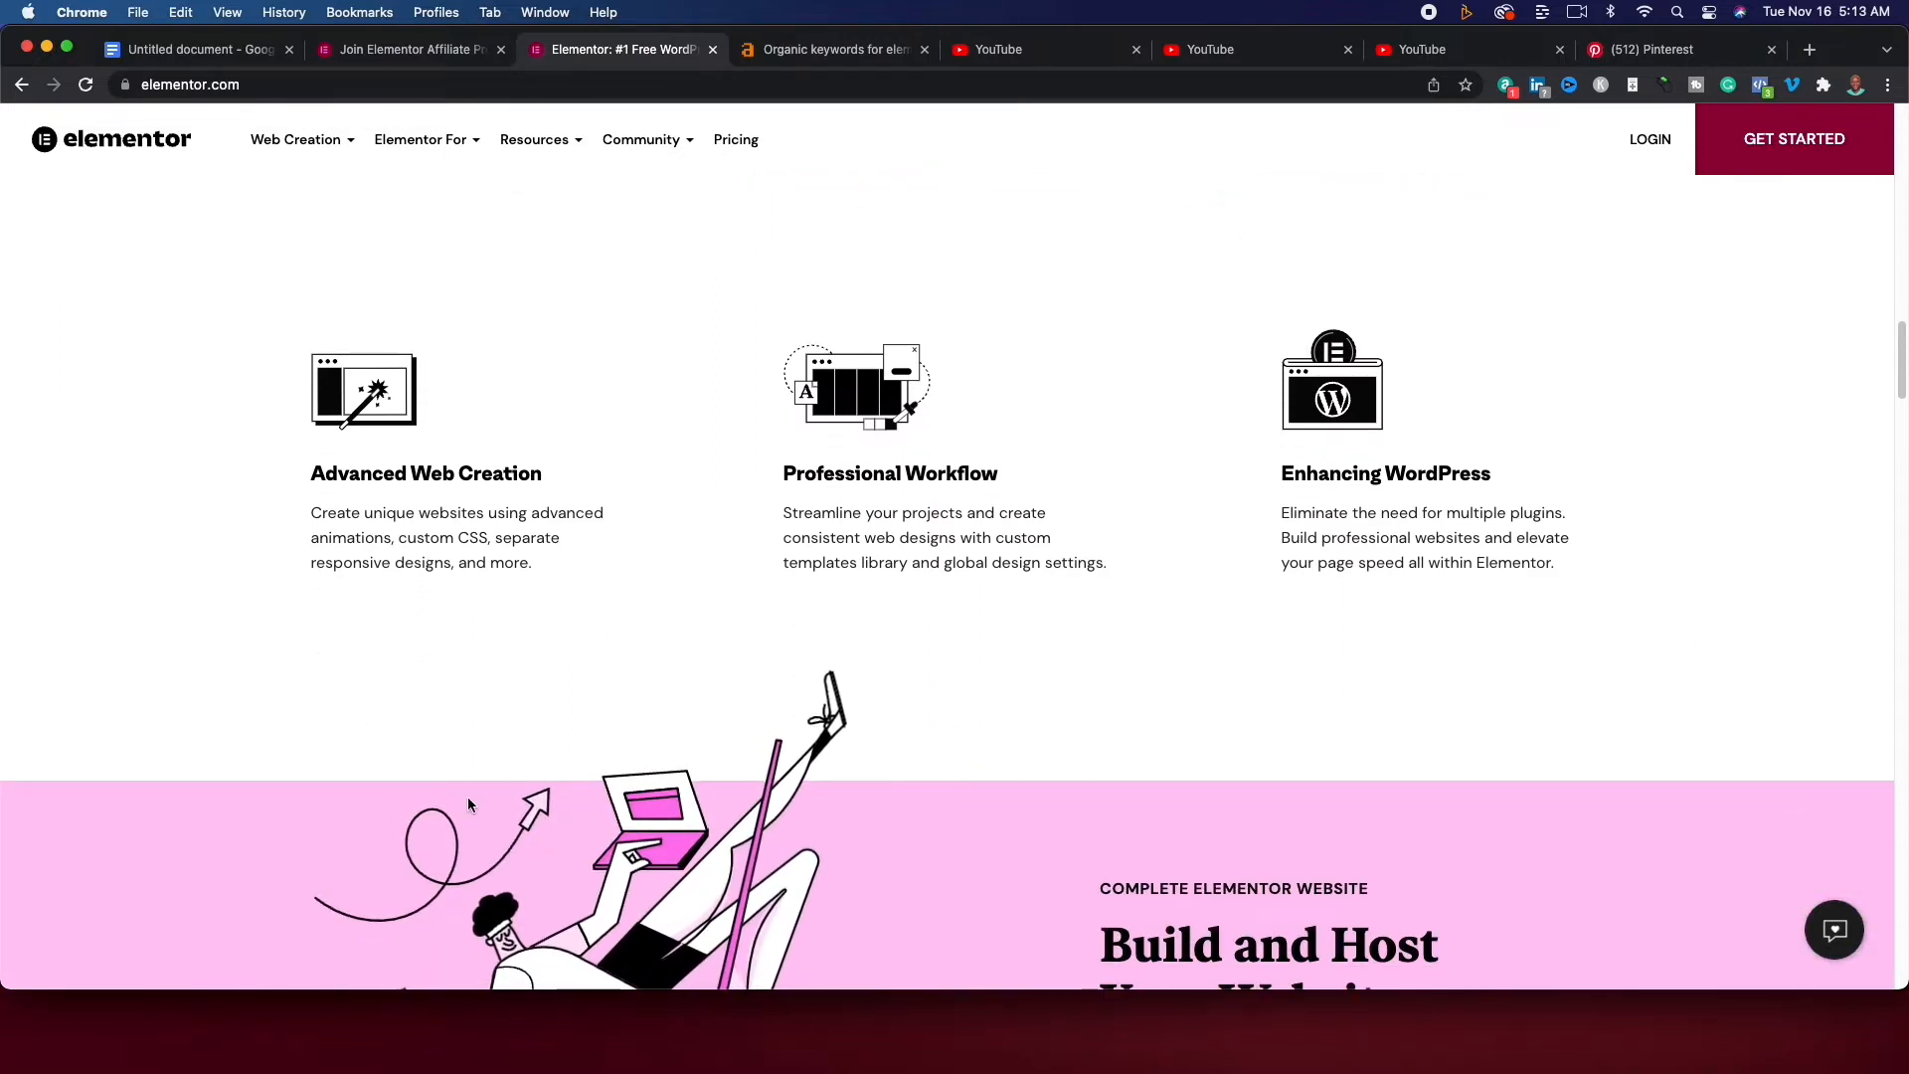
scroll("down", 3)
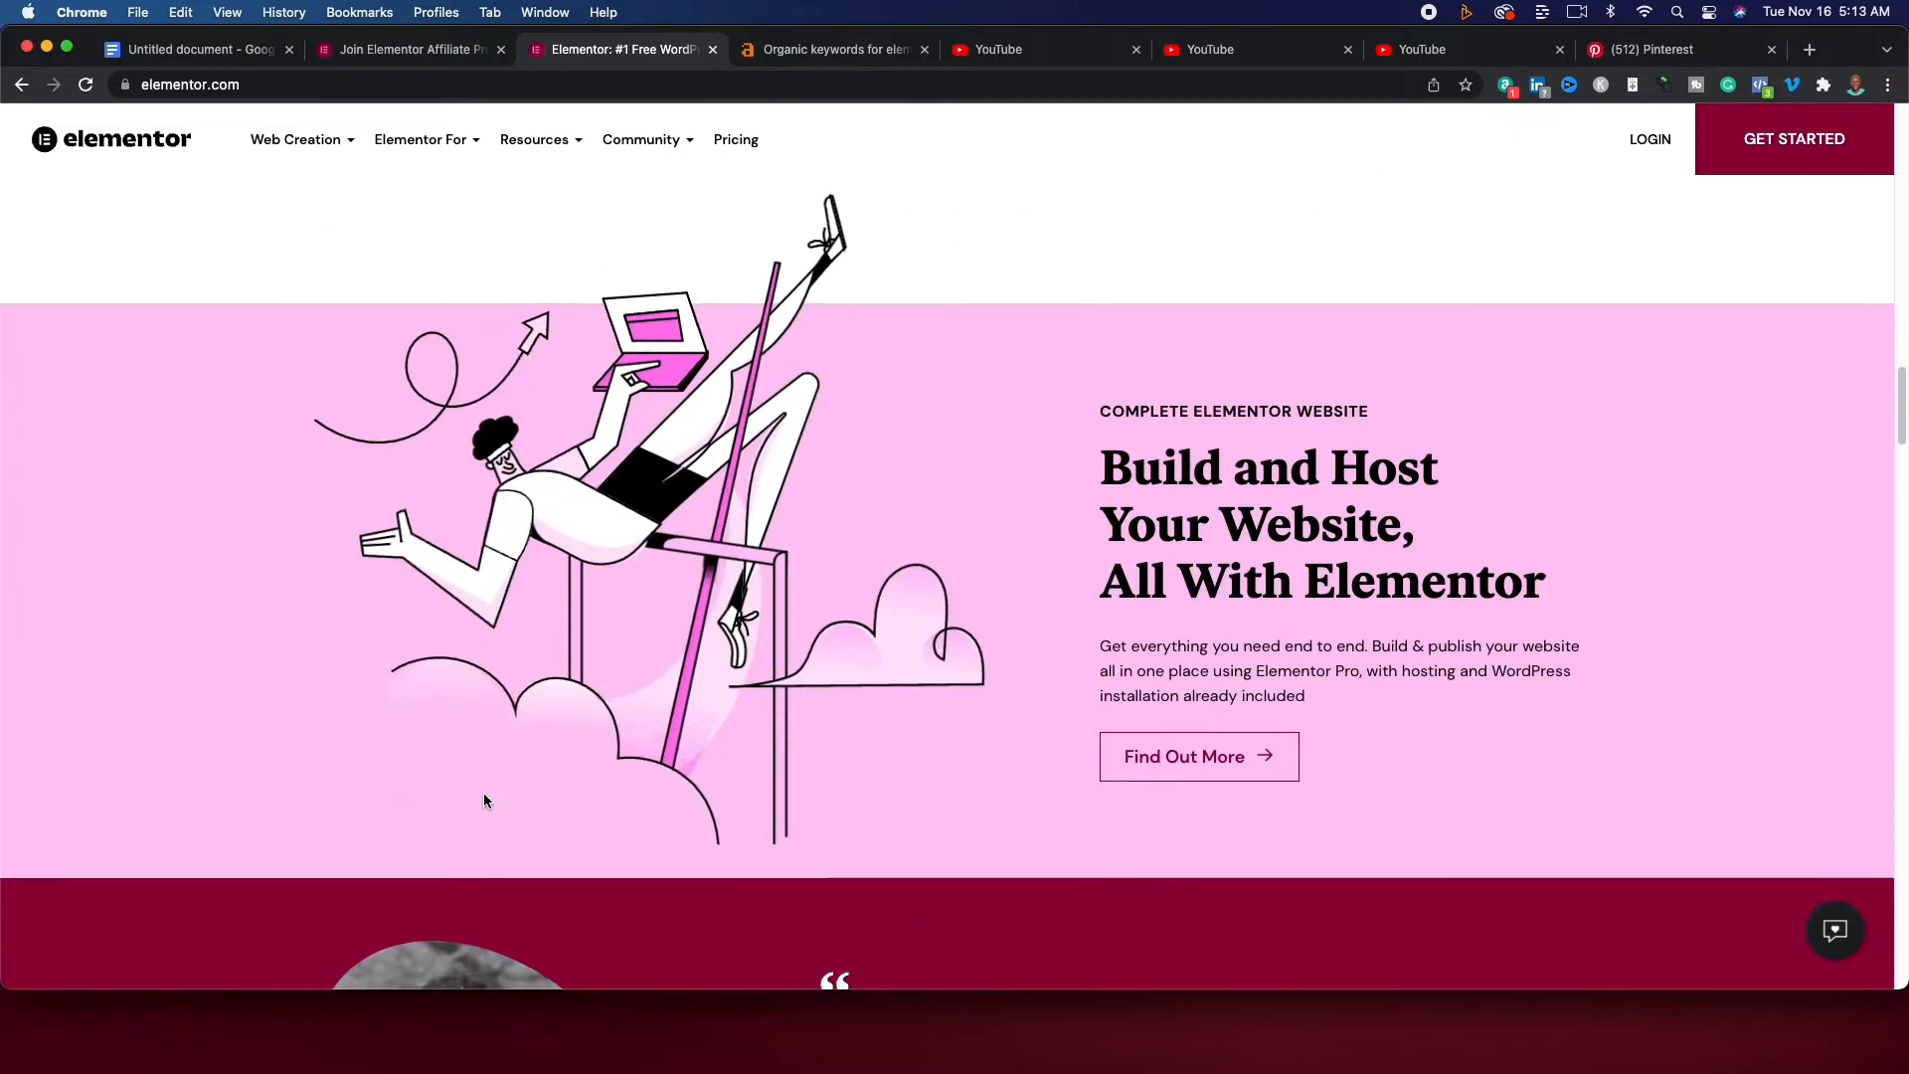
scroll("down", 3)
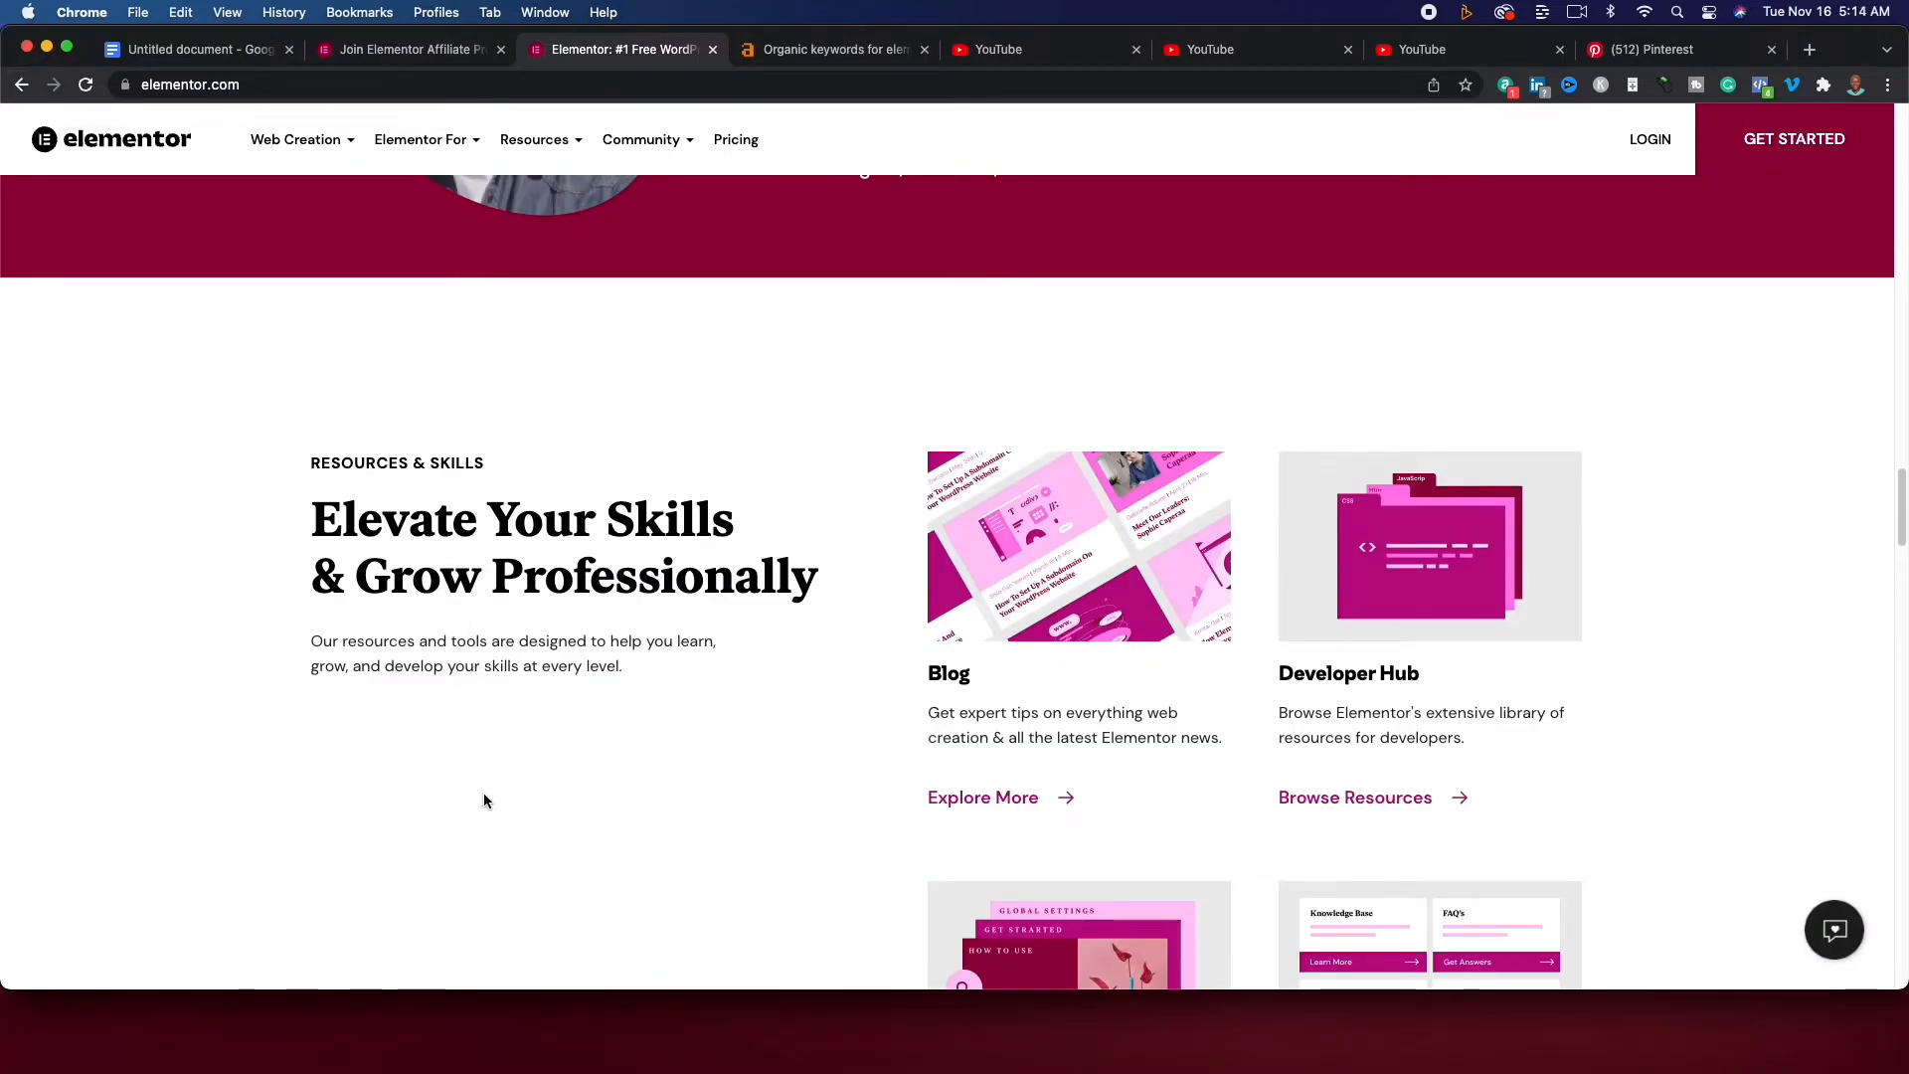
scroll("down", 3)
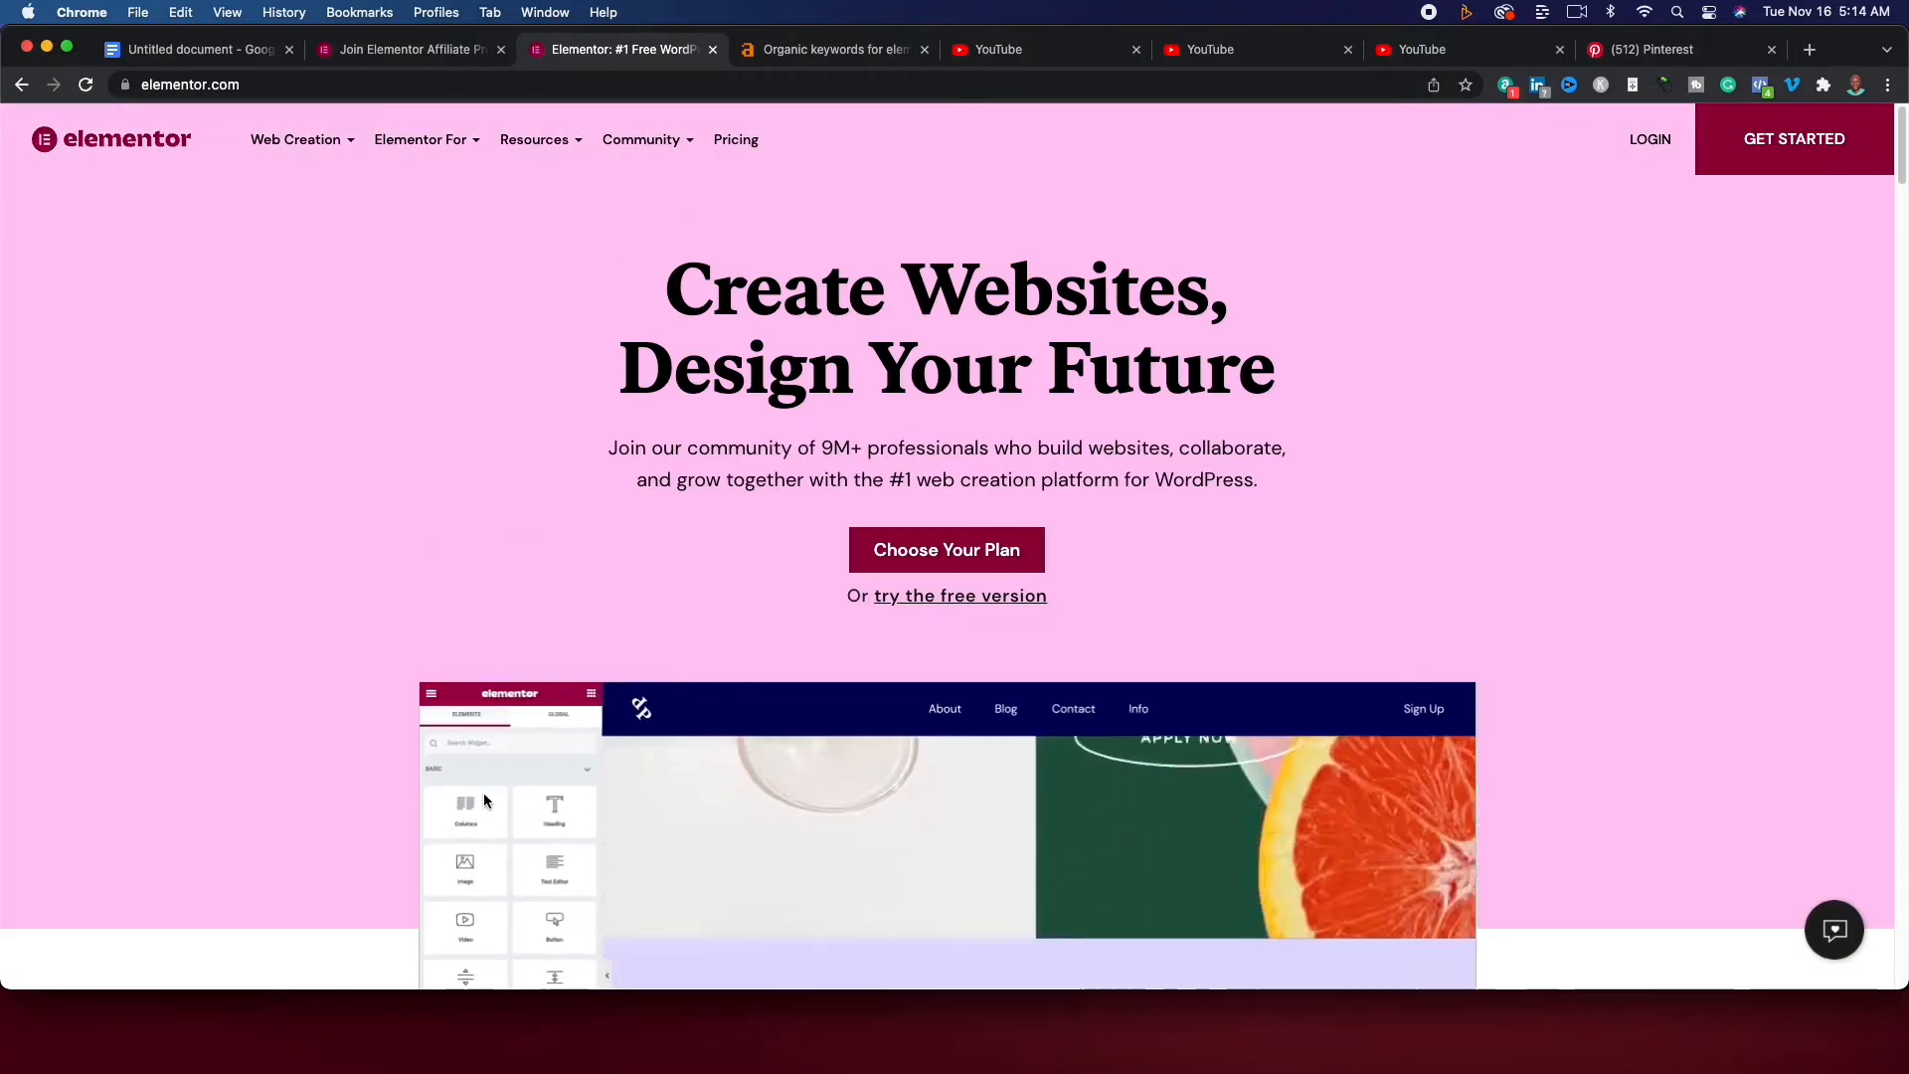
scroll("down", 3)
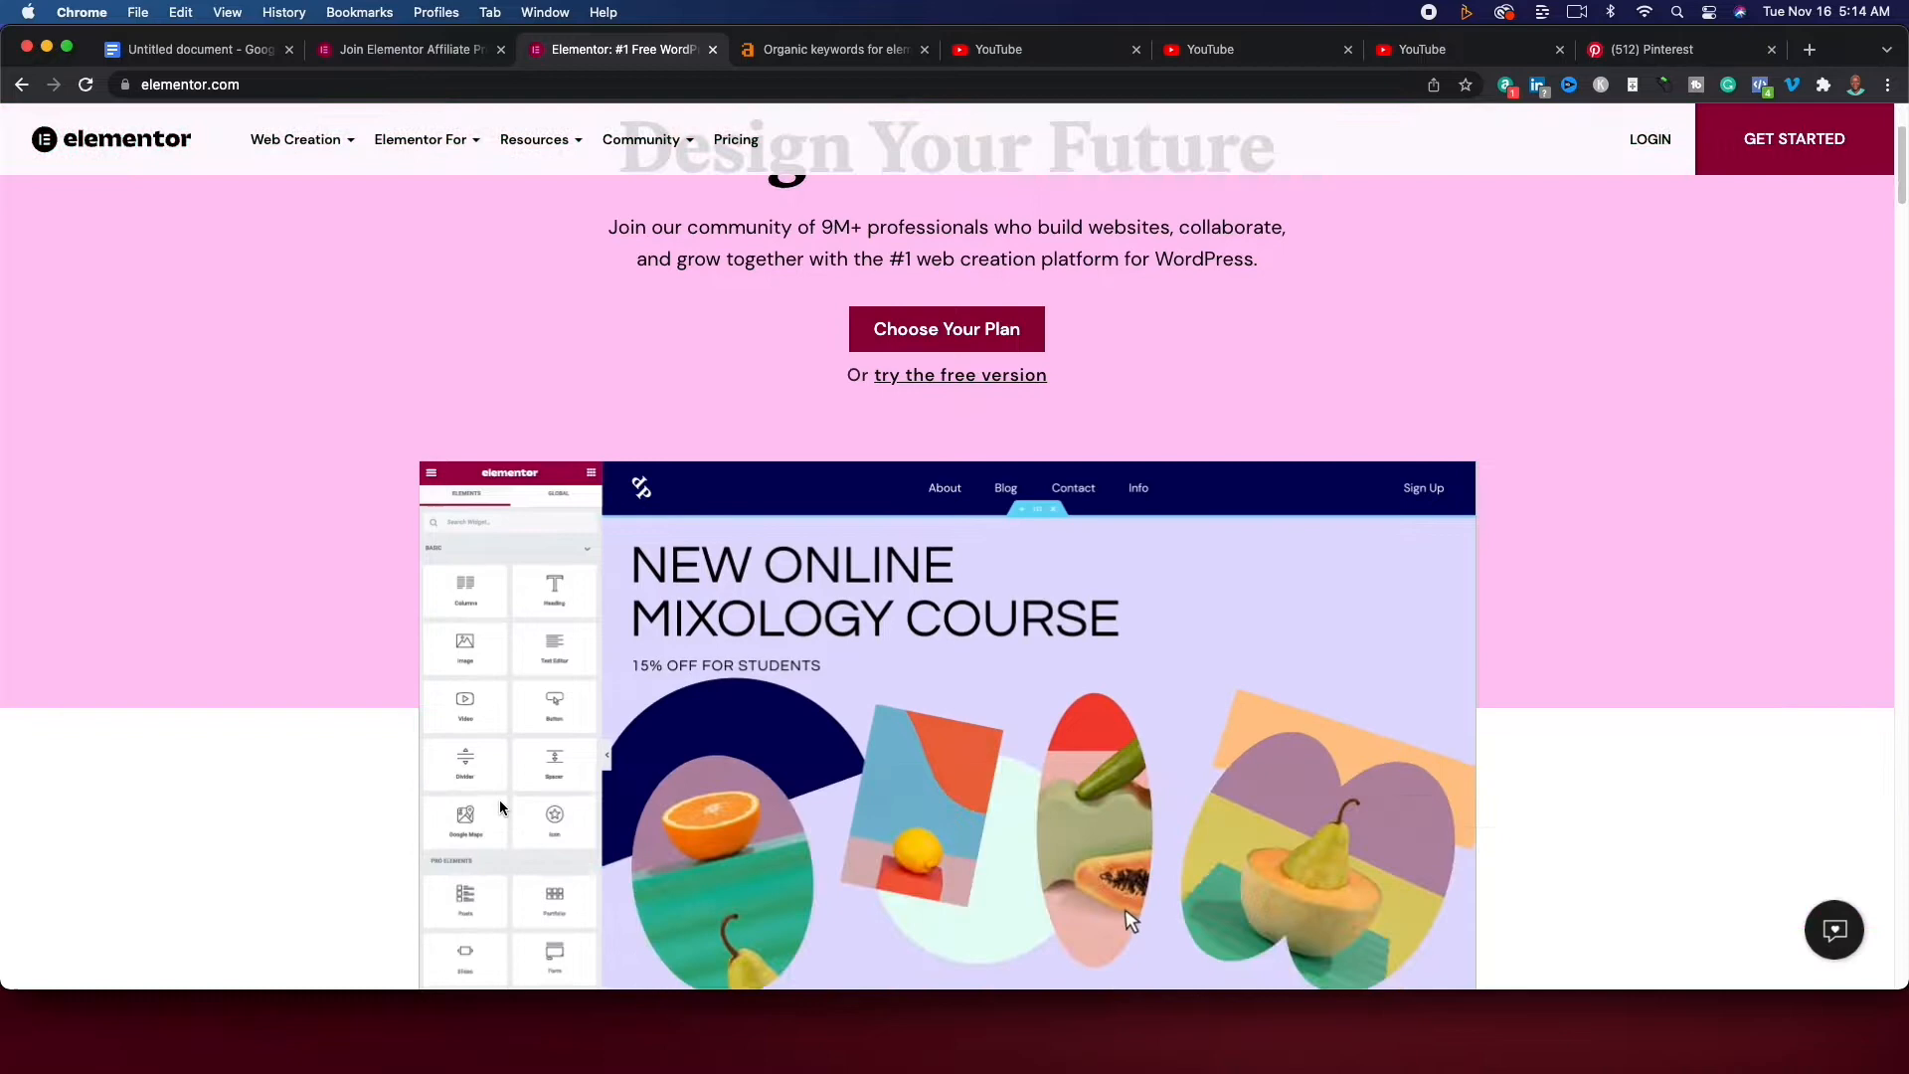
scroll("down", 3)
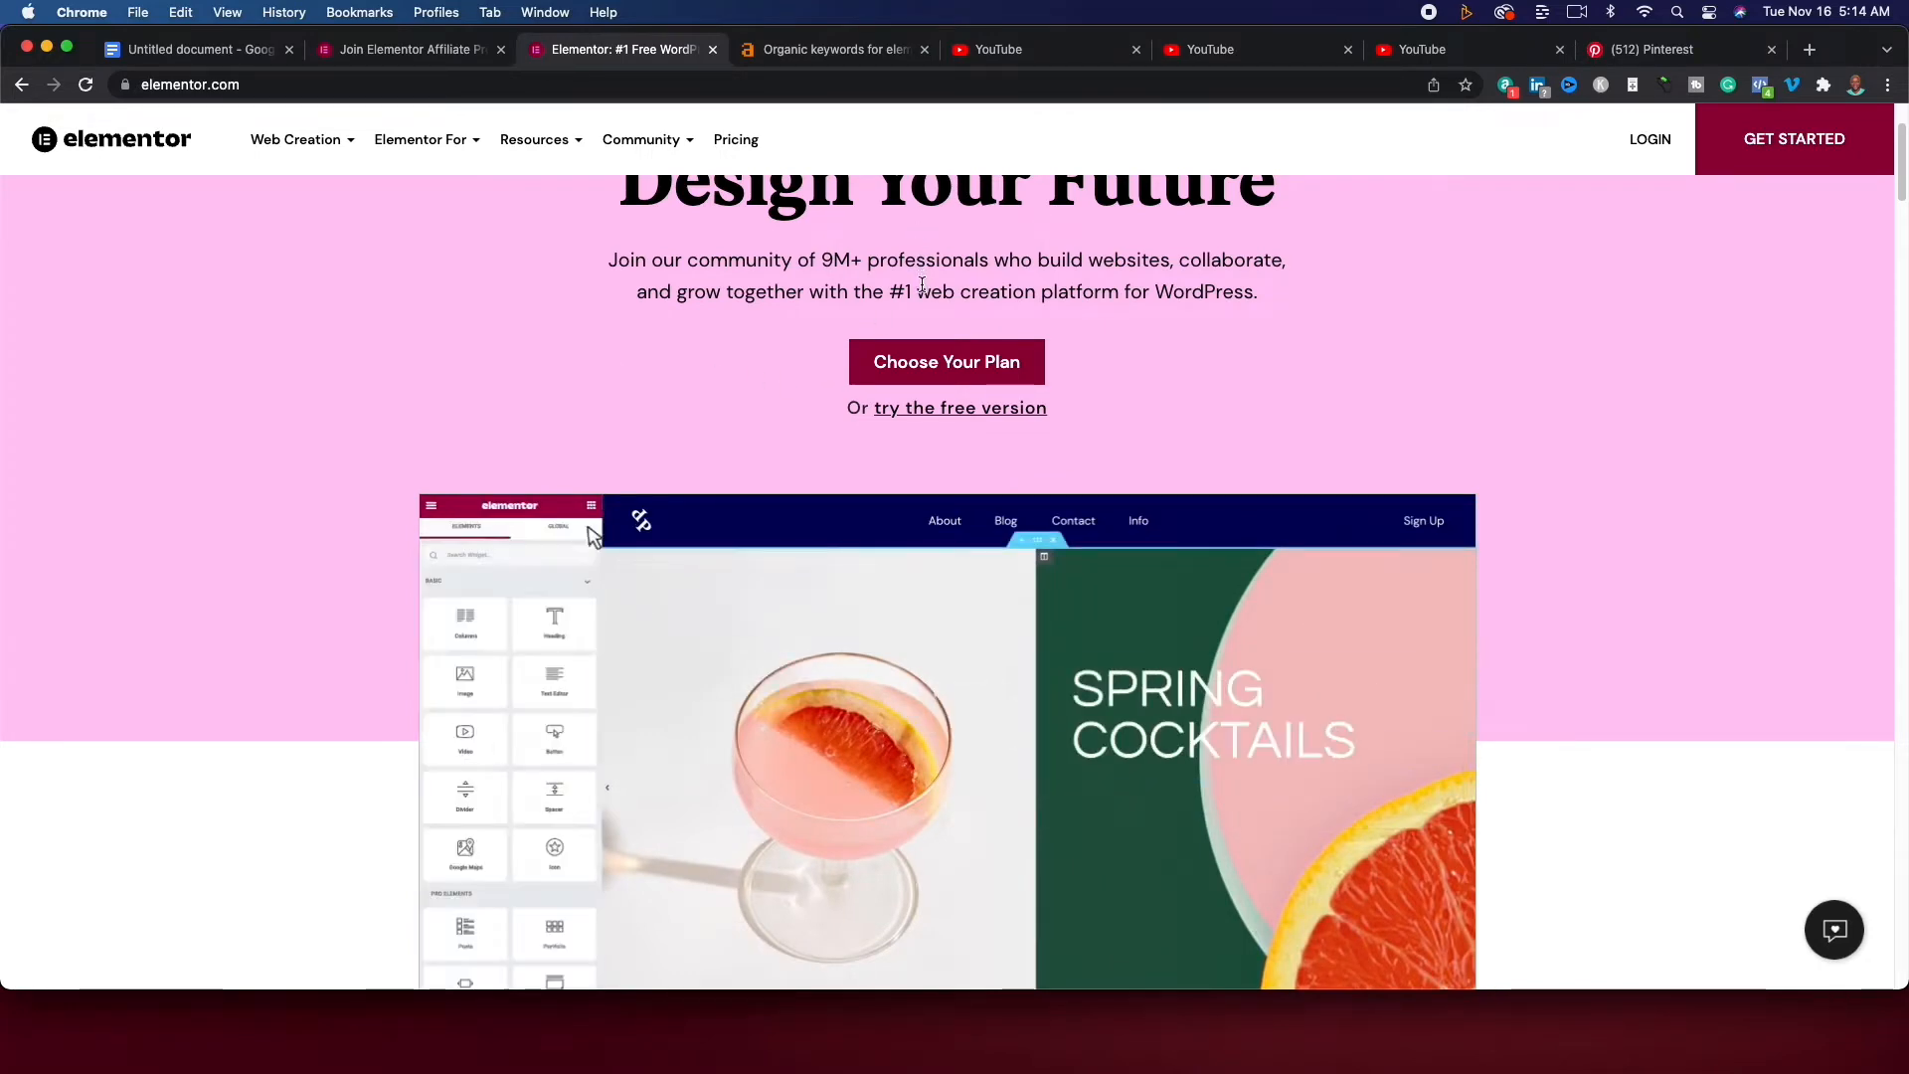
Search YouTube for 'how to create a wordpress website for free' and review results with vidIQ stats.
left_click(419, 139)
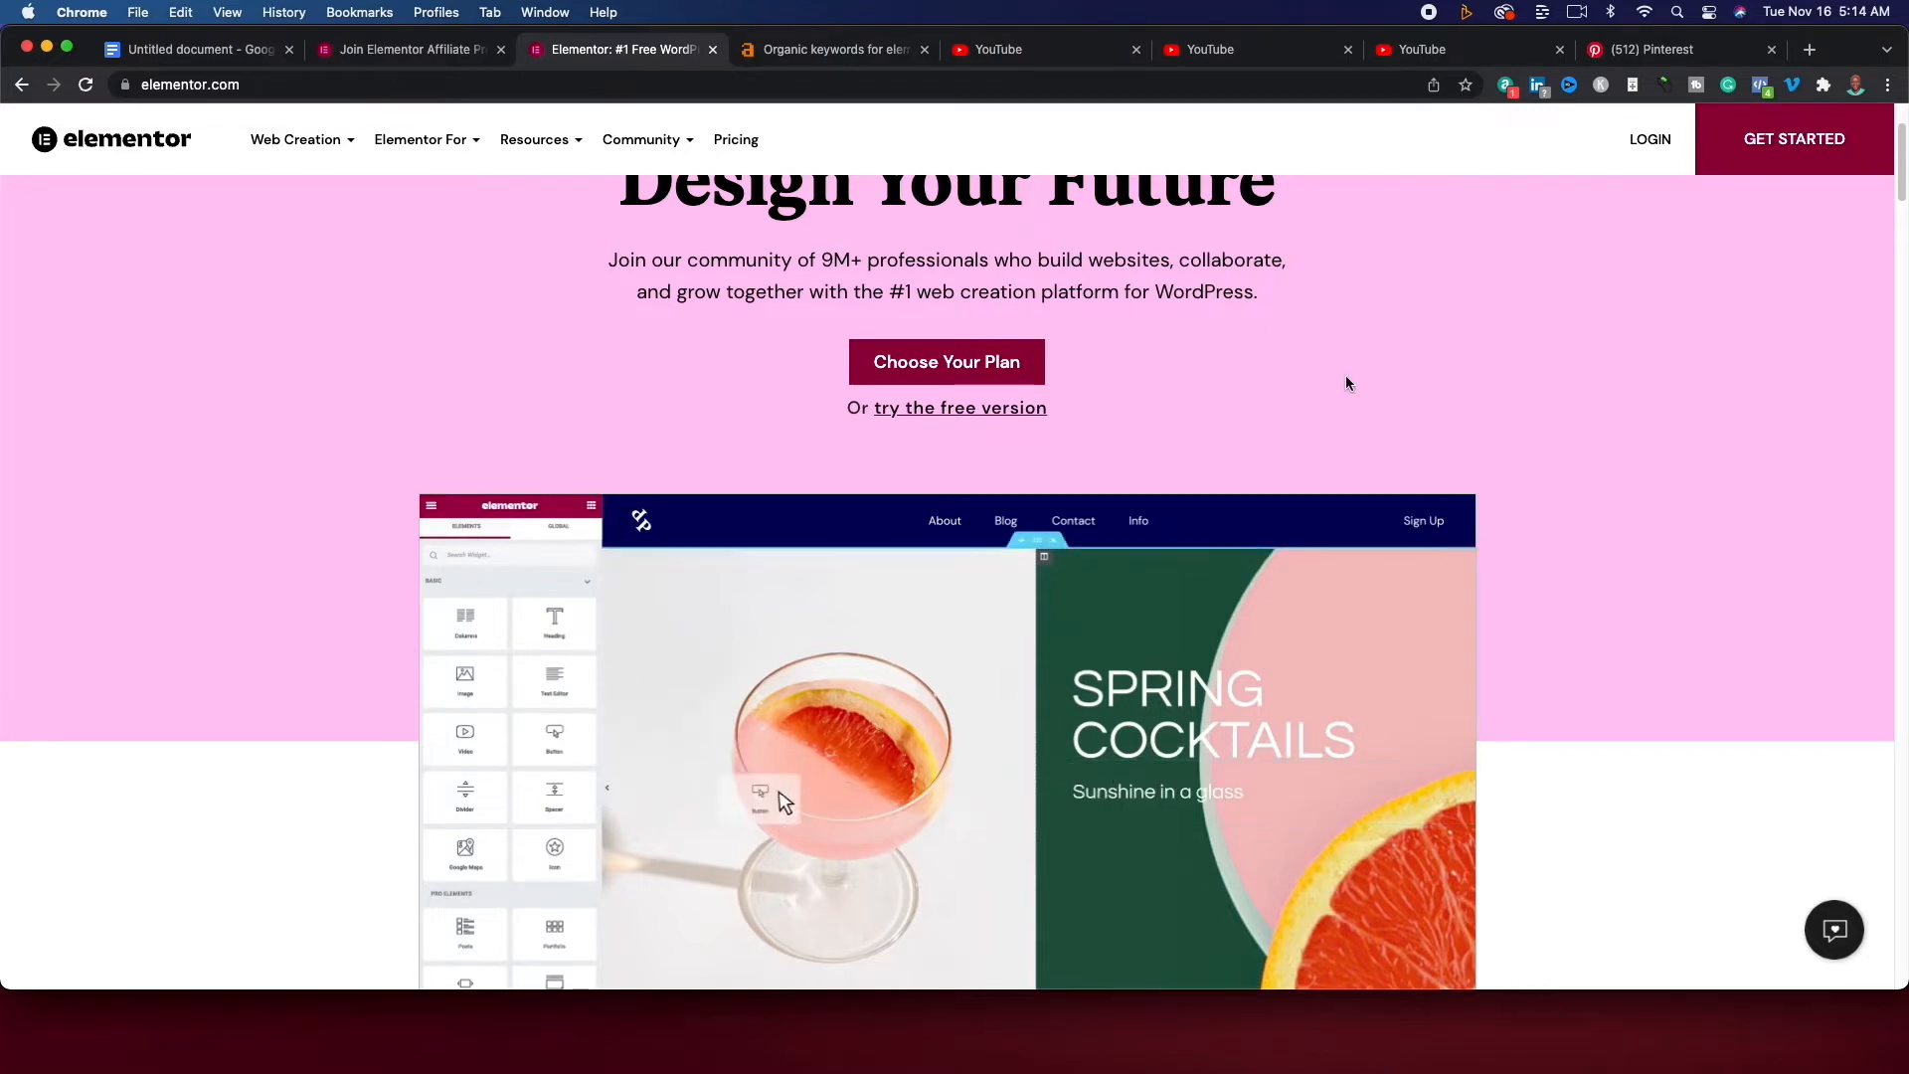
left_click(998, 48)
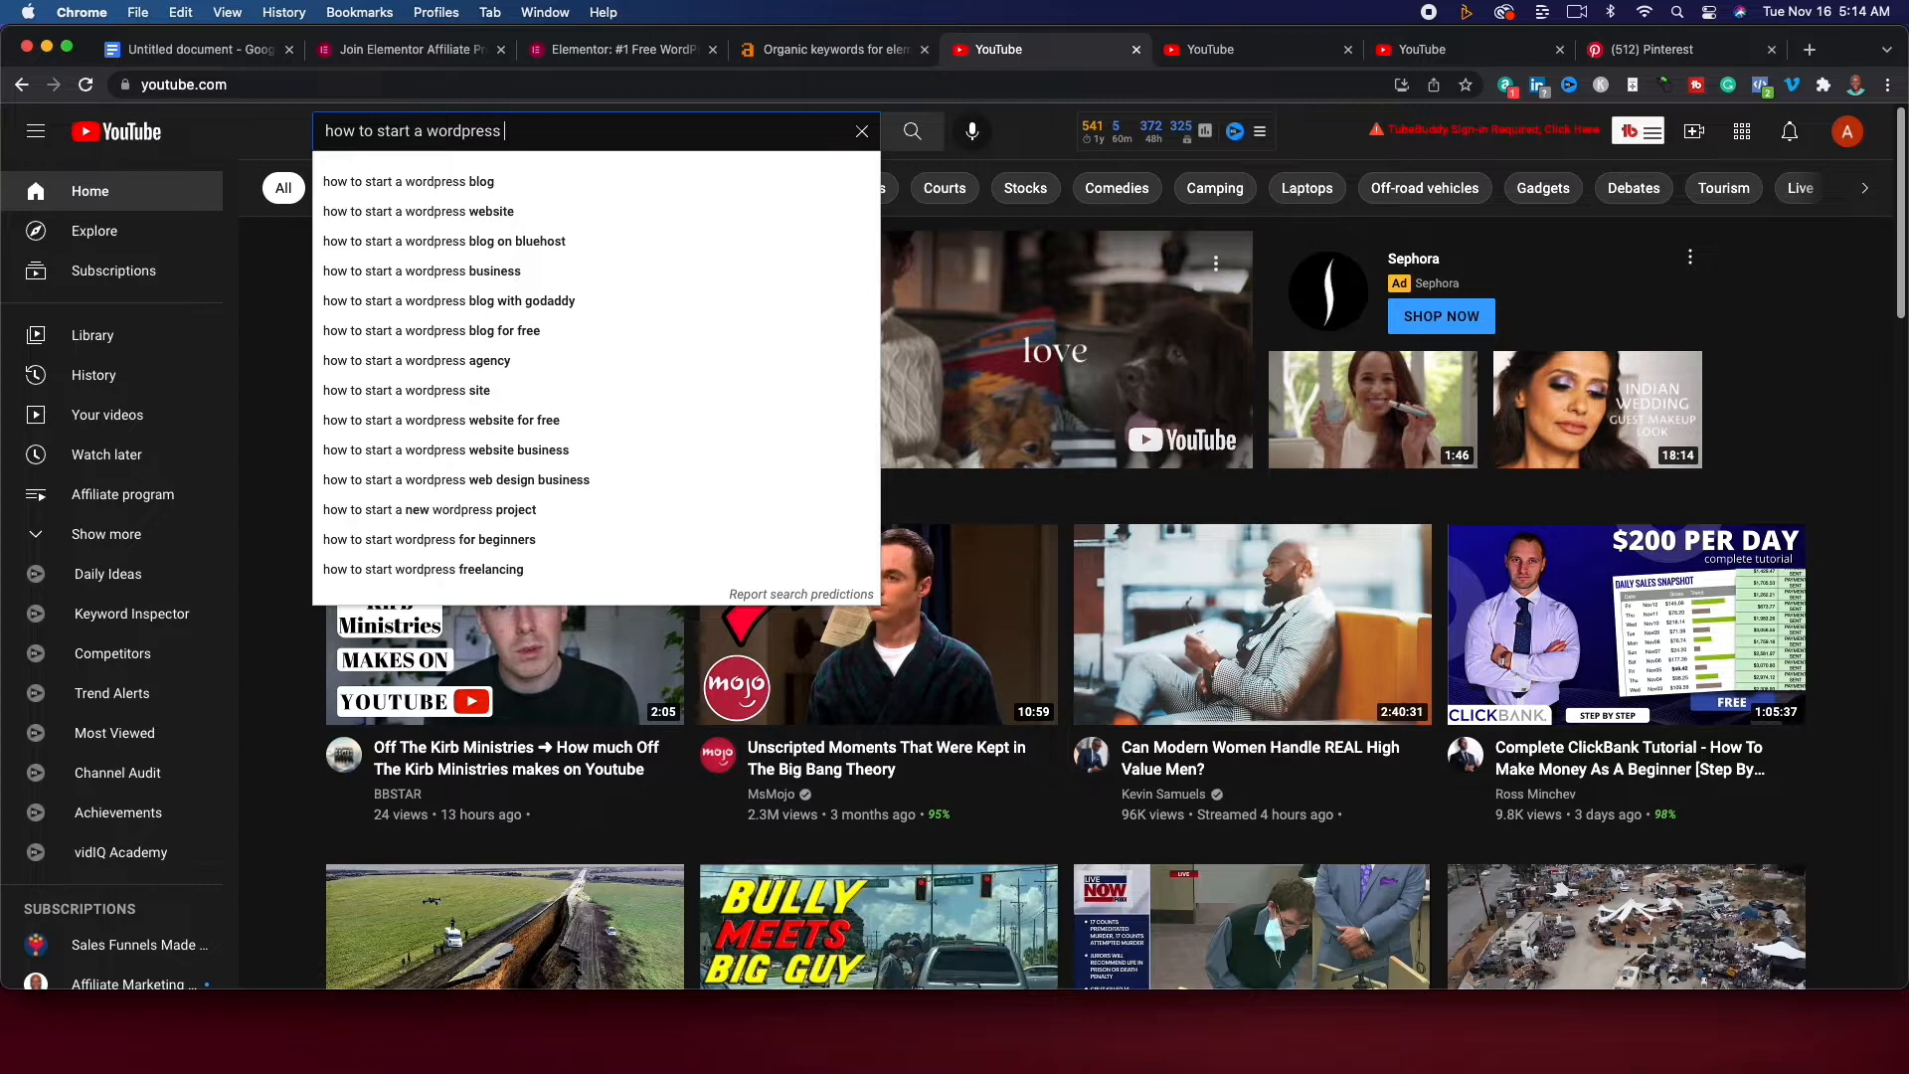
type("for free")
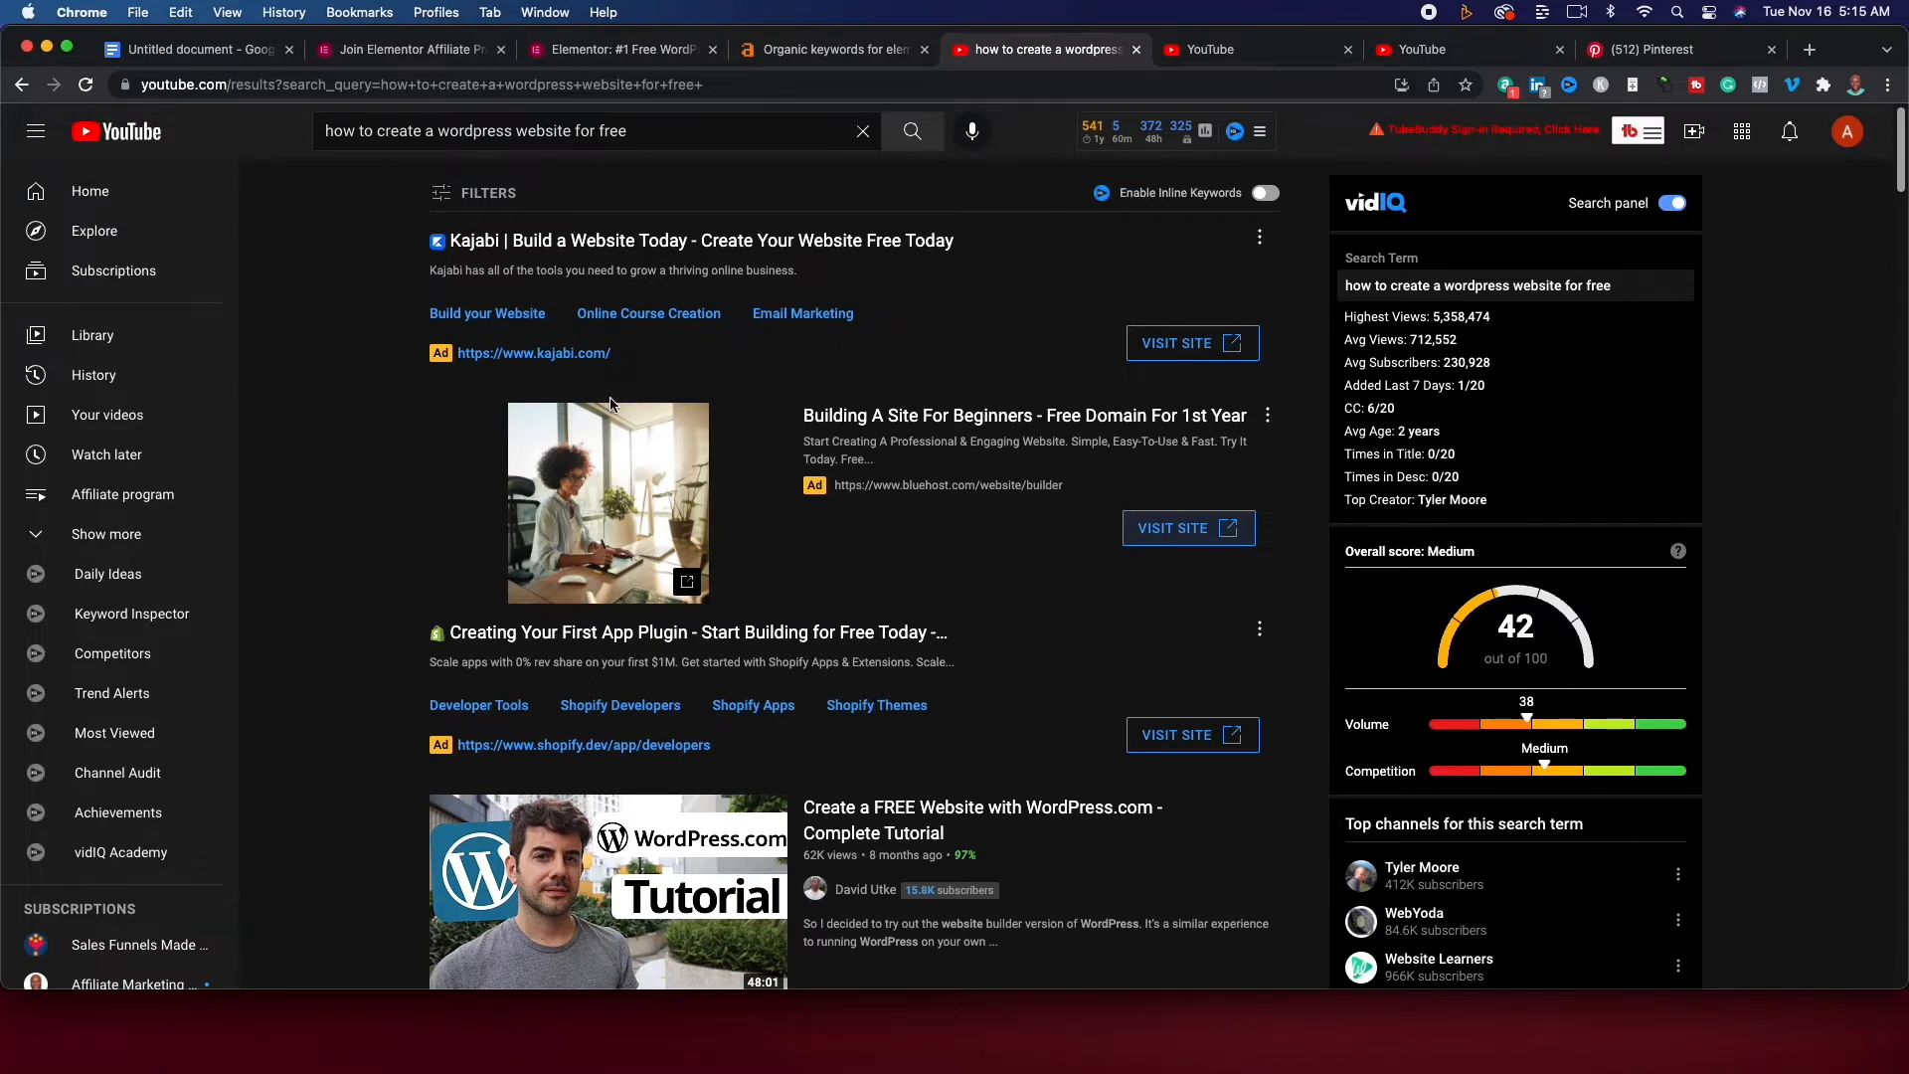
scroll("down", 3)
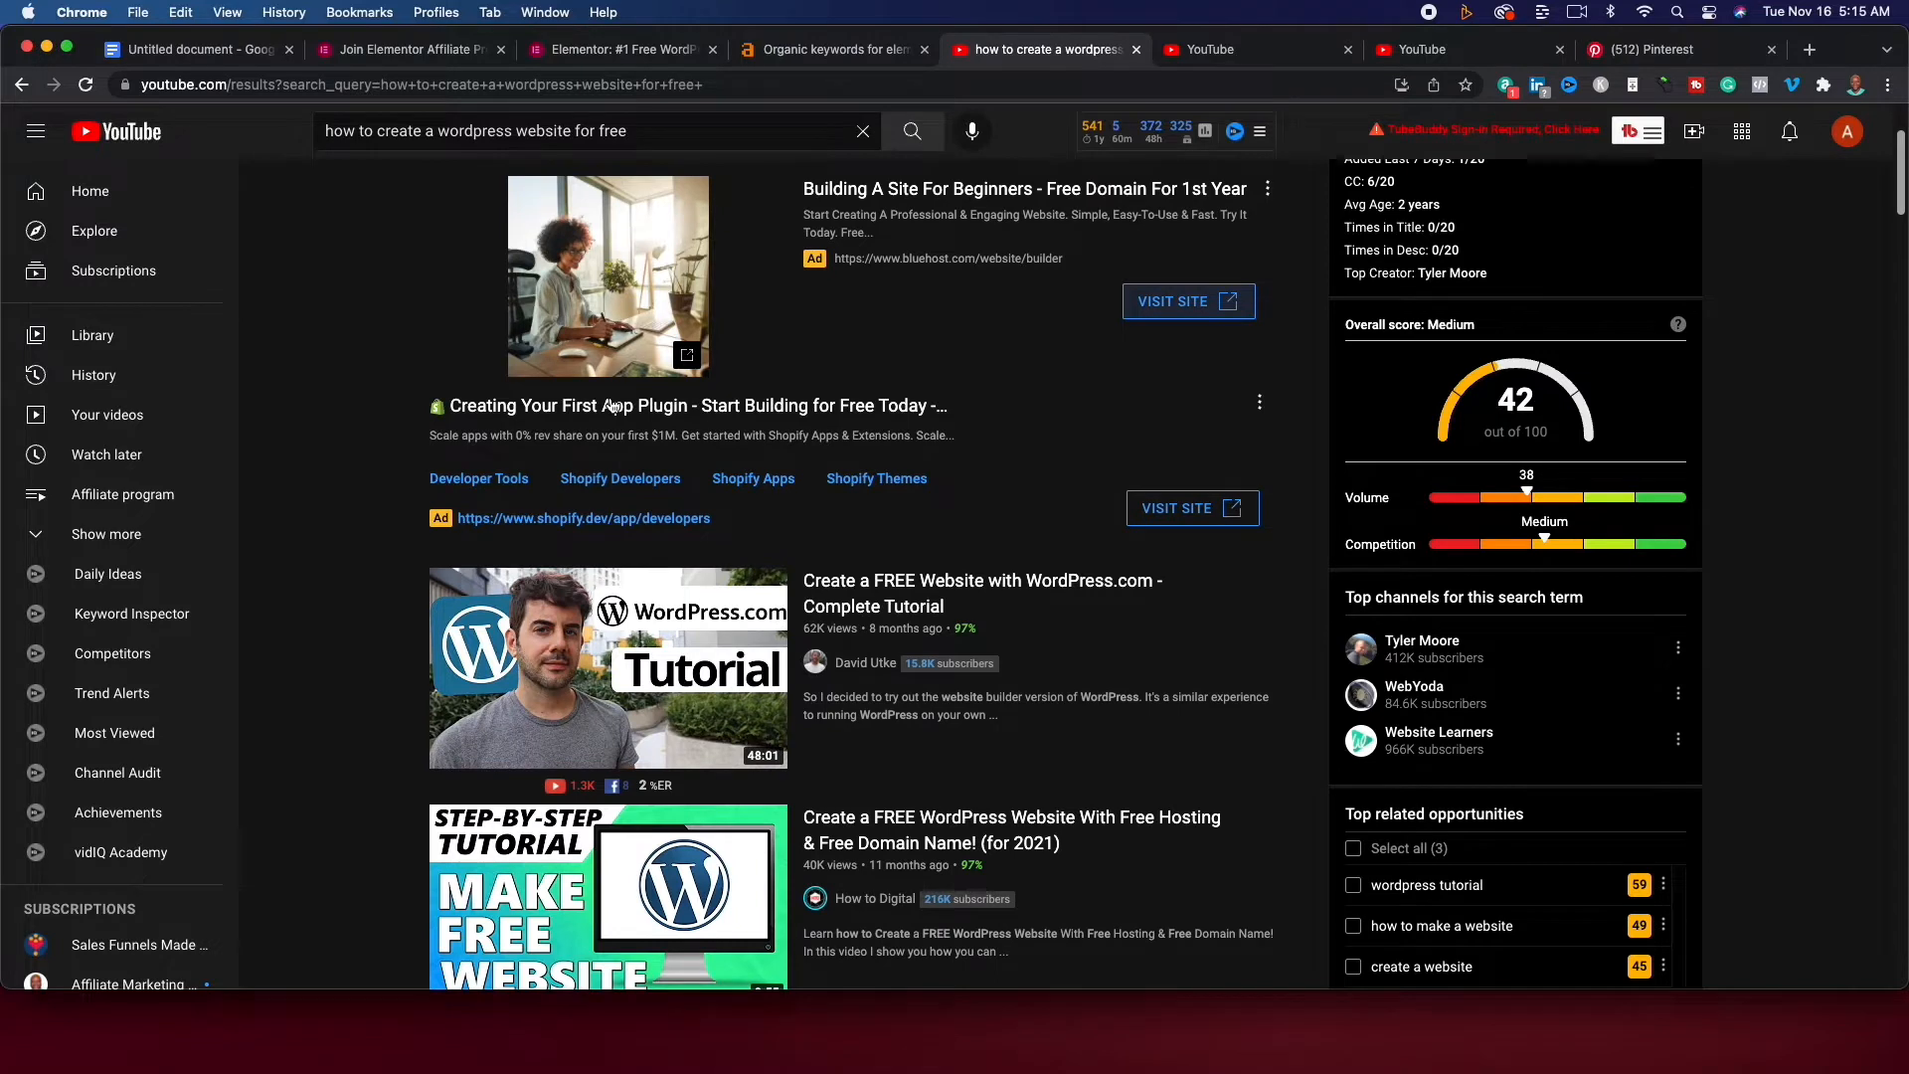
scroll("down", 3)
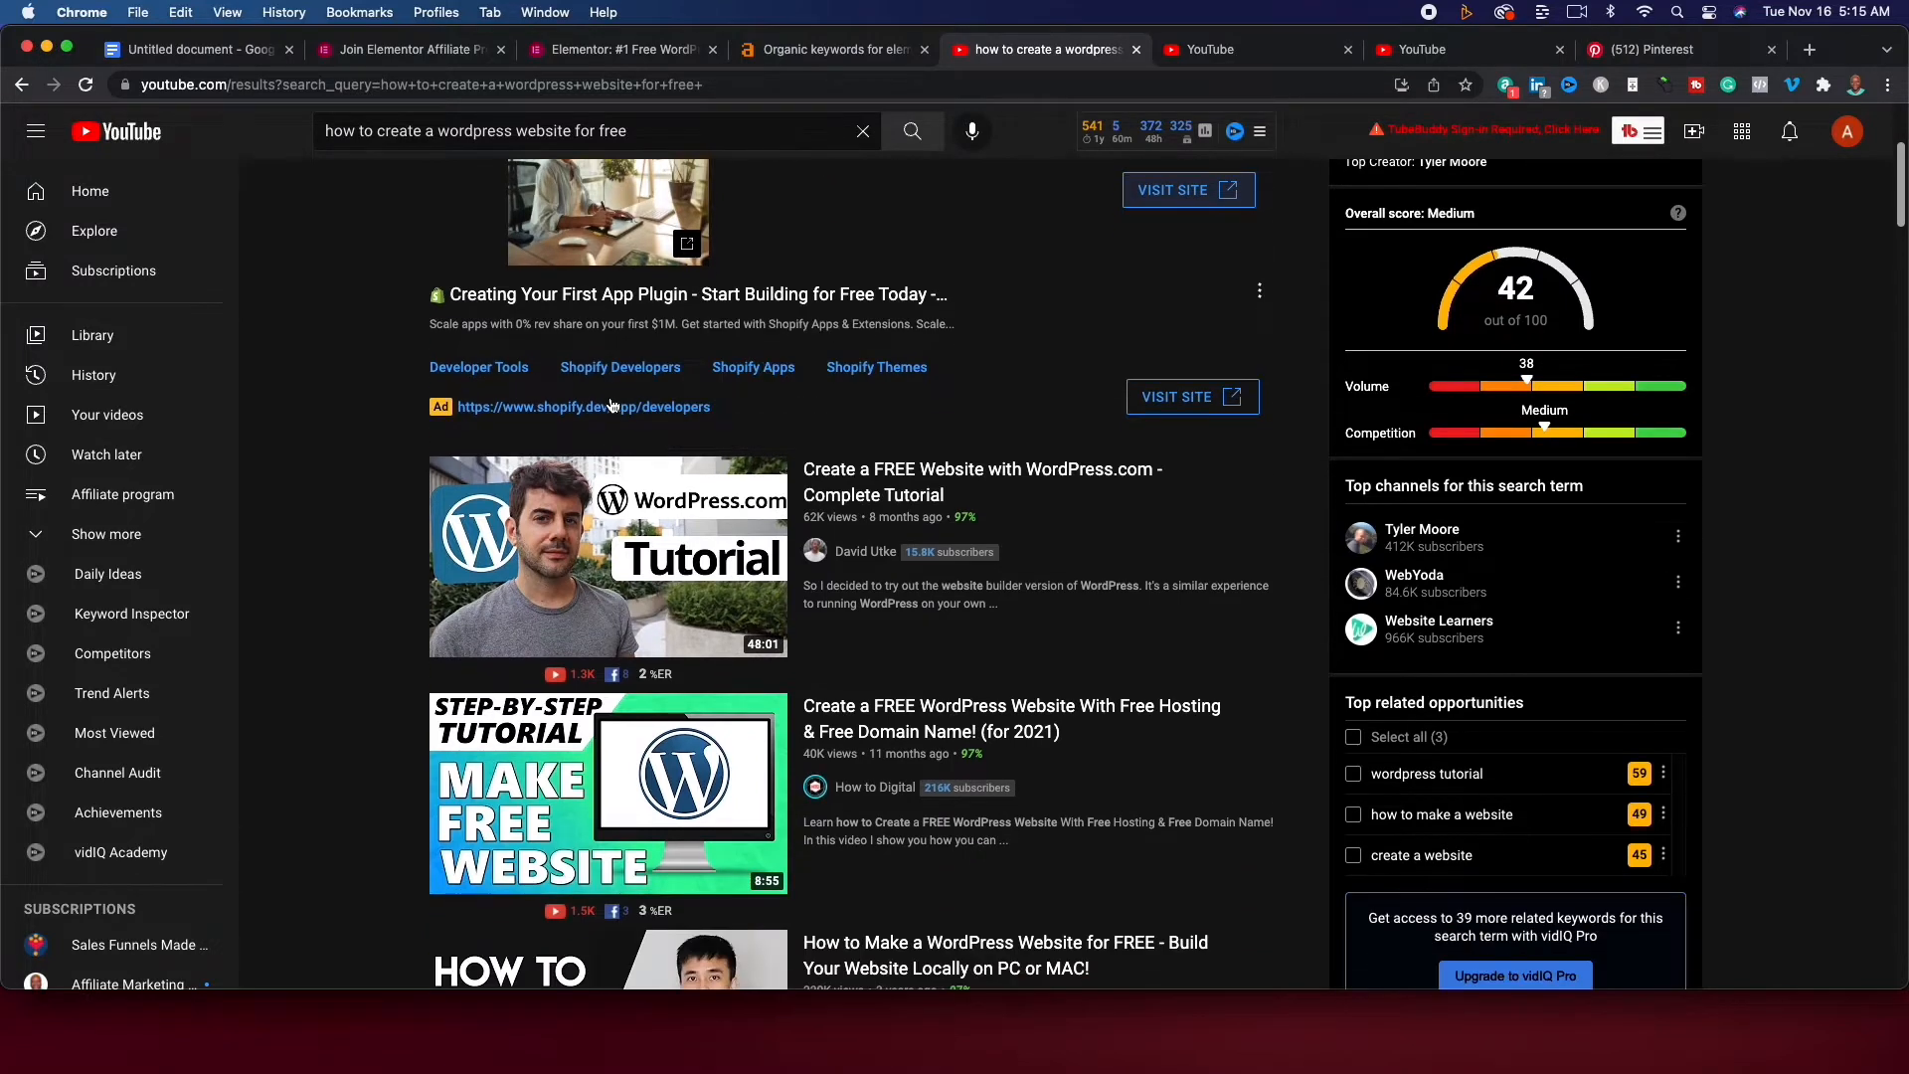
mouse_move(583, 406)
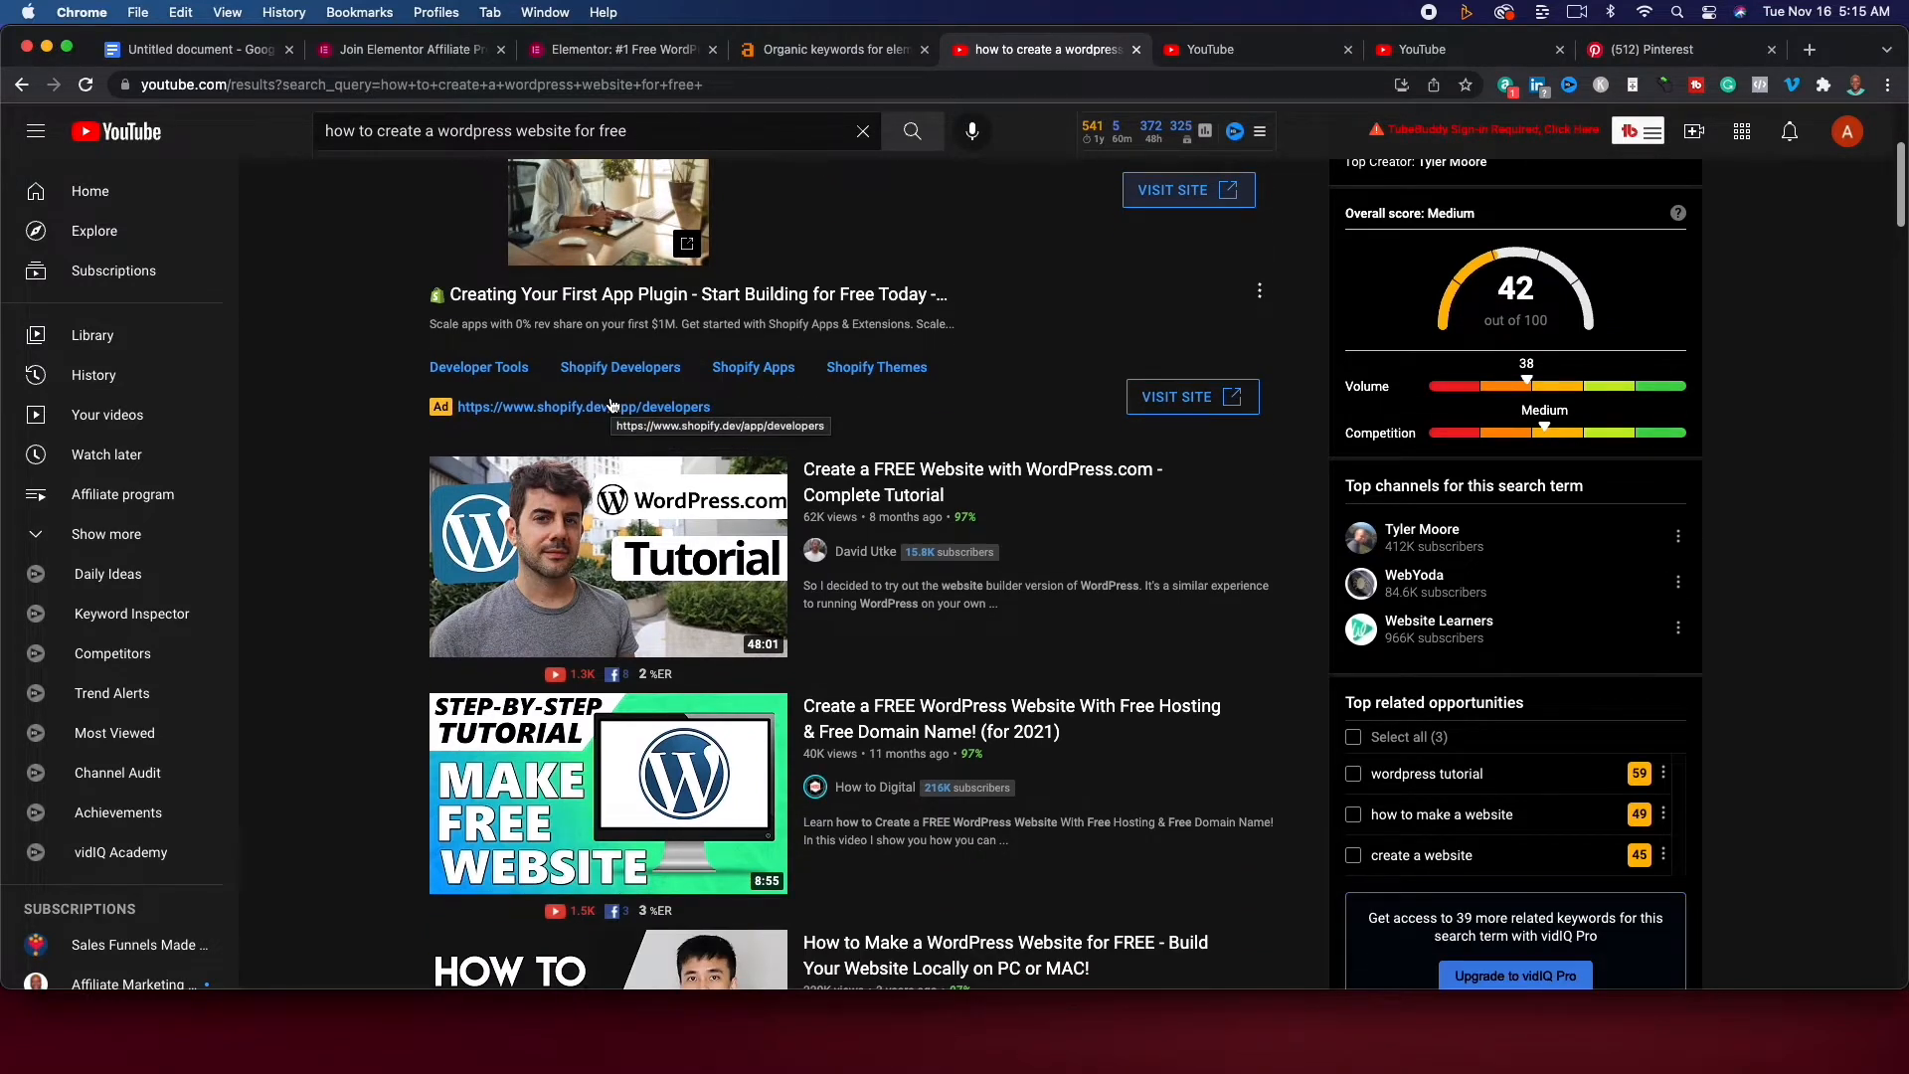
scroll("down", 3)
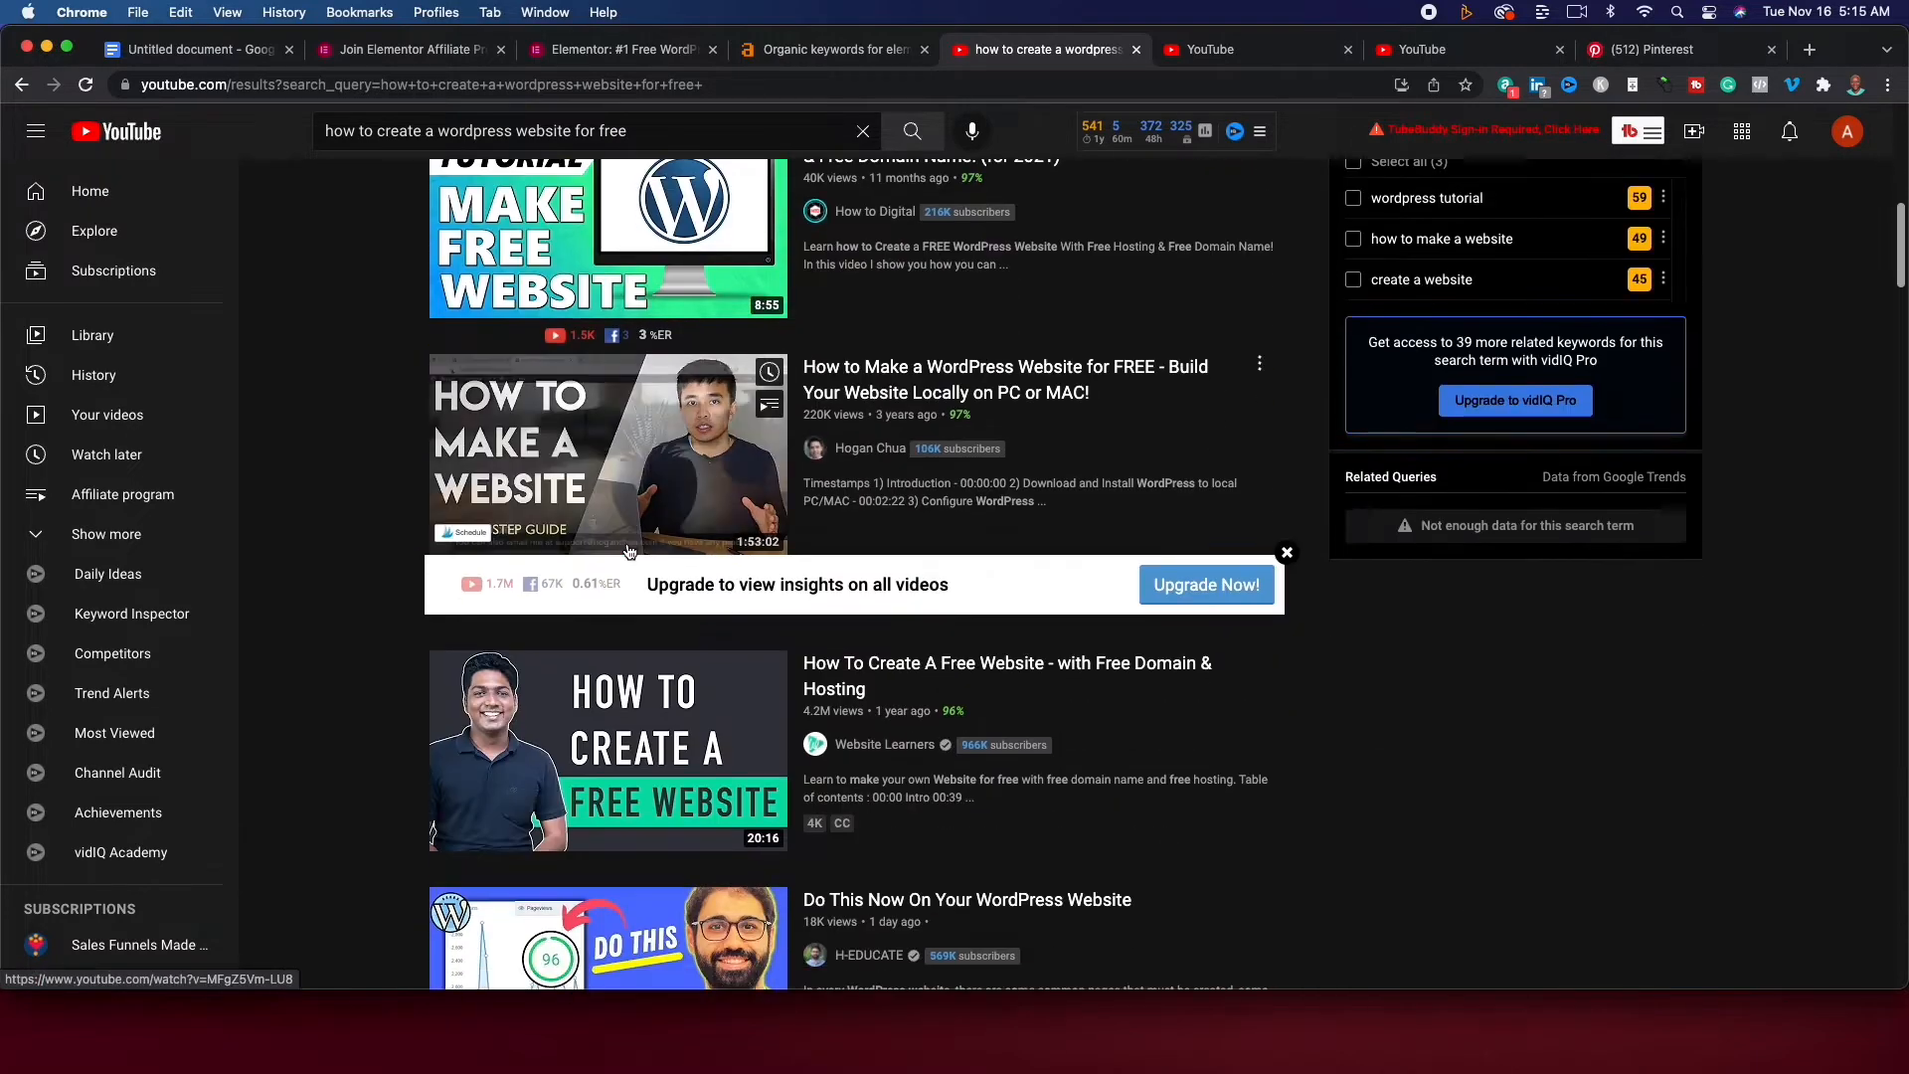
scroll("down", 3)
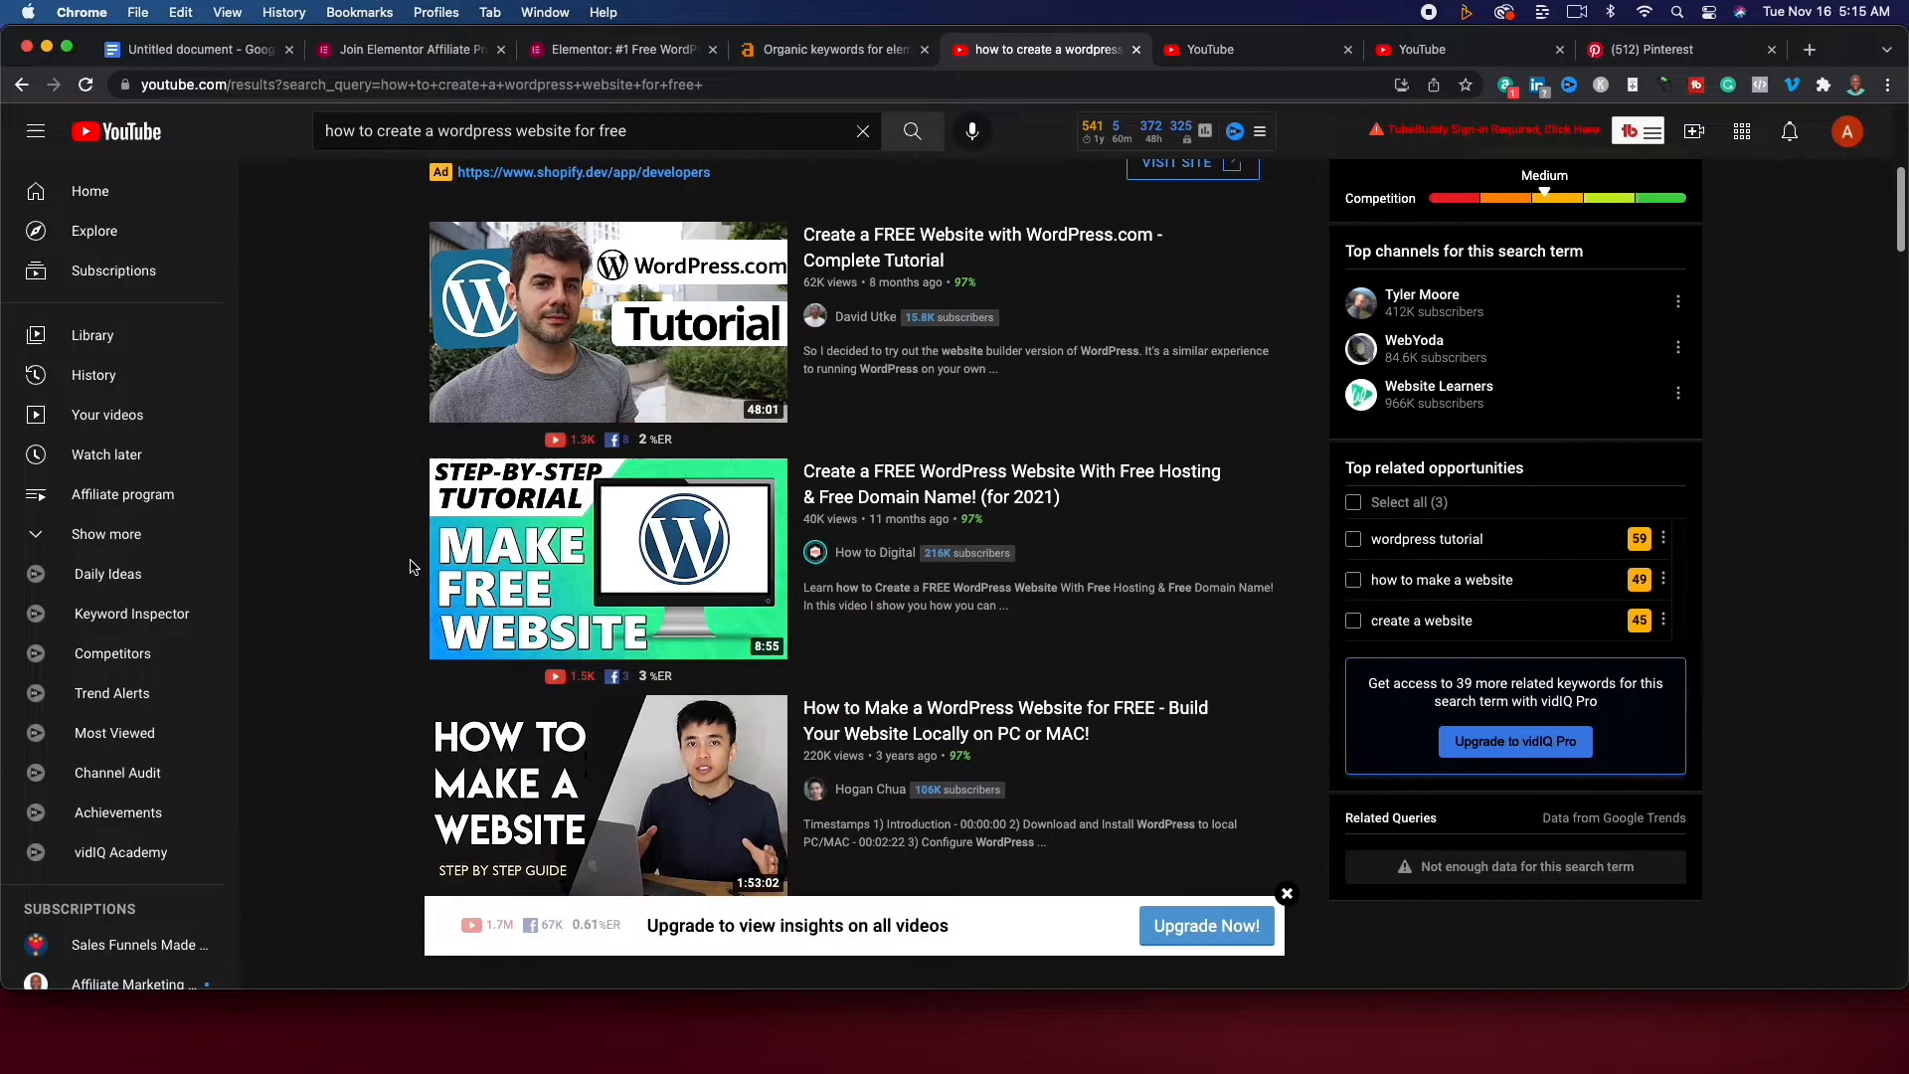
scroll("down", 3)
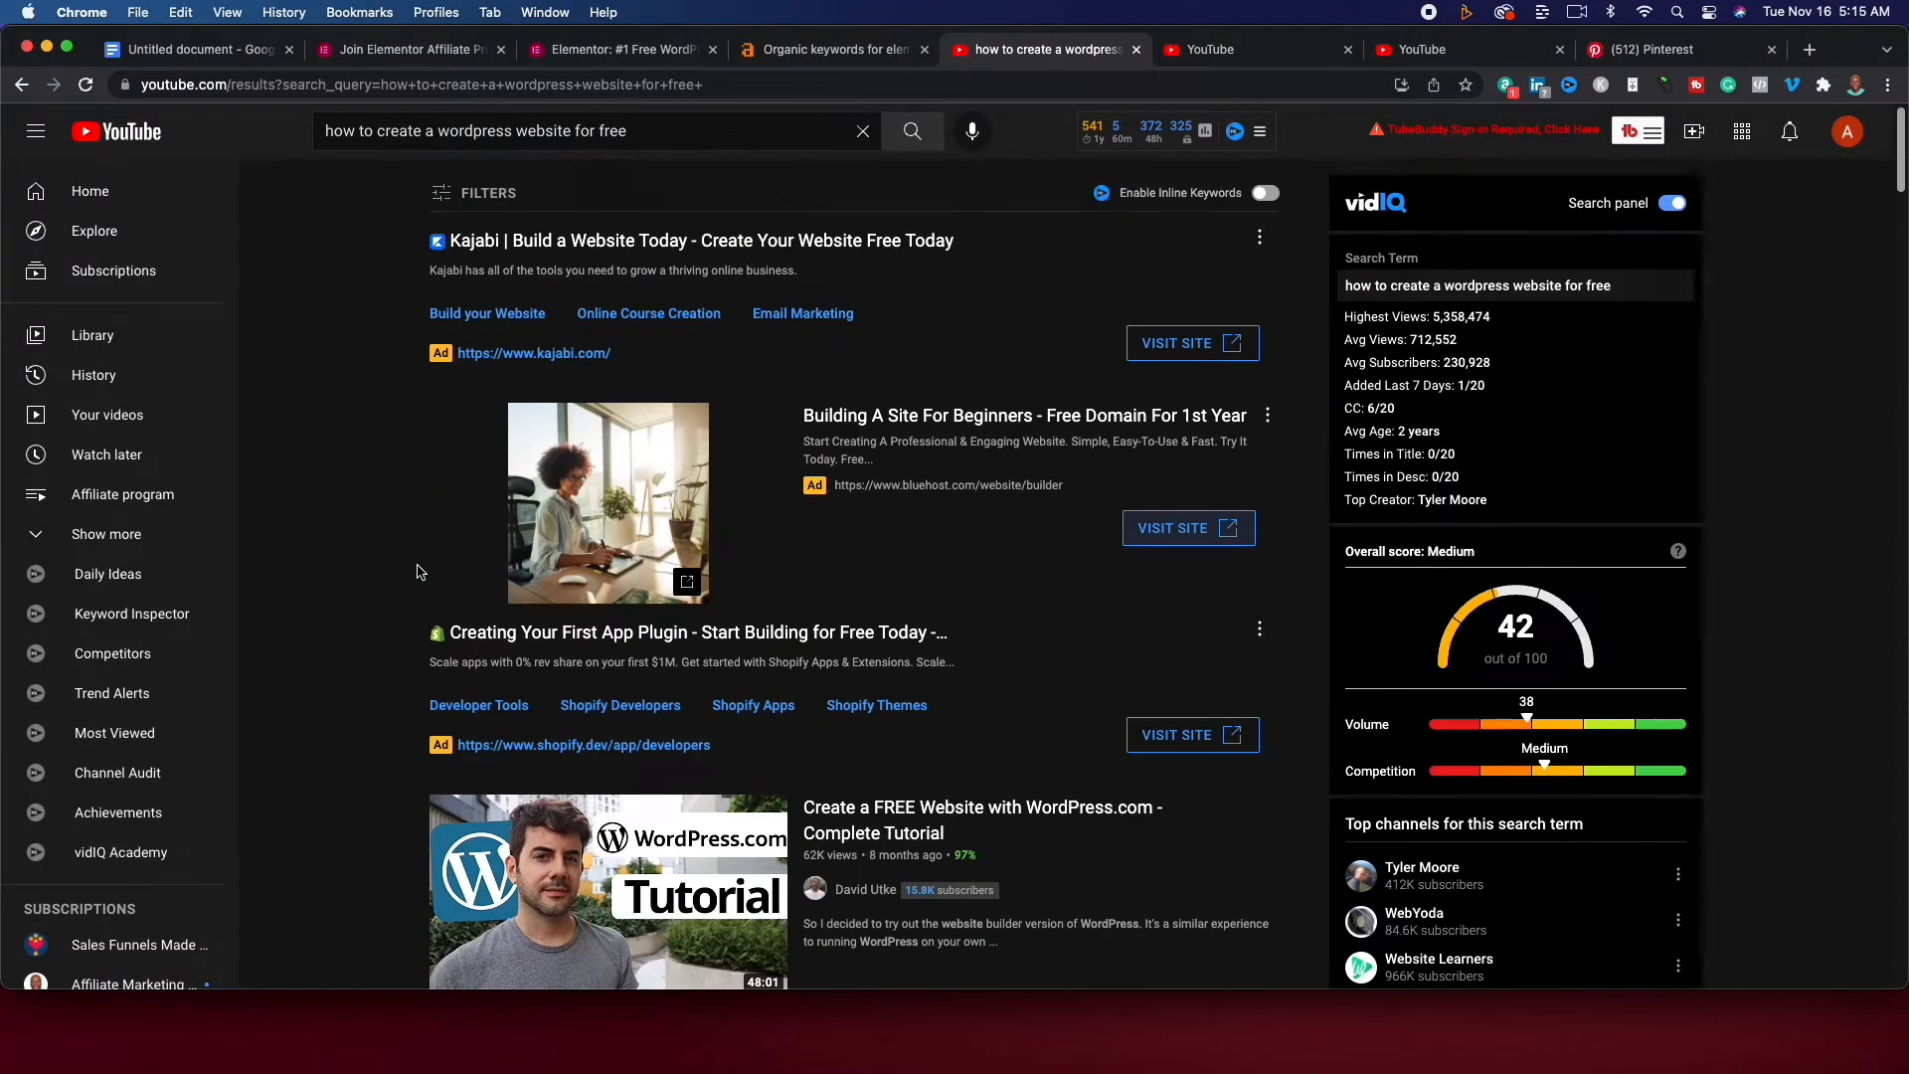
mouse_move(757, 177)
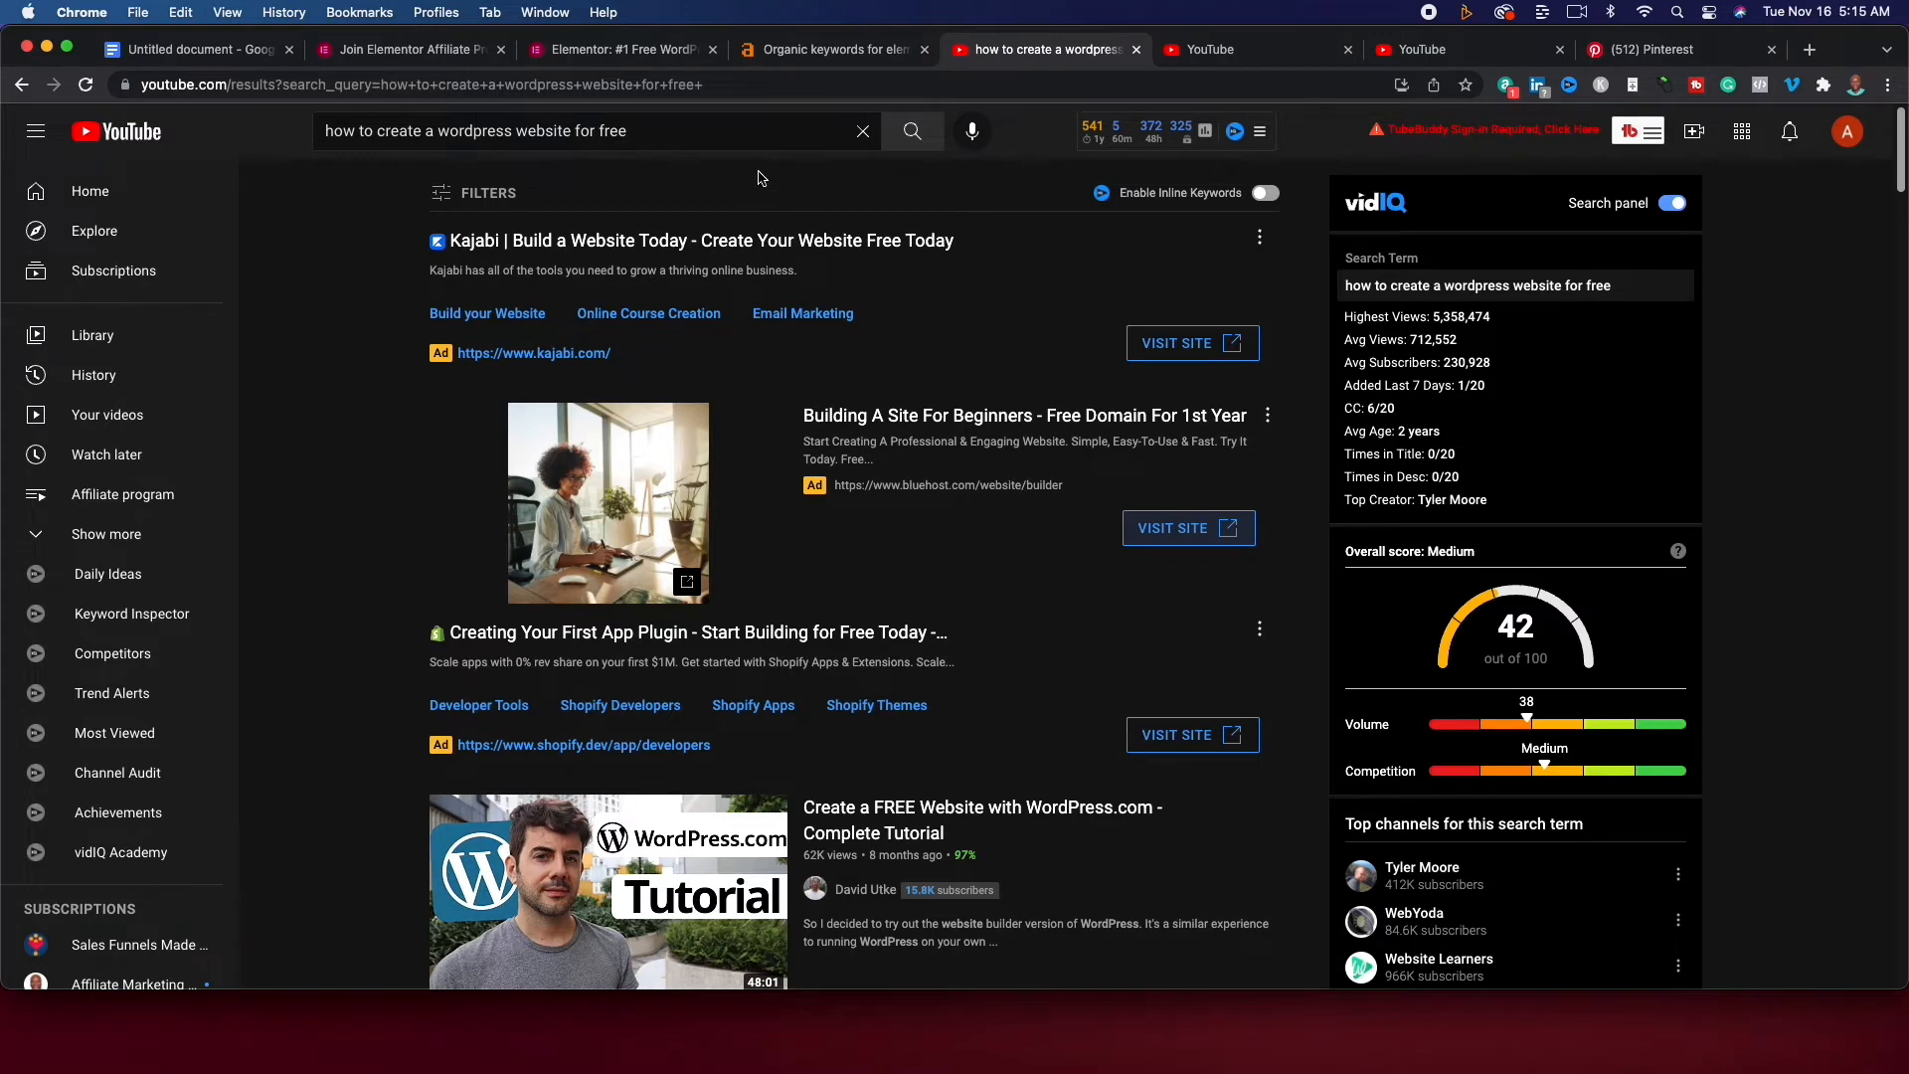
Remove the word 'free' so the query ends at 'for', showing new suggestions.
left_click(596, 131)
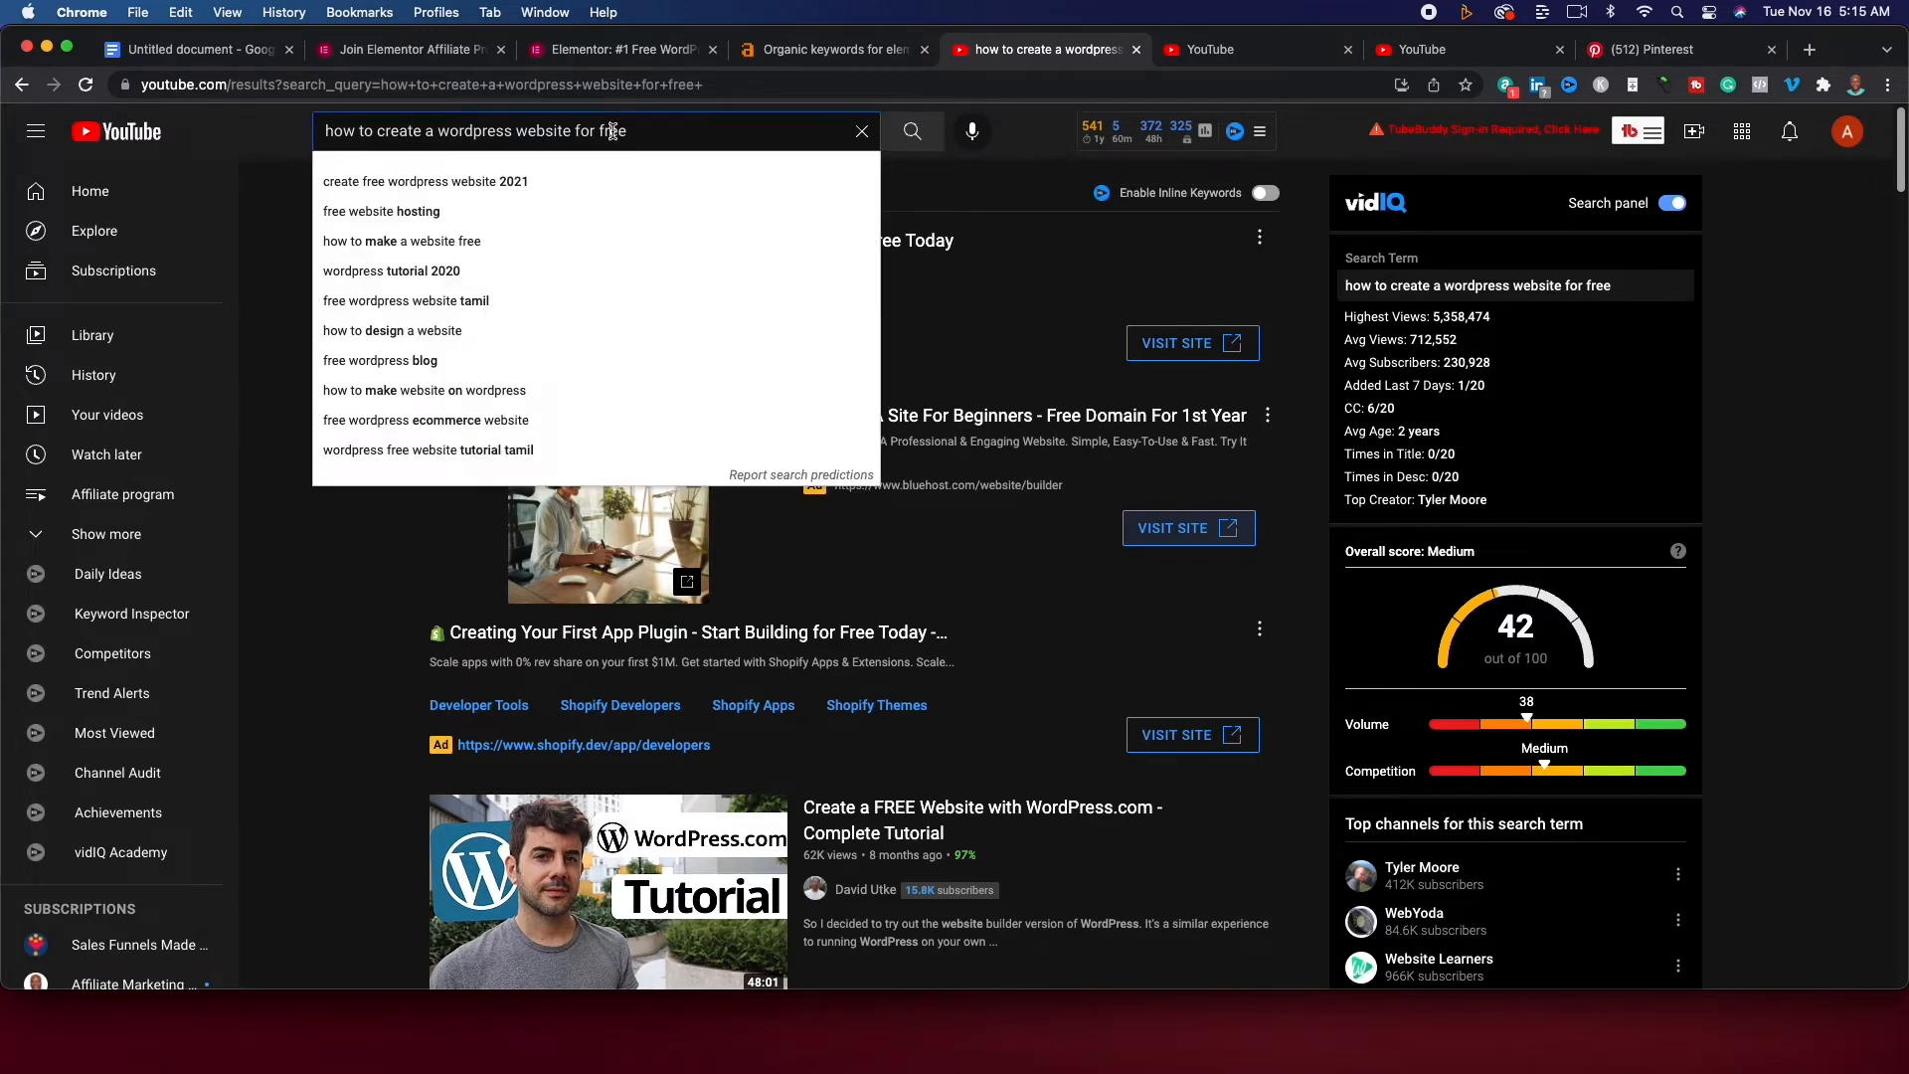
double_click(613, 131)
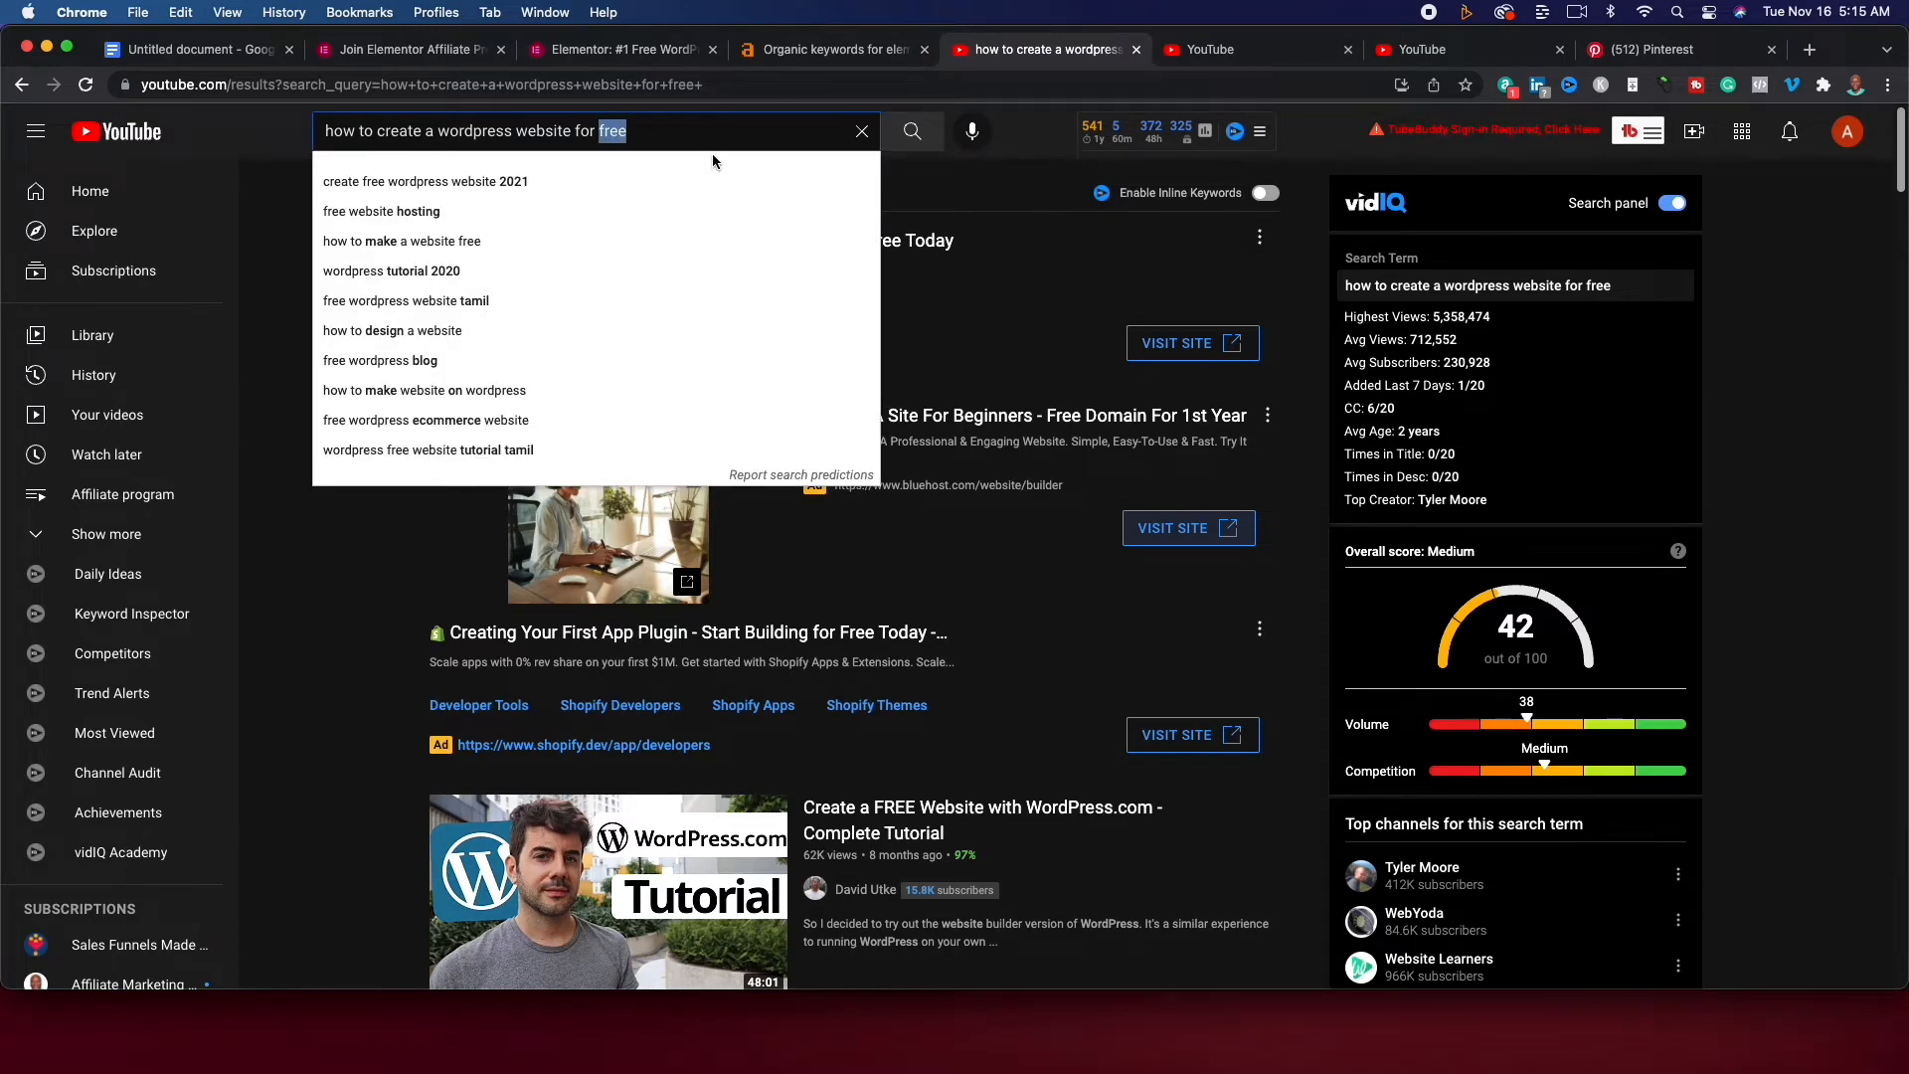
key("Backspace")
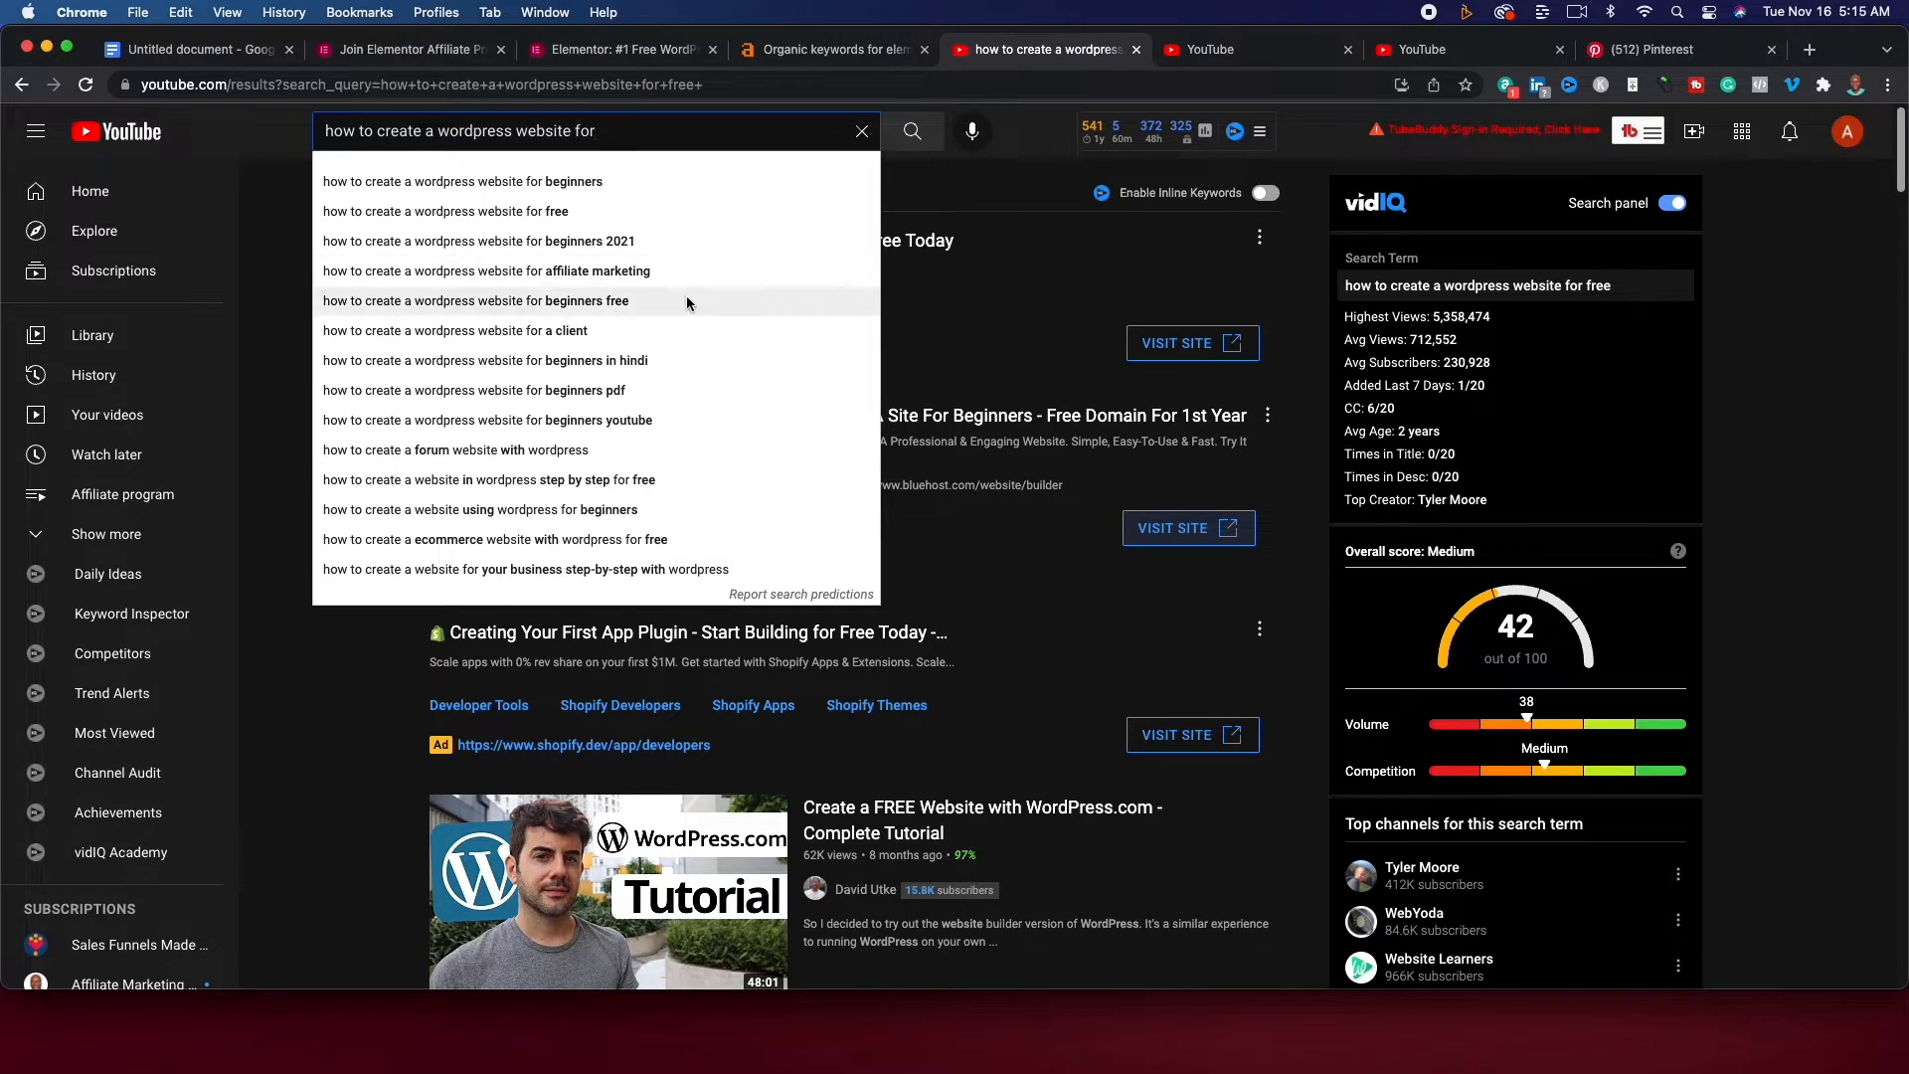
left_click(455, 330)
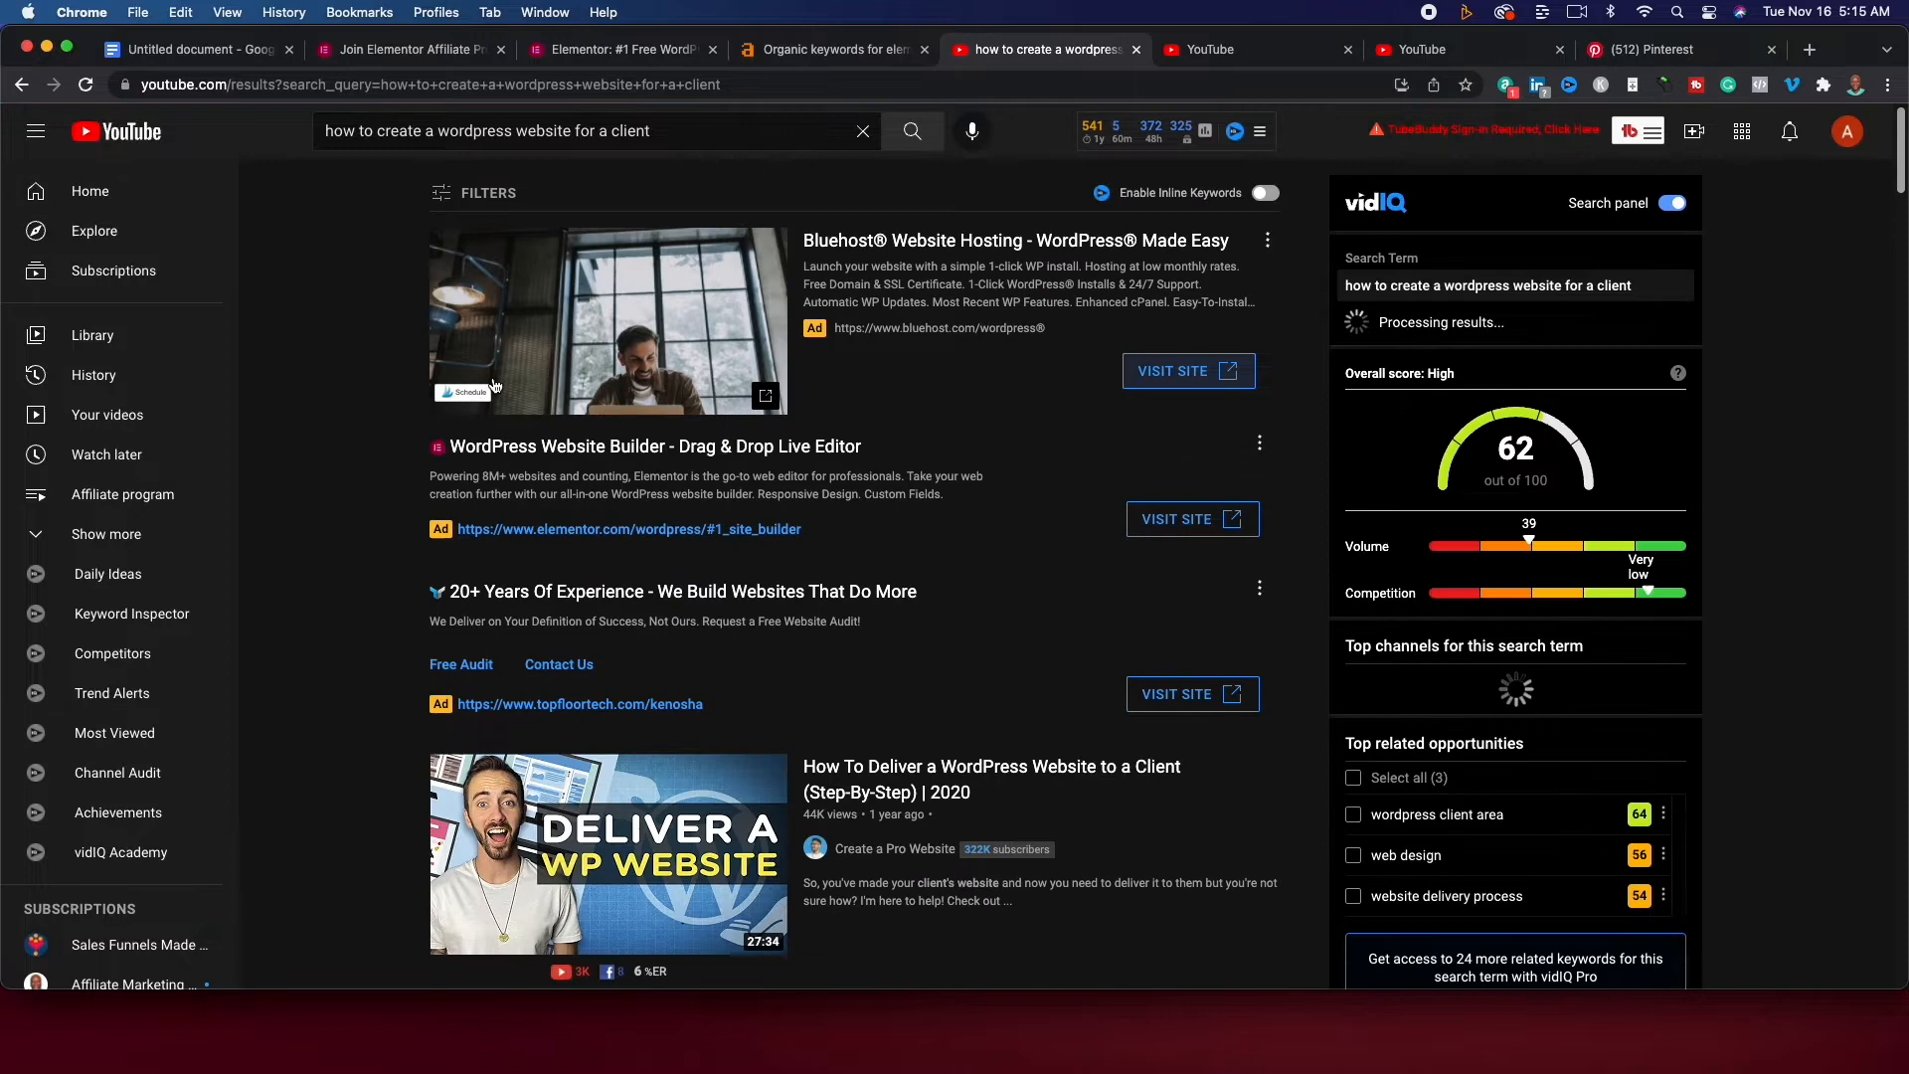
scroll("down", 3)
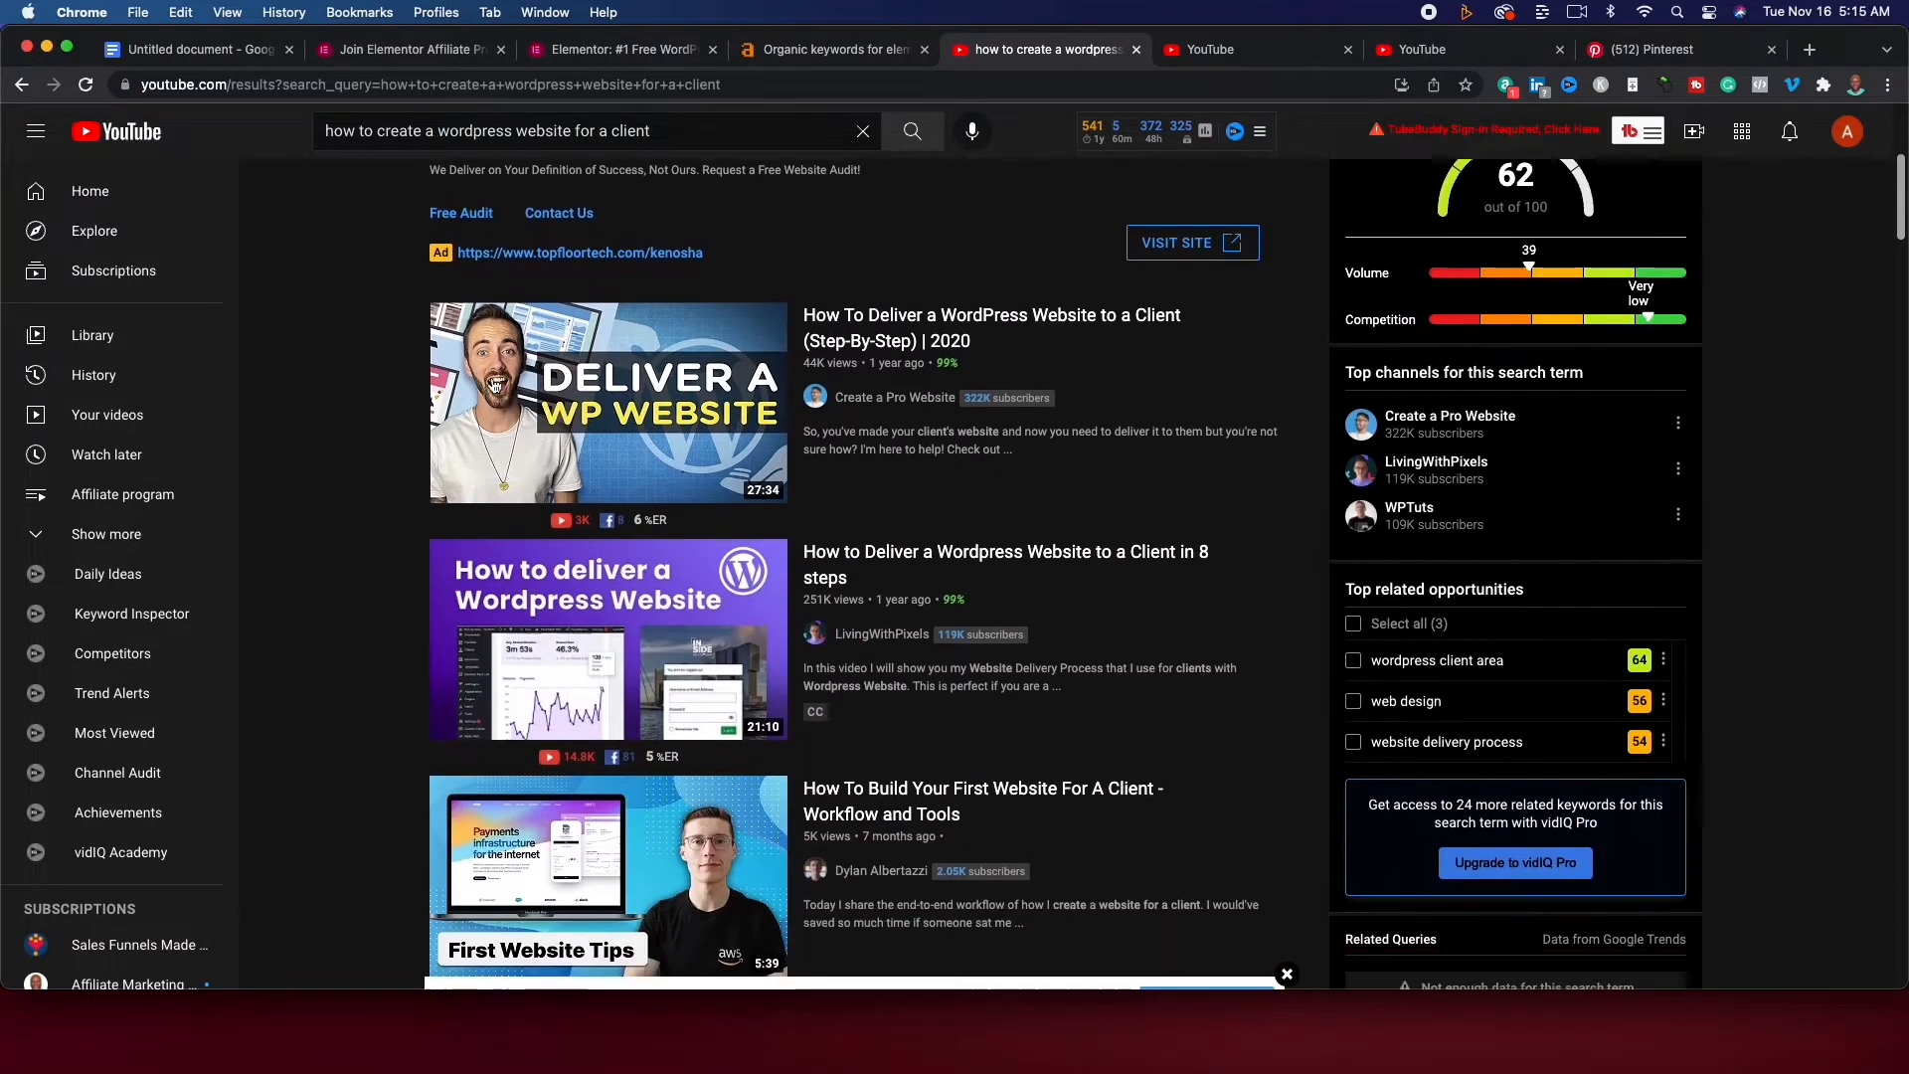
mouse_move(525, 384)
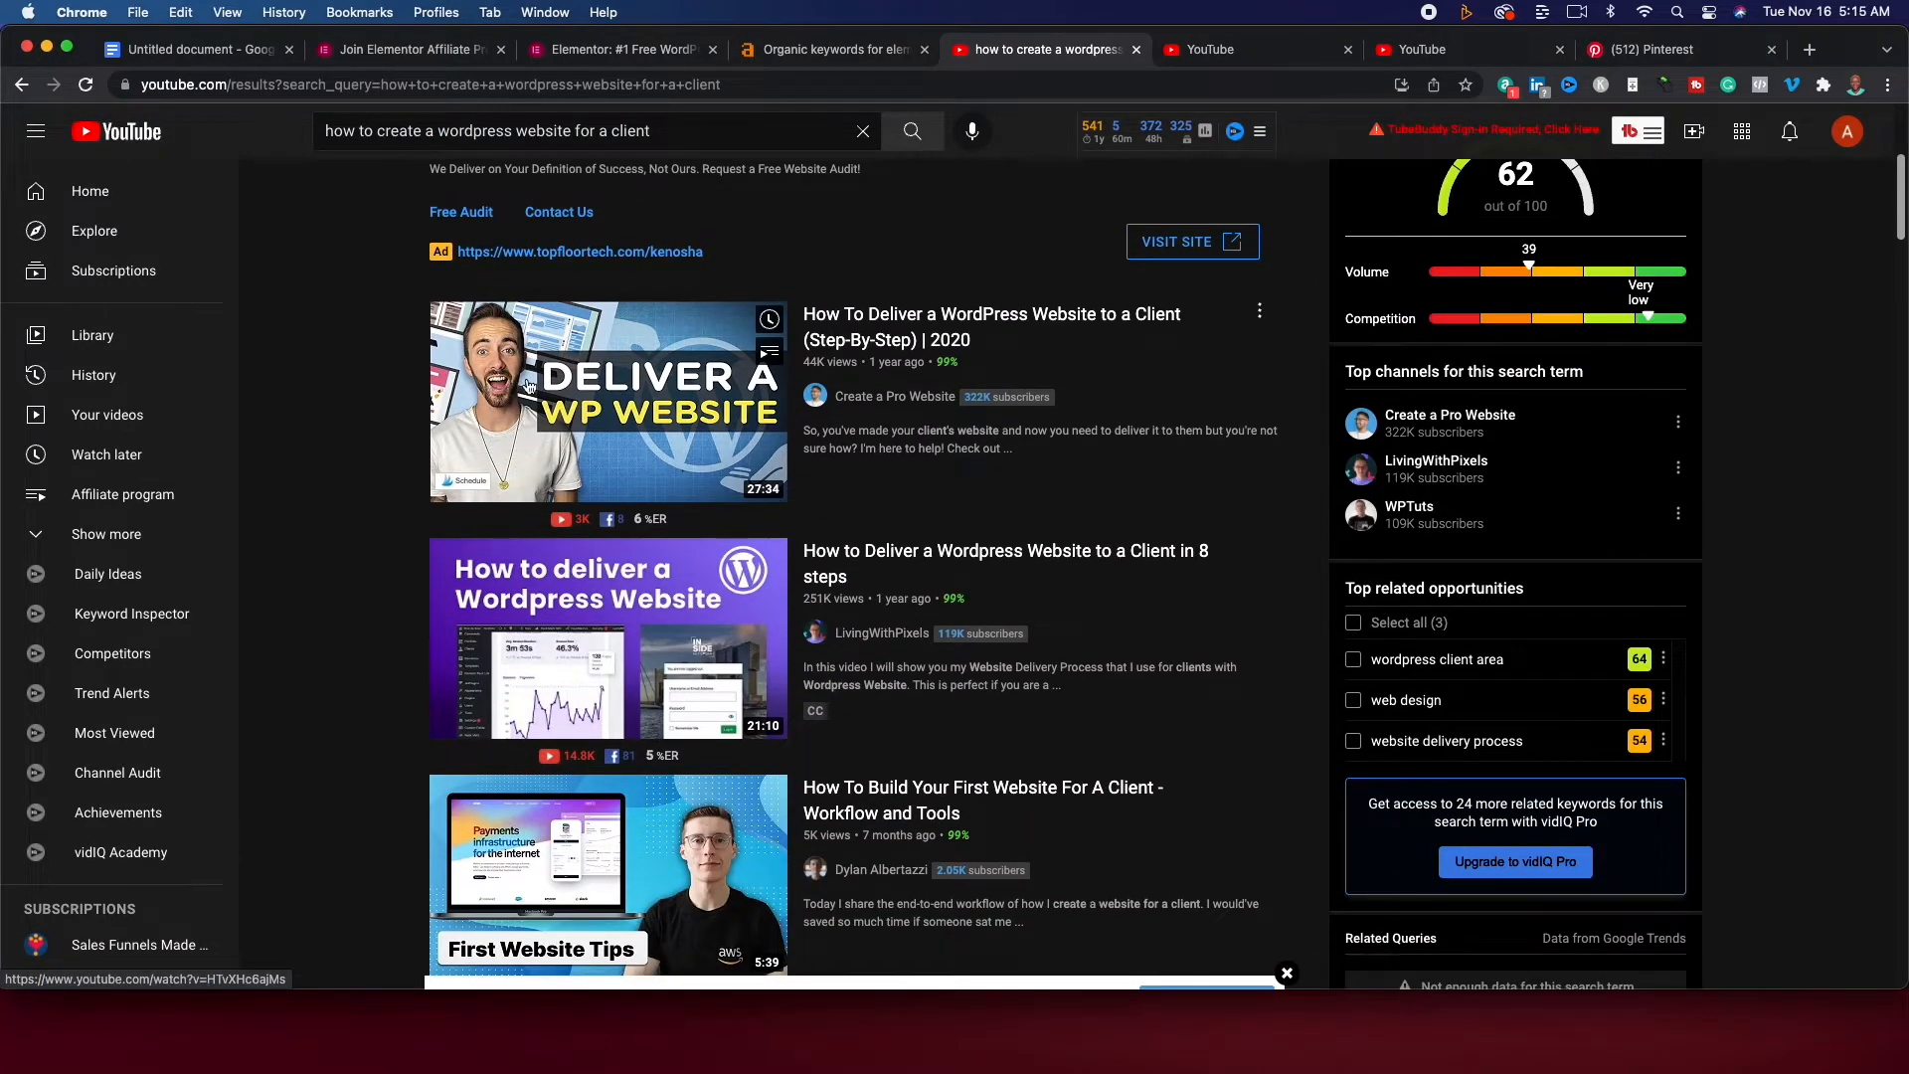
scroll("down", 3)
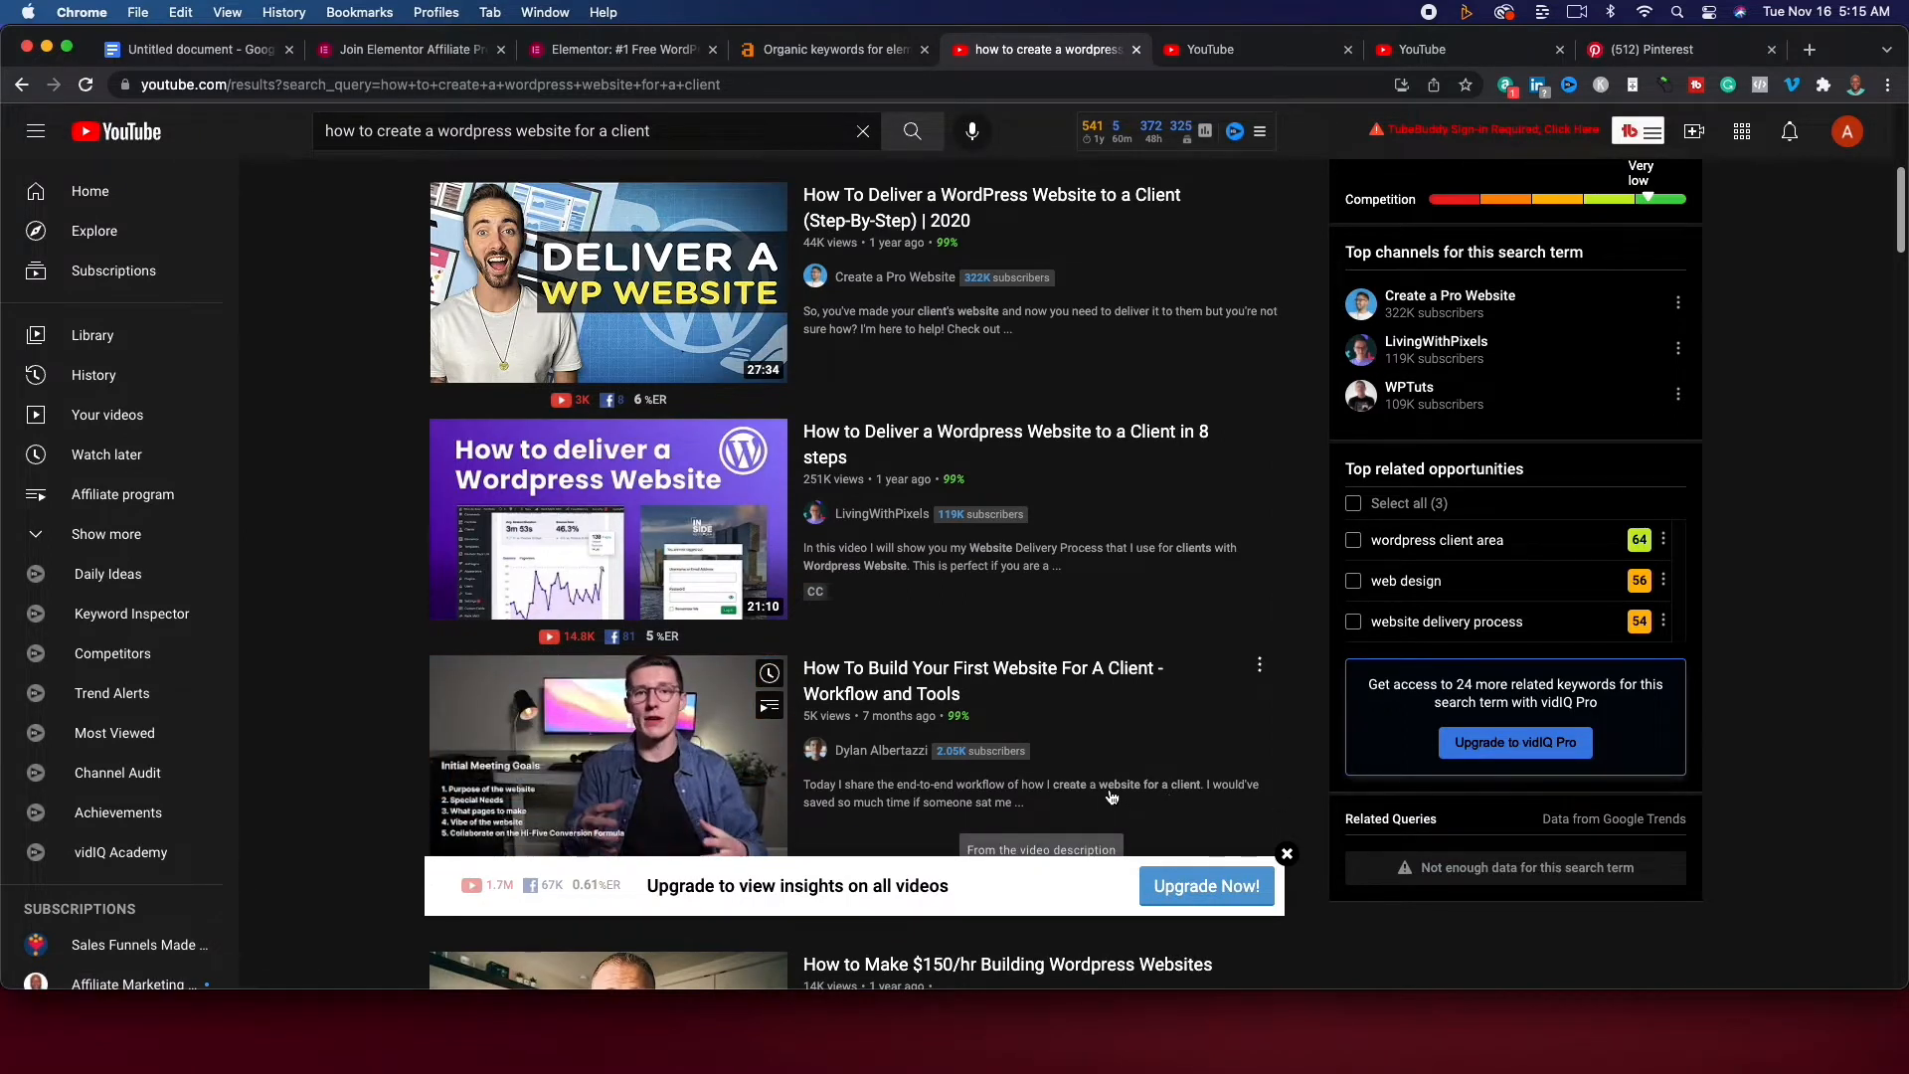
scroll("down", 3)
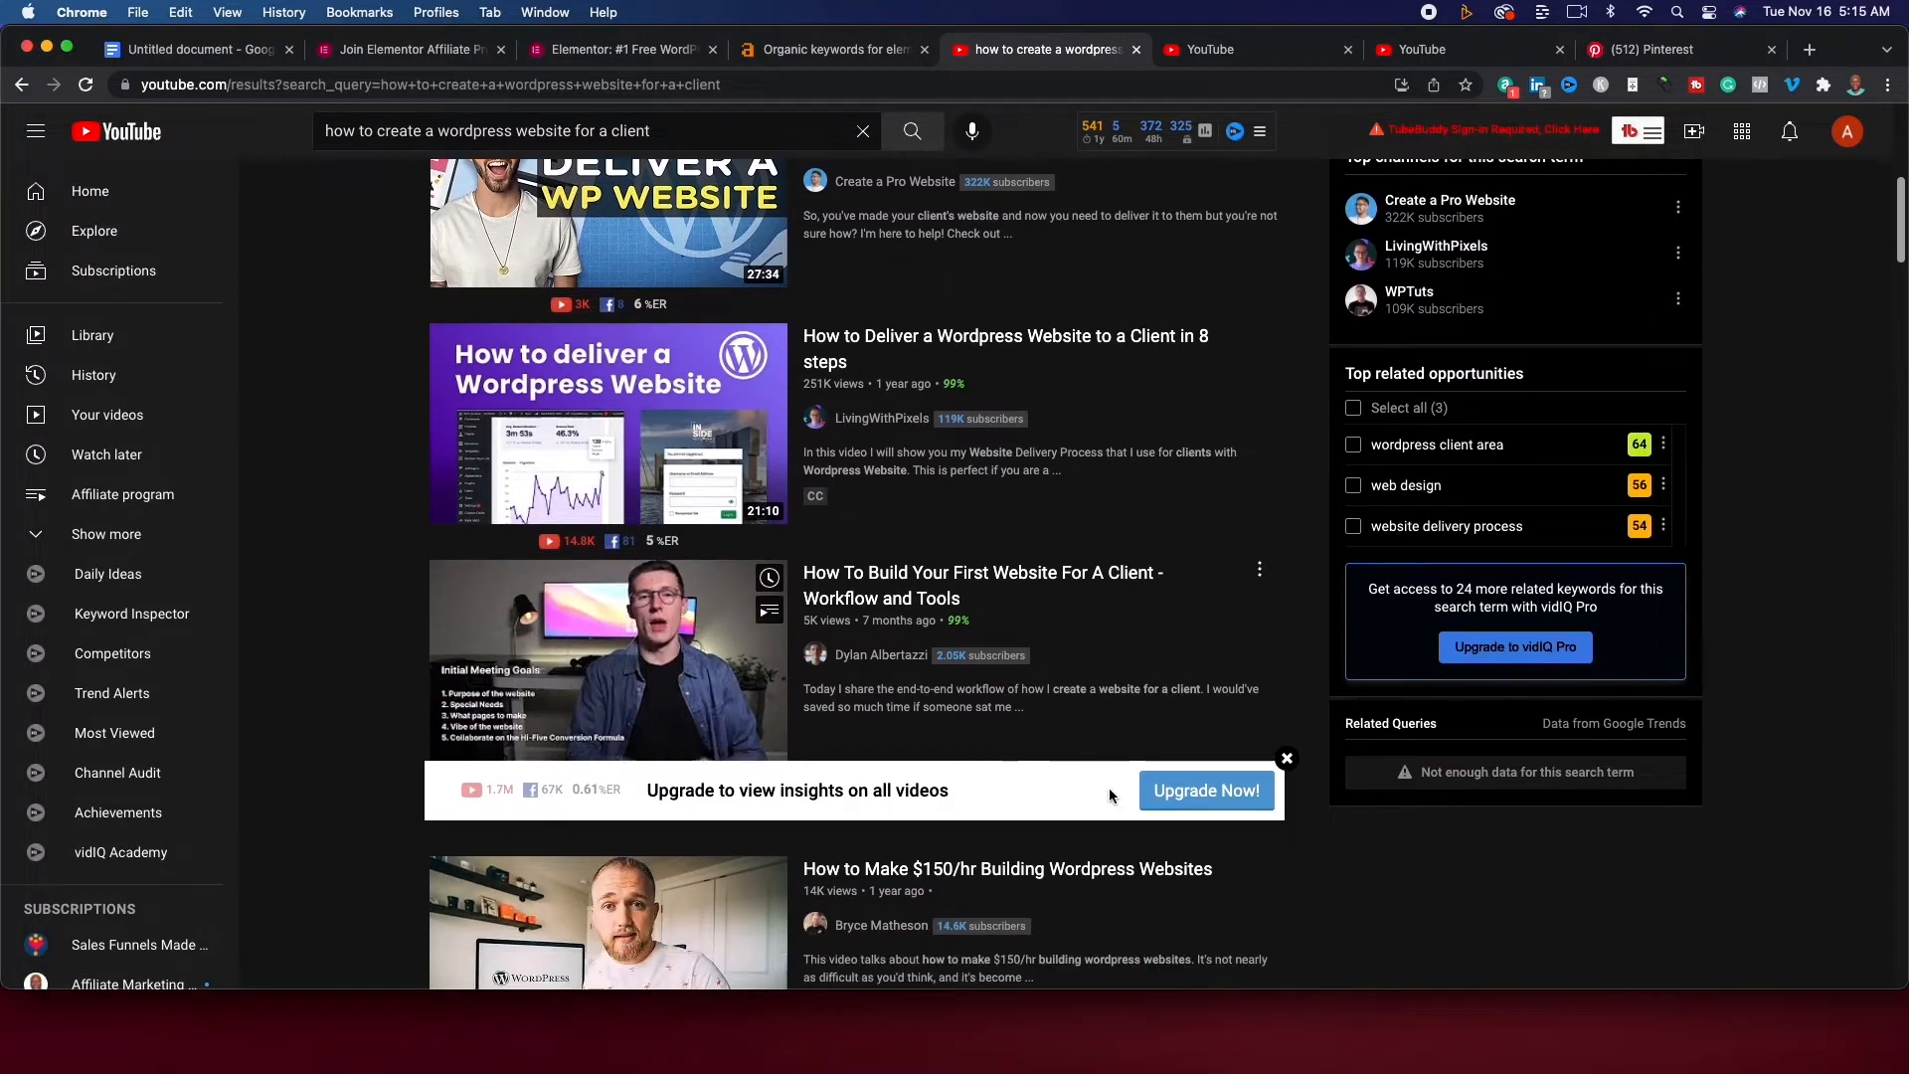
scroll("down", 3)
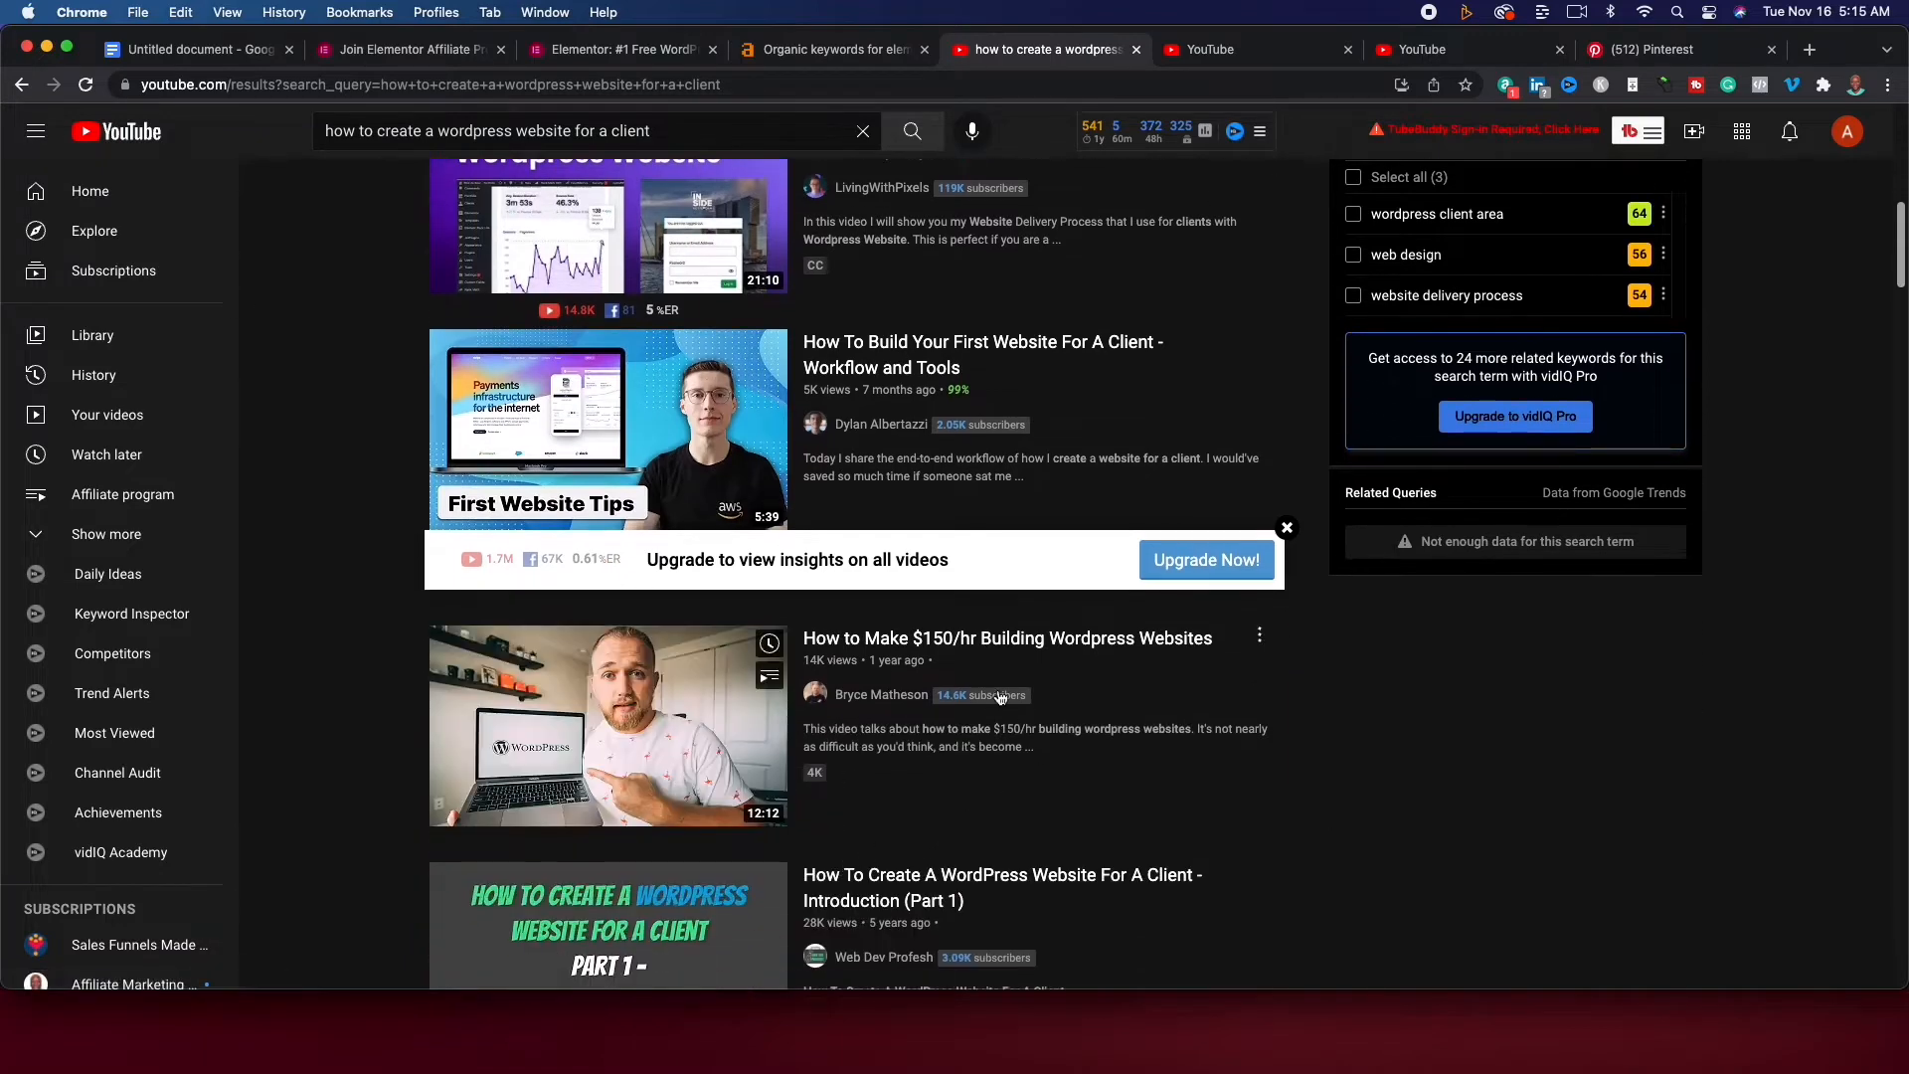
scroll("down", 3)
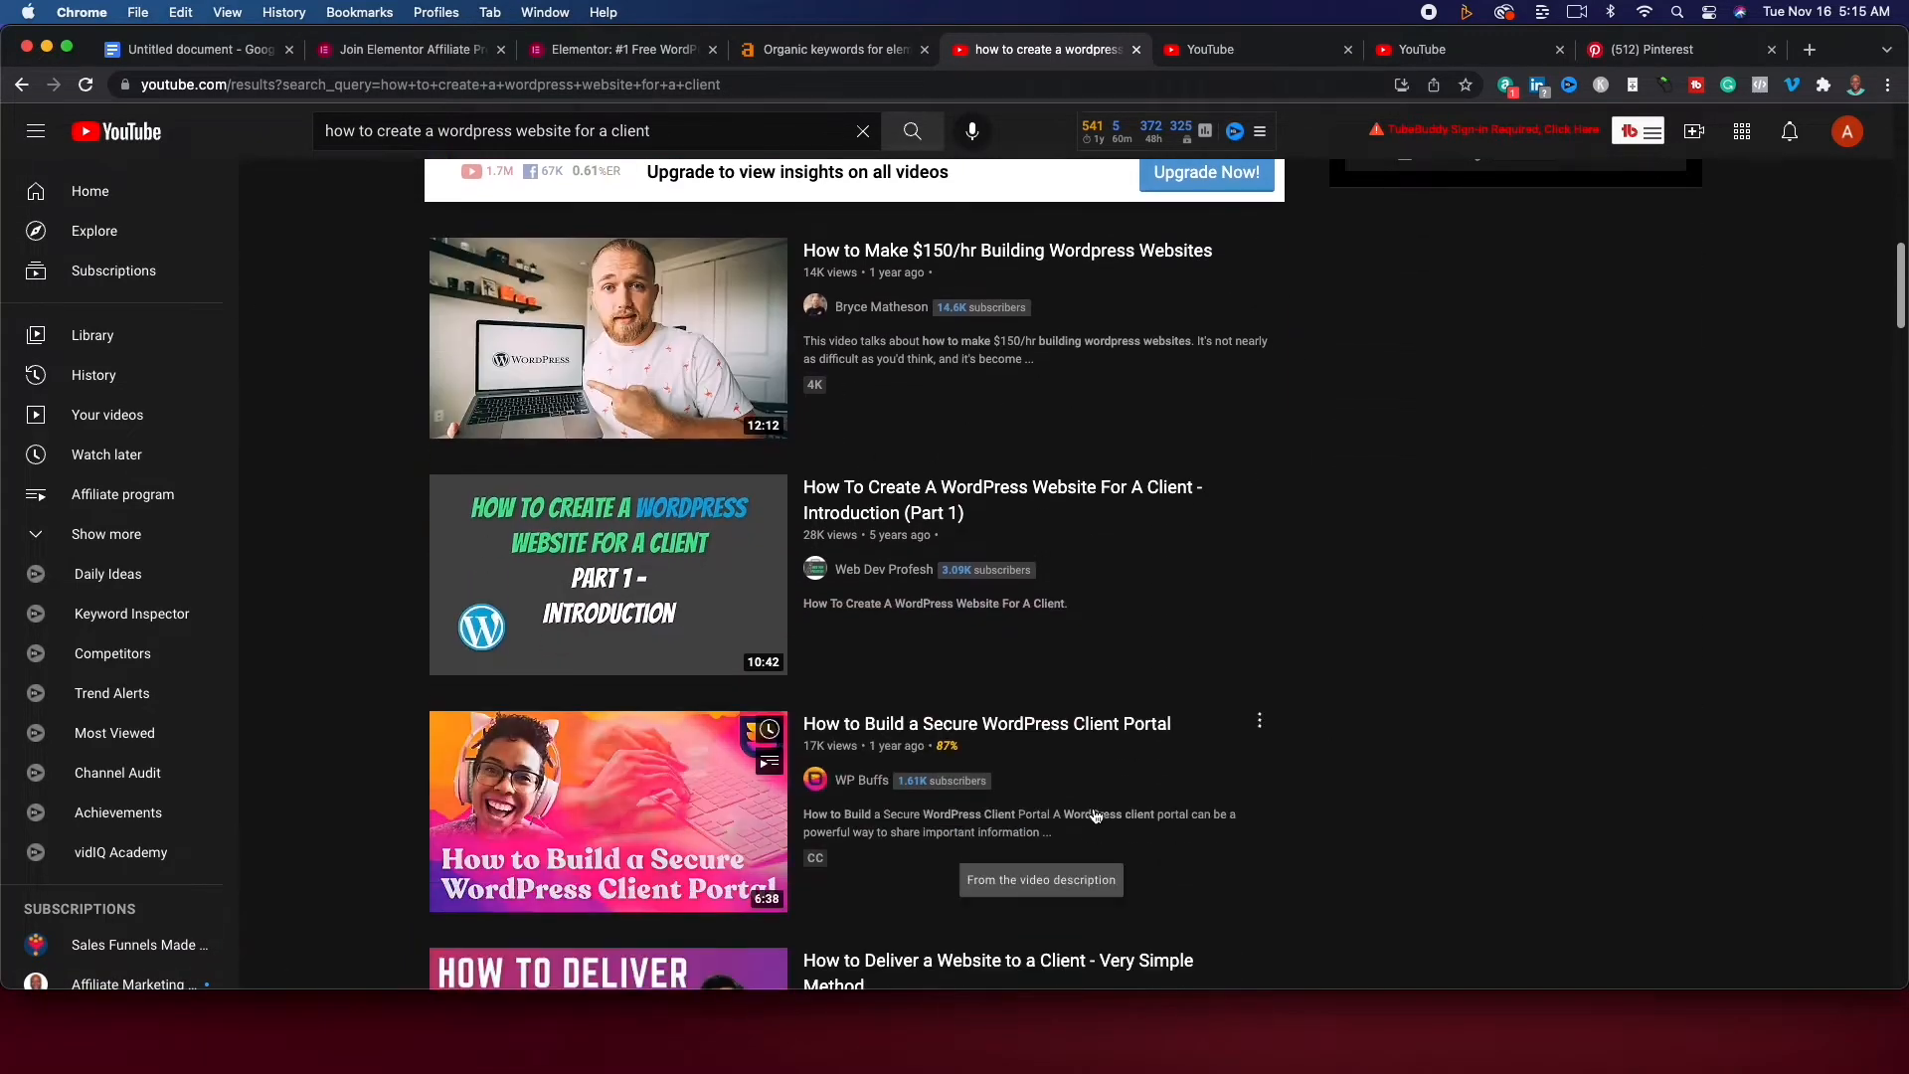
scroll("down", 3)
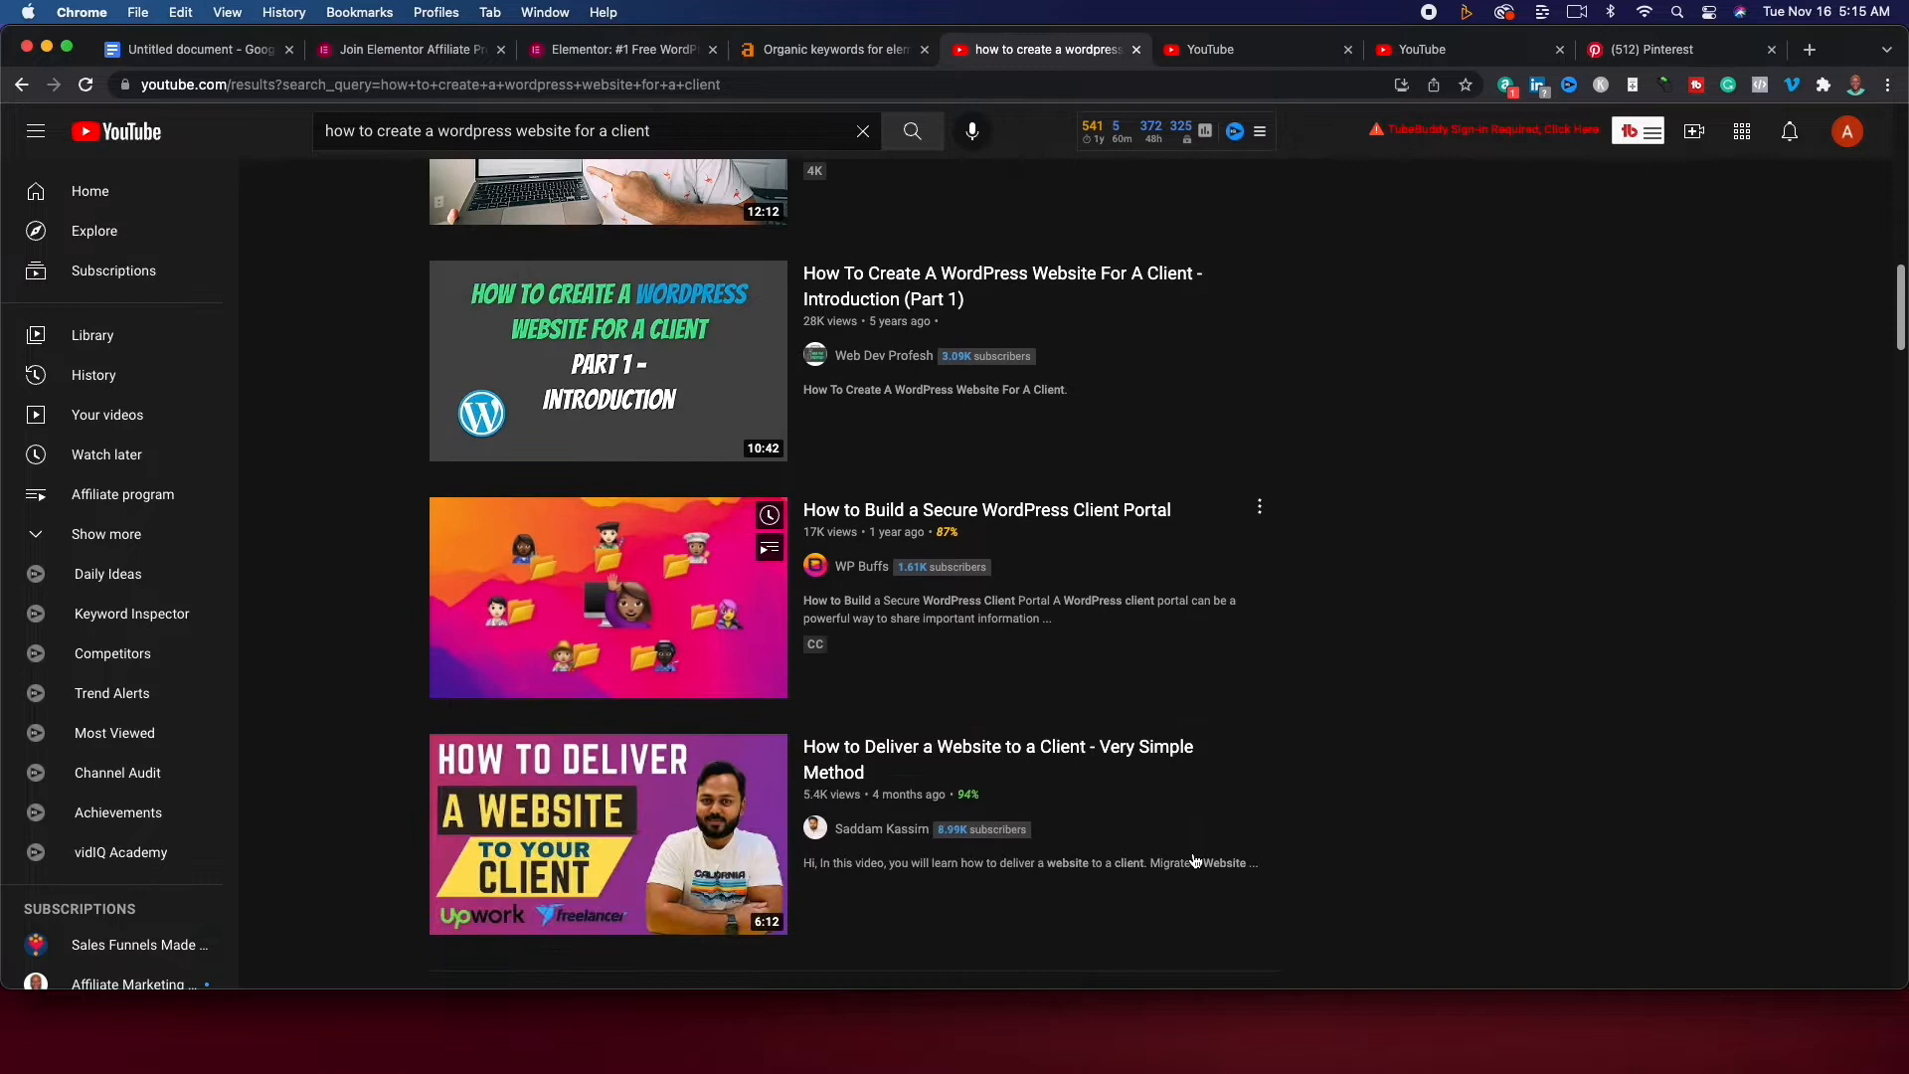
mouse_move(1109, 657)
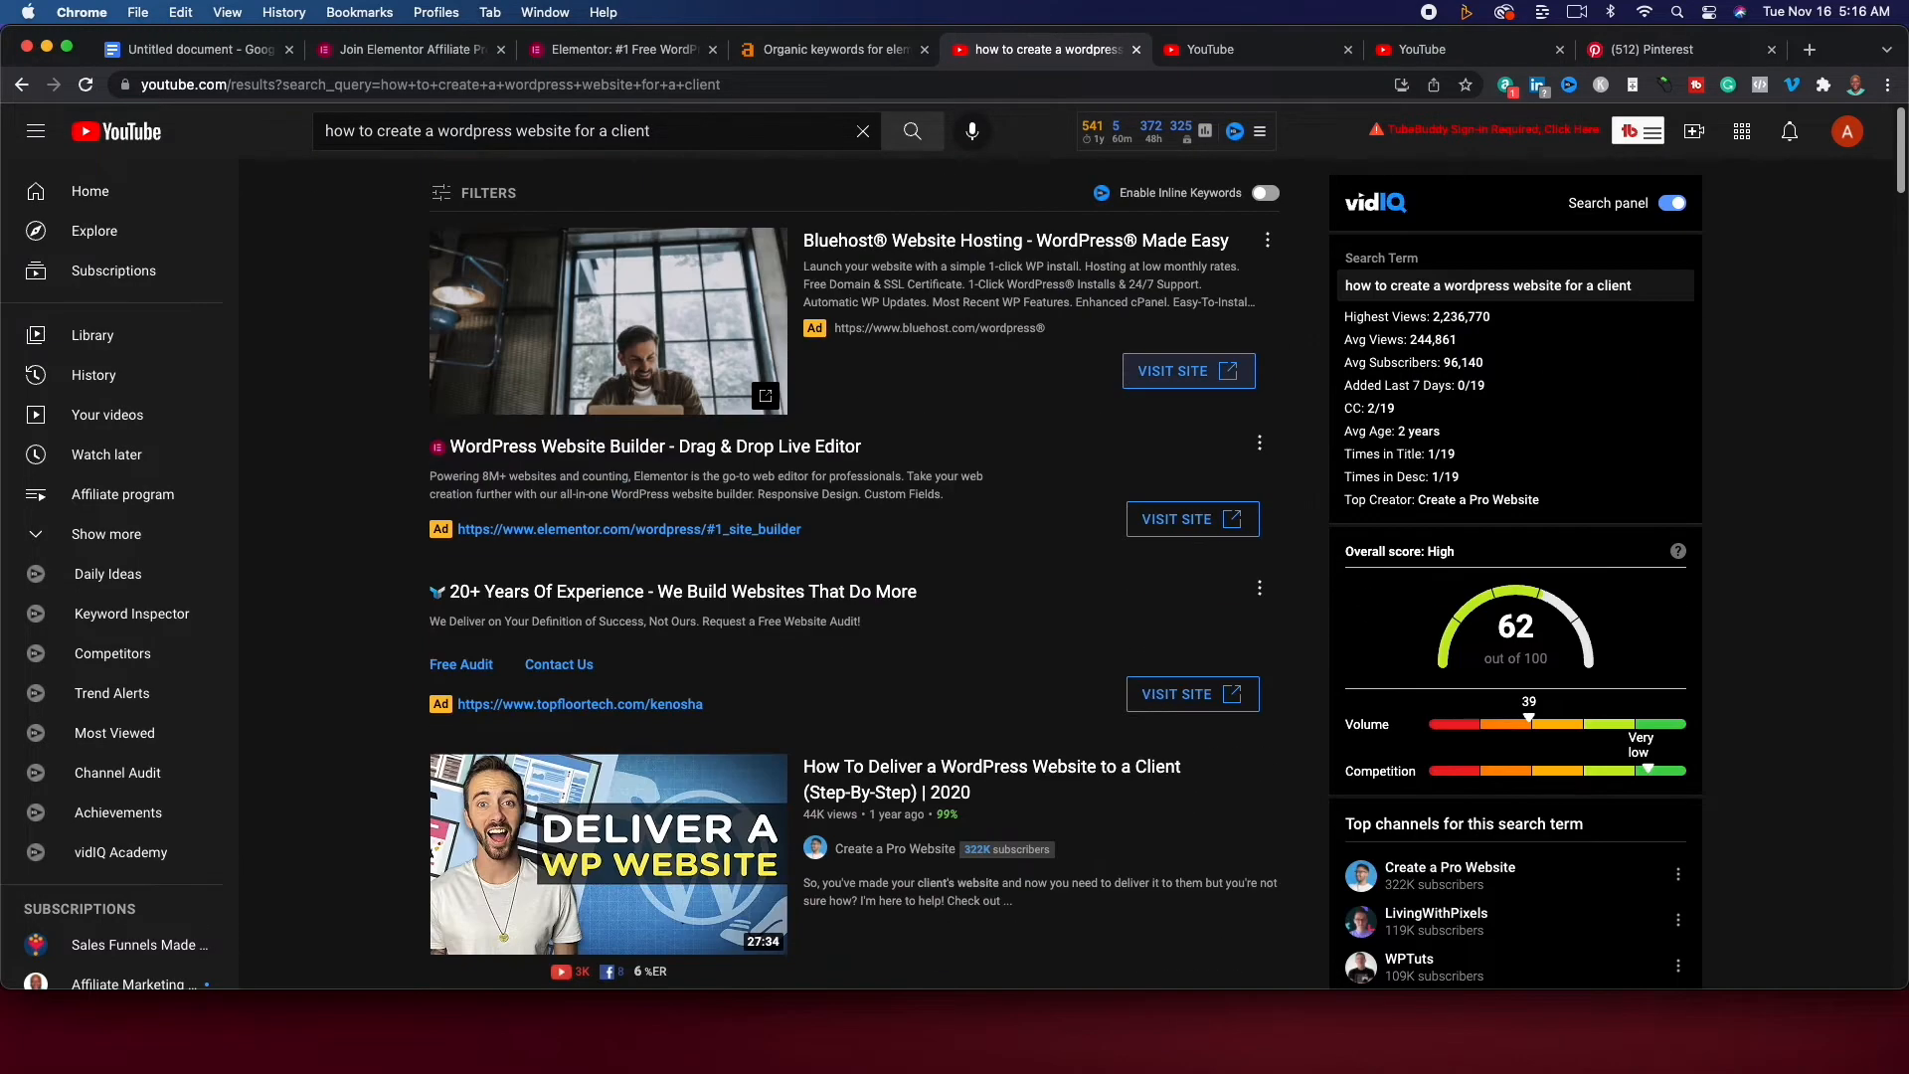
Search YouTube for 'darrel wilson' and view his channel's uploaded videos grid.
left_click(597, 132)
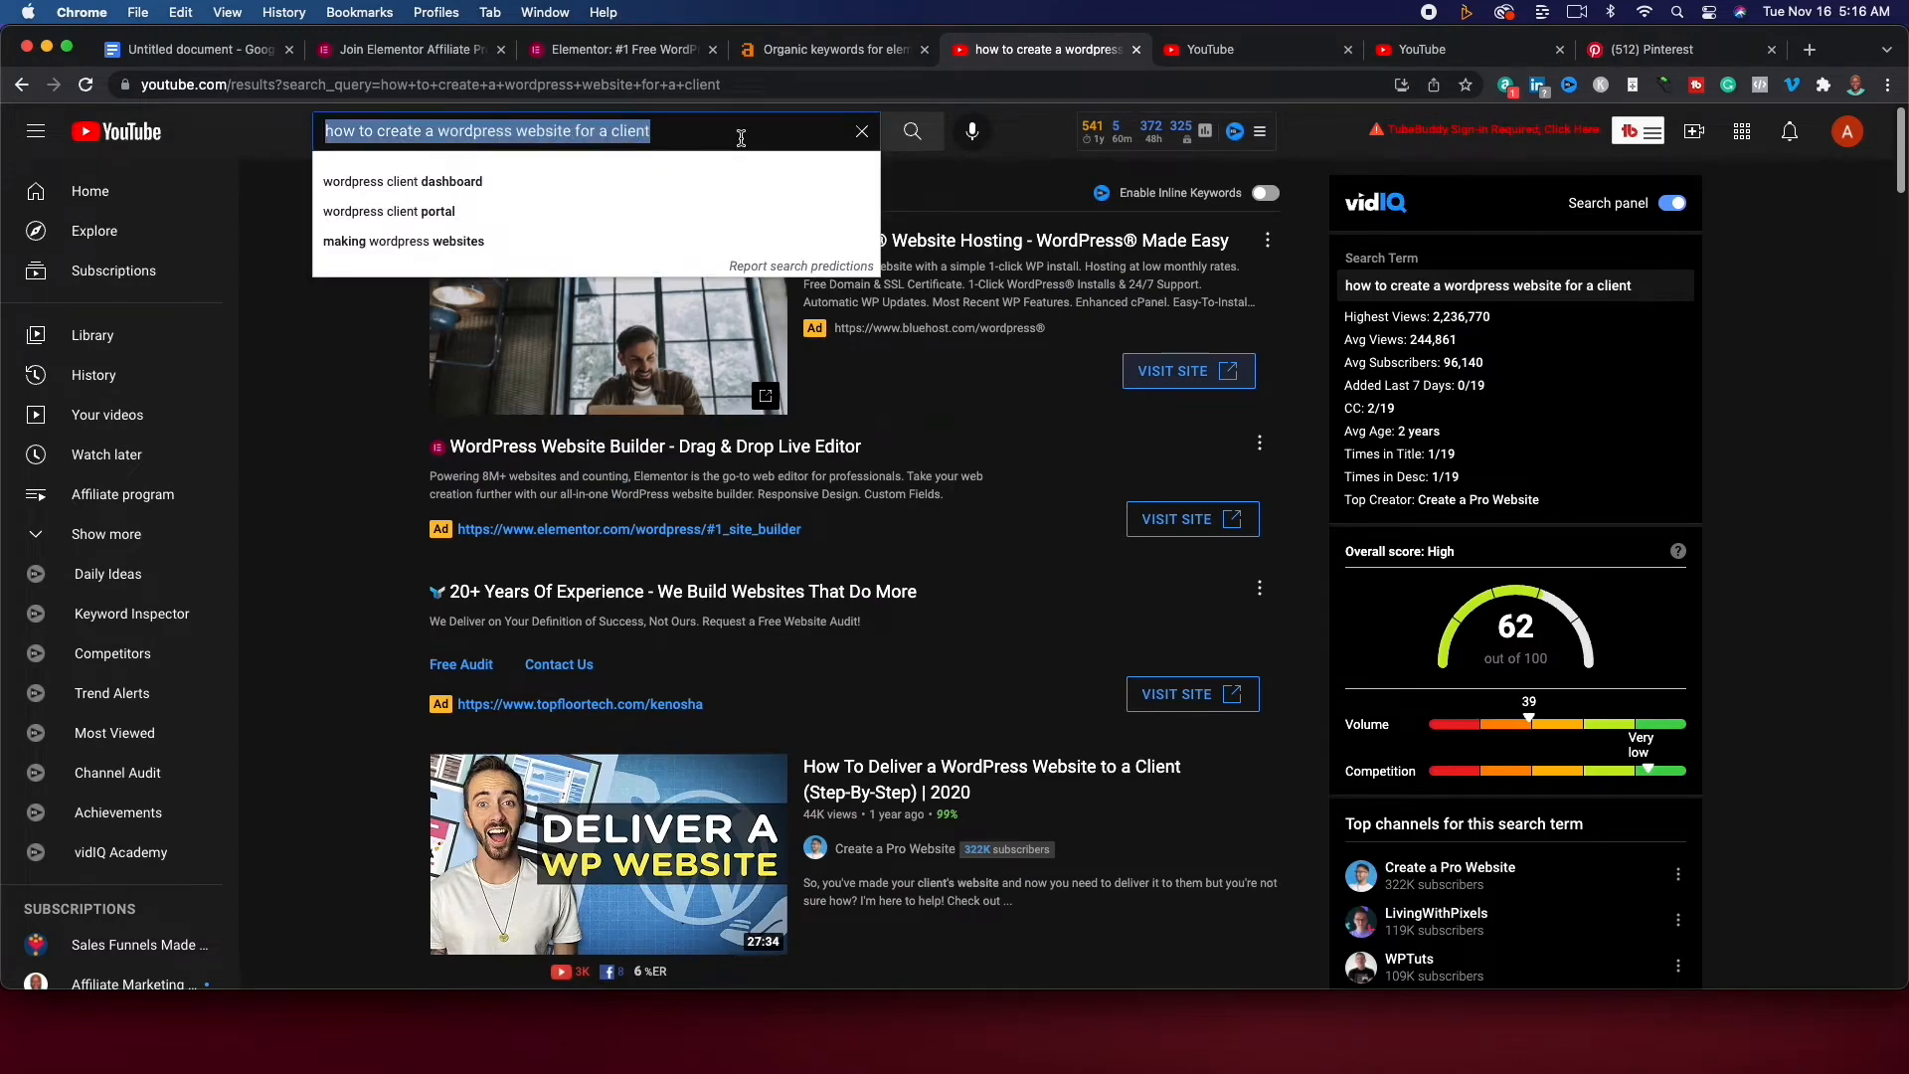
type("darre")
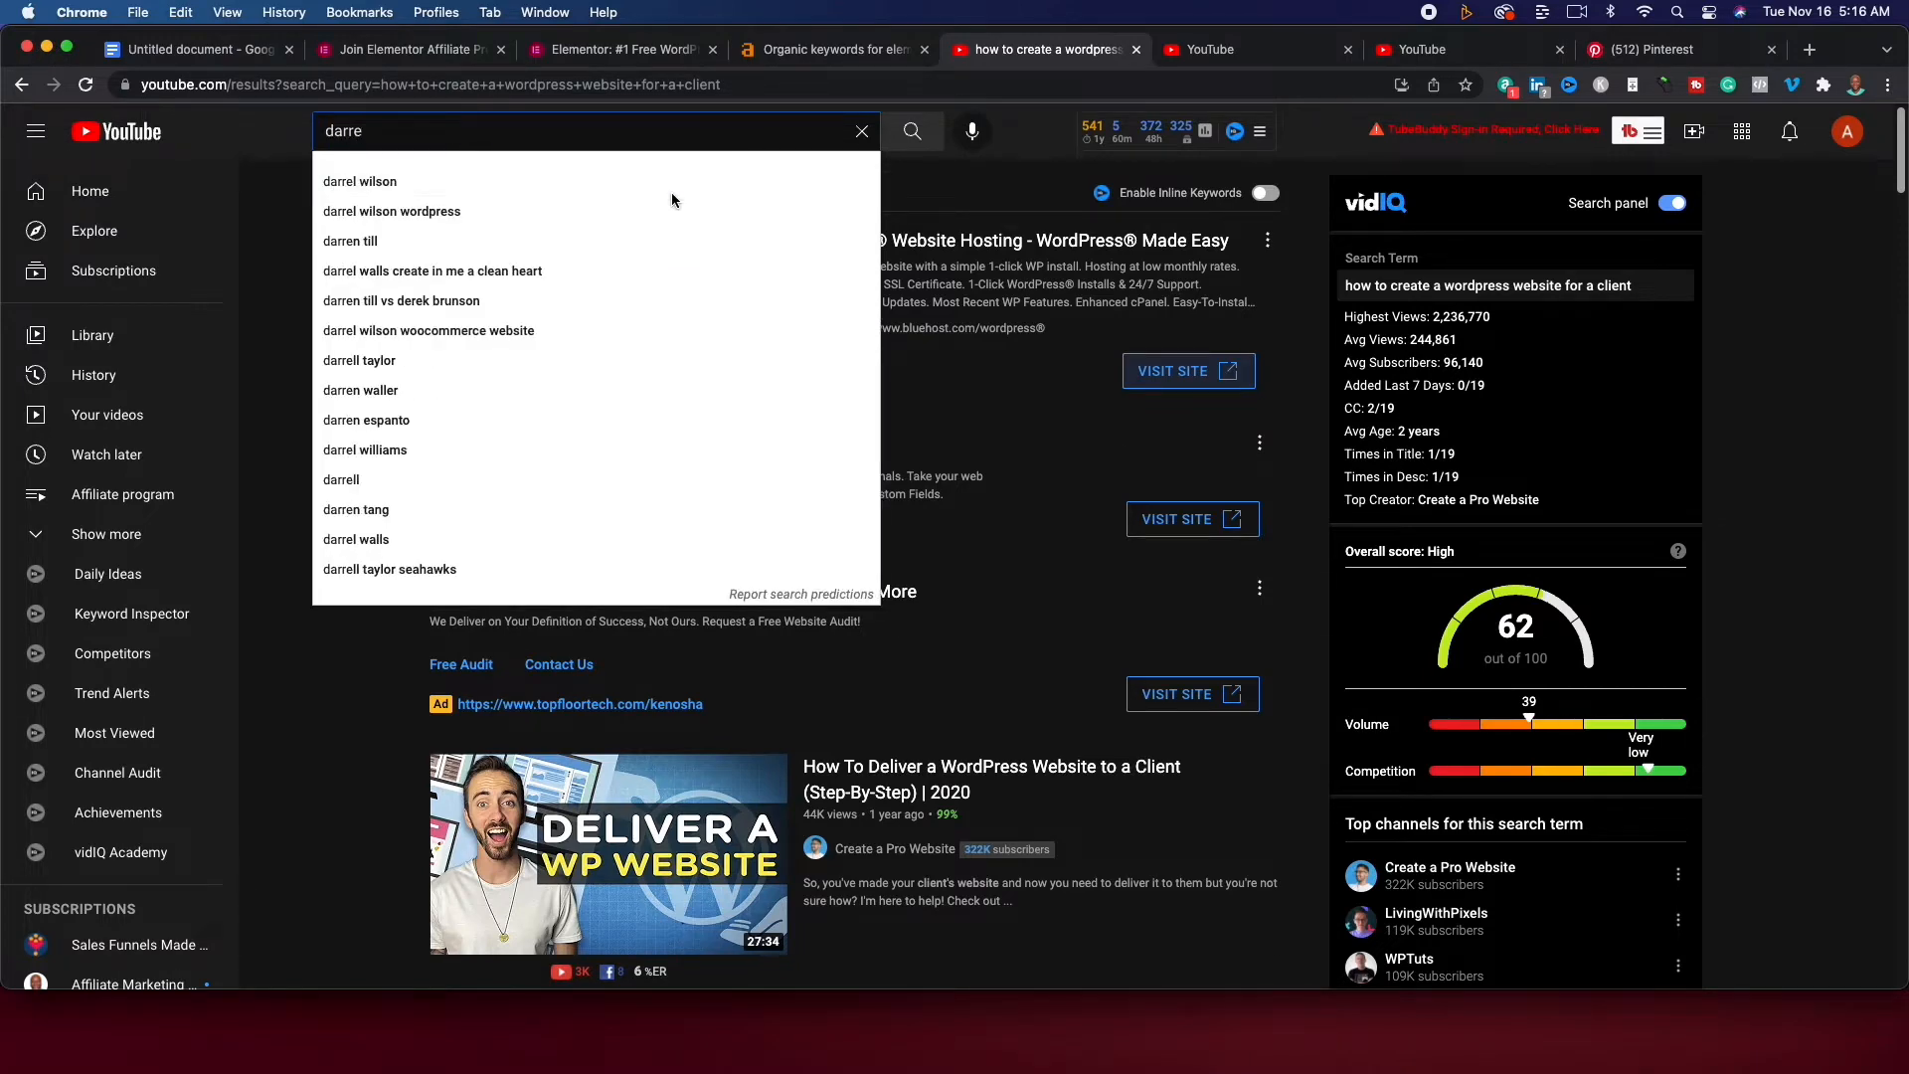
left_click(360, 181)
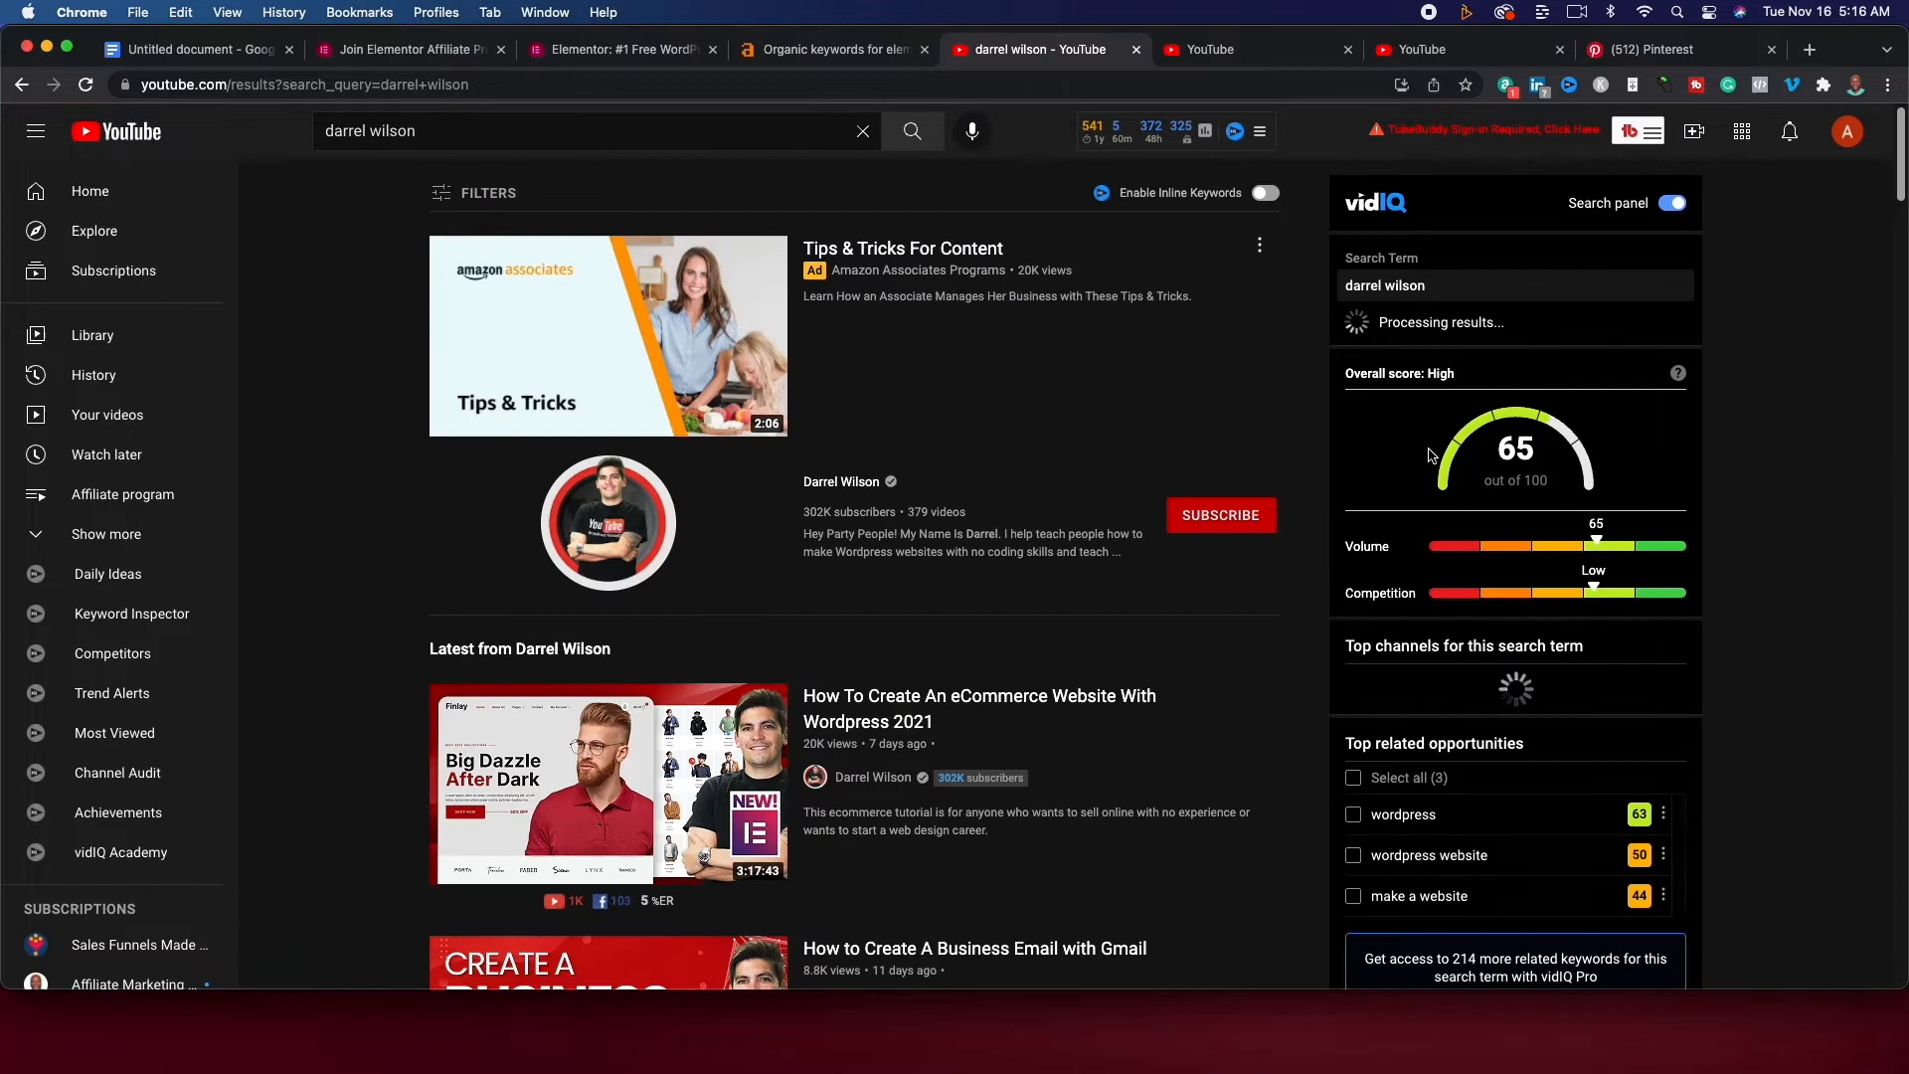
left_click(839, 481)
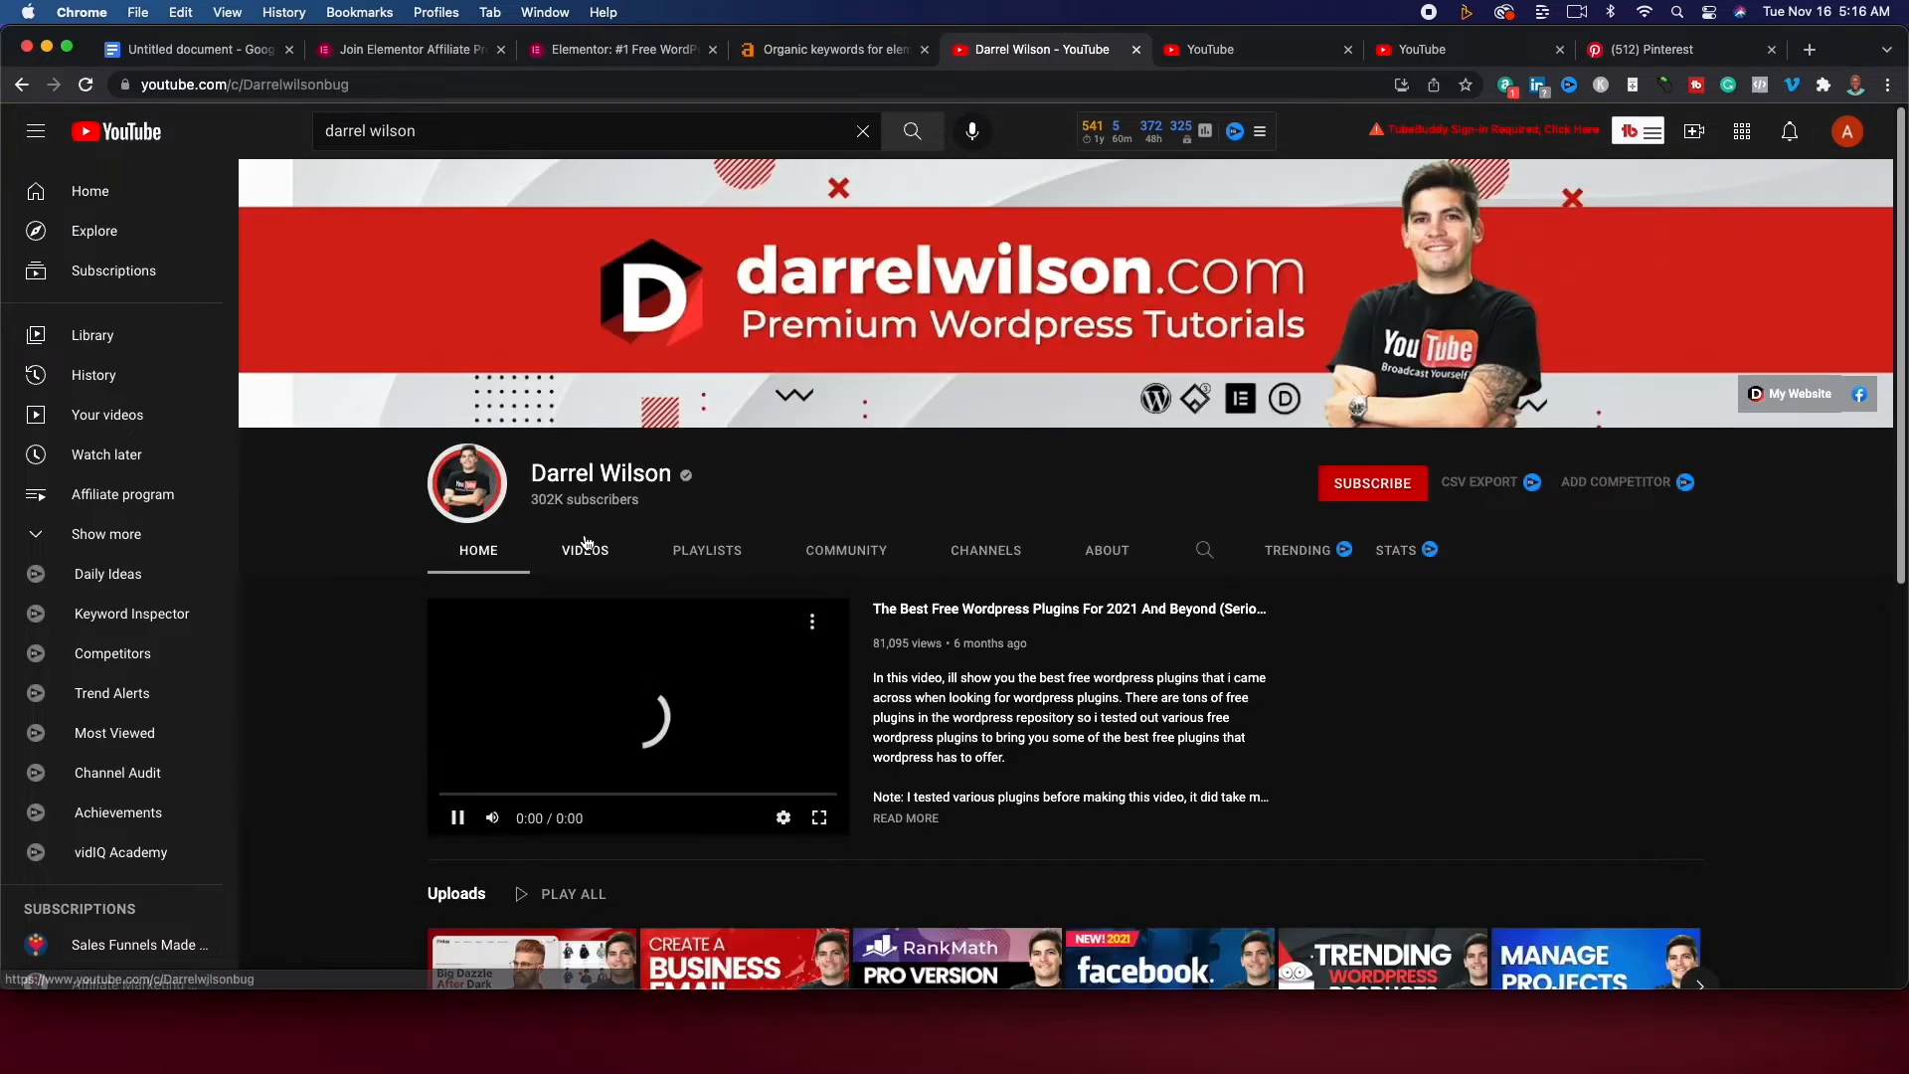
left_click(585, 548)
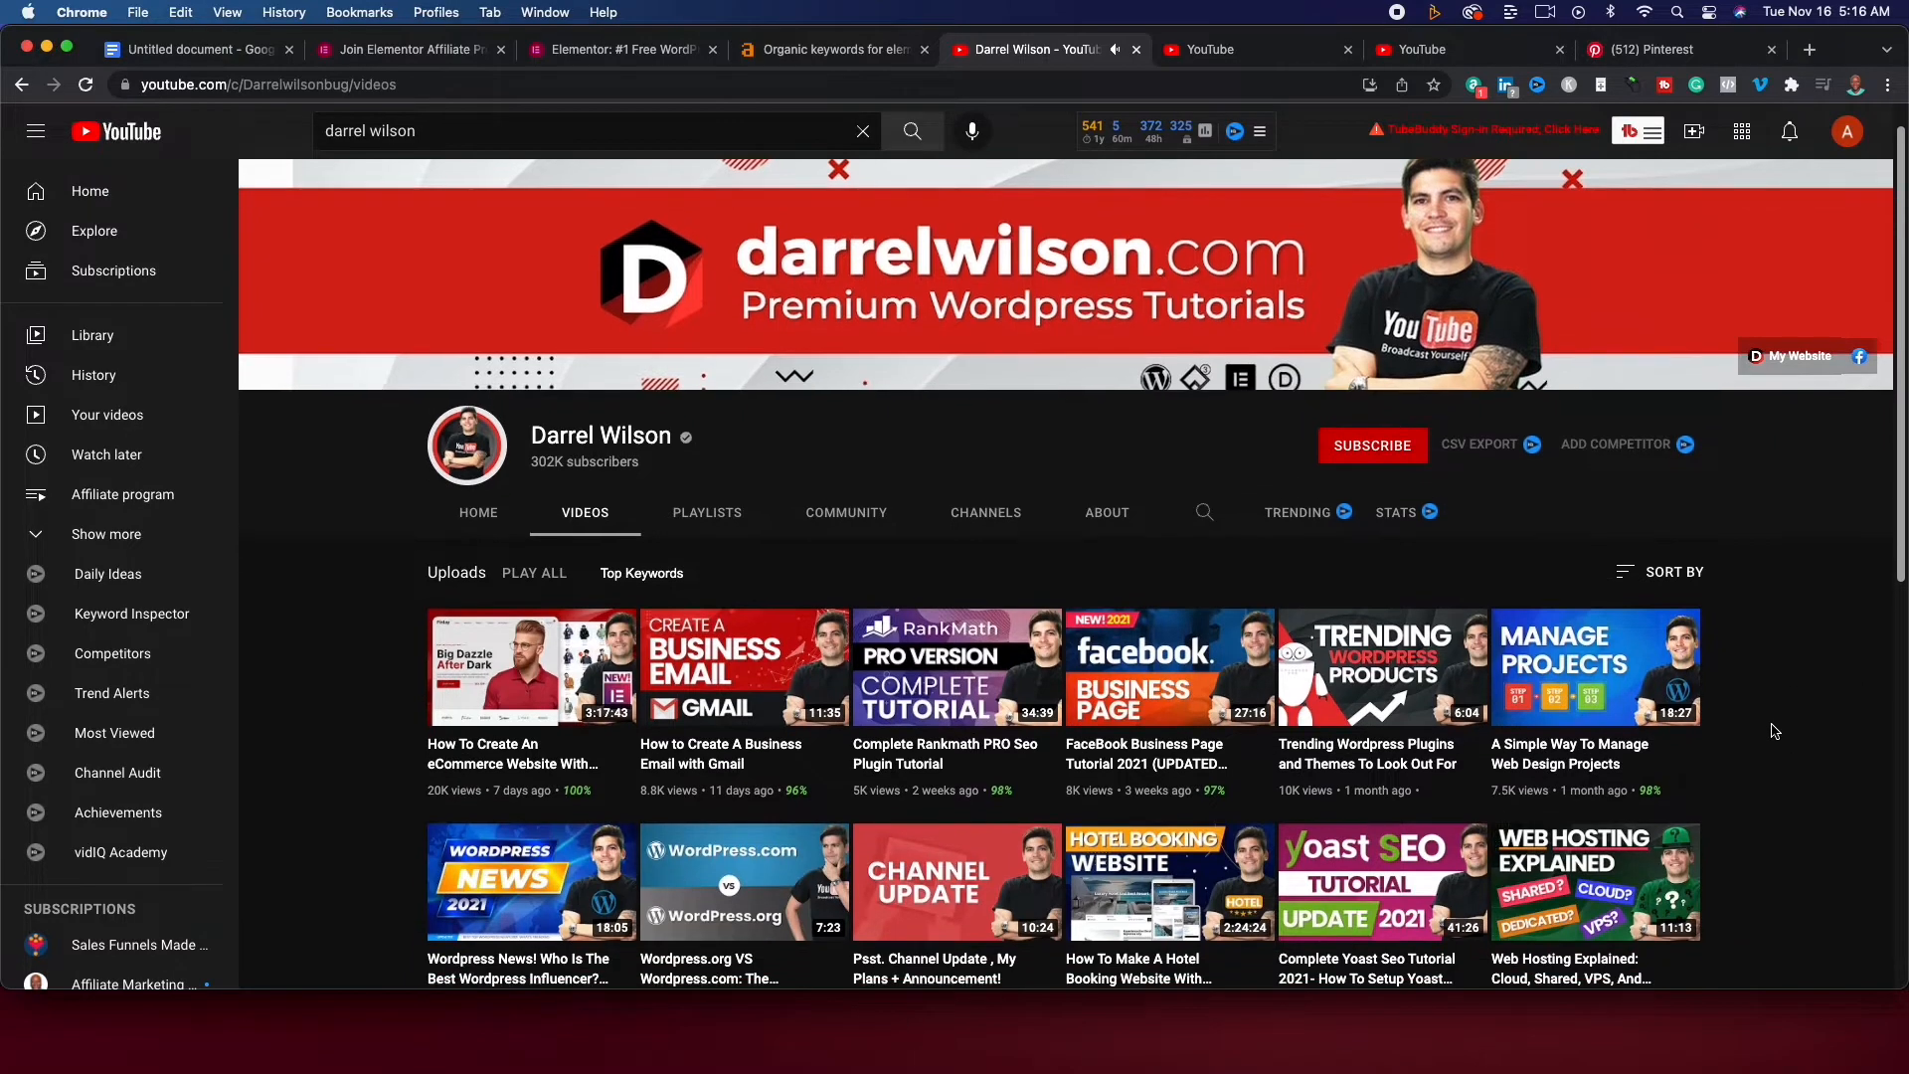
scroll("down", 3)
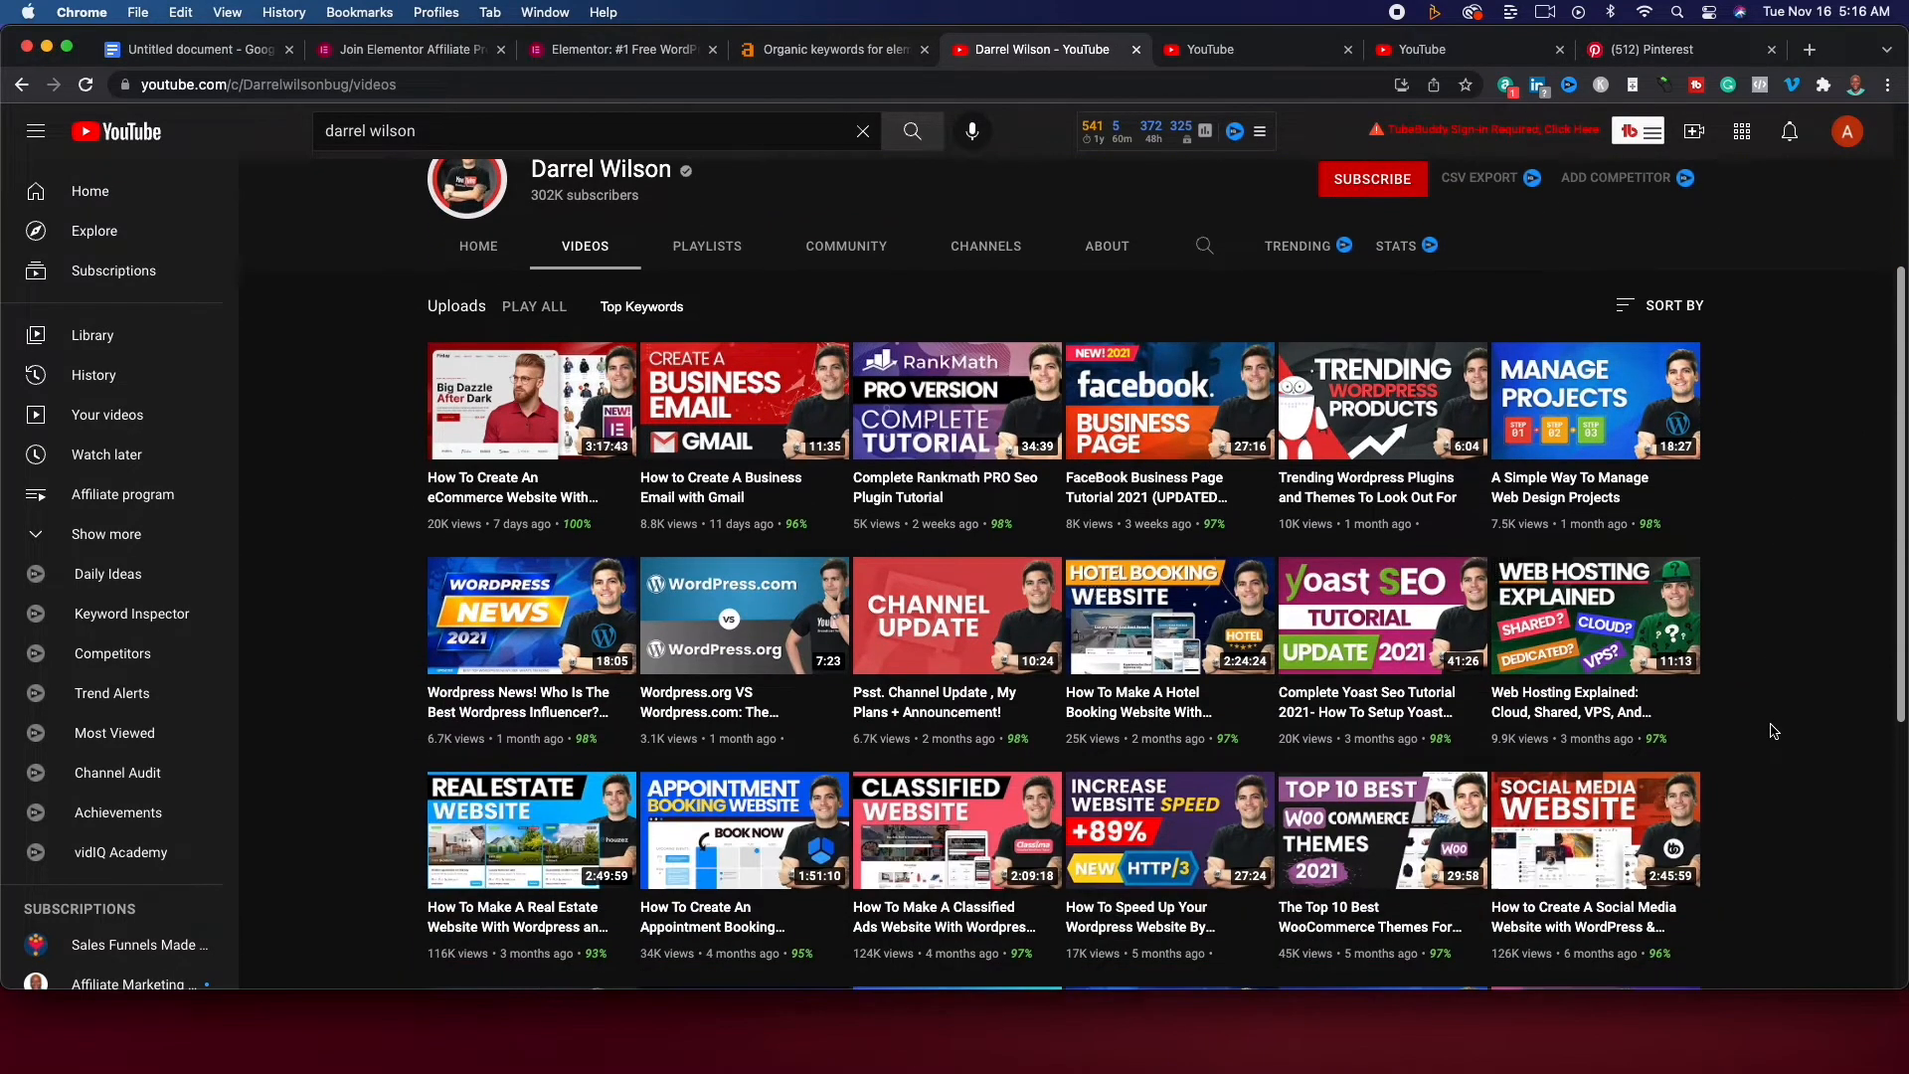
mouse_move(529, 400)
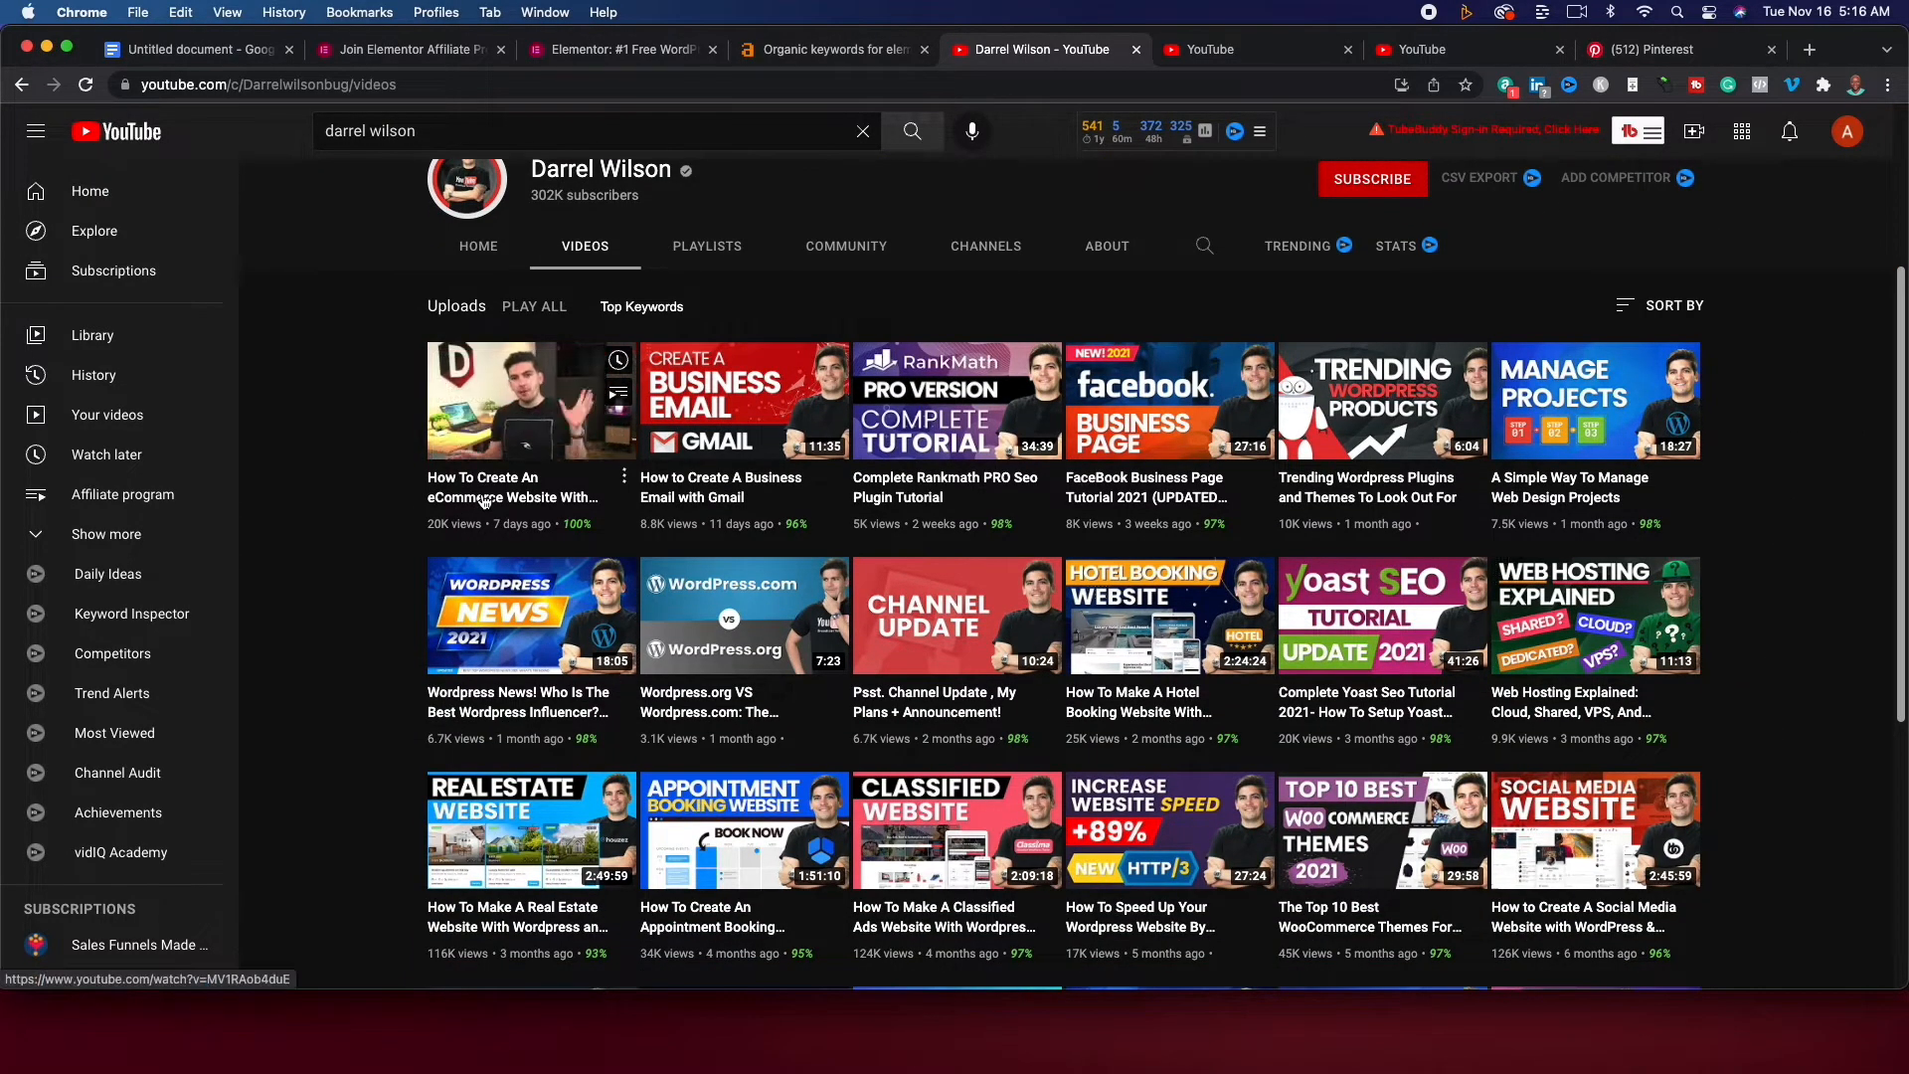
mouse_move(529, 401)
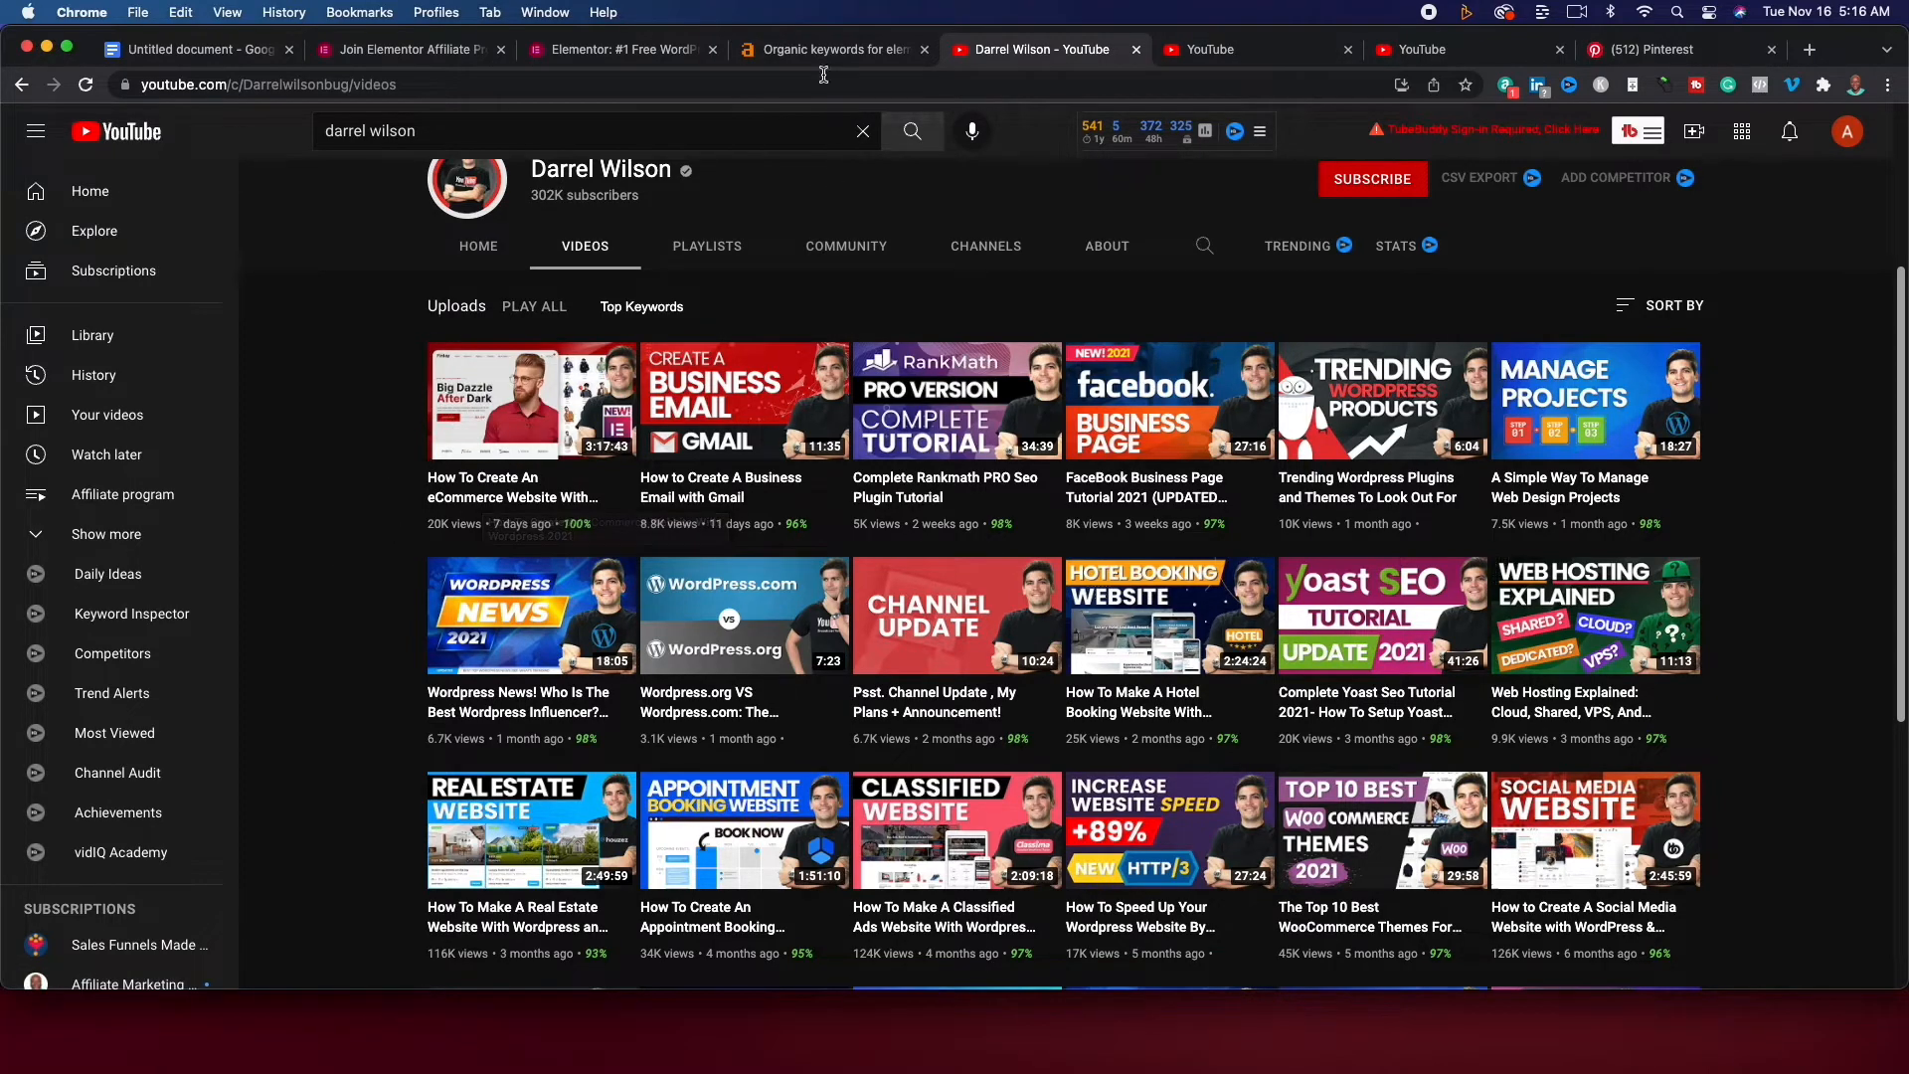
left_click(597, 132)
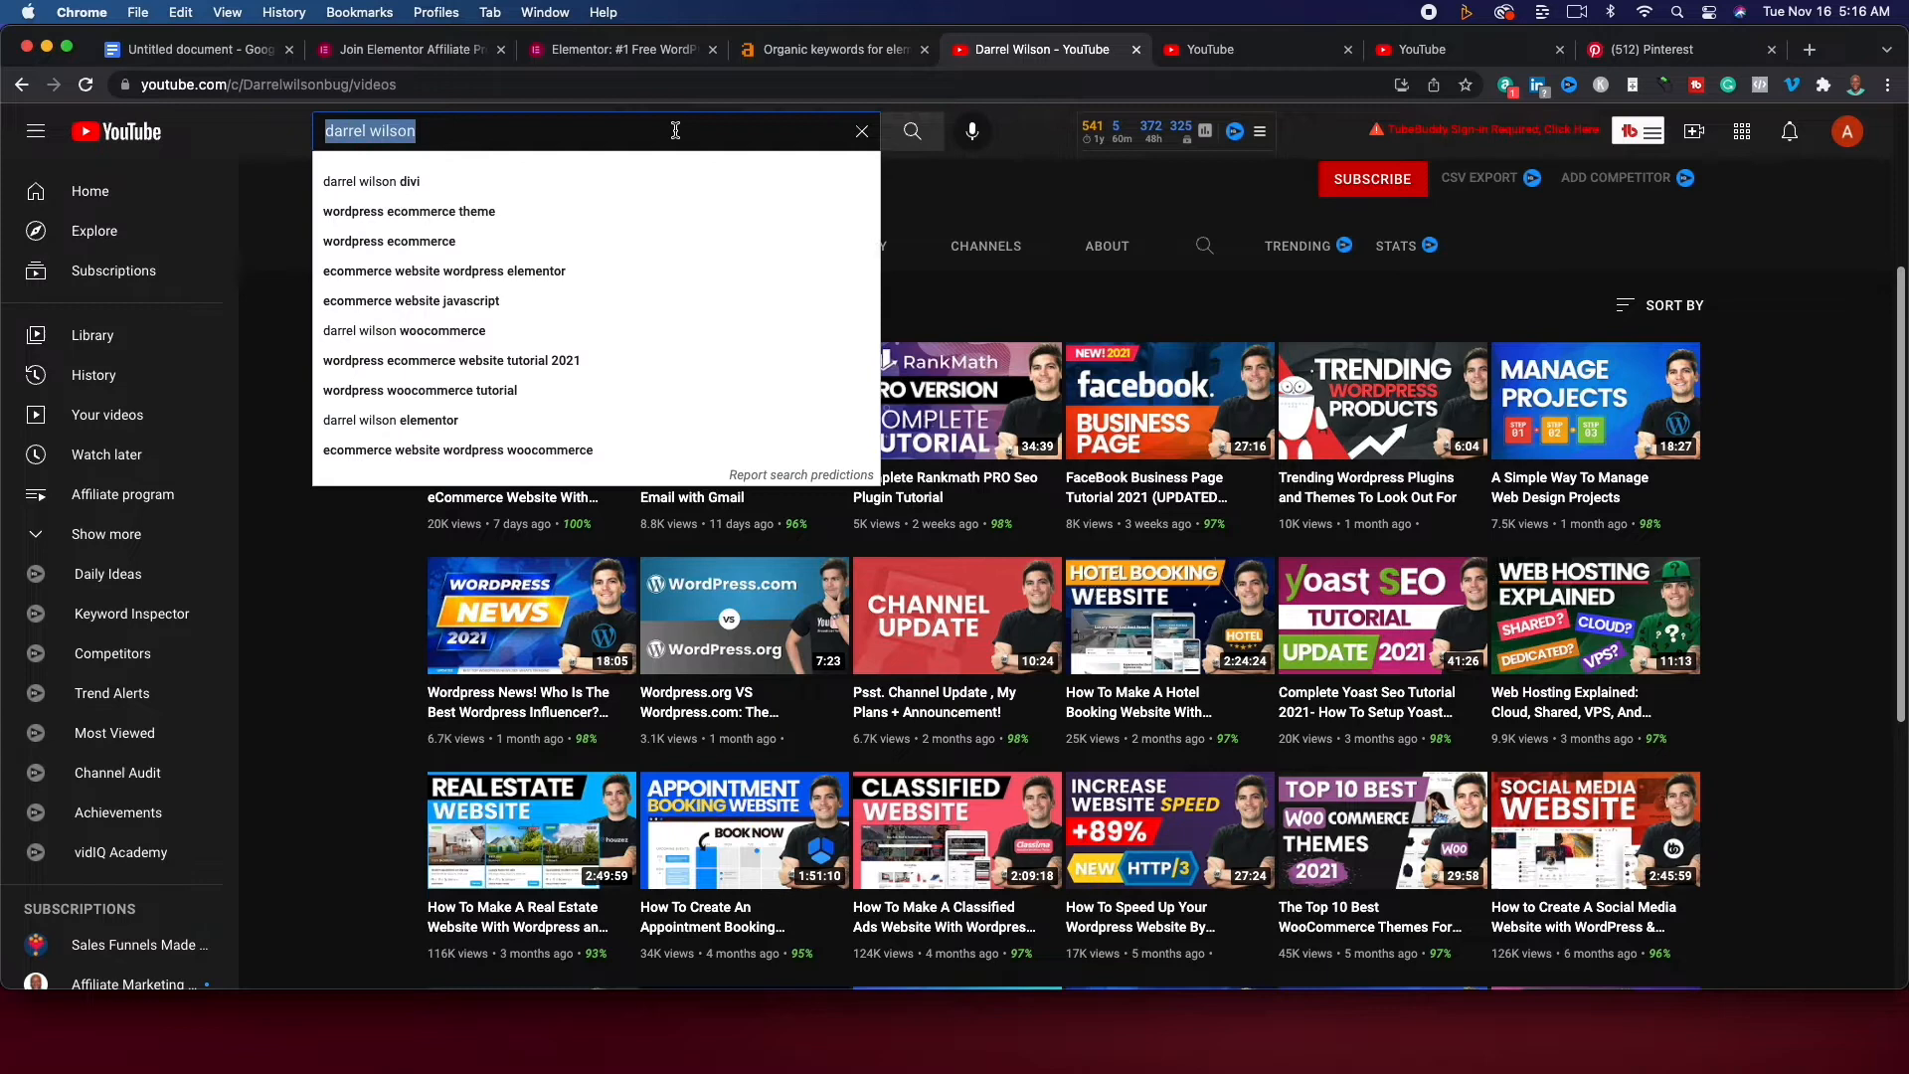
type("how to create an eco")
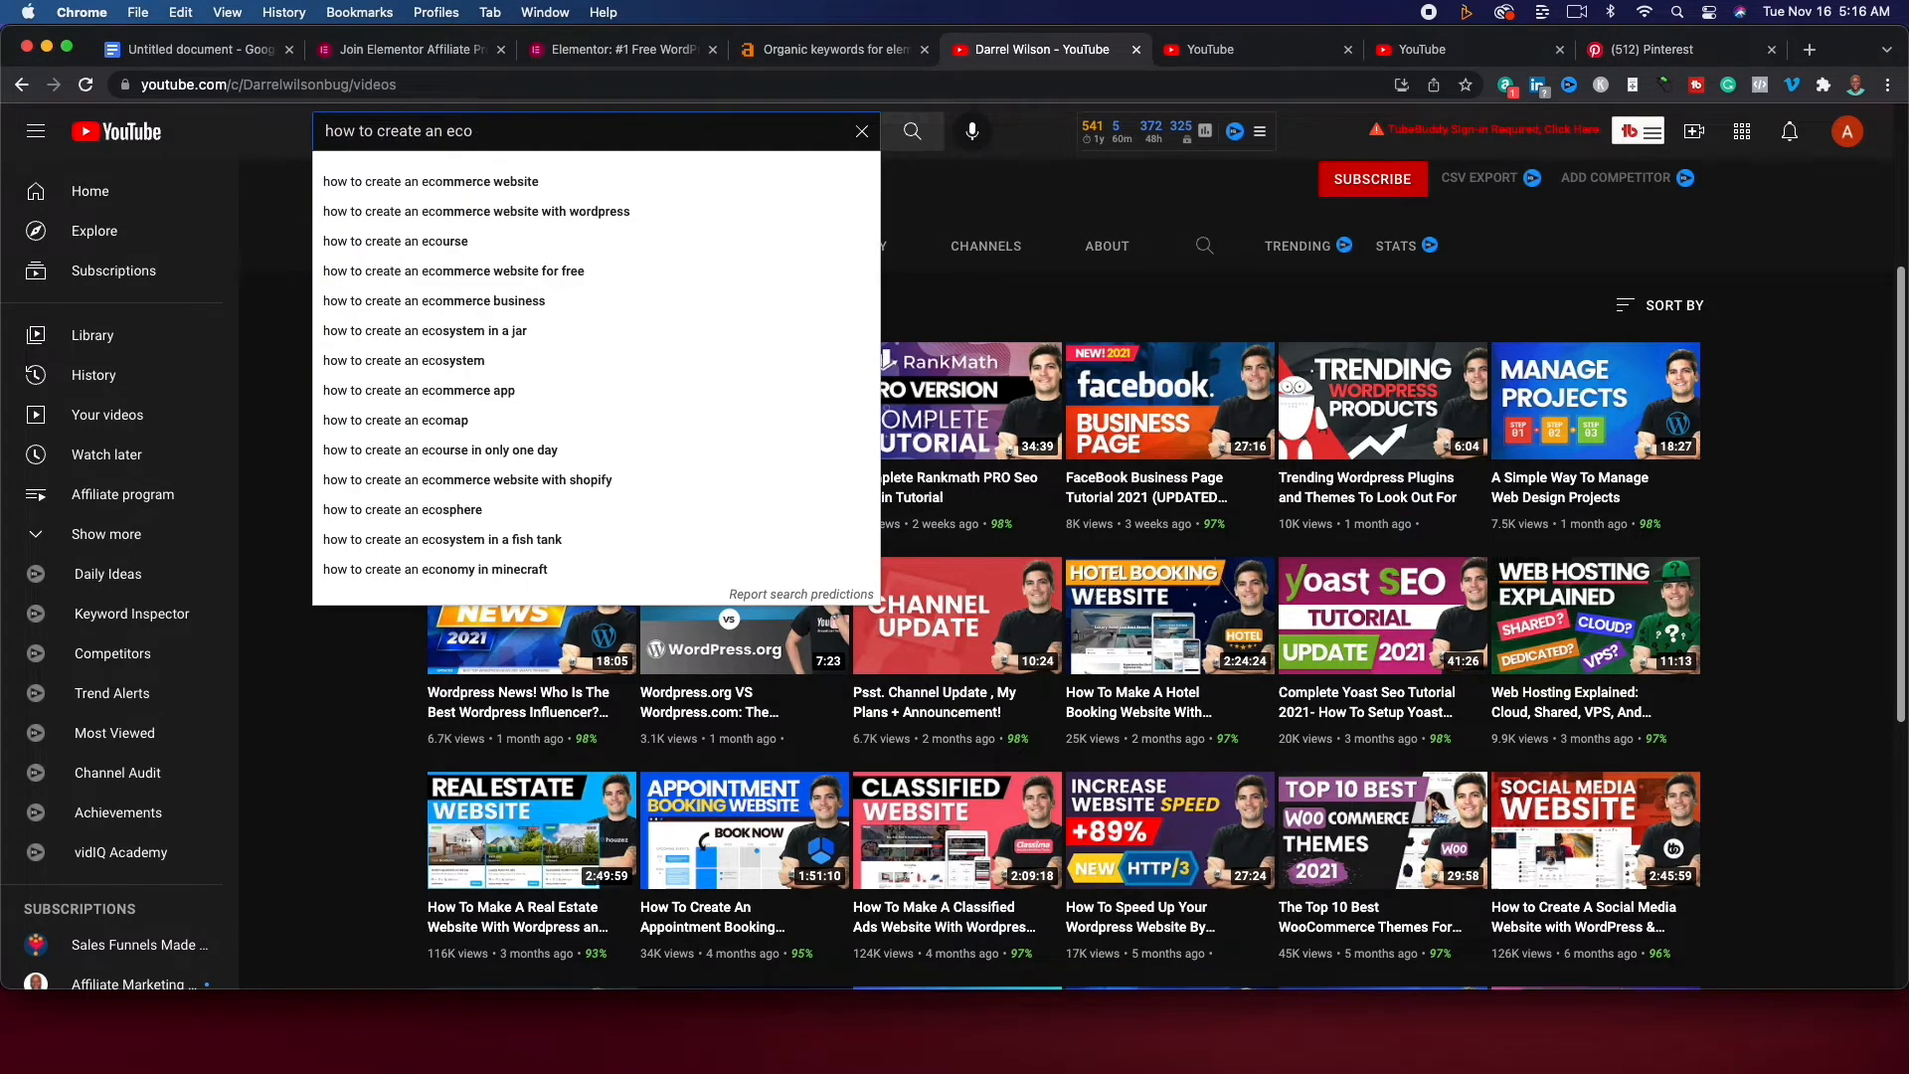
left_click(476, 211)
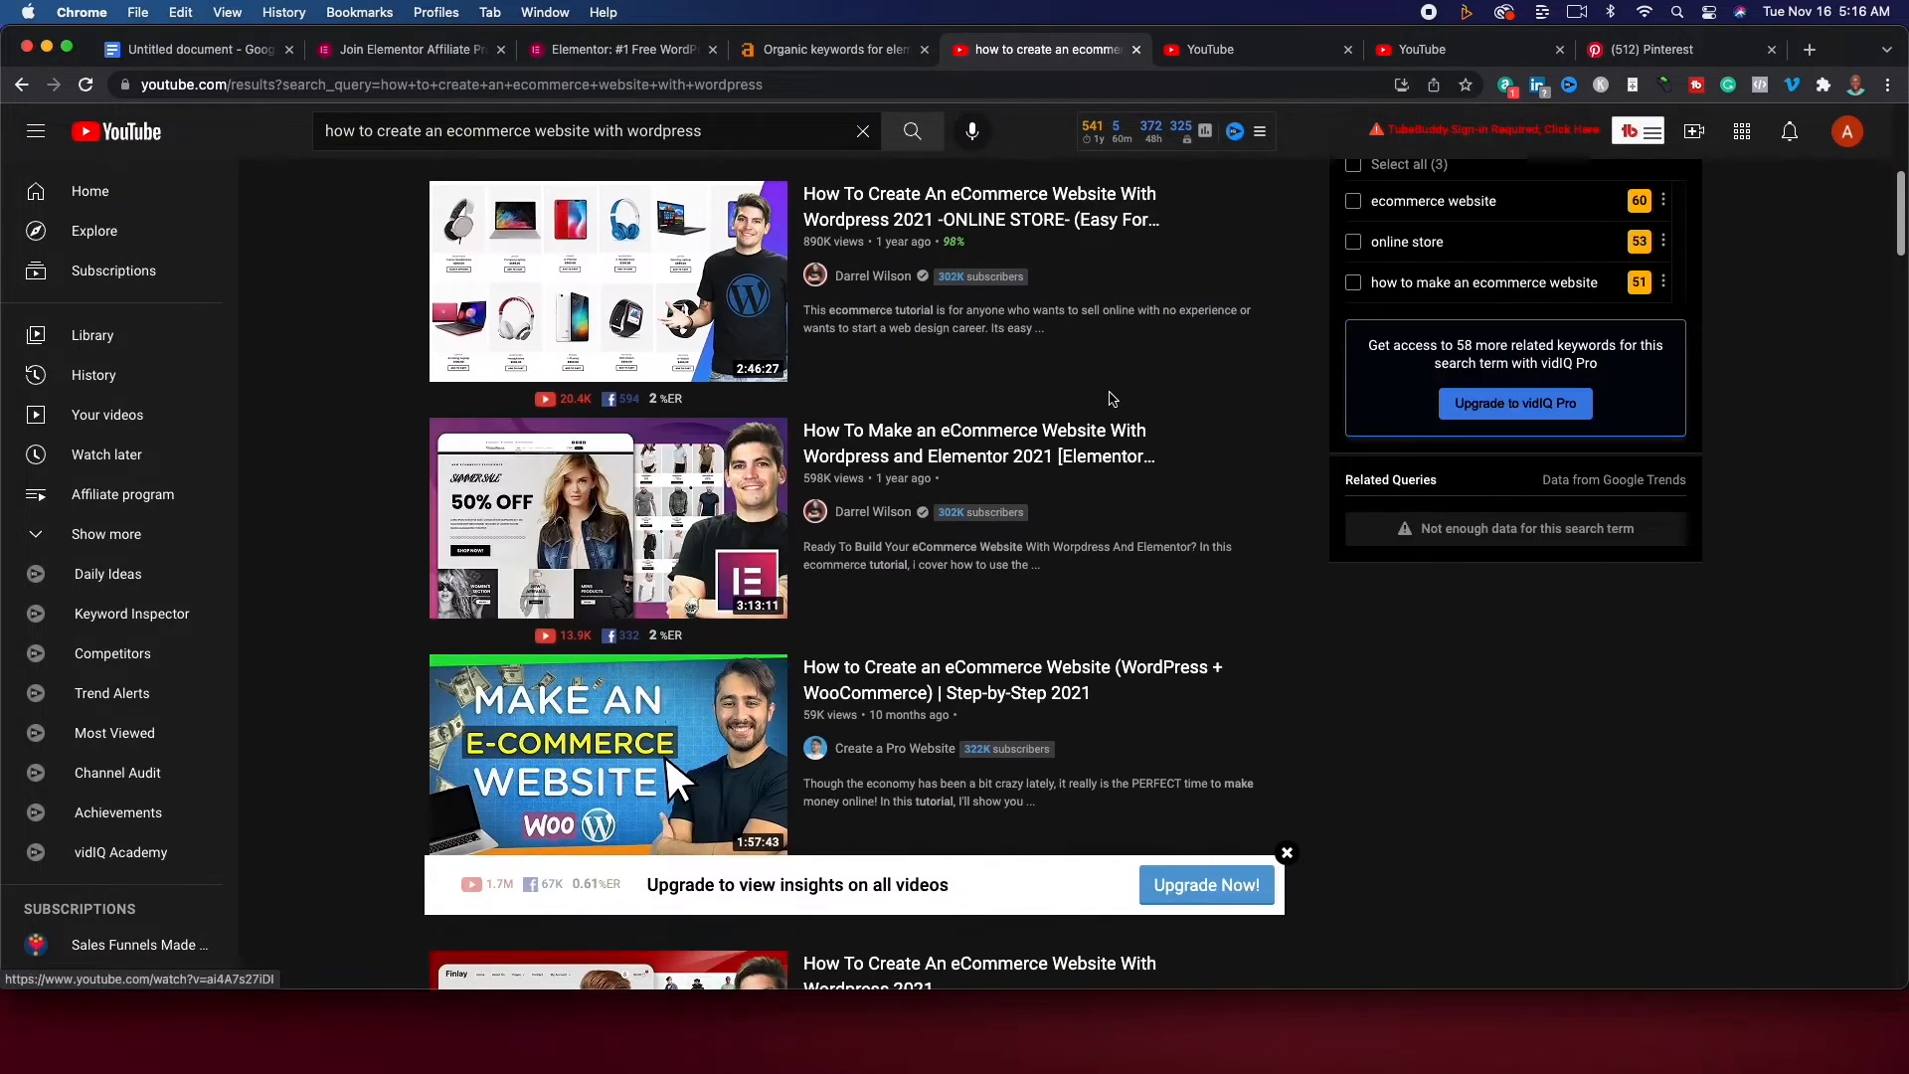
scroll("down", 3)
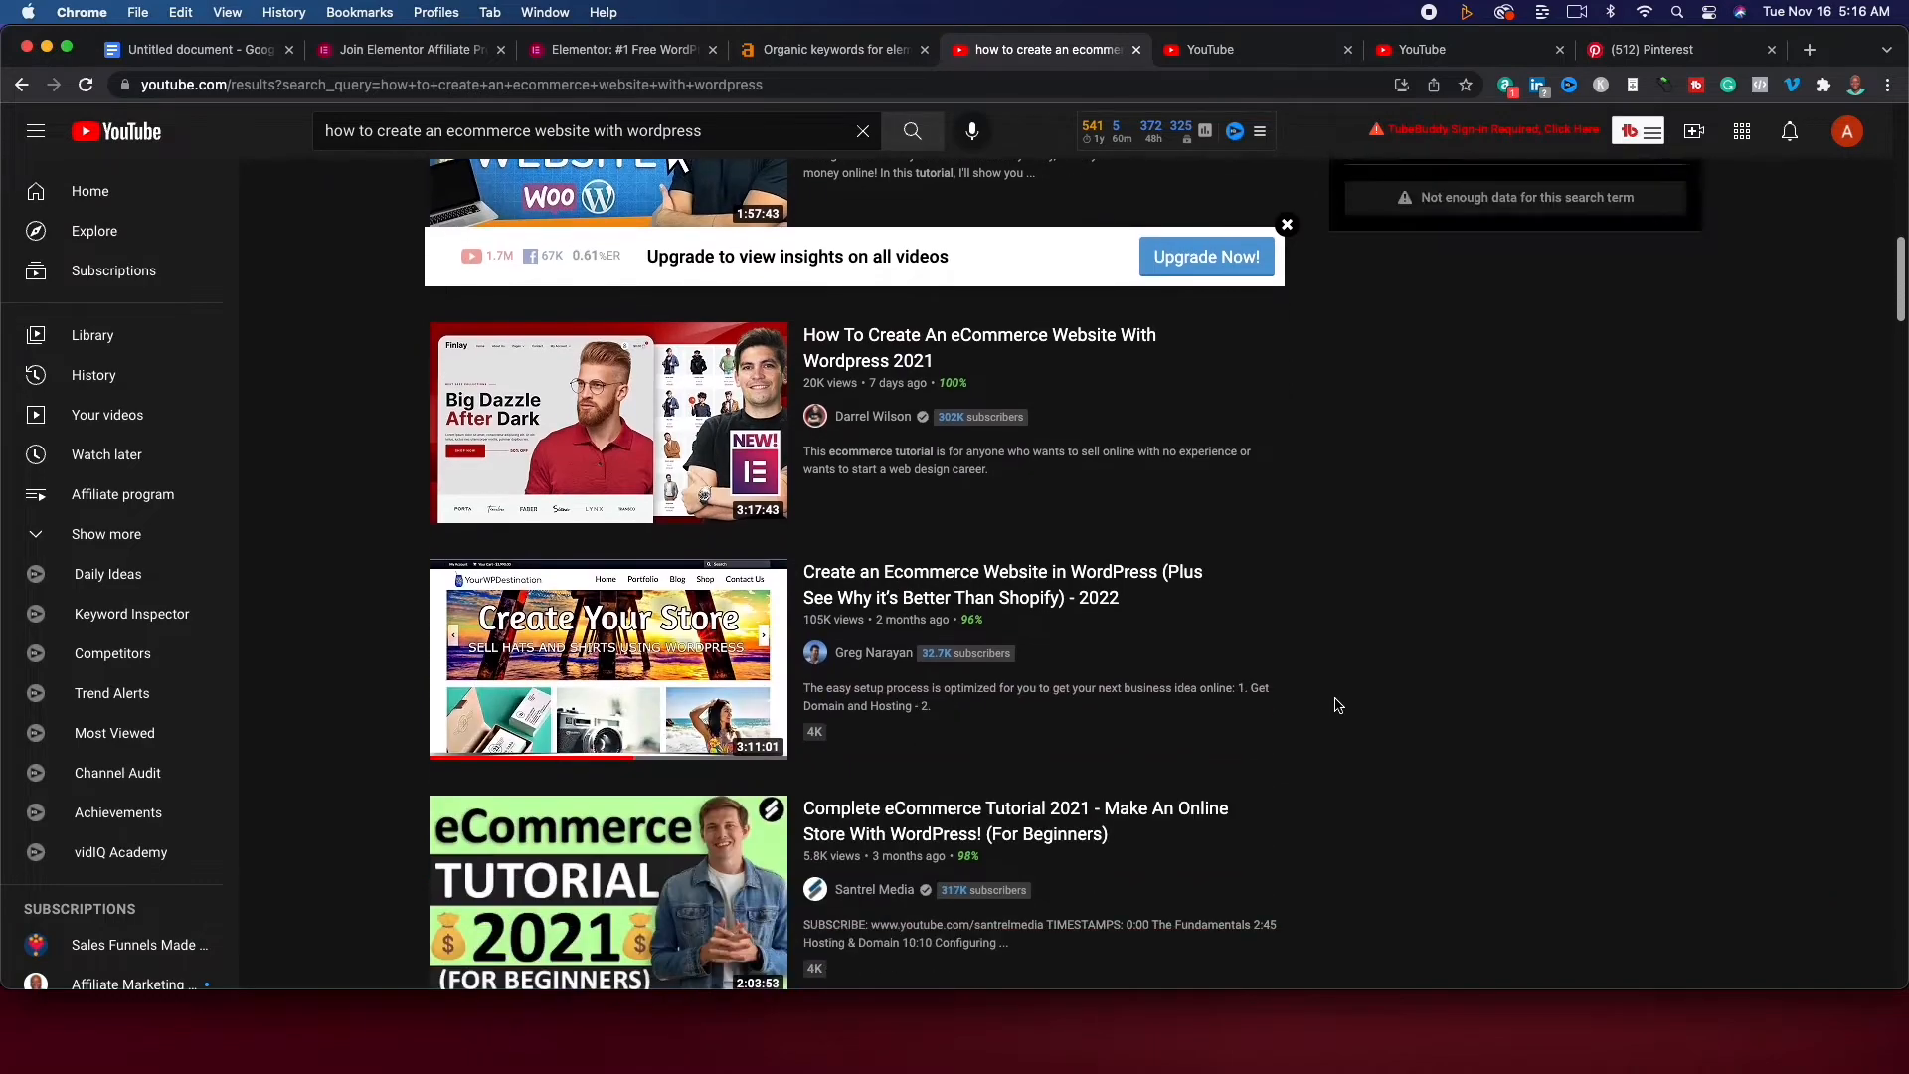
scroll("down", 3)
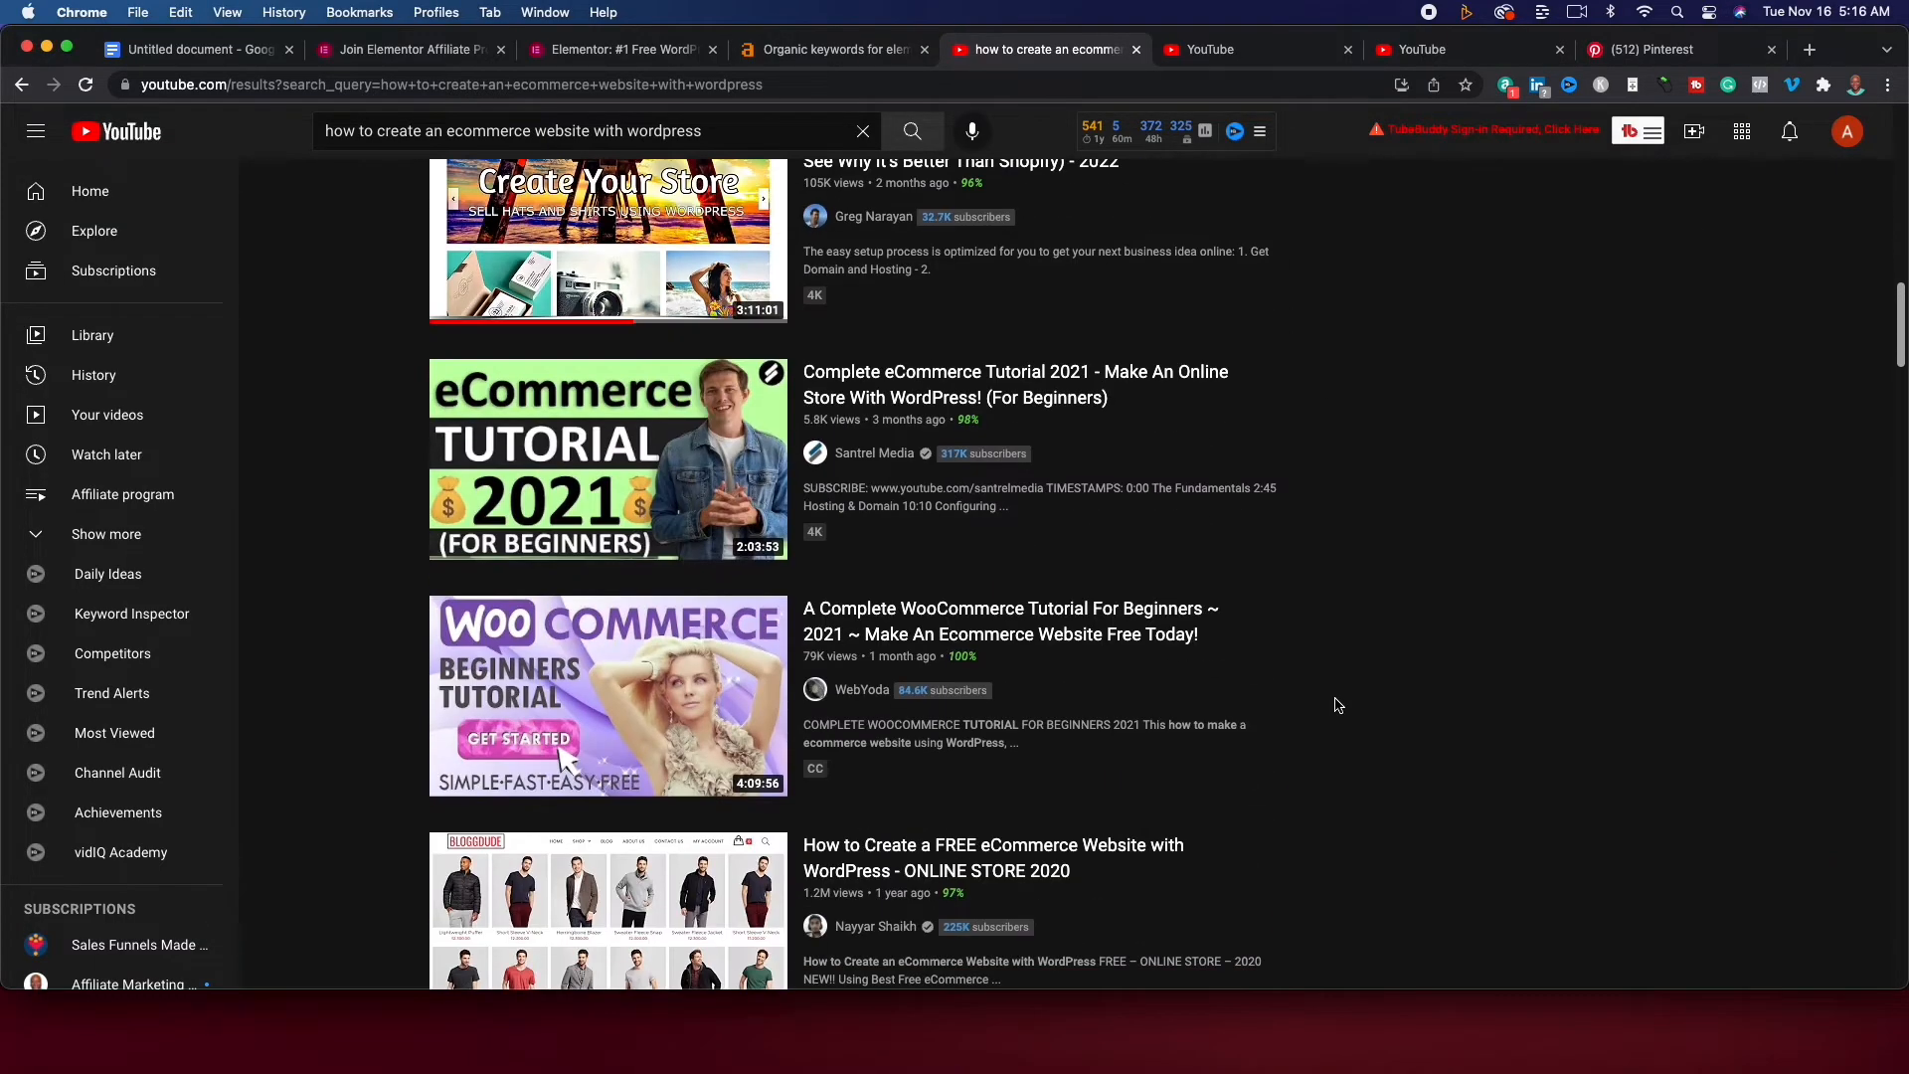
scroll("down", 3)
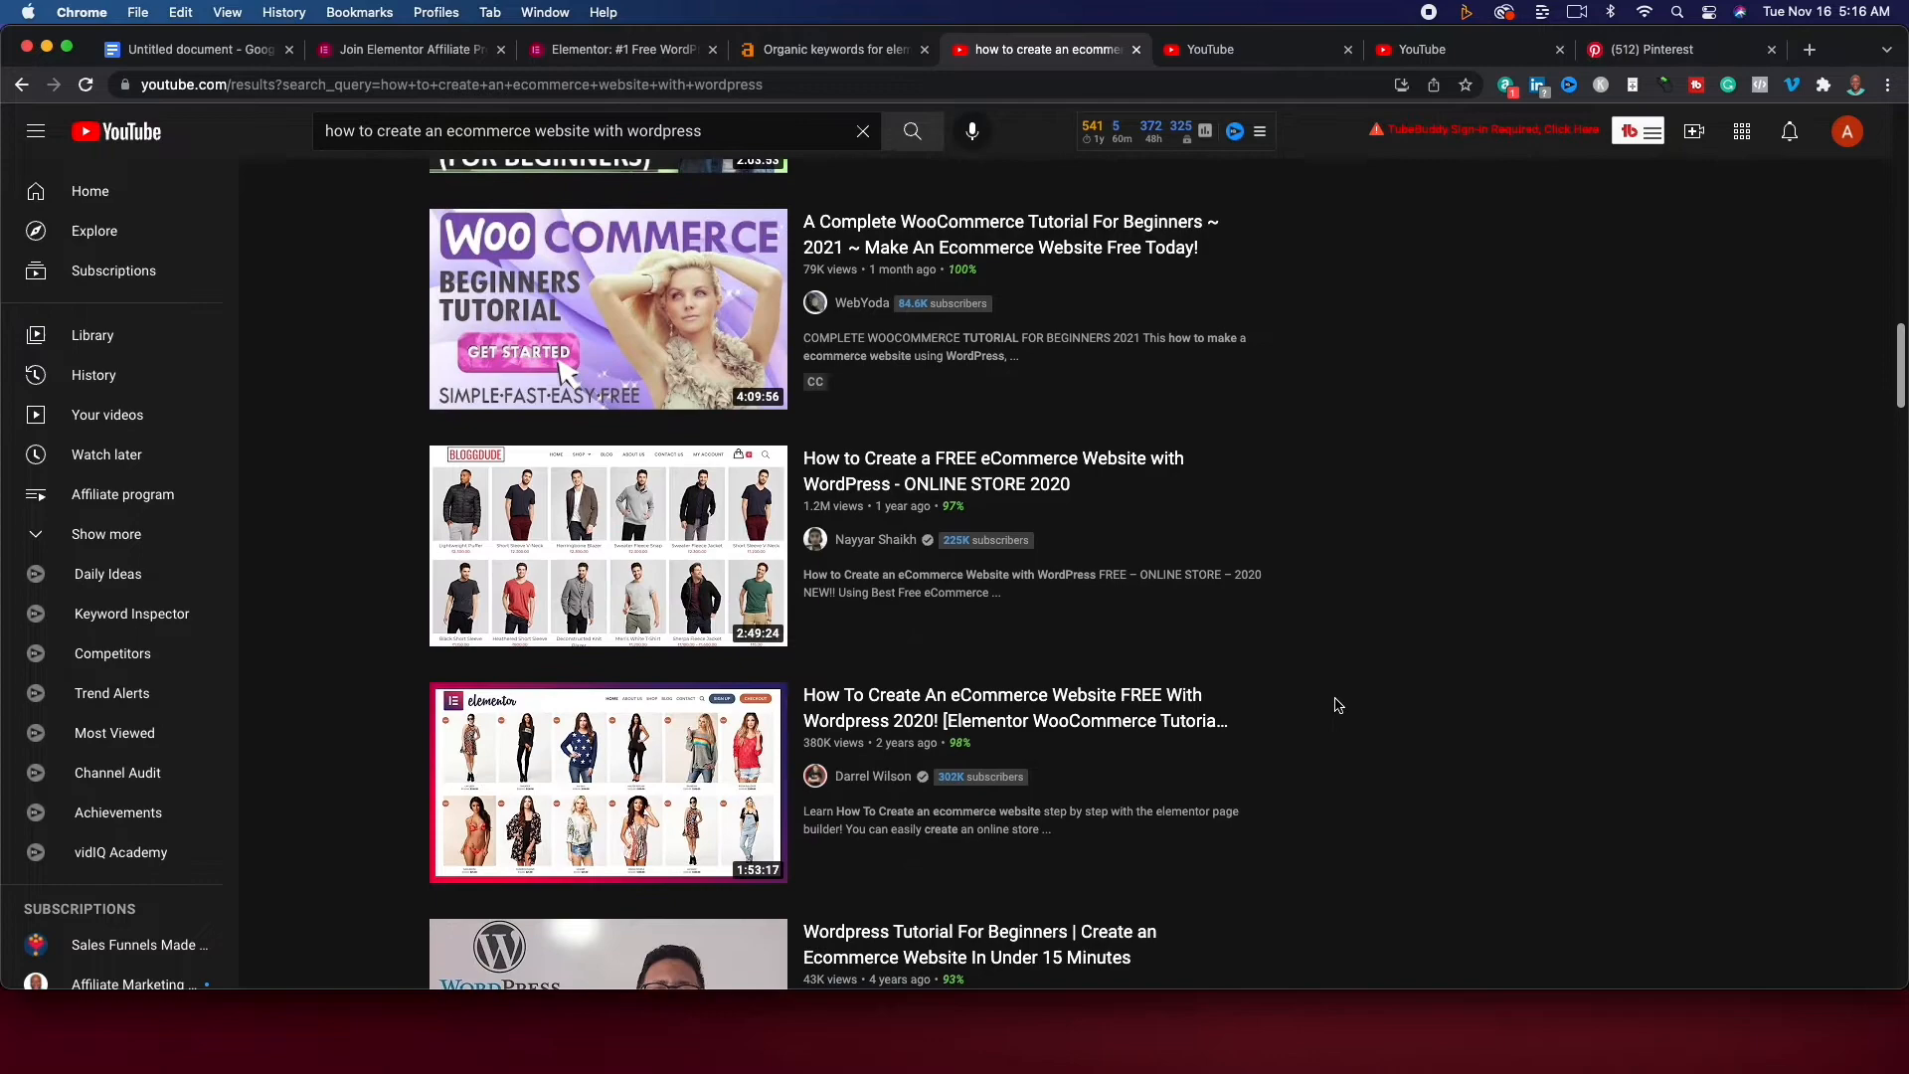
scroll("down", 3)
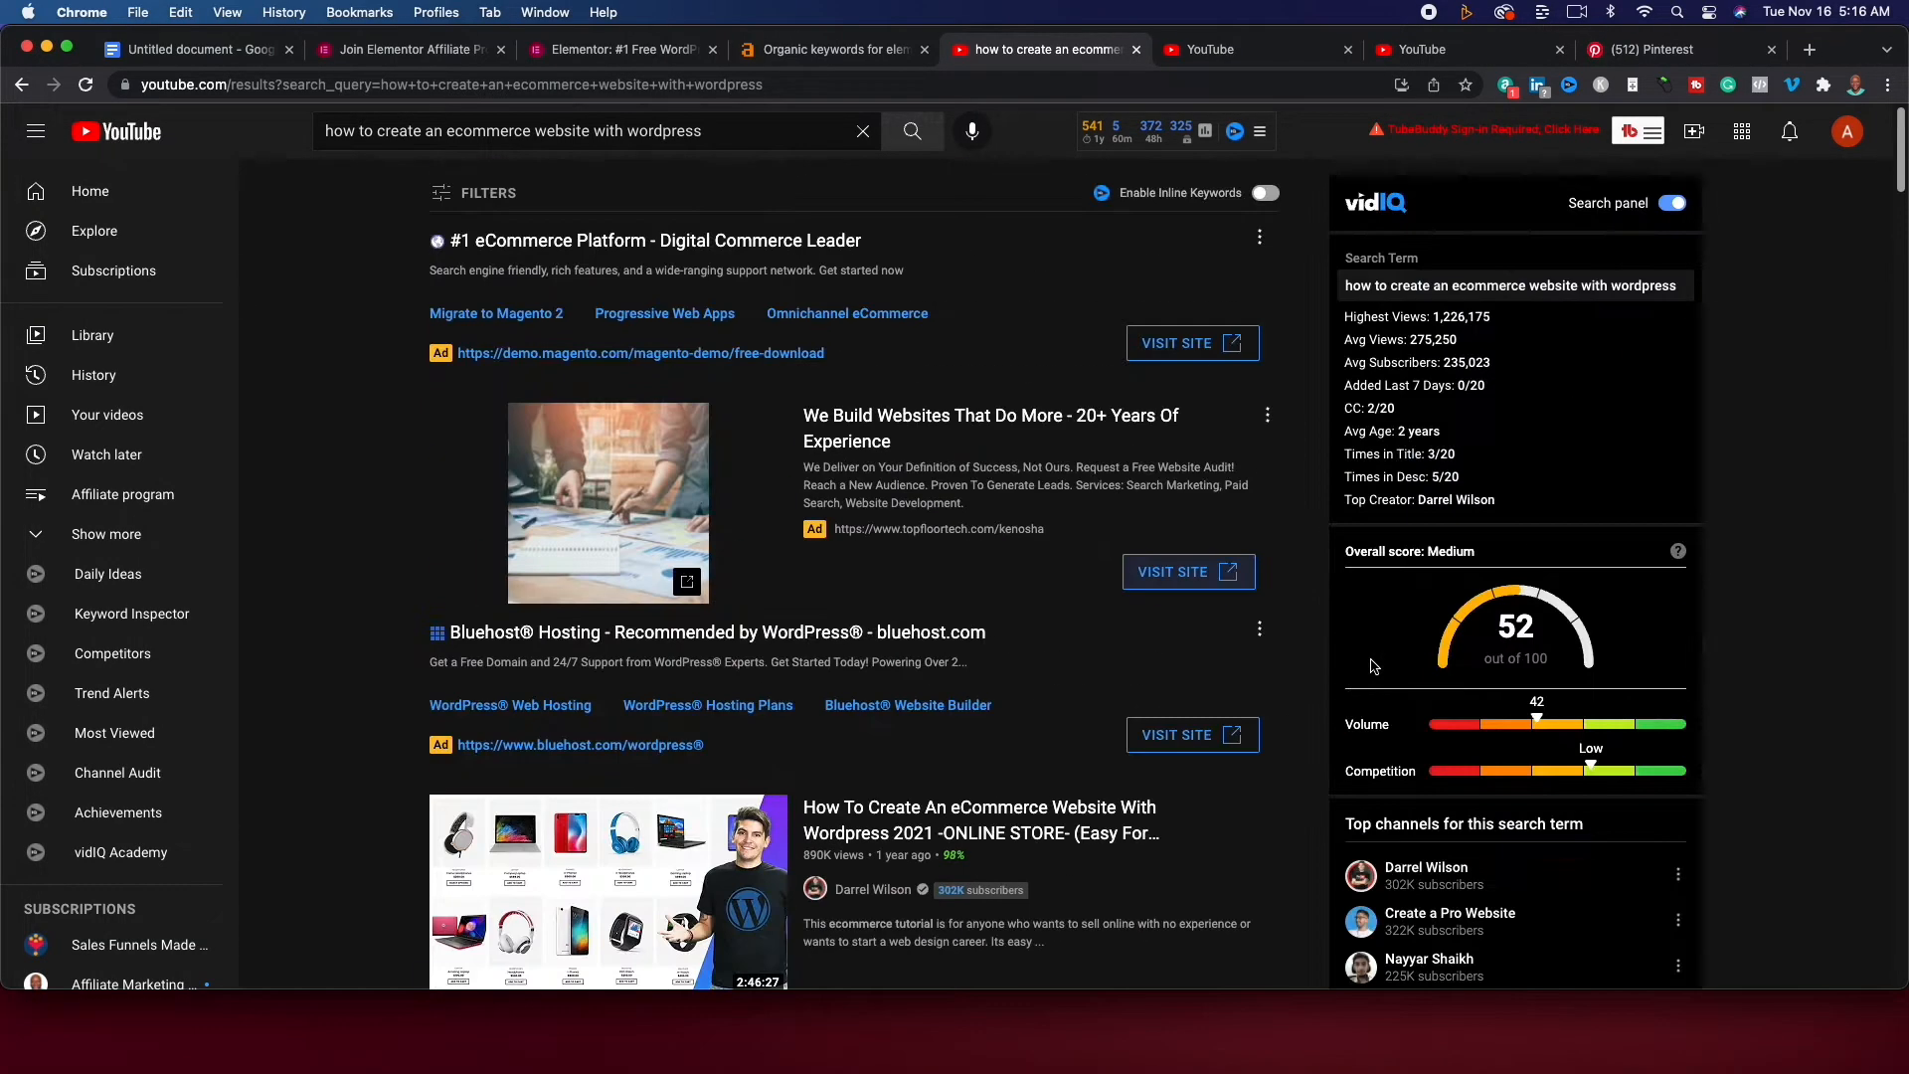
left_click(871, 889)
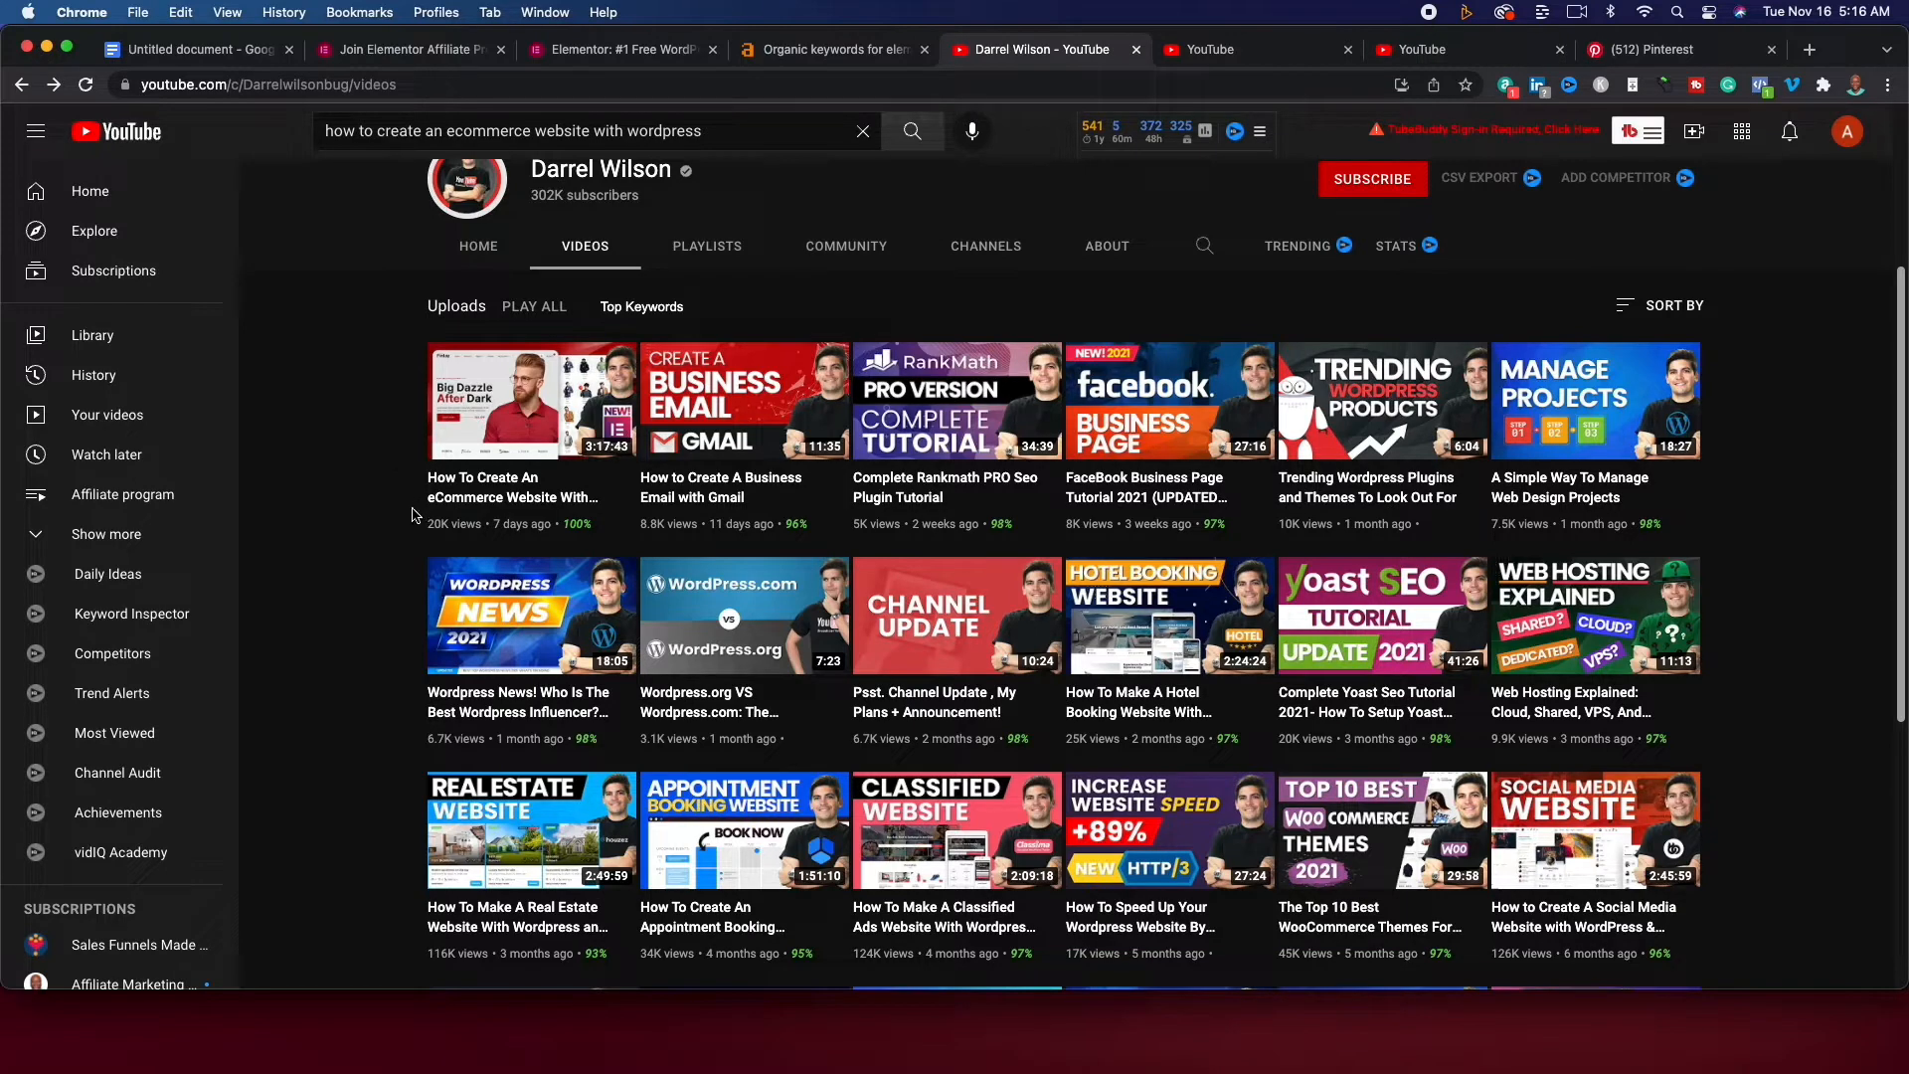
mouse_move(376, 528)
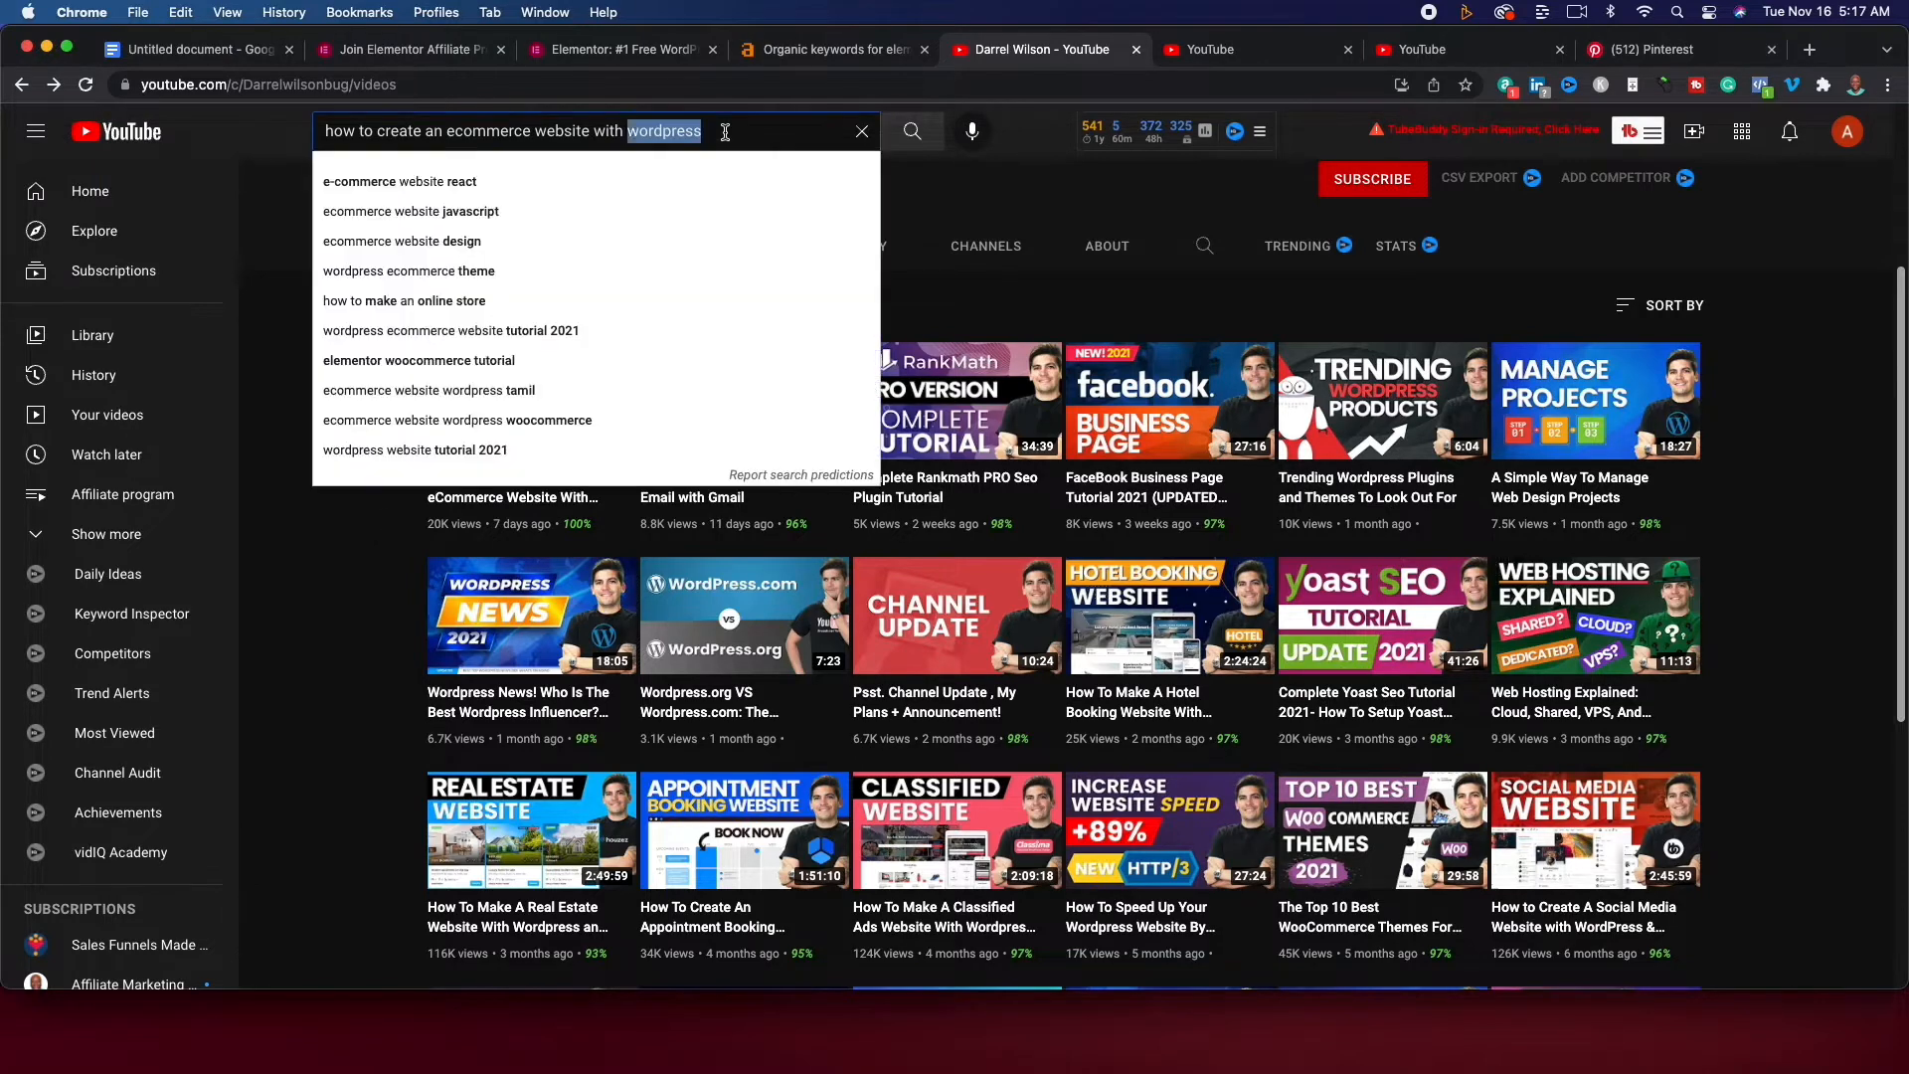
Search 'how to build a forum website' via the wildcard suggestion and review results scored 65.
type("how to")
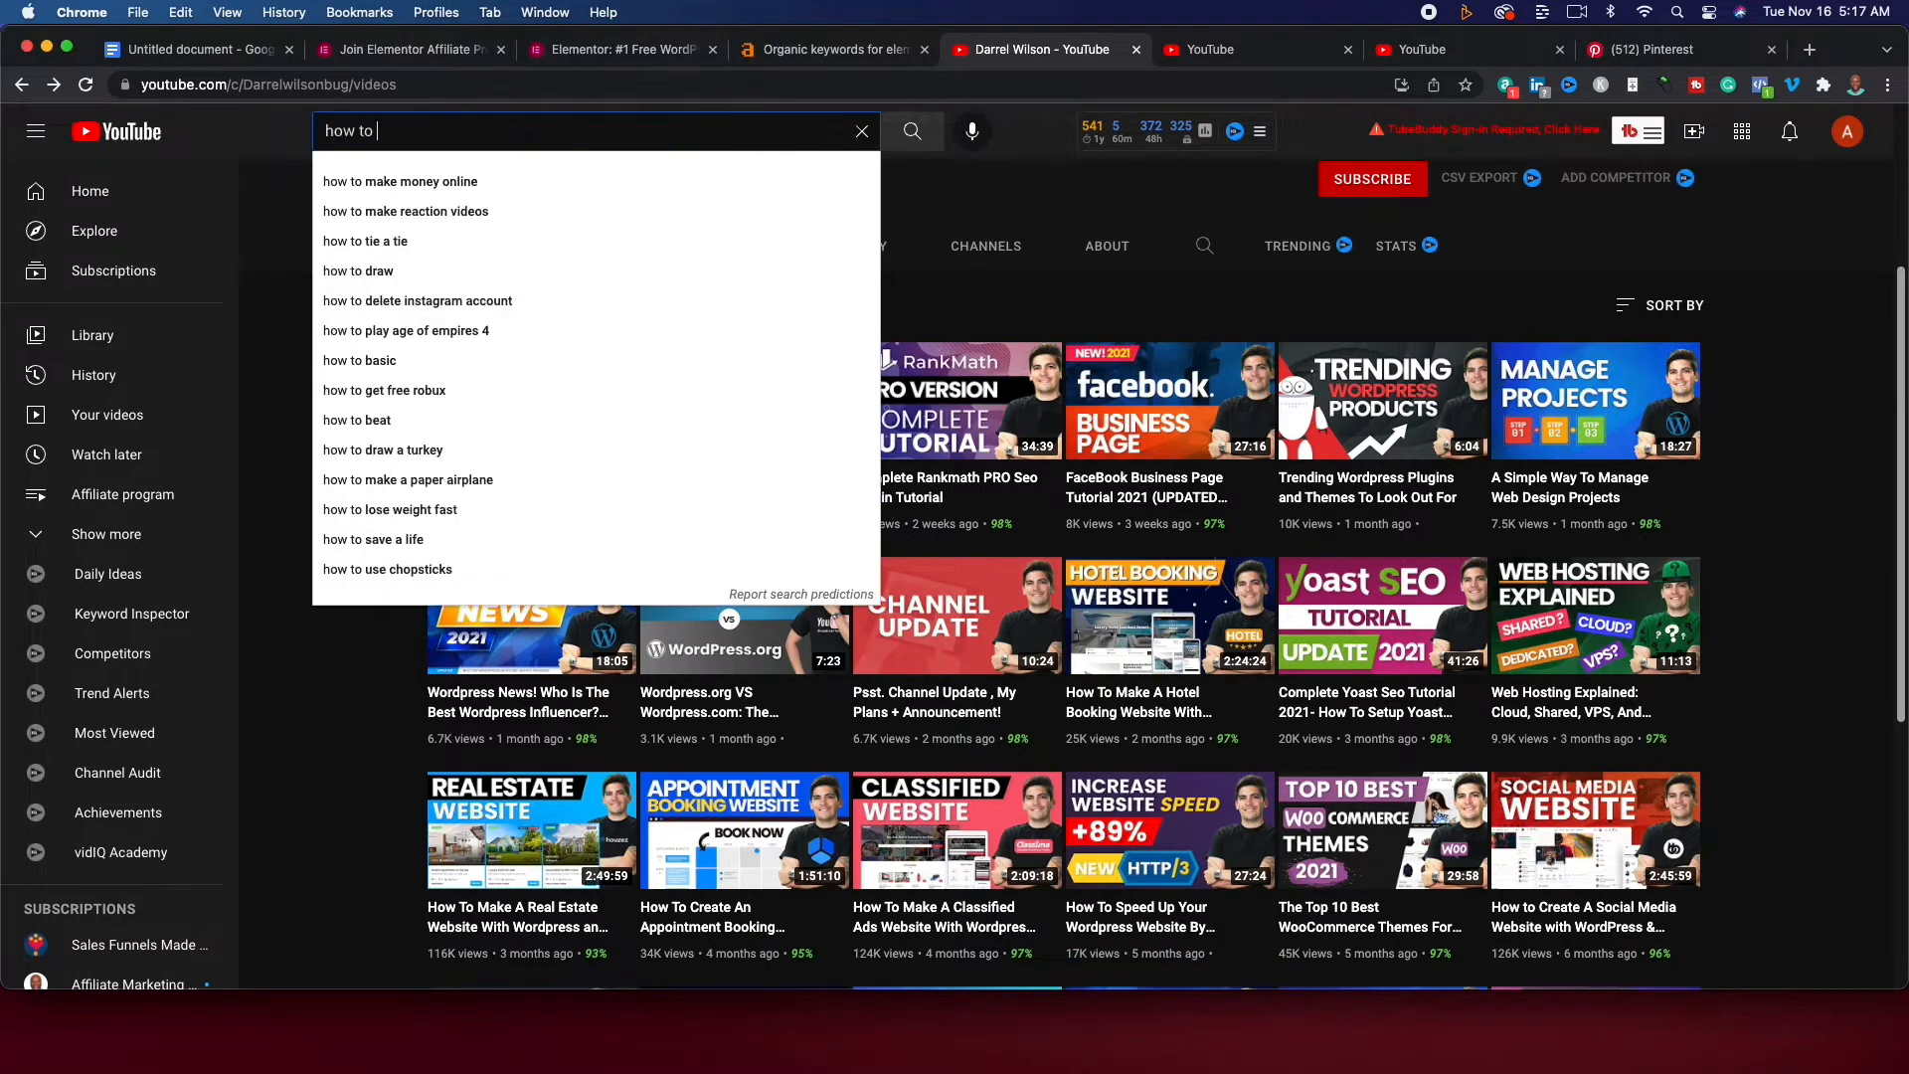
type("build a _")
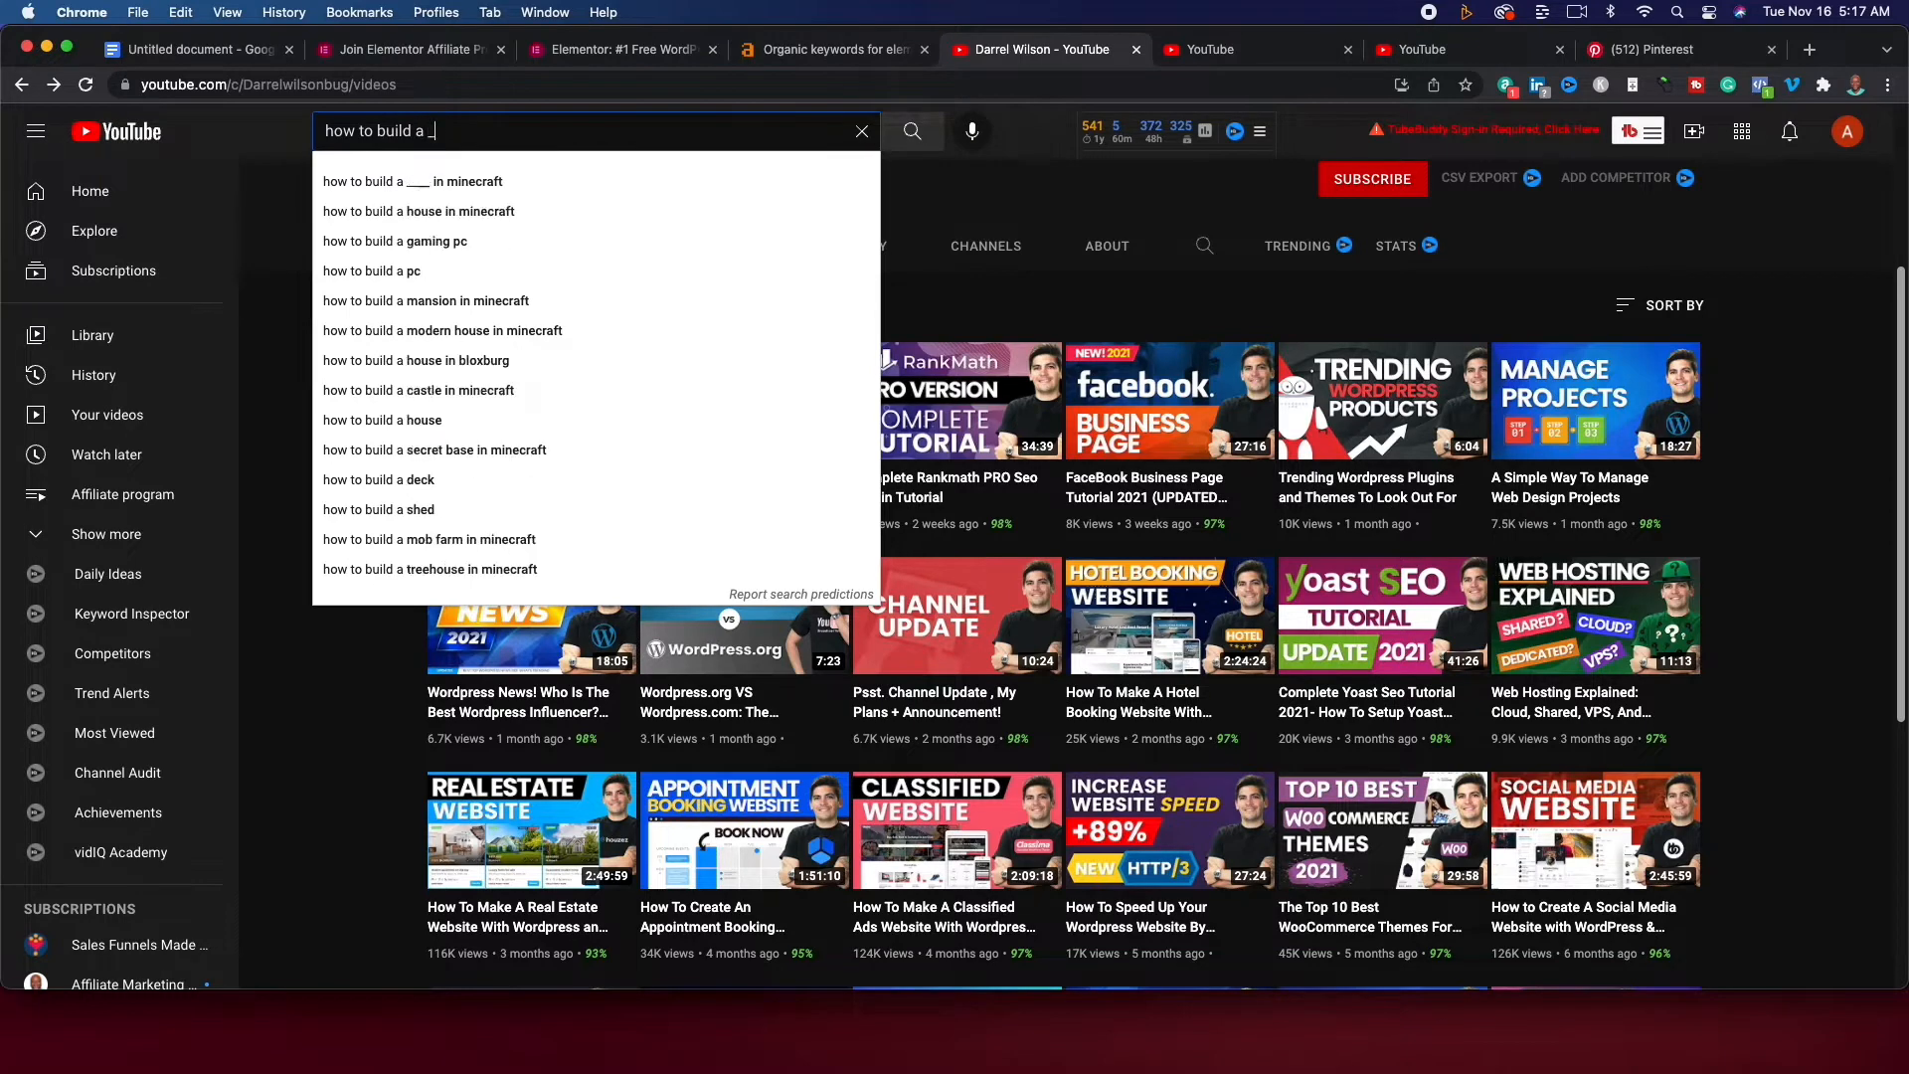
type("website")
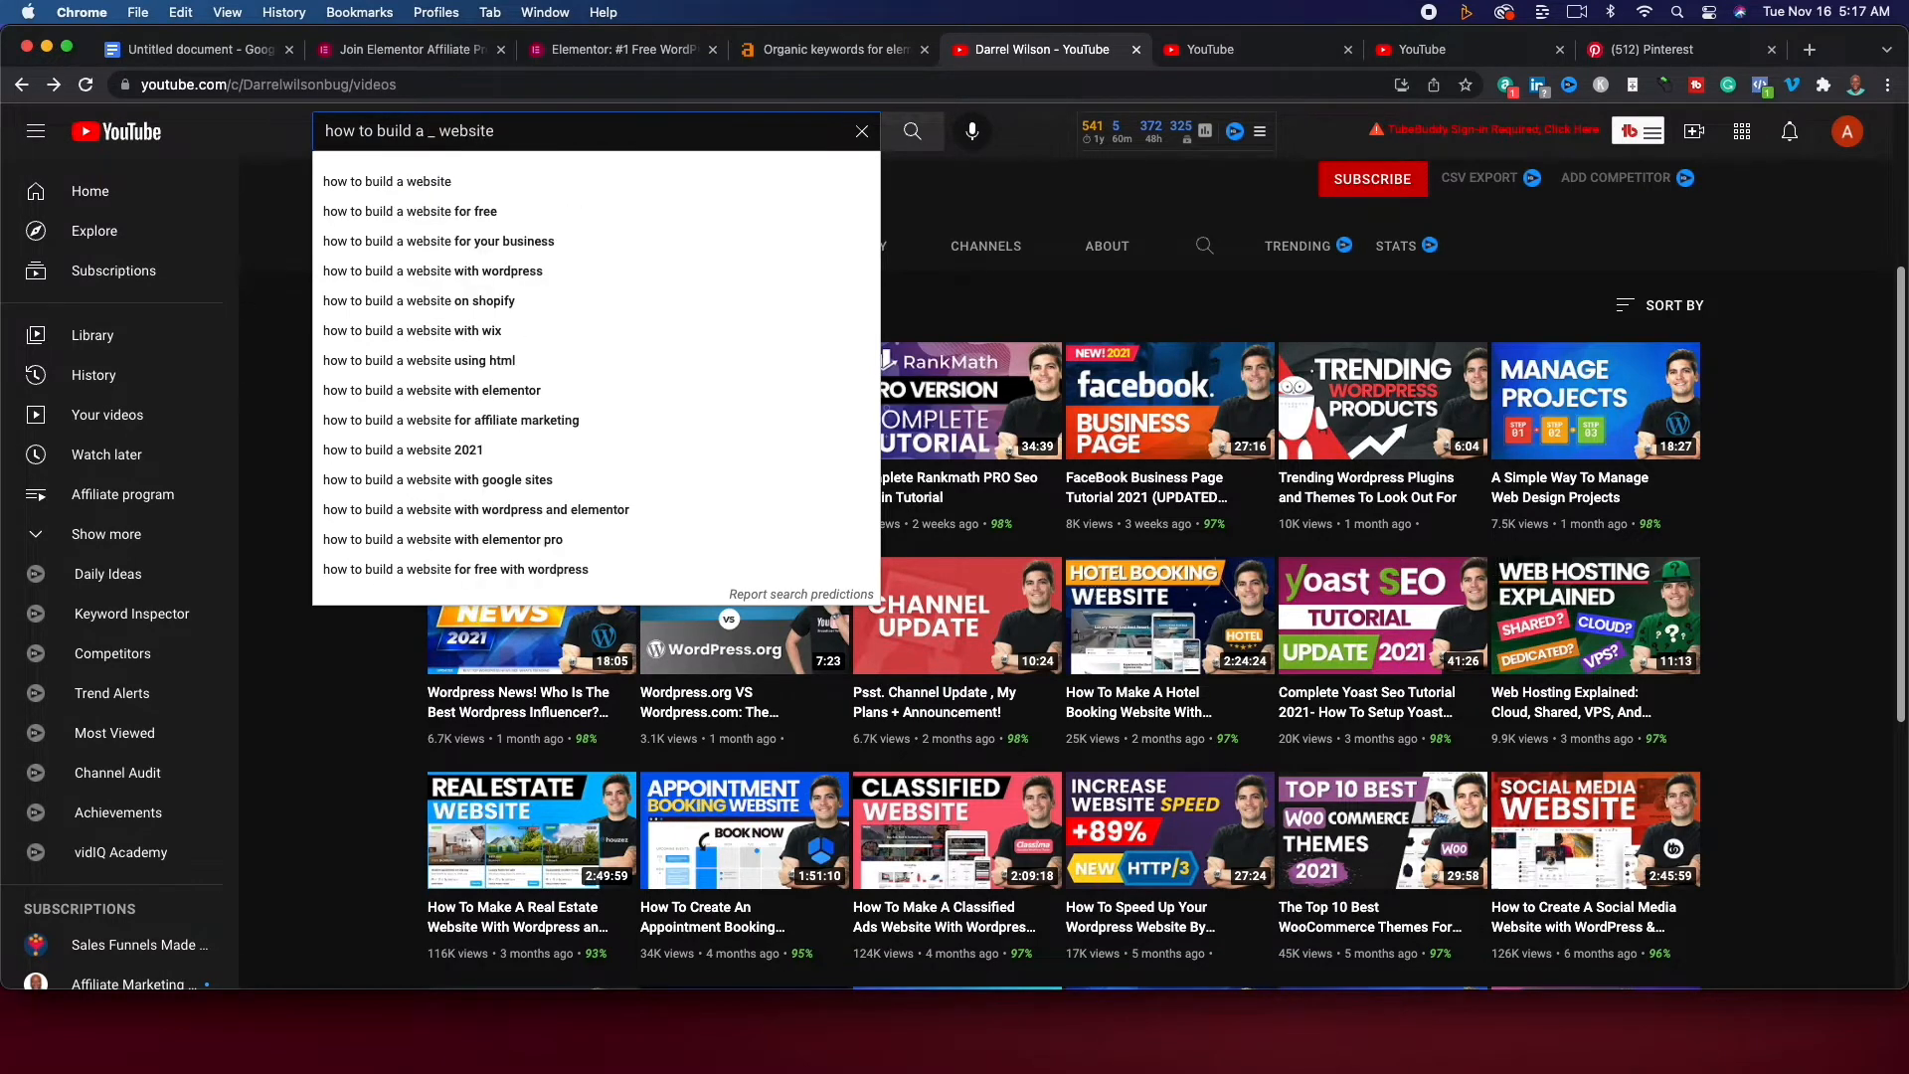
mouse_move(501, 181)
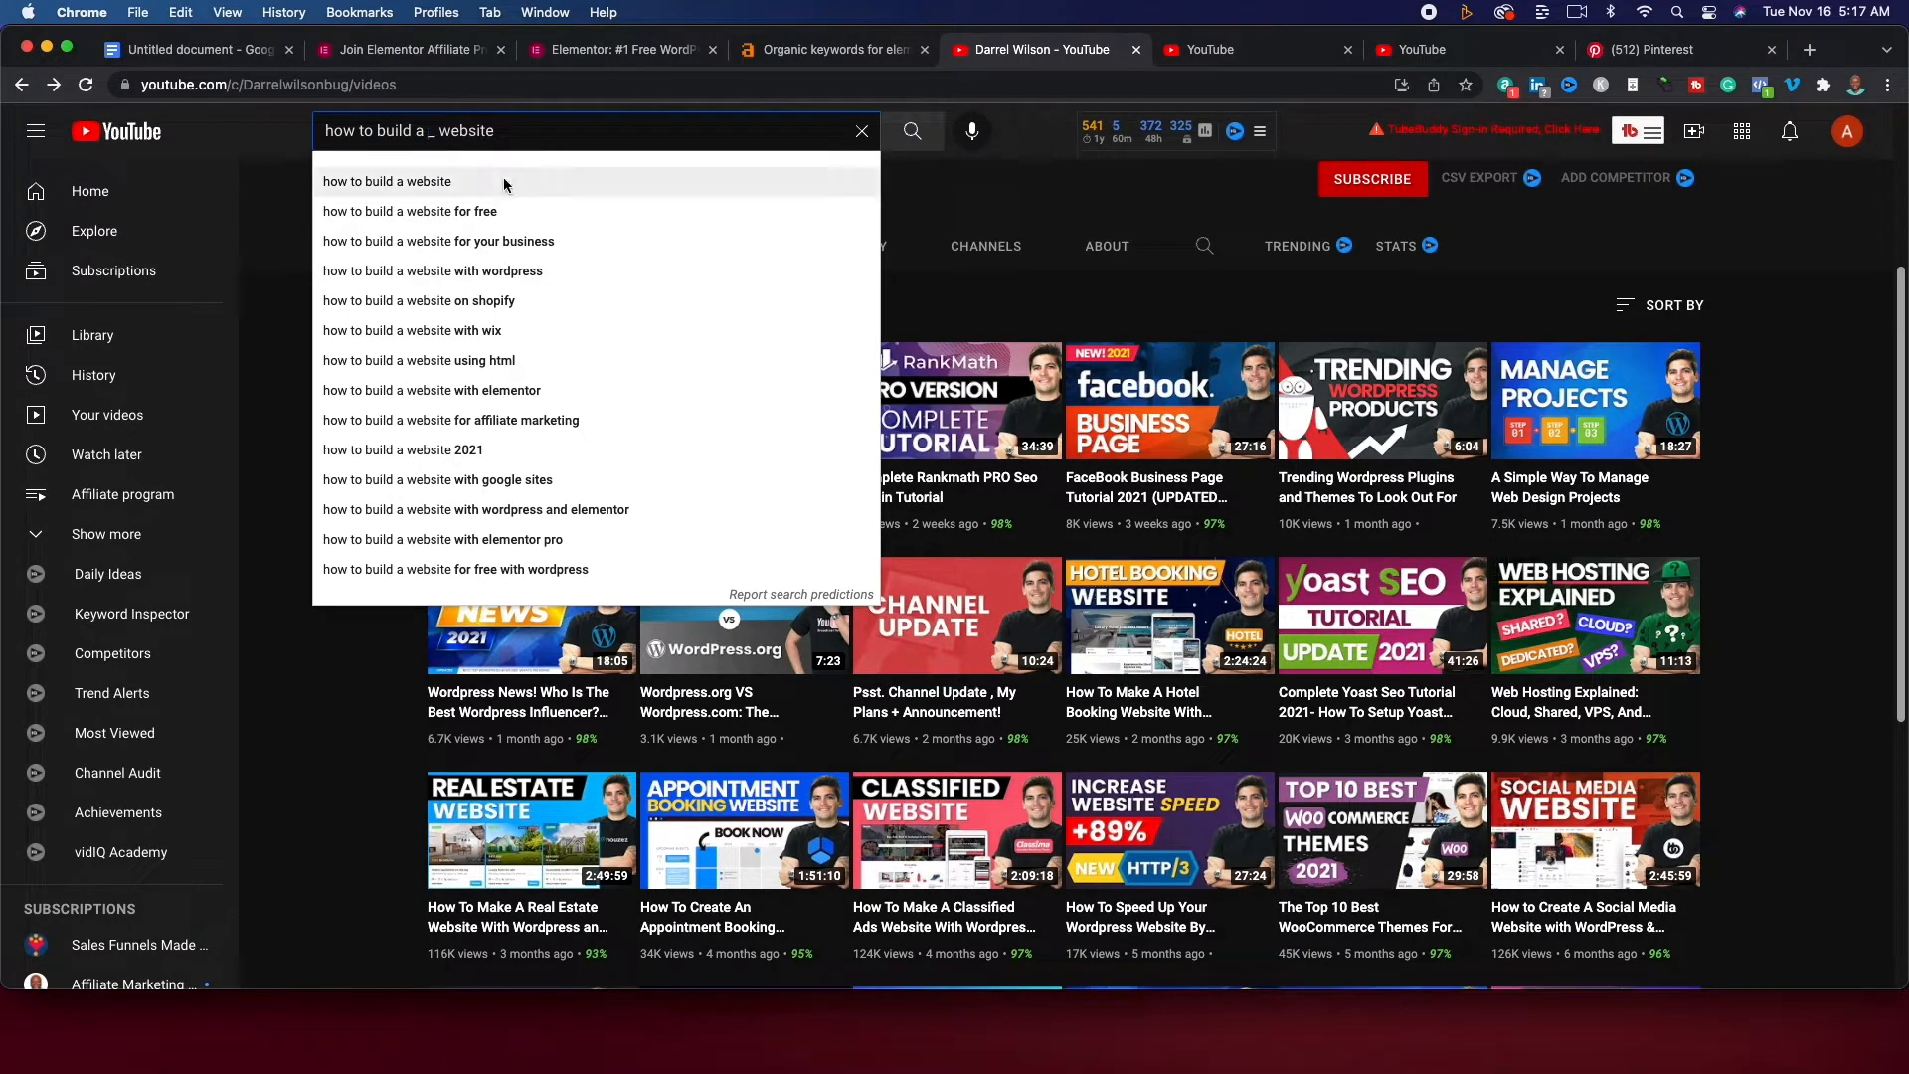
type("f")
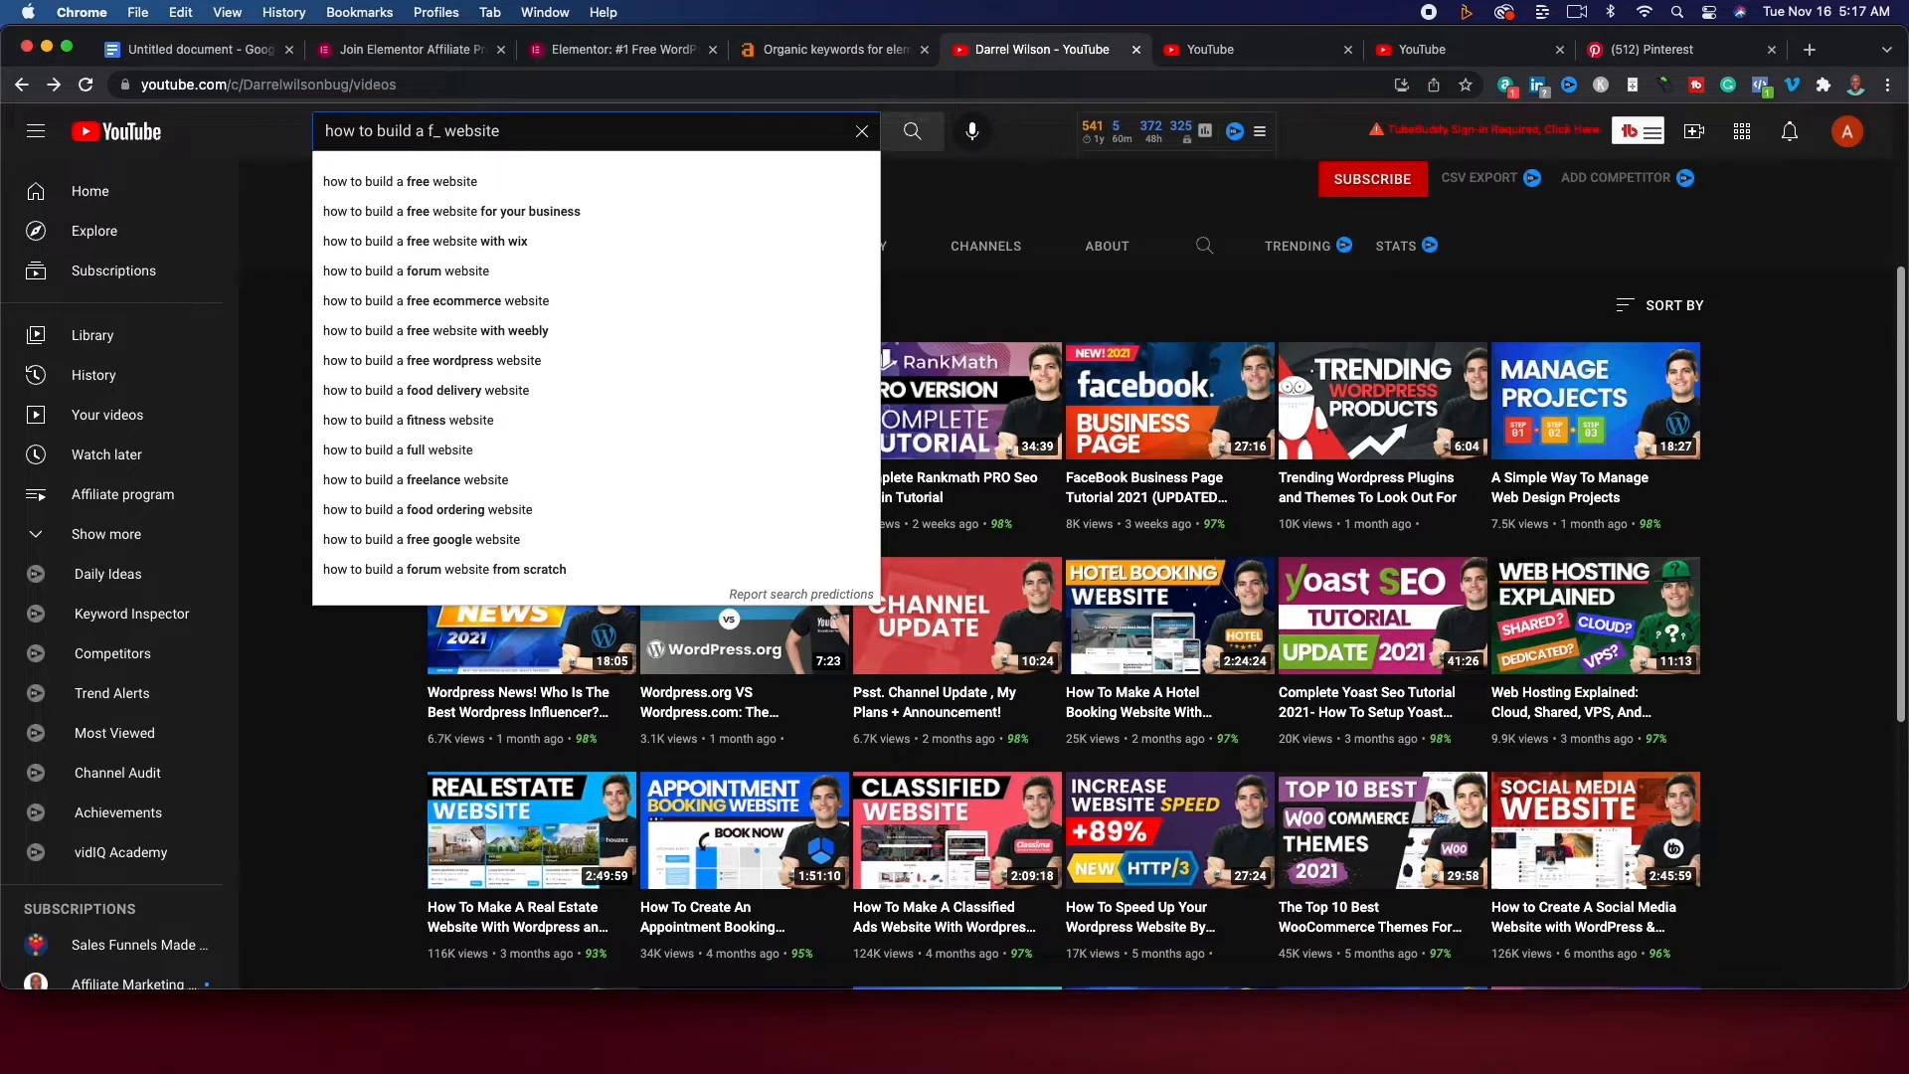
mouse_move(509, 270)
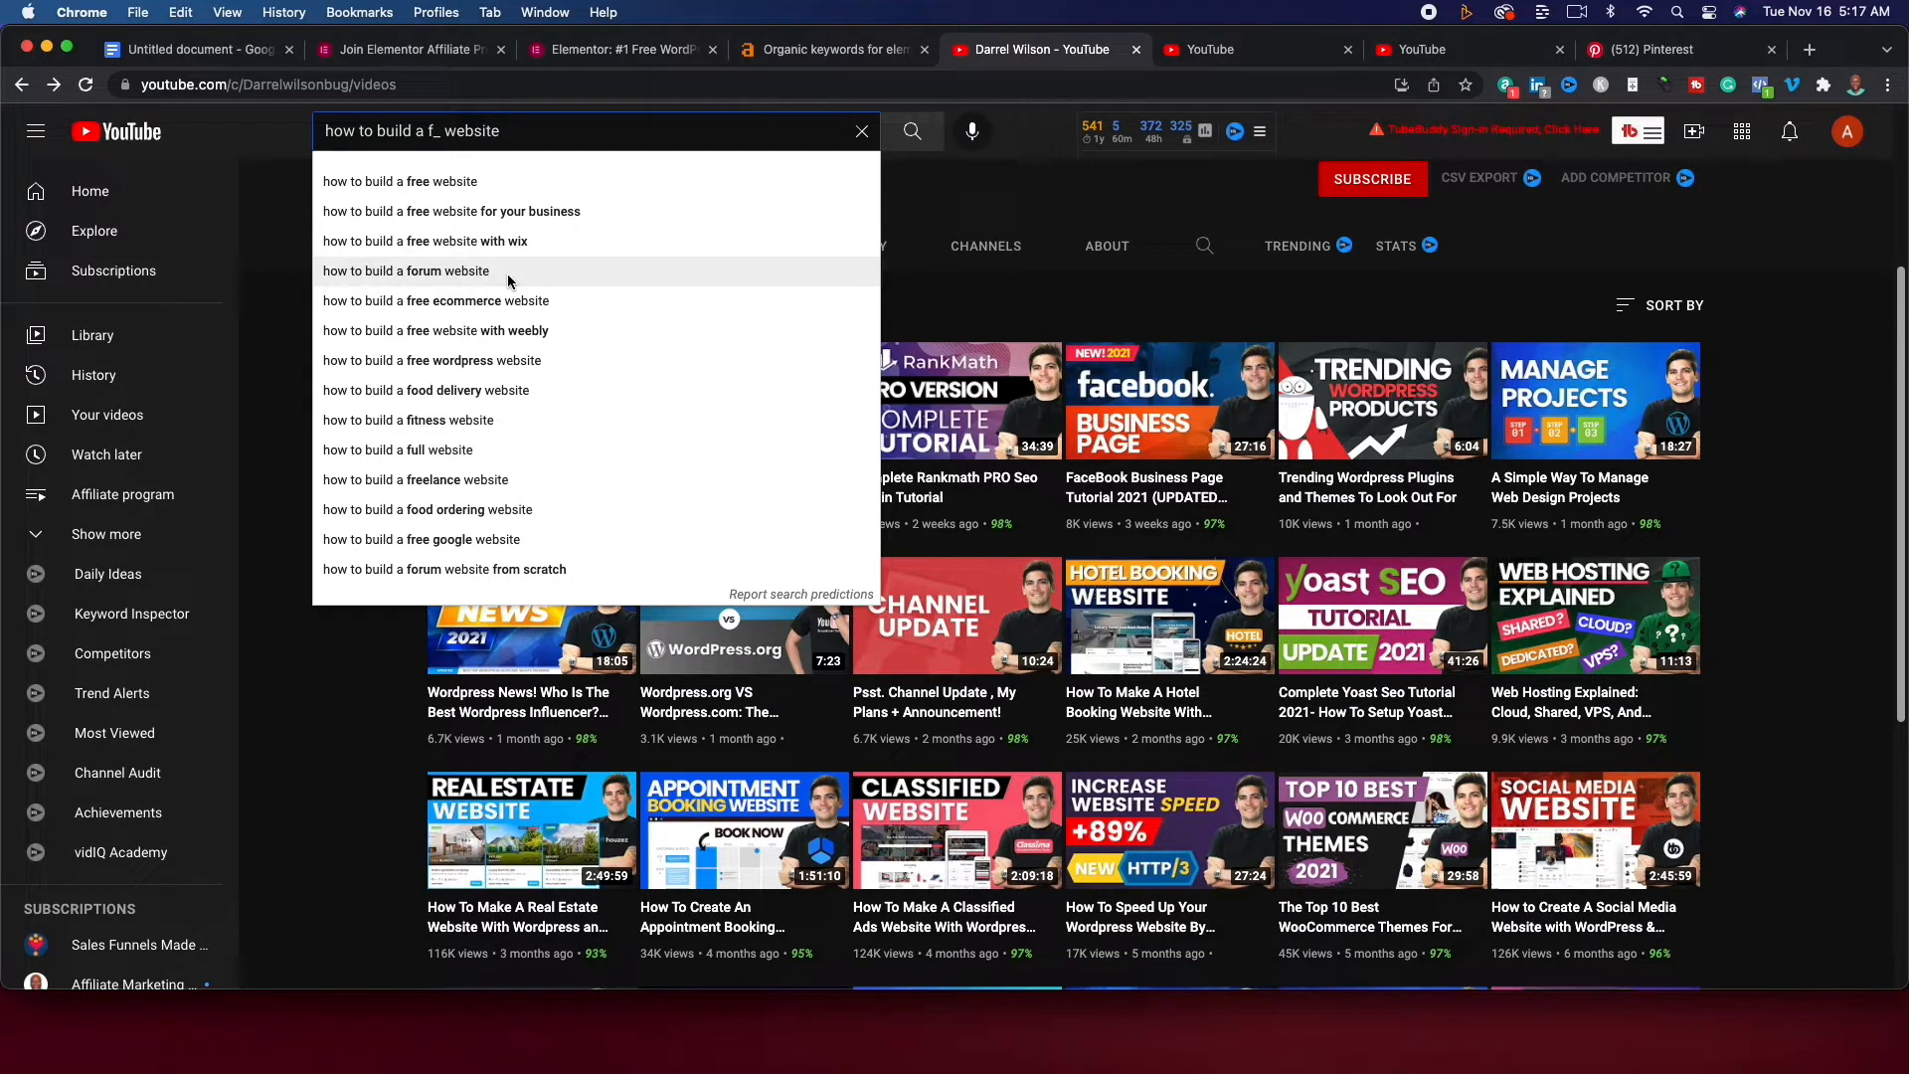
left_click(405, 270)
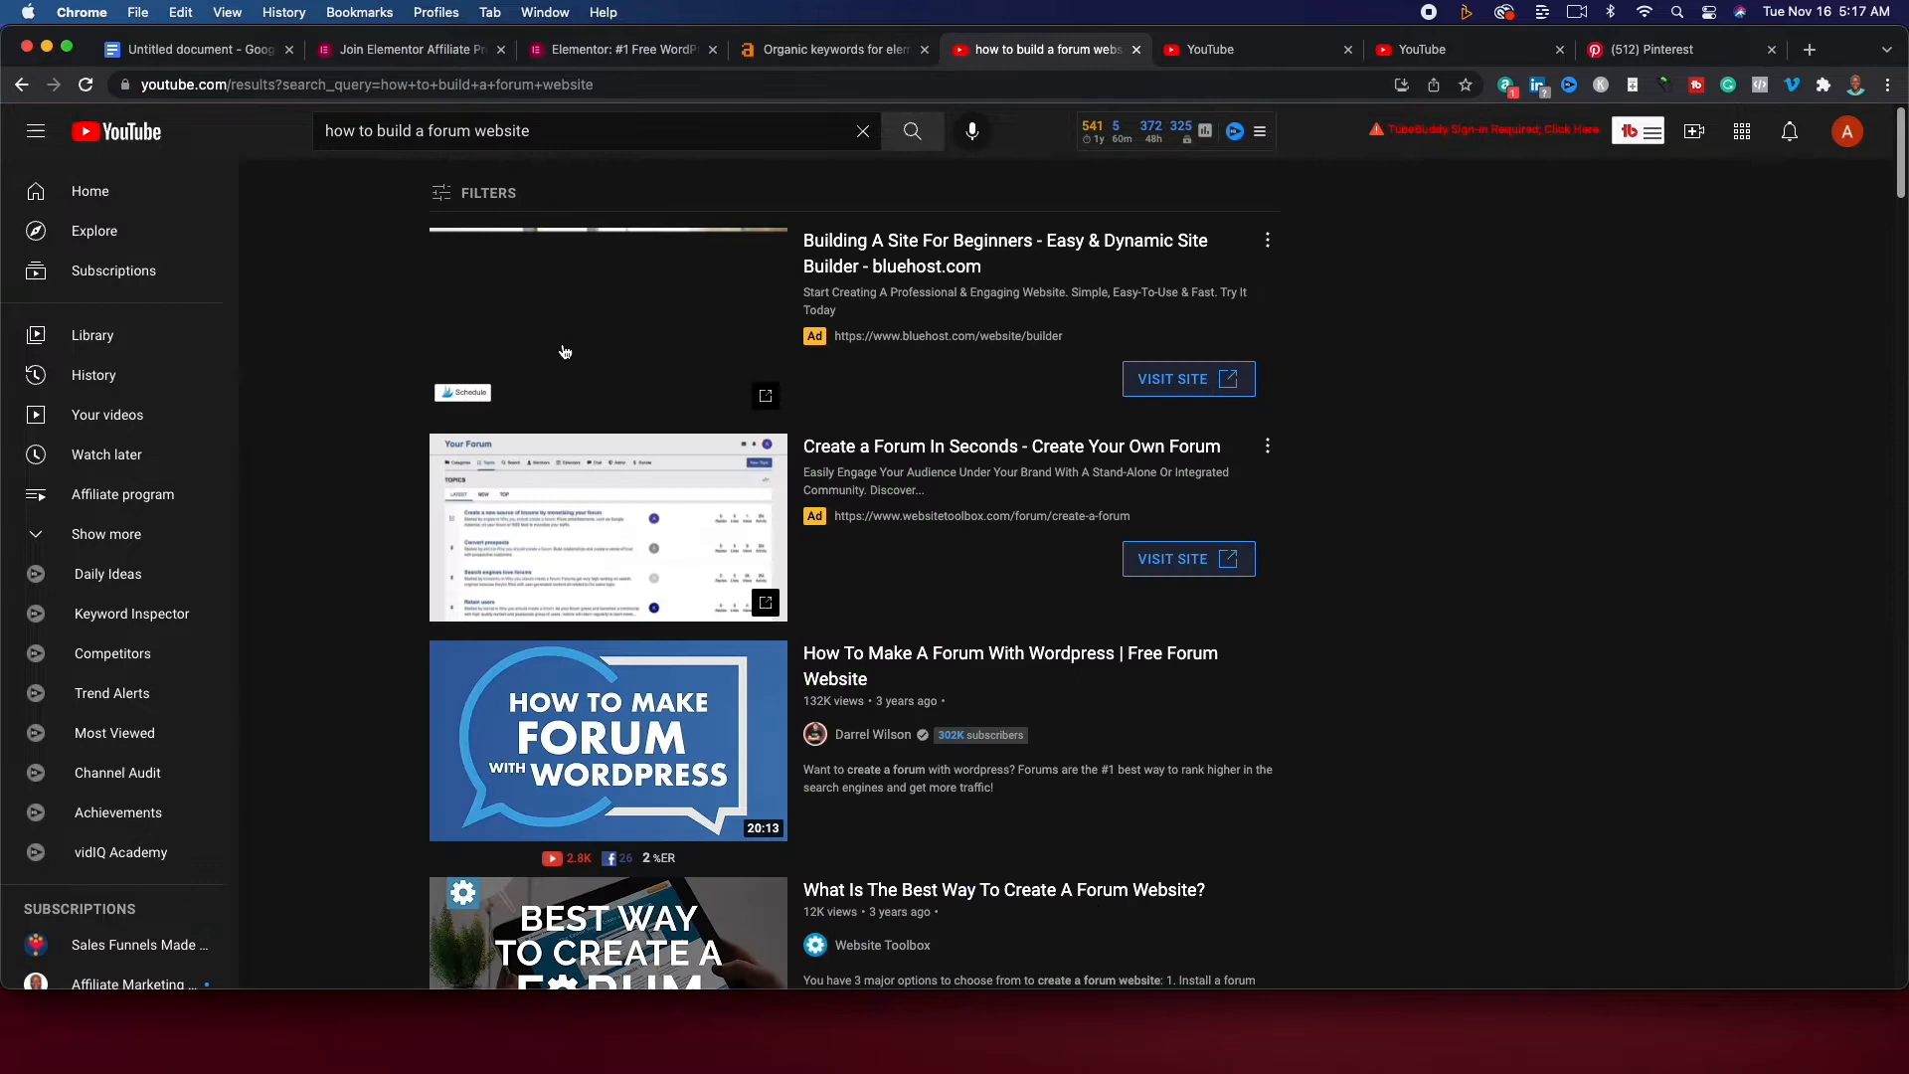
scroll("down", 3)
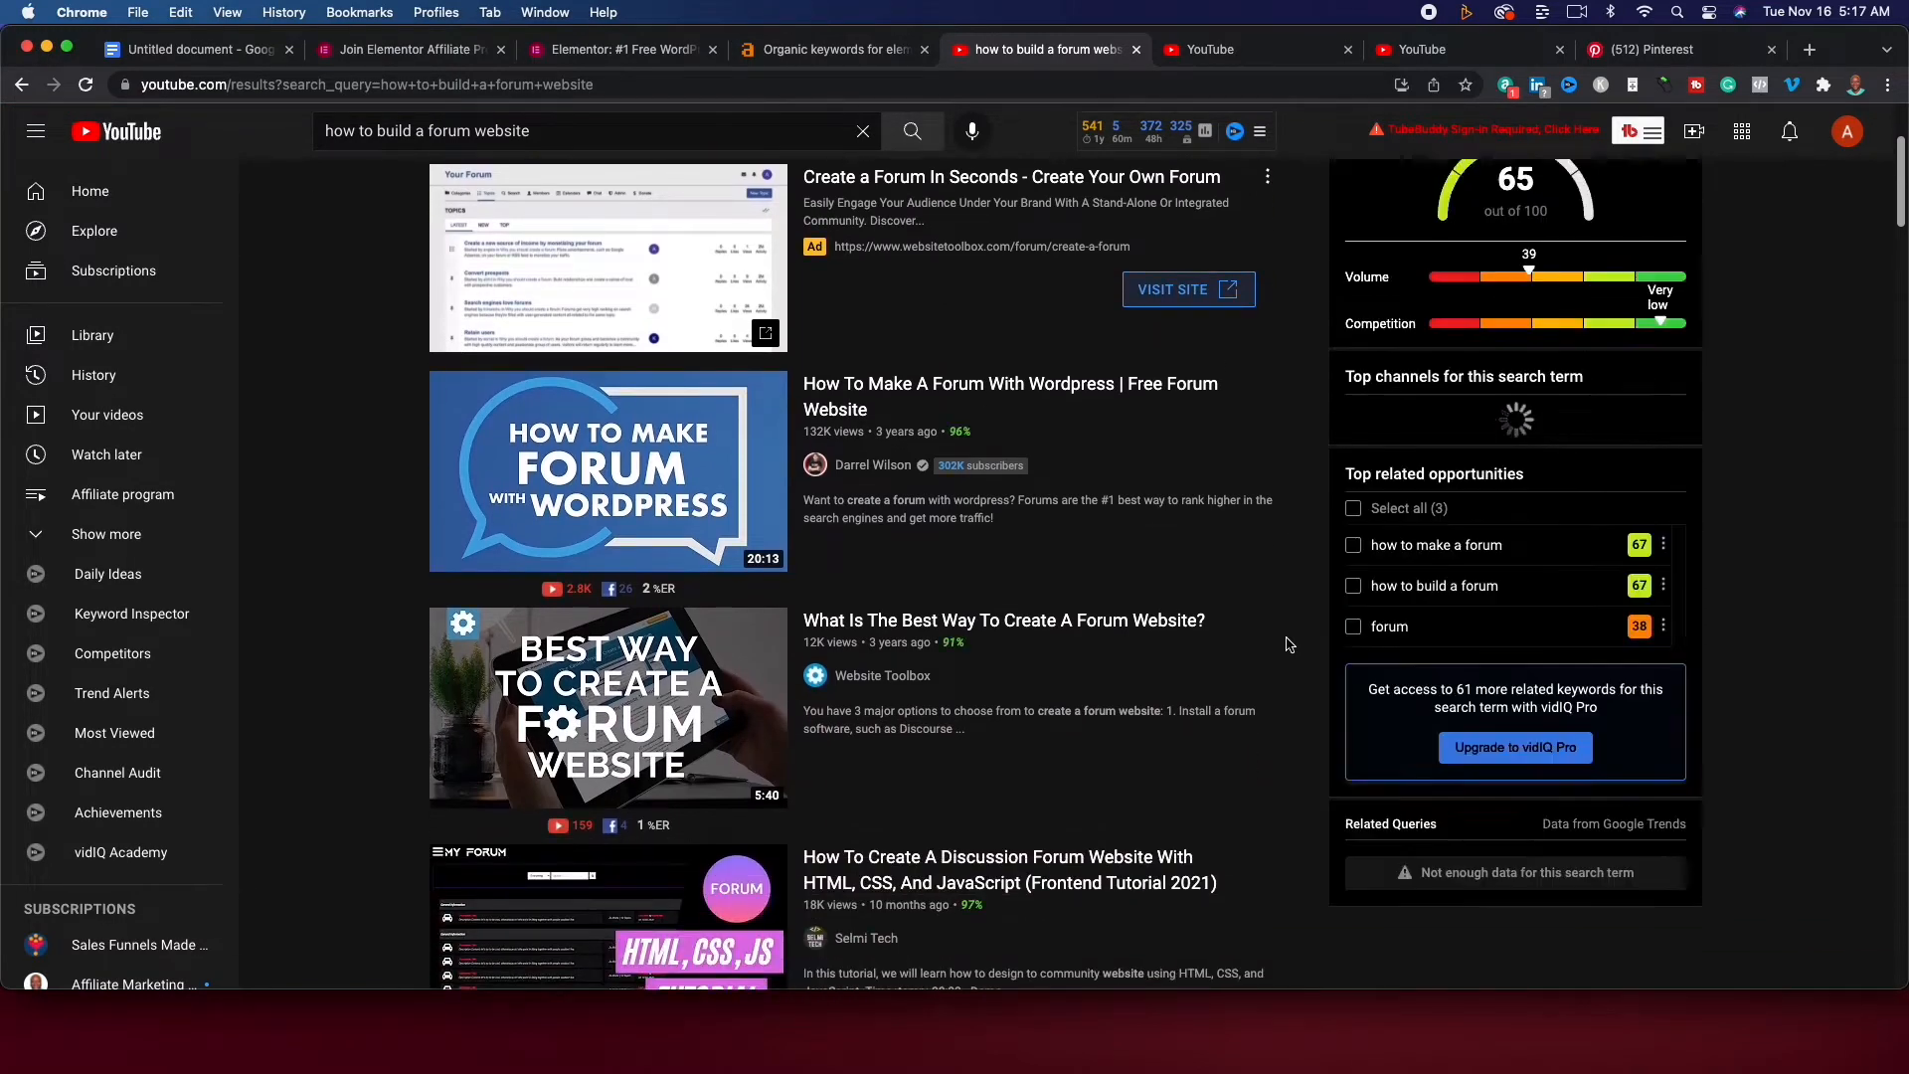
scroll("down", 3)
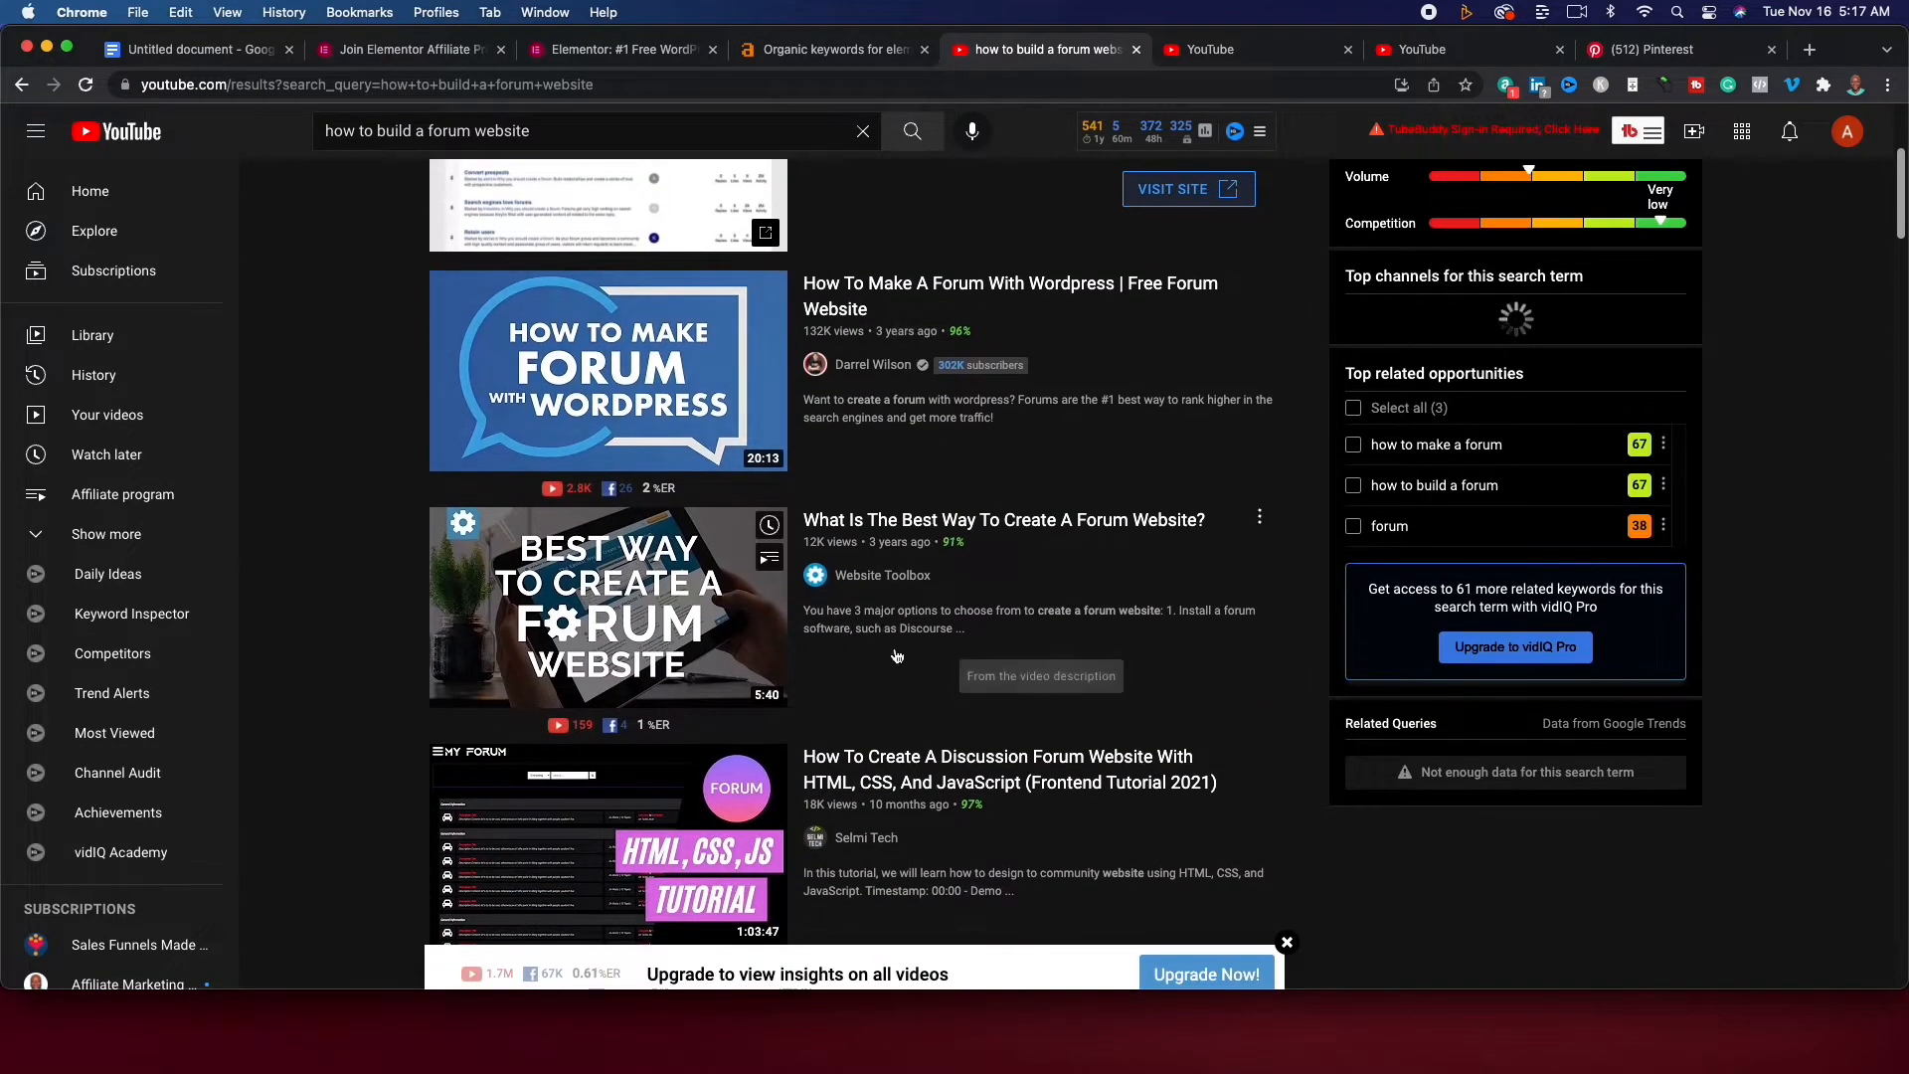
scroll("down", 3)
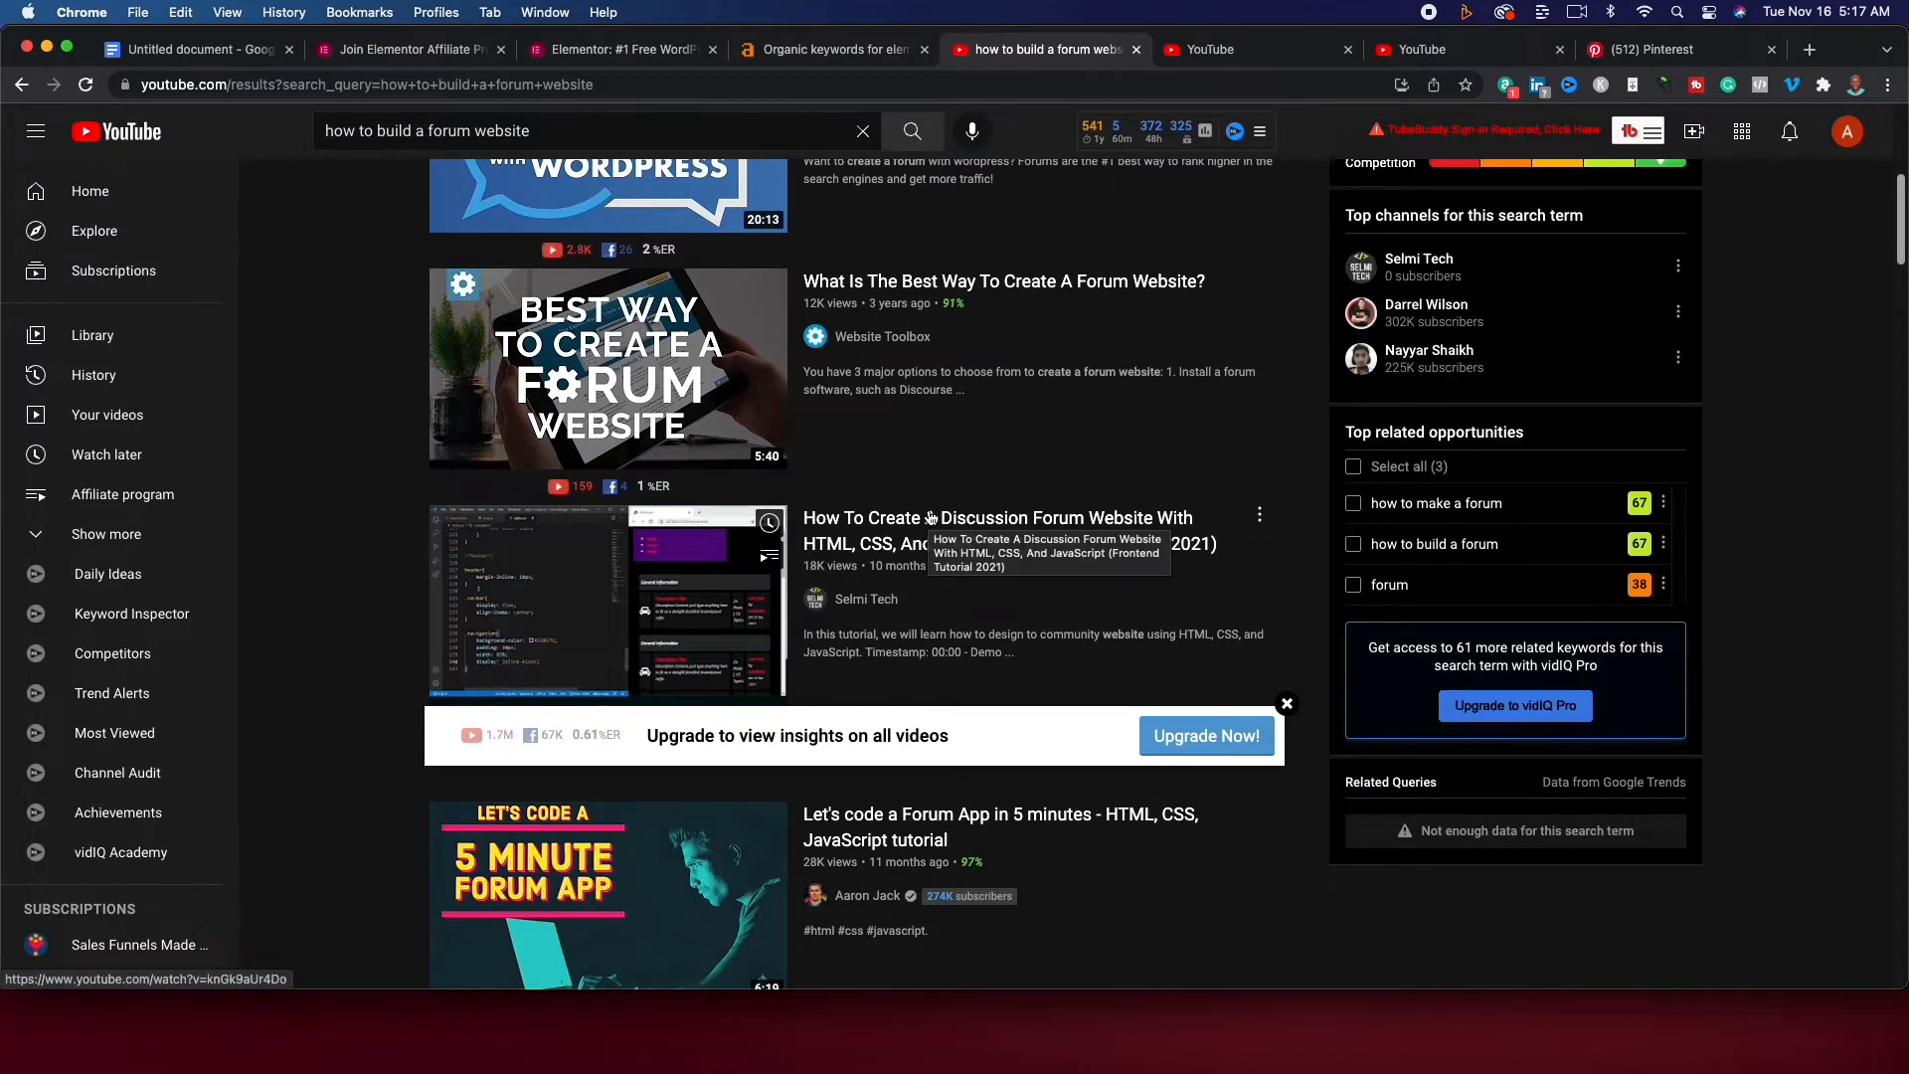
mouse_move(930, 474)
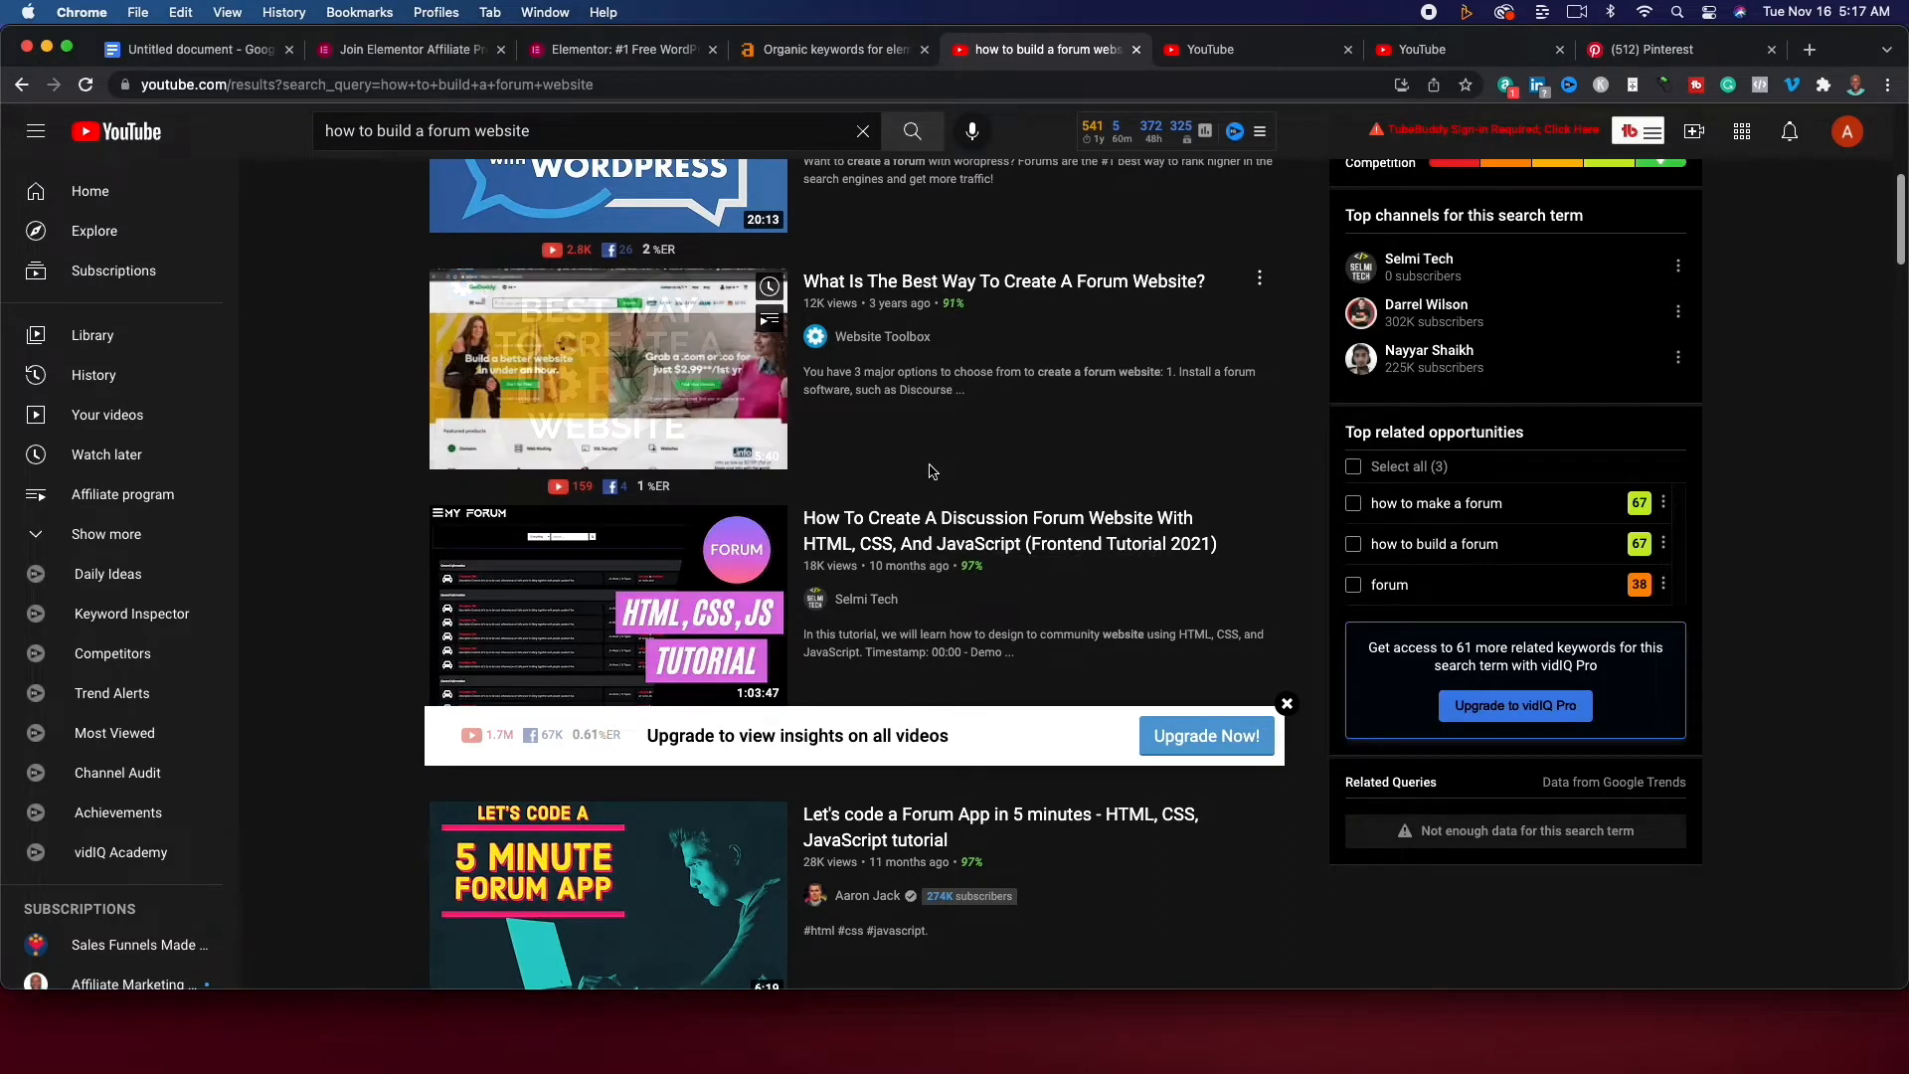
mouse_move(1145, 409)
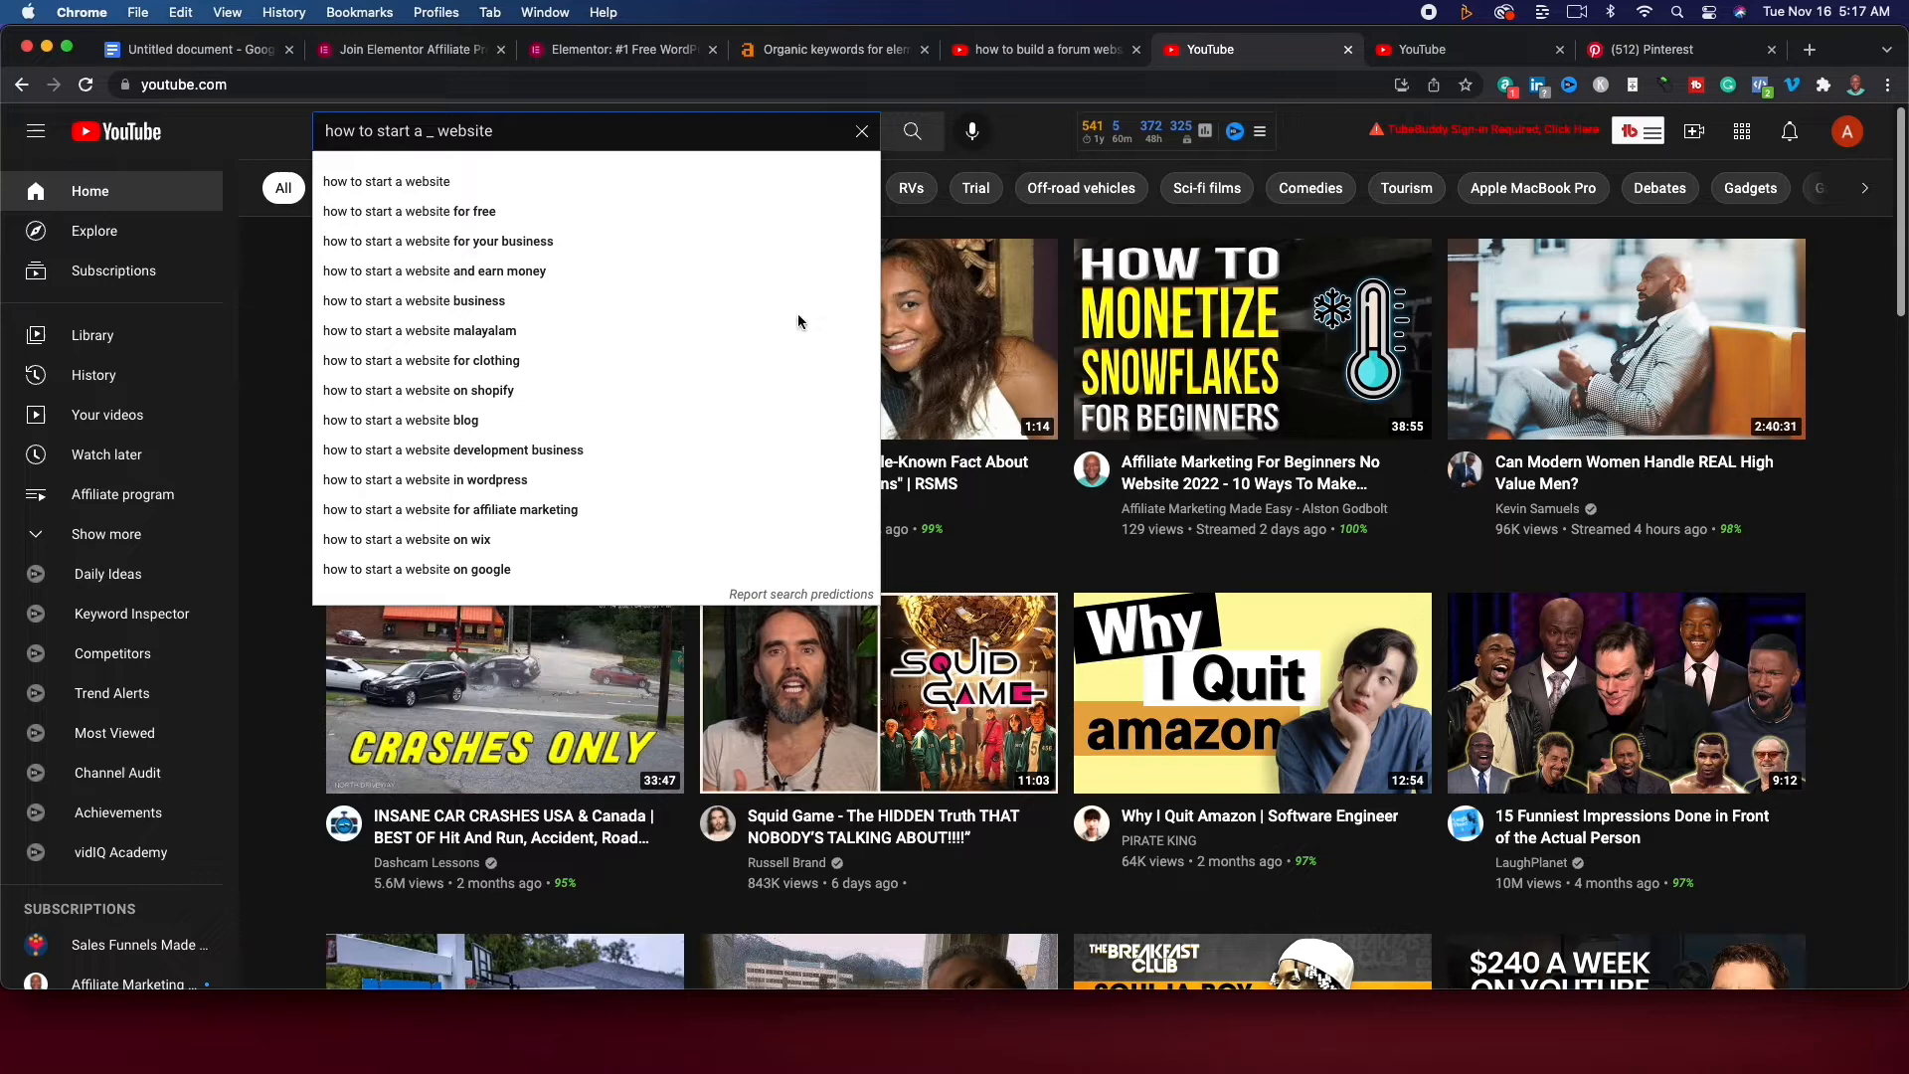
mouse_move(659, 271)
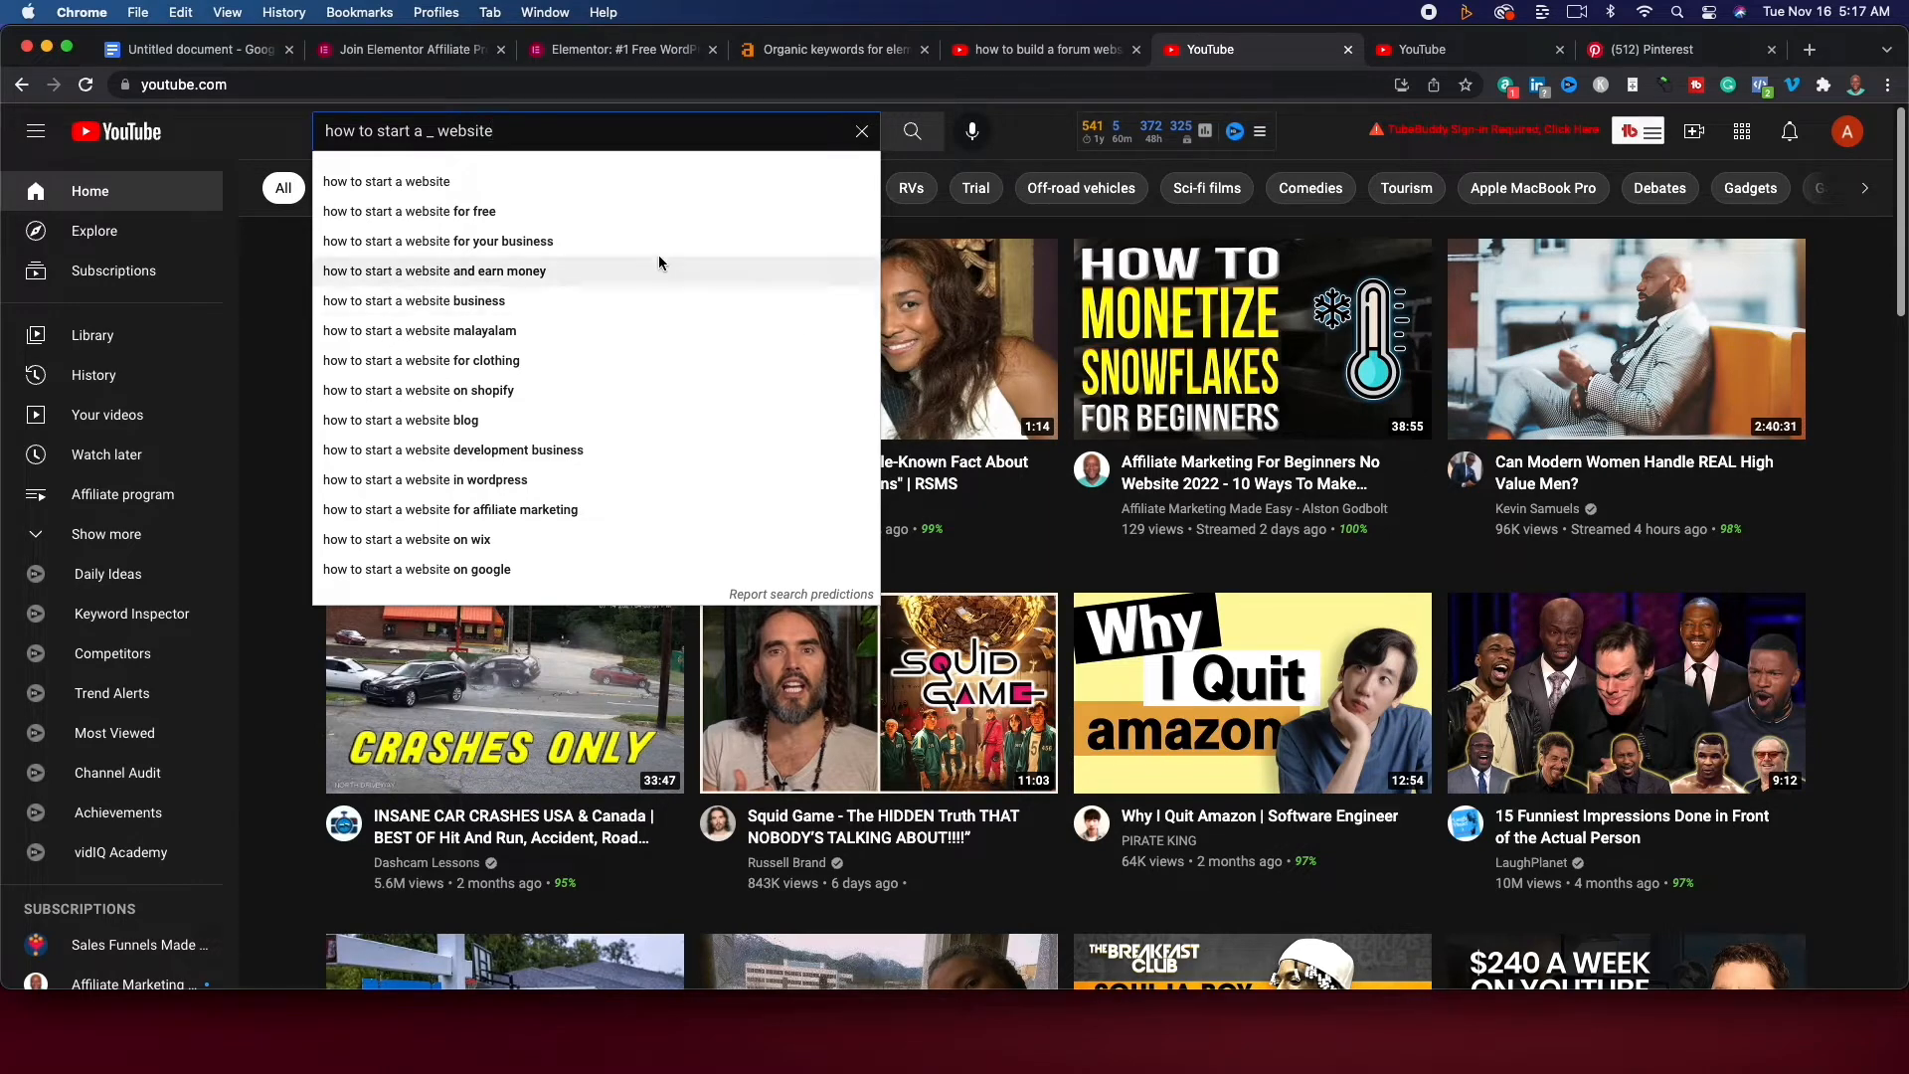
mouse_move(491, 292)
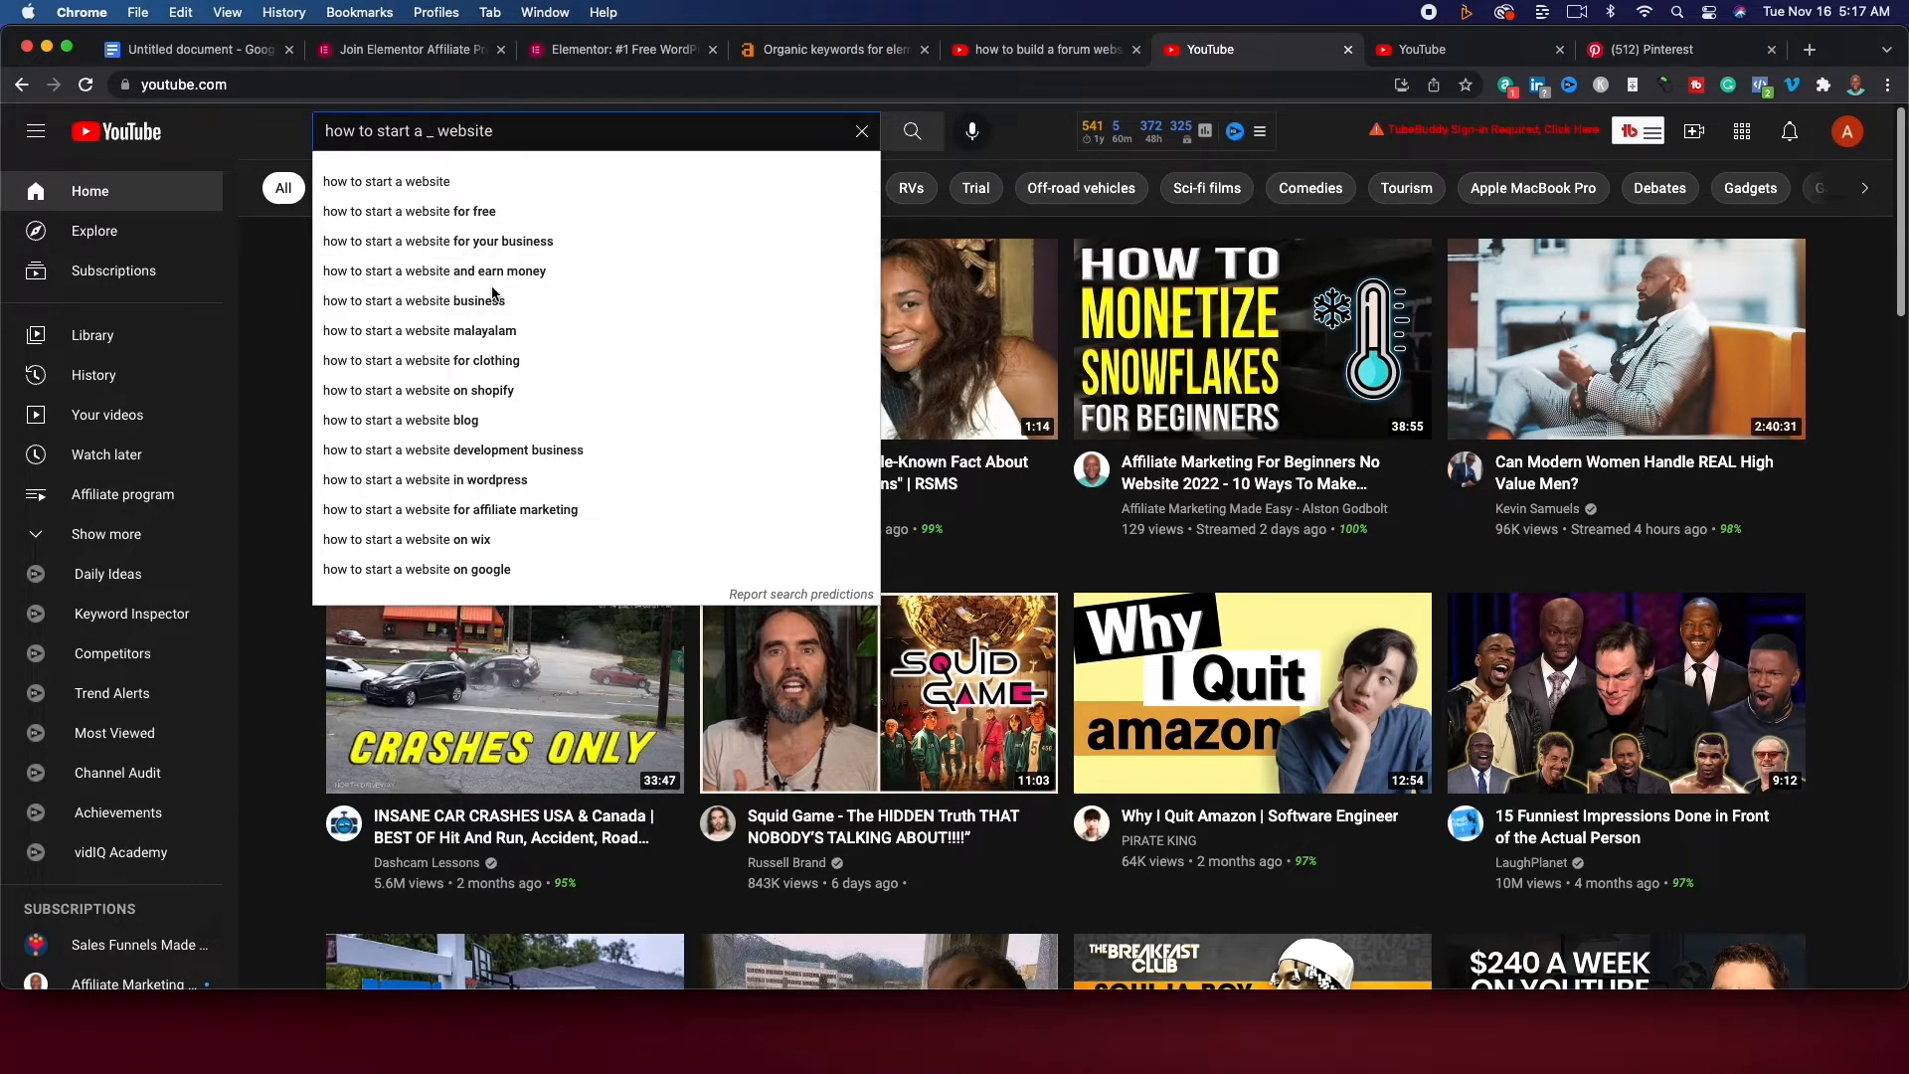
Run a YouTube search for 'how to start a movie website' from the wildcard suggestion.
type("m")
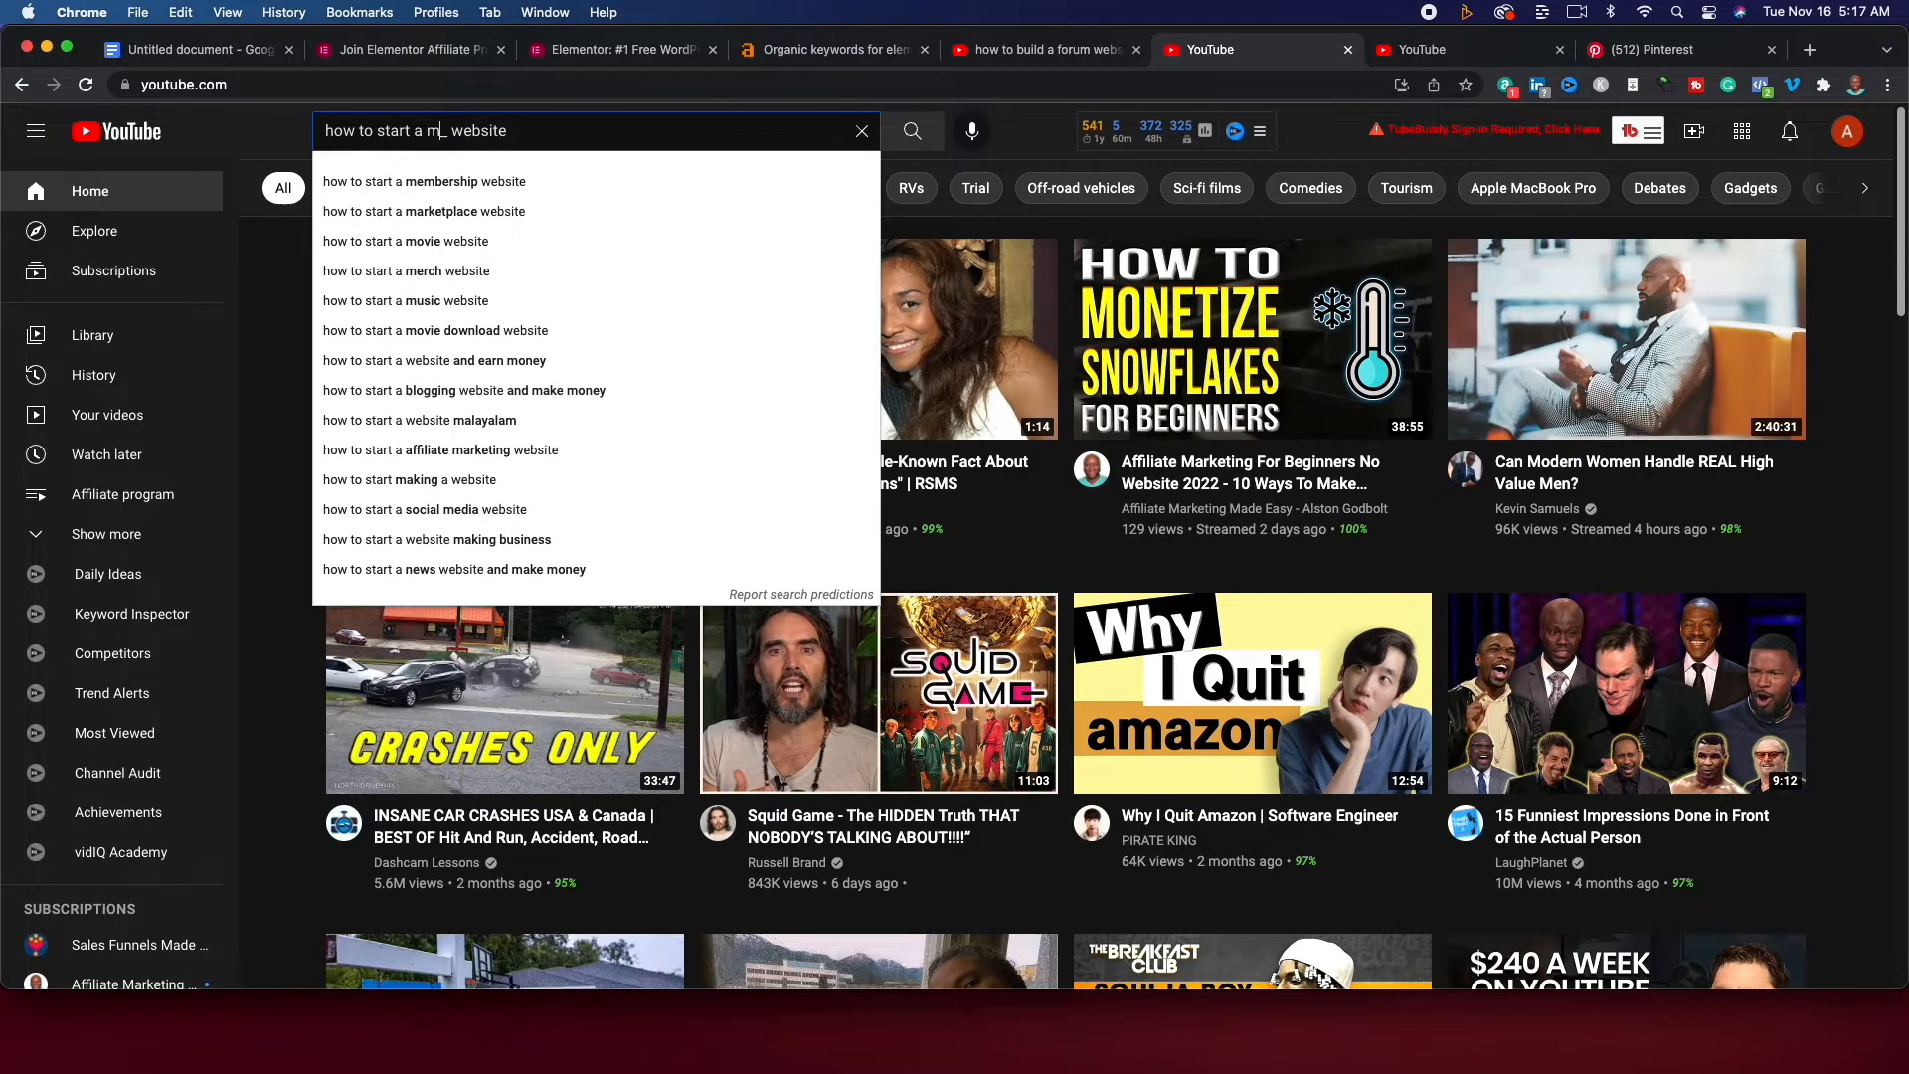
left_click(404, 241)
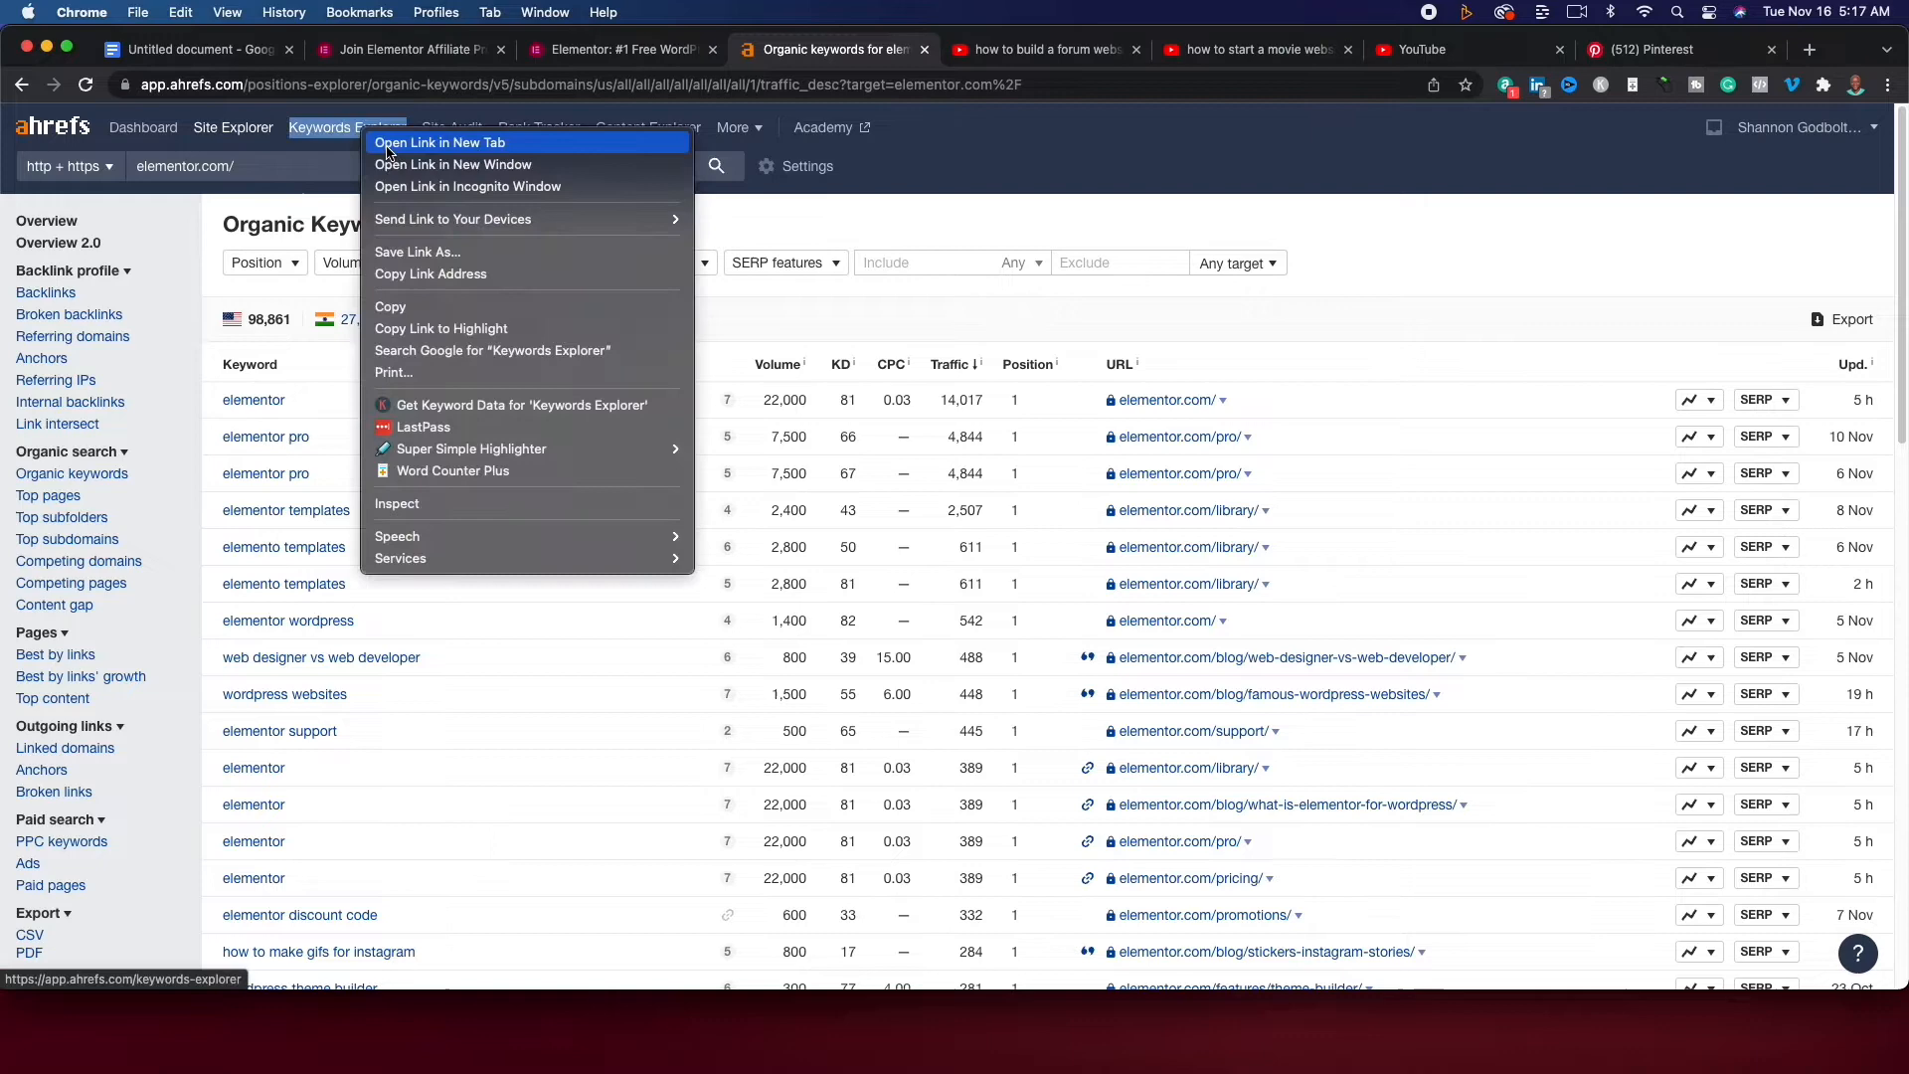
Search 'how to' in a new Keywords Explorer tab, listing 357,286 matching keywords.
left_click(441, 143)
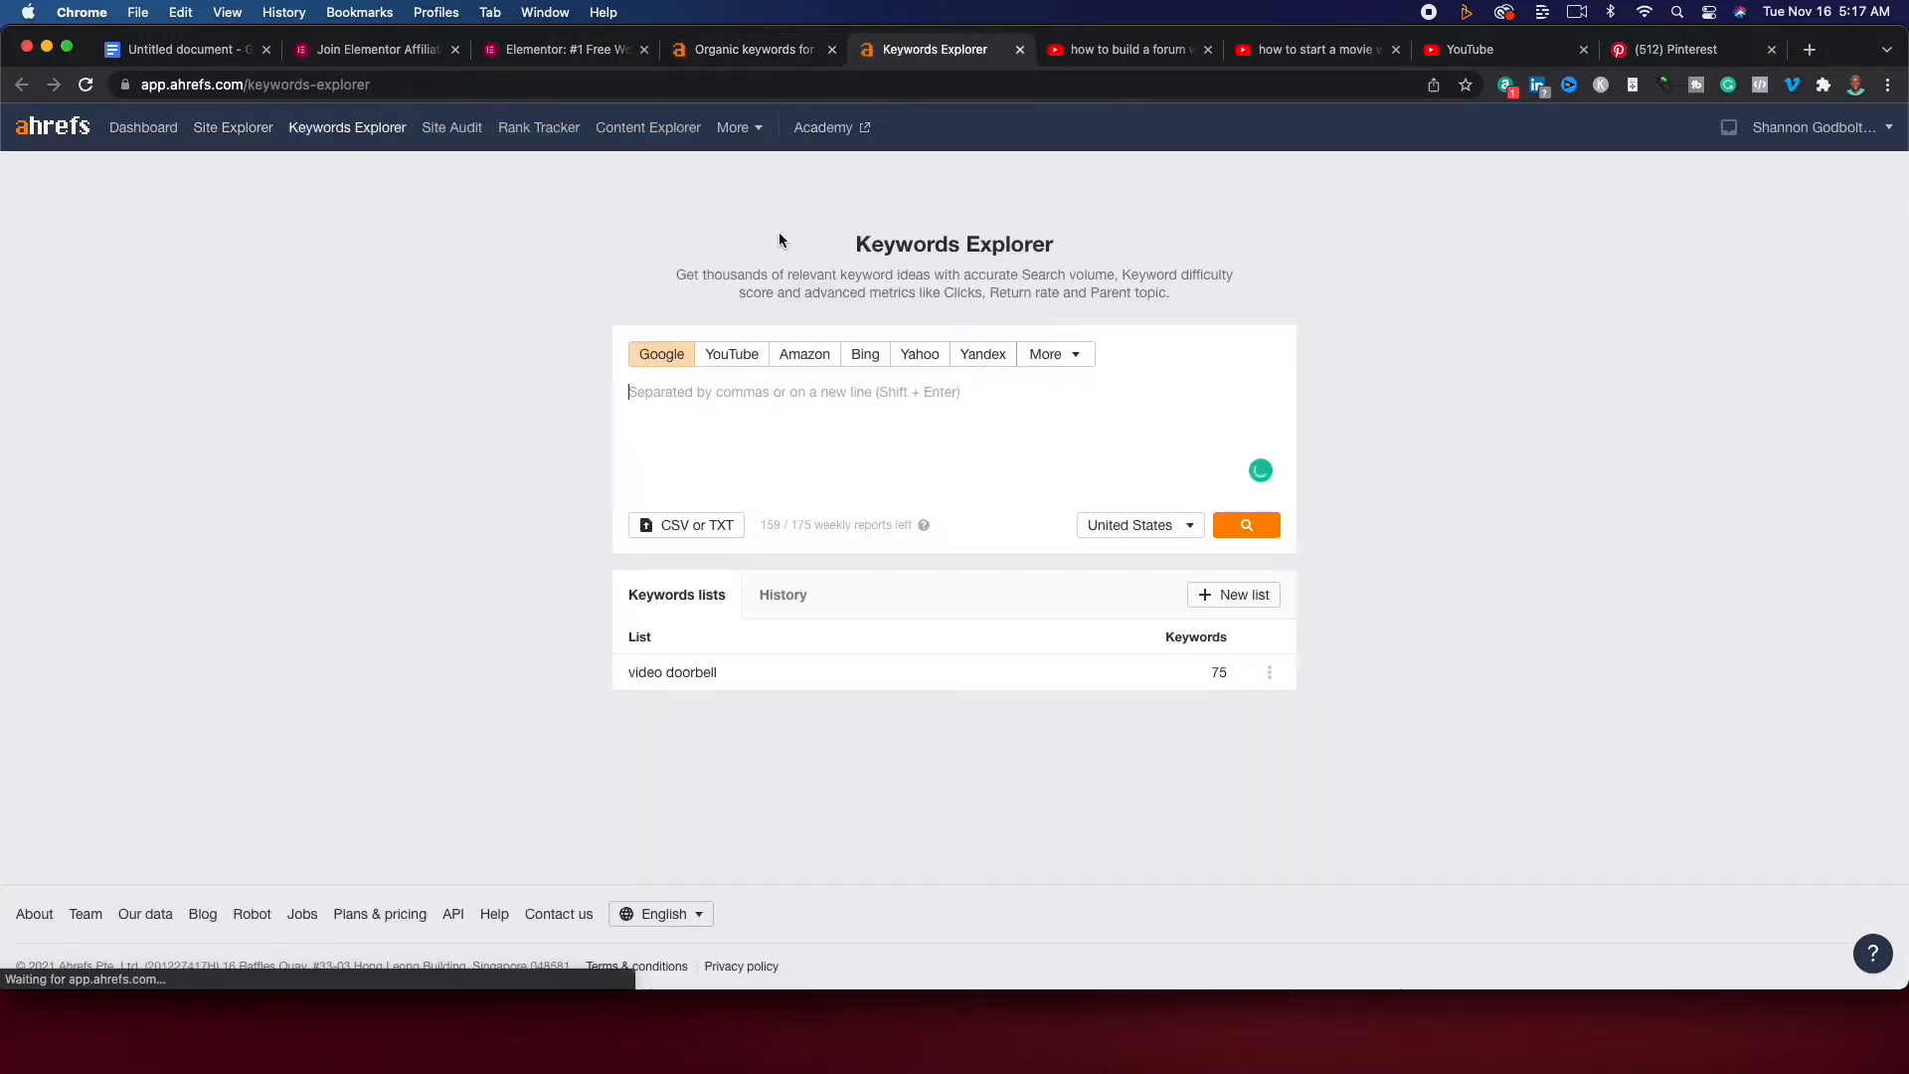
type("how to")
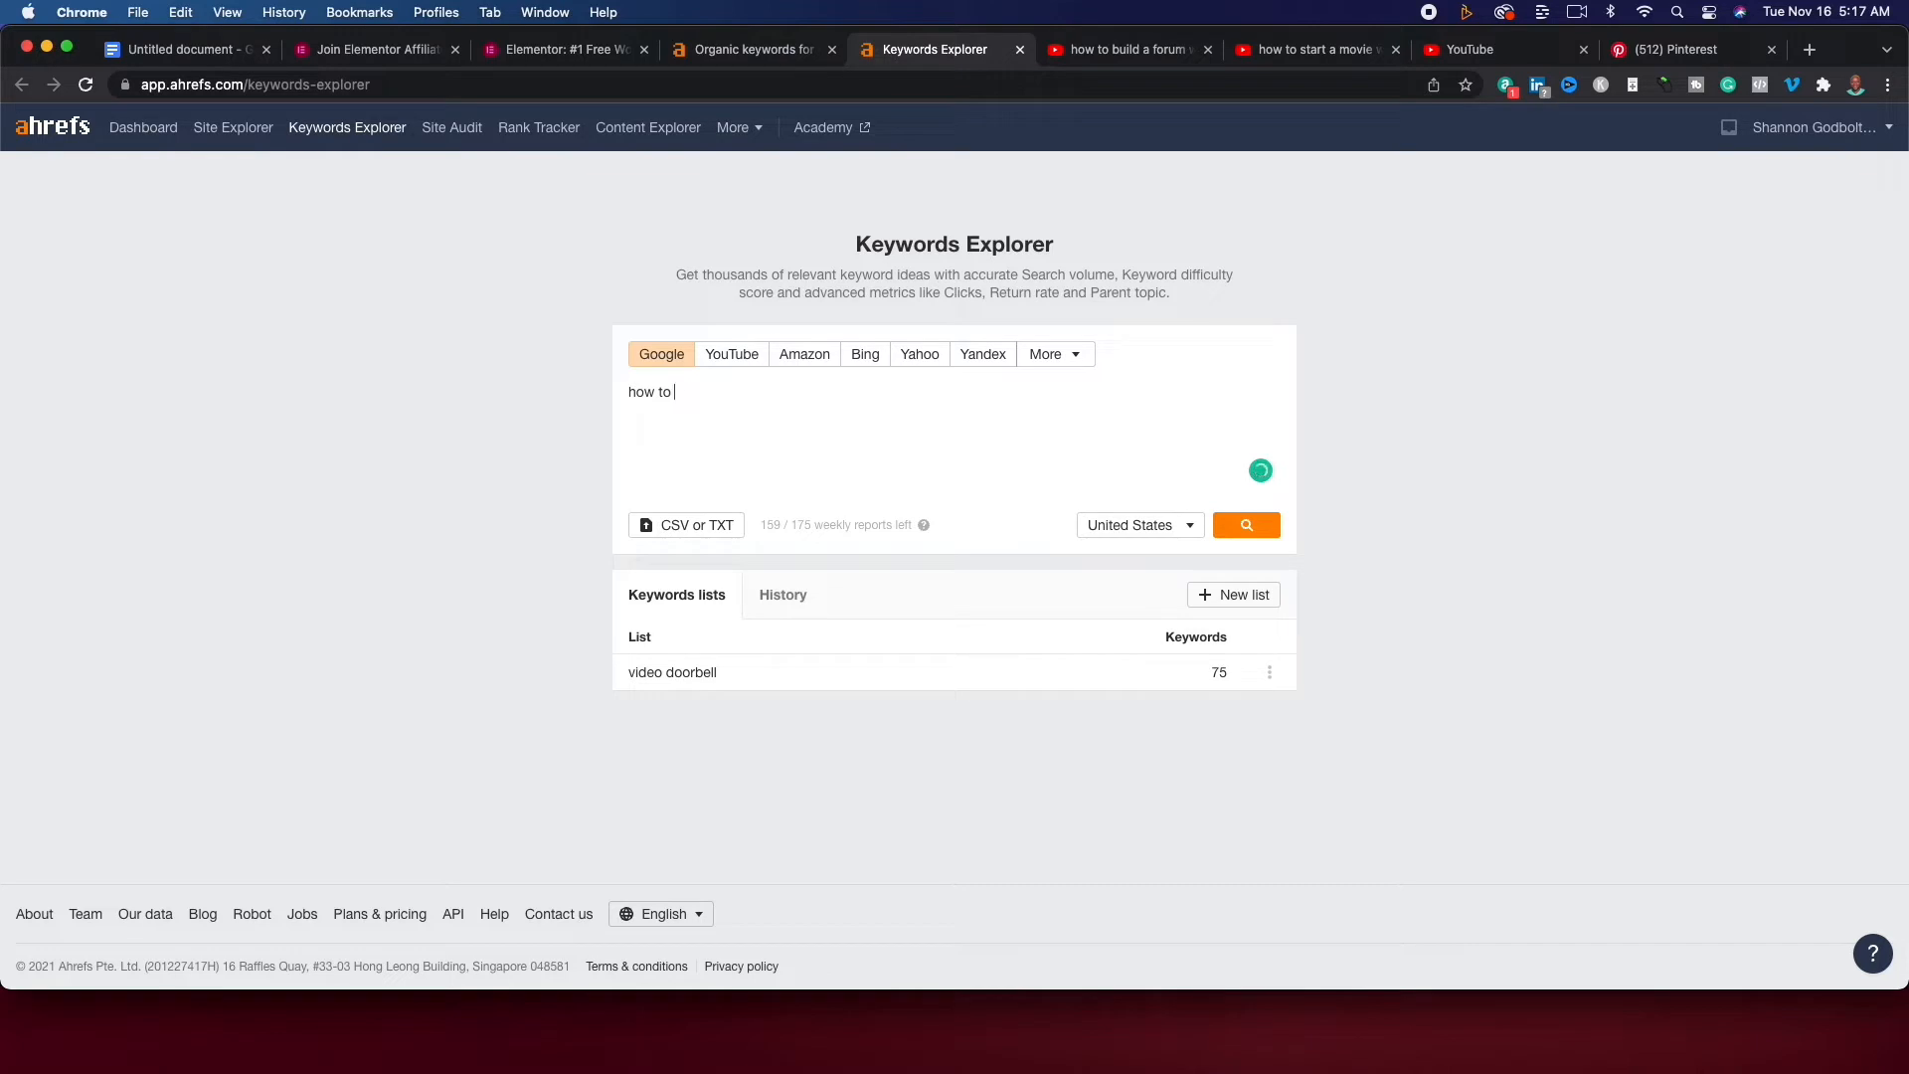
left_click(1245, 525)
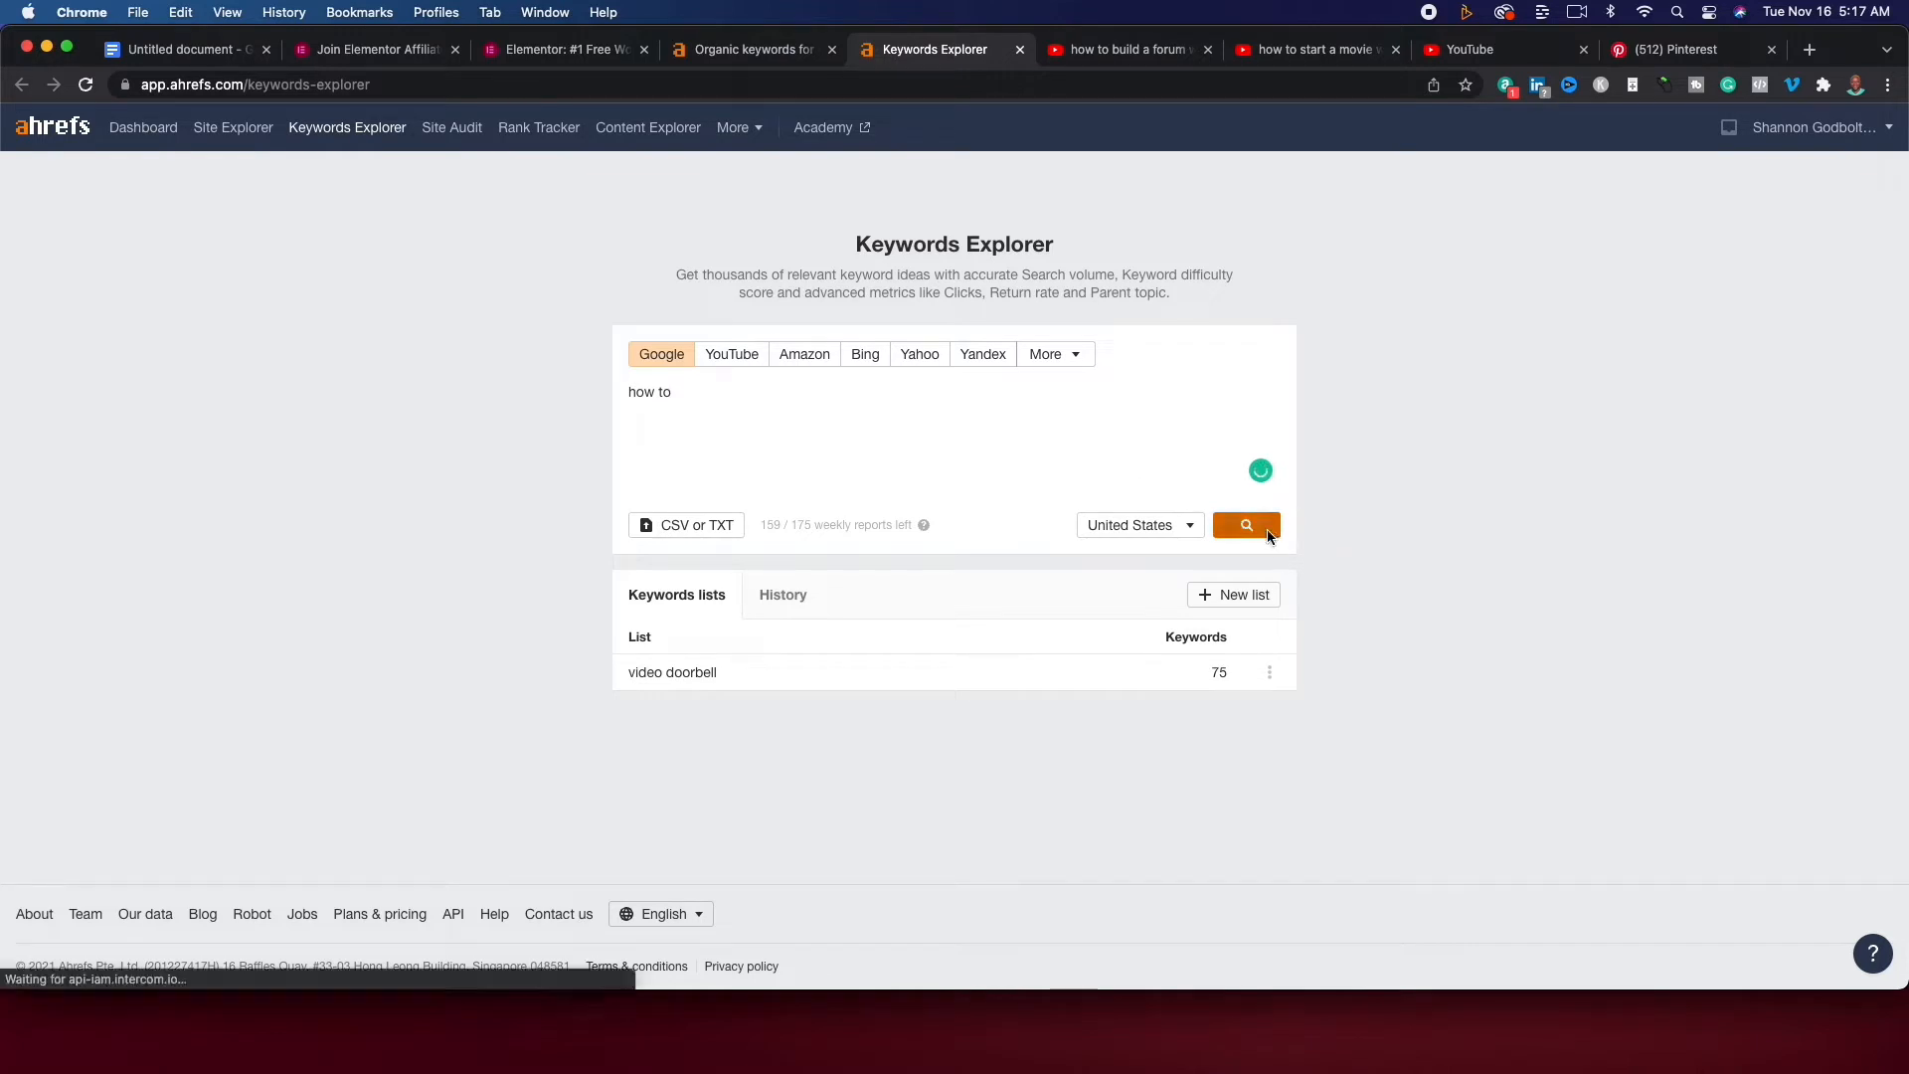
left_click(1244, 525)
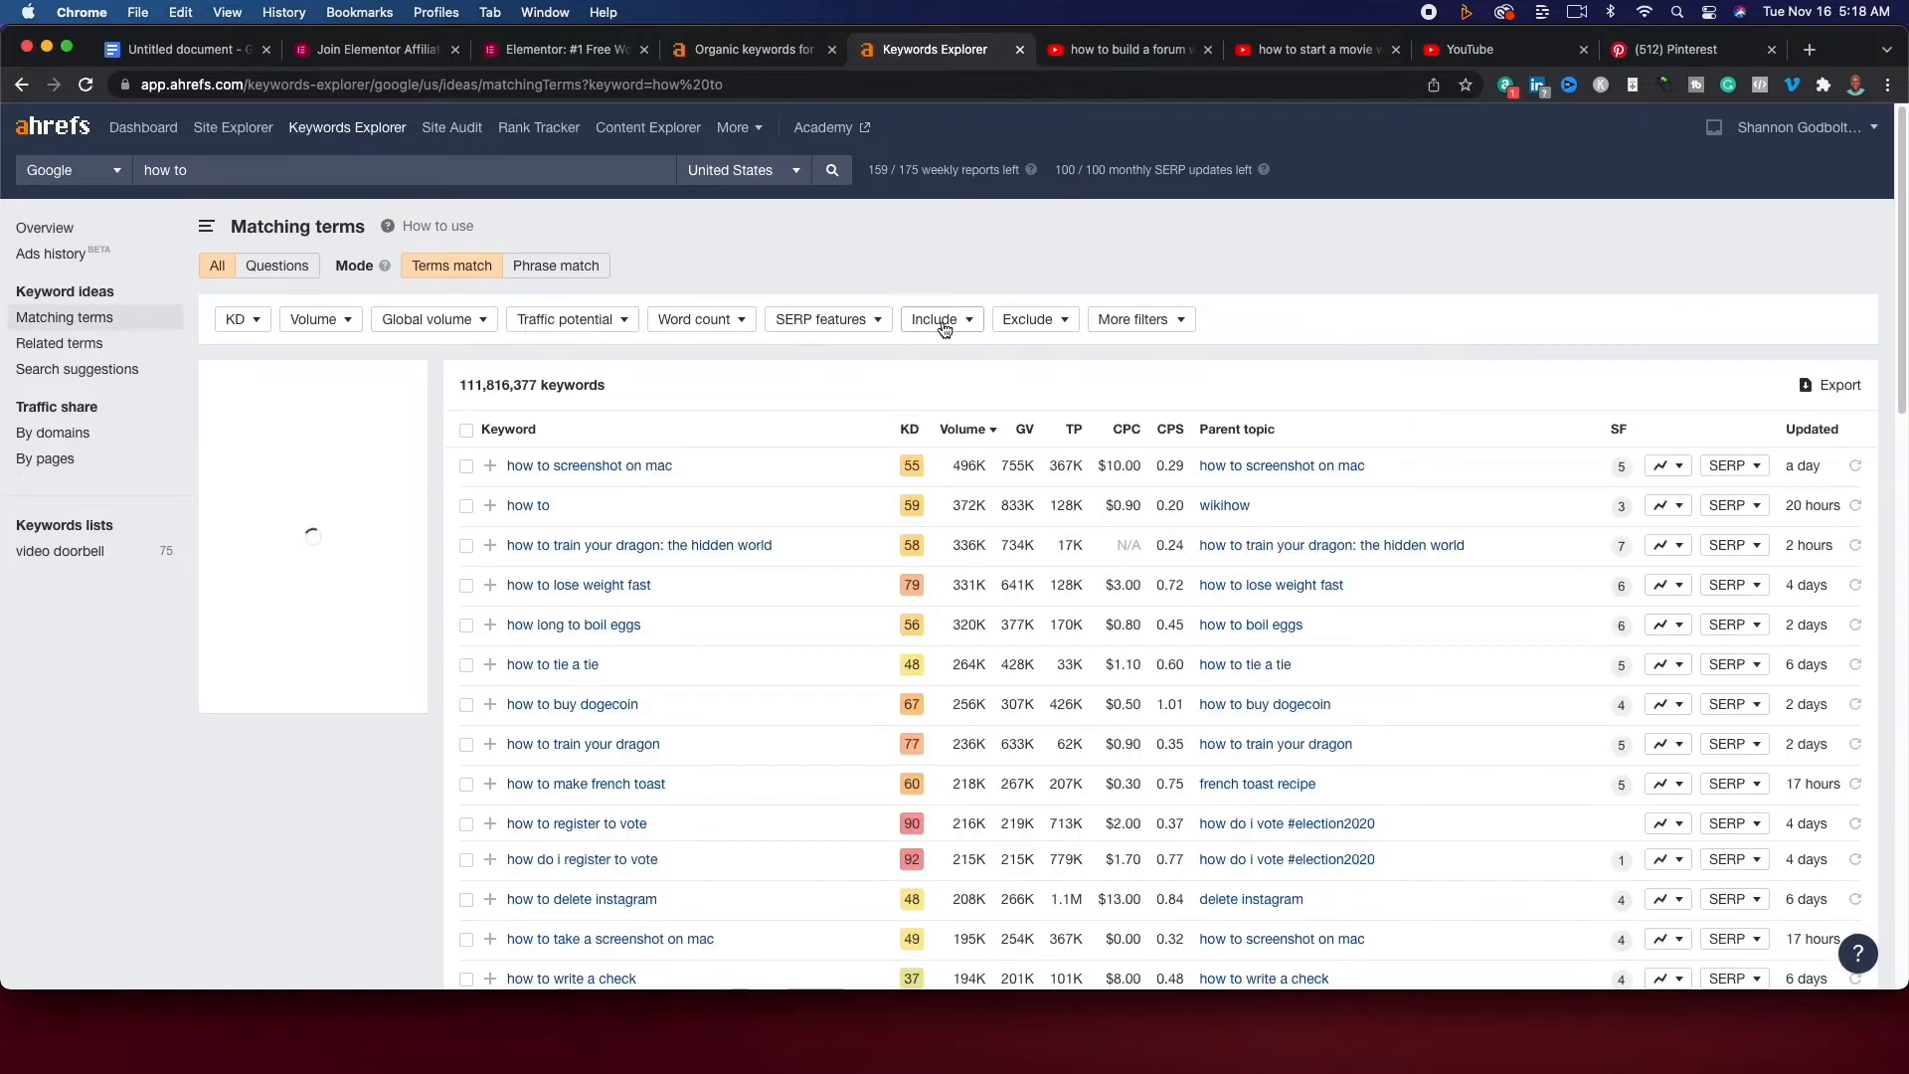
Filter the matching terms to keywords including 'website' and review the list.
type("webs")
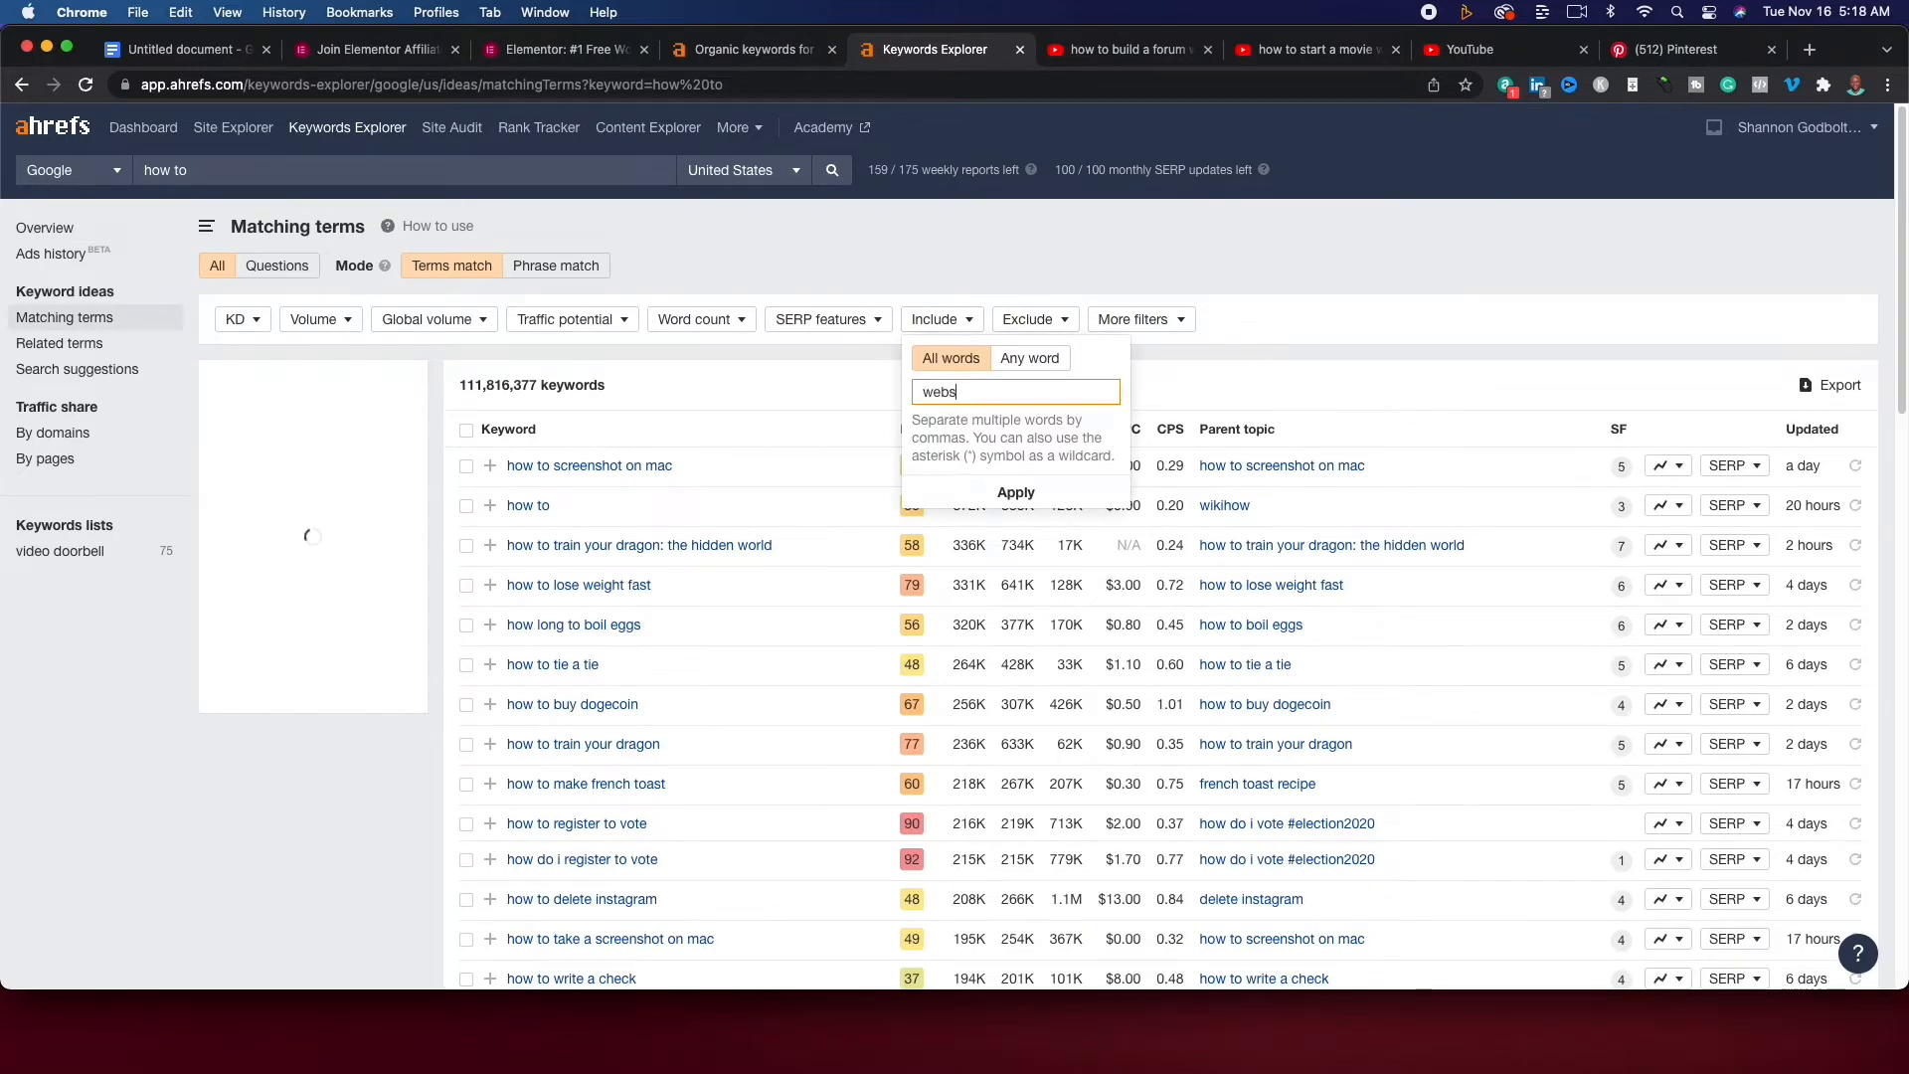
left_click(1016, 491)
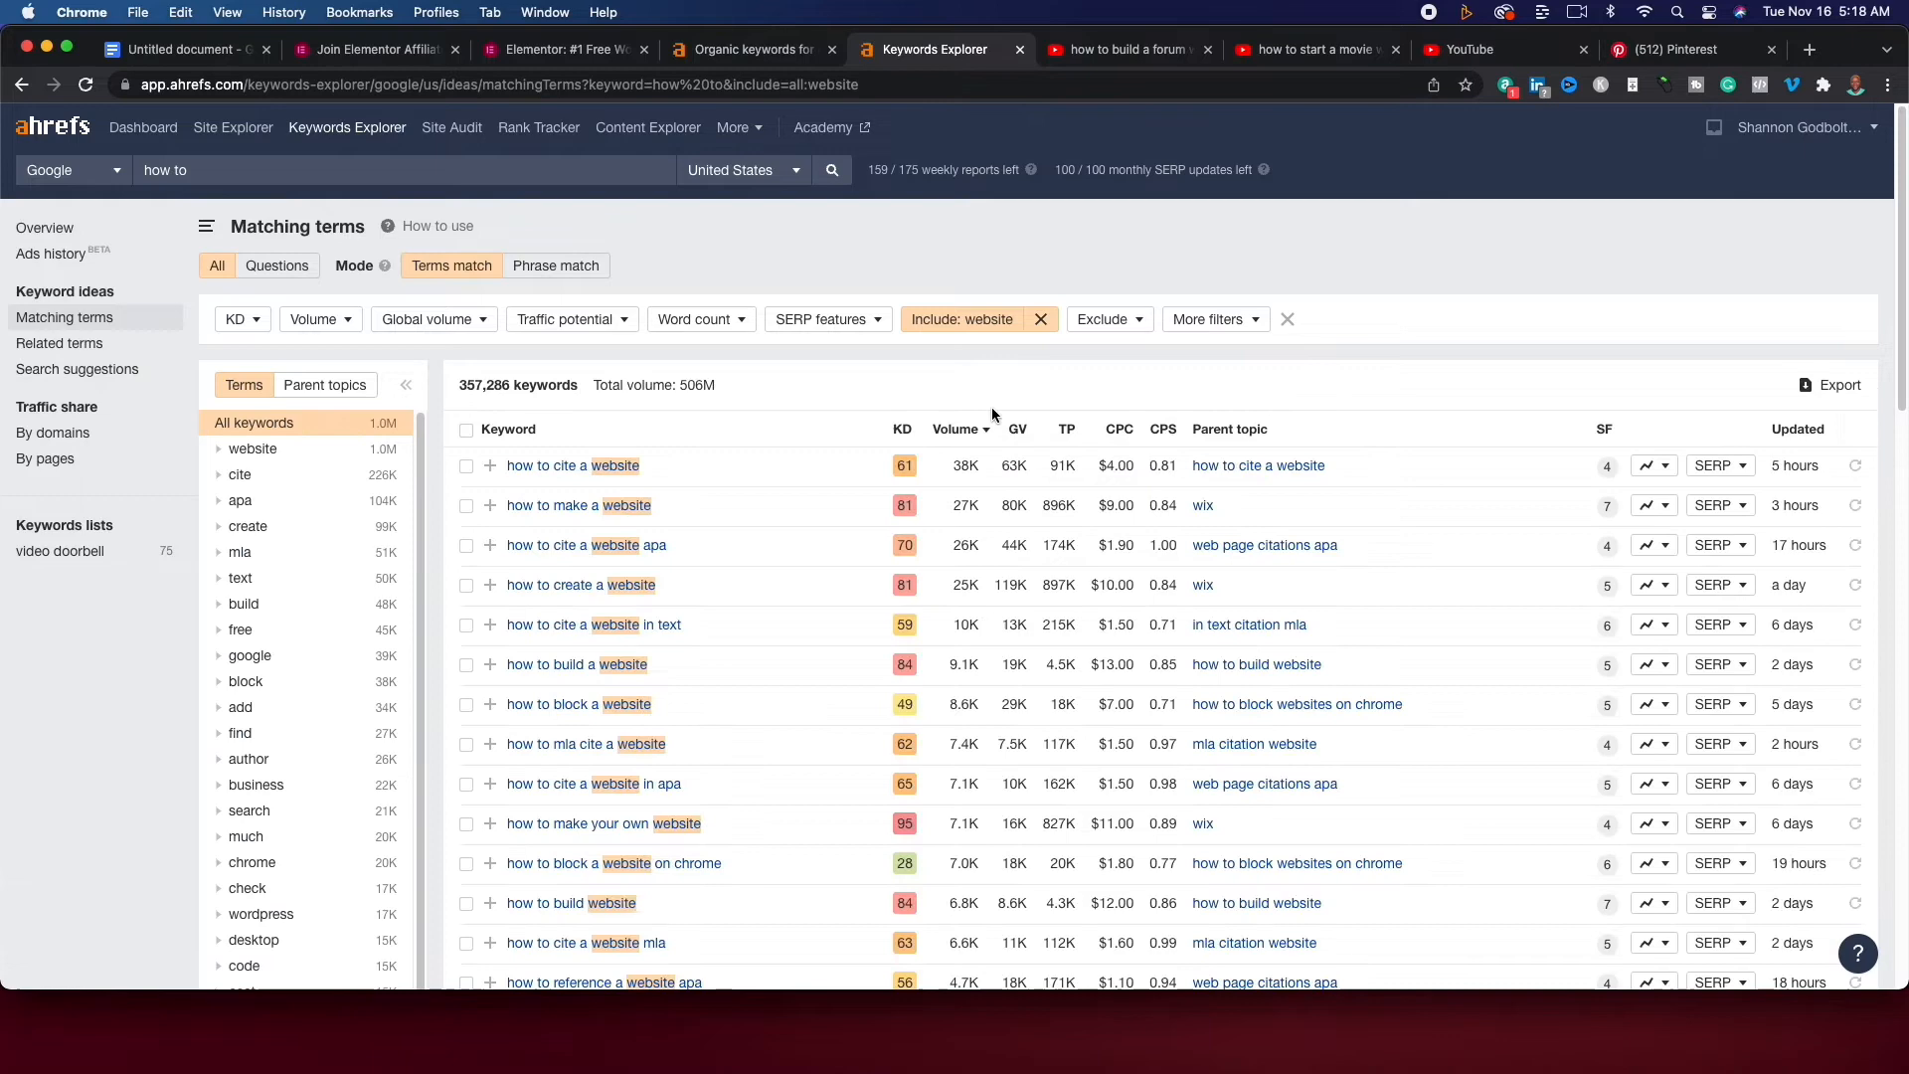
scroll("down", 3)
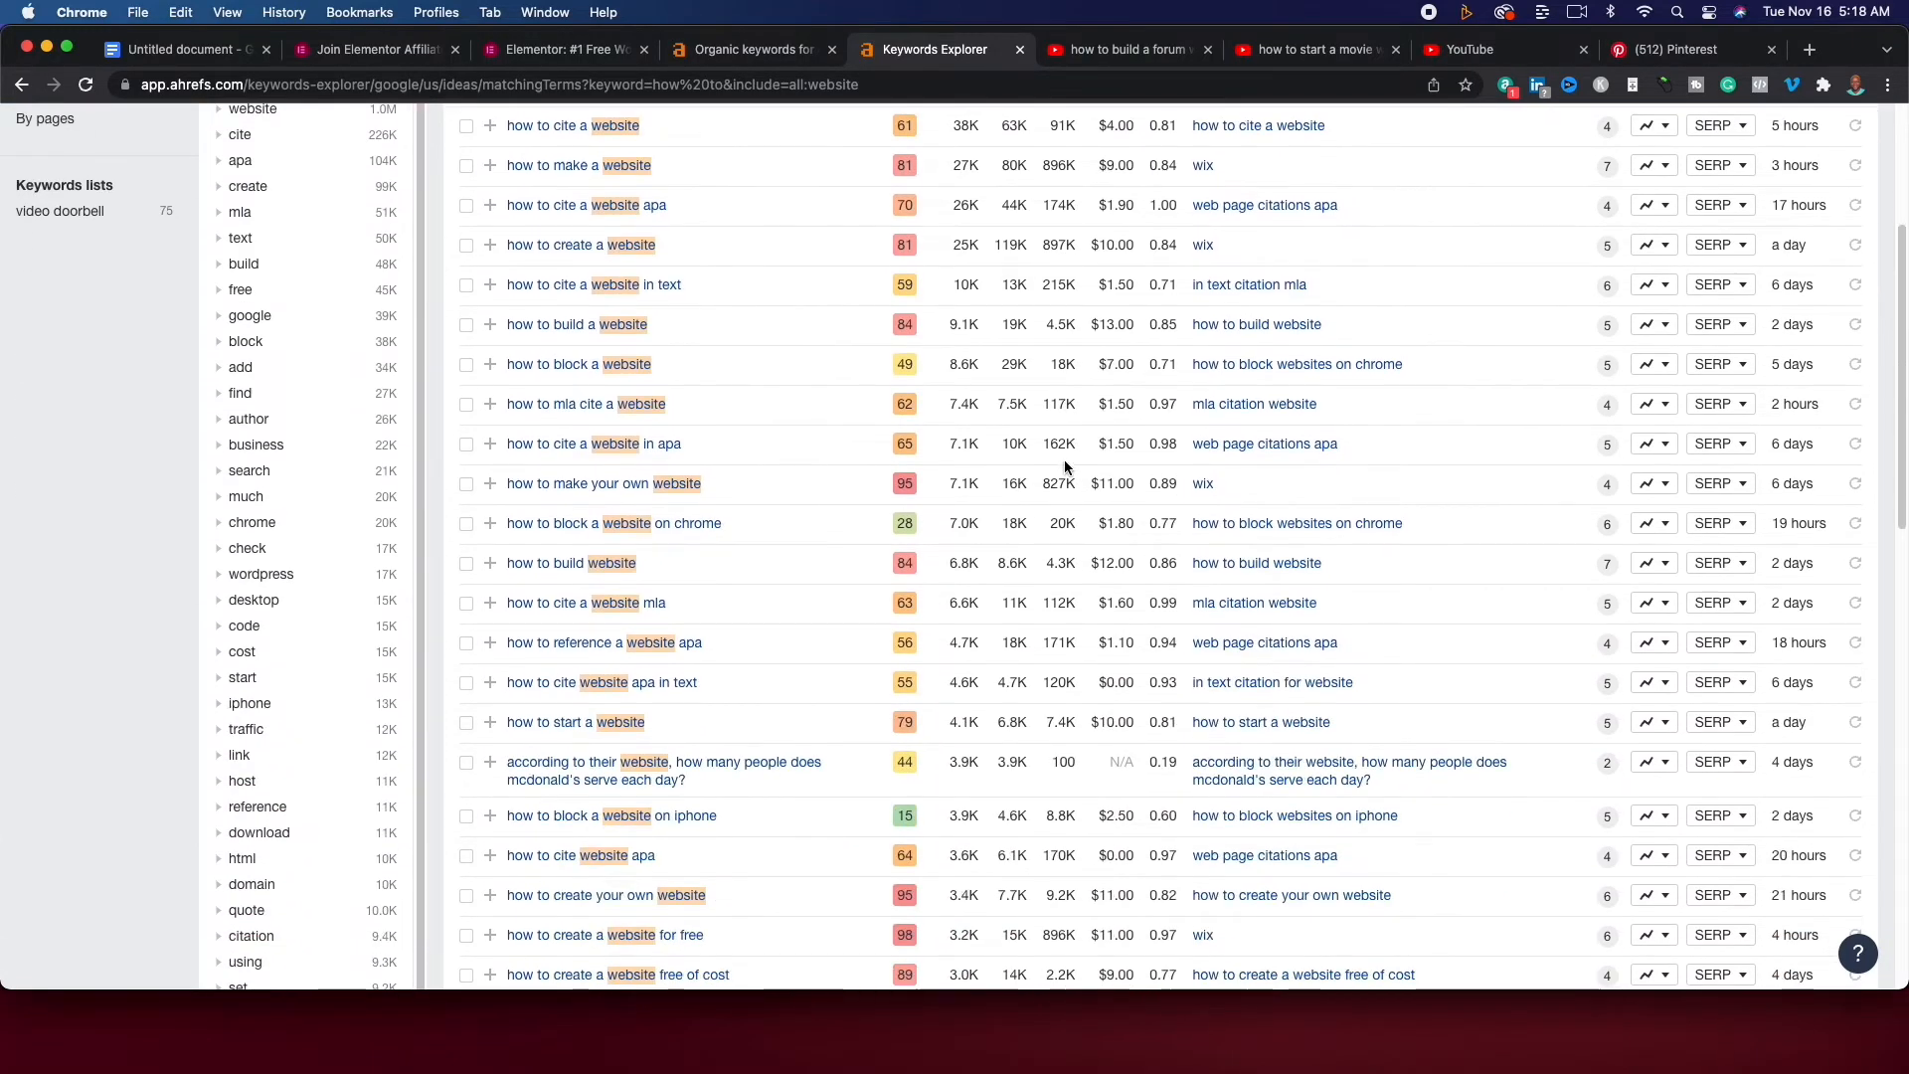
scroll("down", 3)
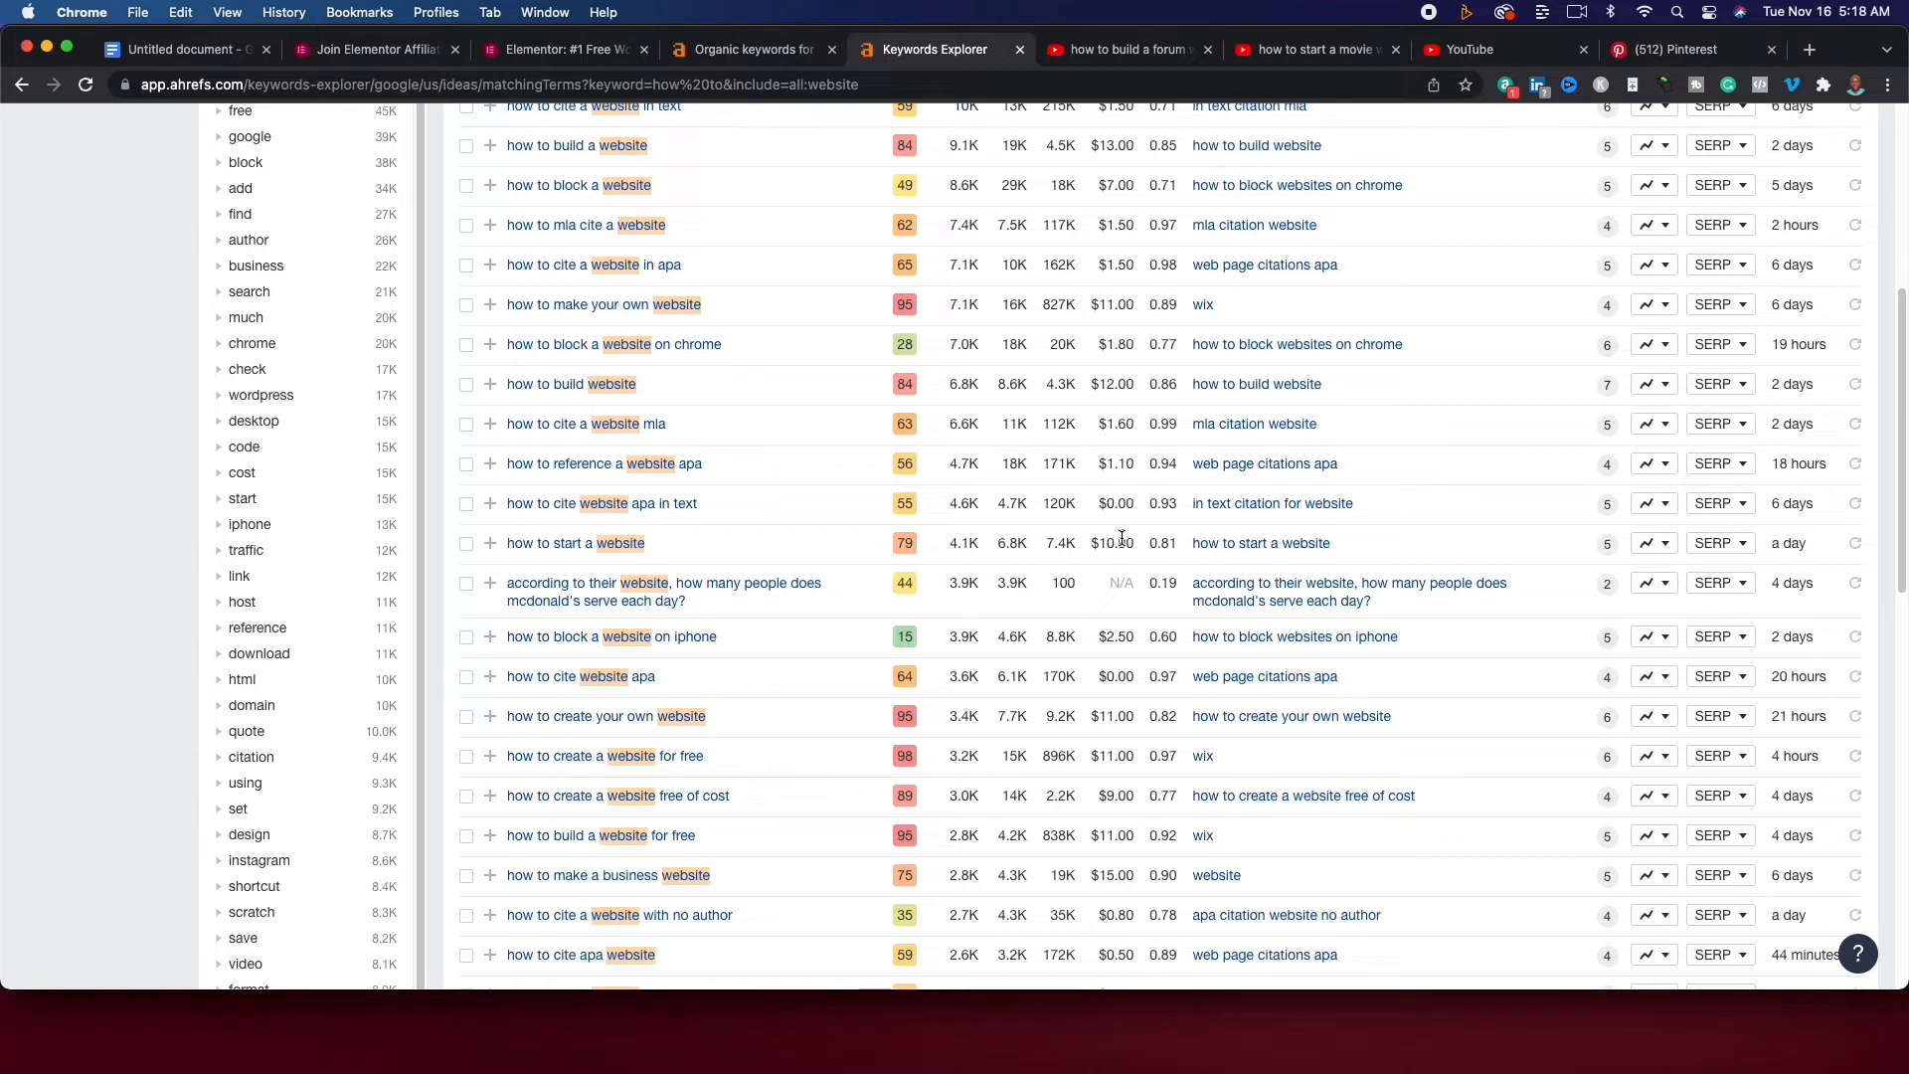
left_click(1672, 47)
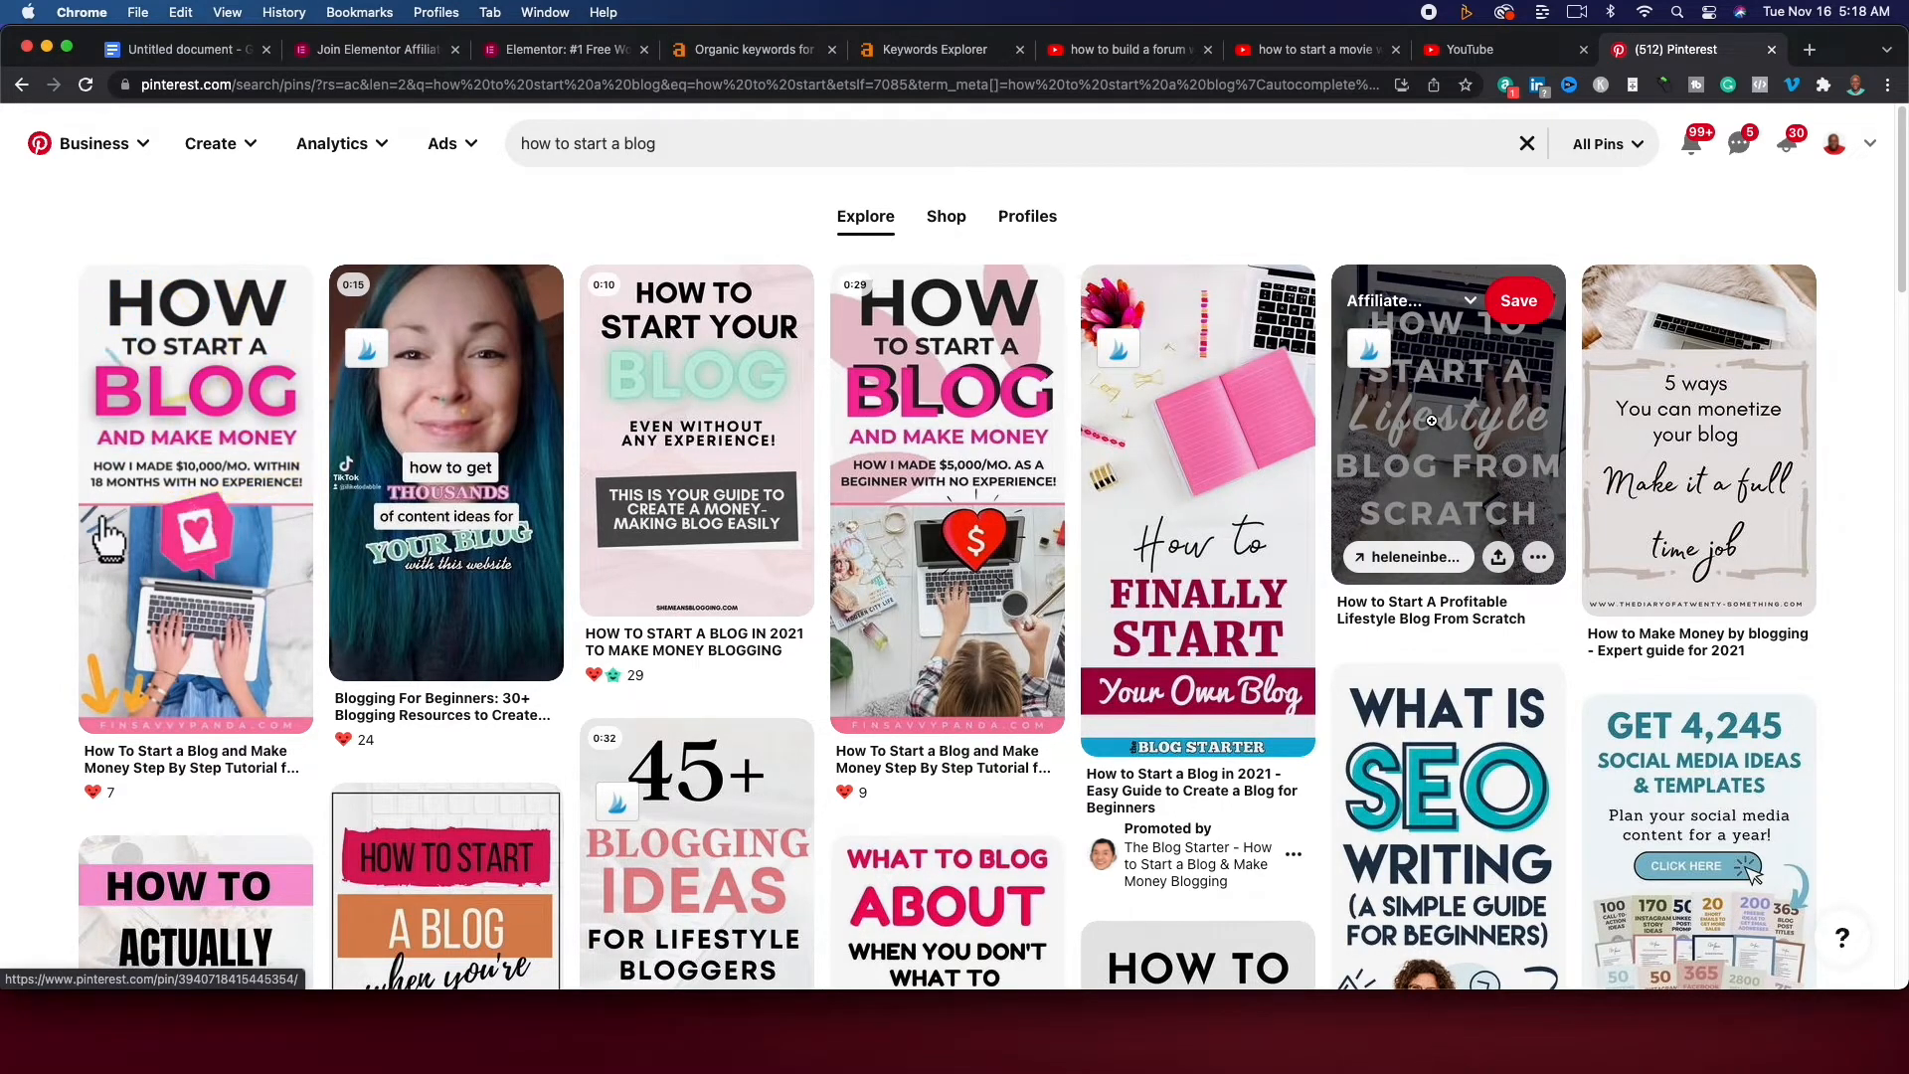
Open the 'How to Start A Profitable Lifestyle Blog From Scratch' article and copy heleneinbetween.com's address.
left_click(1448, 420)
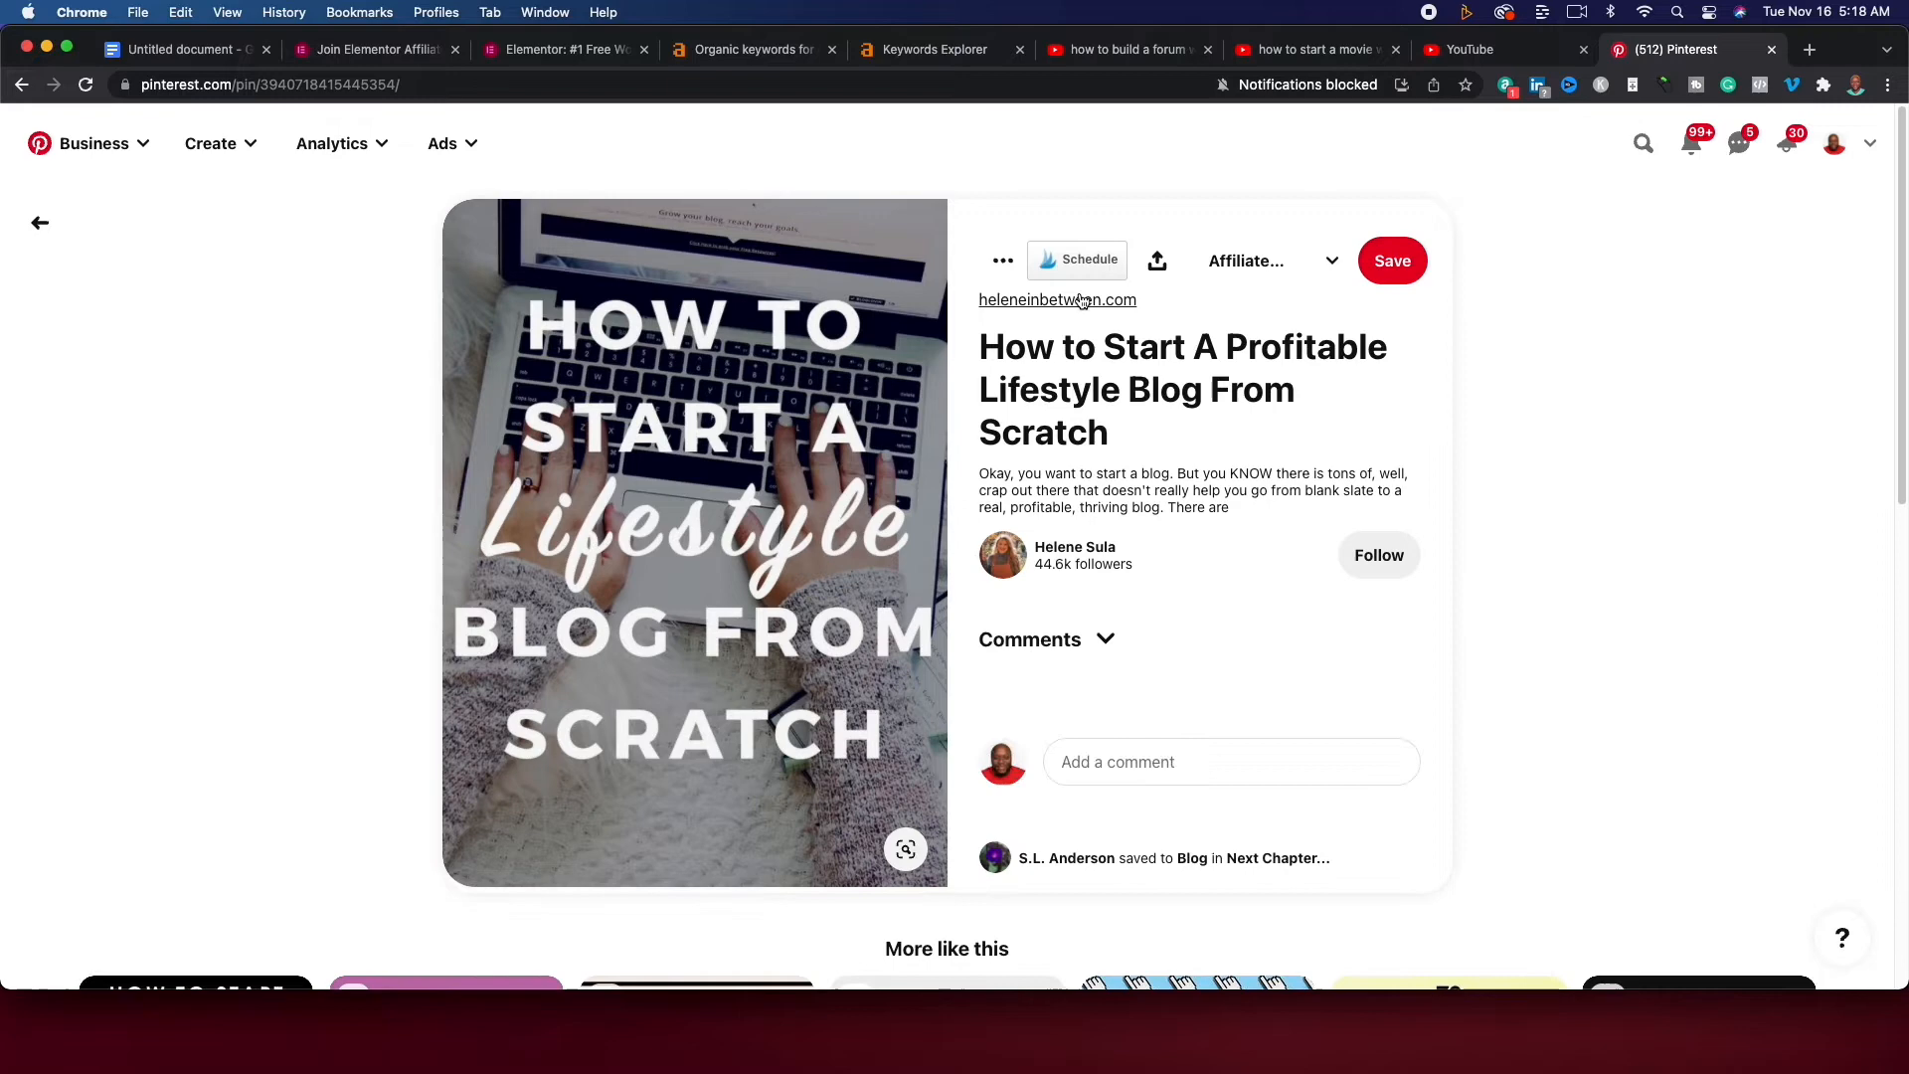
left_click(1055, 300)
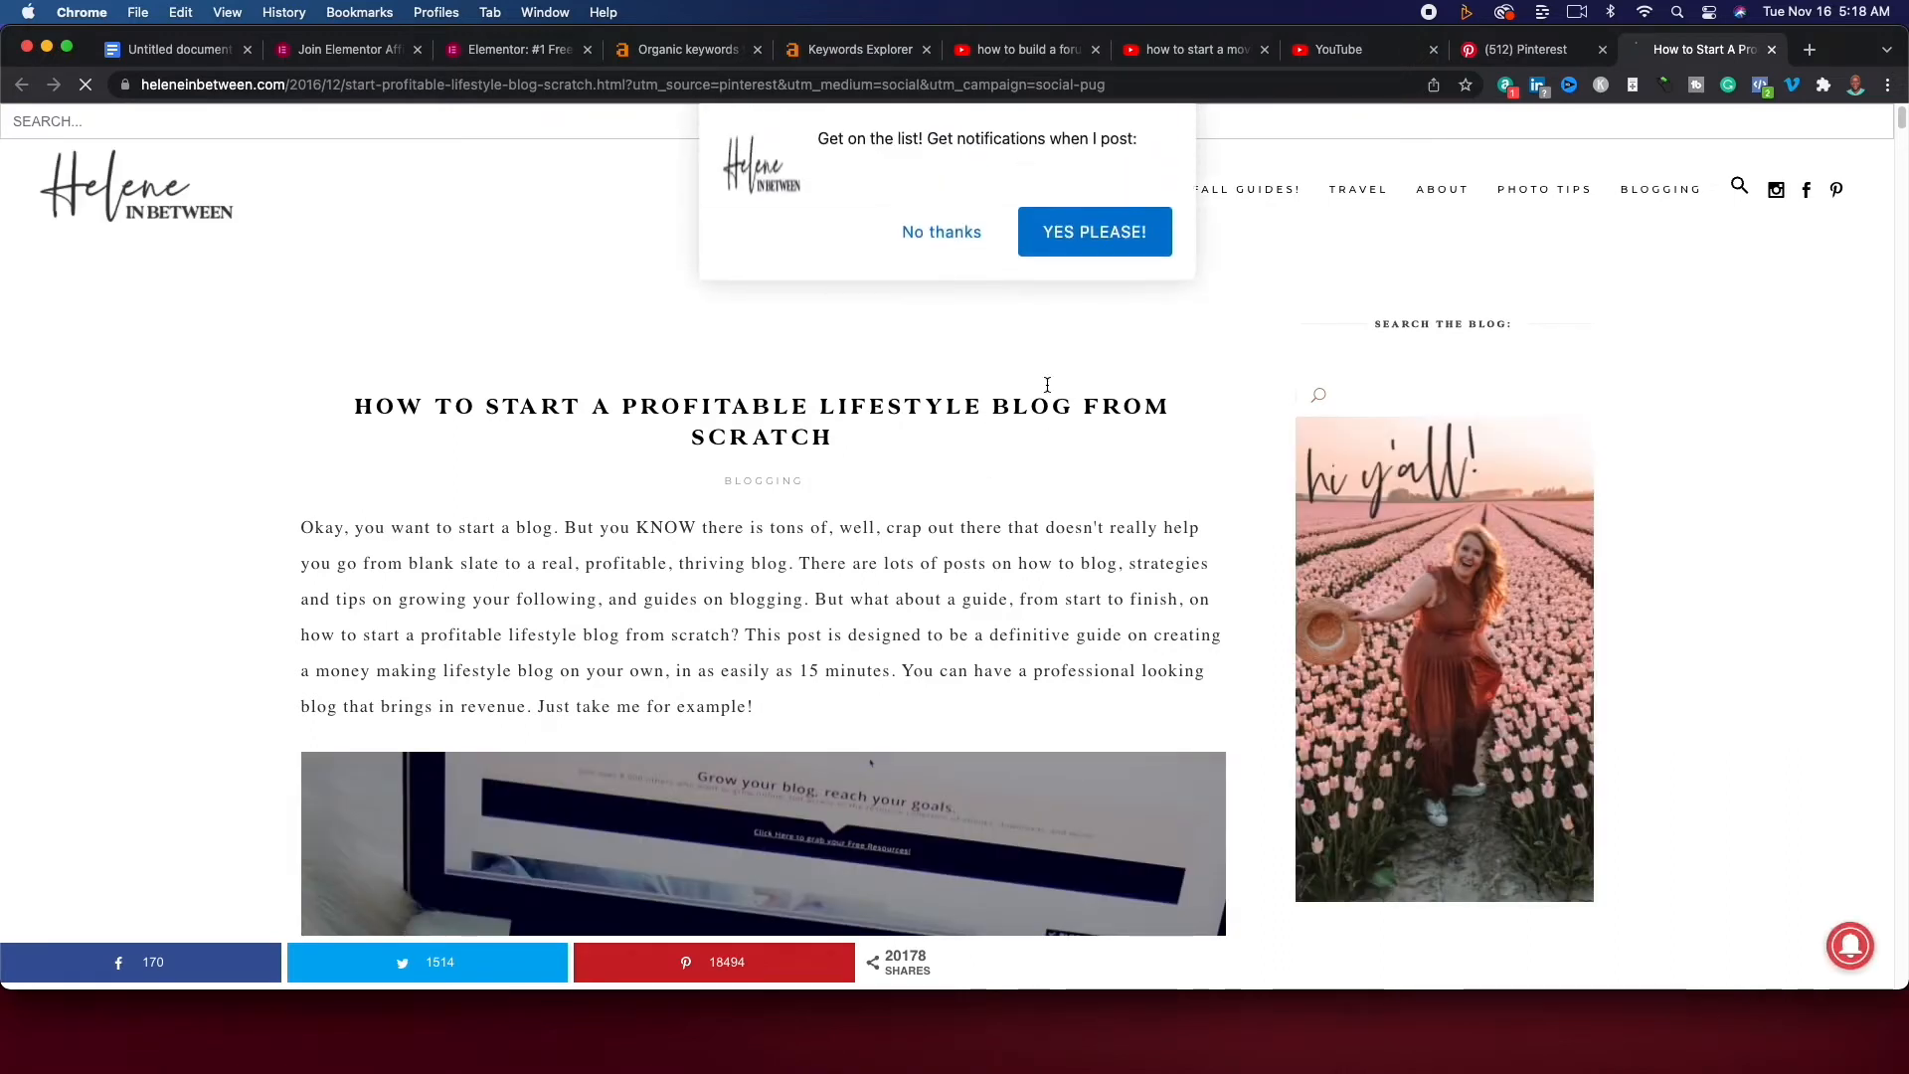
left_click(940, 231)
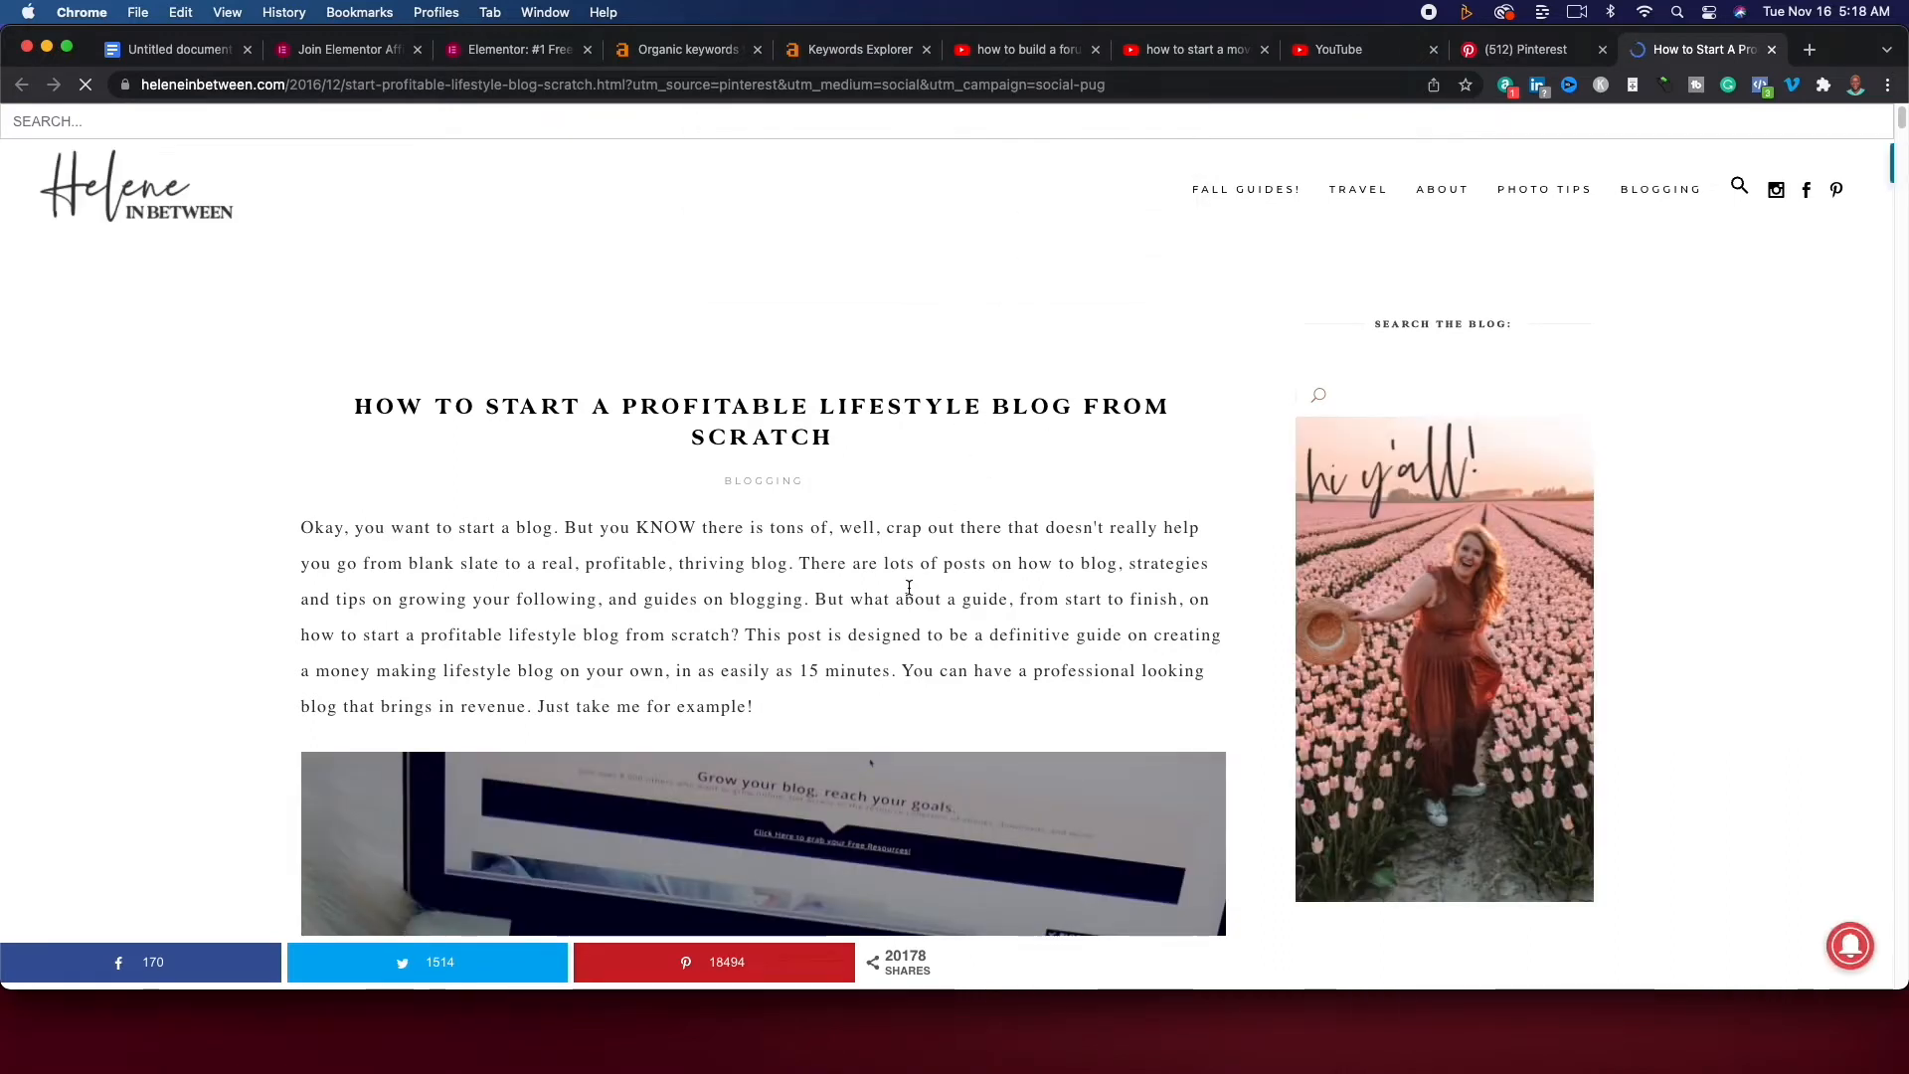
scroll("down", 3)
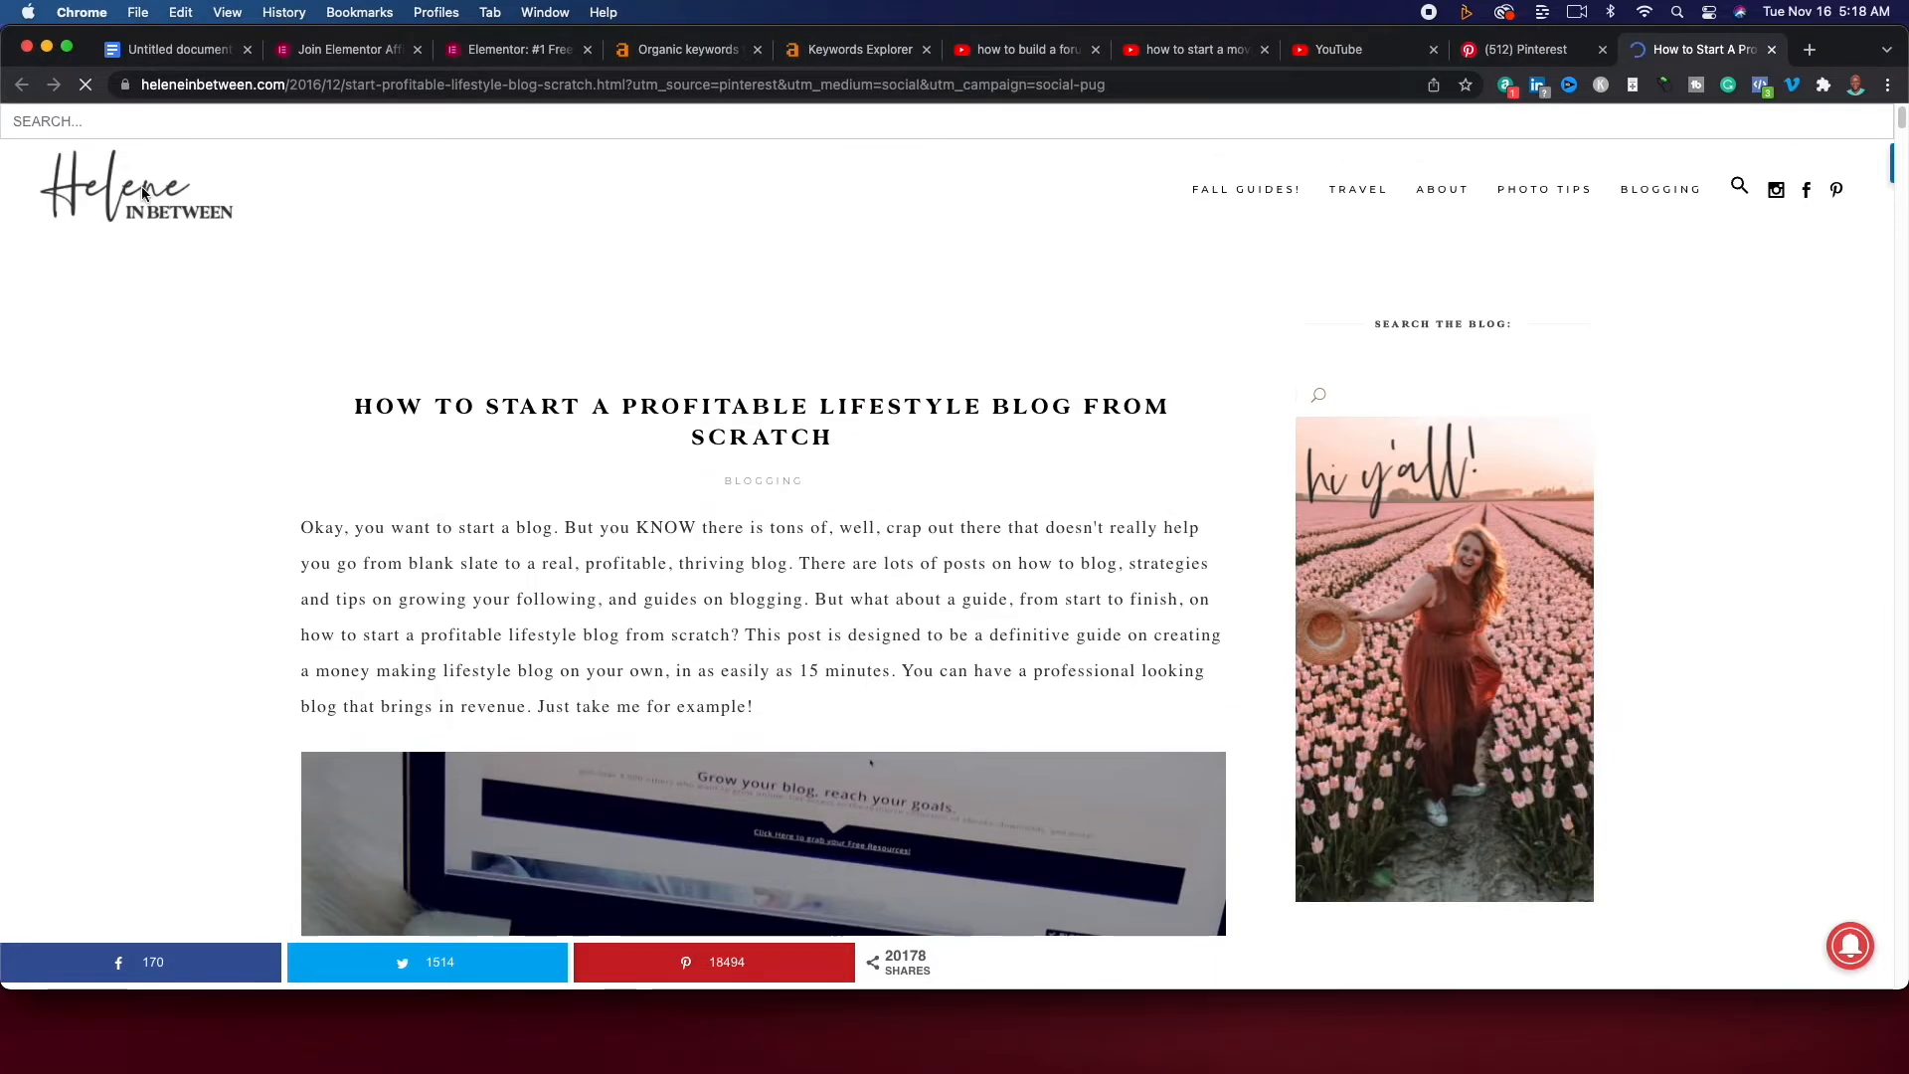
right_click(115, 189)
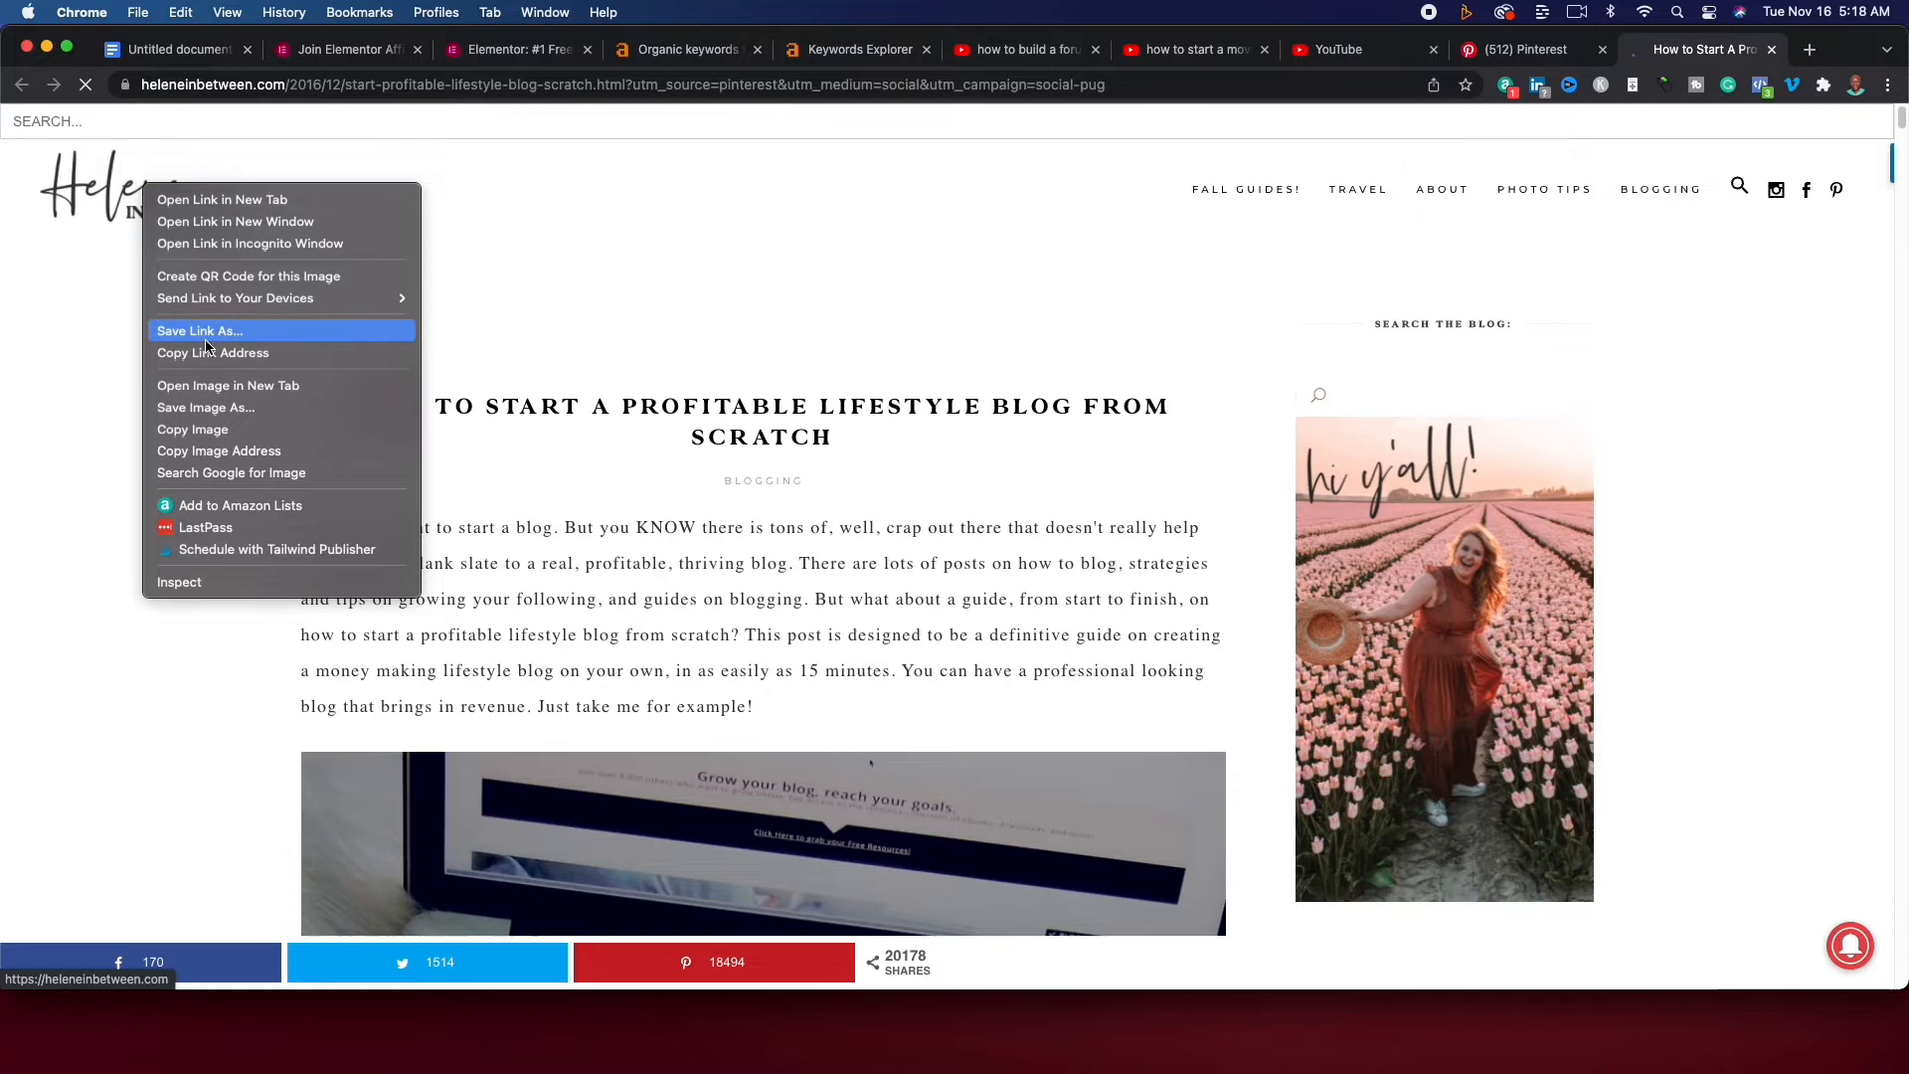
mouse_move(213, 352)
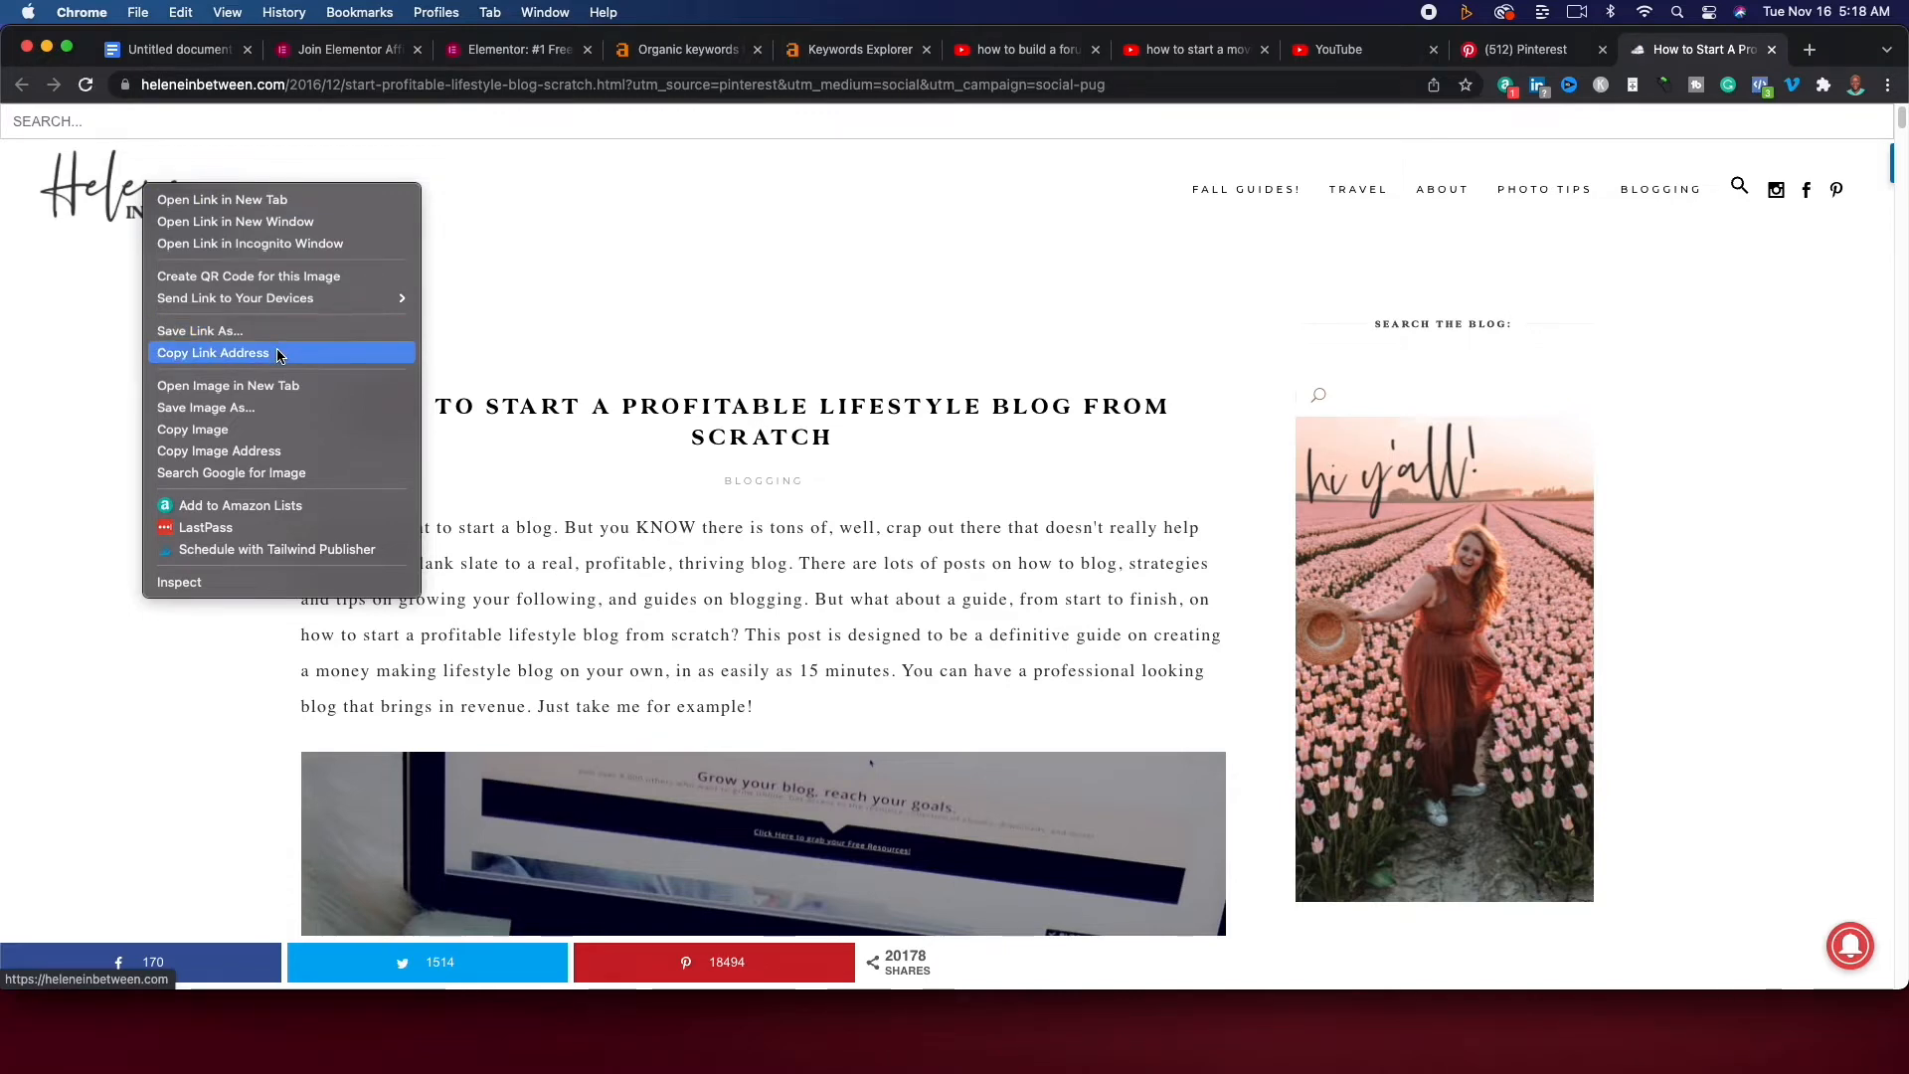
left_click(855, 50)
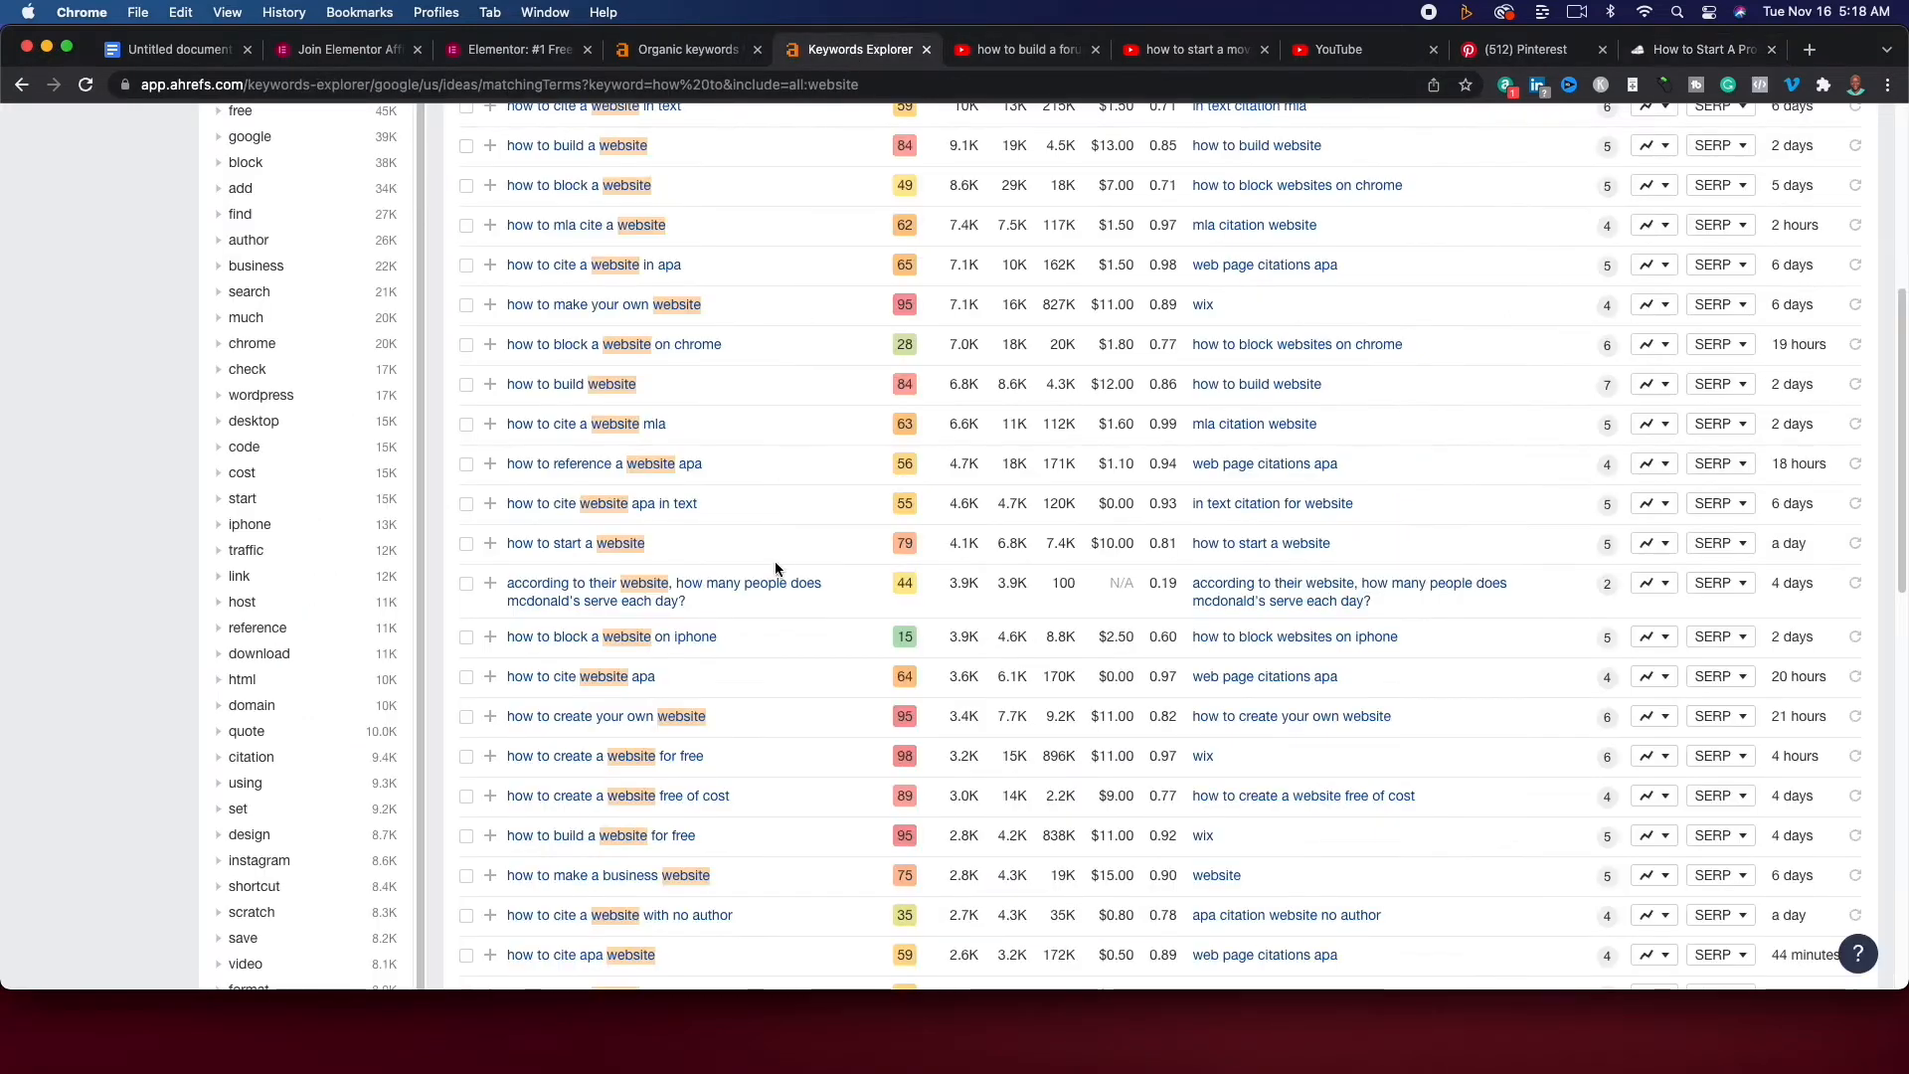
Analyse heleneinbetween.com/ in a new Ahrefs Site Explorer tab.
scroll("up", 3)
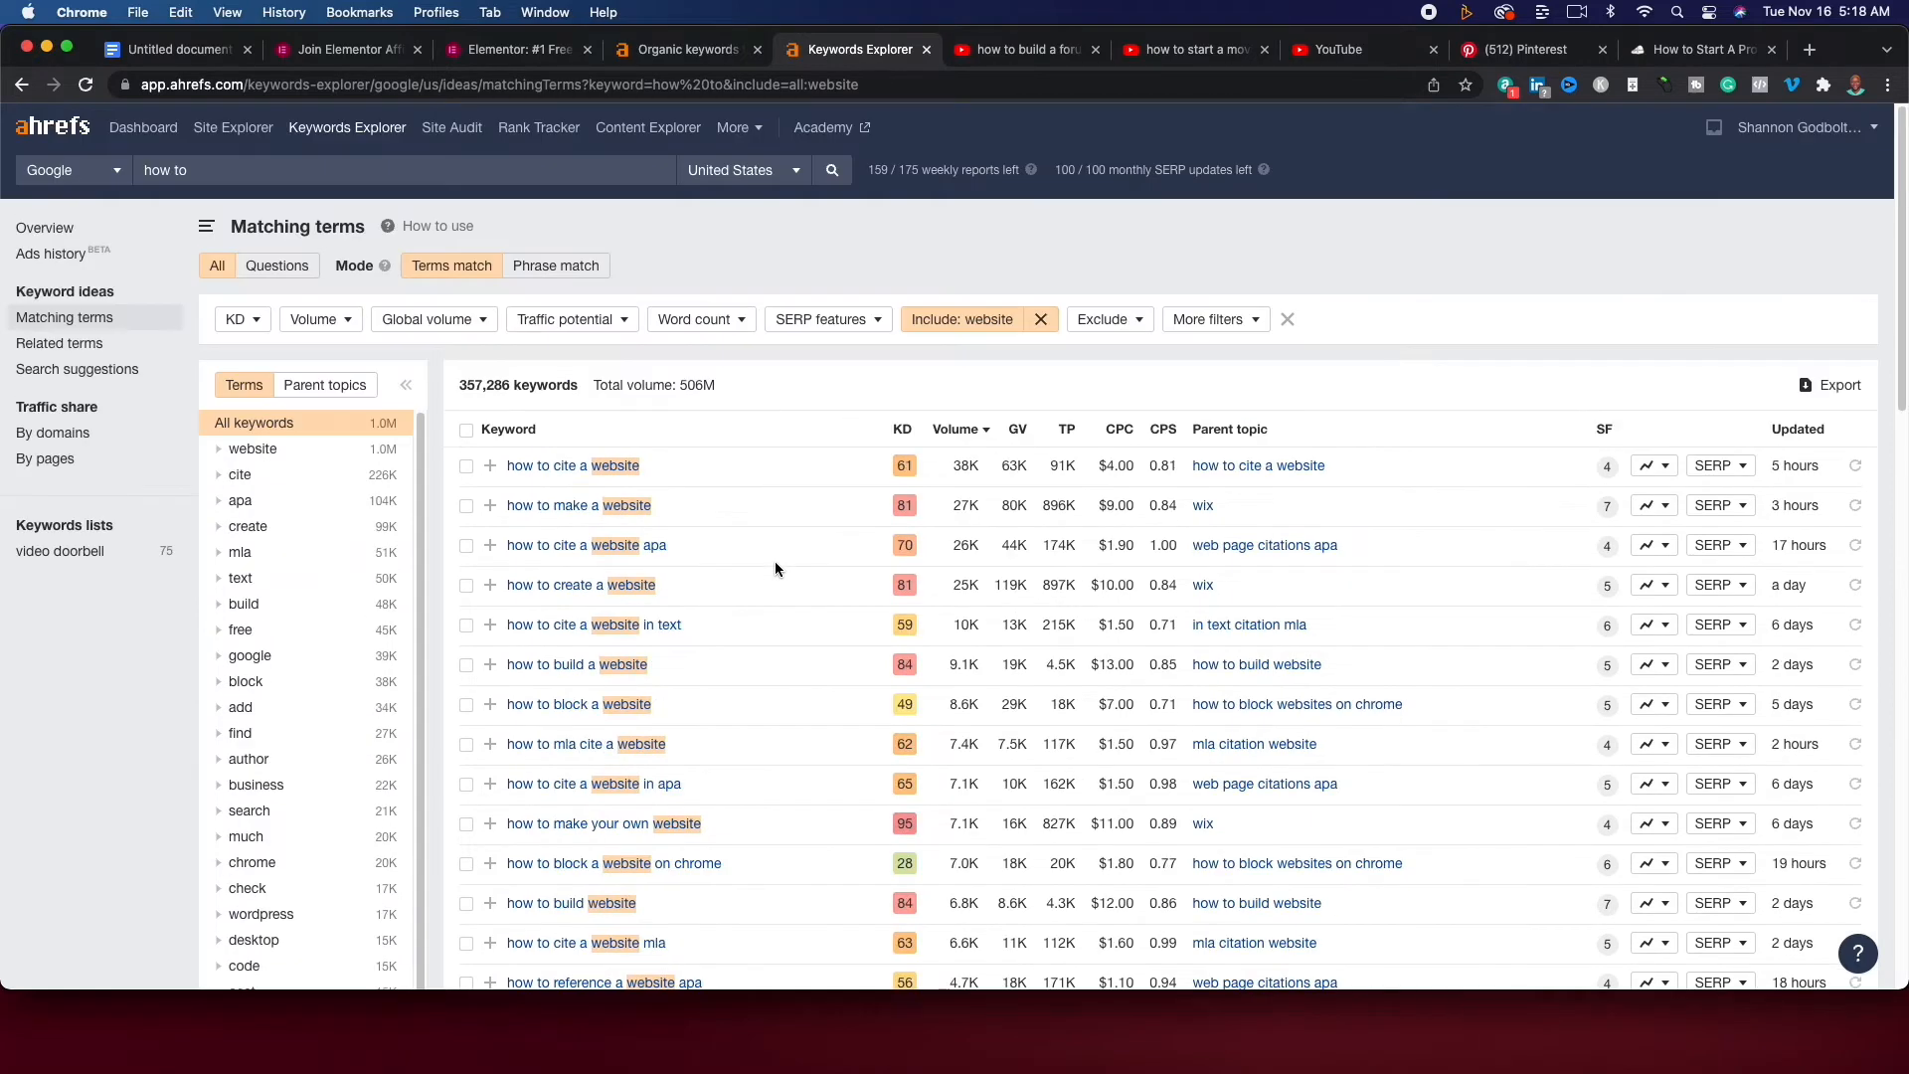
right_click(231, 127)
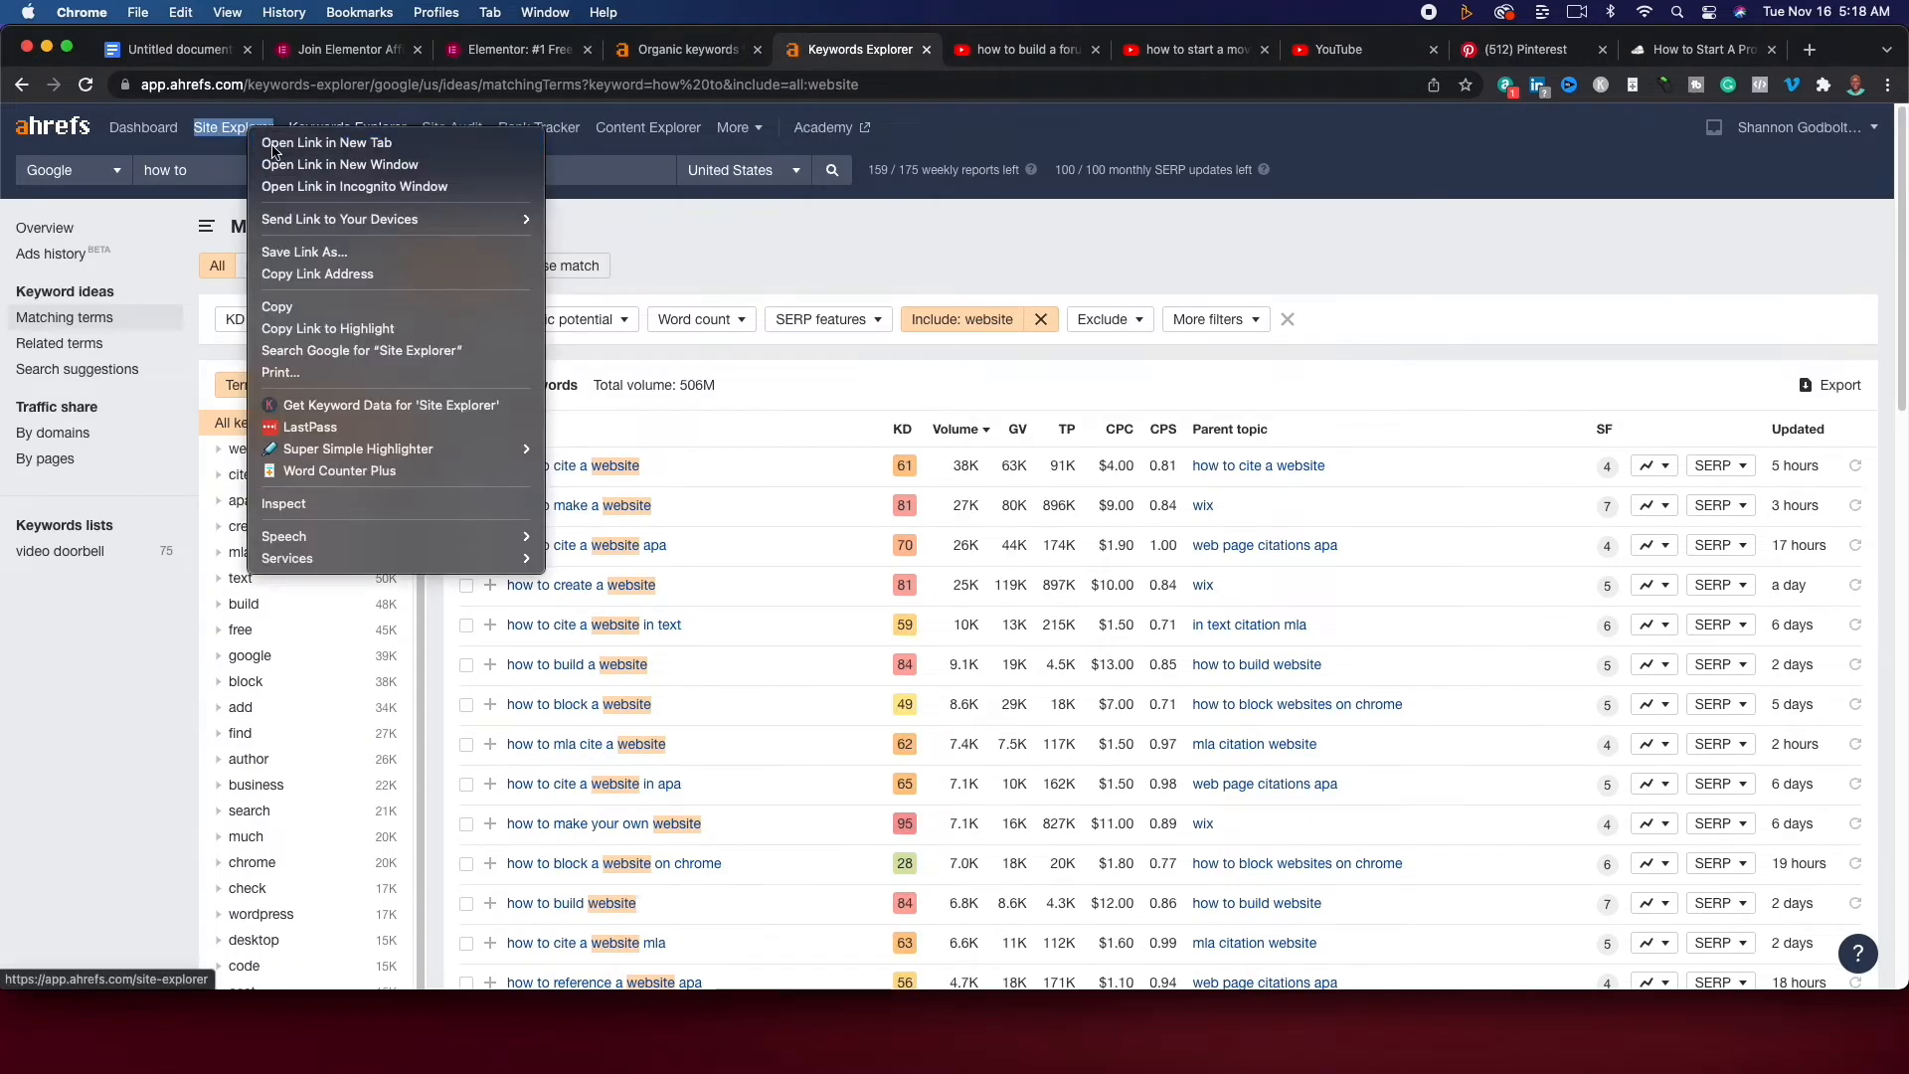
left_click(340, 143)
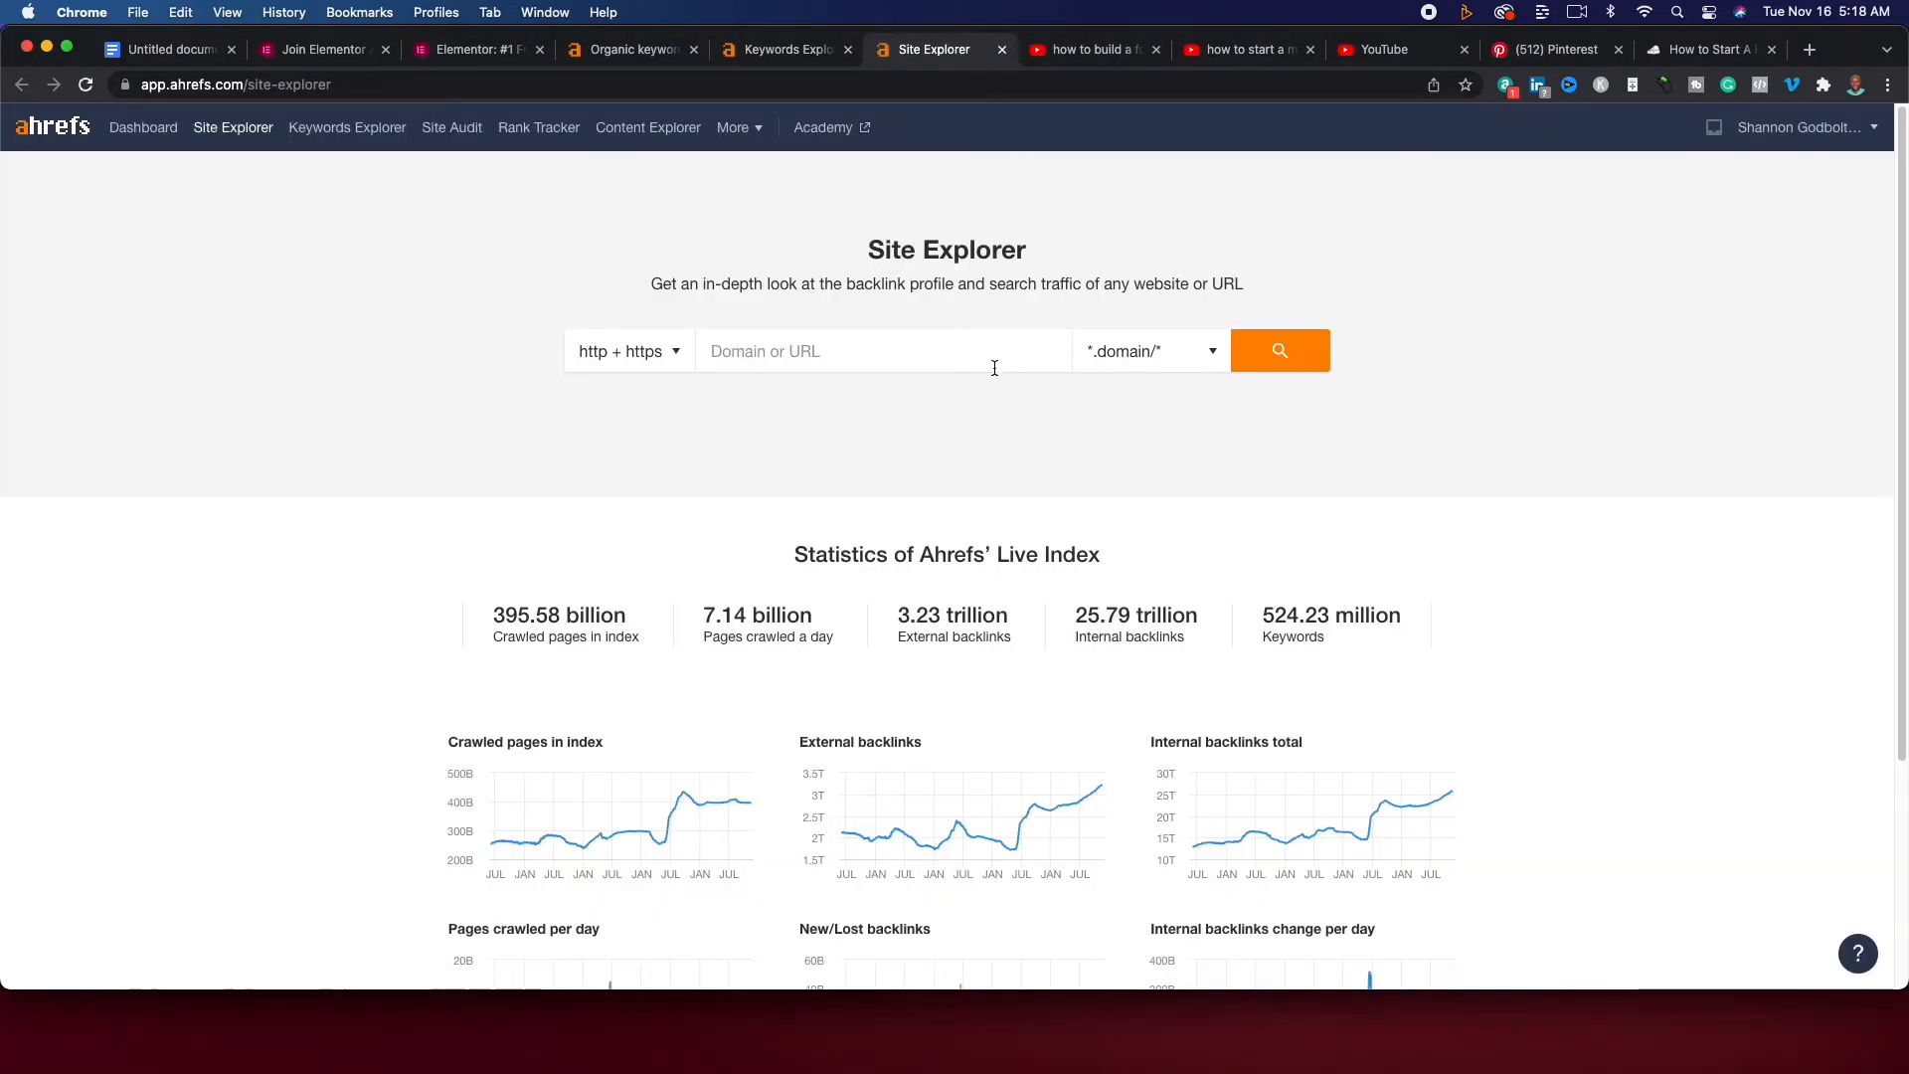
type("heleneinbetween.com/")
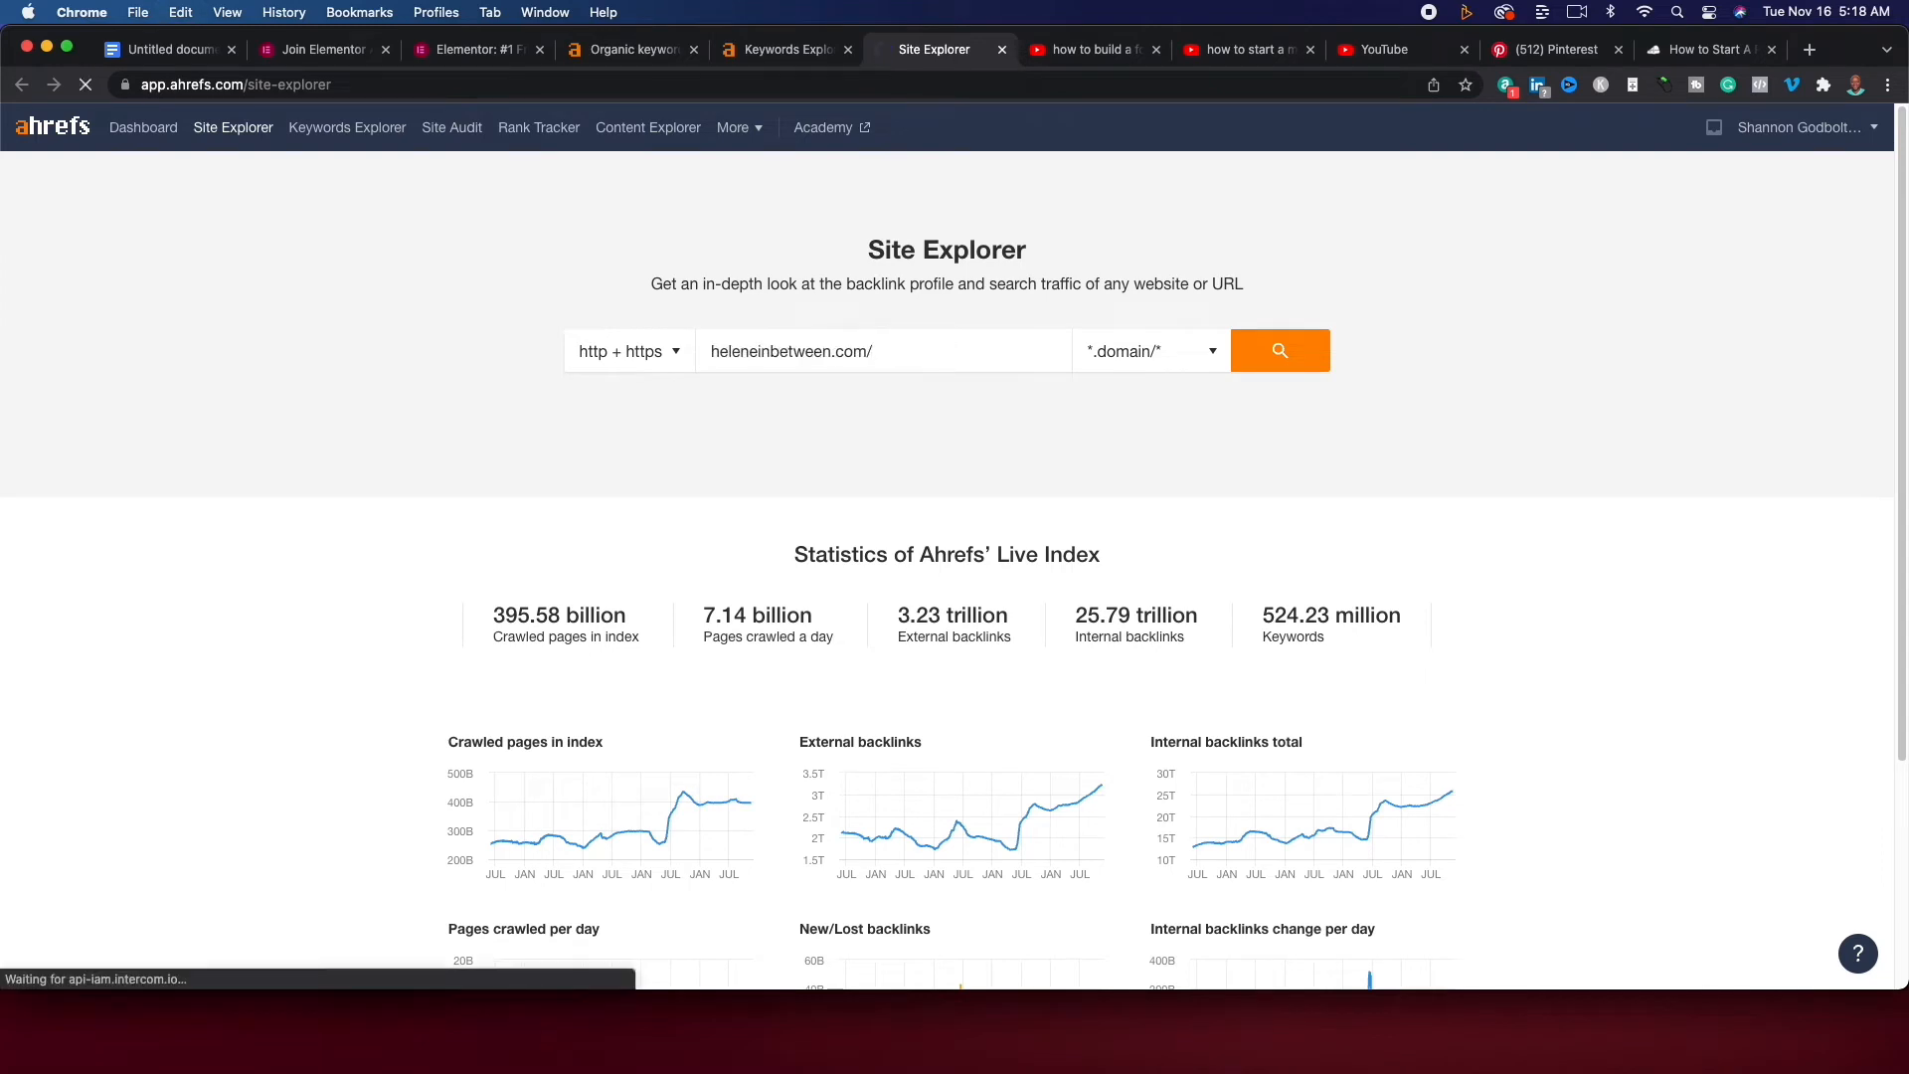
mouse_move(1439, 390)
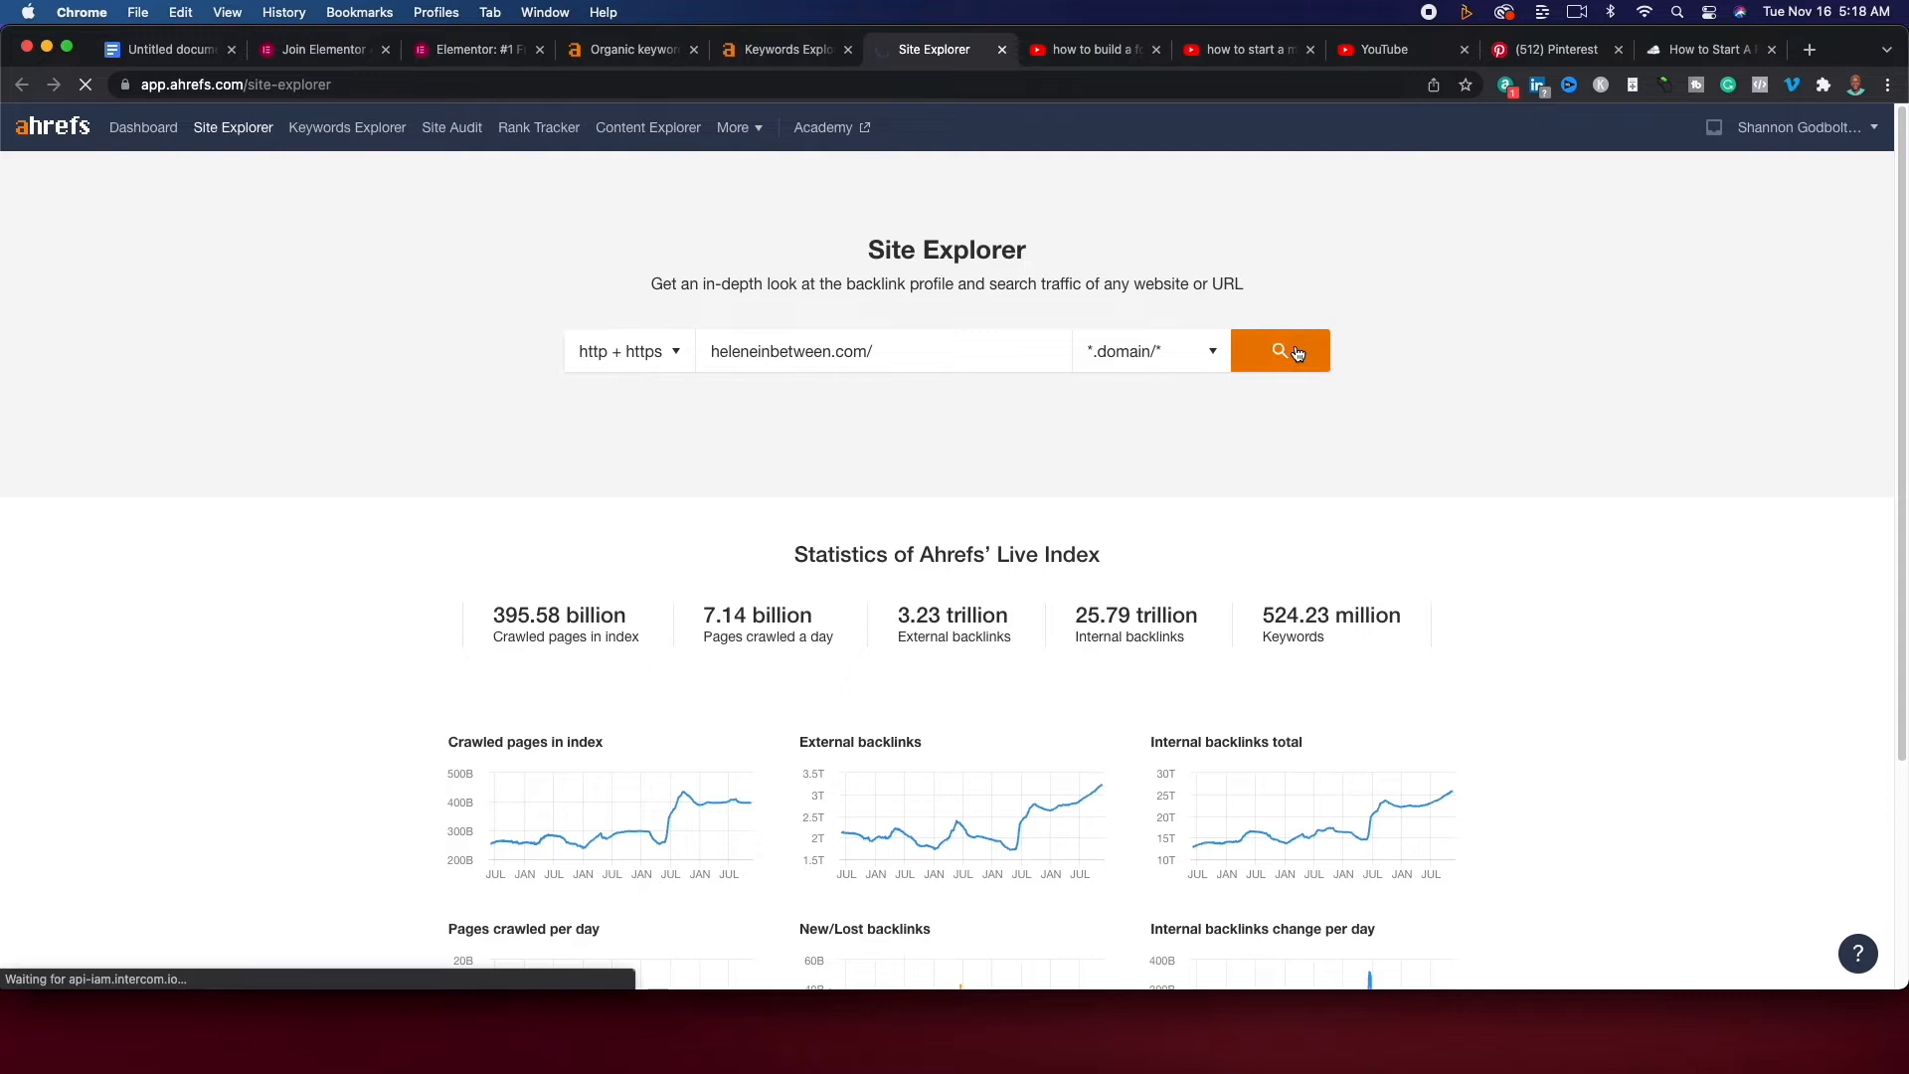
left_click(1278, 350)
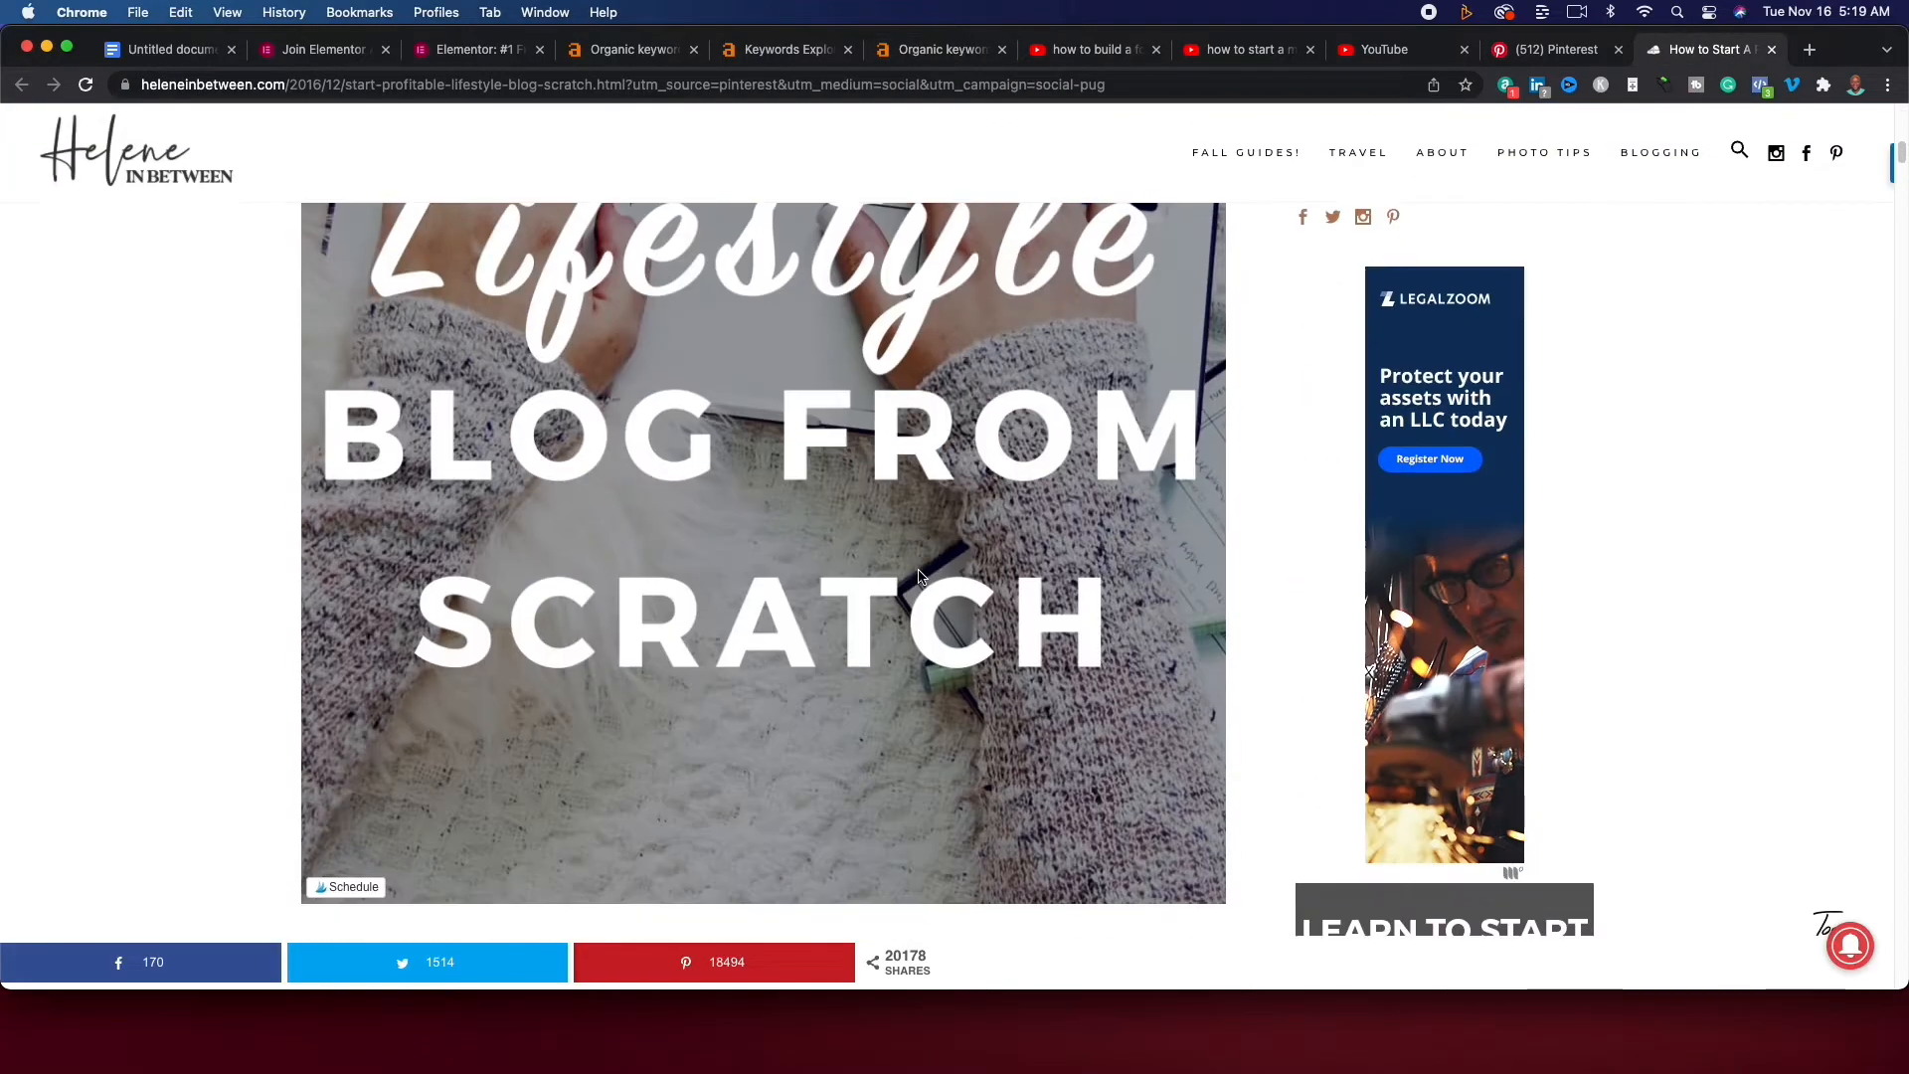
Read the lifestyle-blog guide down through its hosting, domain and SiteGround plan sections.
scroll("down", 3)
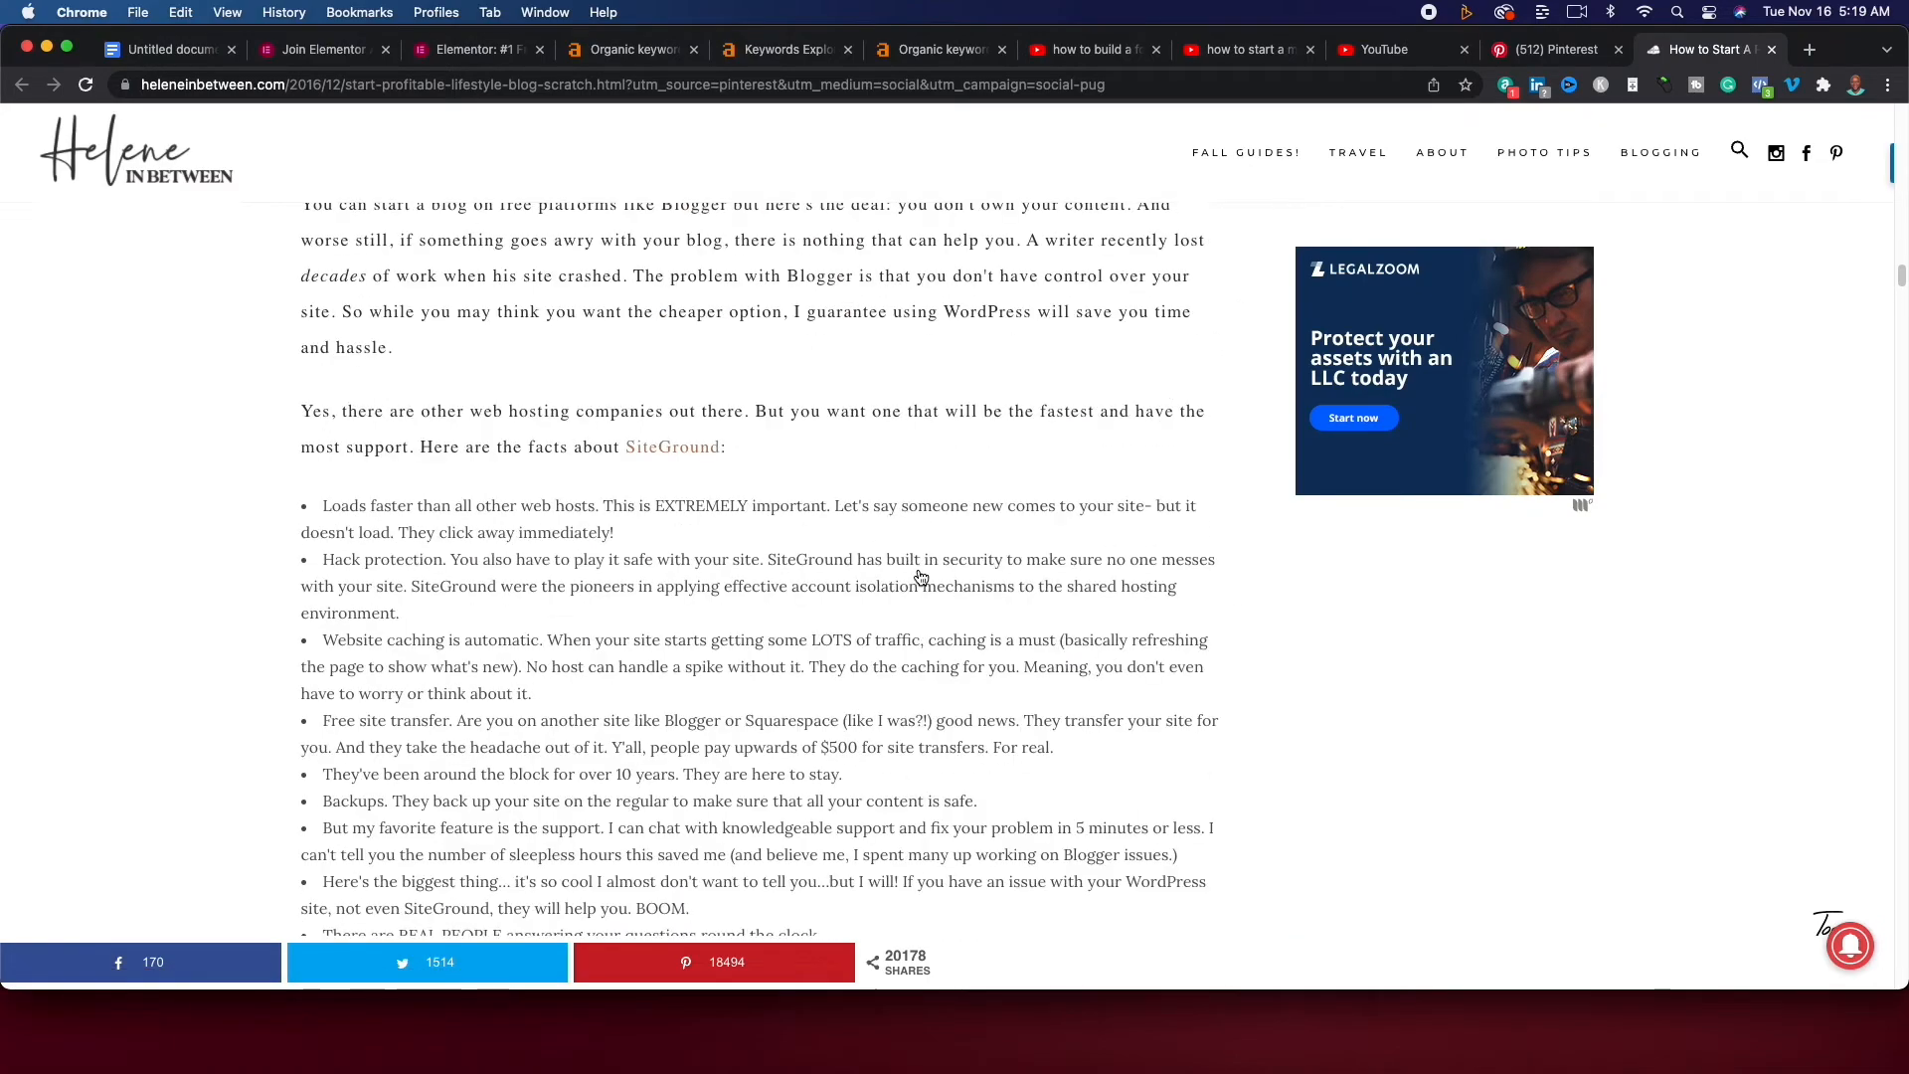
scroll("down", 3)
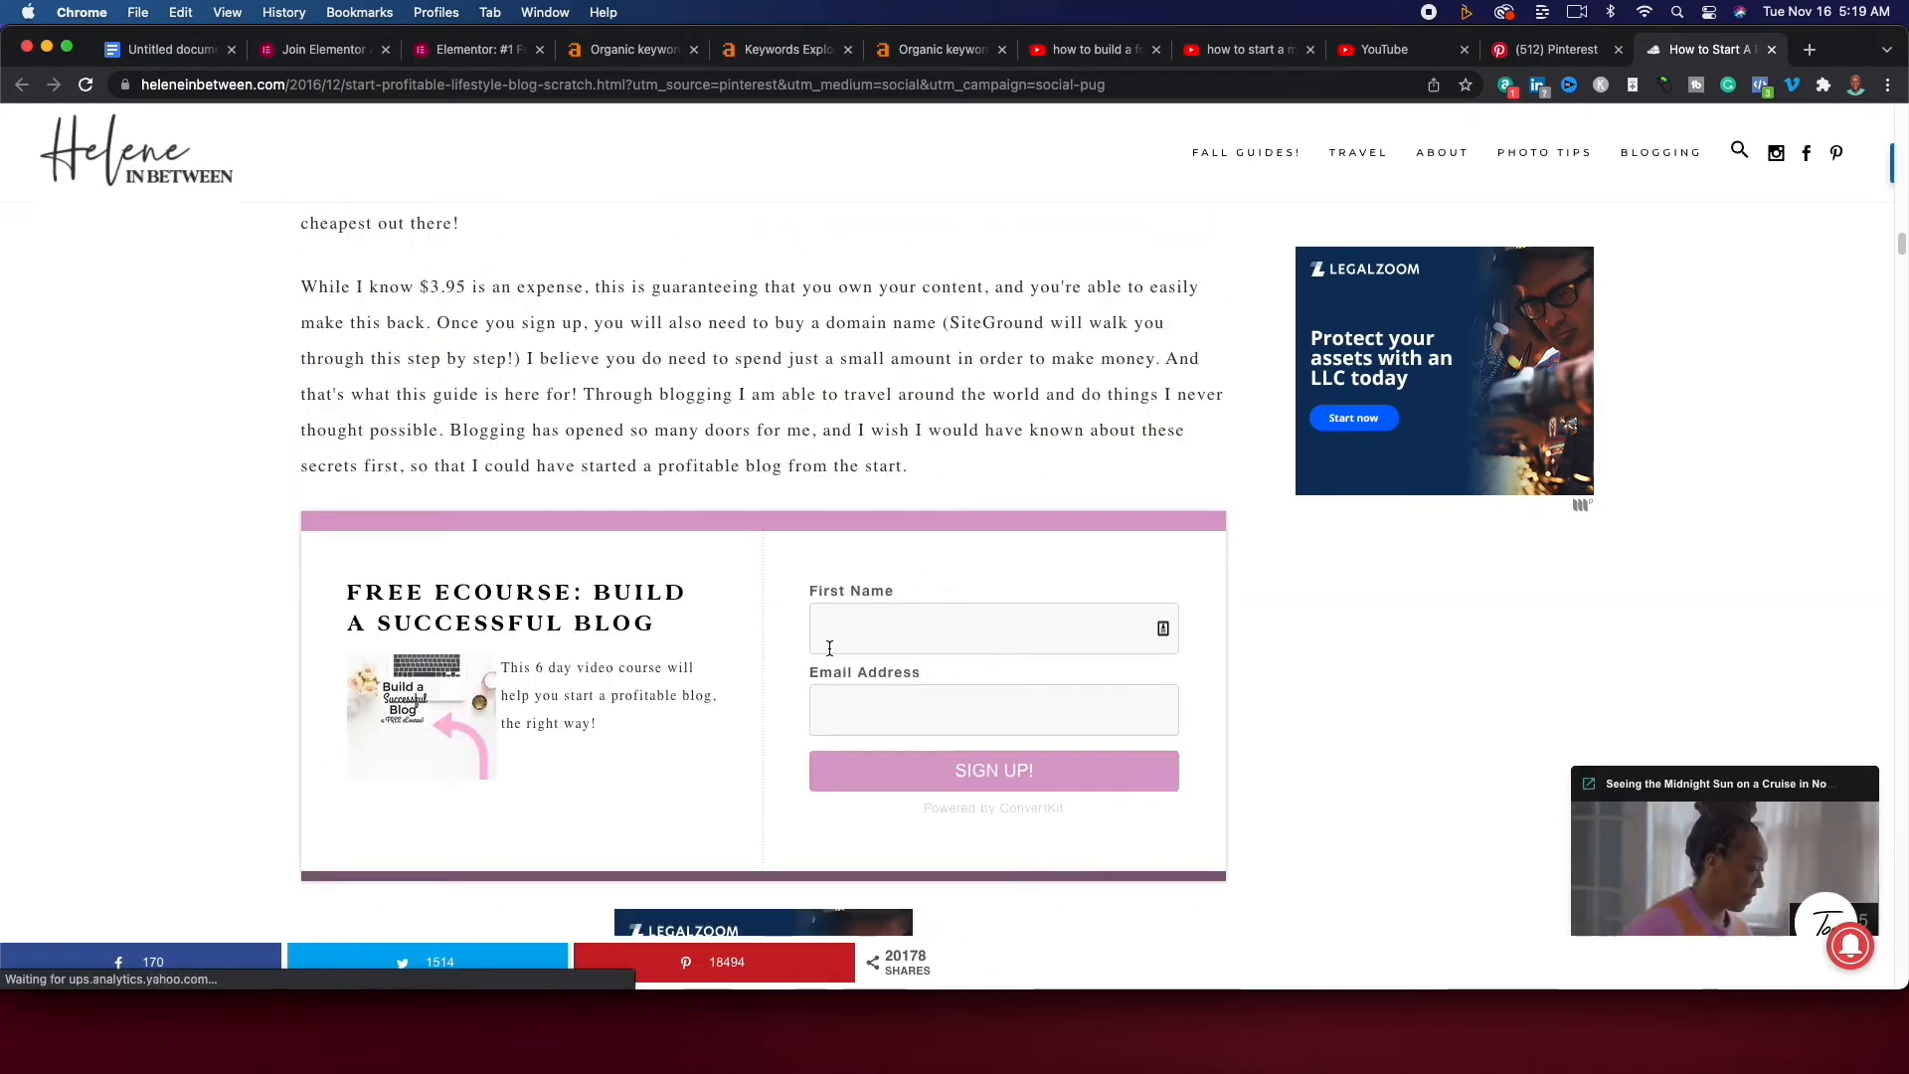
scroll("down", 3)
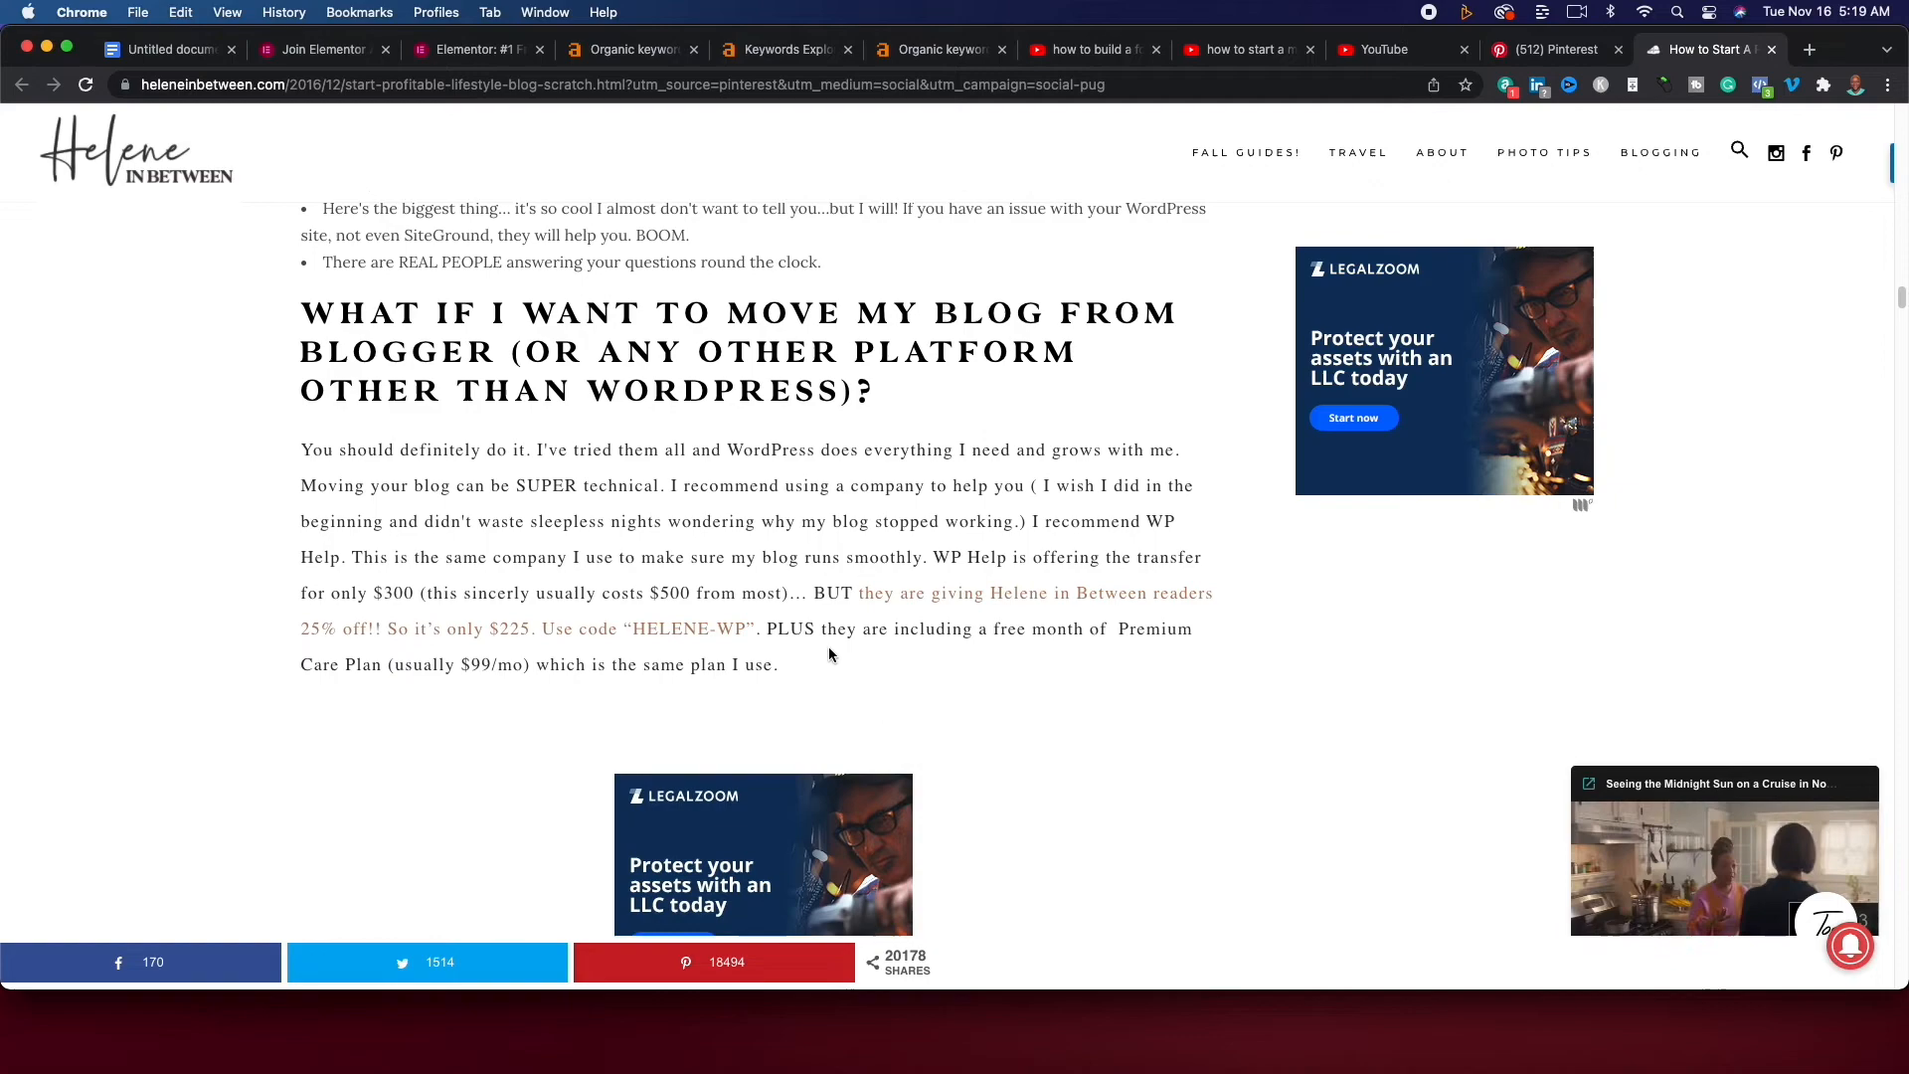
scroll("down", 3)
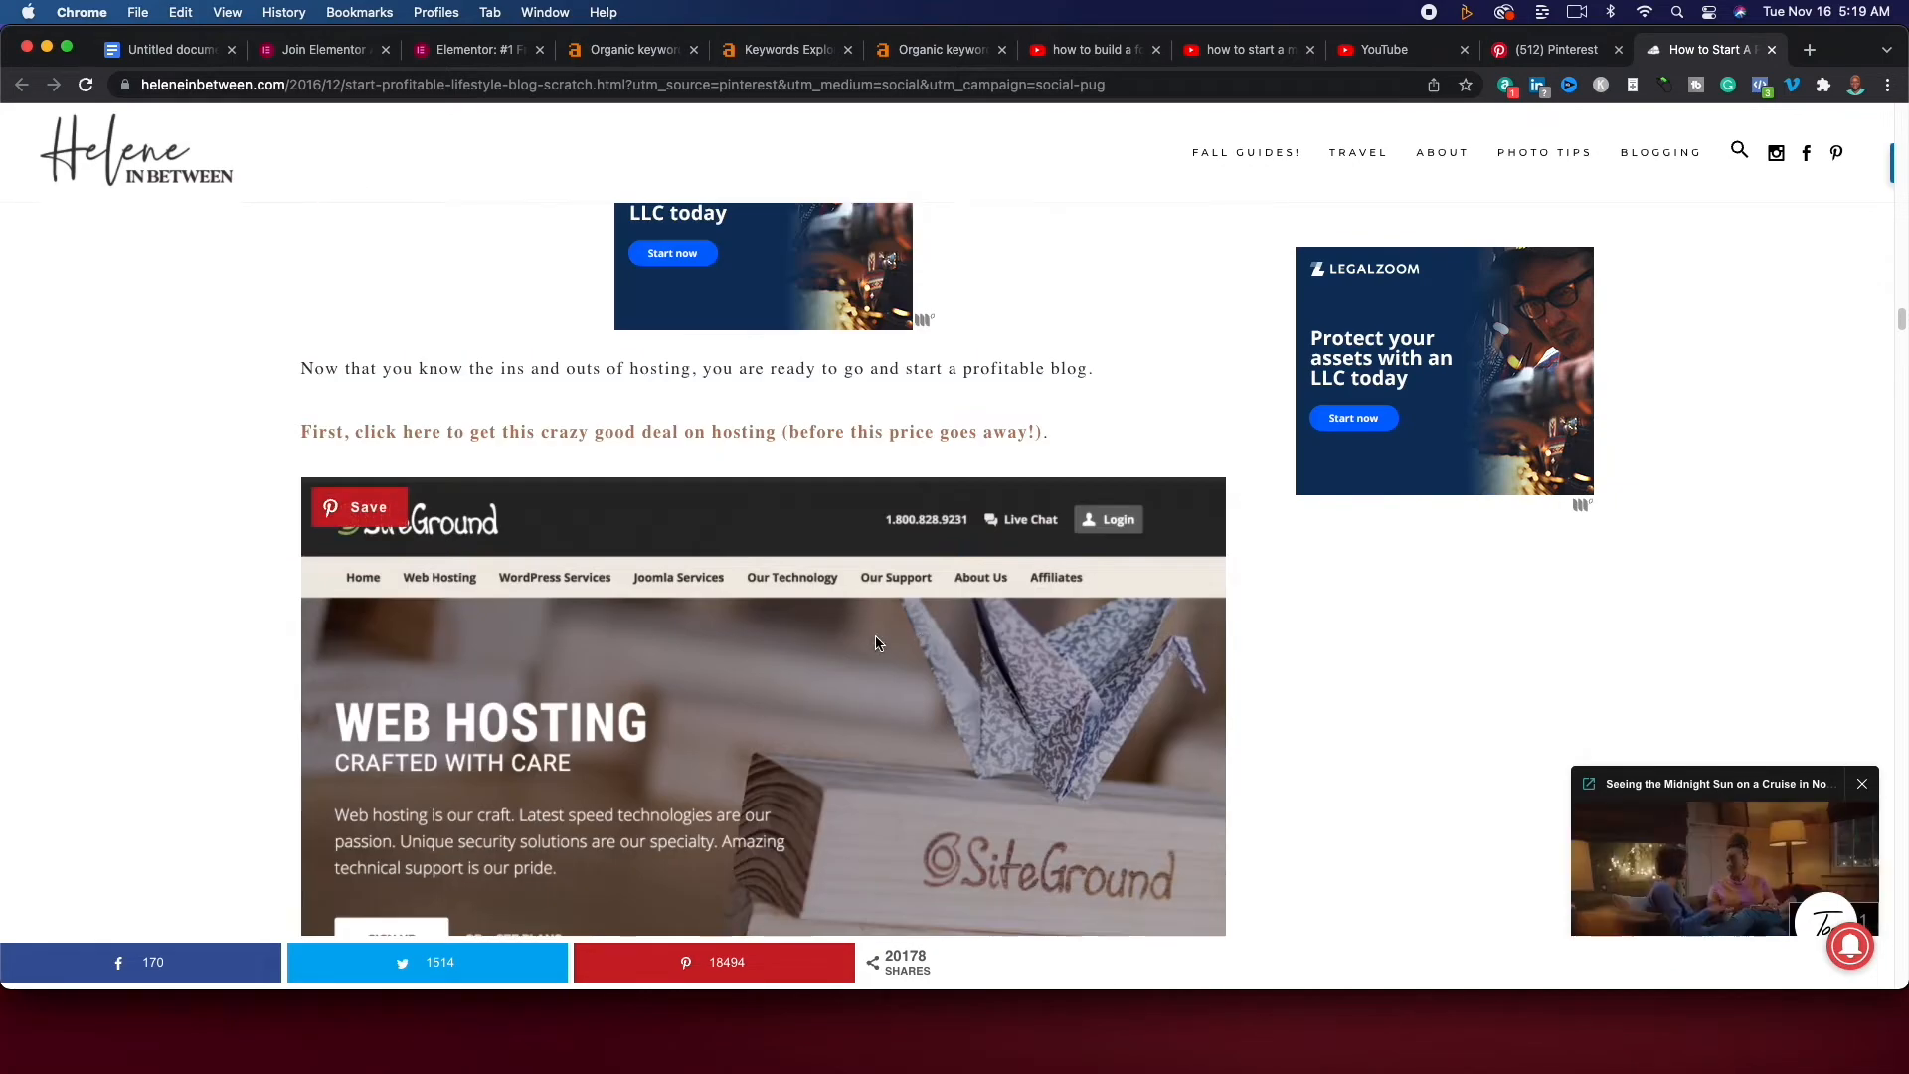
scroll("down", 3)
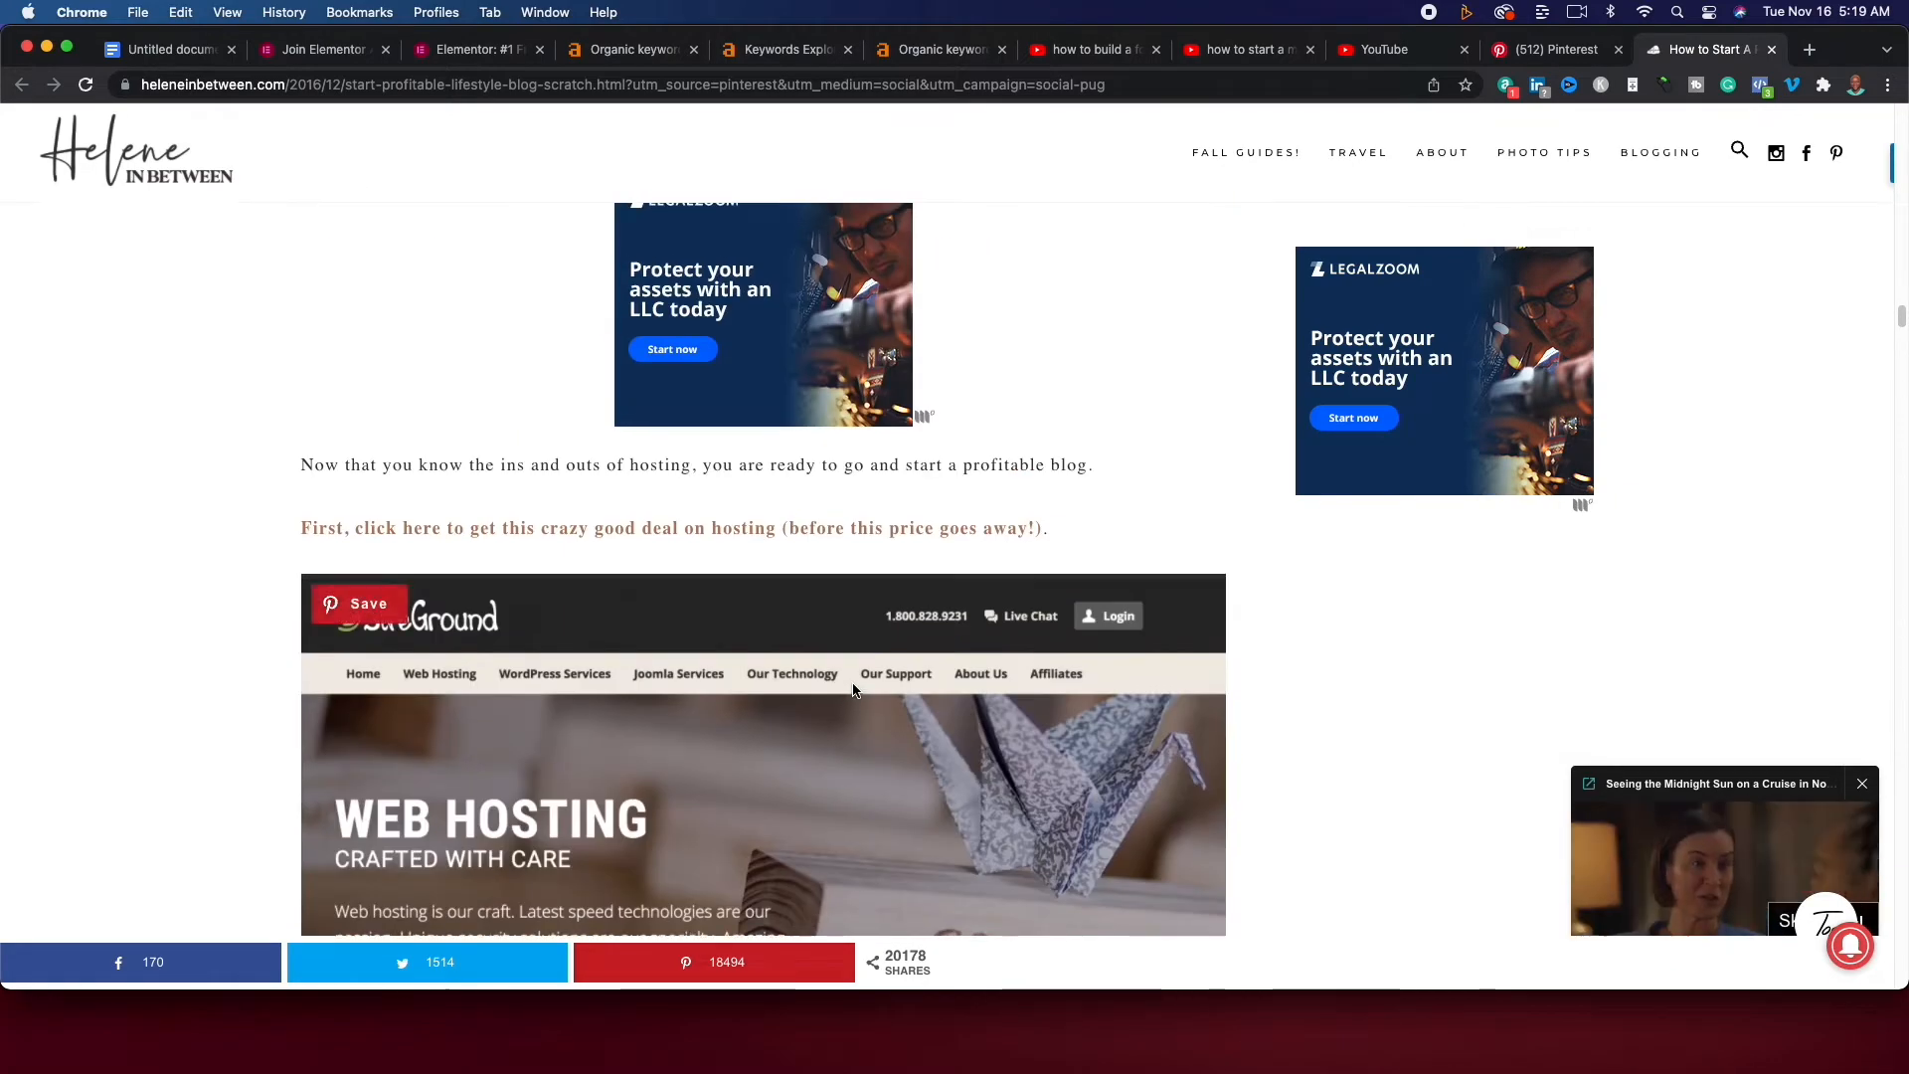
scroll("down", 3)
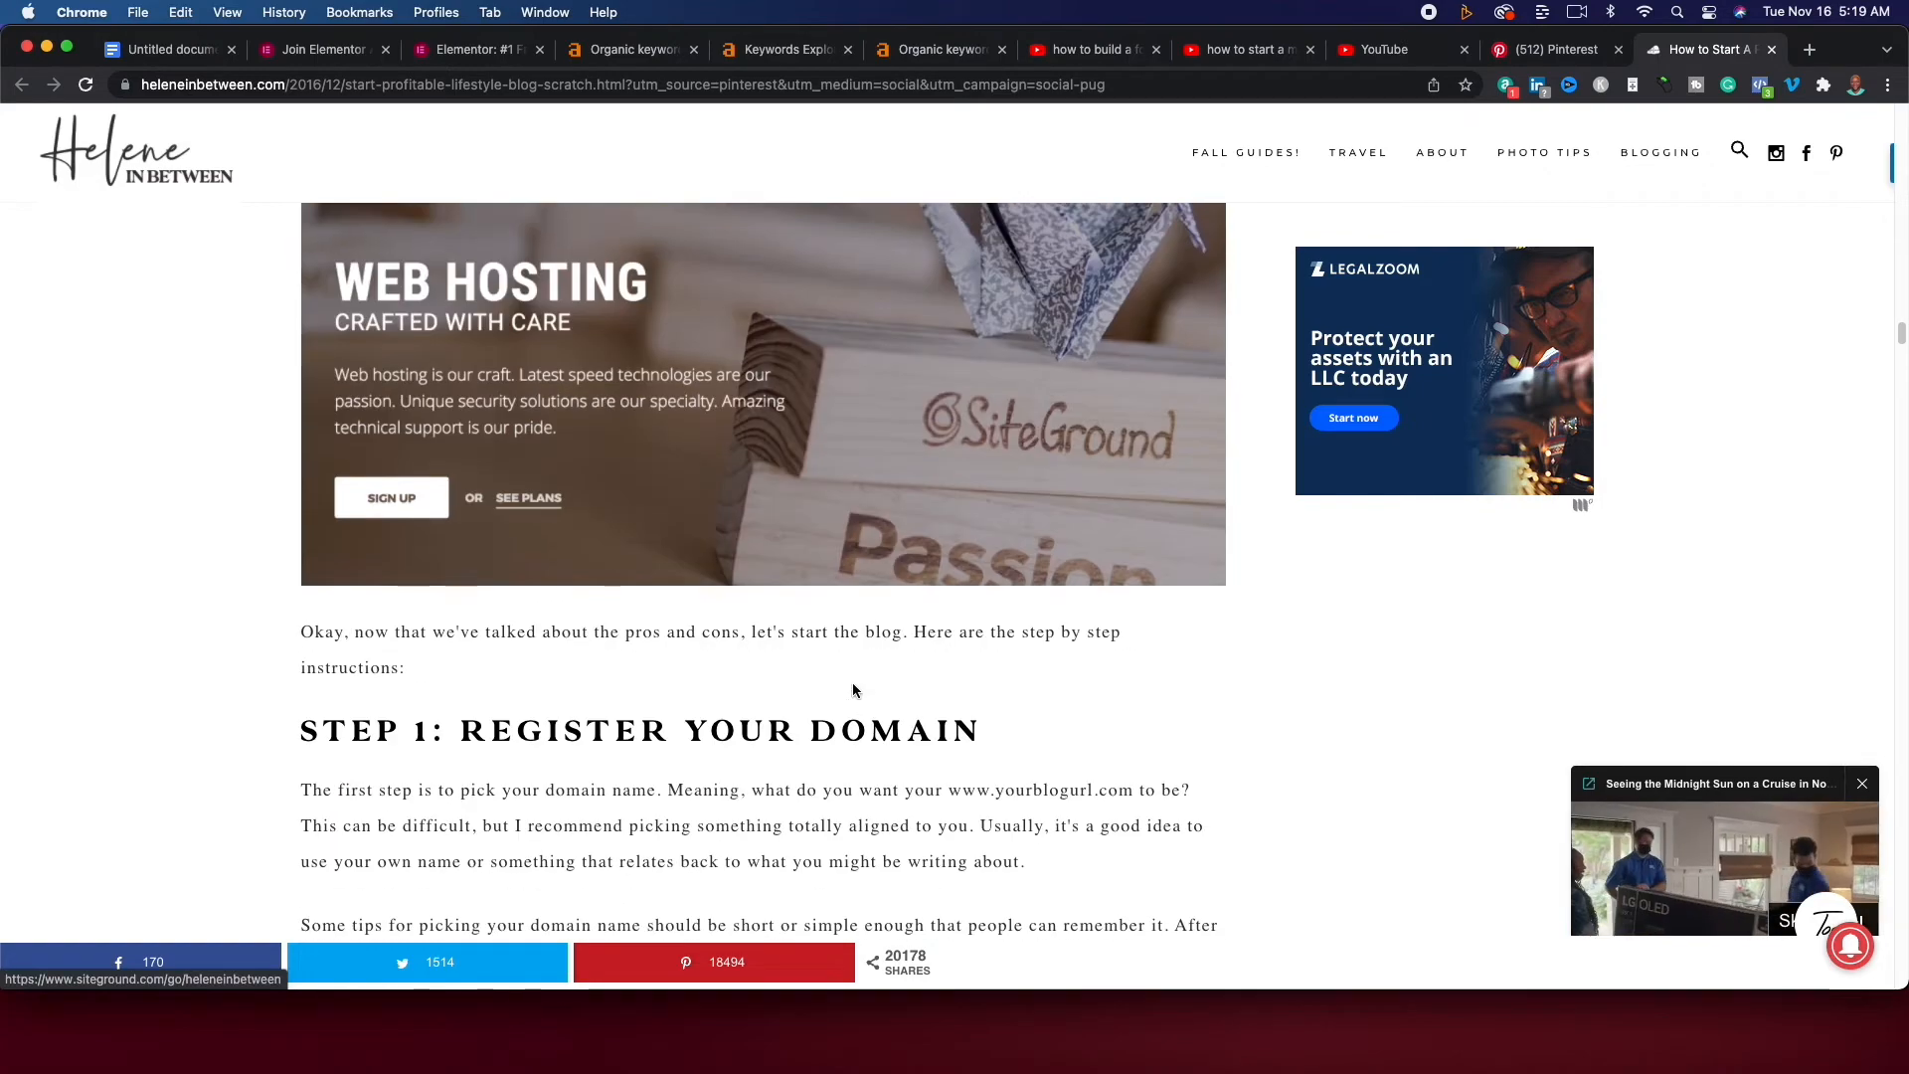
scroll("down", 3)
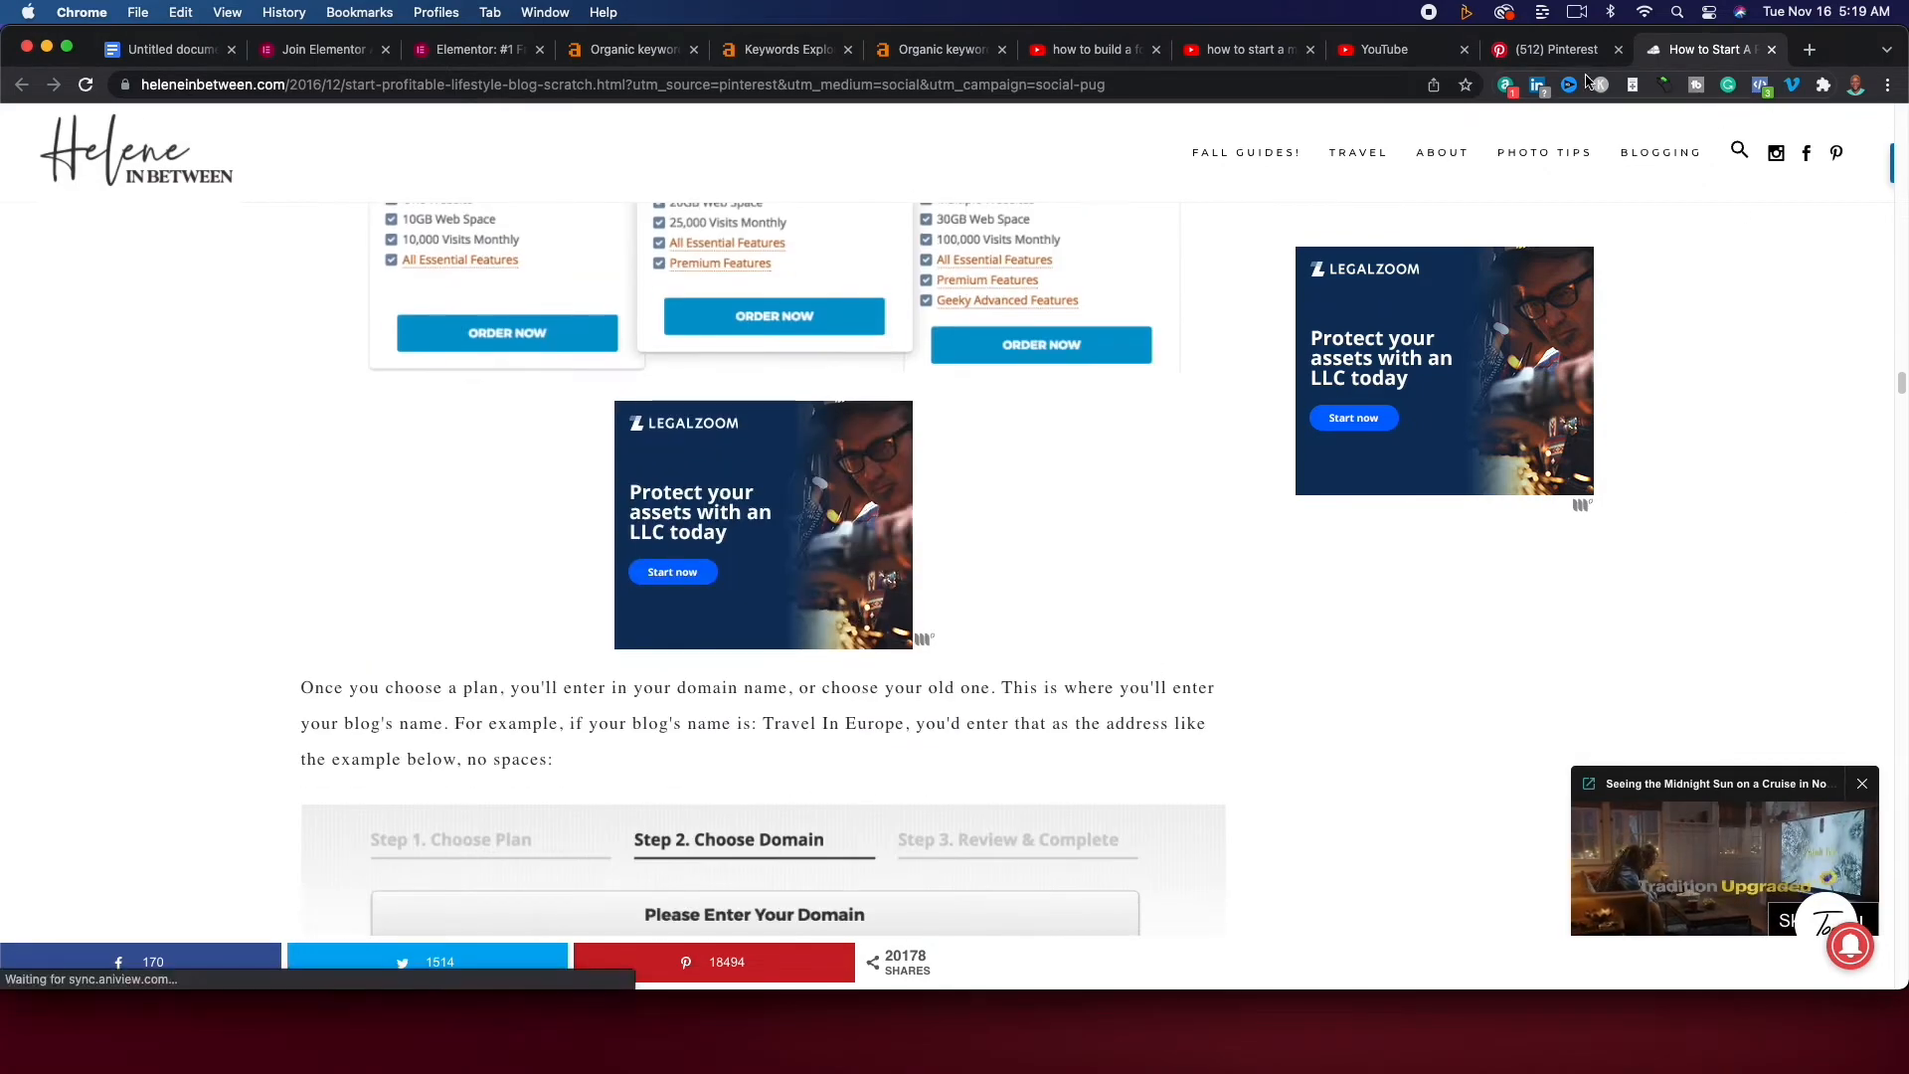
left_click(1380, 47)
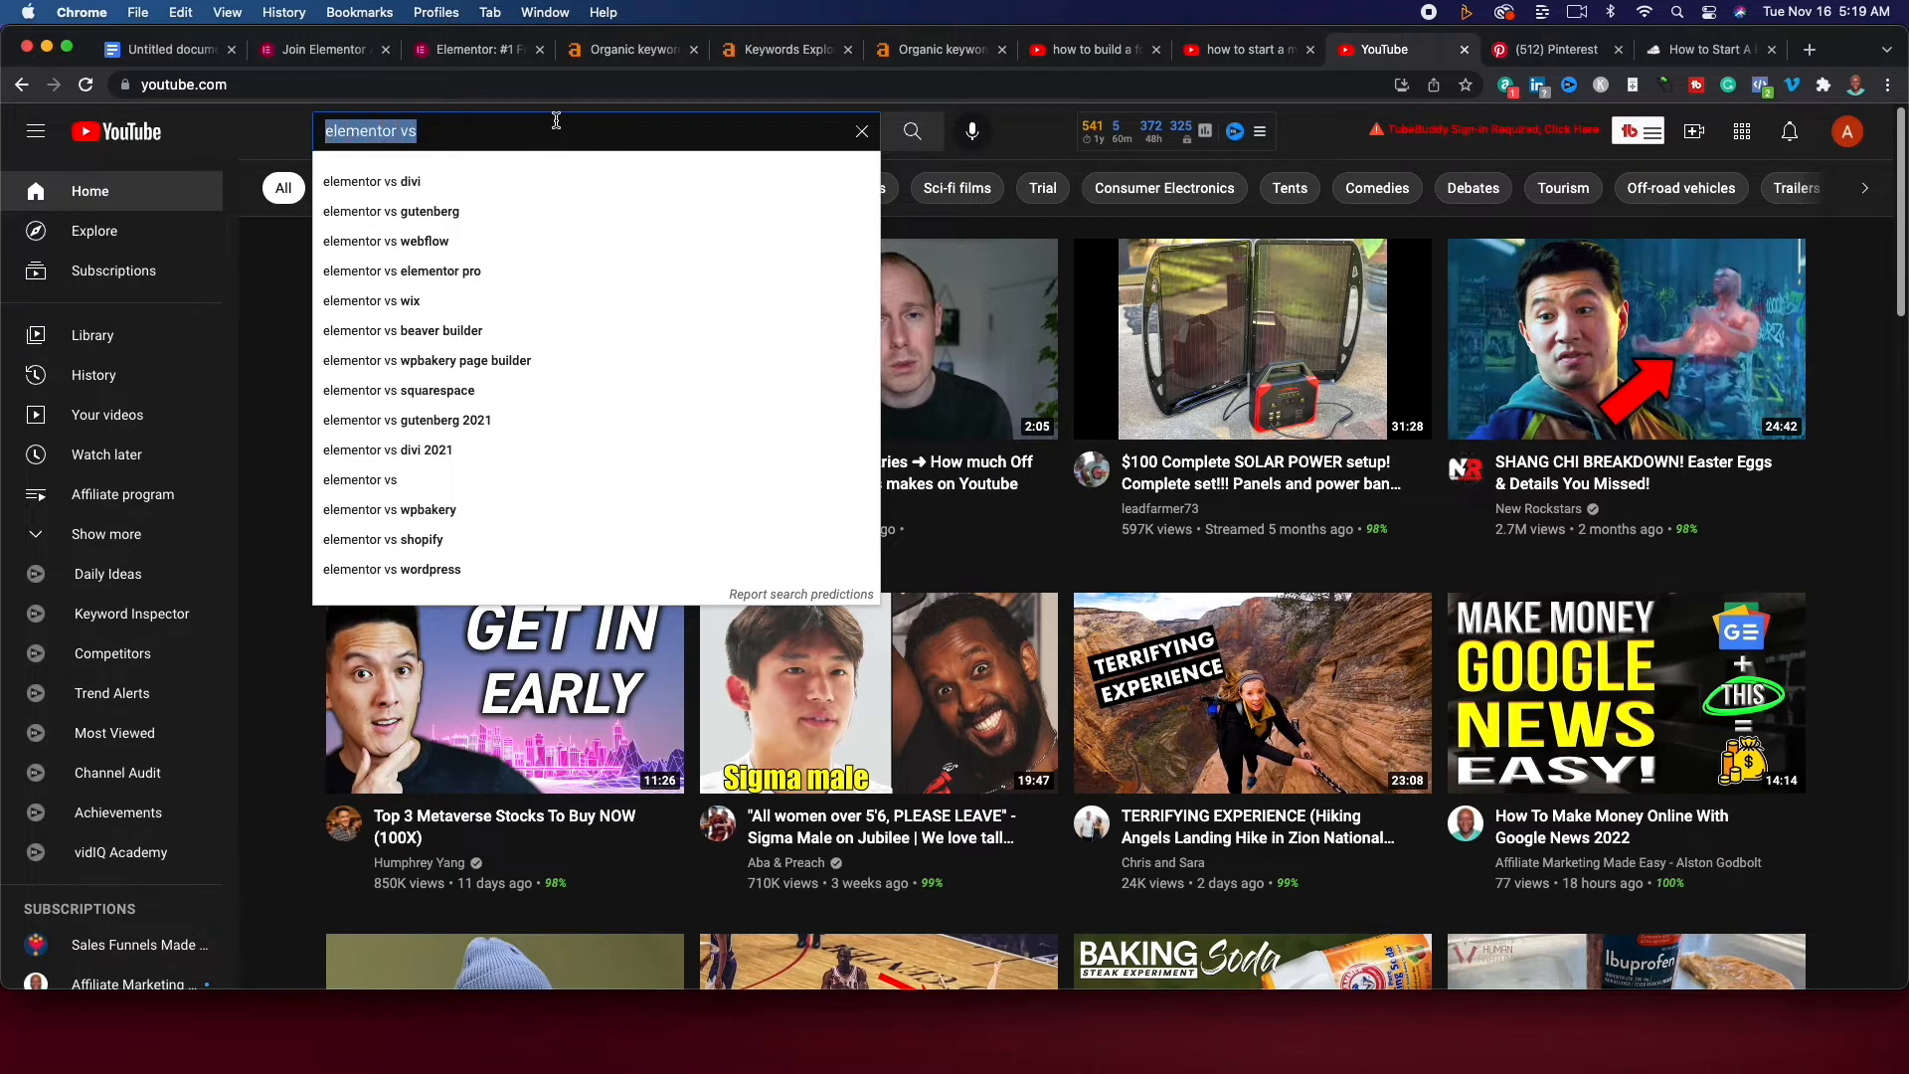
Search YouTube for 'divi alternative' and review results scored 64 with very low competition.
type("divi alternative")
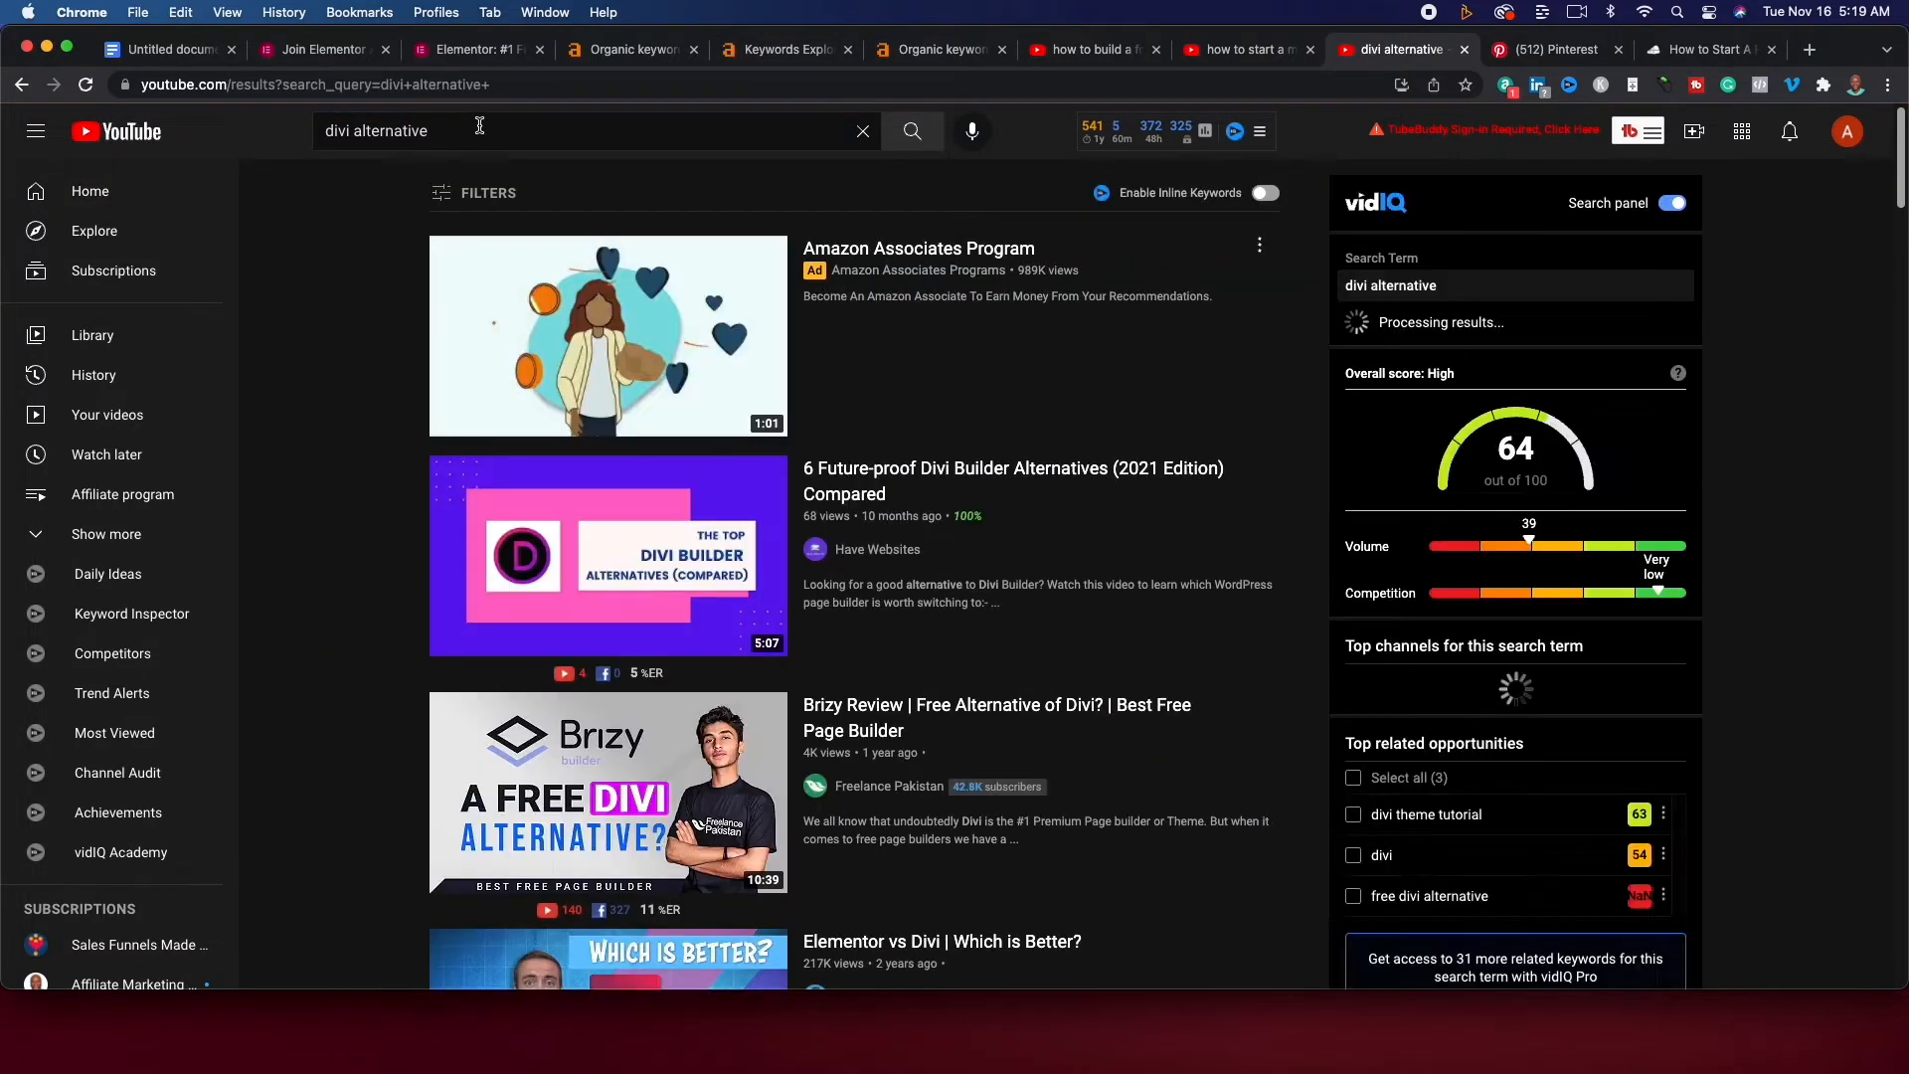
mouse_move(283, 405)
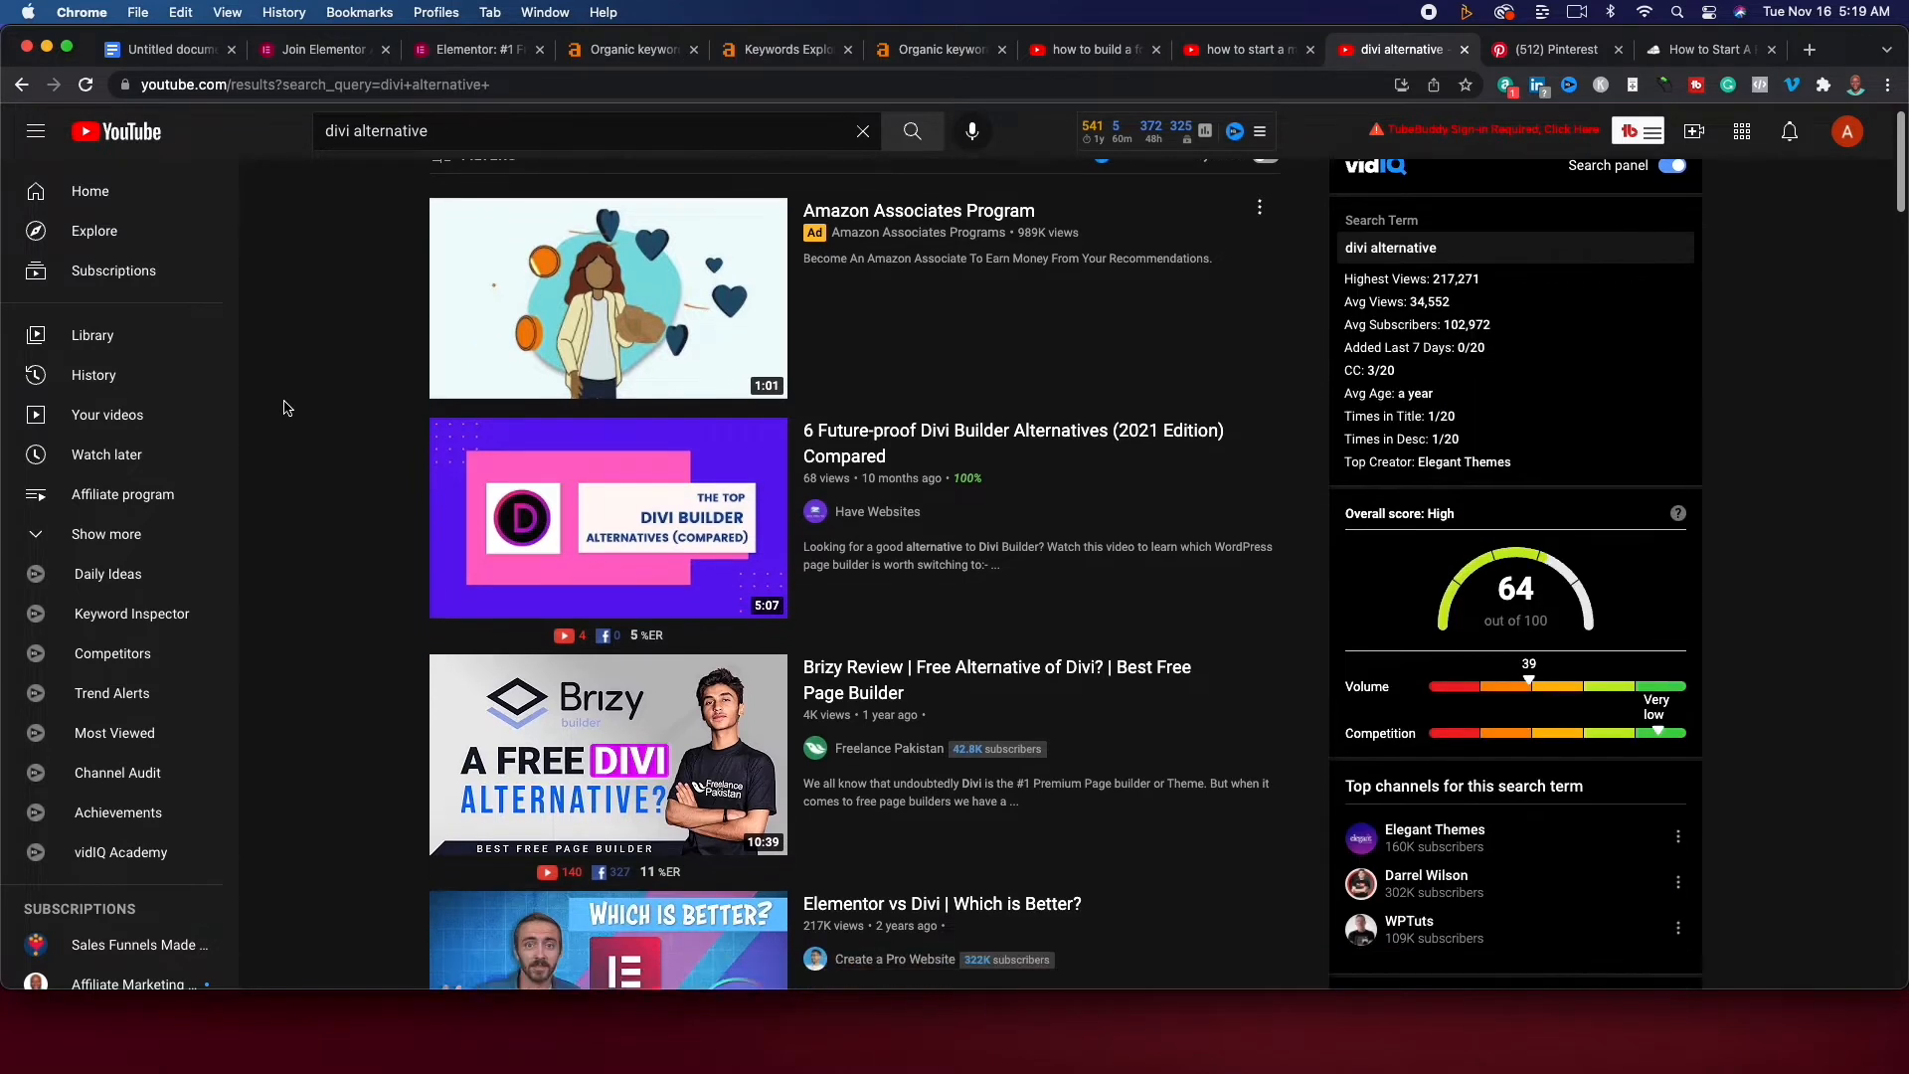
scroll("down", 3)
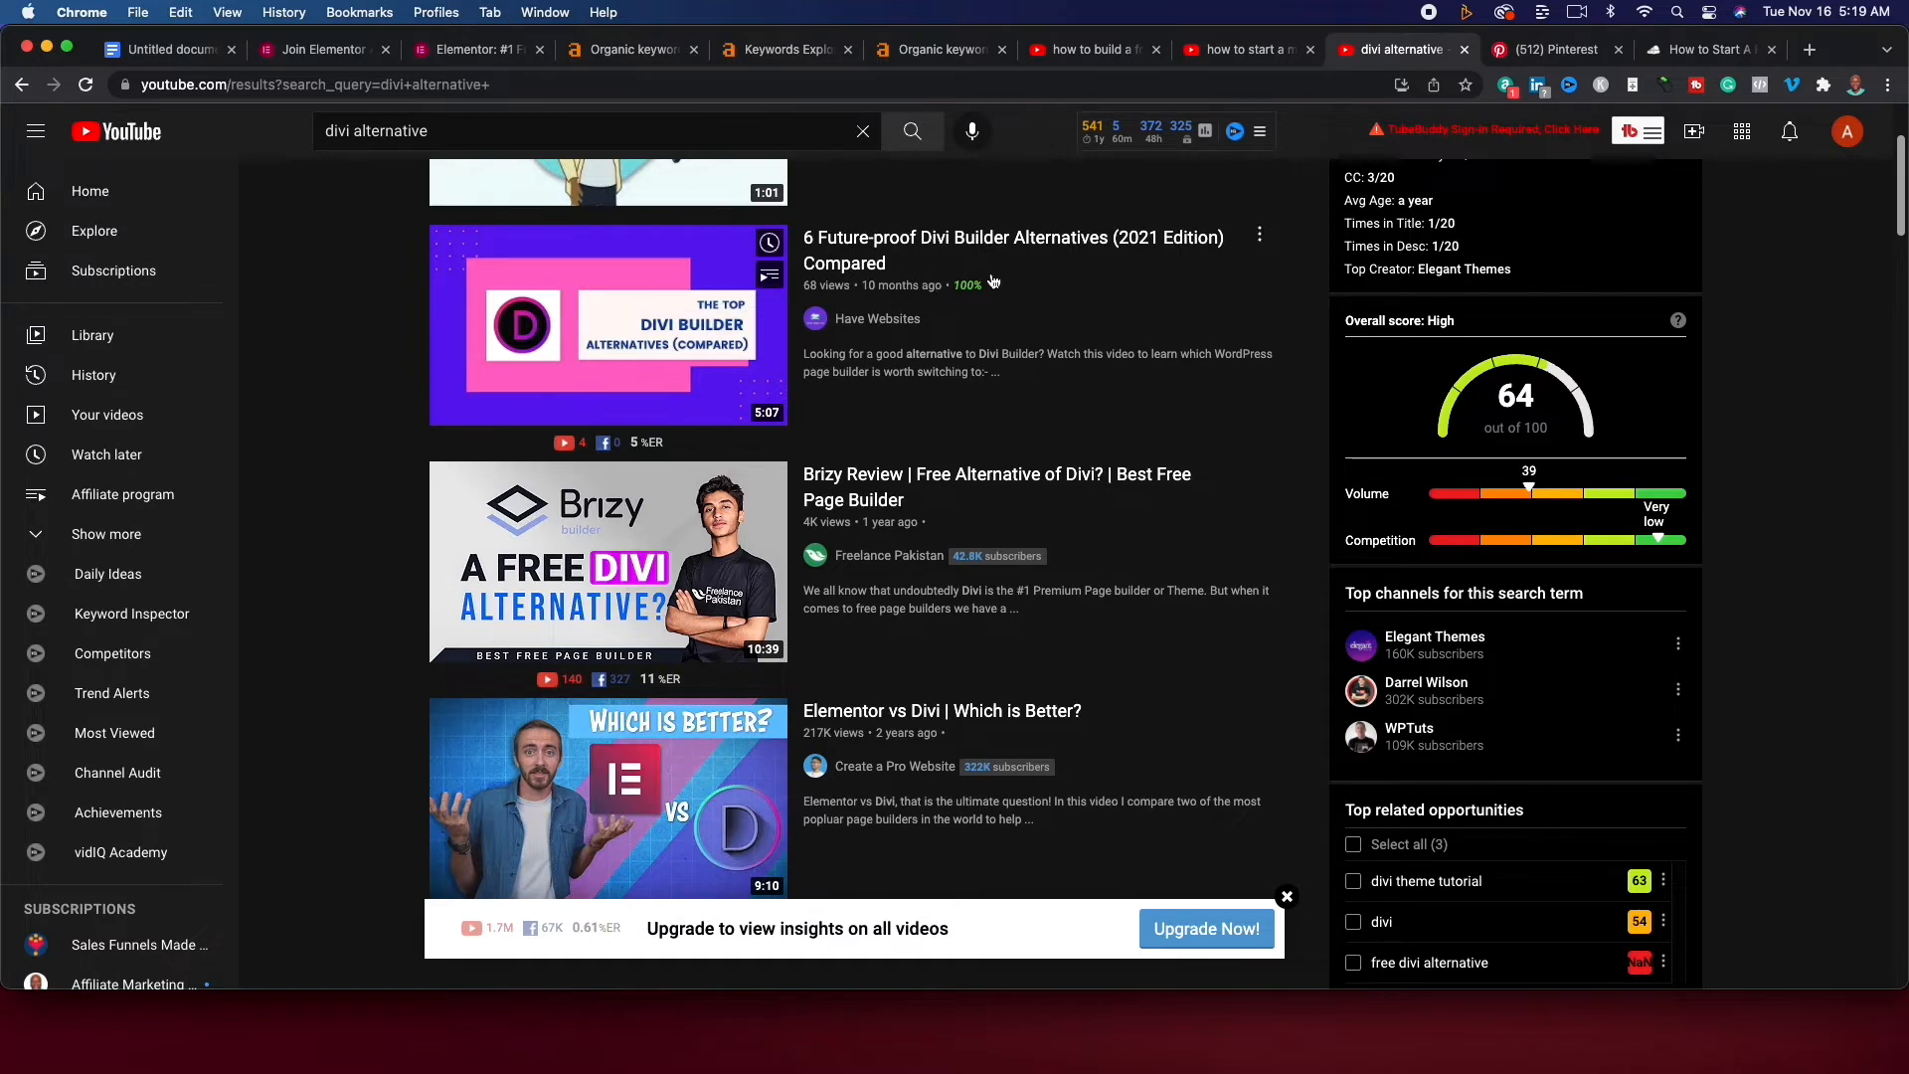
mouse_move(1056, 346)
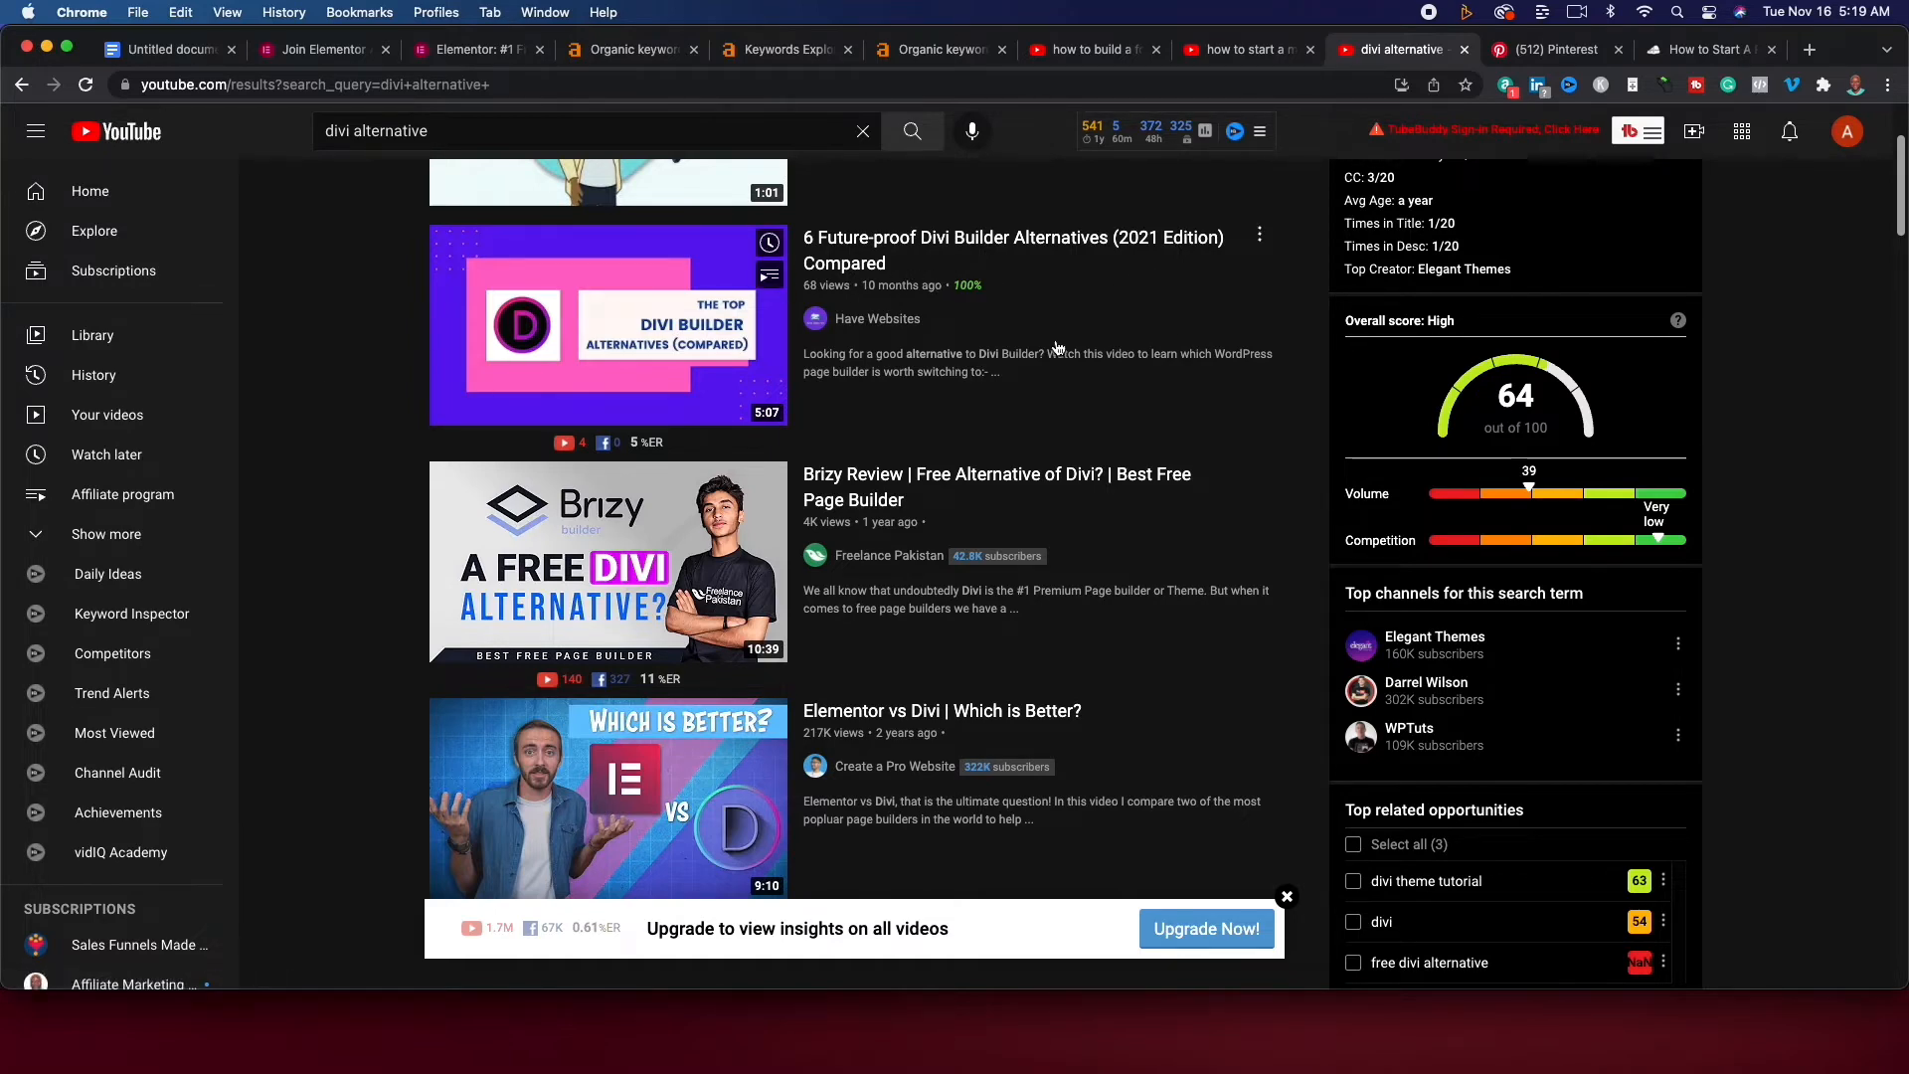
scroll("down", 3)
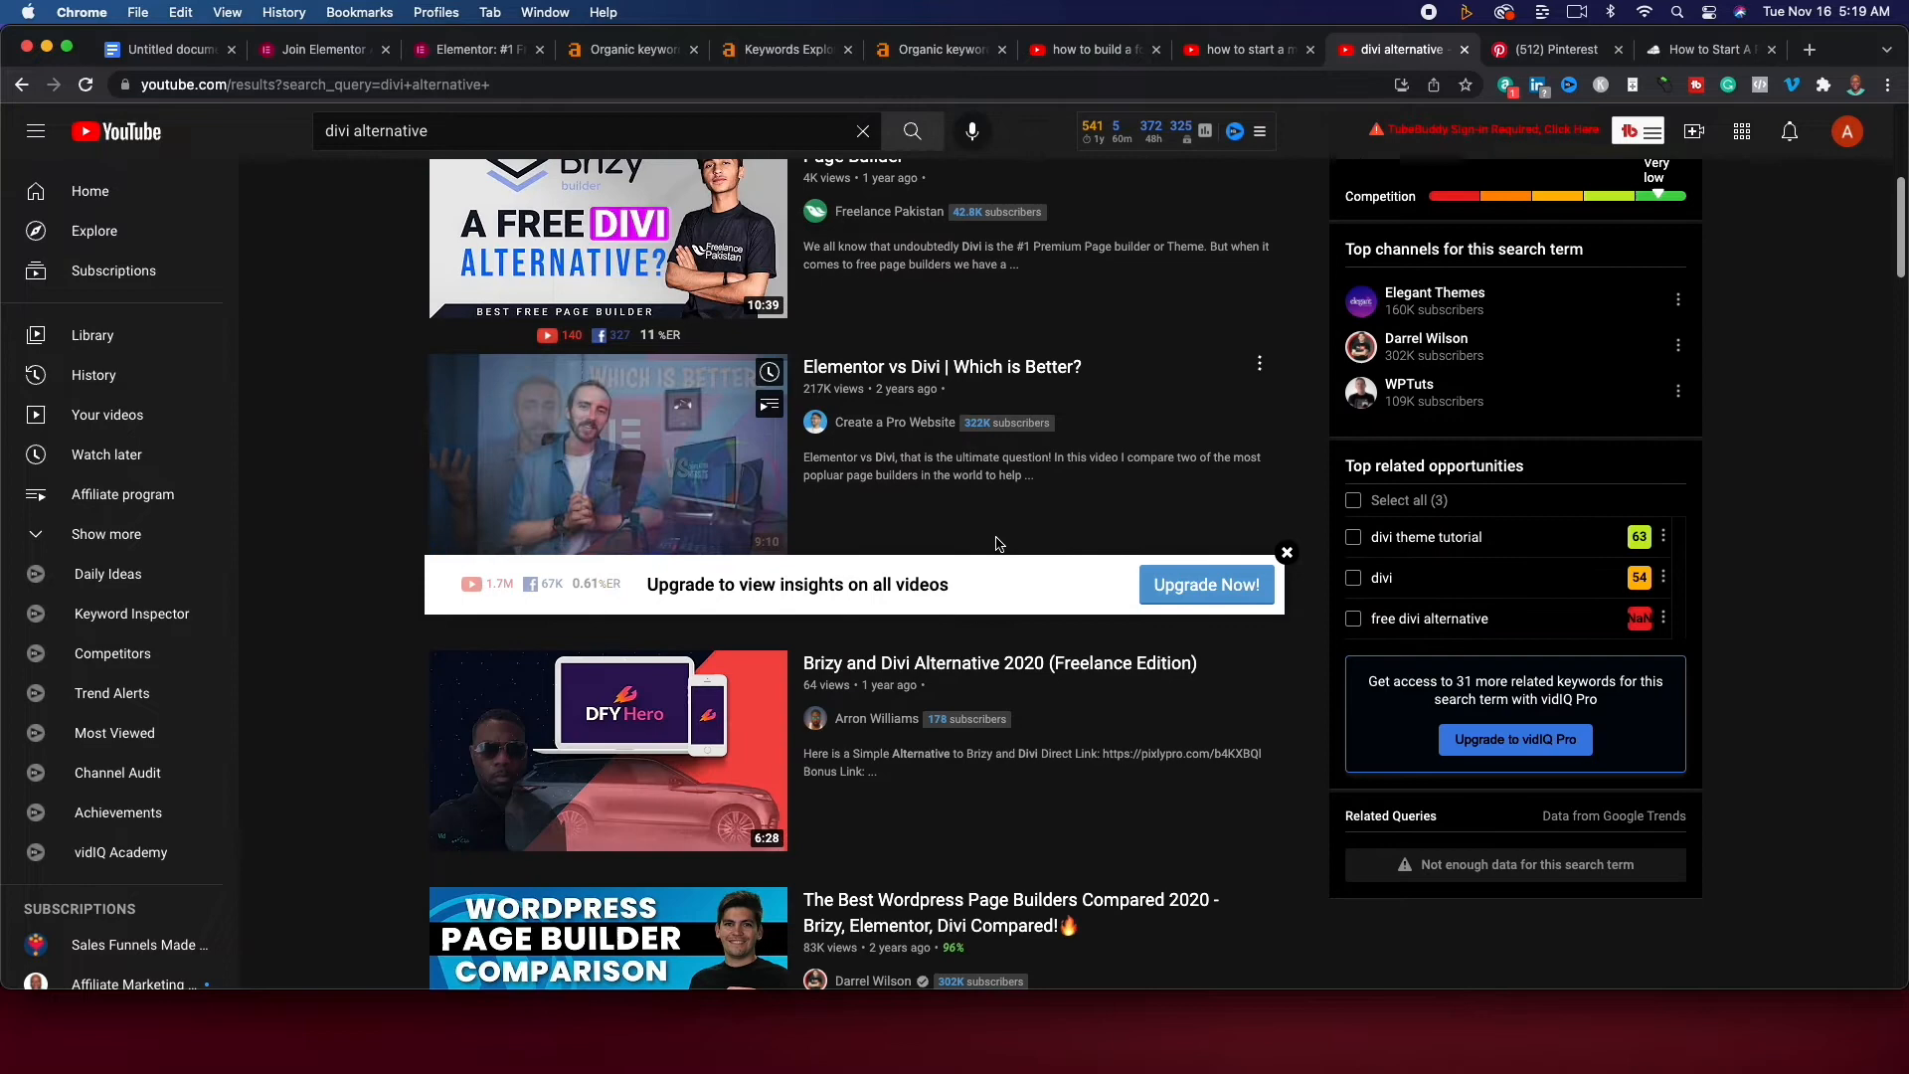
scroll("down", 3)
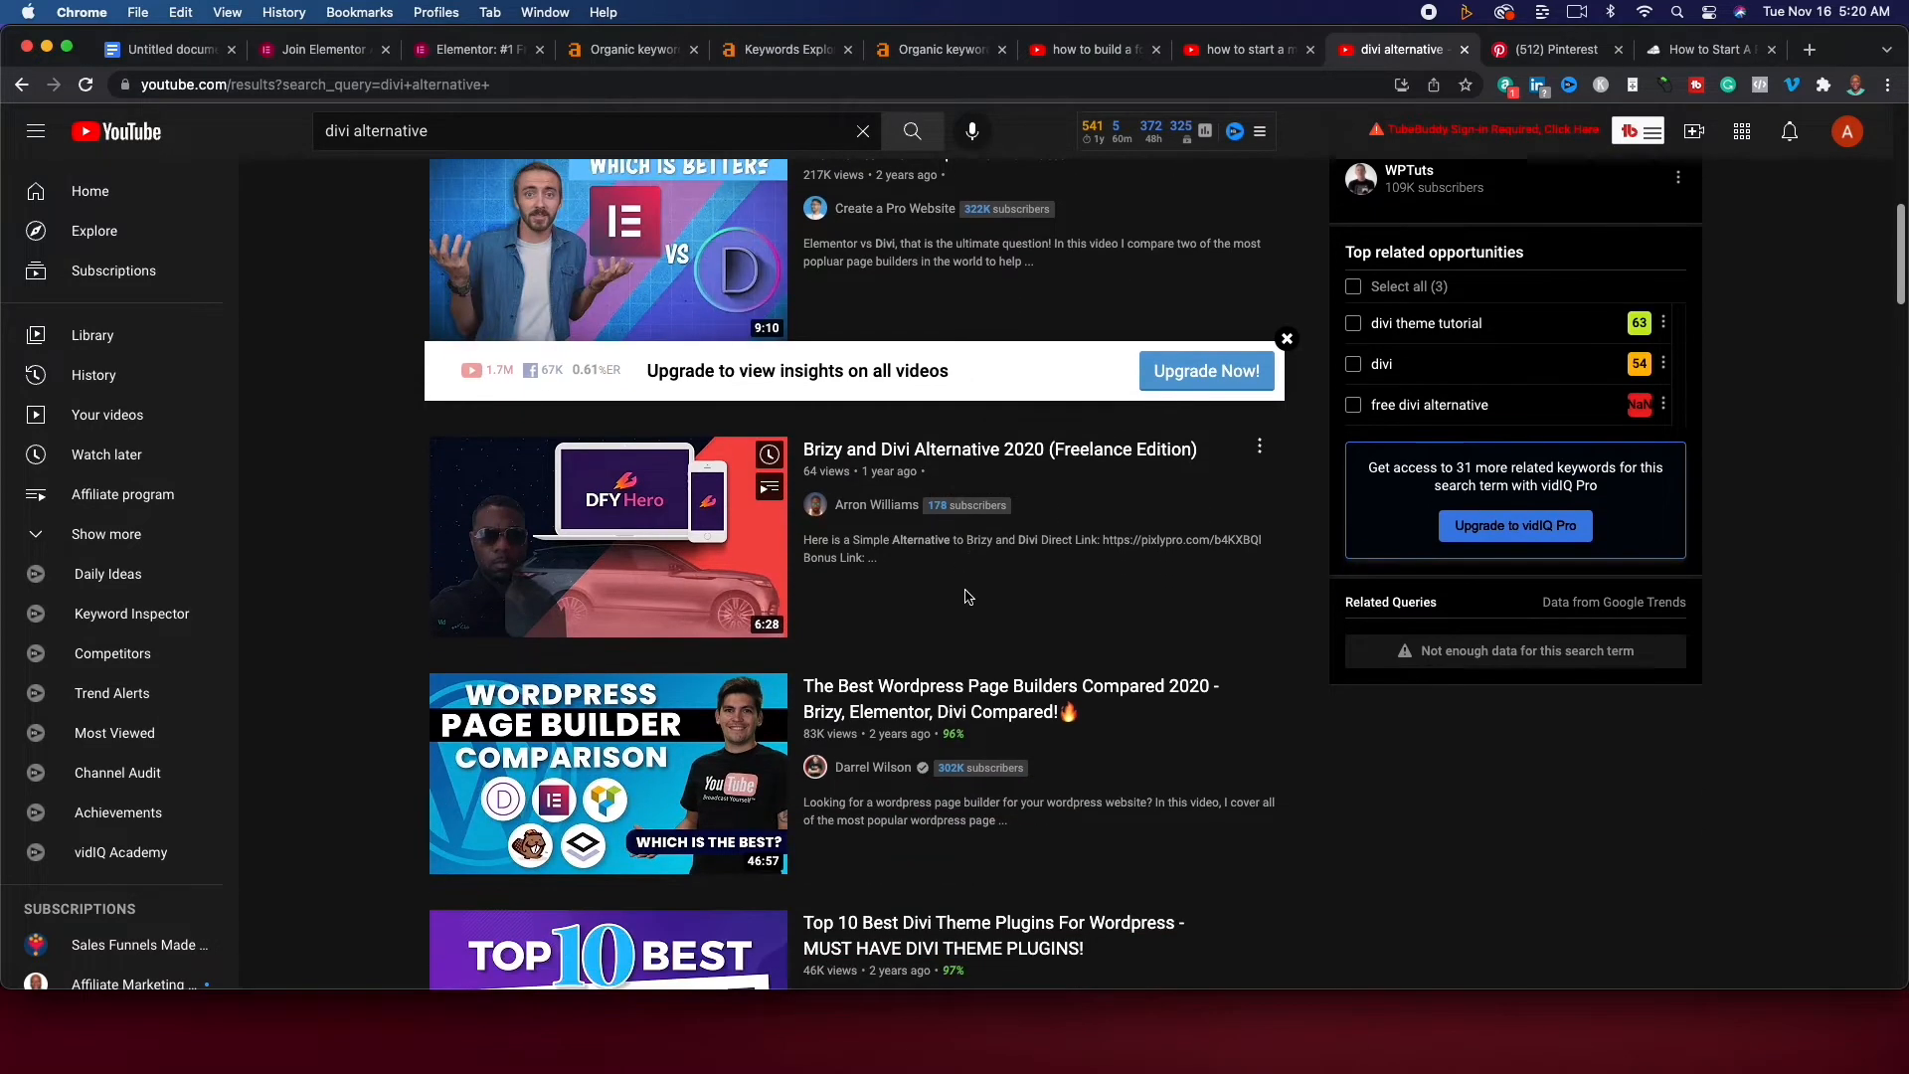
scroll("down", 3)
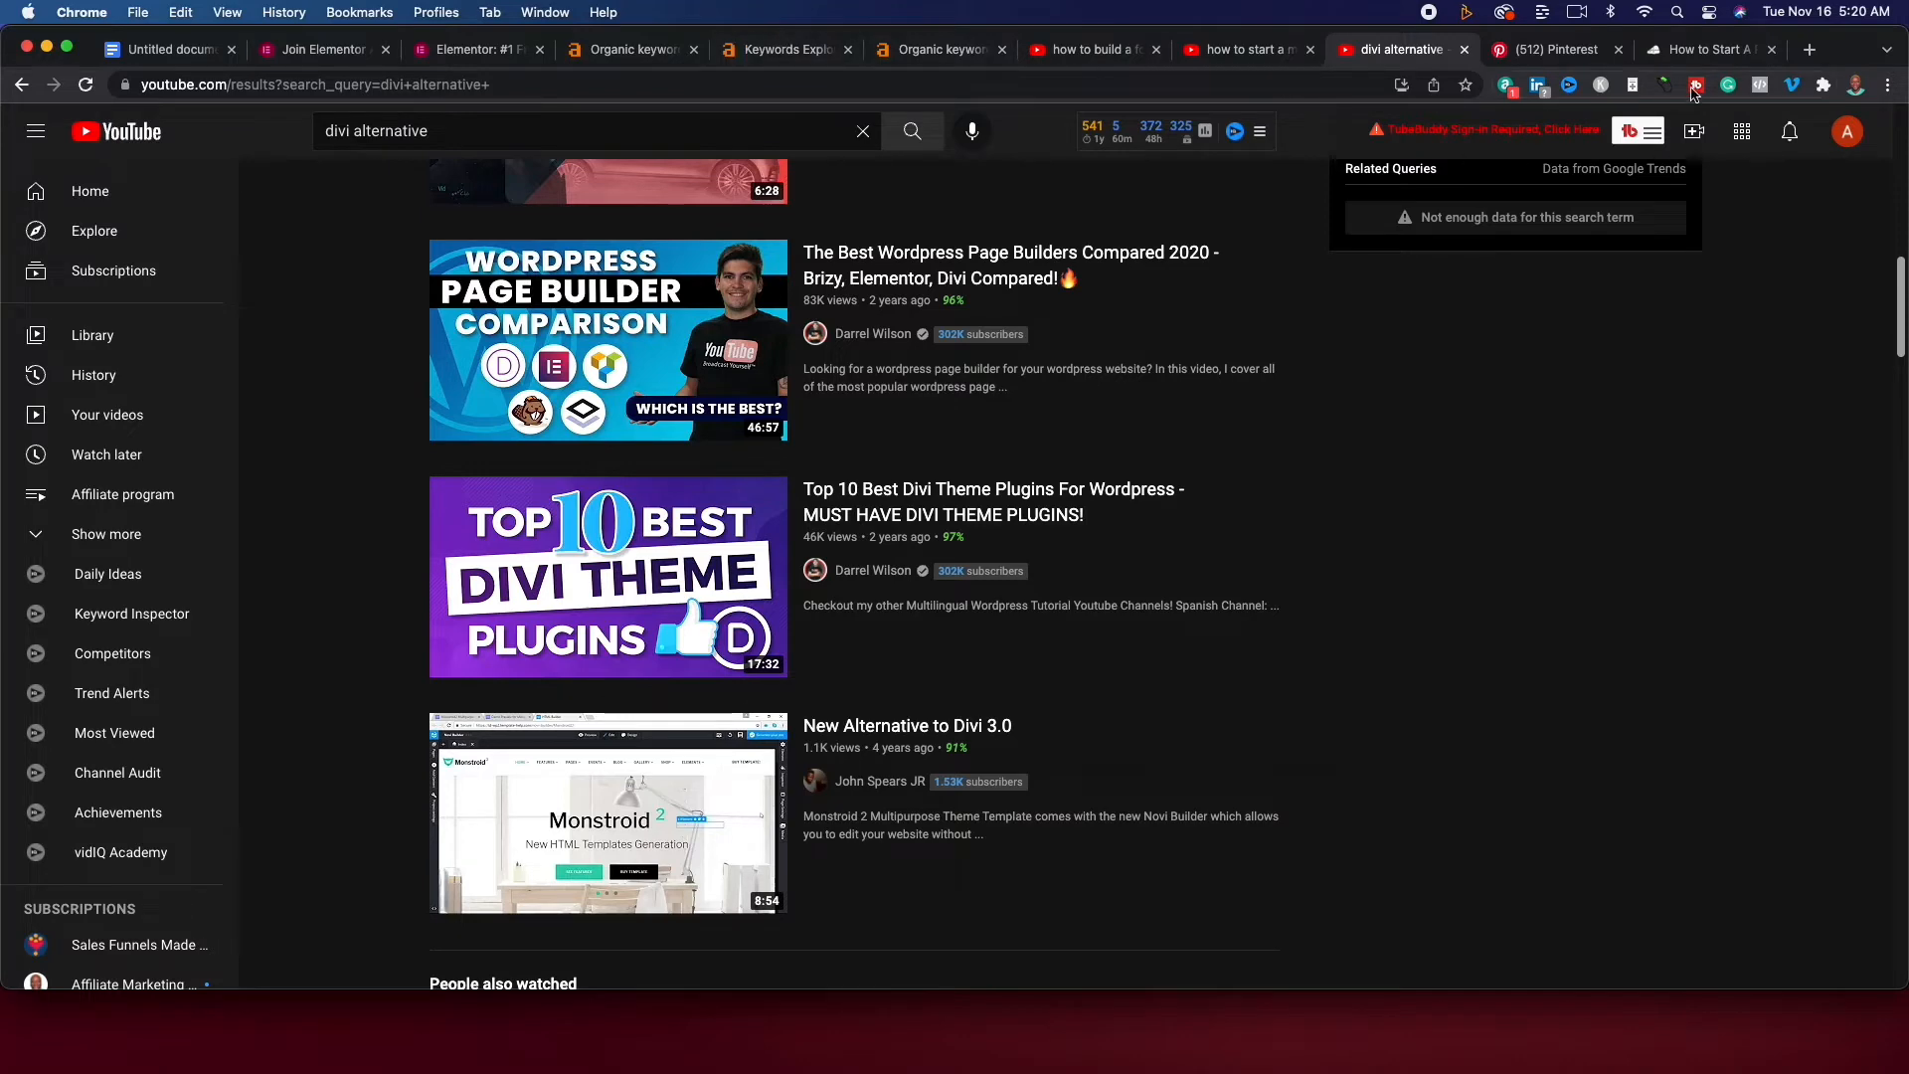
mouse_move(617, 51)
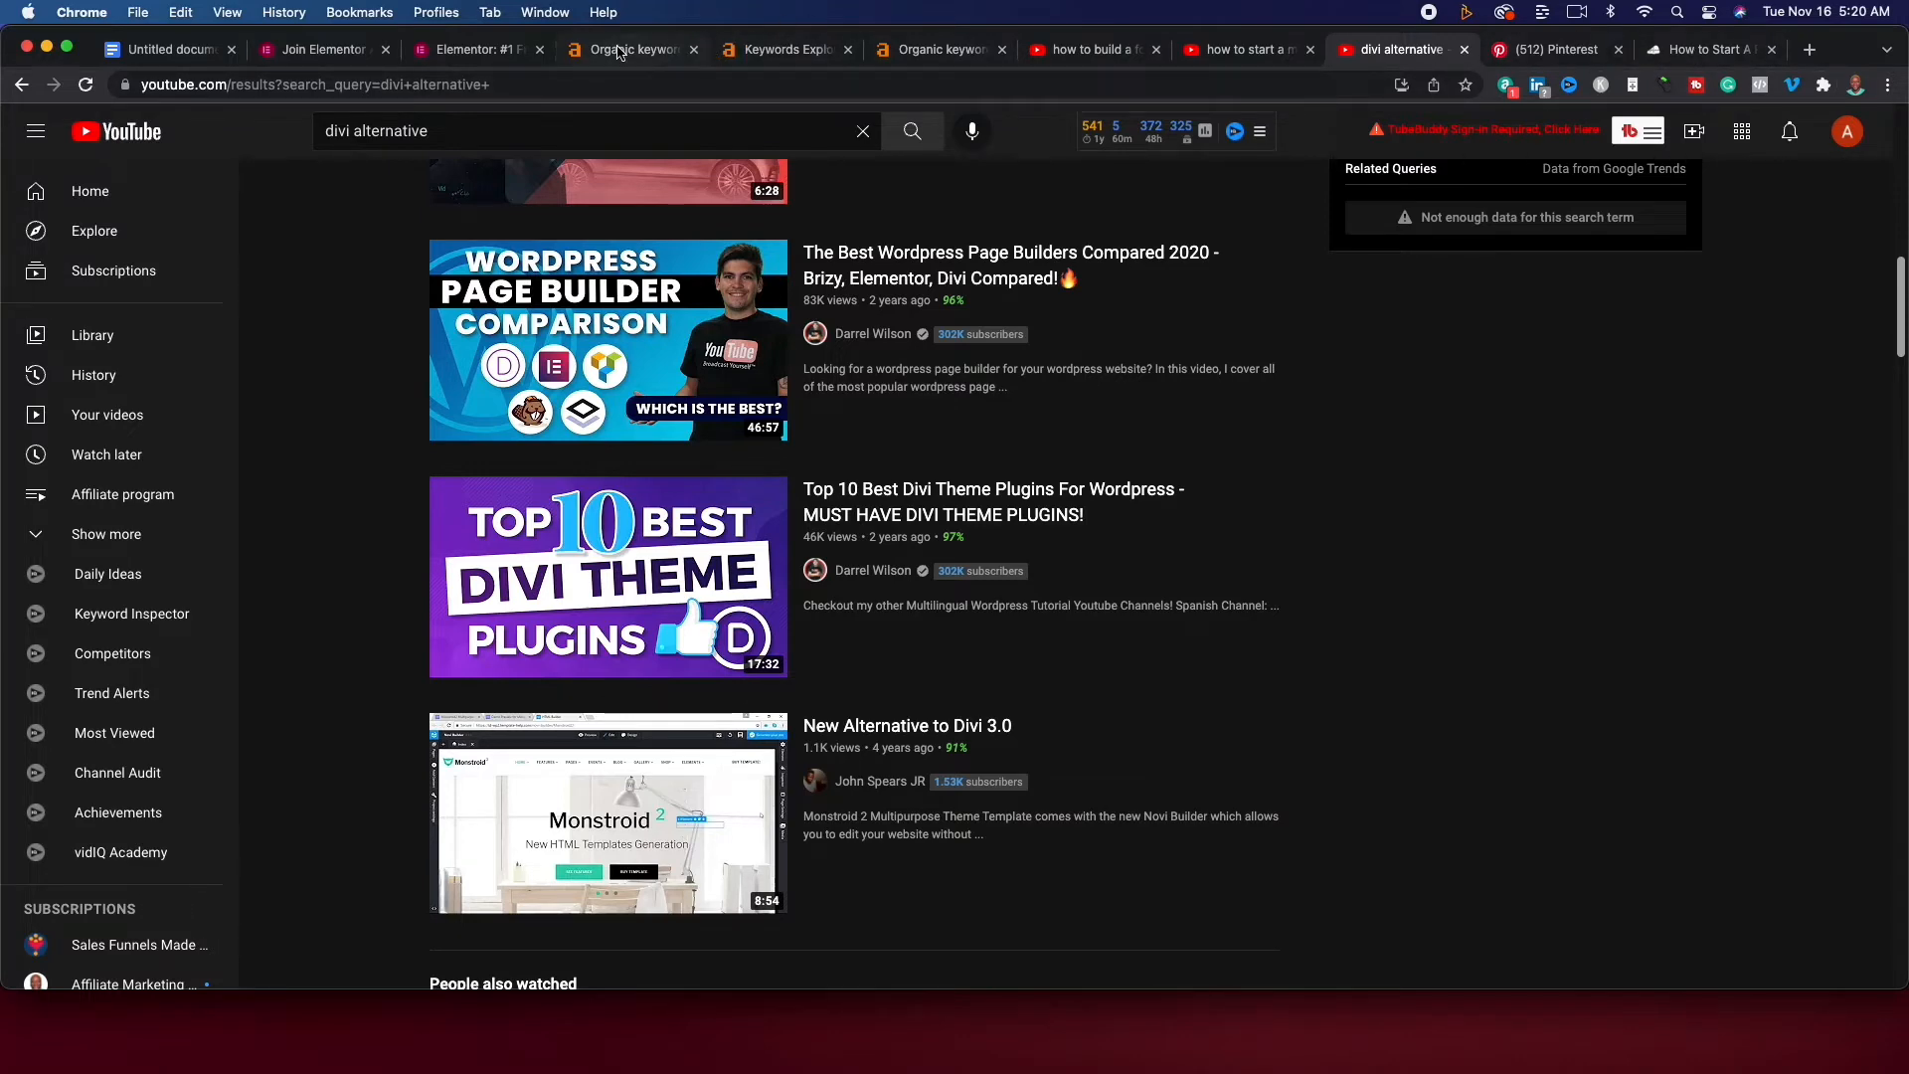
left_click(785, 49)
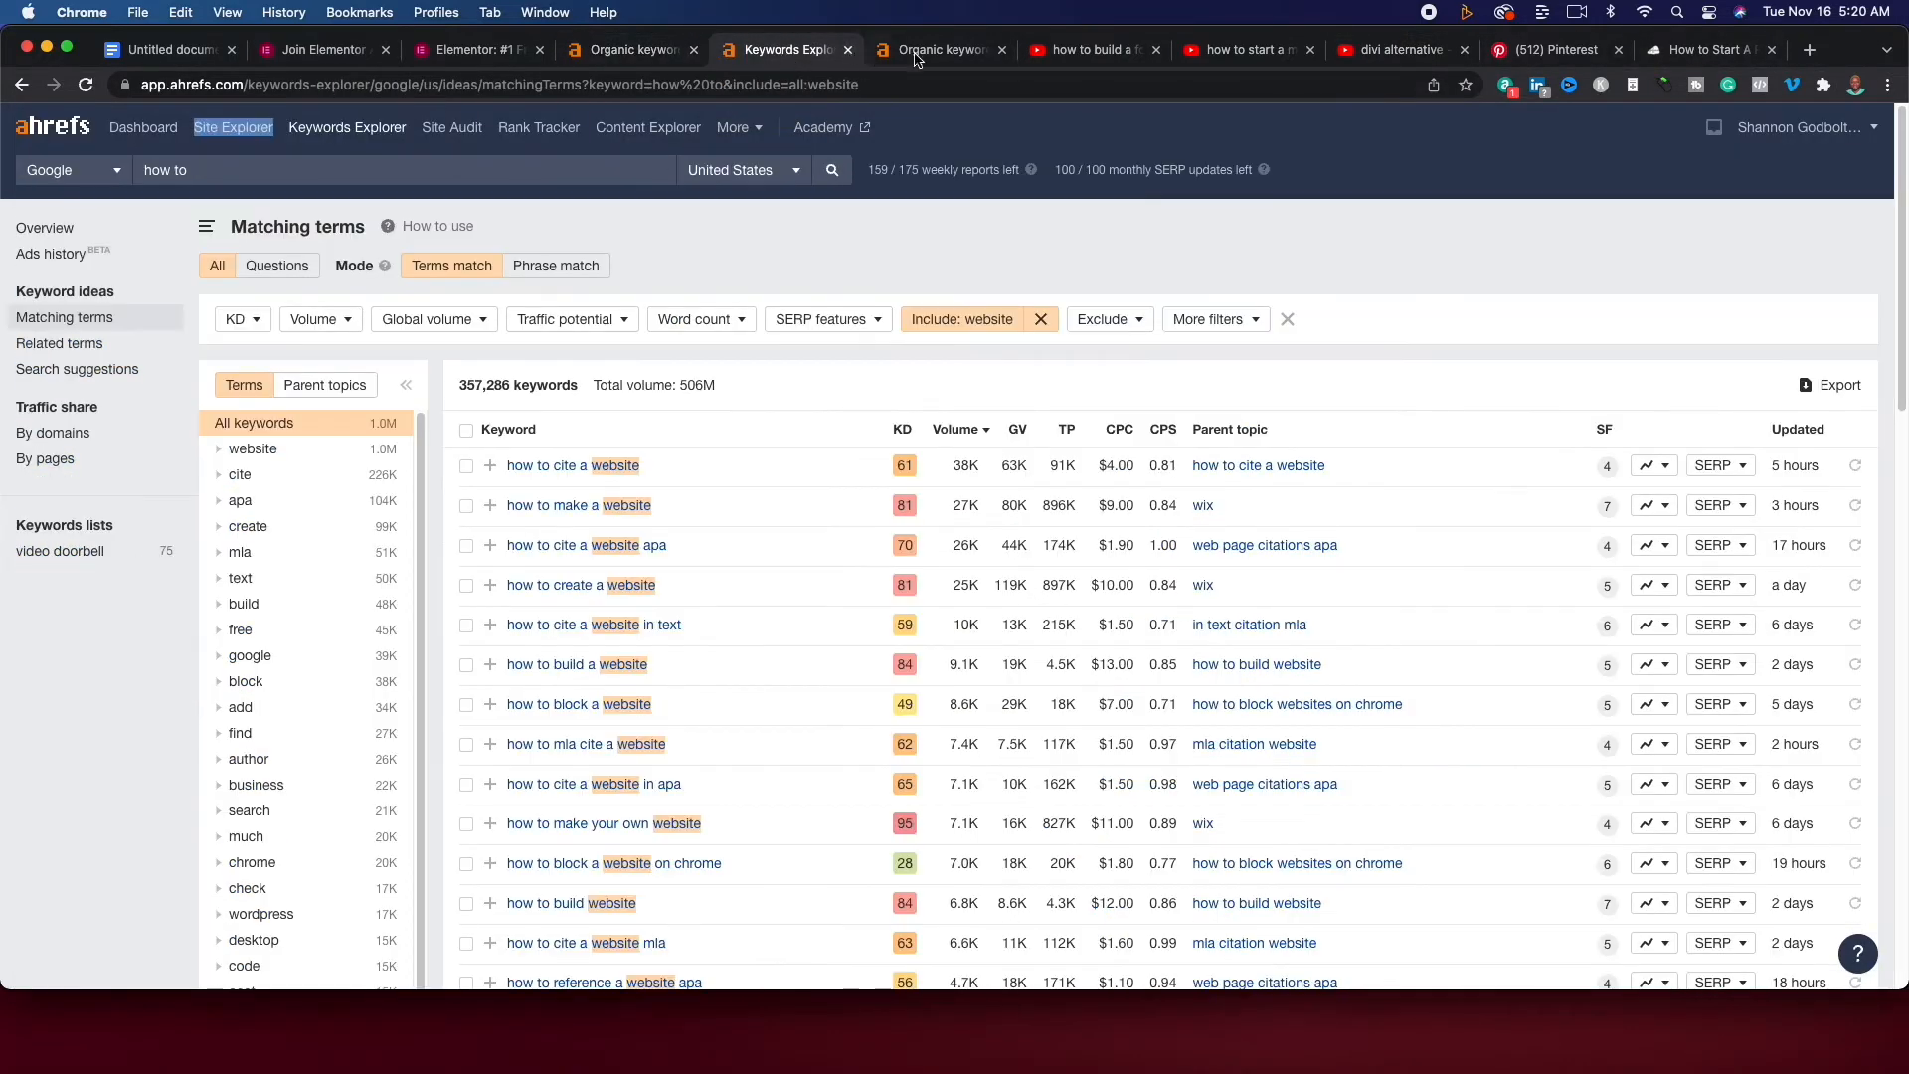
Review heleneinbetween.com's organic keywords report, listing Snapchat, Instagram and TikTok terms.
left_click(936, 47)
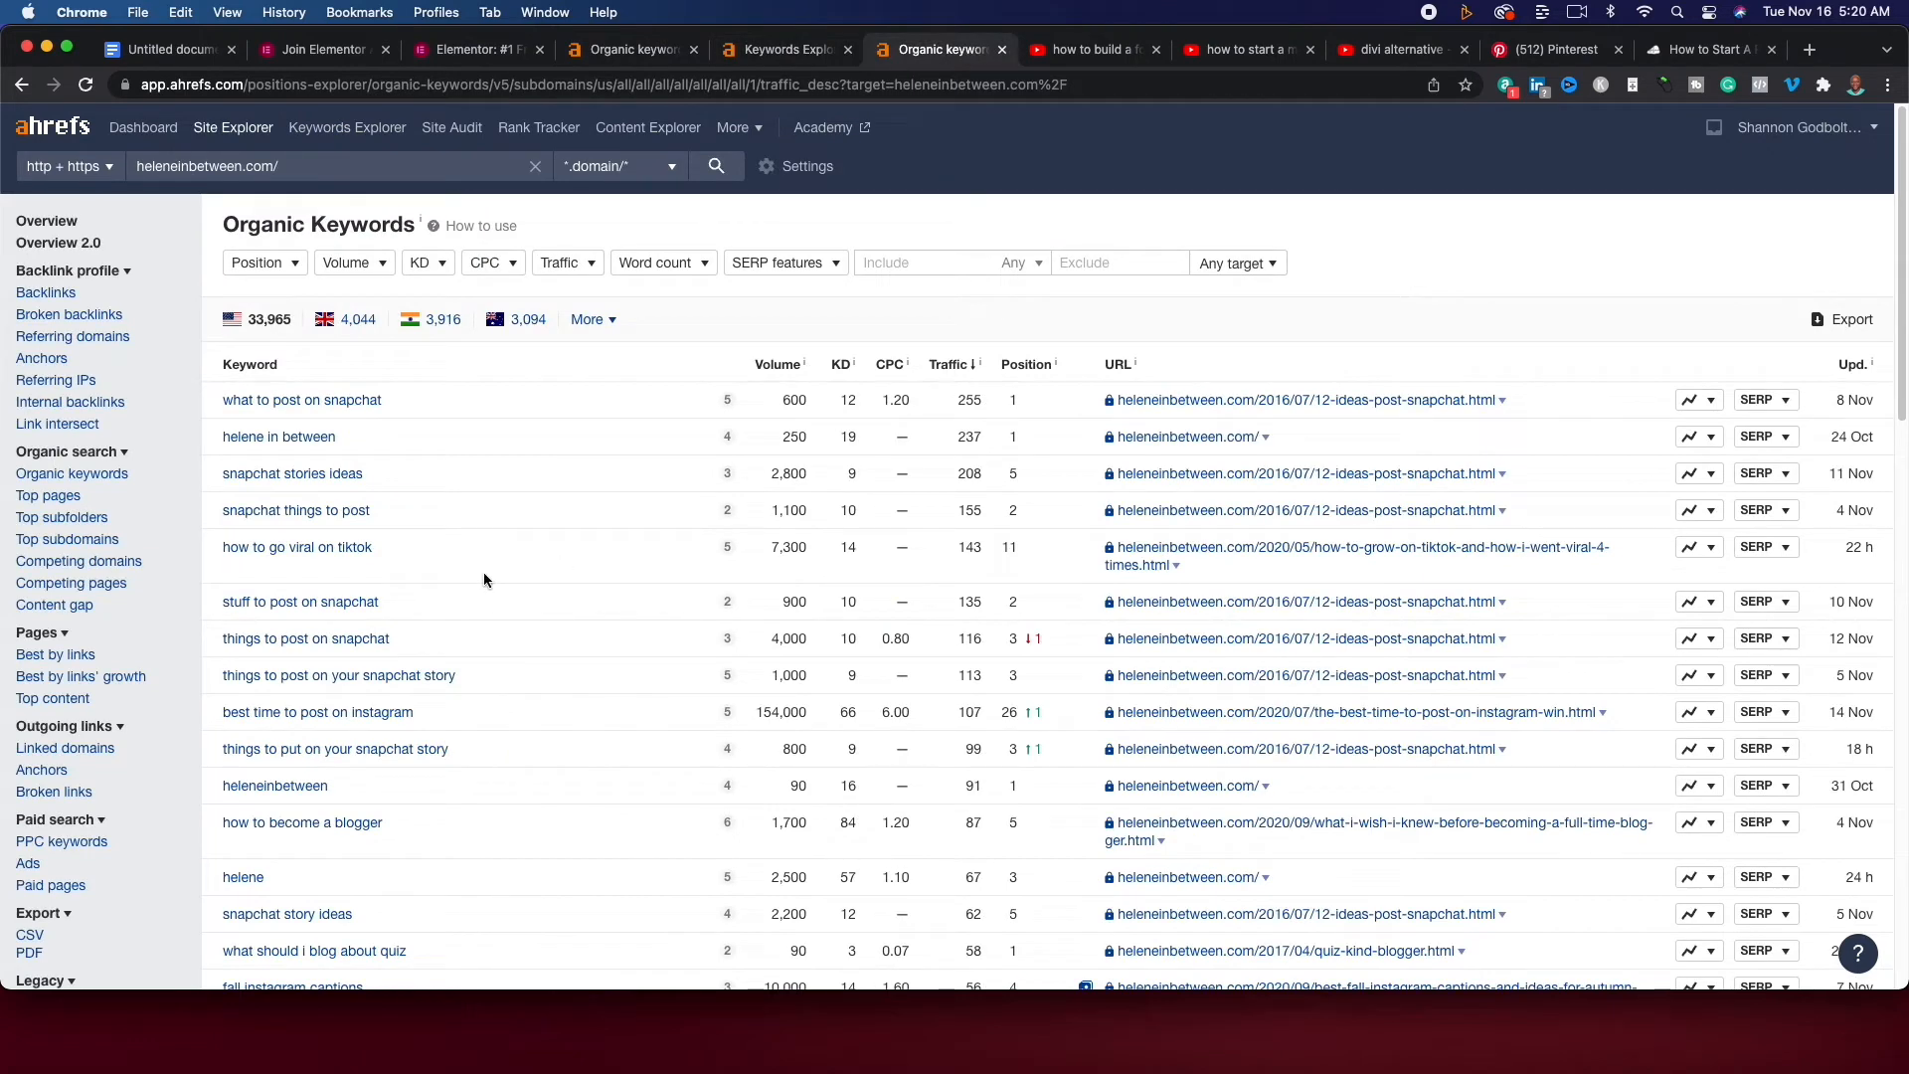
scroll("down", 3)
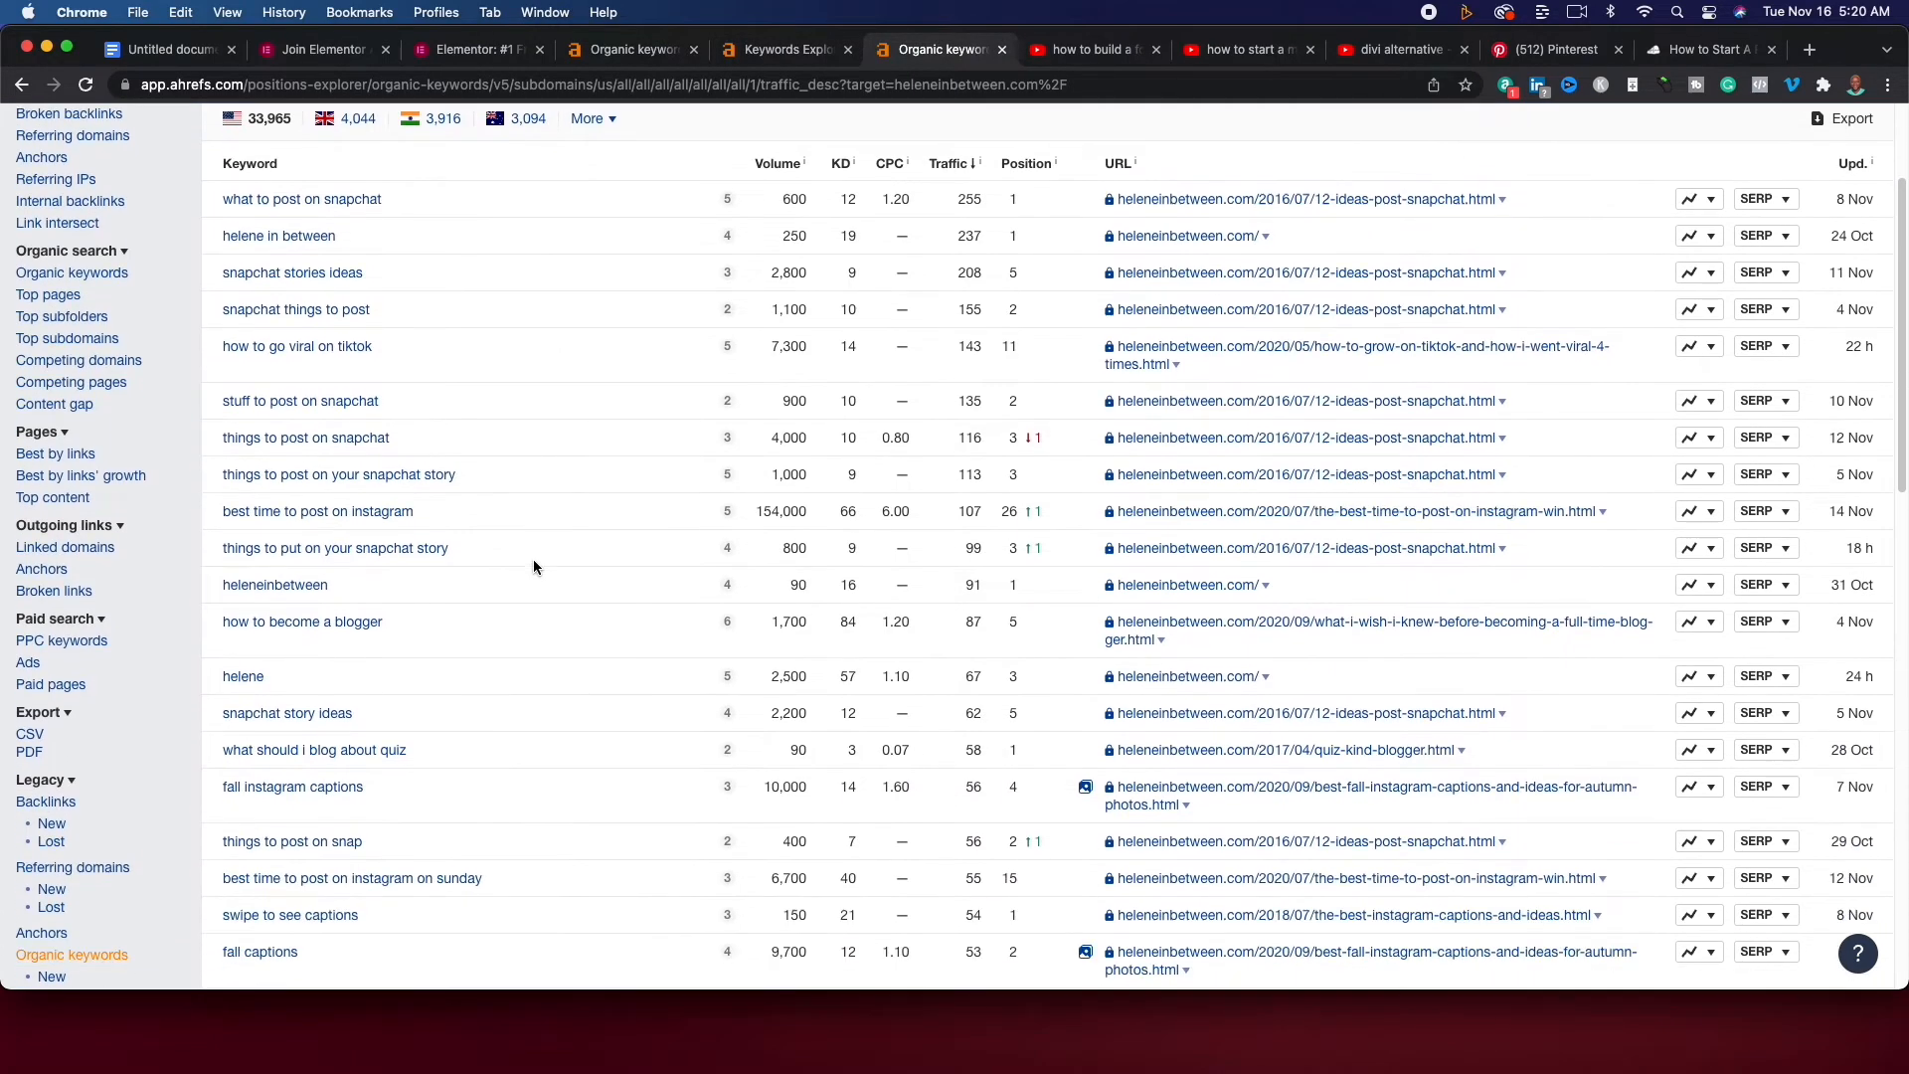
mouse_move(869, 718)
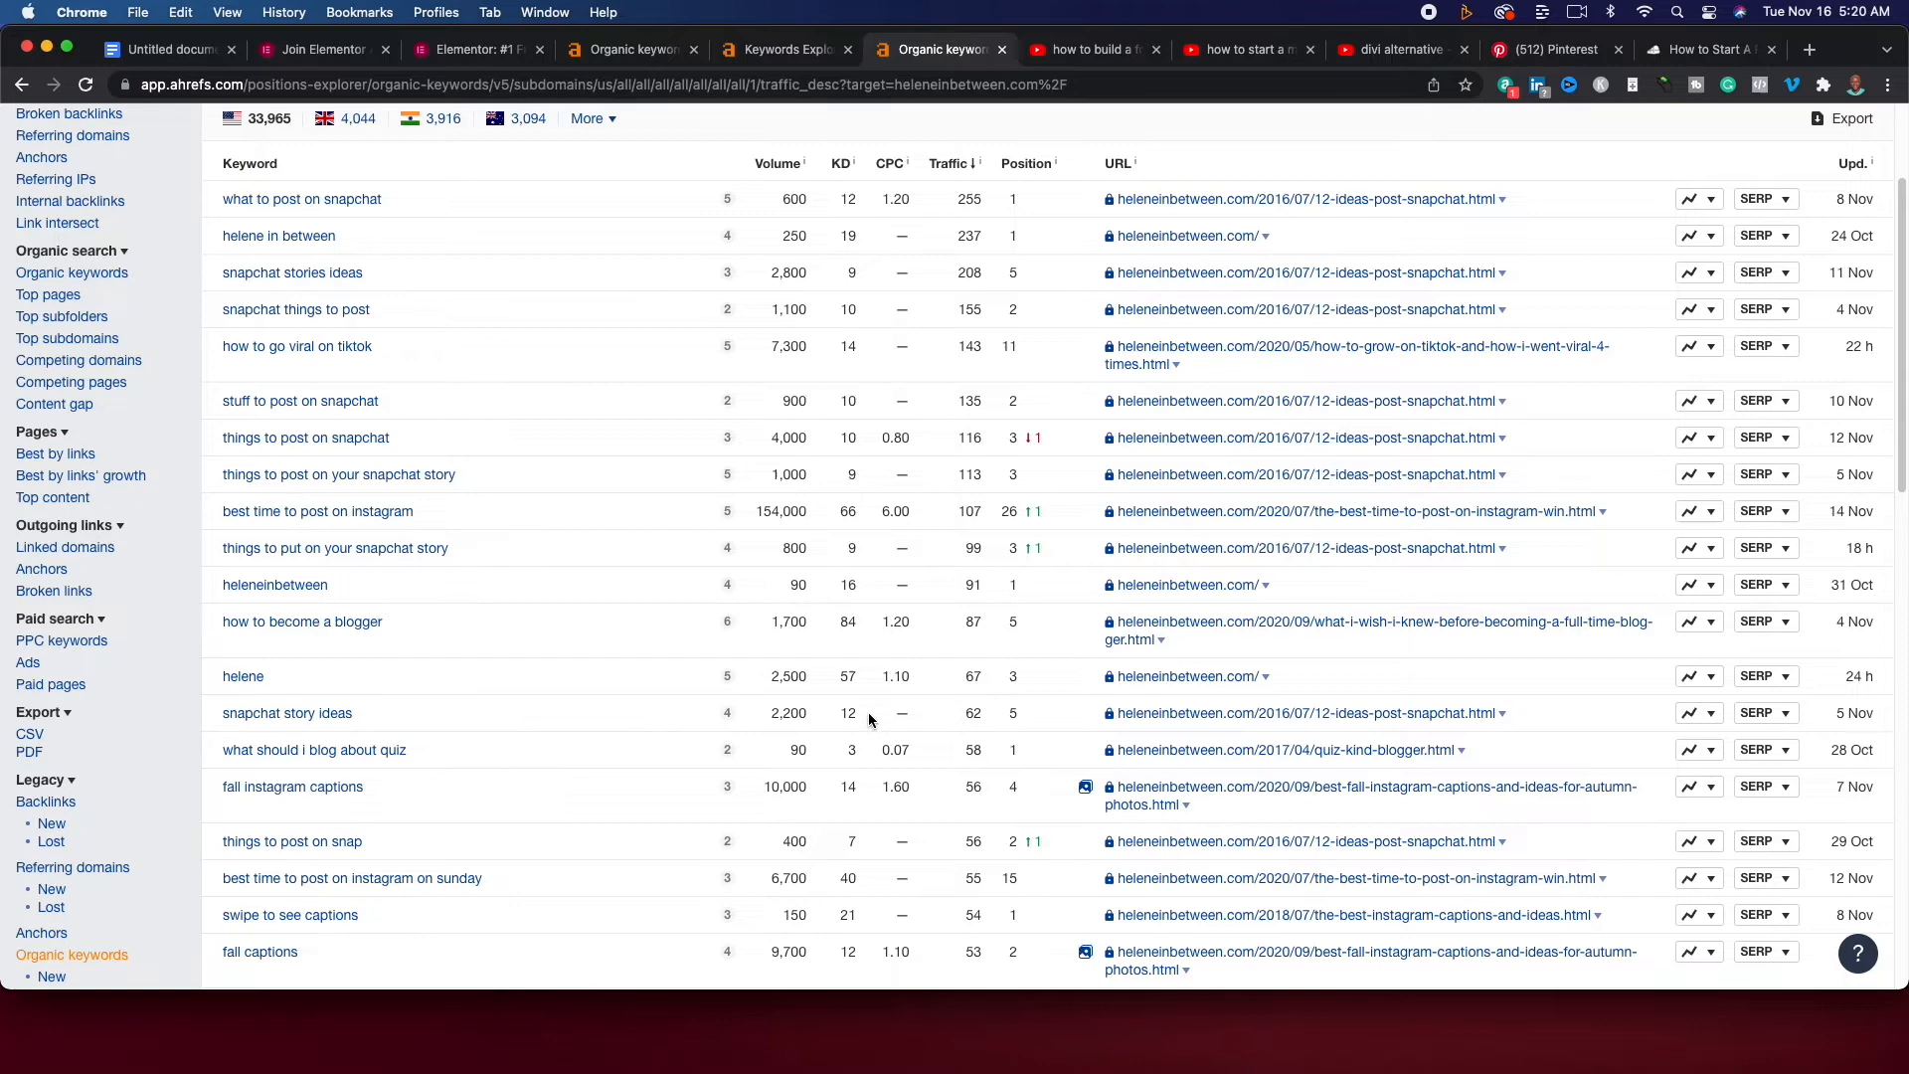
mouse_move(788, 708)
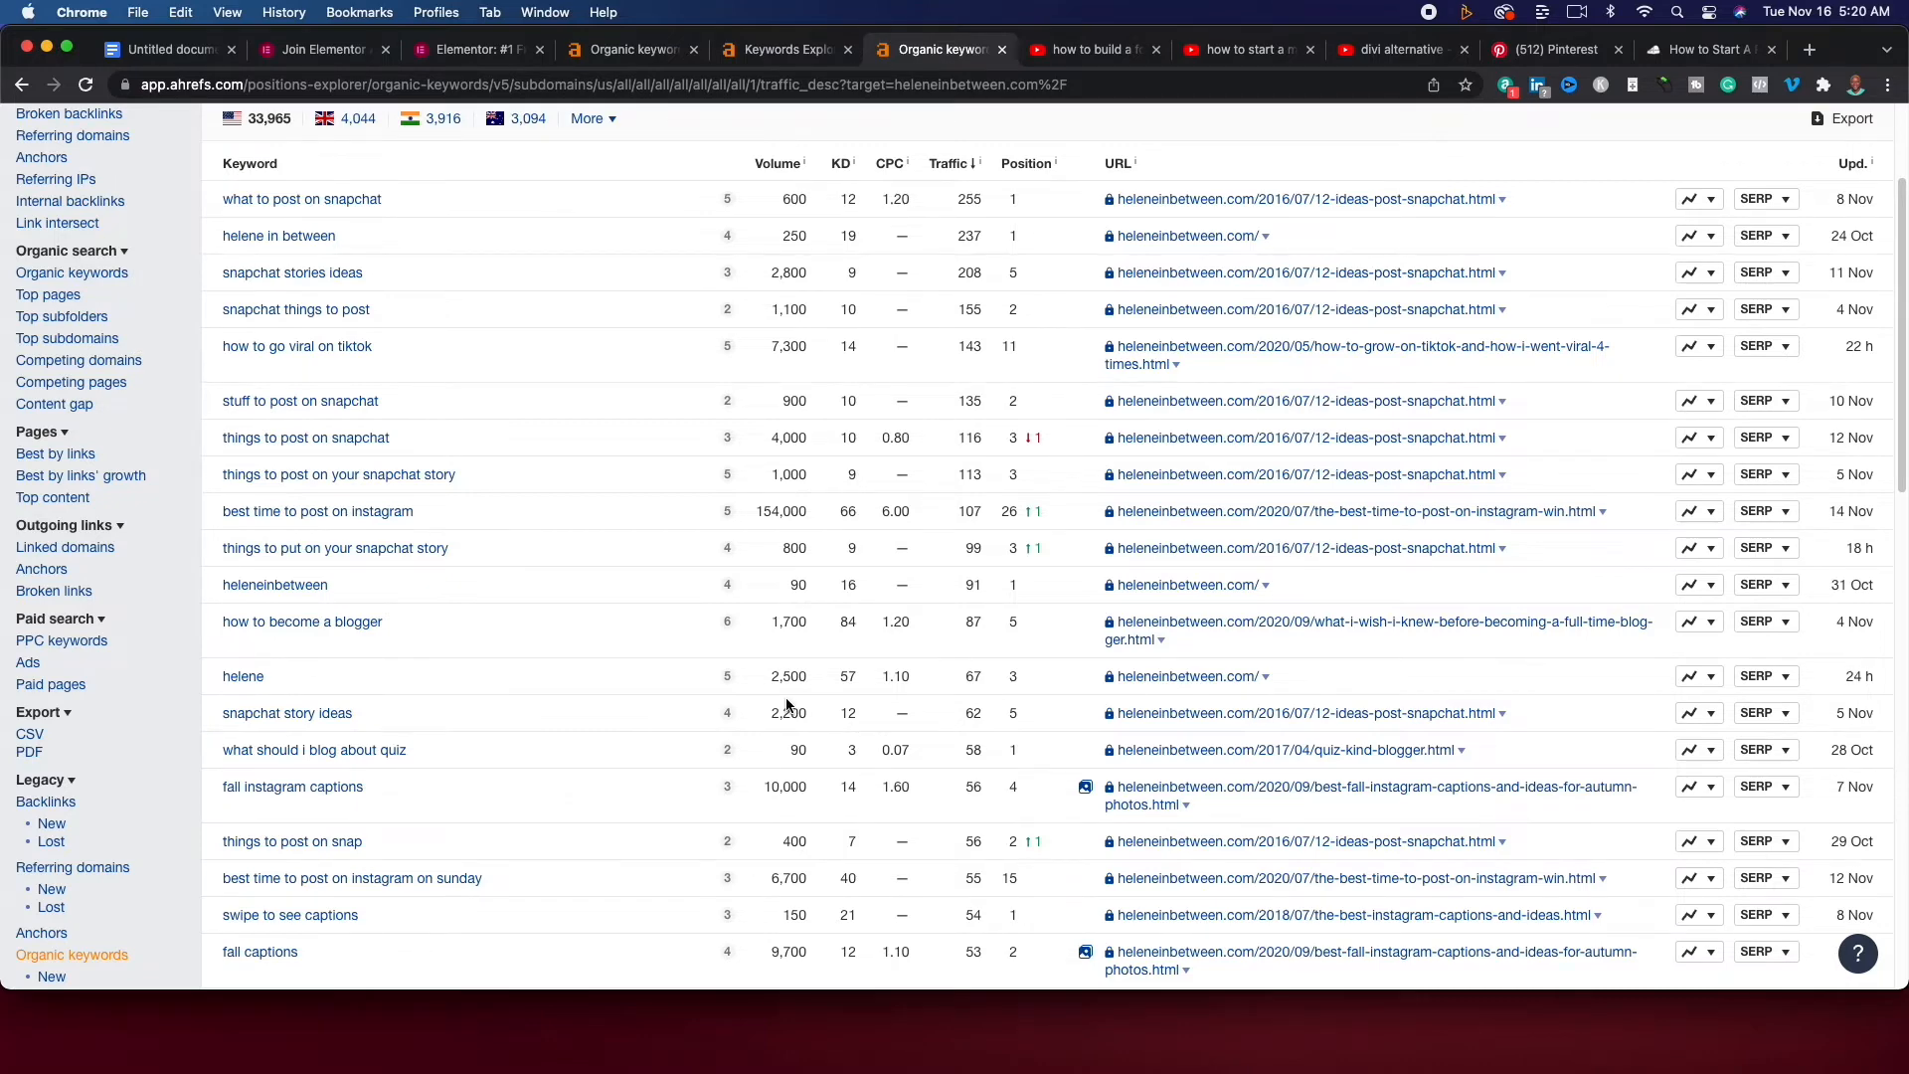
scroll("down", 3)
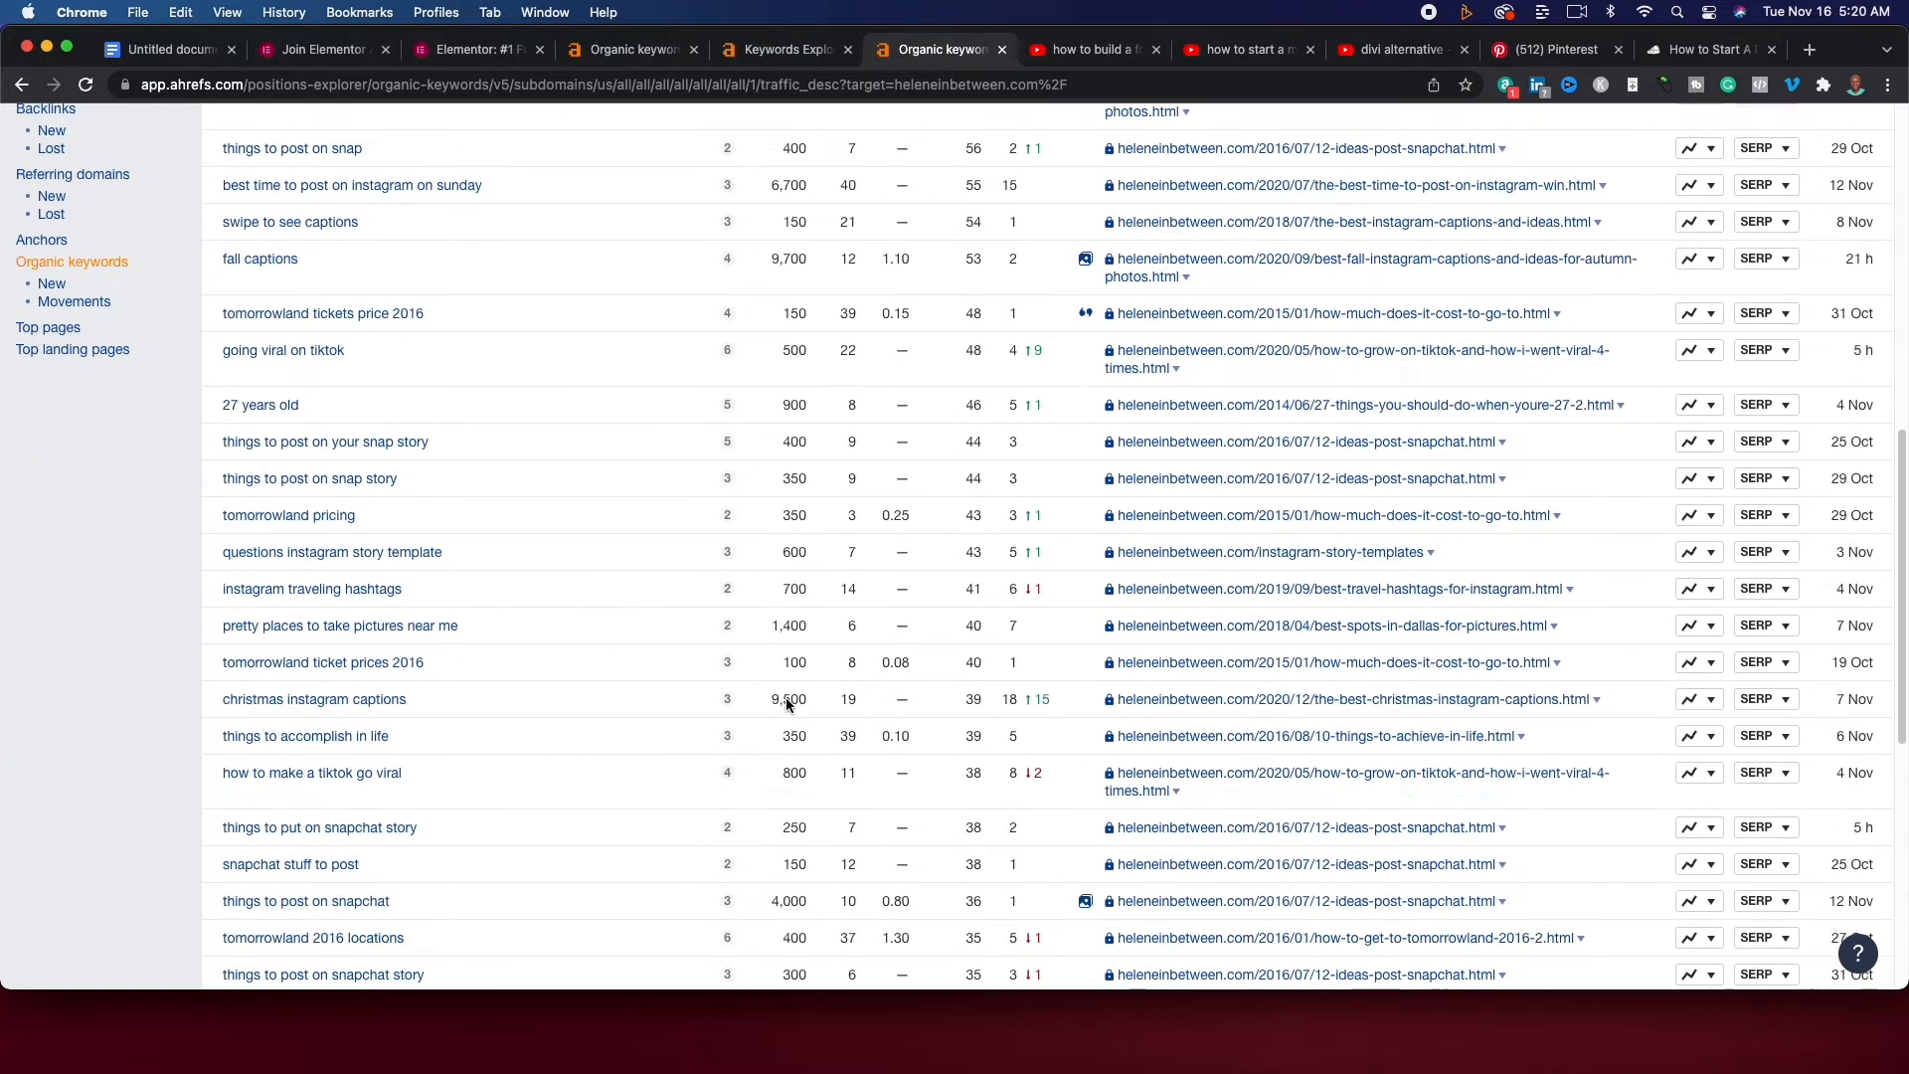
scroll("down", 3)
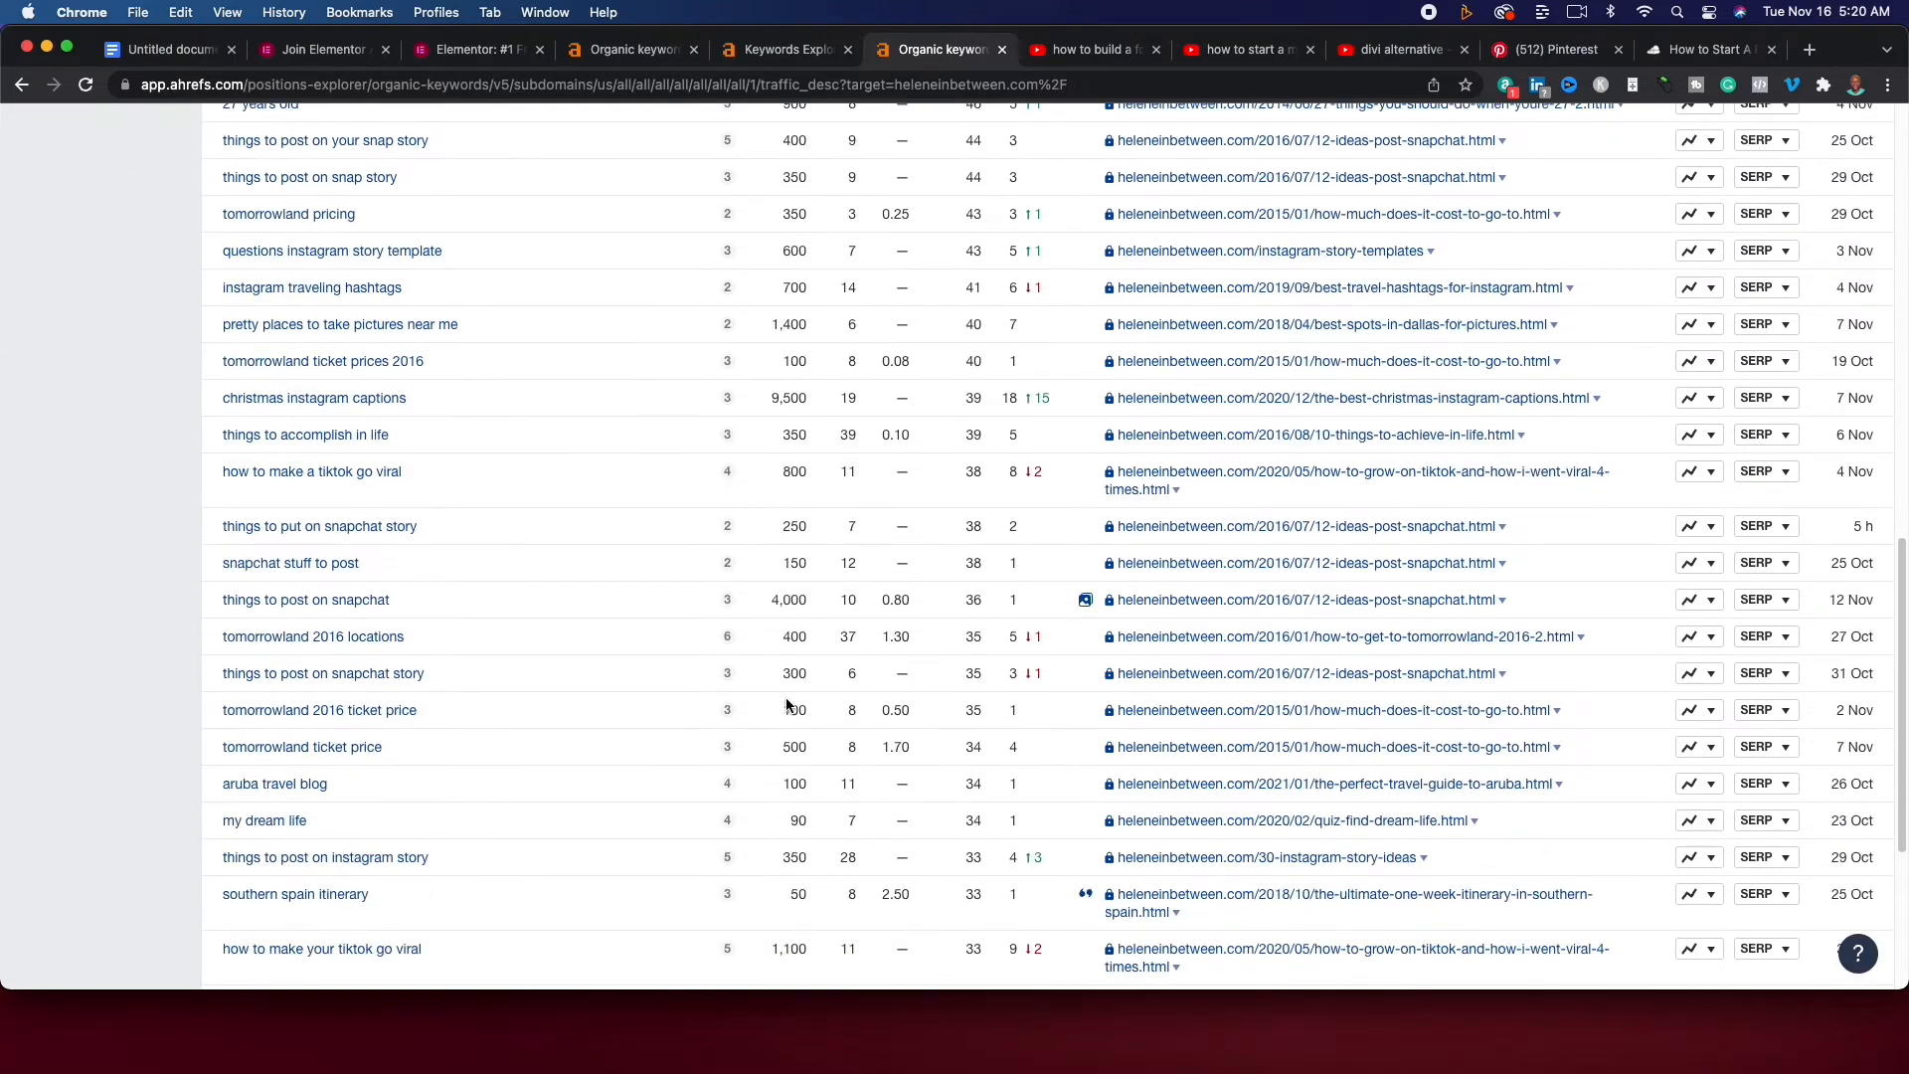
scroll("up", 3)
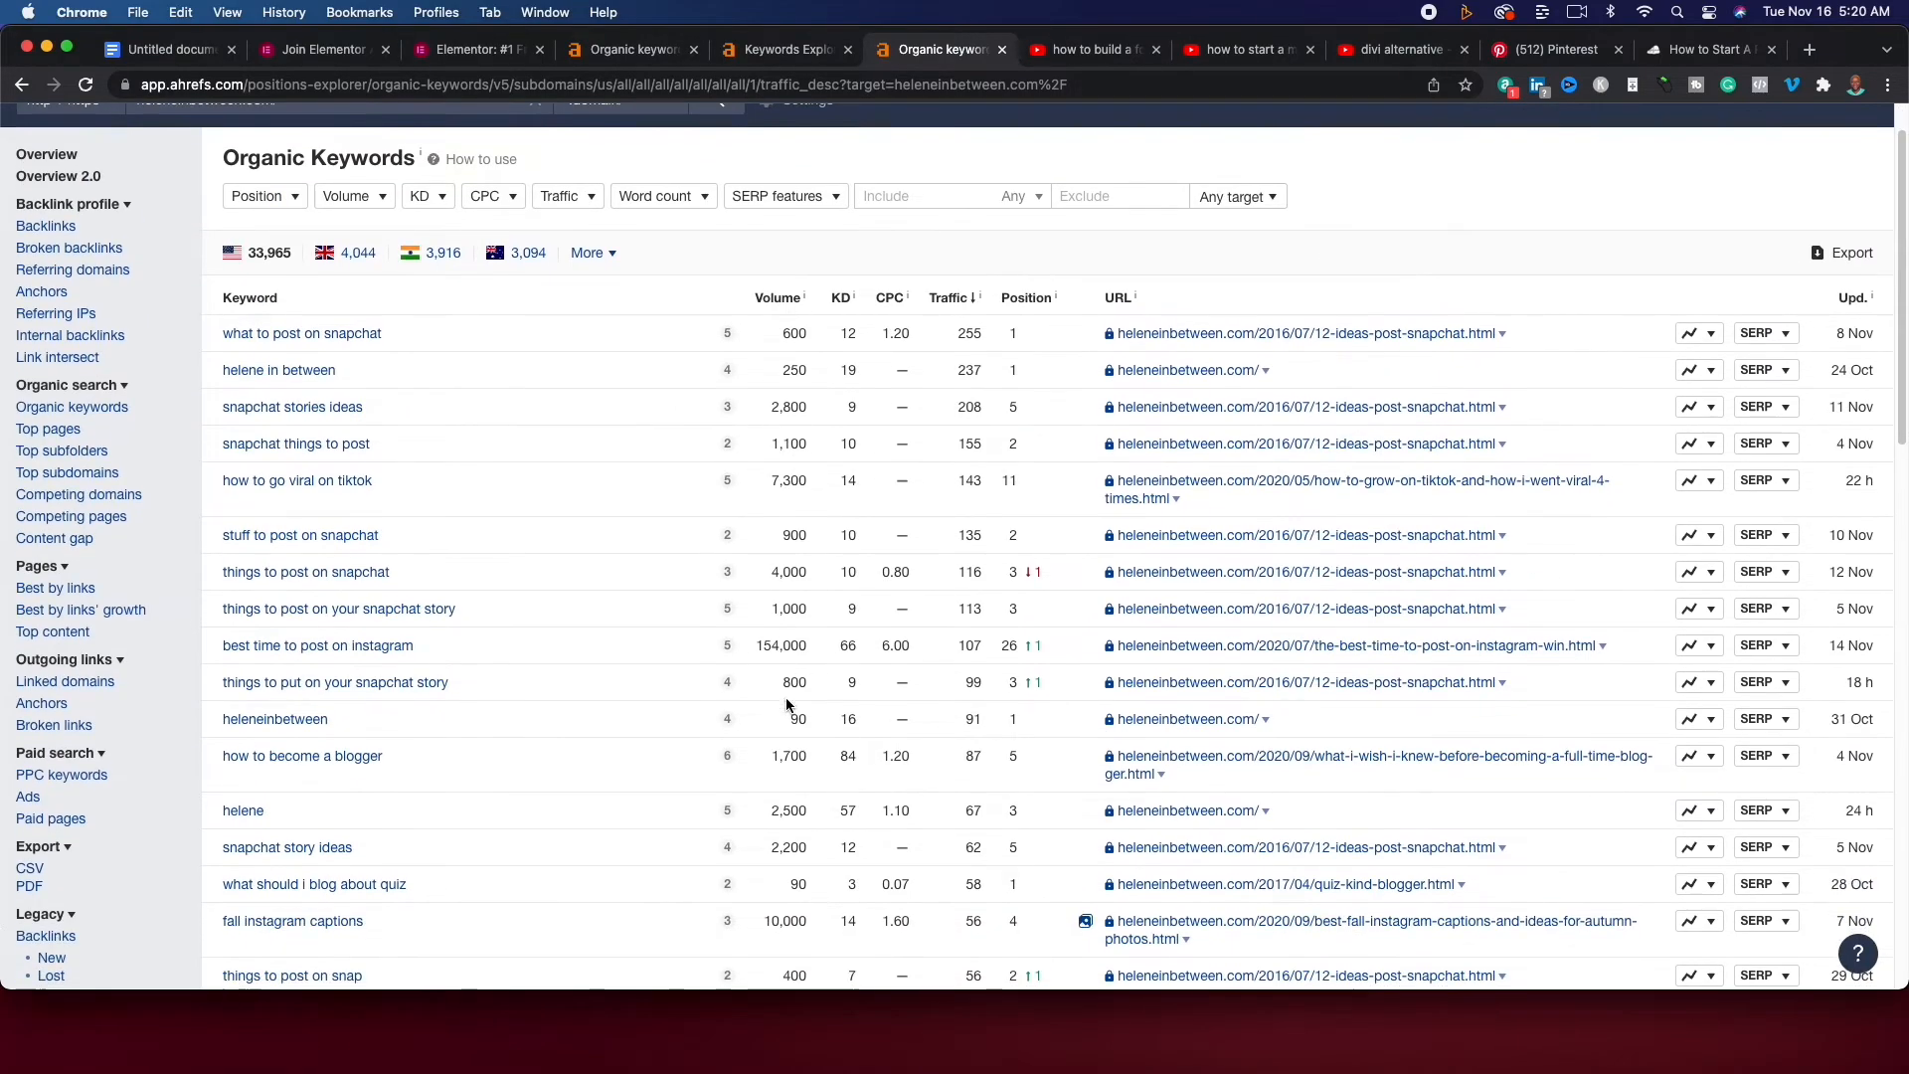
scroll("down", 3)
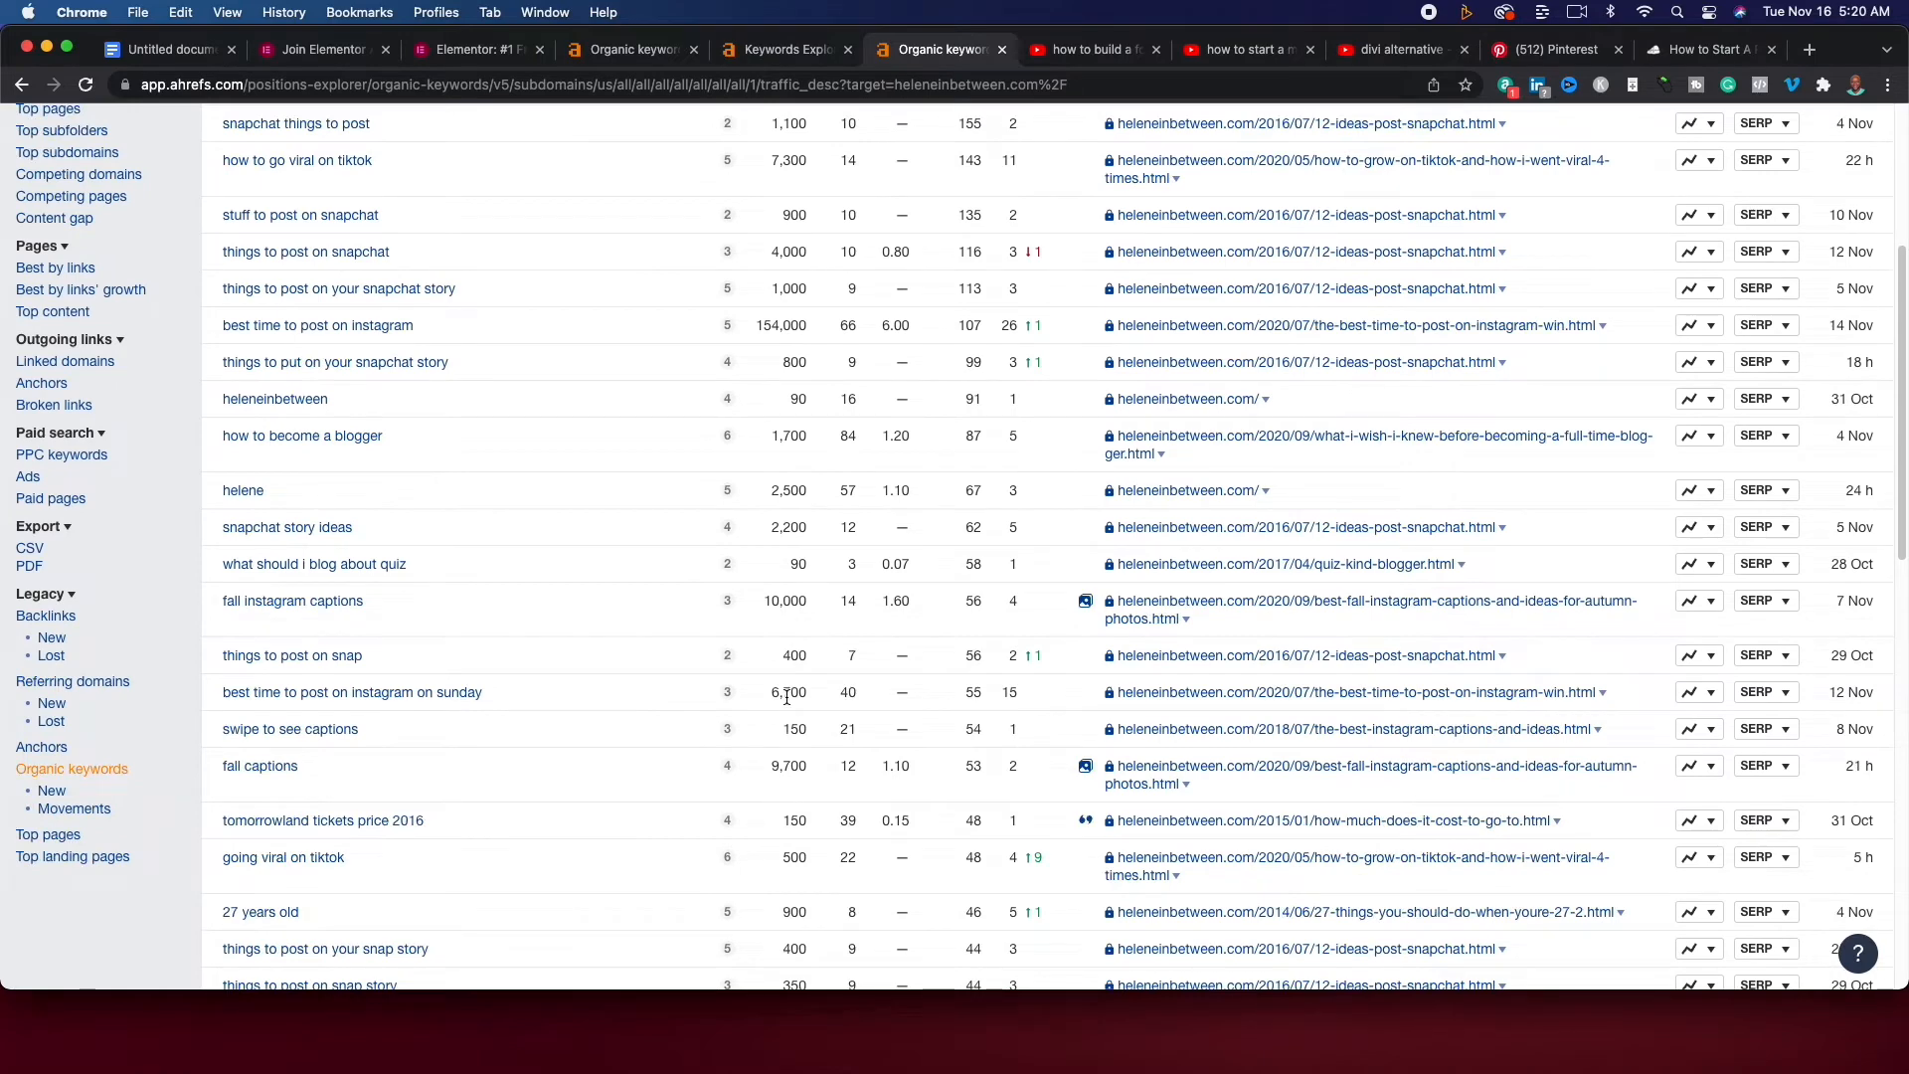
Glance at the forum website YouTube results, then return to the 'how to … website' matching terms.
left_click(1082, 49)
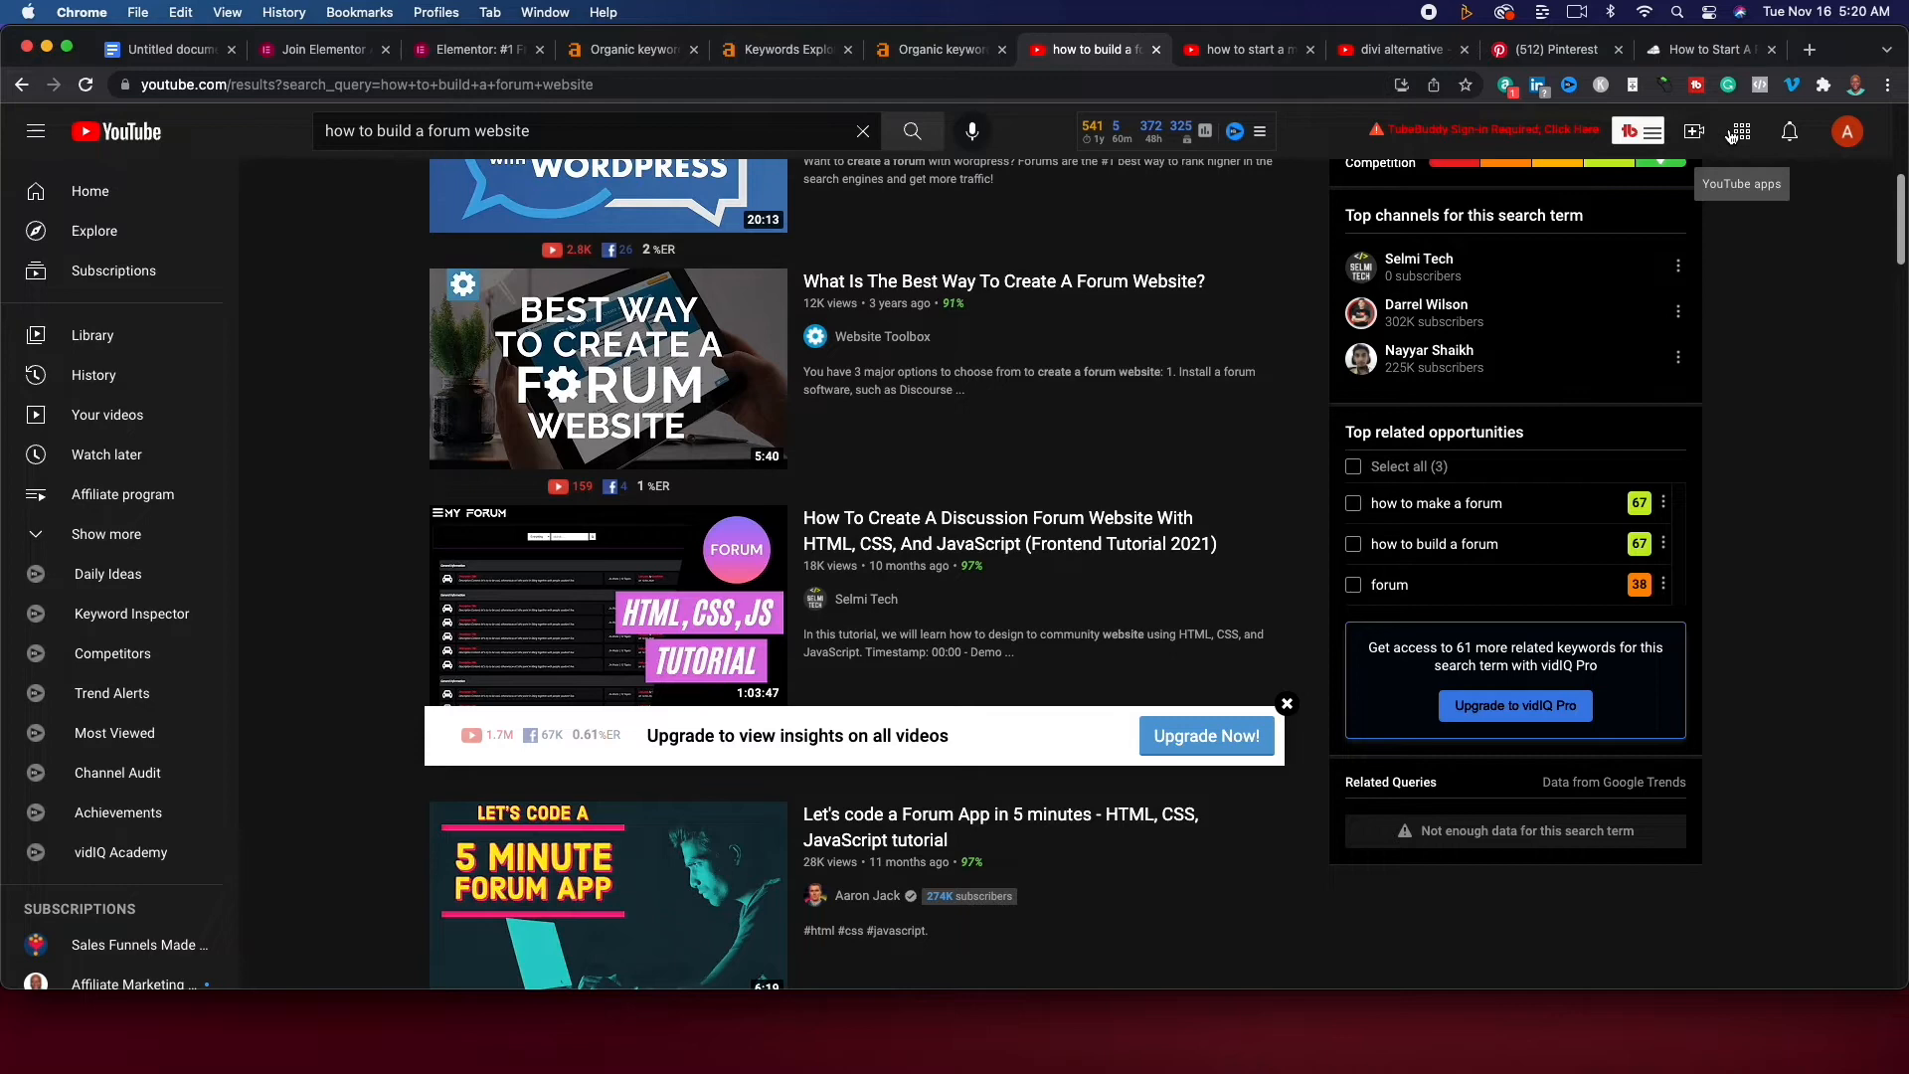
left_click(936, 49)
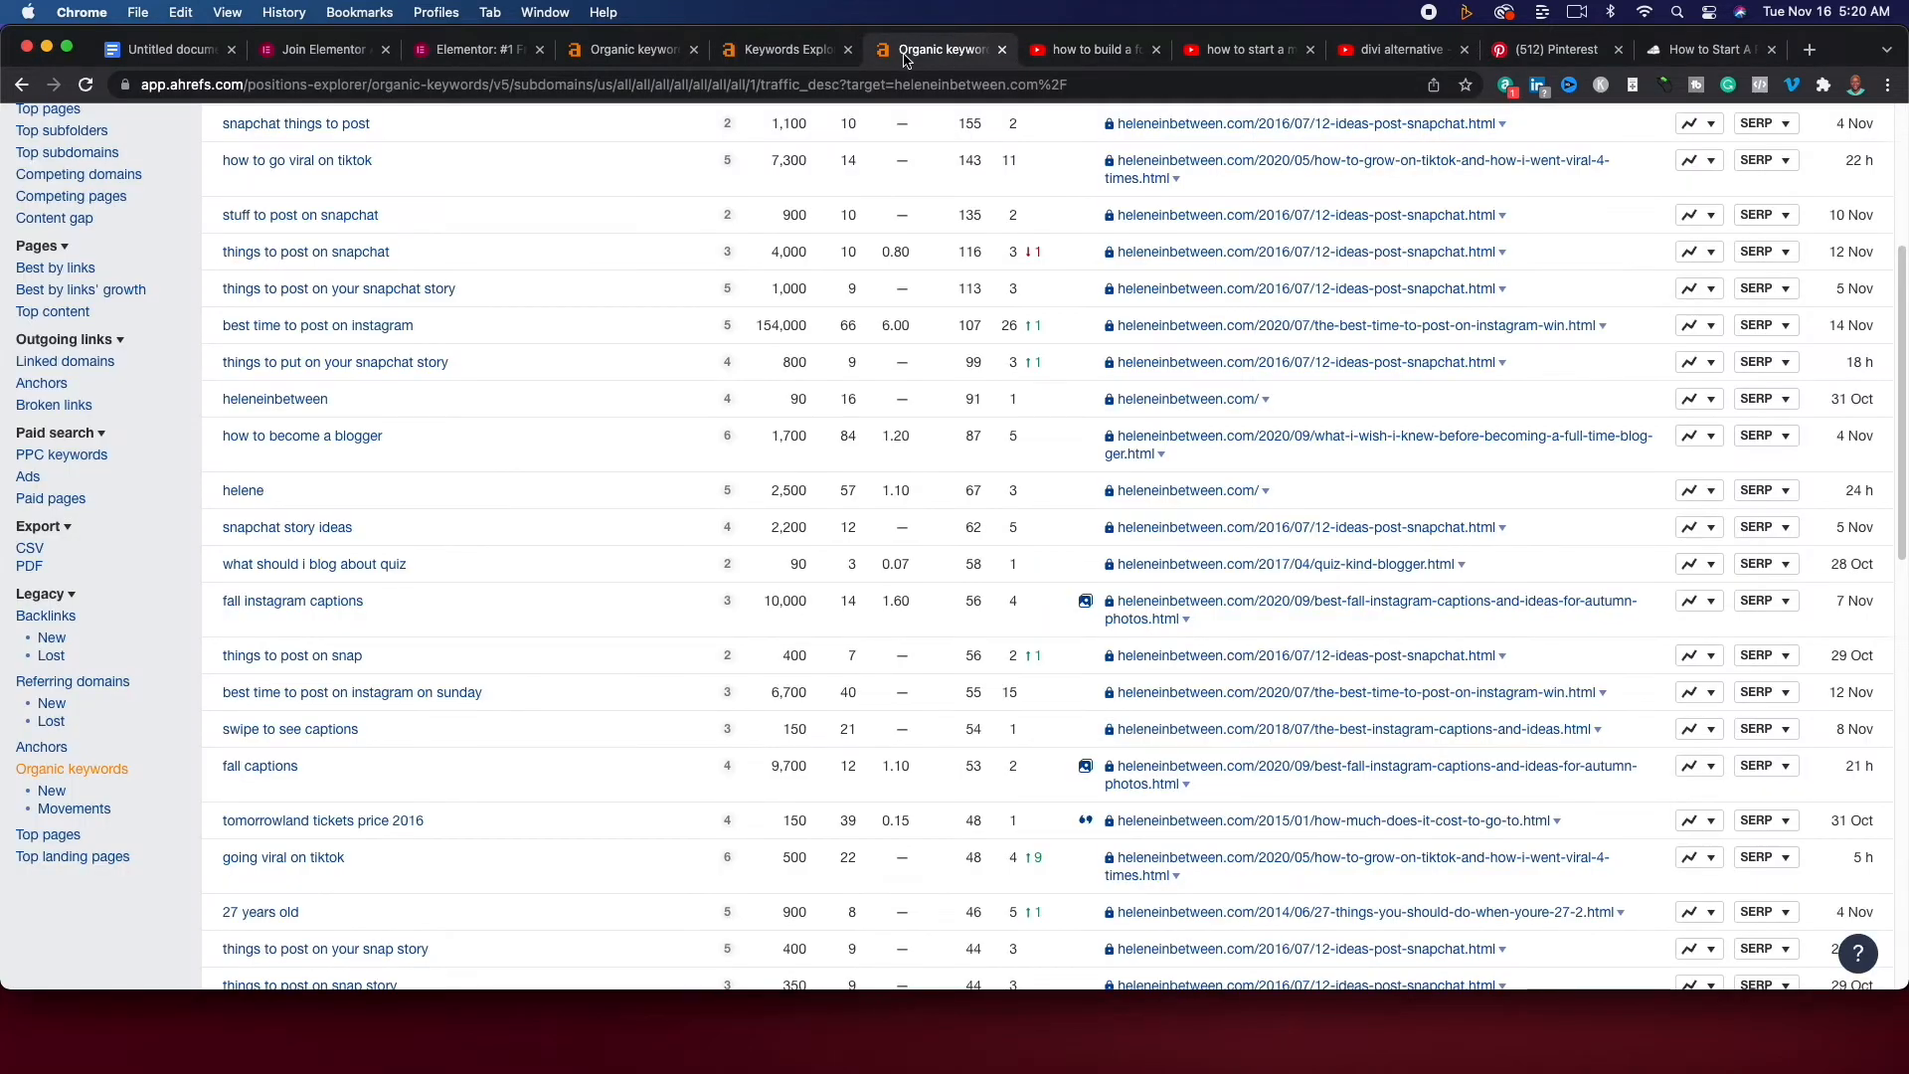
left_click(785, 50)
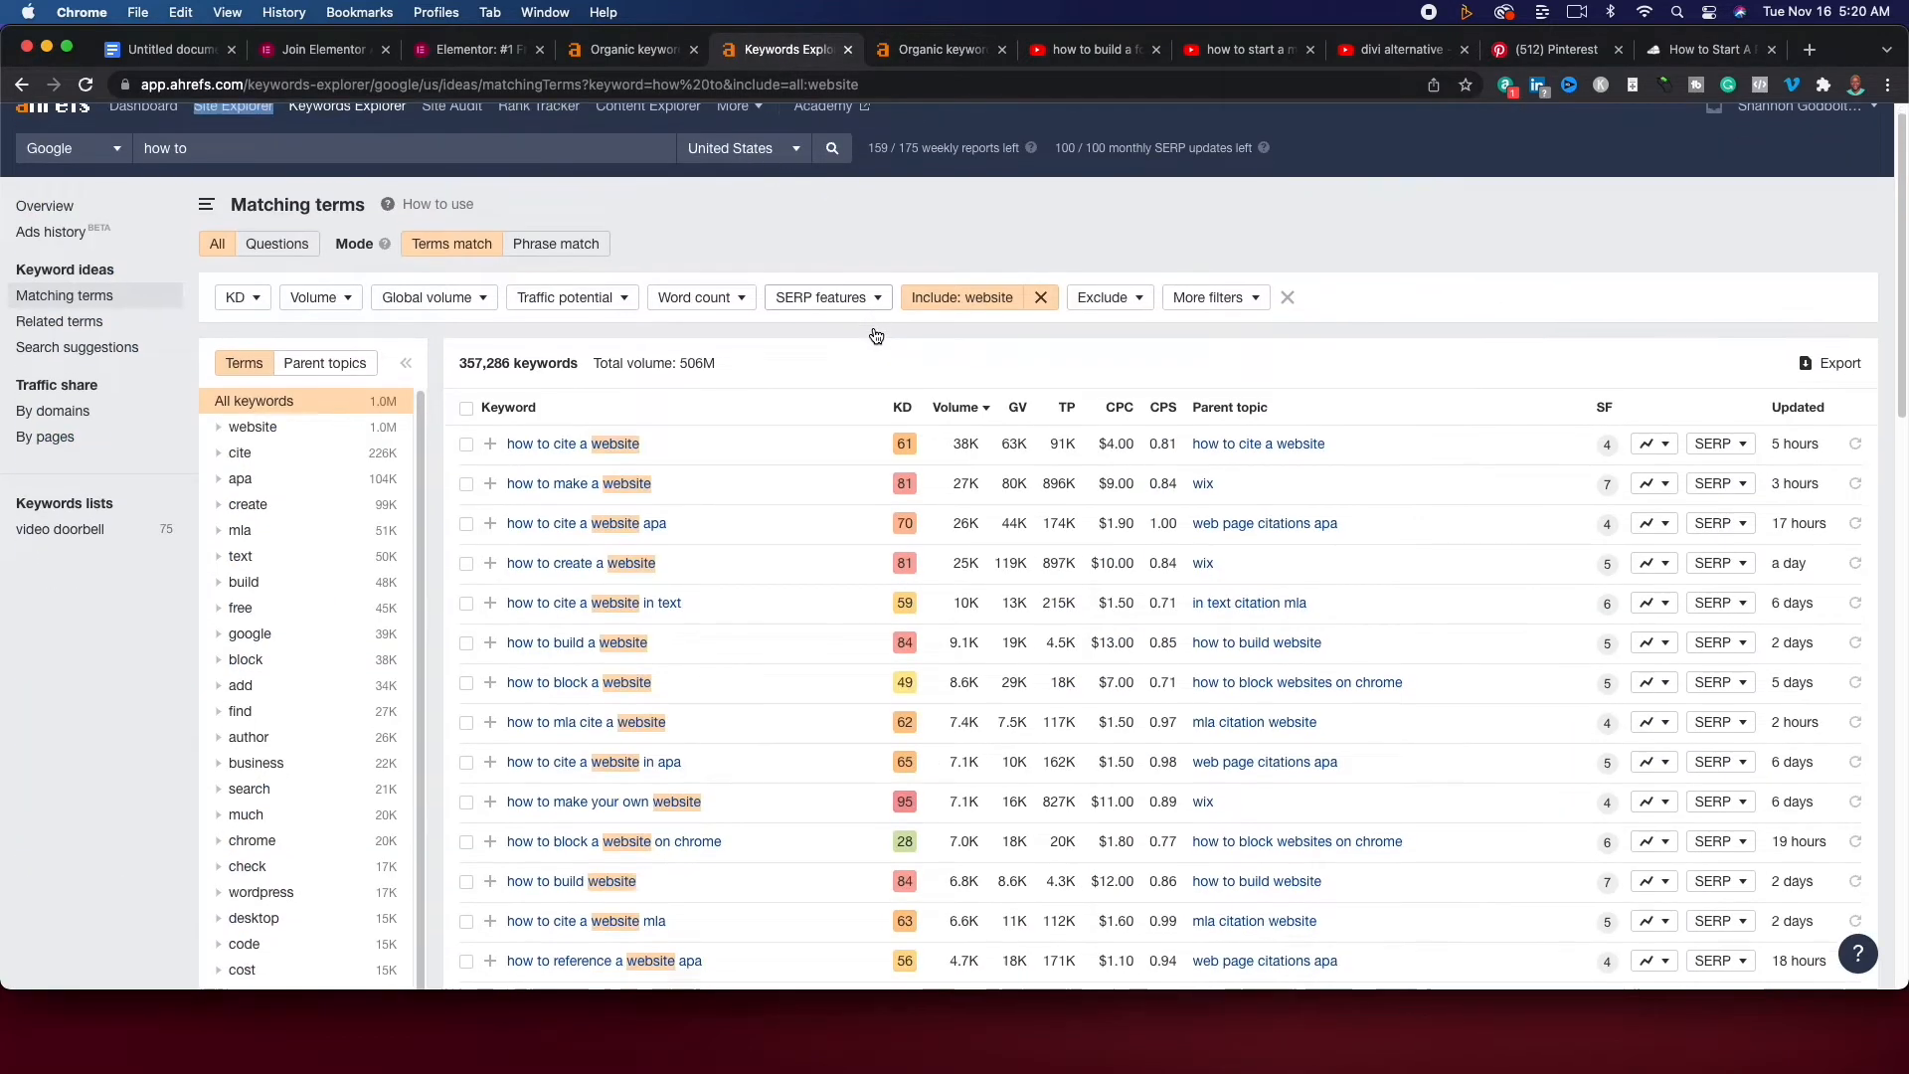
Search Keywords Explorer for 'blog', listing 1,557,957 matching terms.
scroll("down", 3)
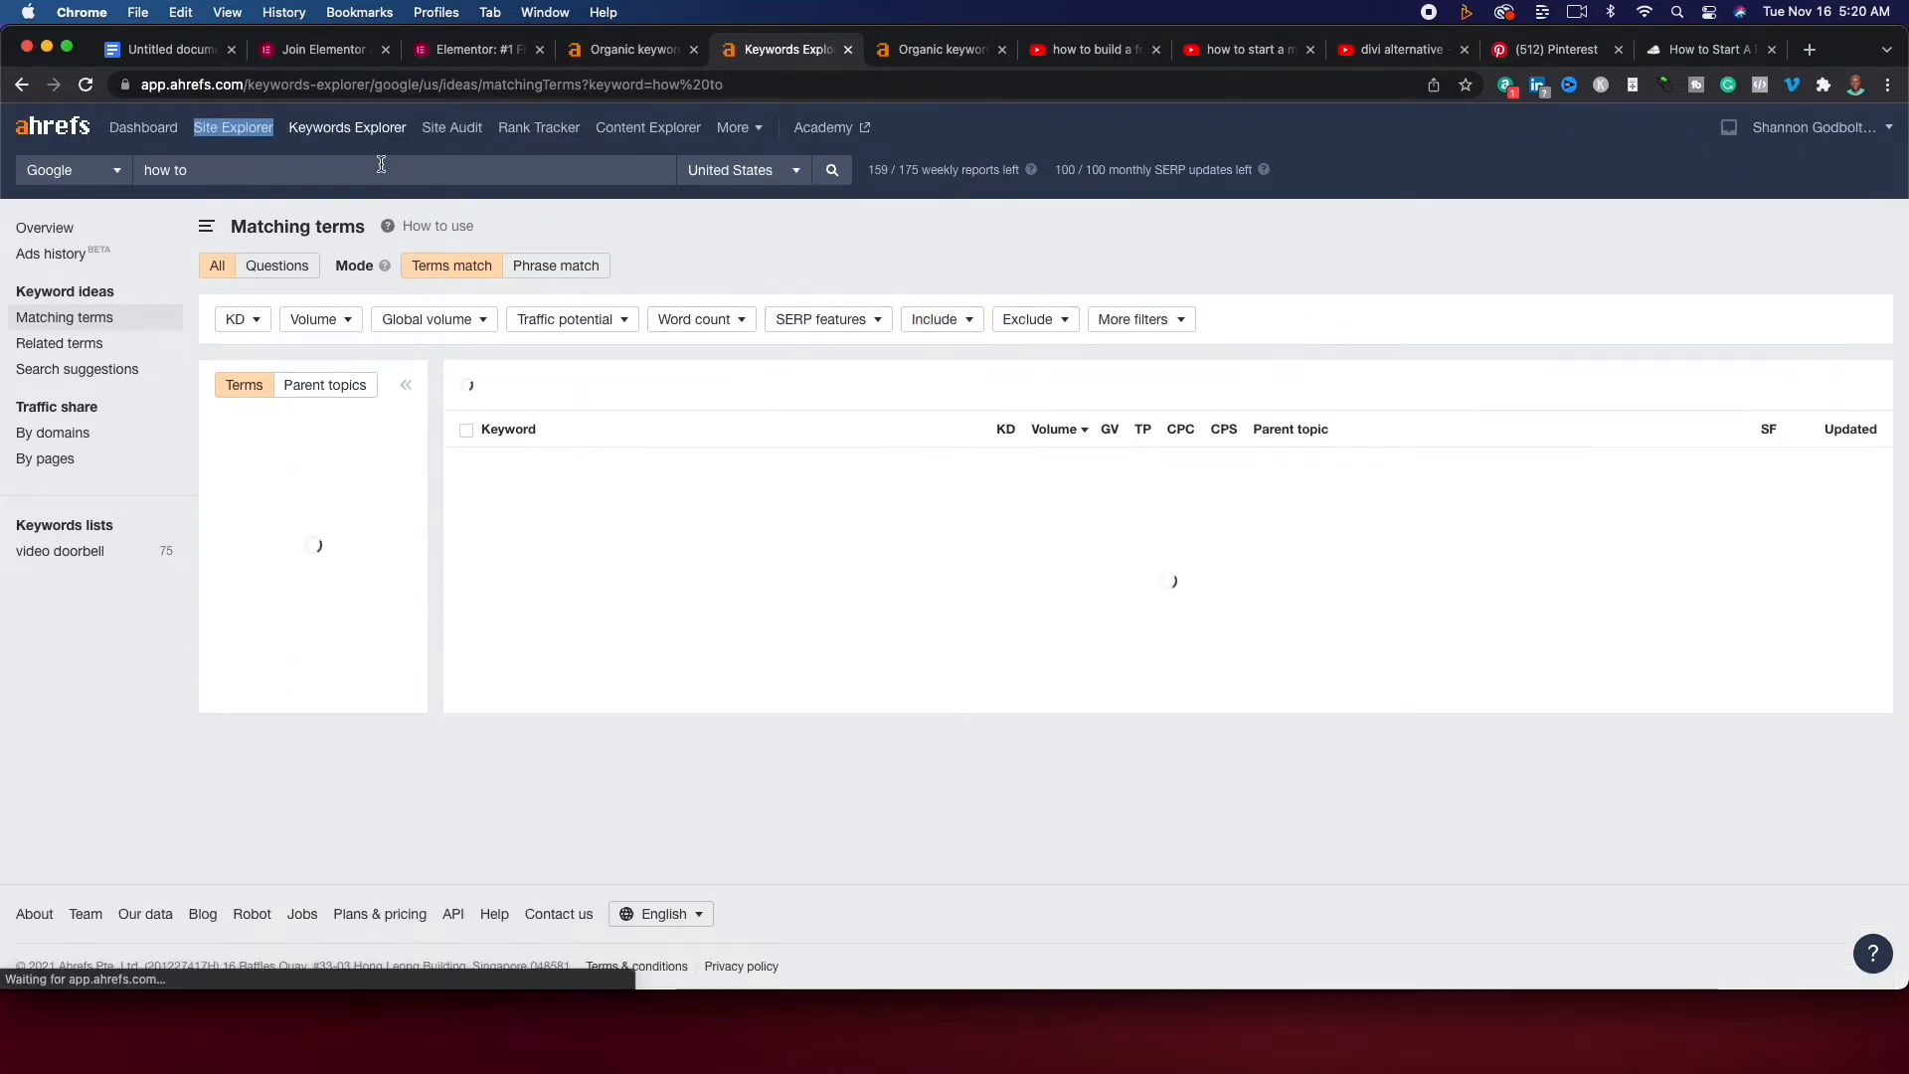
type("b")
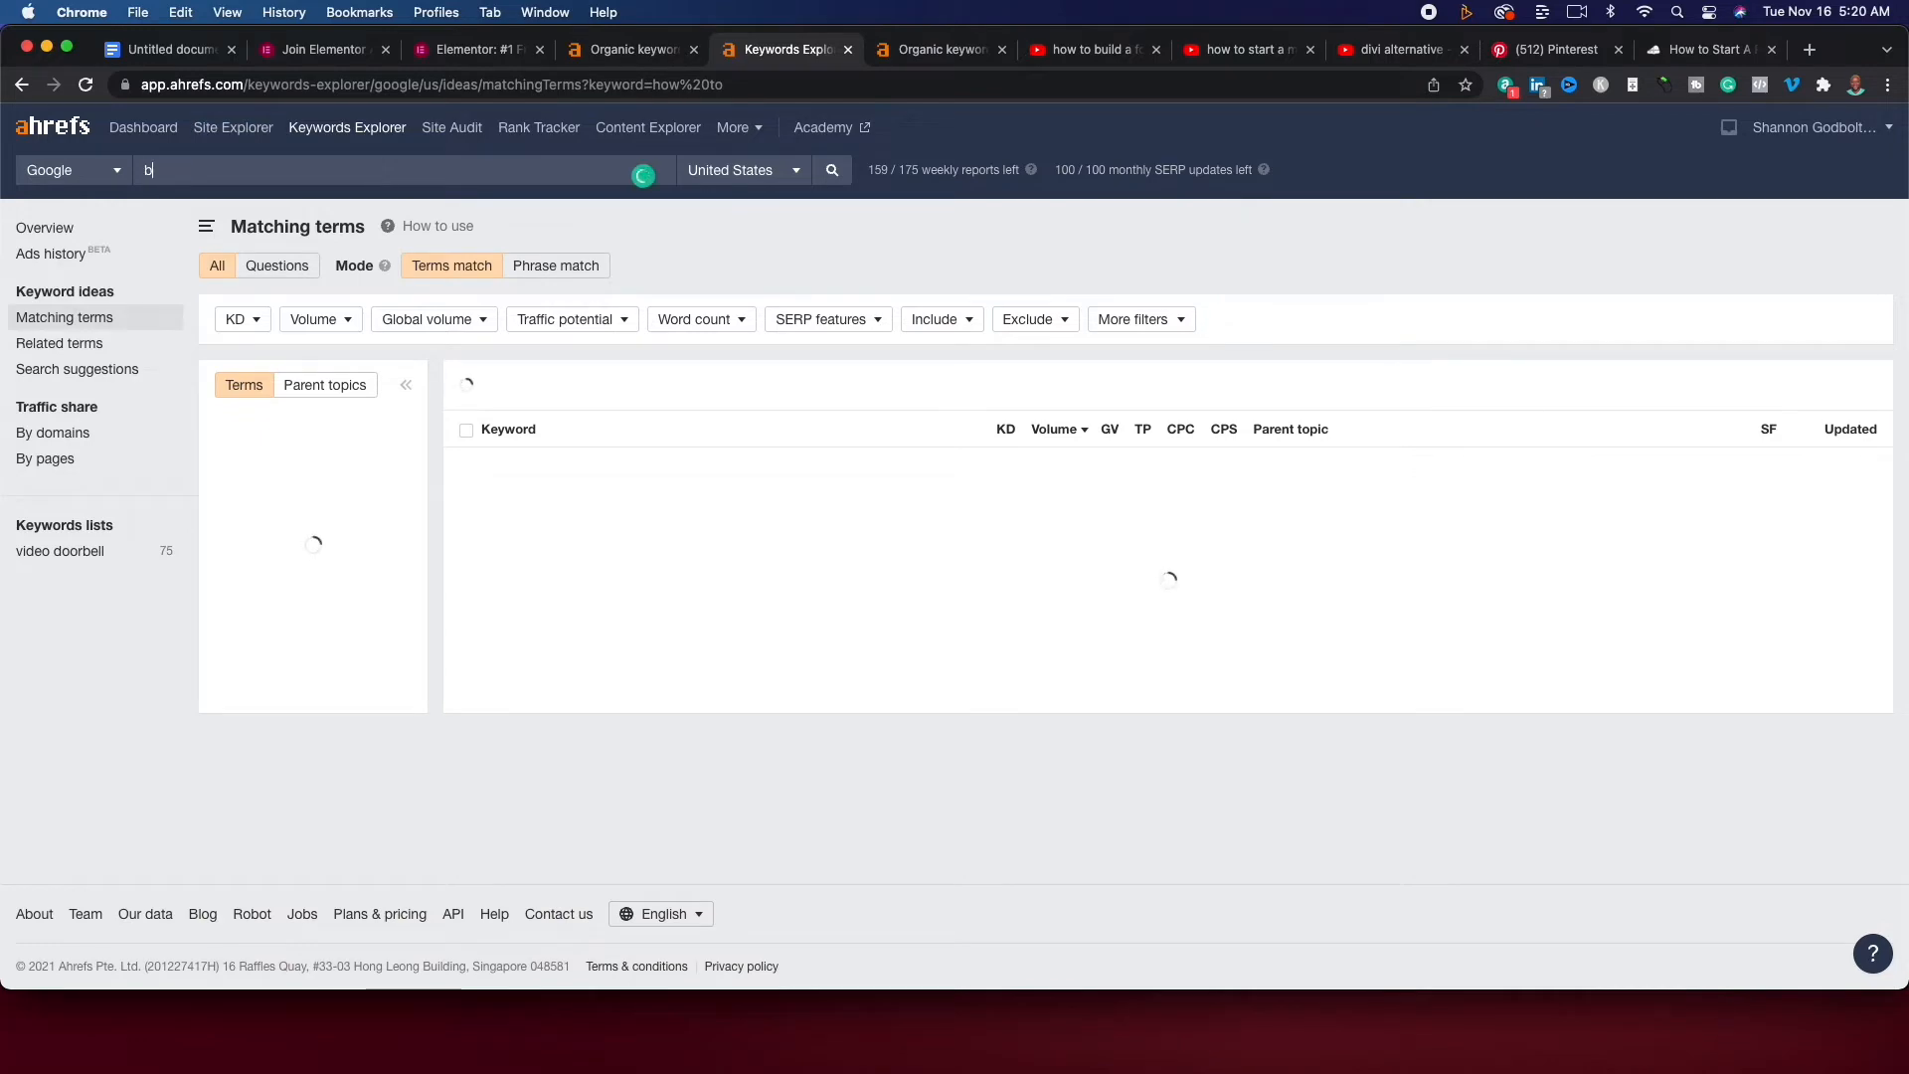
type("log")
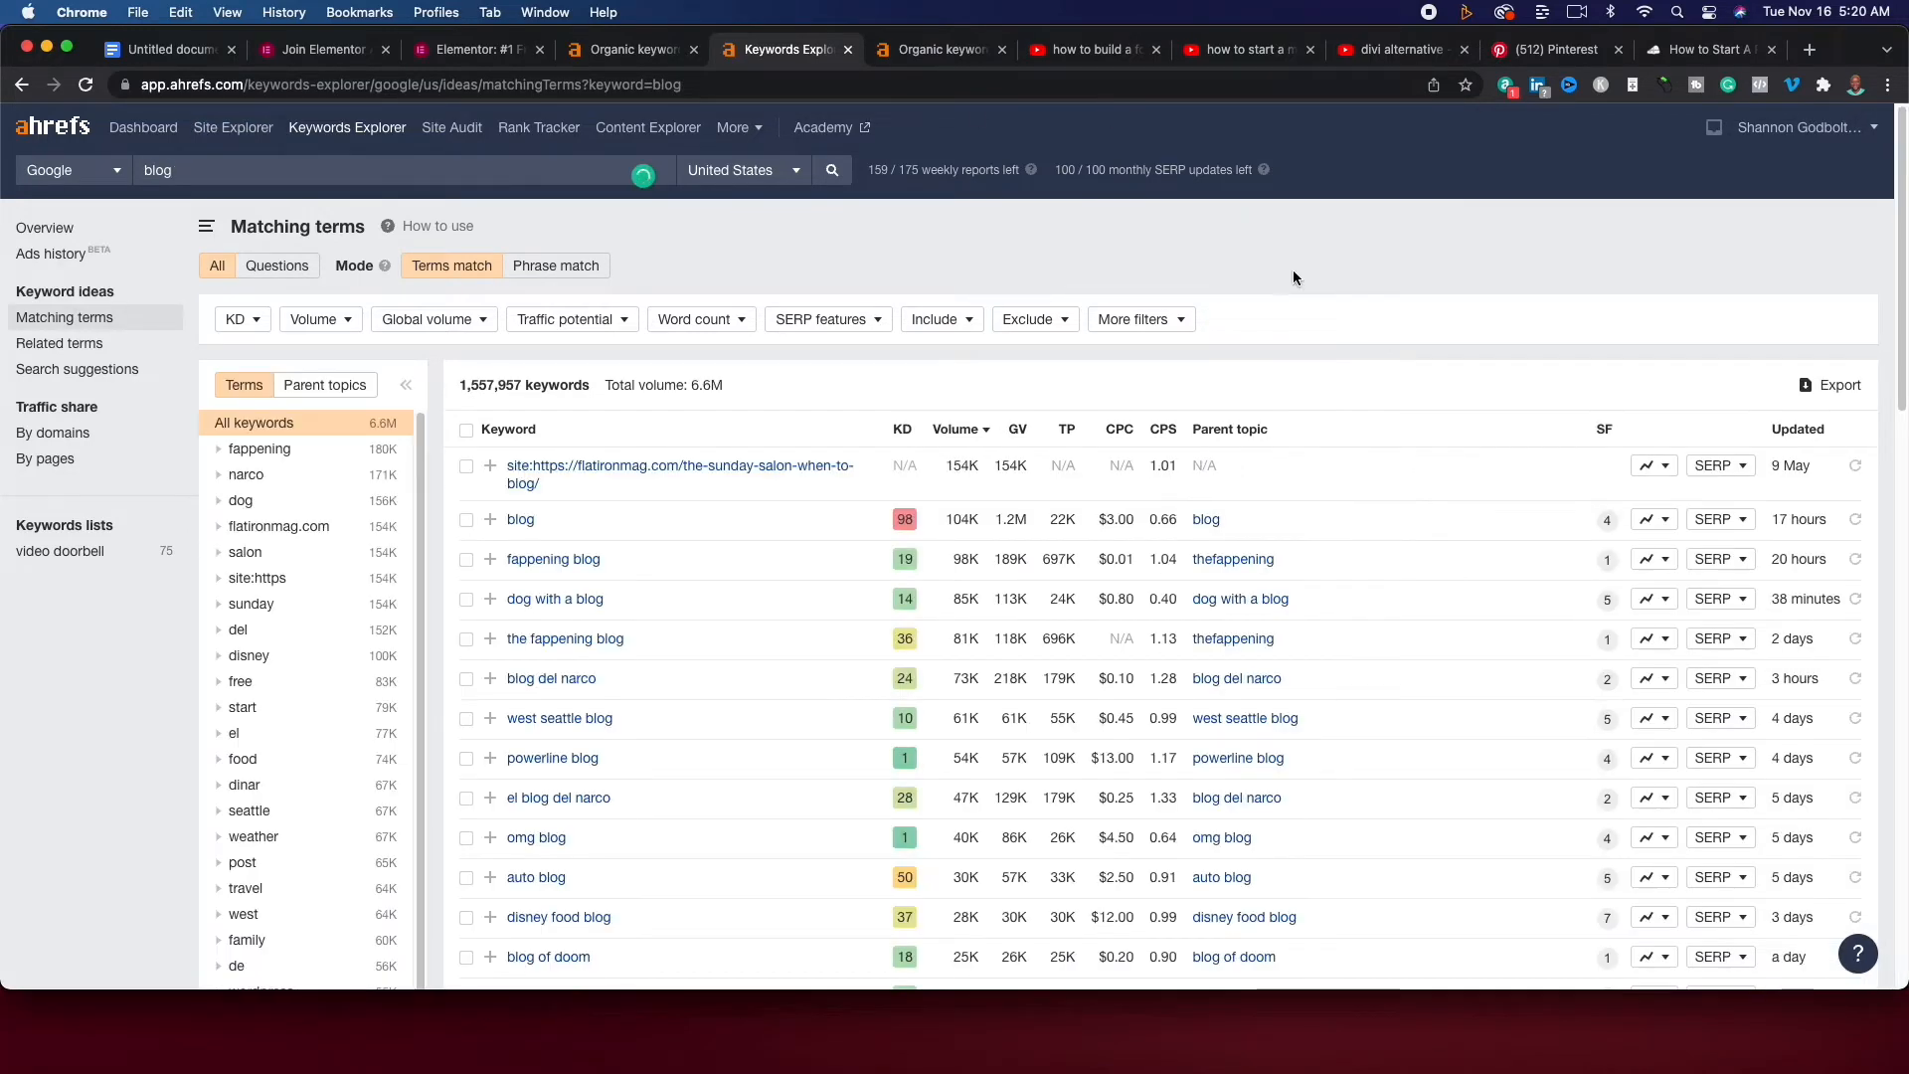
scroll("down", 3)
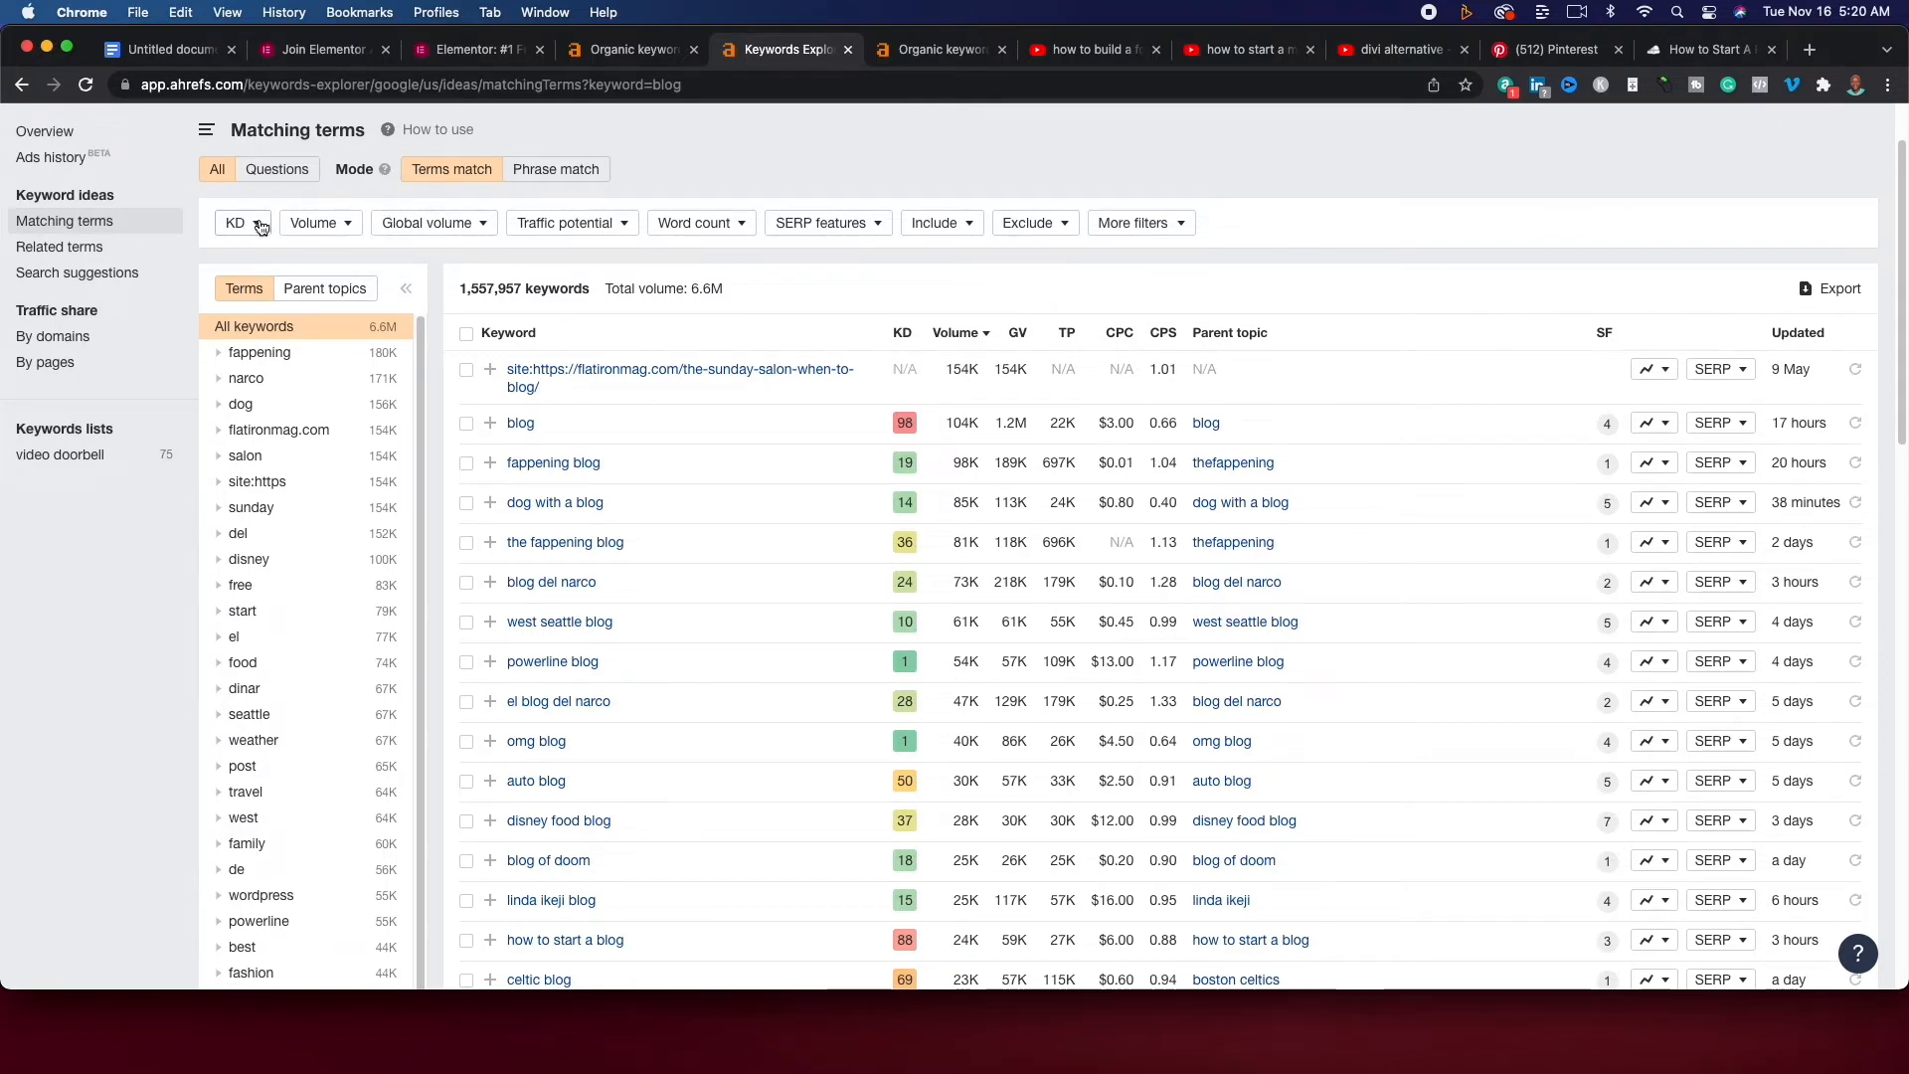
Filter the blog matching terms to KD max 0, leaving 9,243 keywords.
left_click(235, 223)
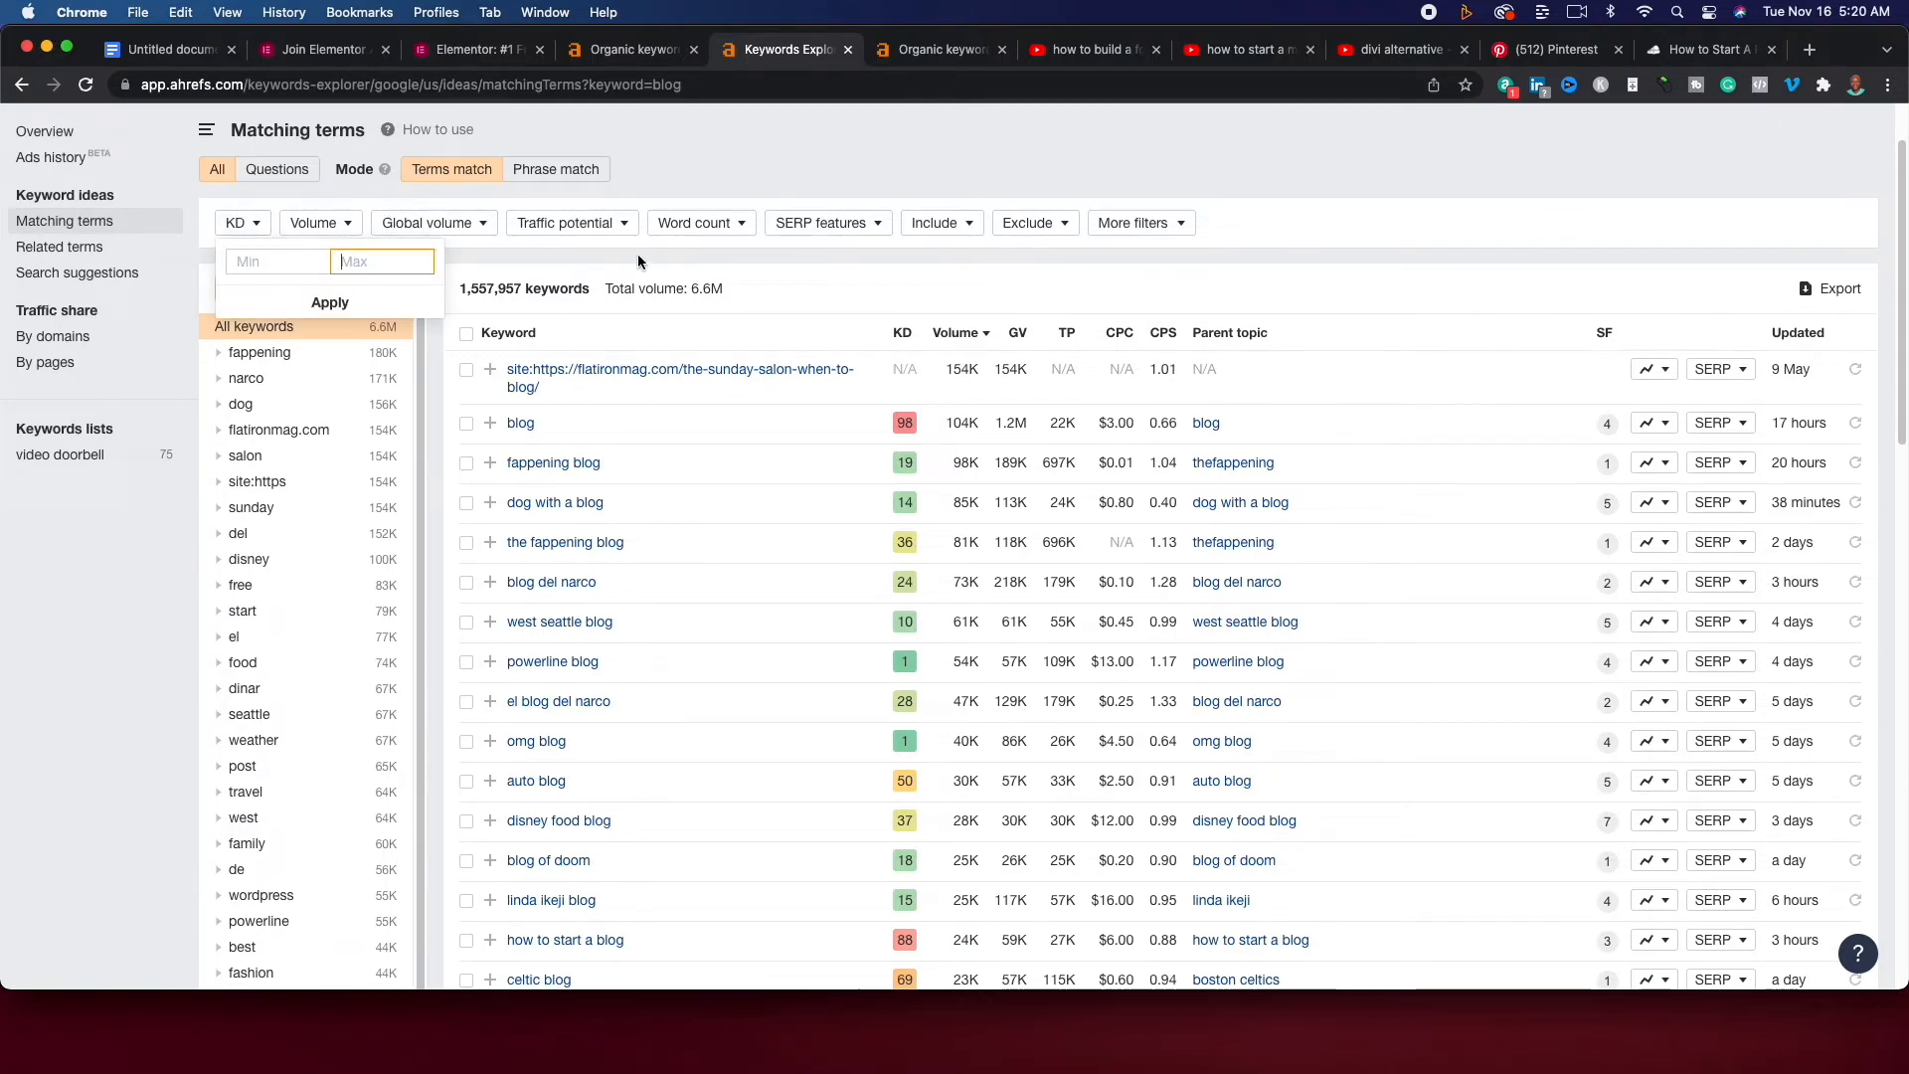
left_click(328, 302)
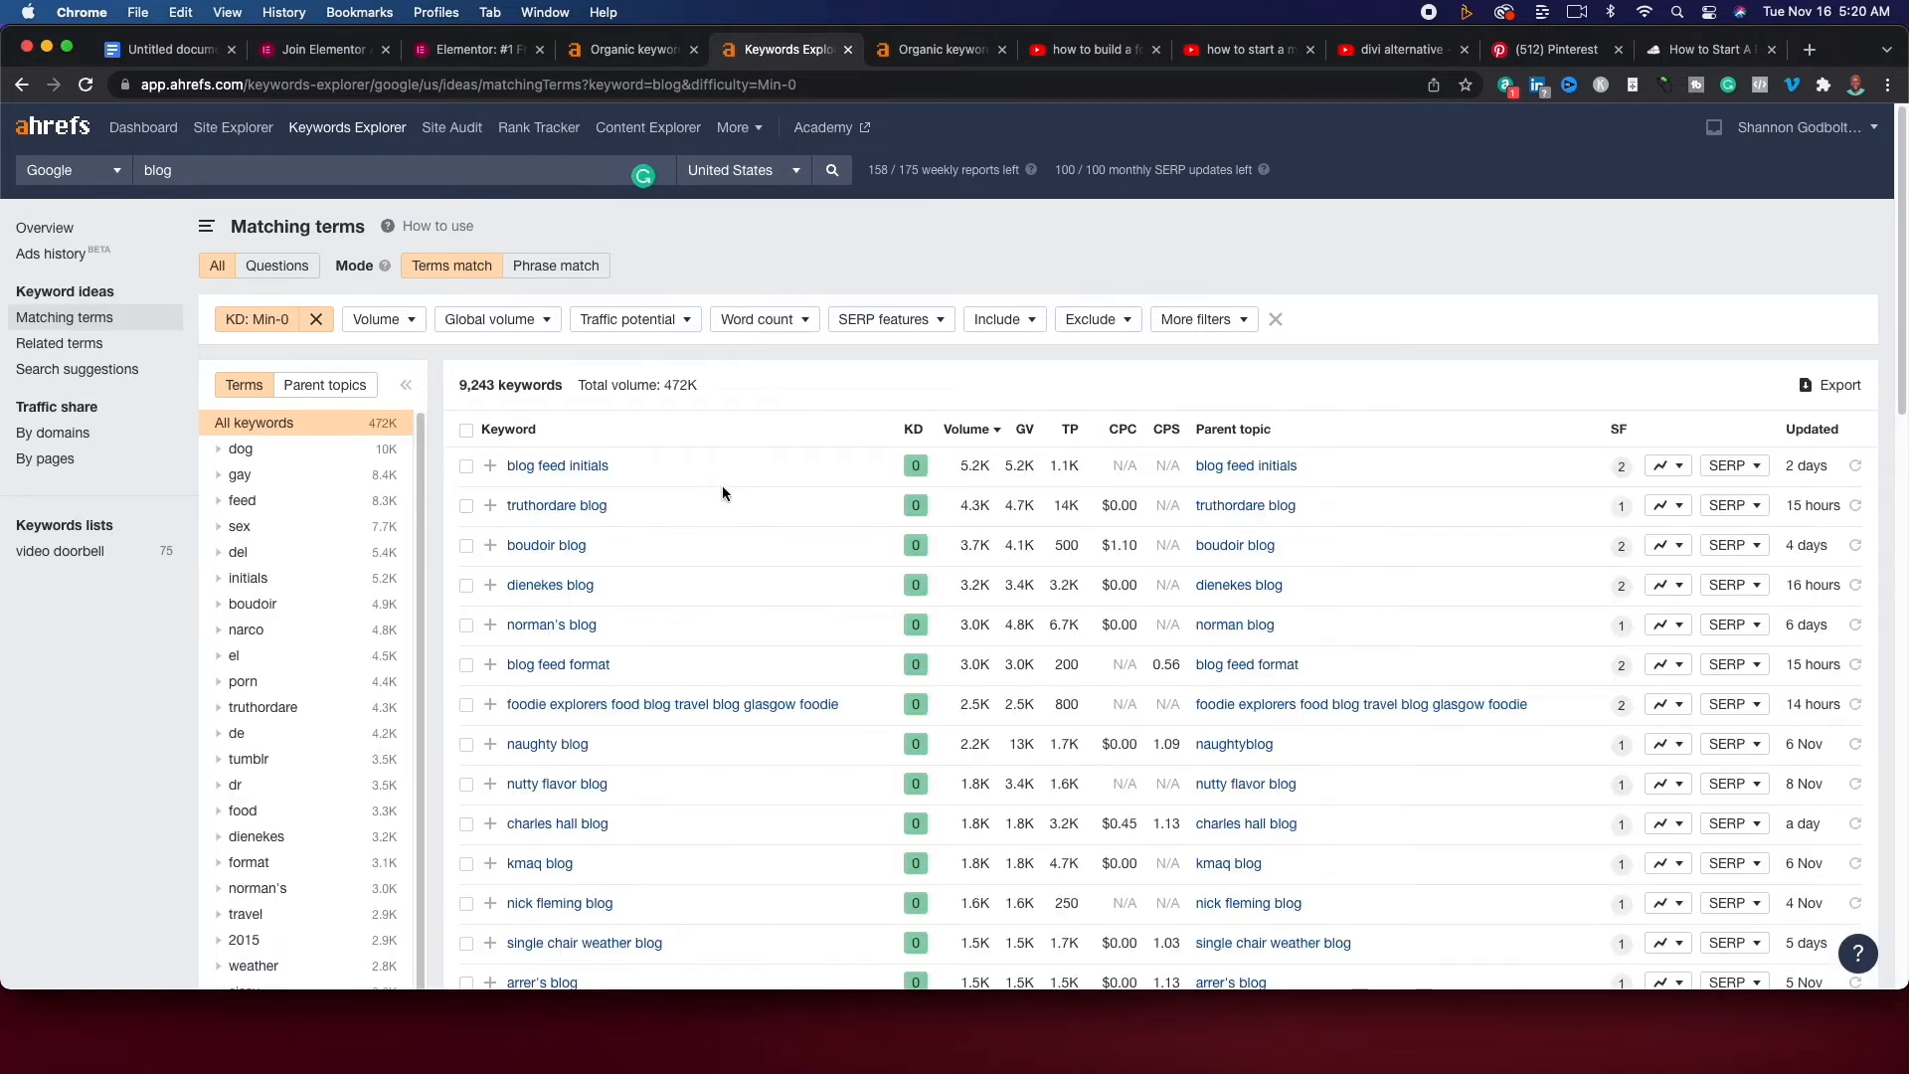
mouse_move(724, 489)
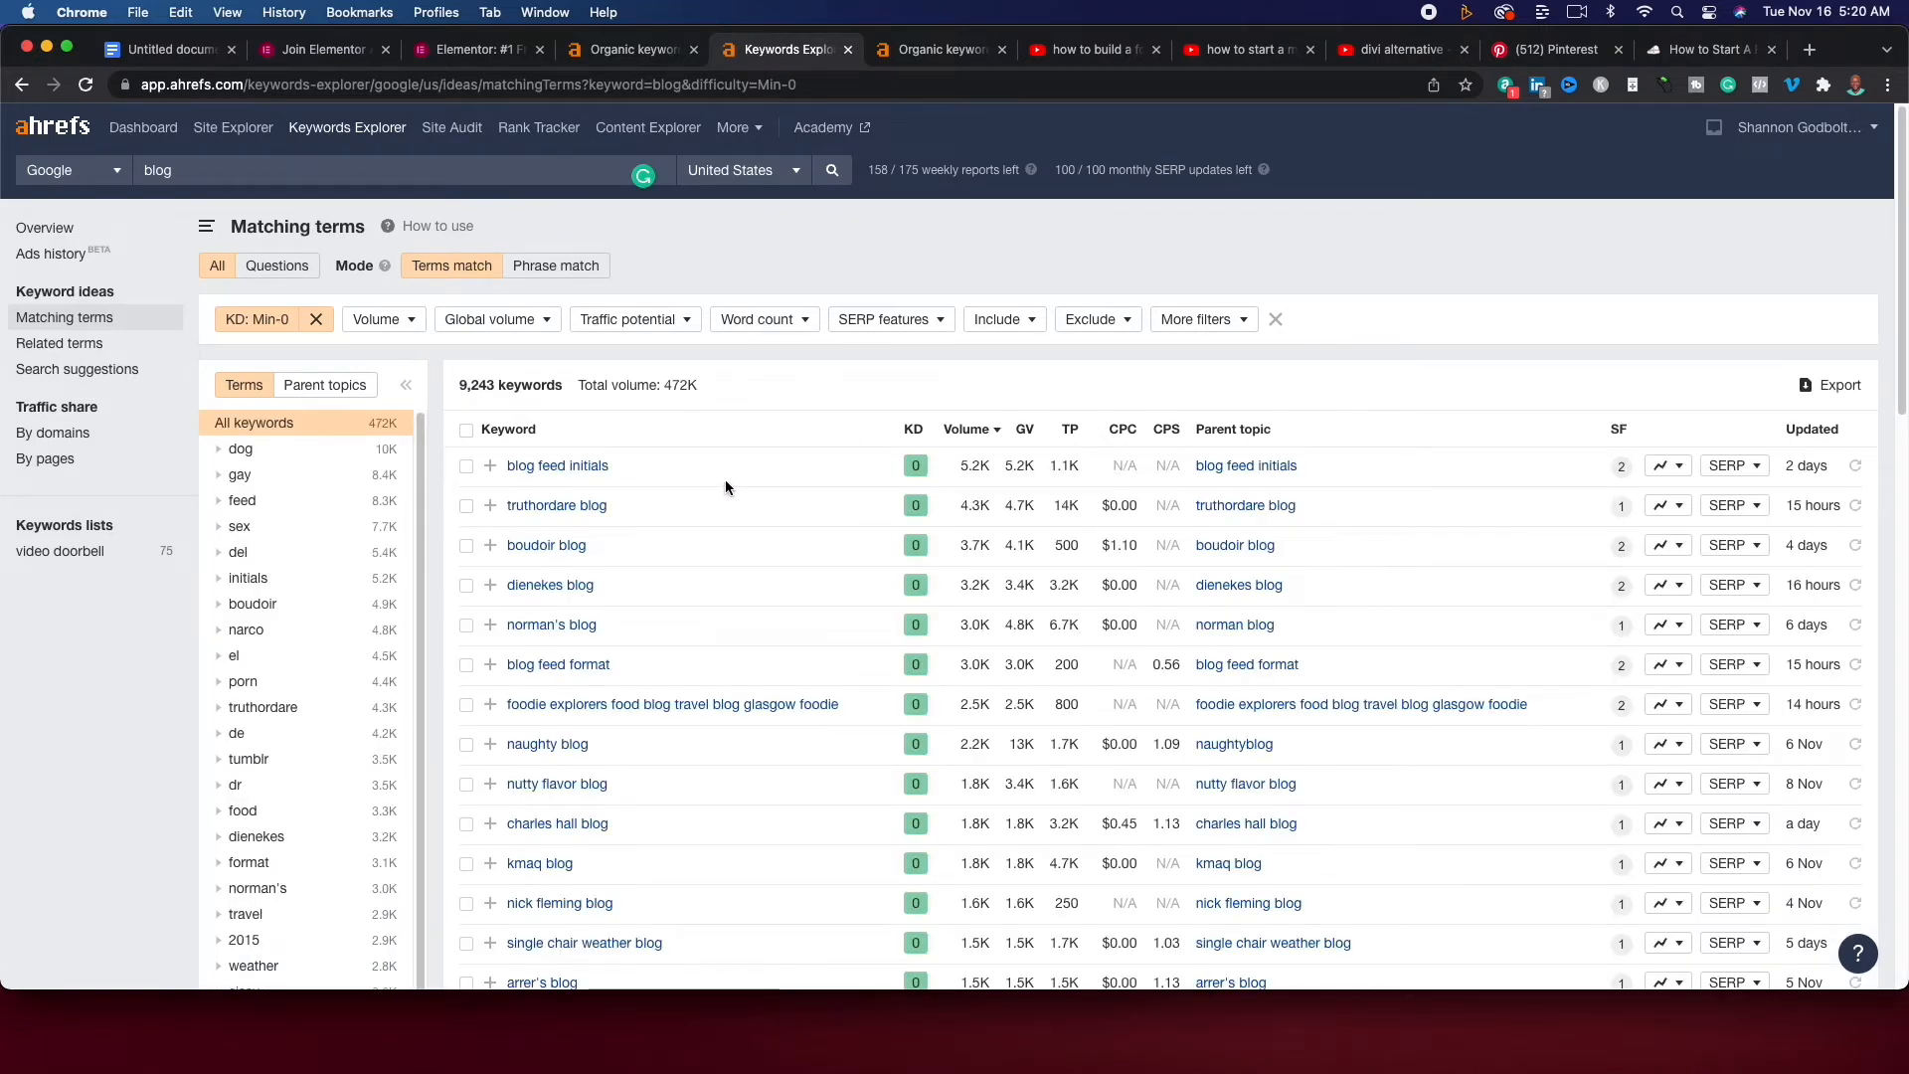
mouse_move(779, 585)
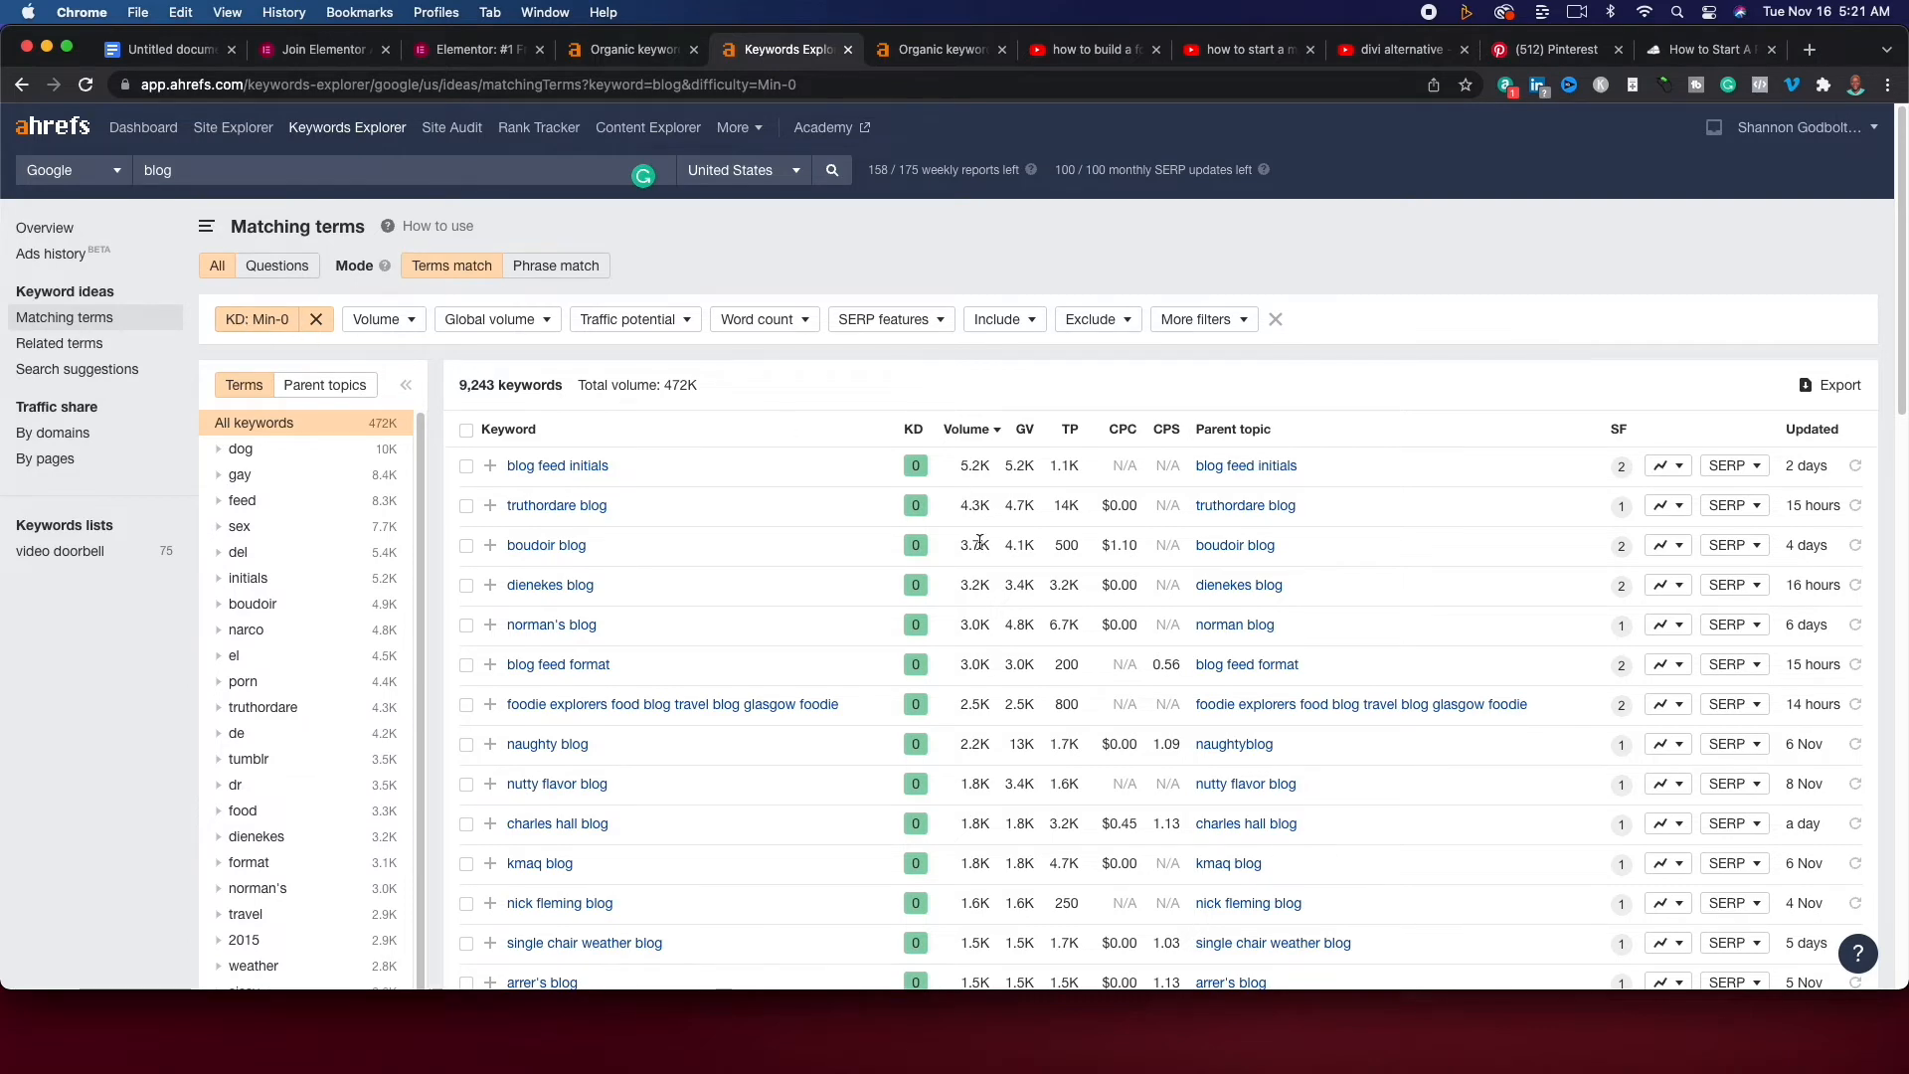
scroll("down", 3)
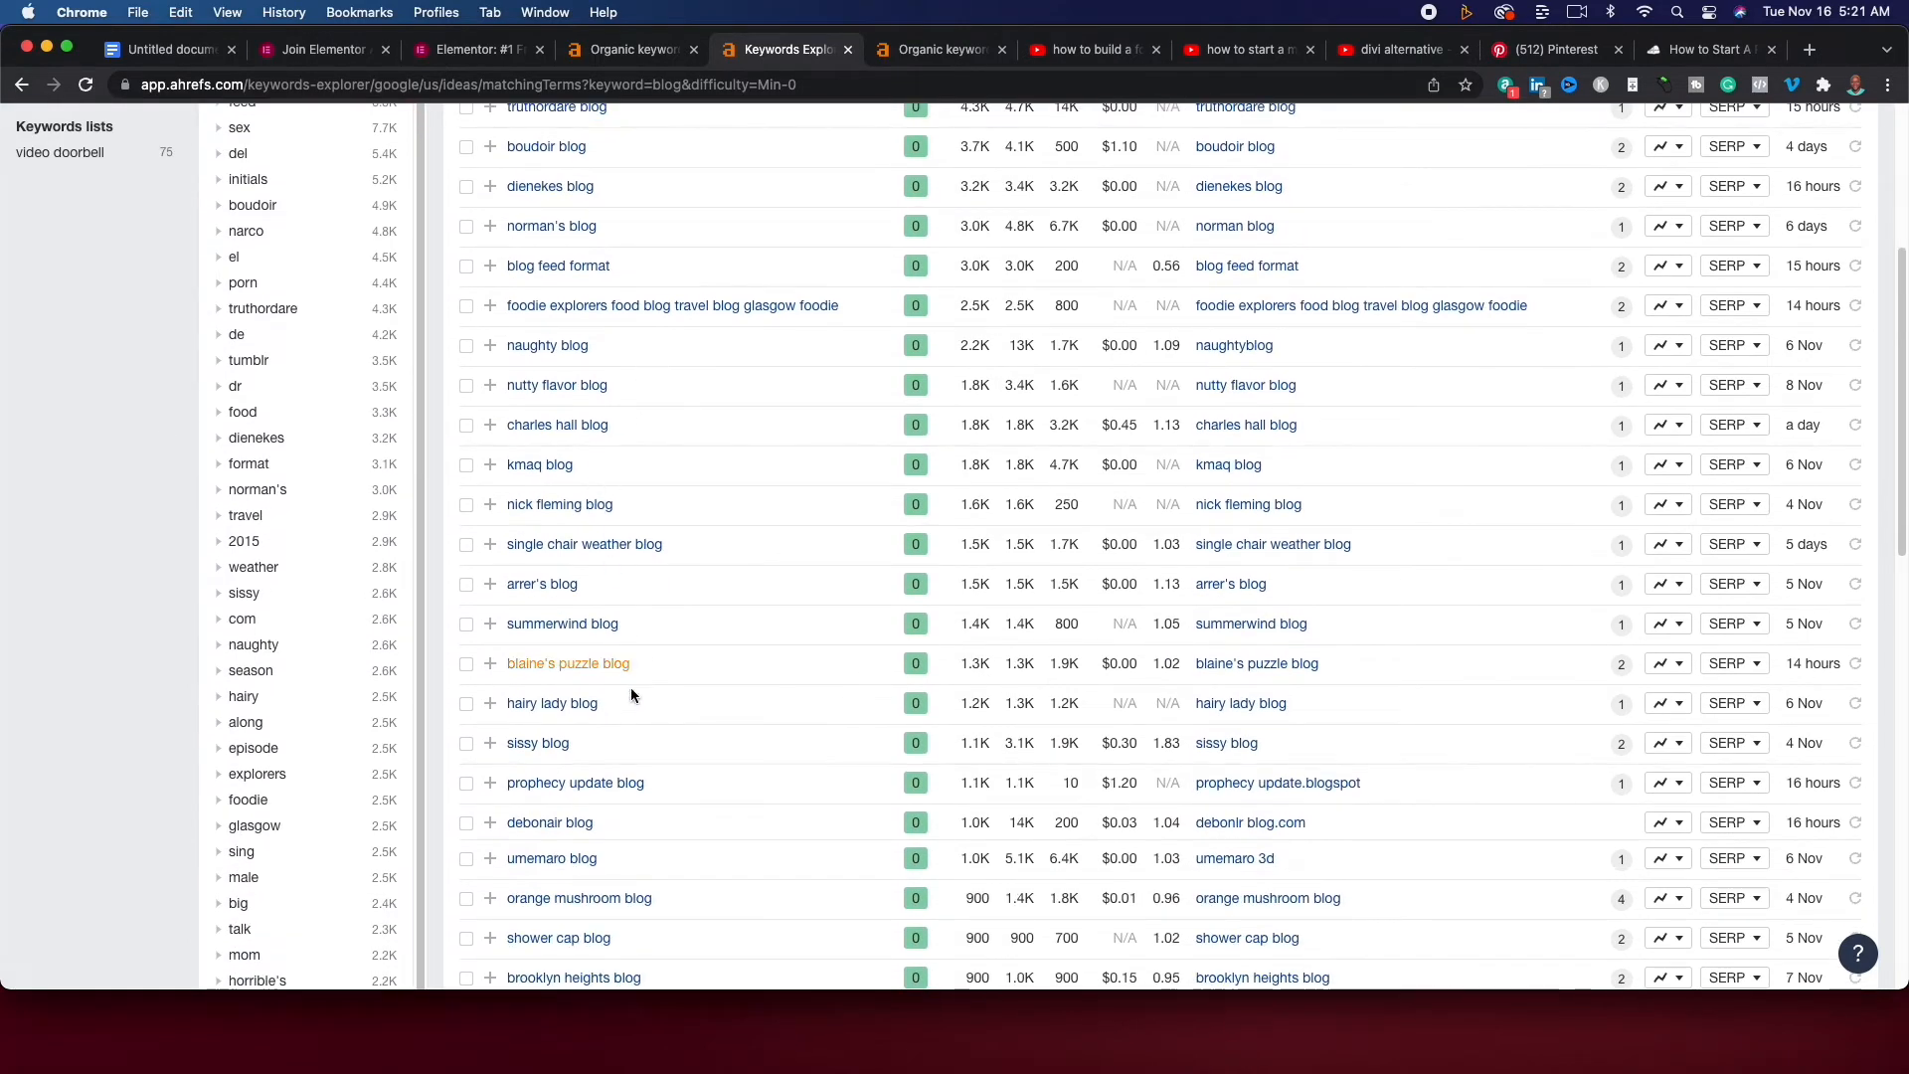
mouse_move(642, 659)
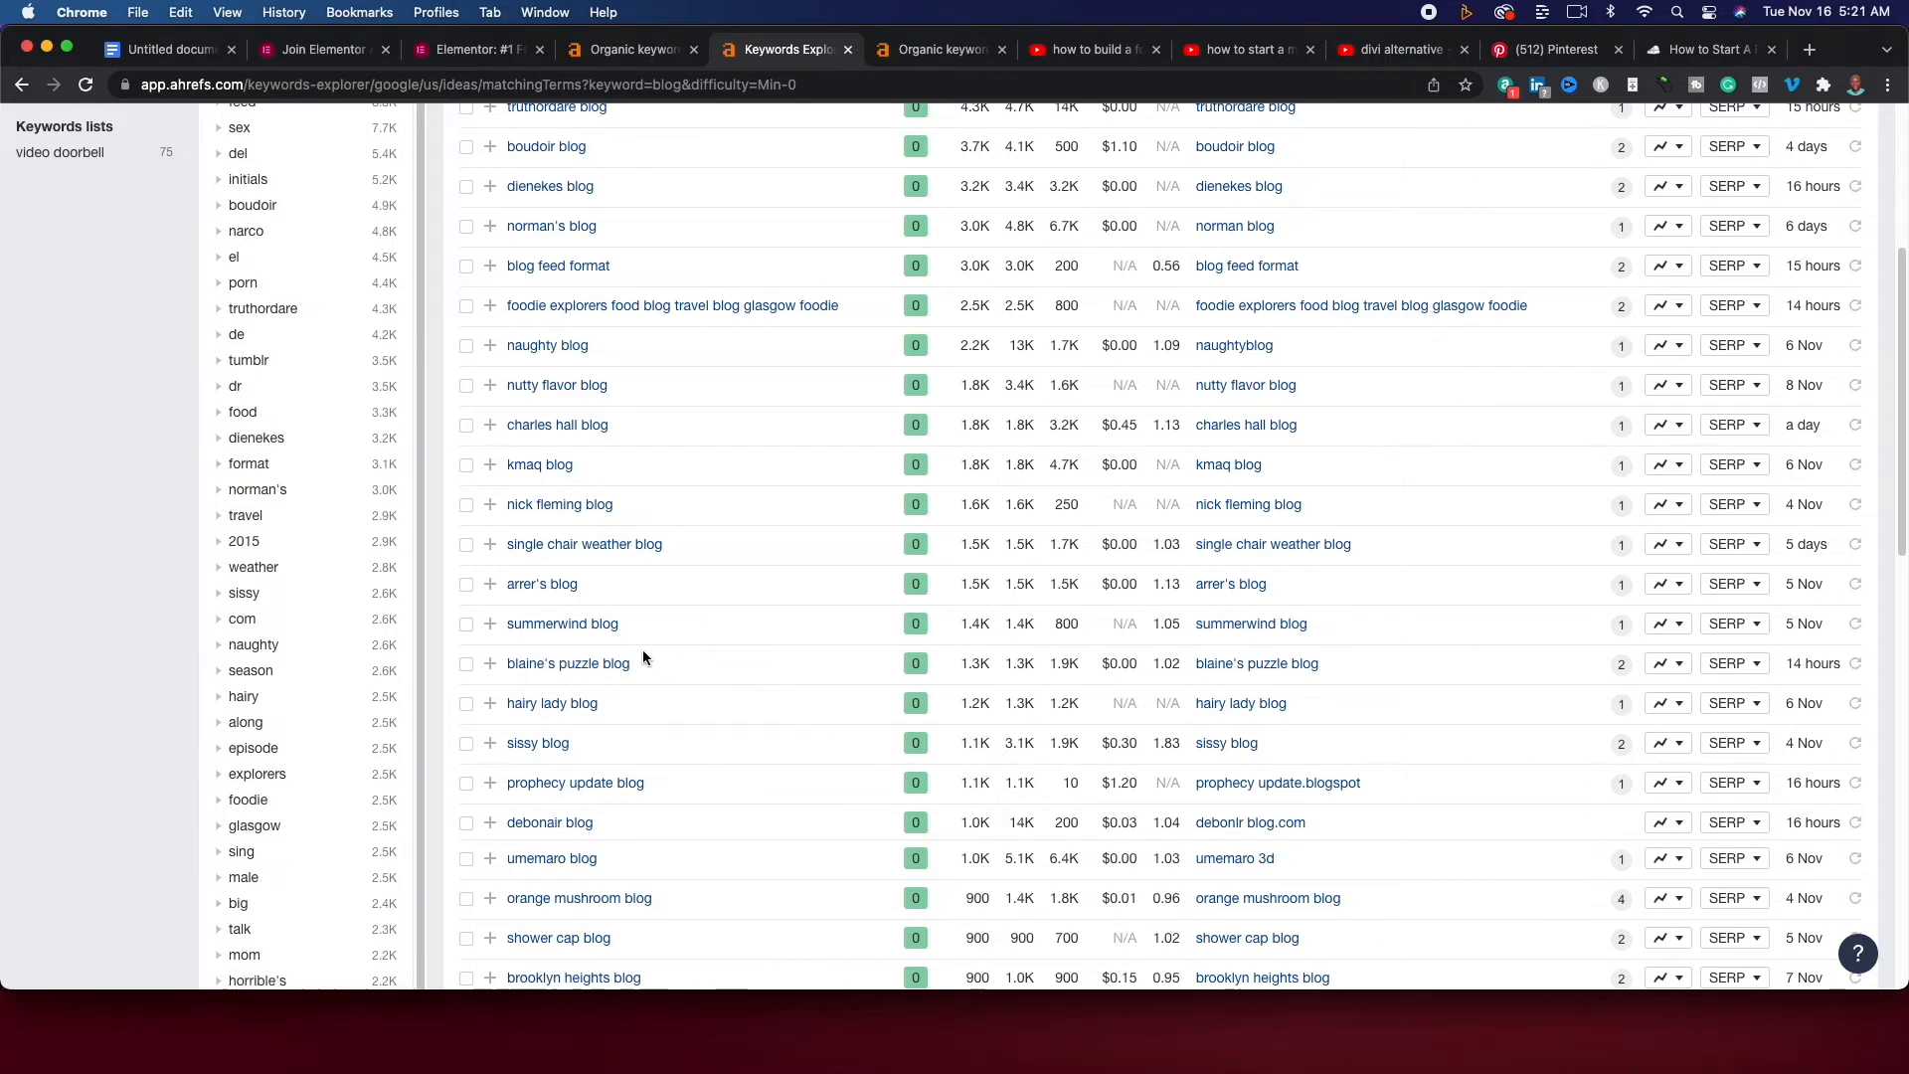
scroll("down", 3)
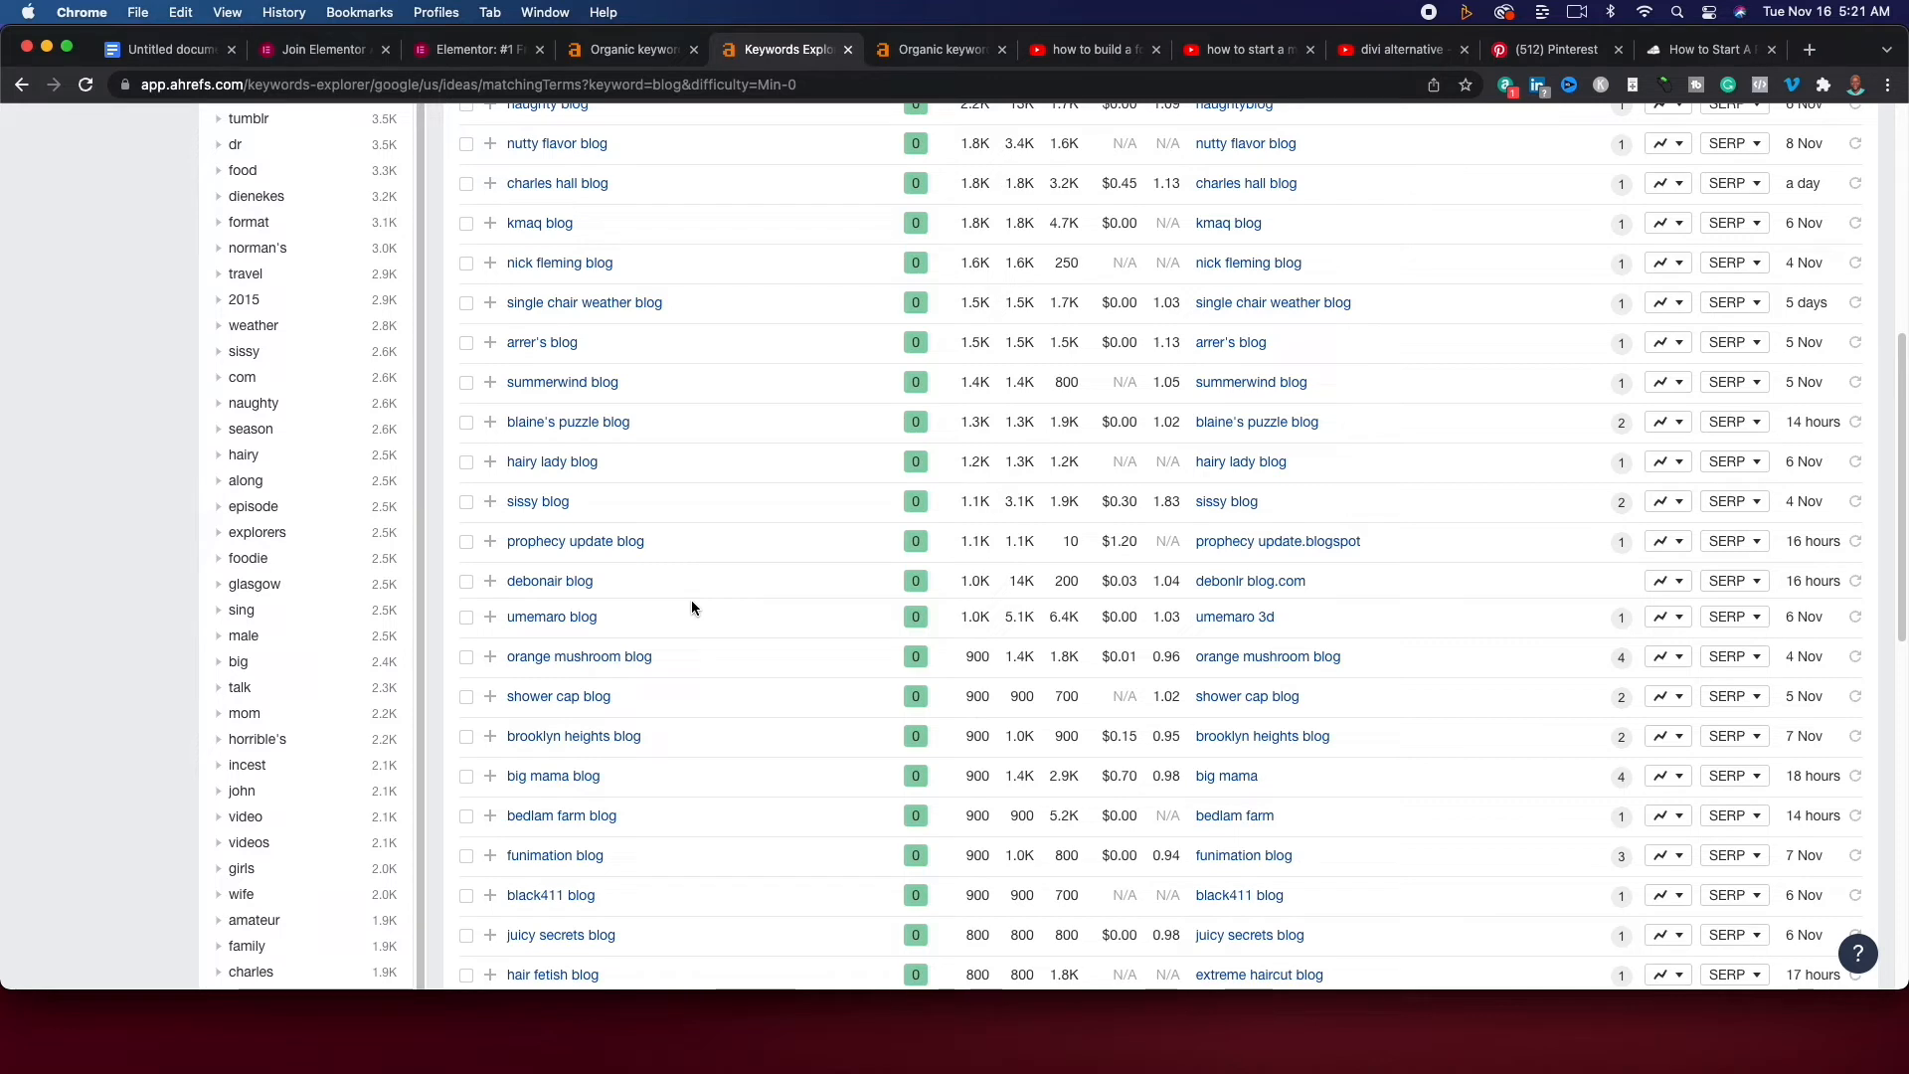
scroll("down", 3)
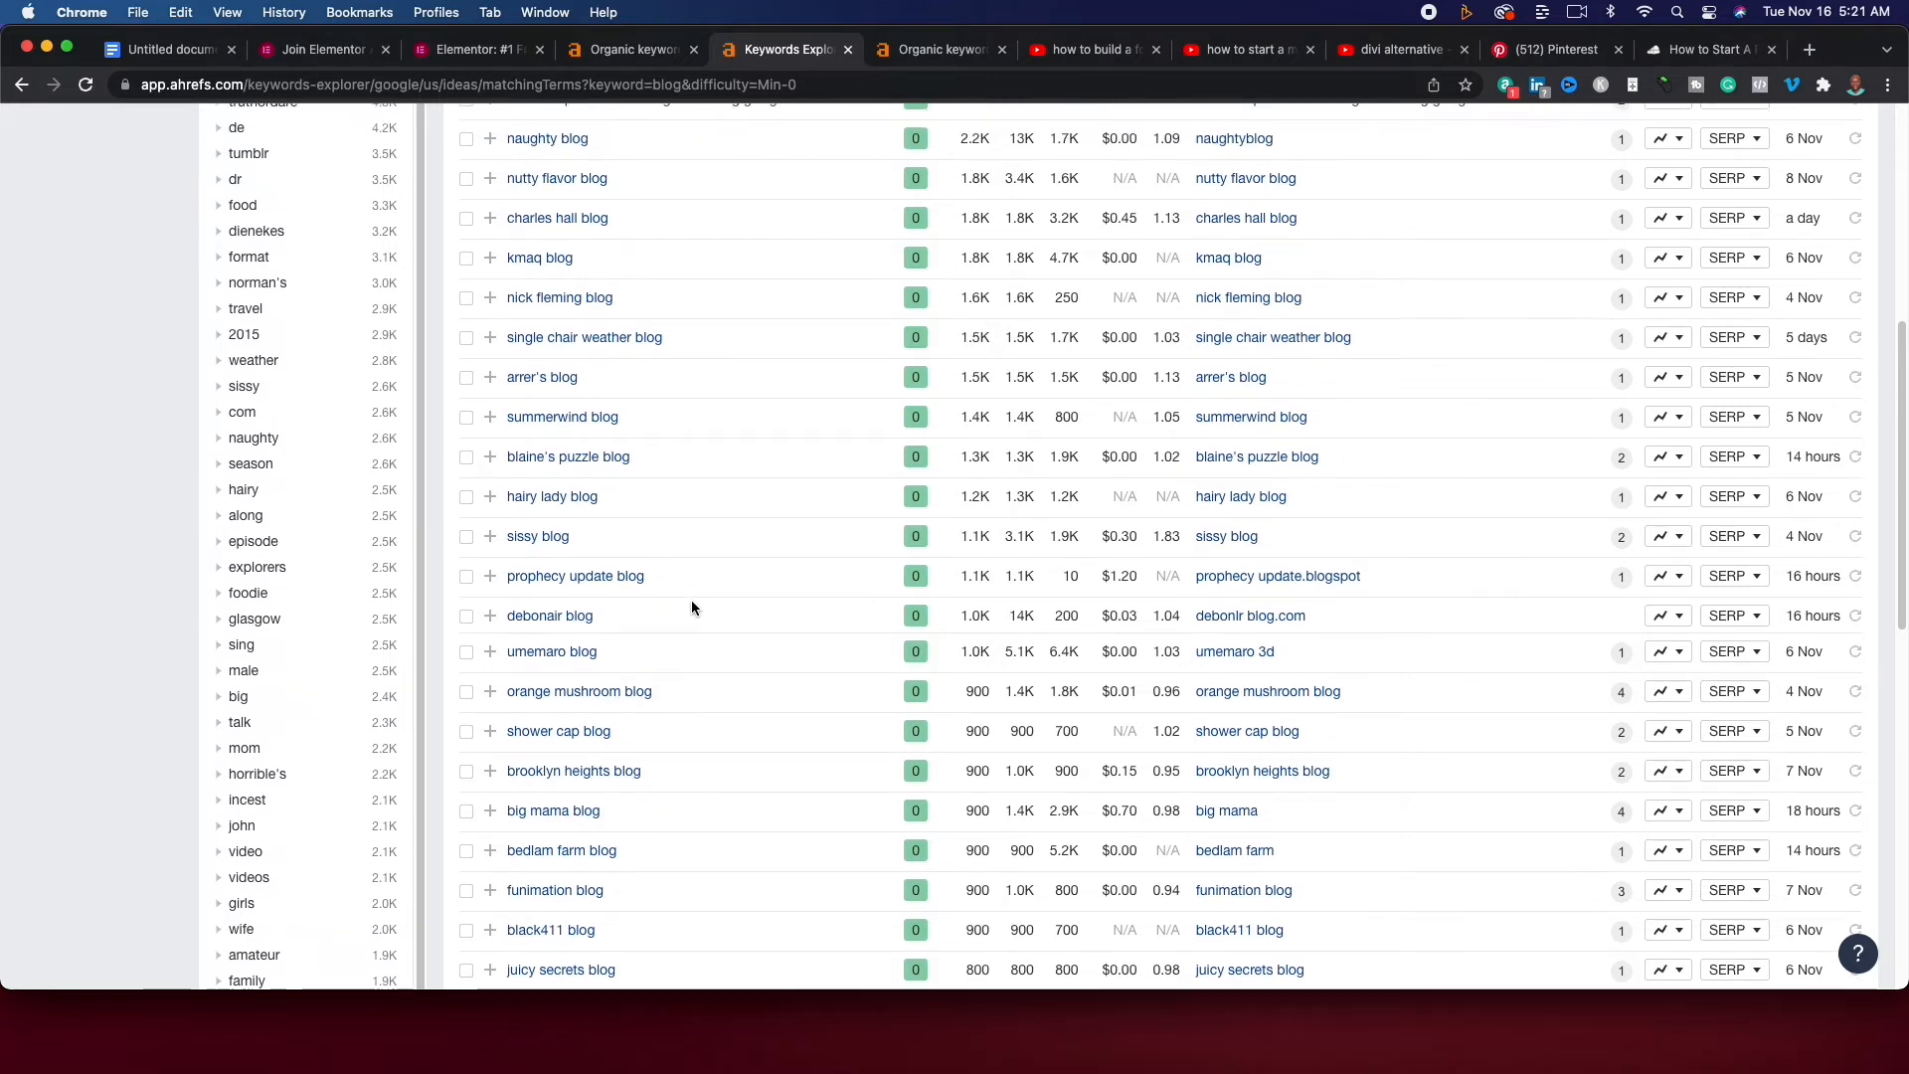
mouse_move(533, 479)
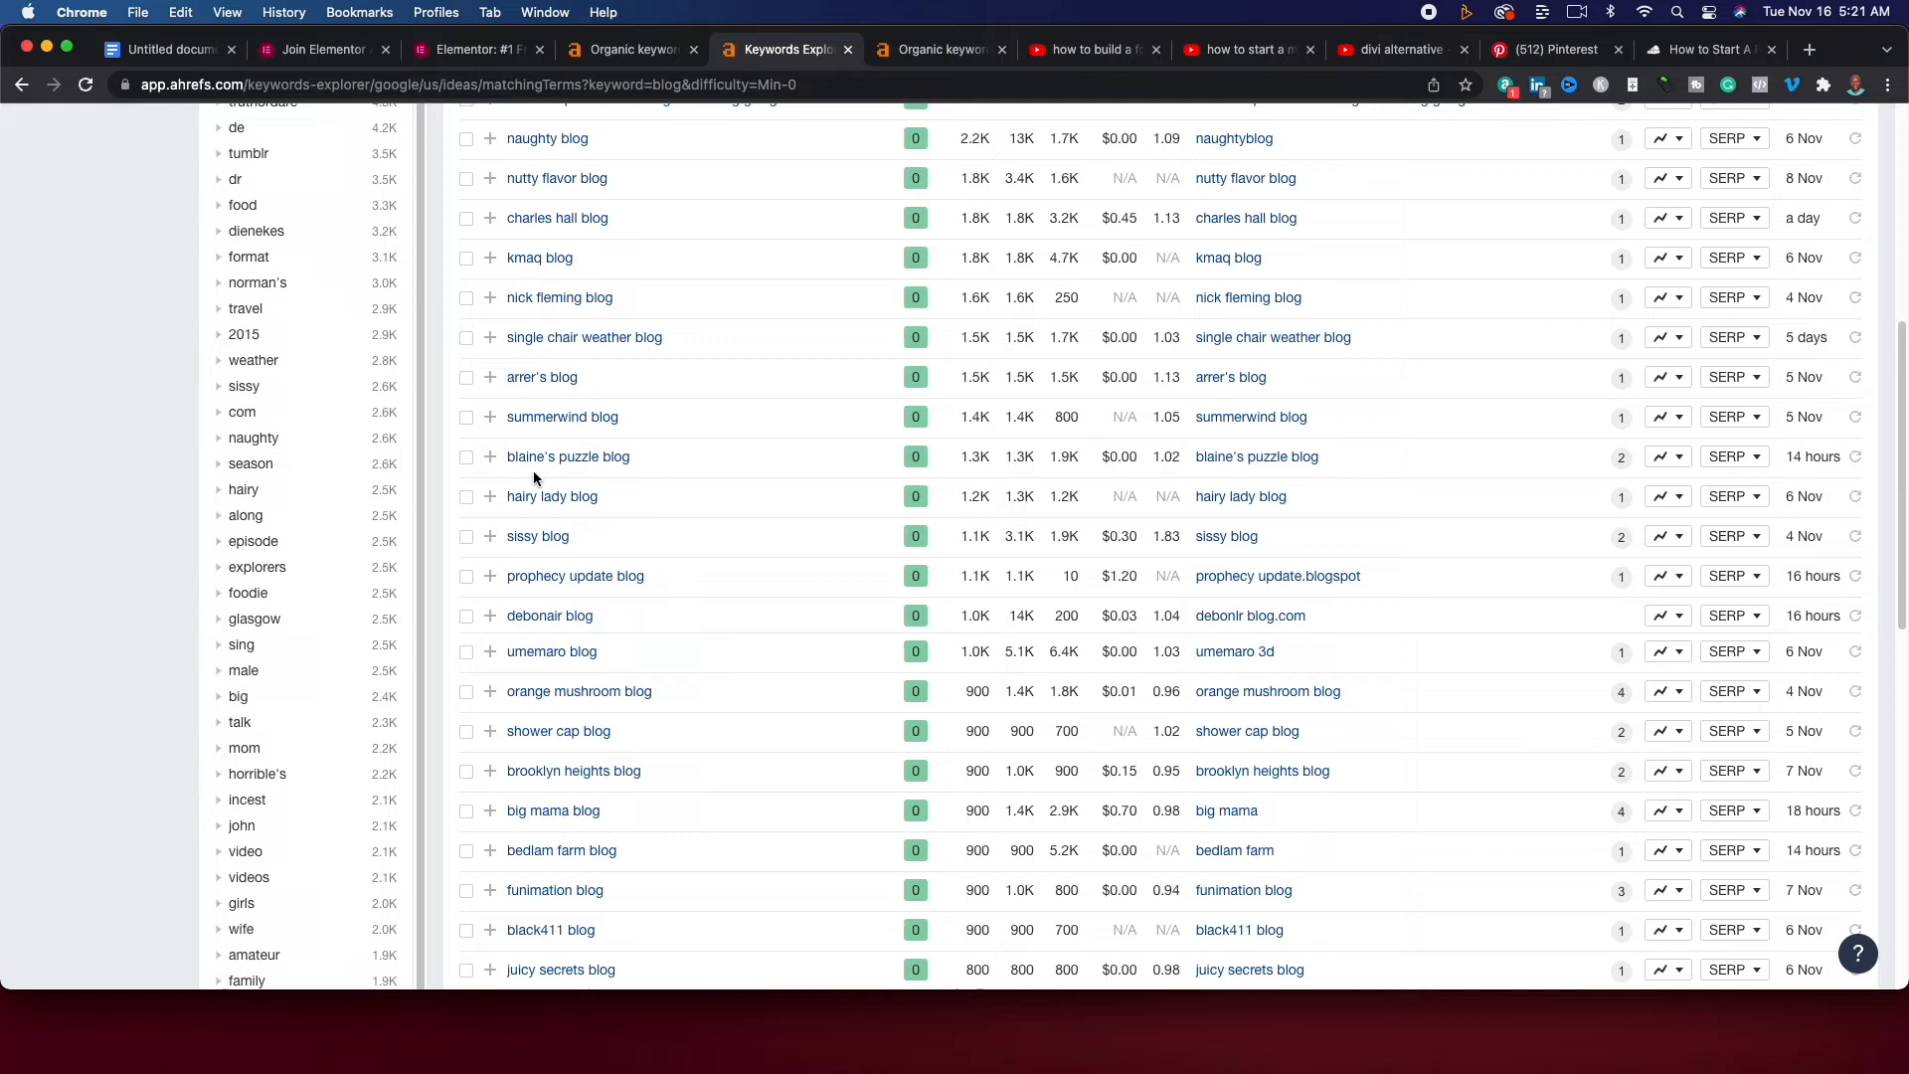
mouse_move(600, 476)
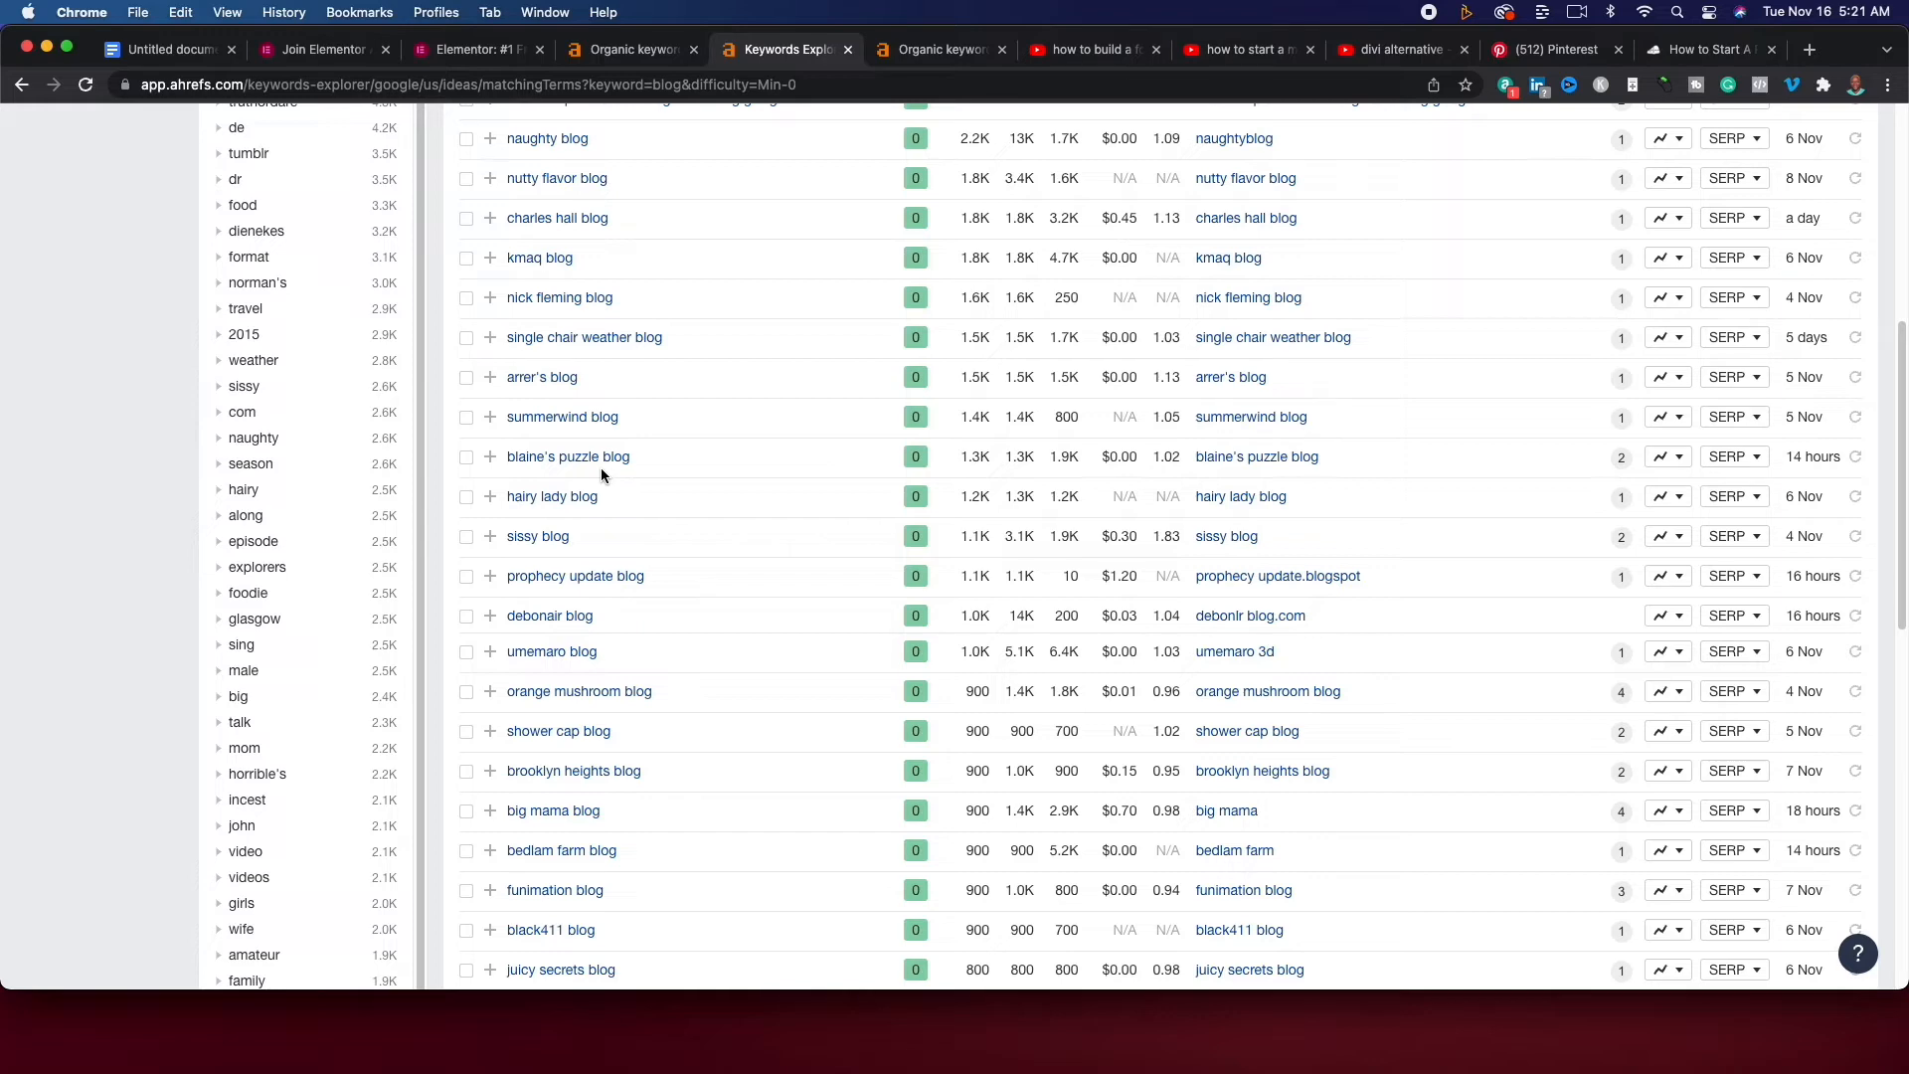
mouse_move(755, 591)
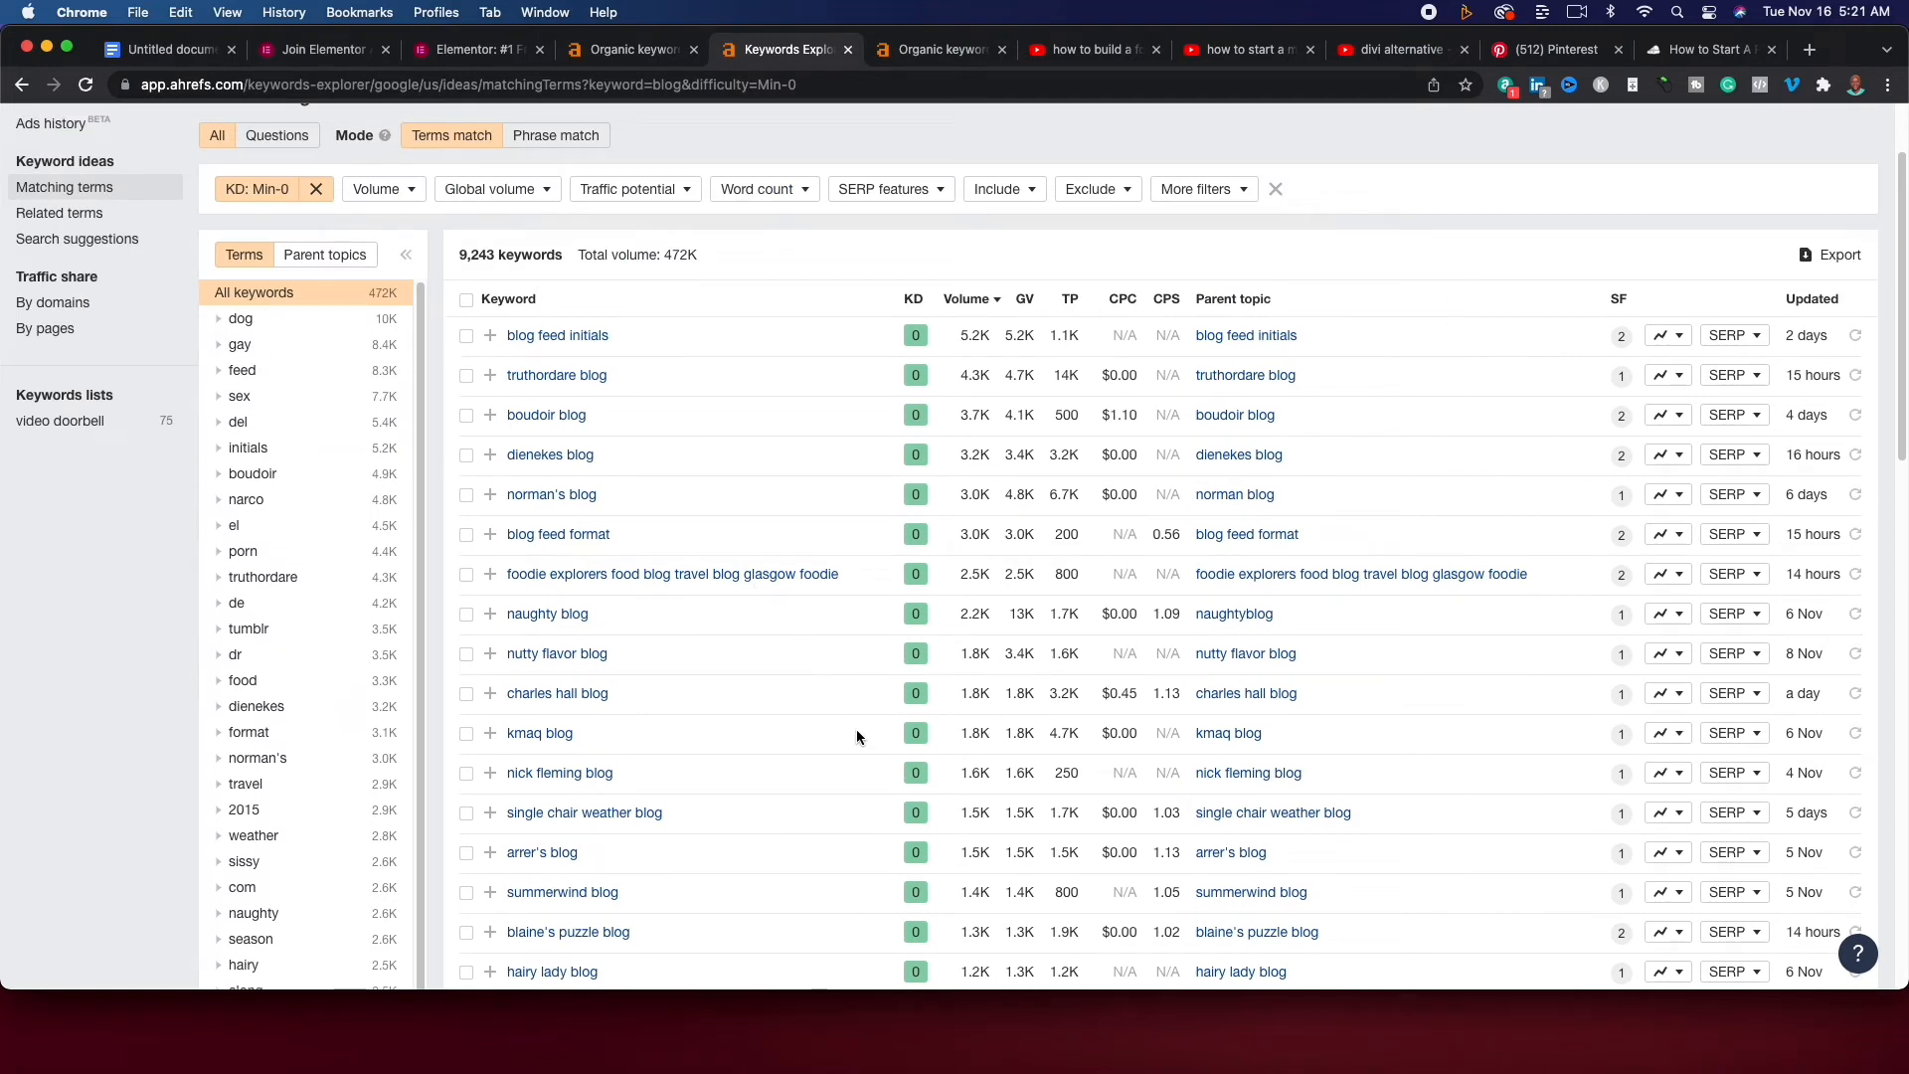
mouse_move(869, 740)
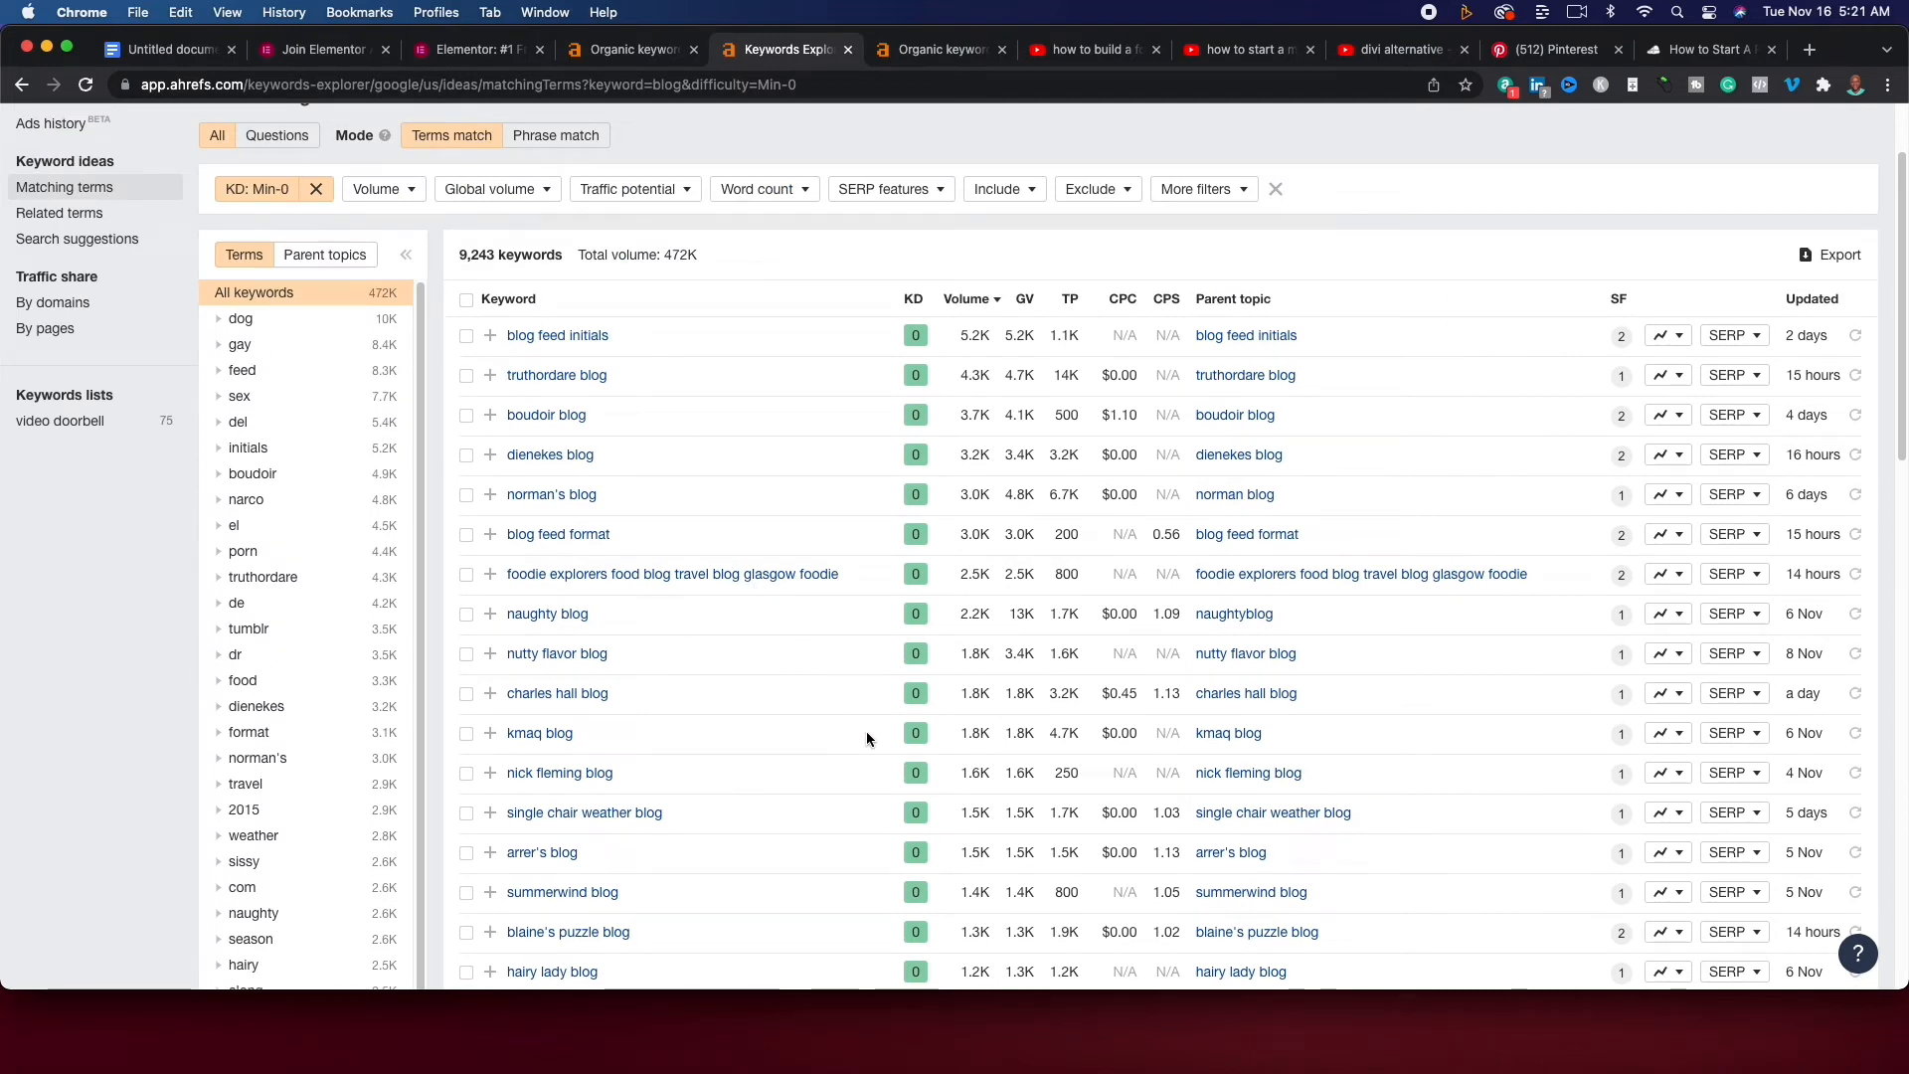
mouse_move(650, 789)
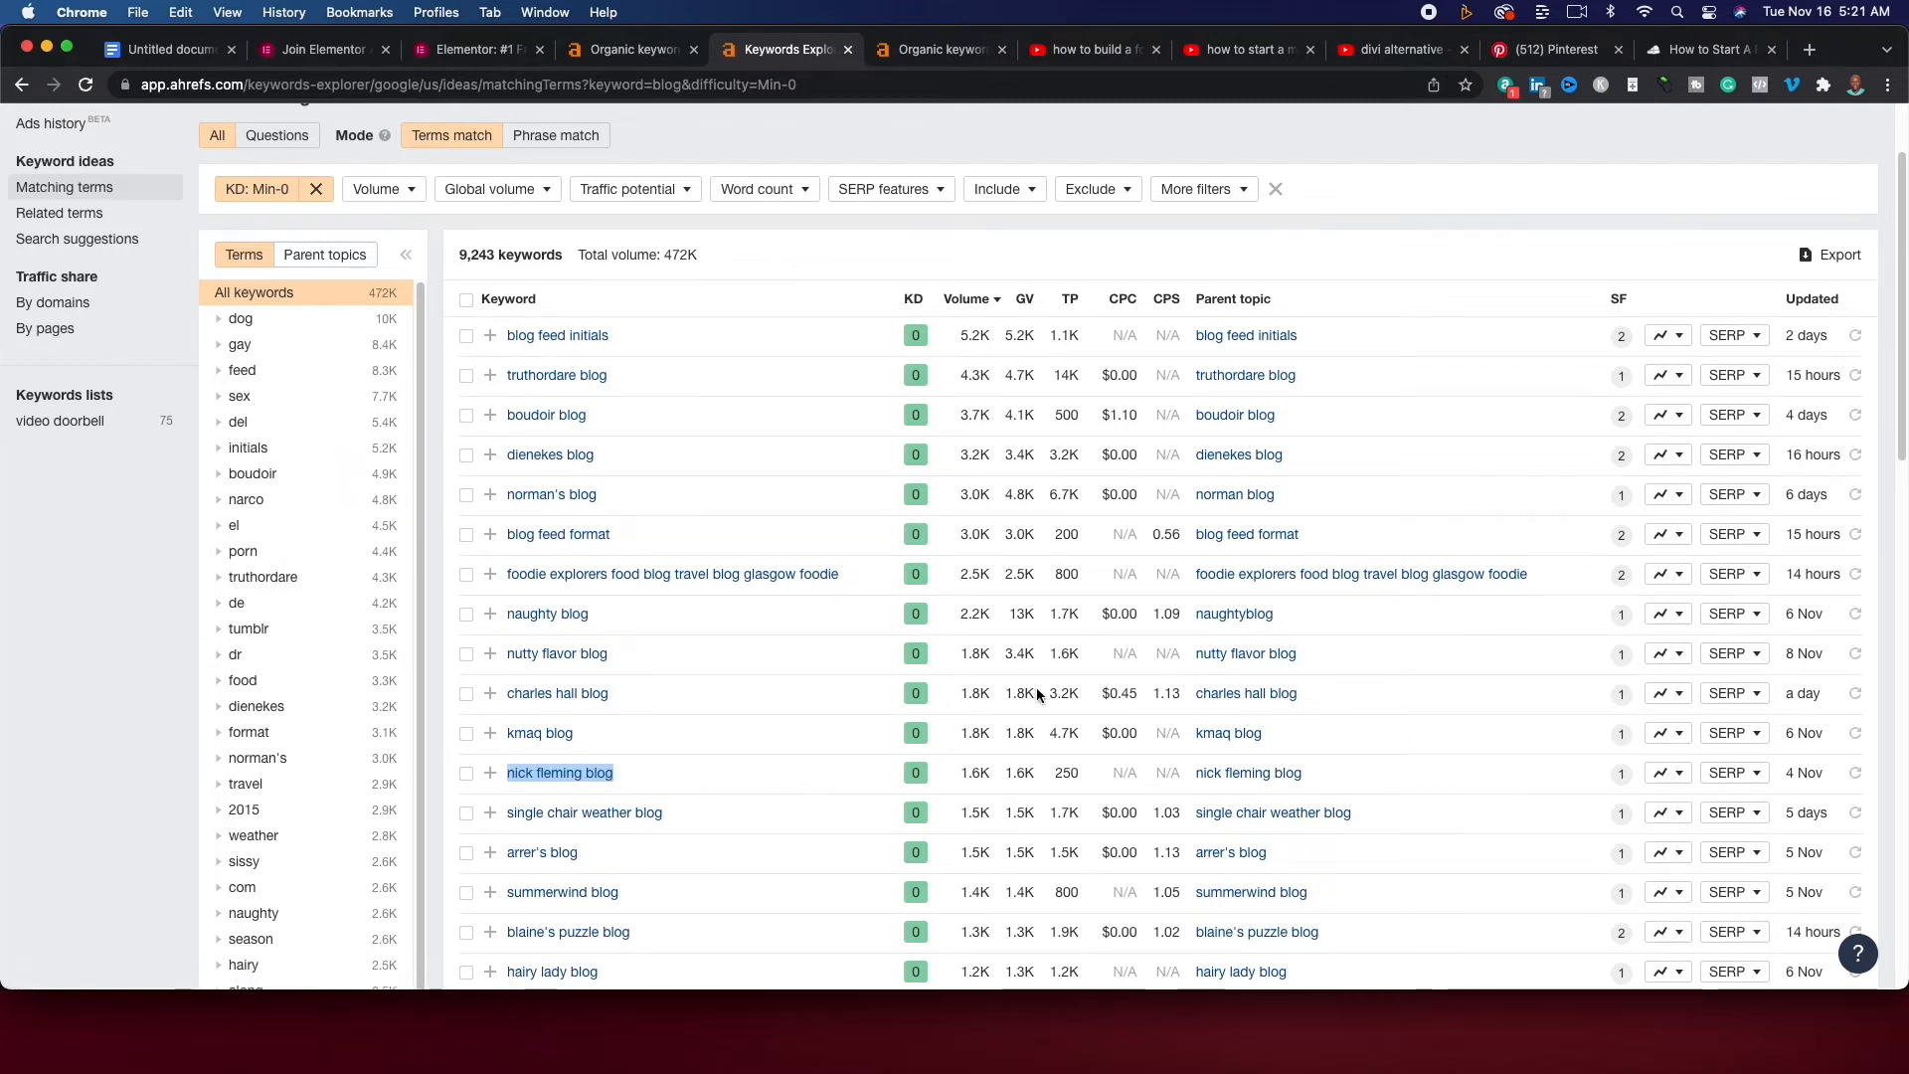
mouse_move(1555, 392)
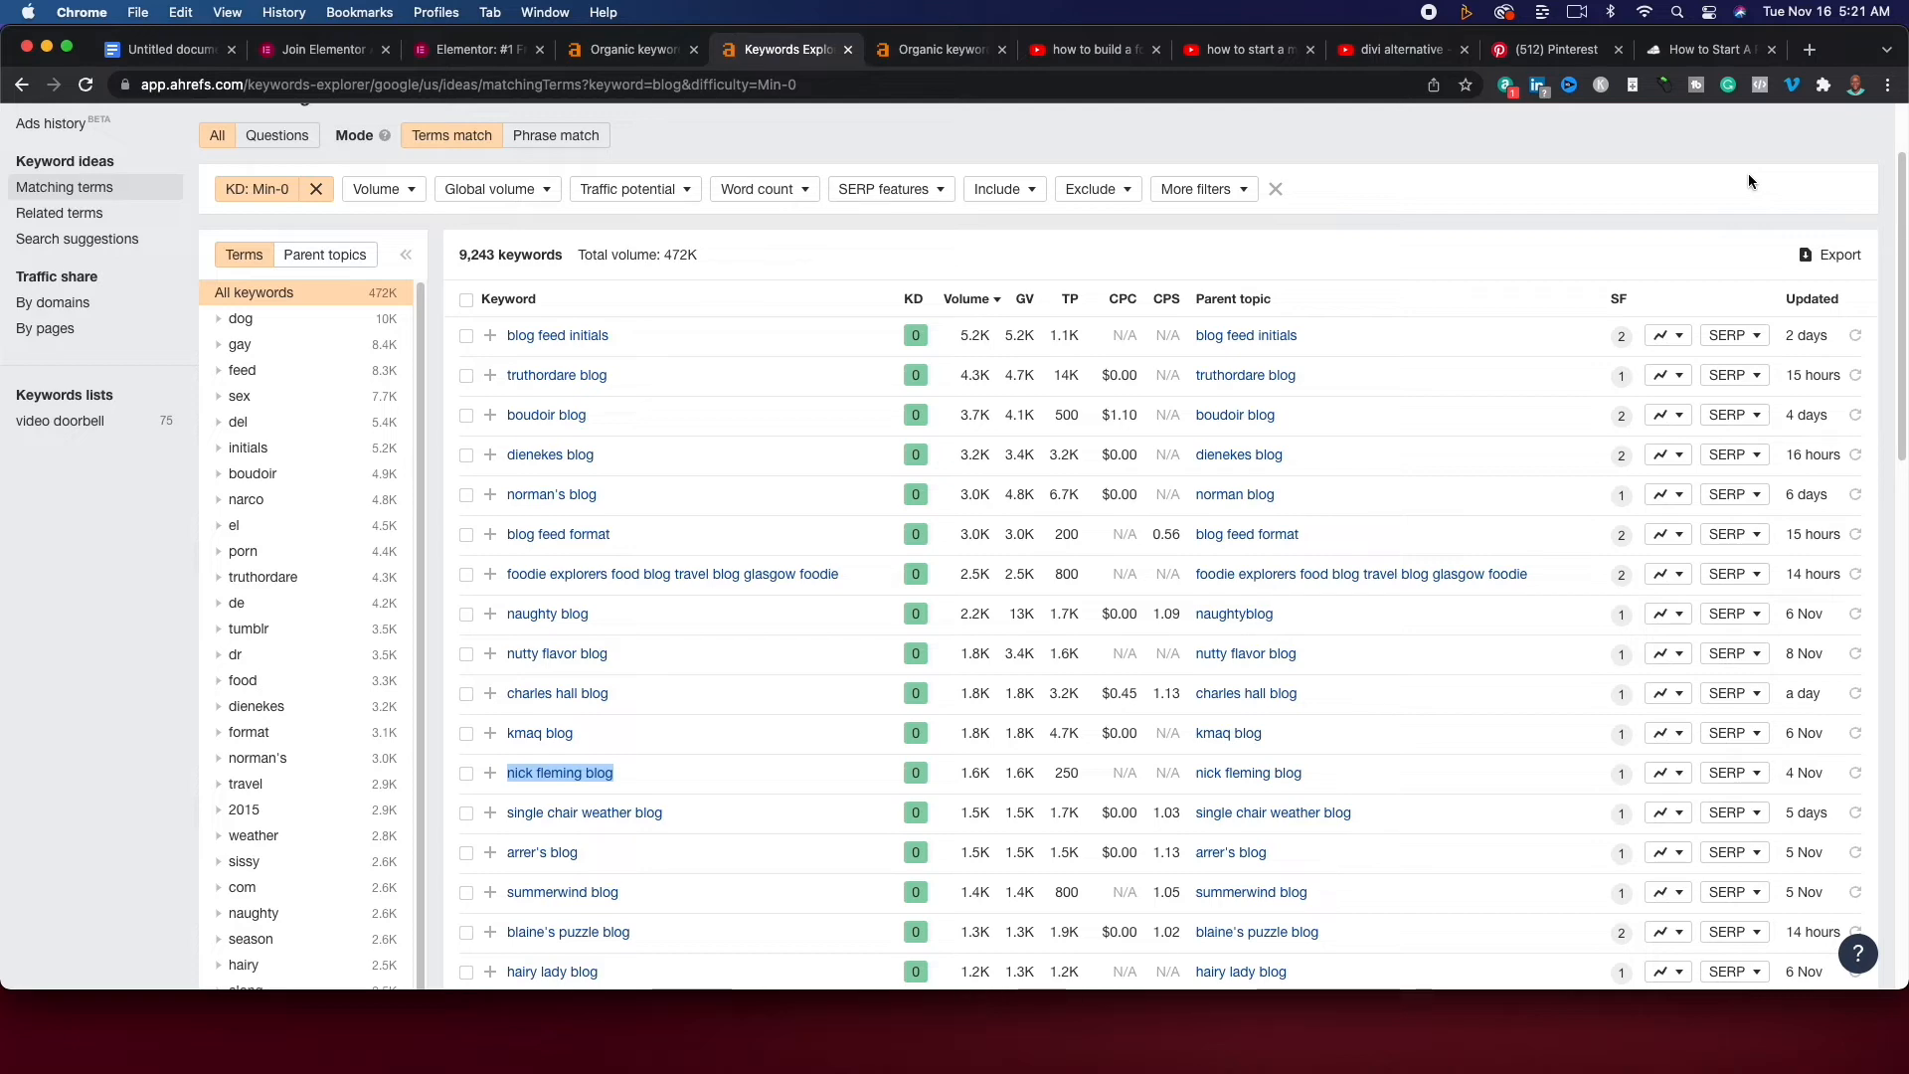
Search YouTube for 'nick fleming blog' and review its vidIQ score of 26/100.
left_click(1394, 48)
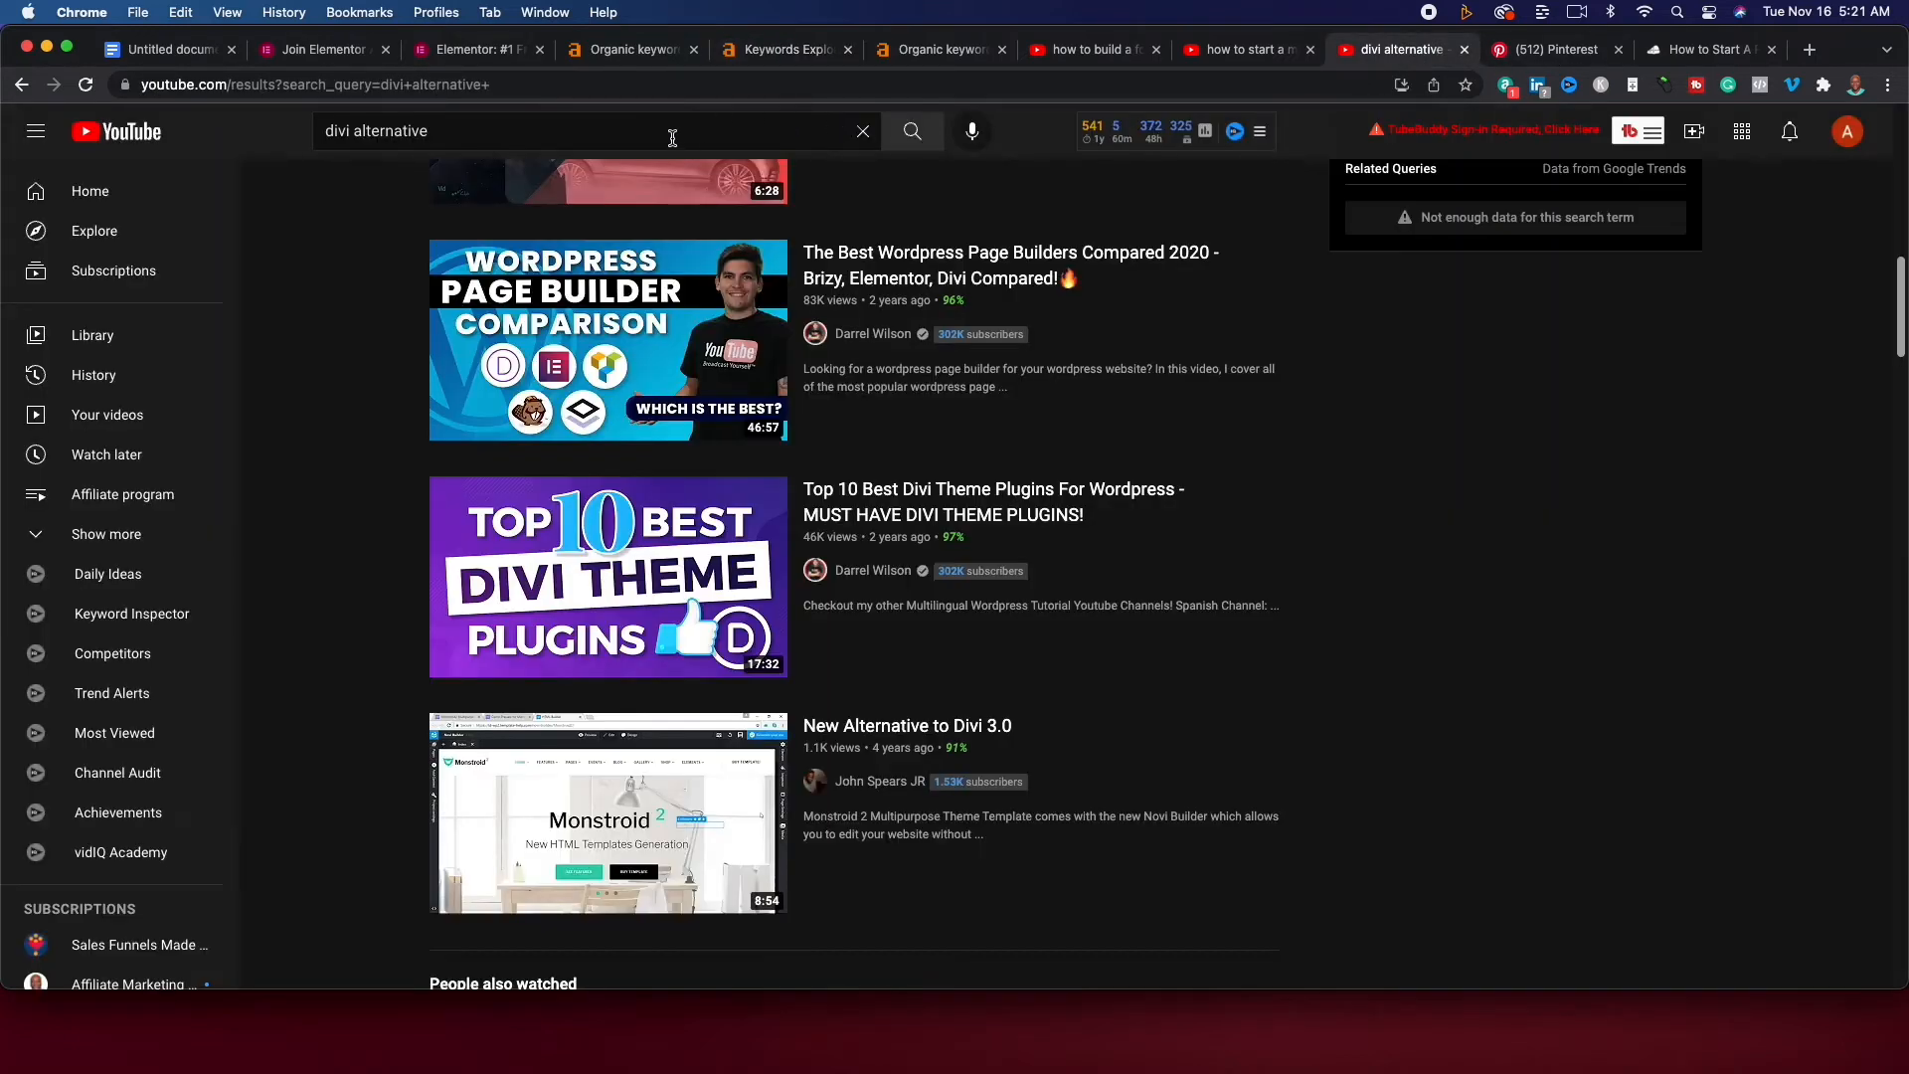
type("nick fleming blog")
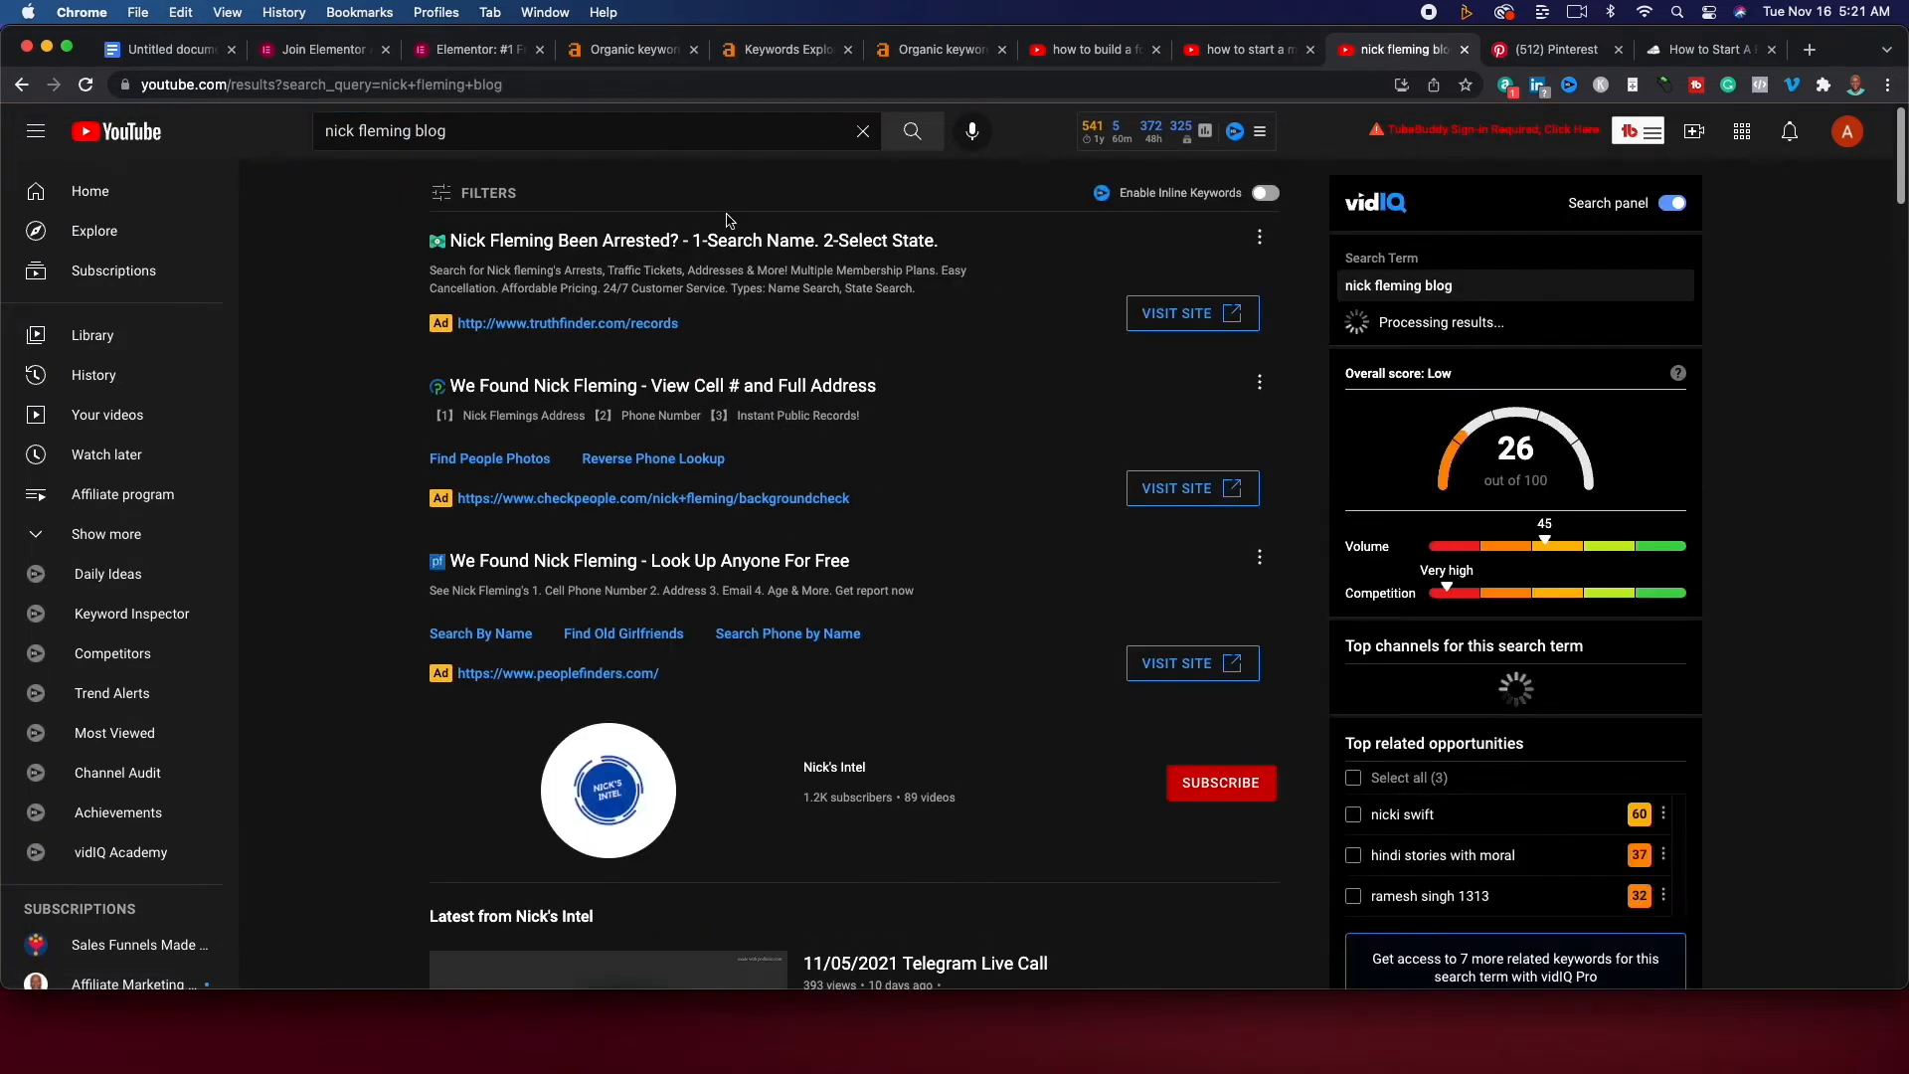
scroll("down", 3)
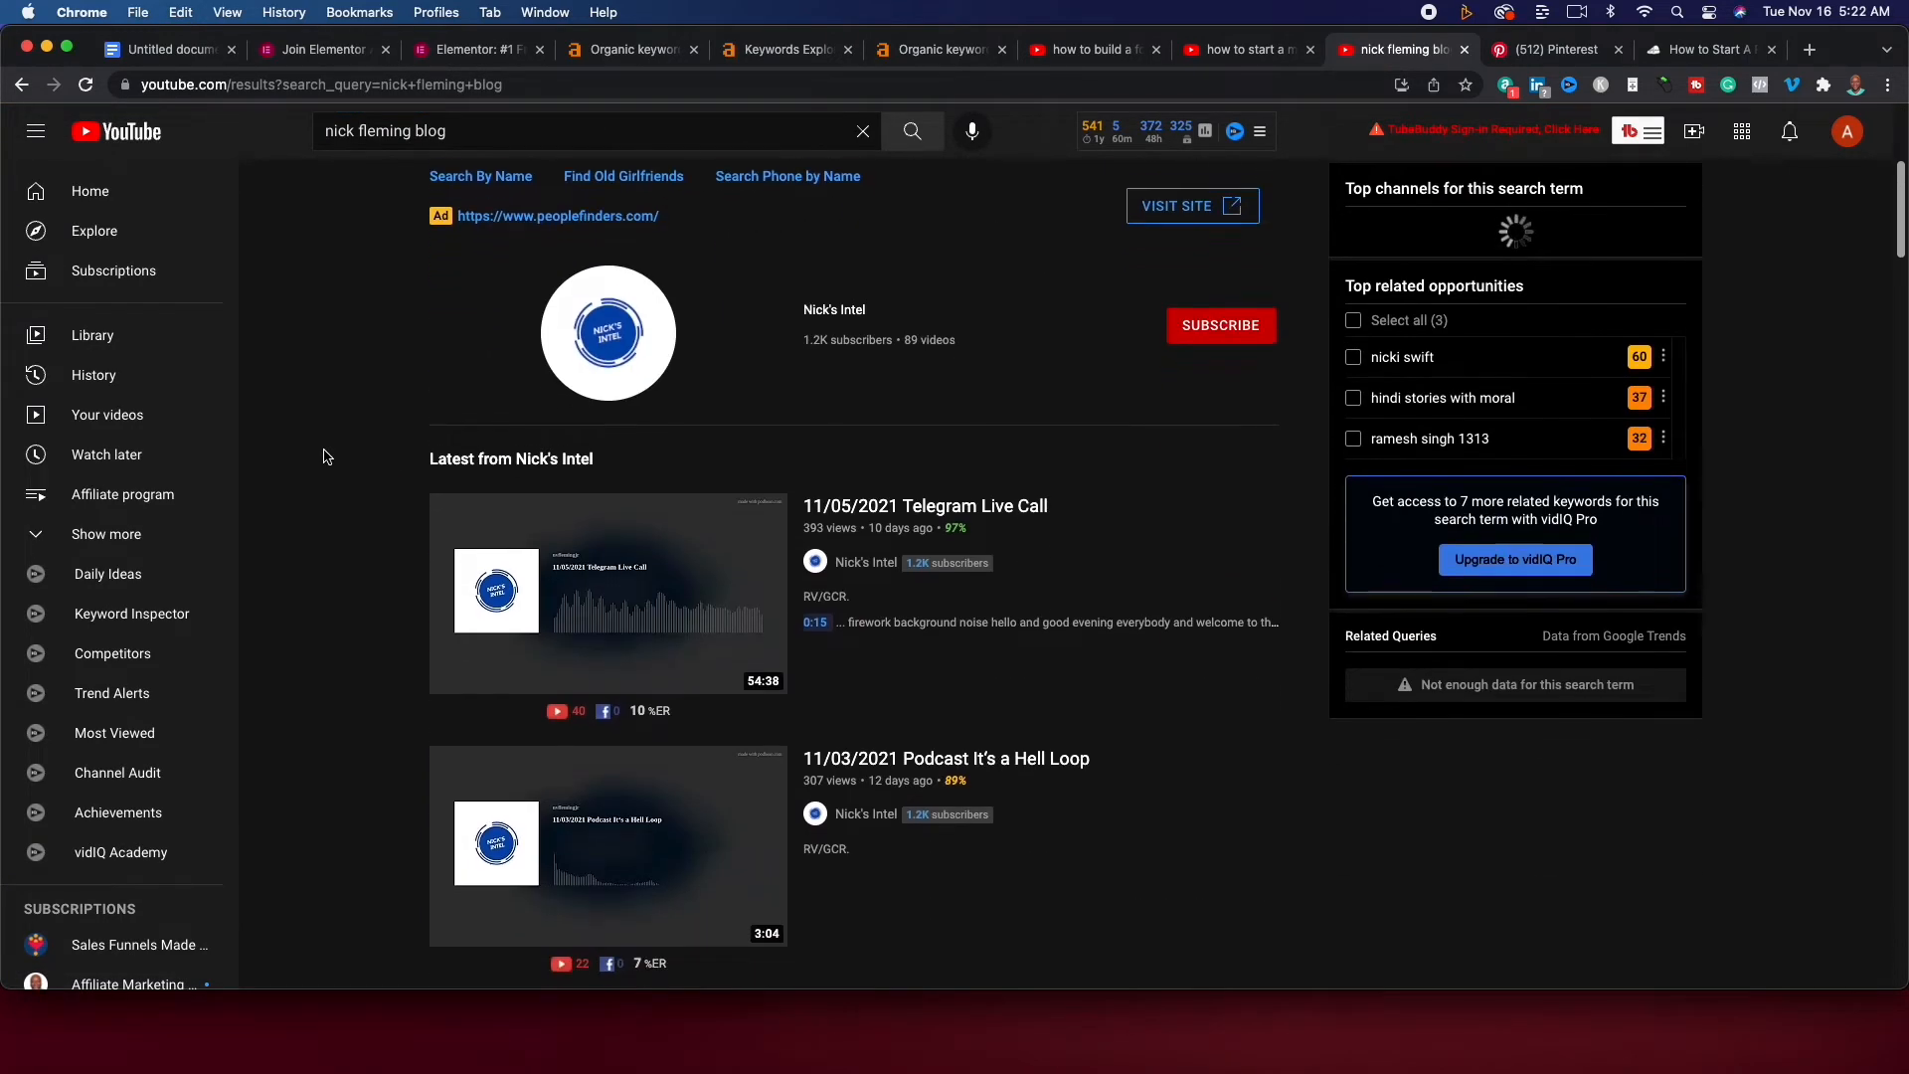
scroll("down", 3)
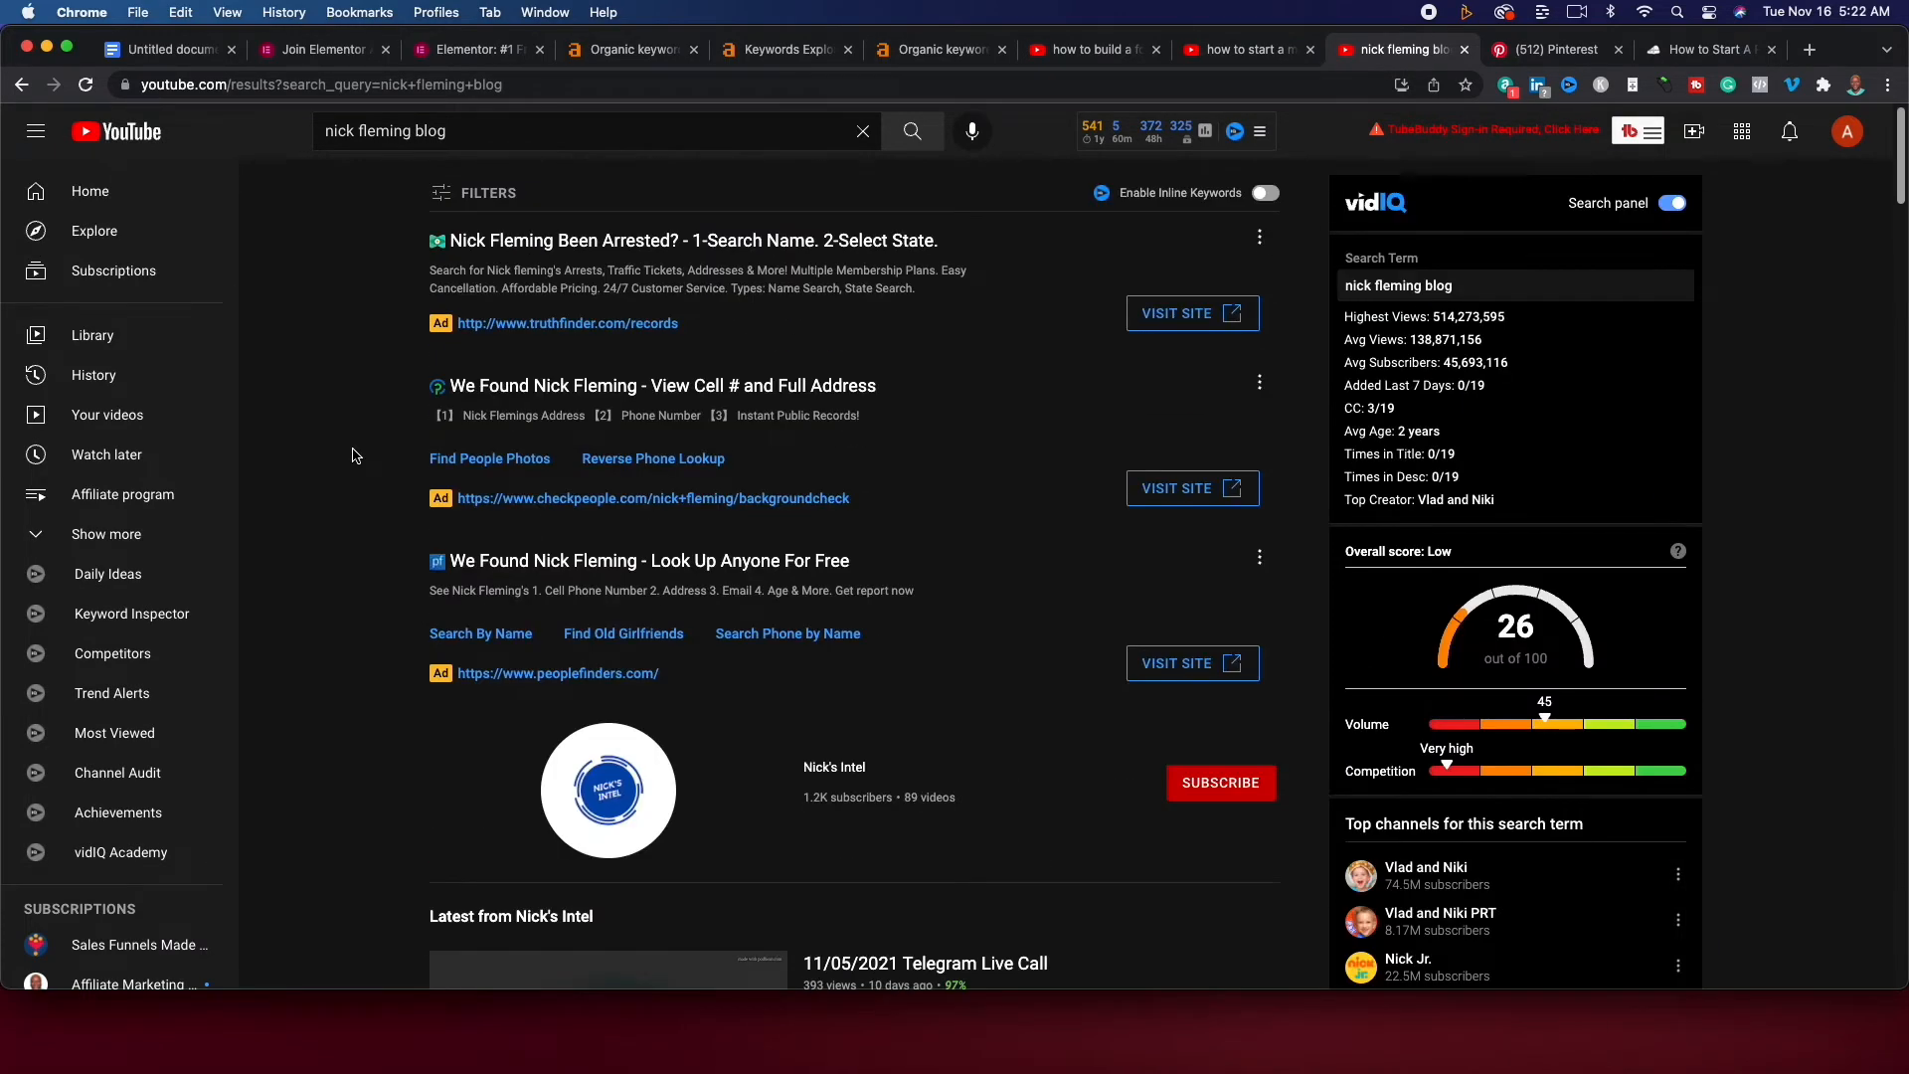
mouse_move(340, 155)
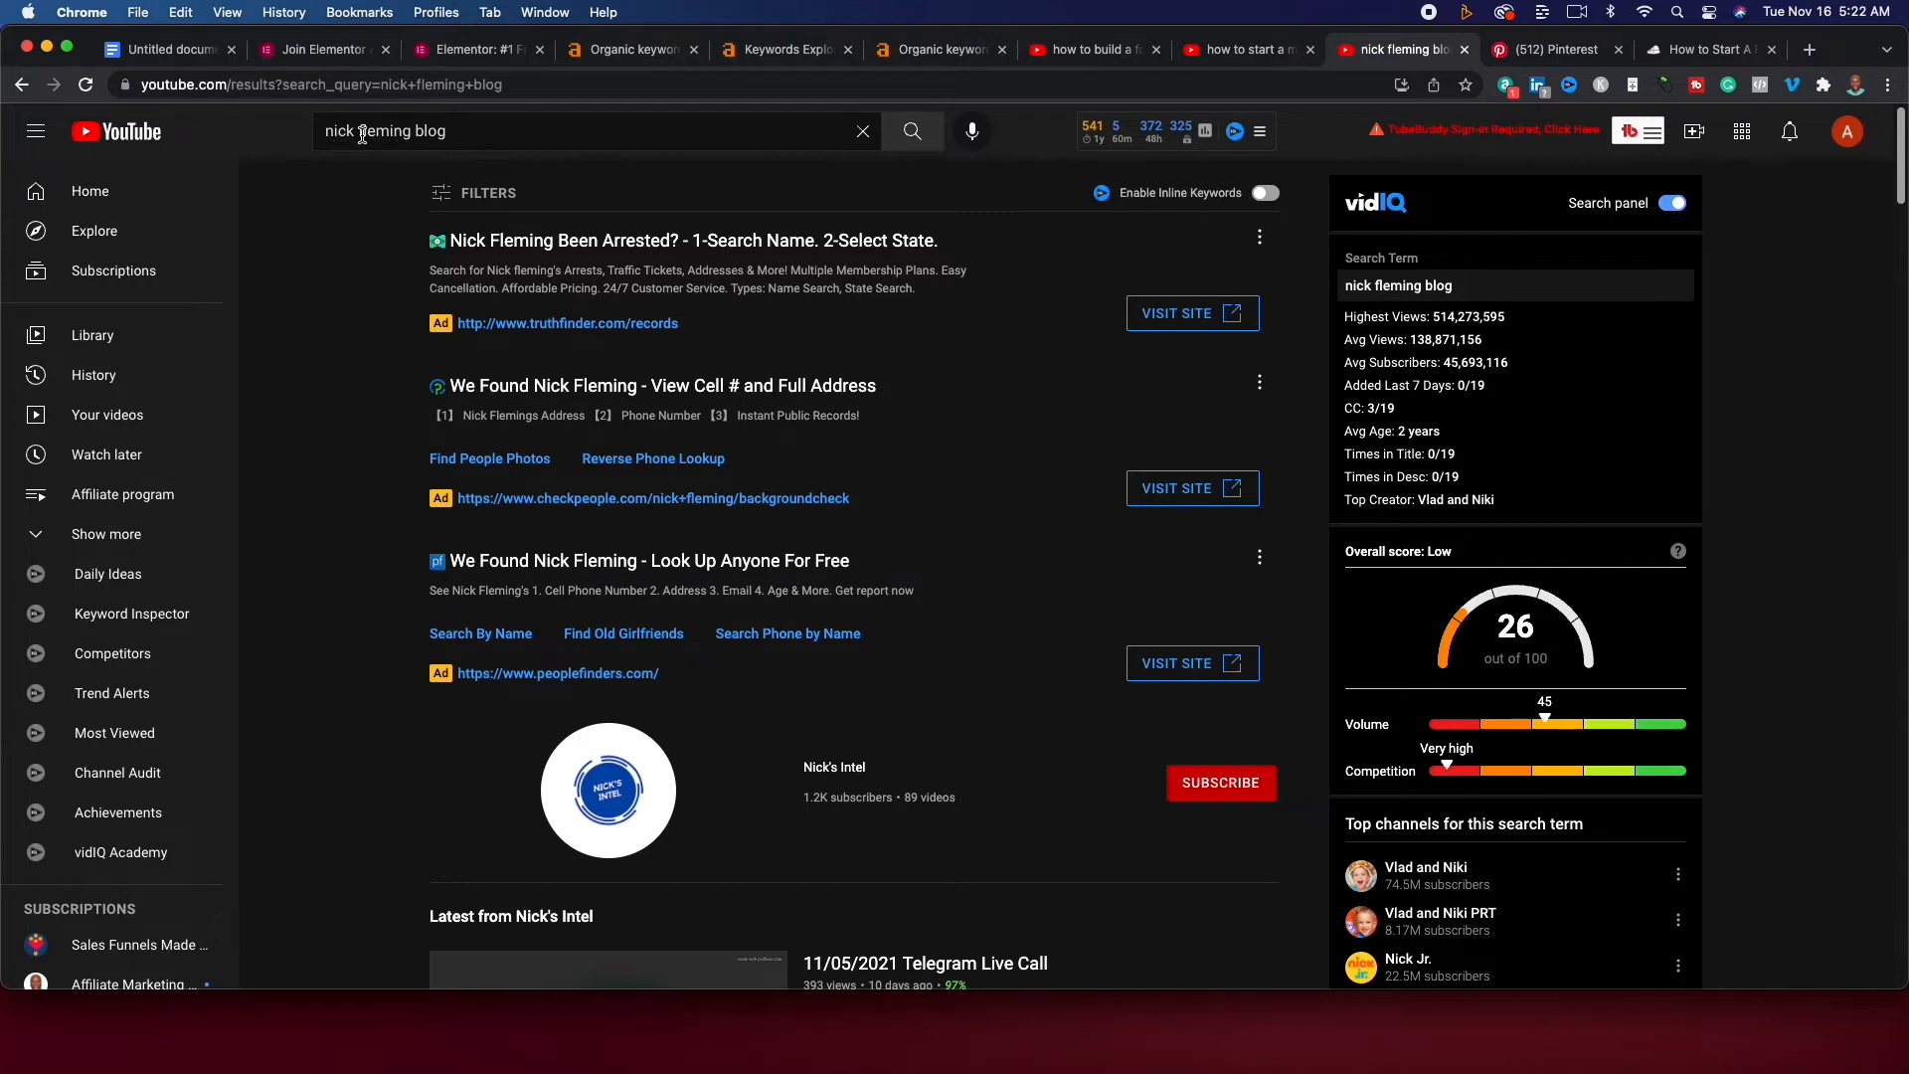
mouse_move(377, 159)
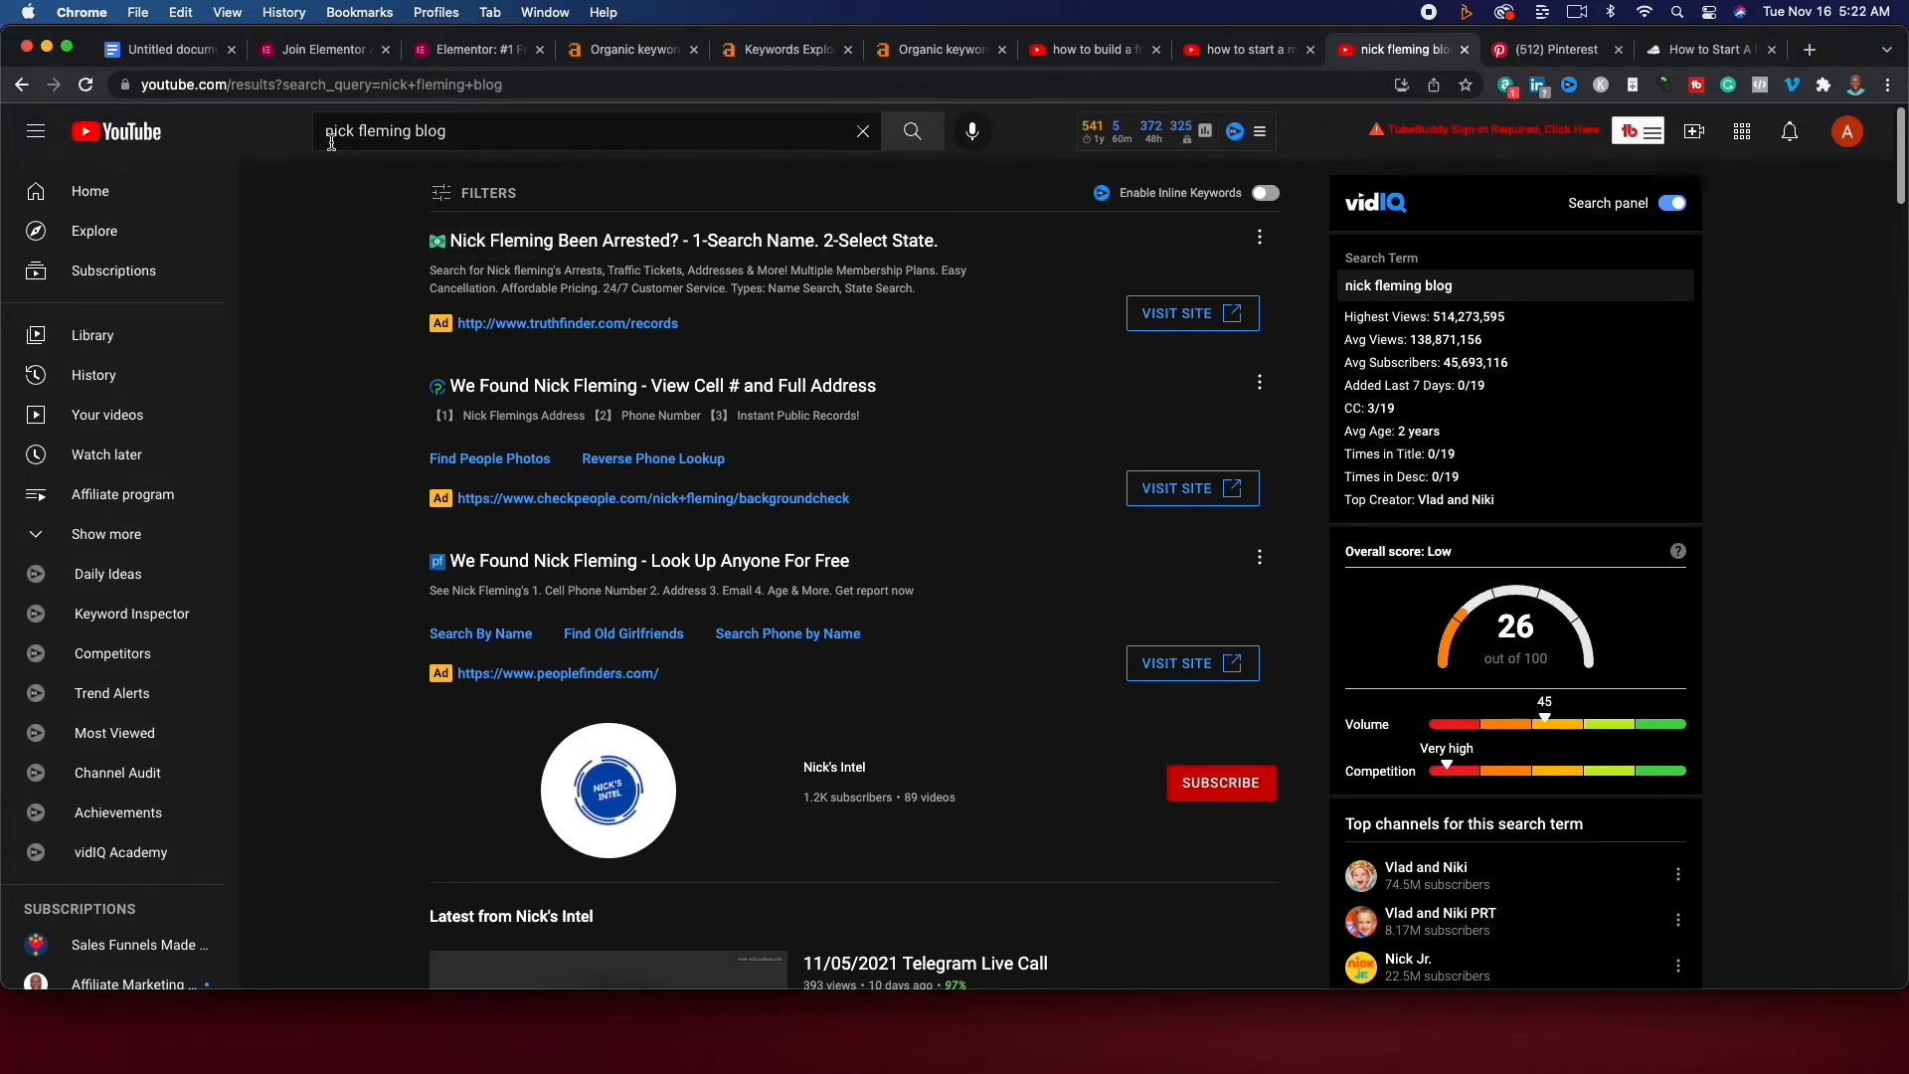
mouse_move(316, 145)
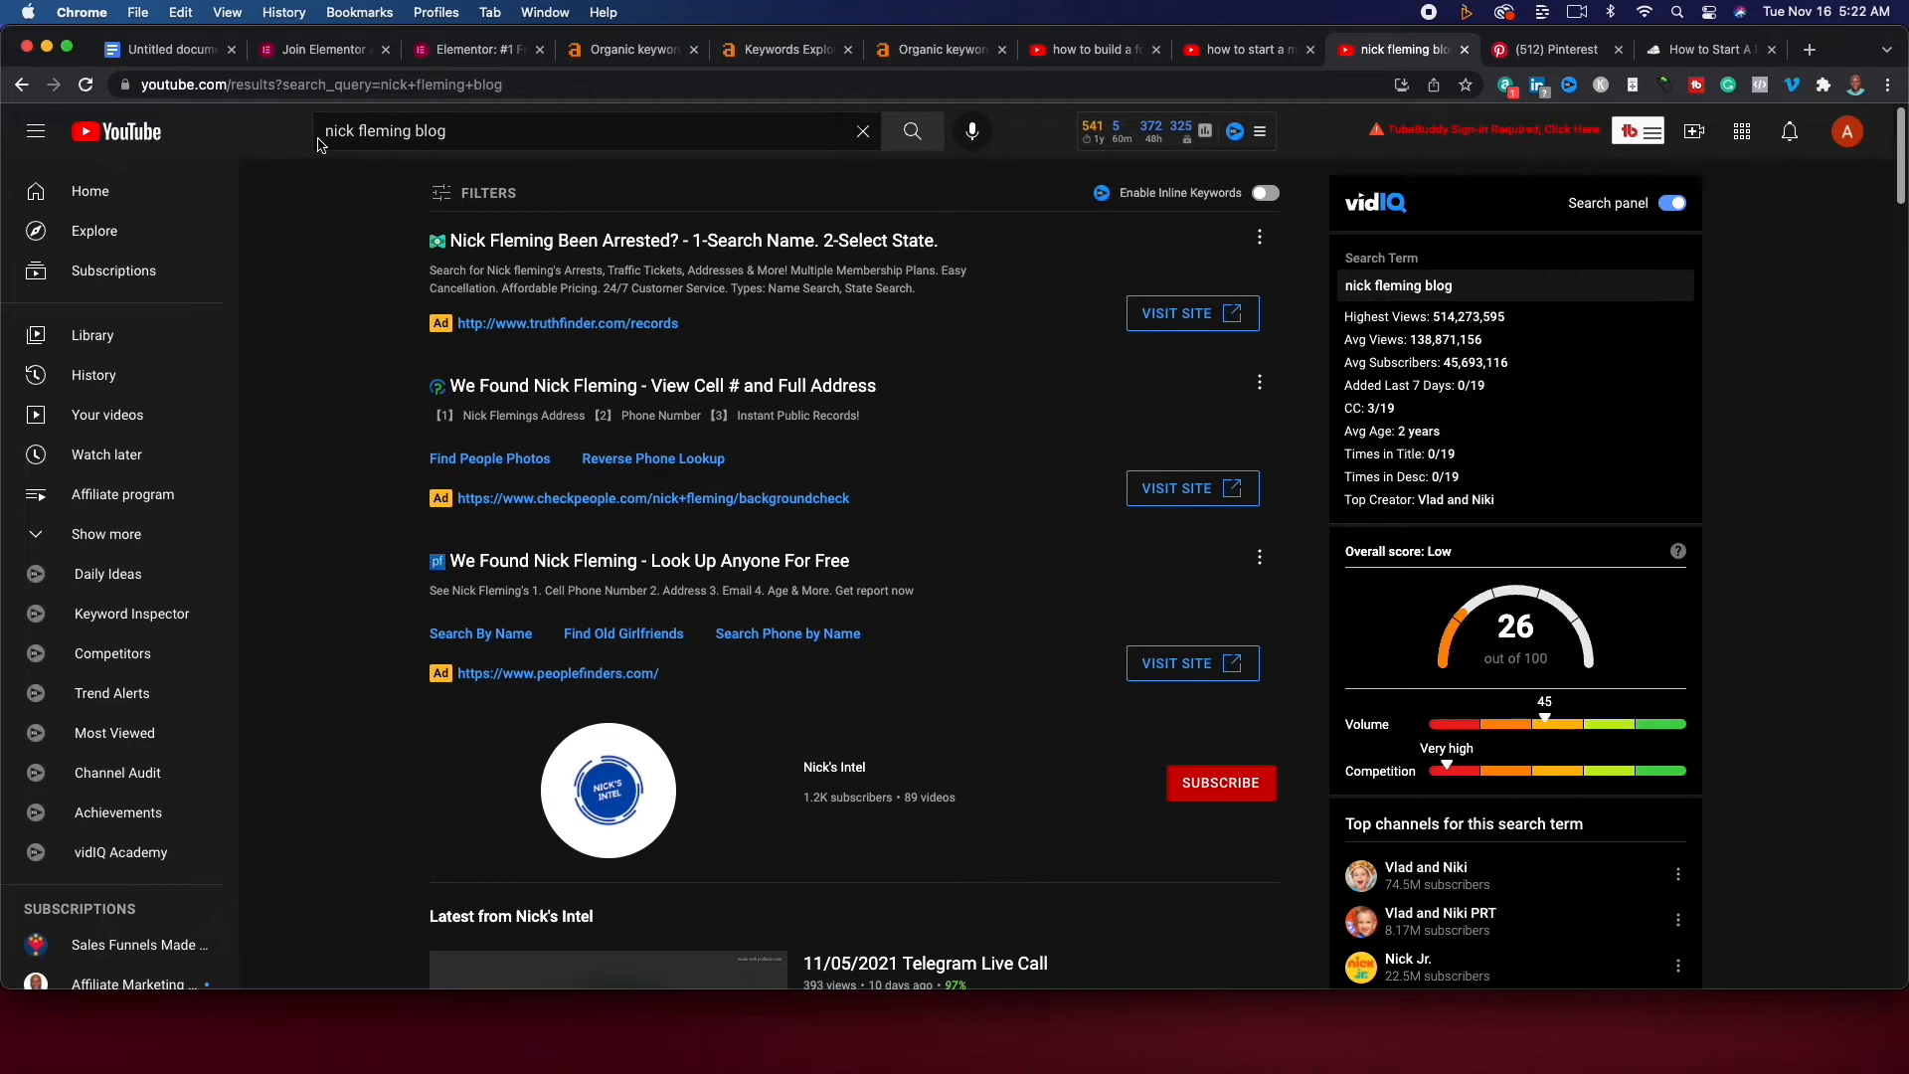
mouse_move(557, 175)
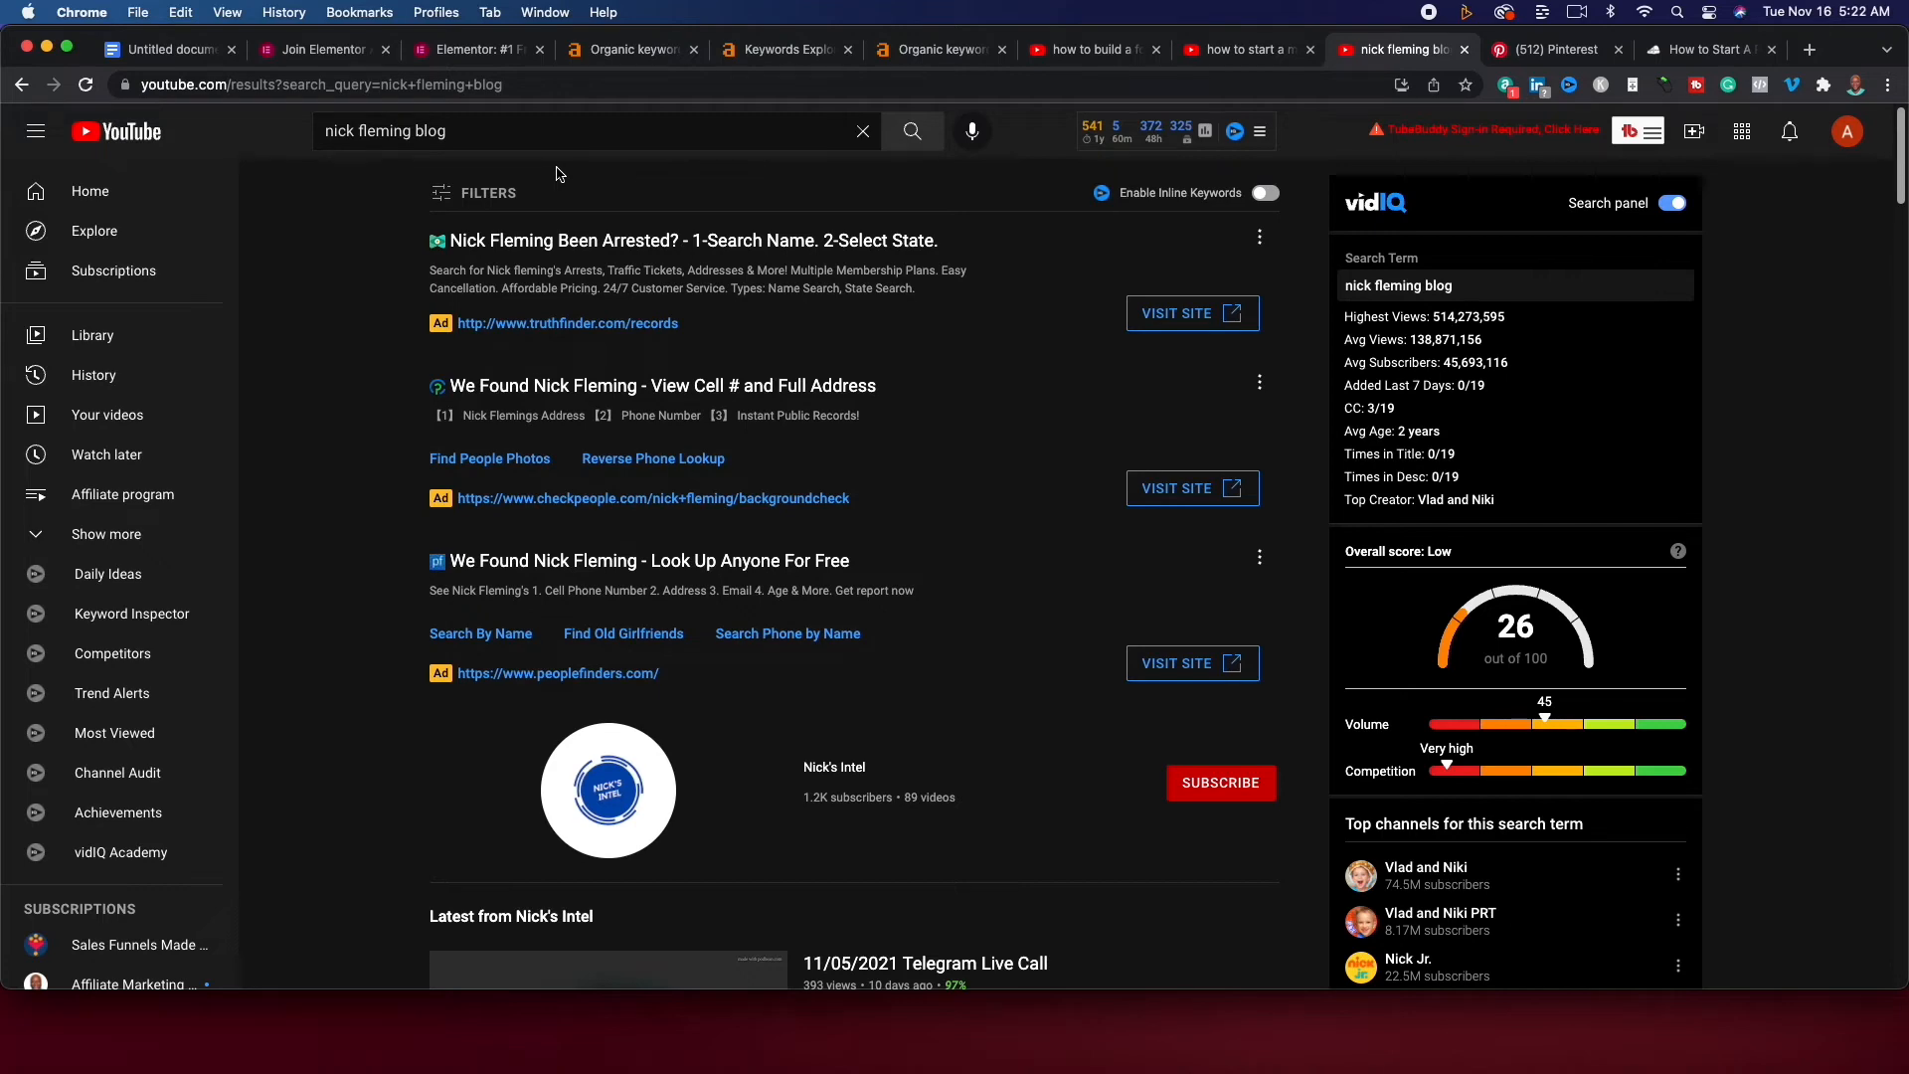
mouse_move(390, 658)
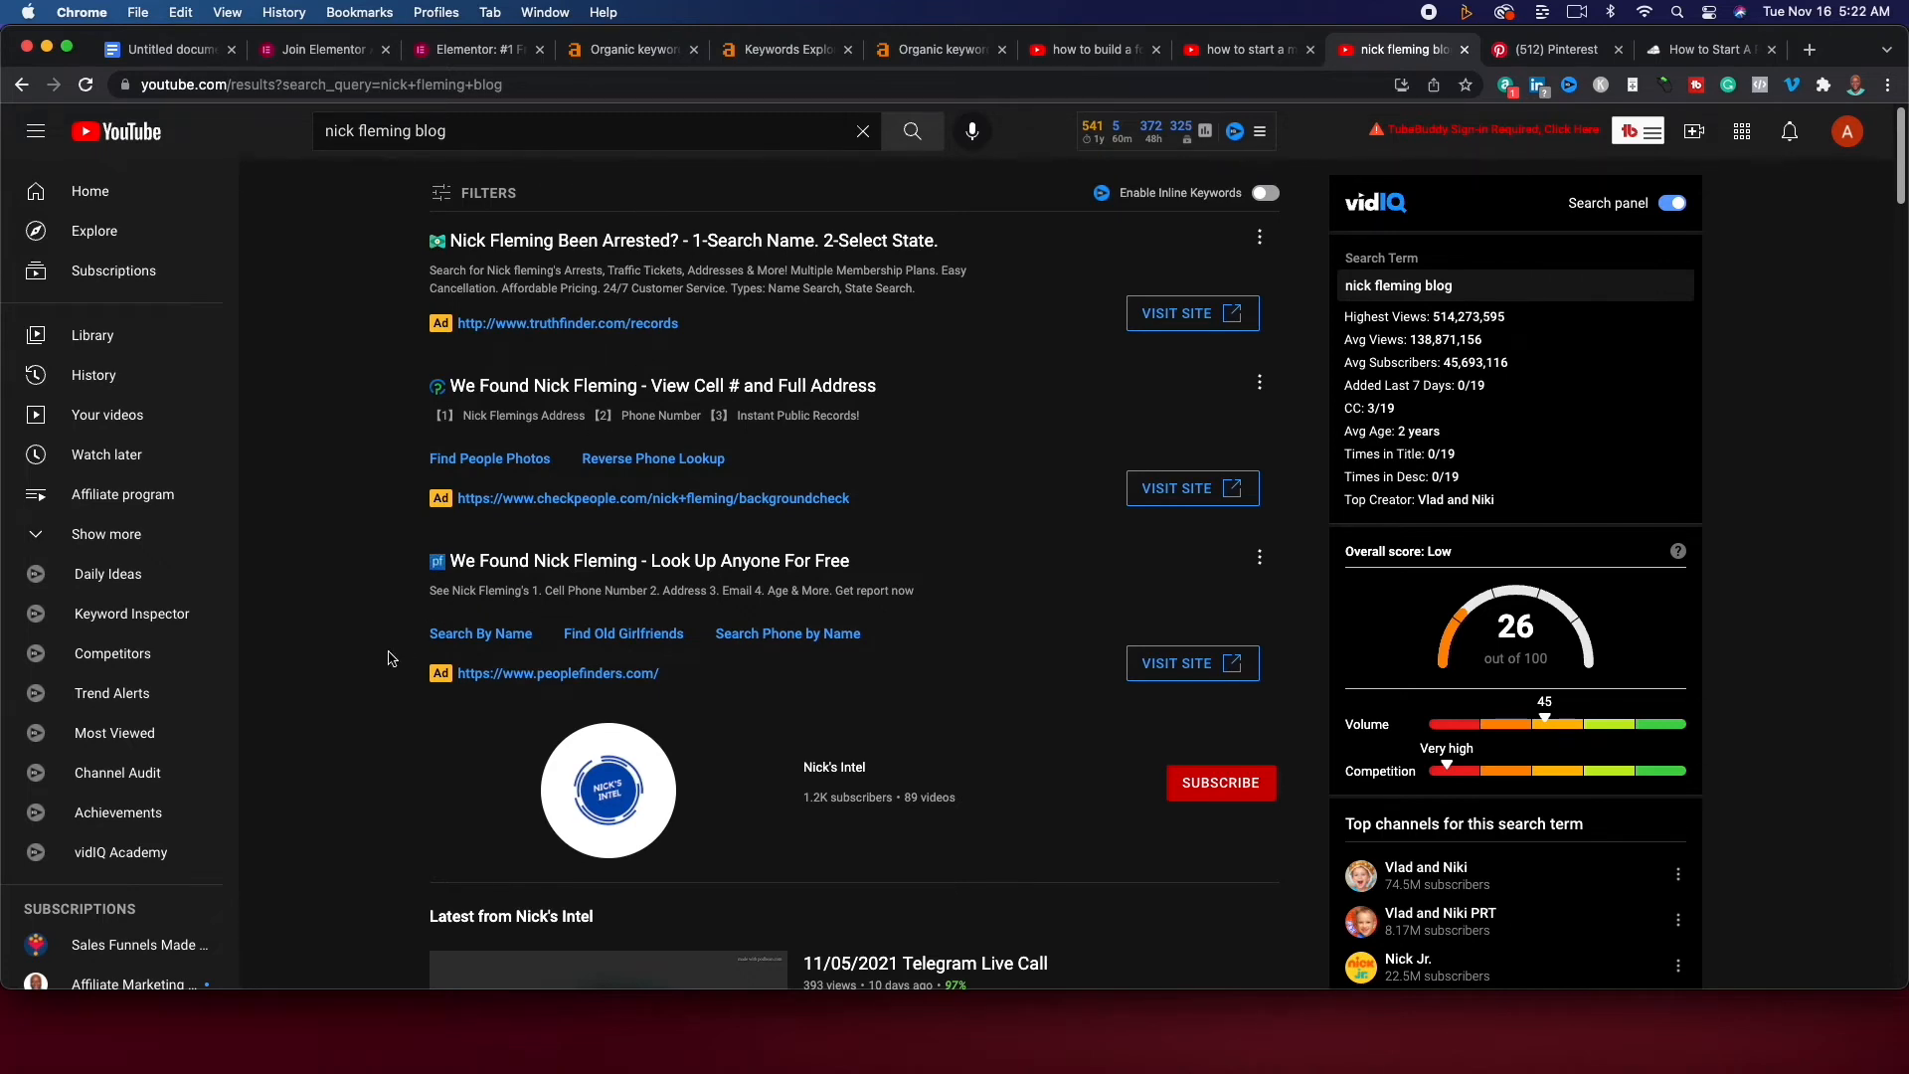
scroll("down", 3)
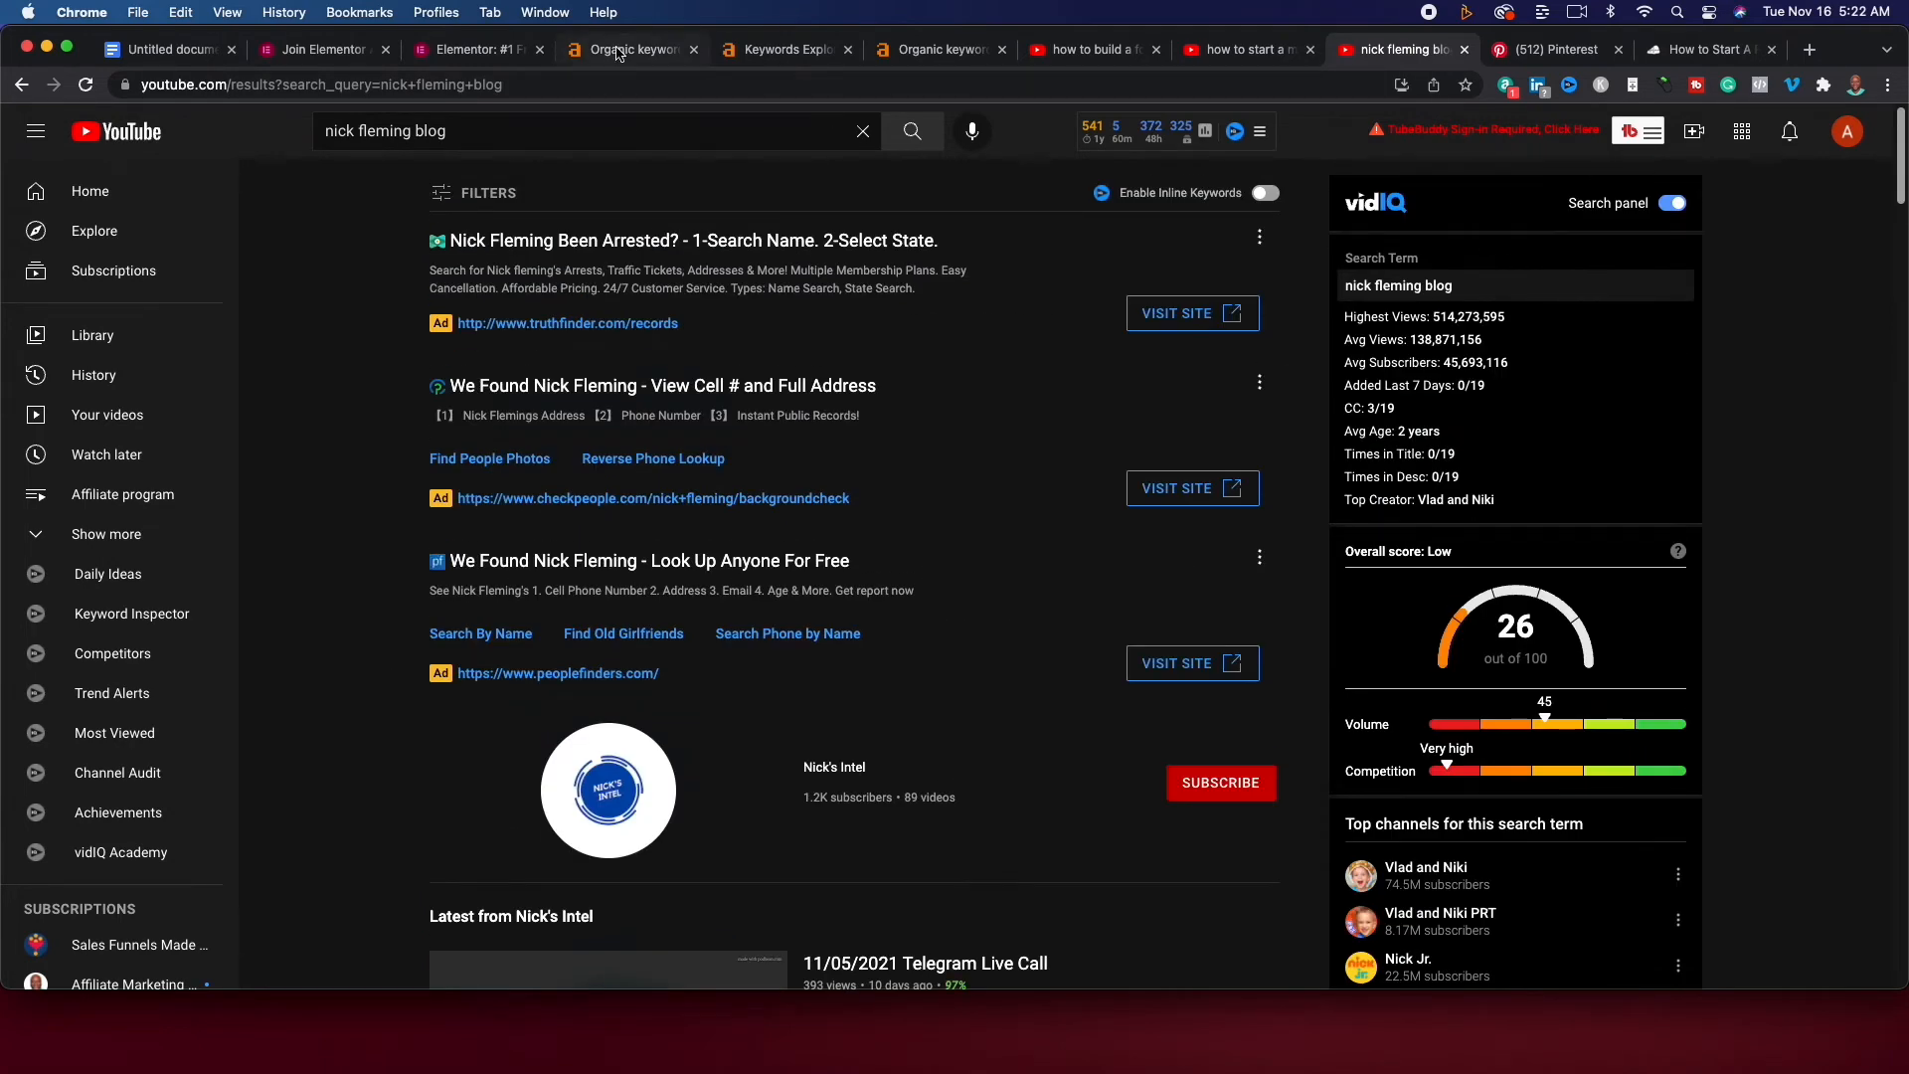
left_click(626, 48)
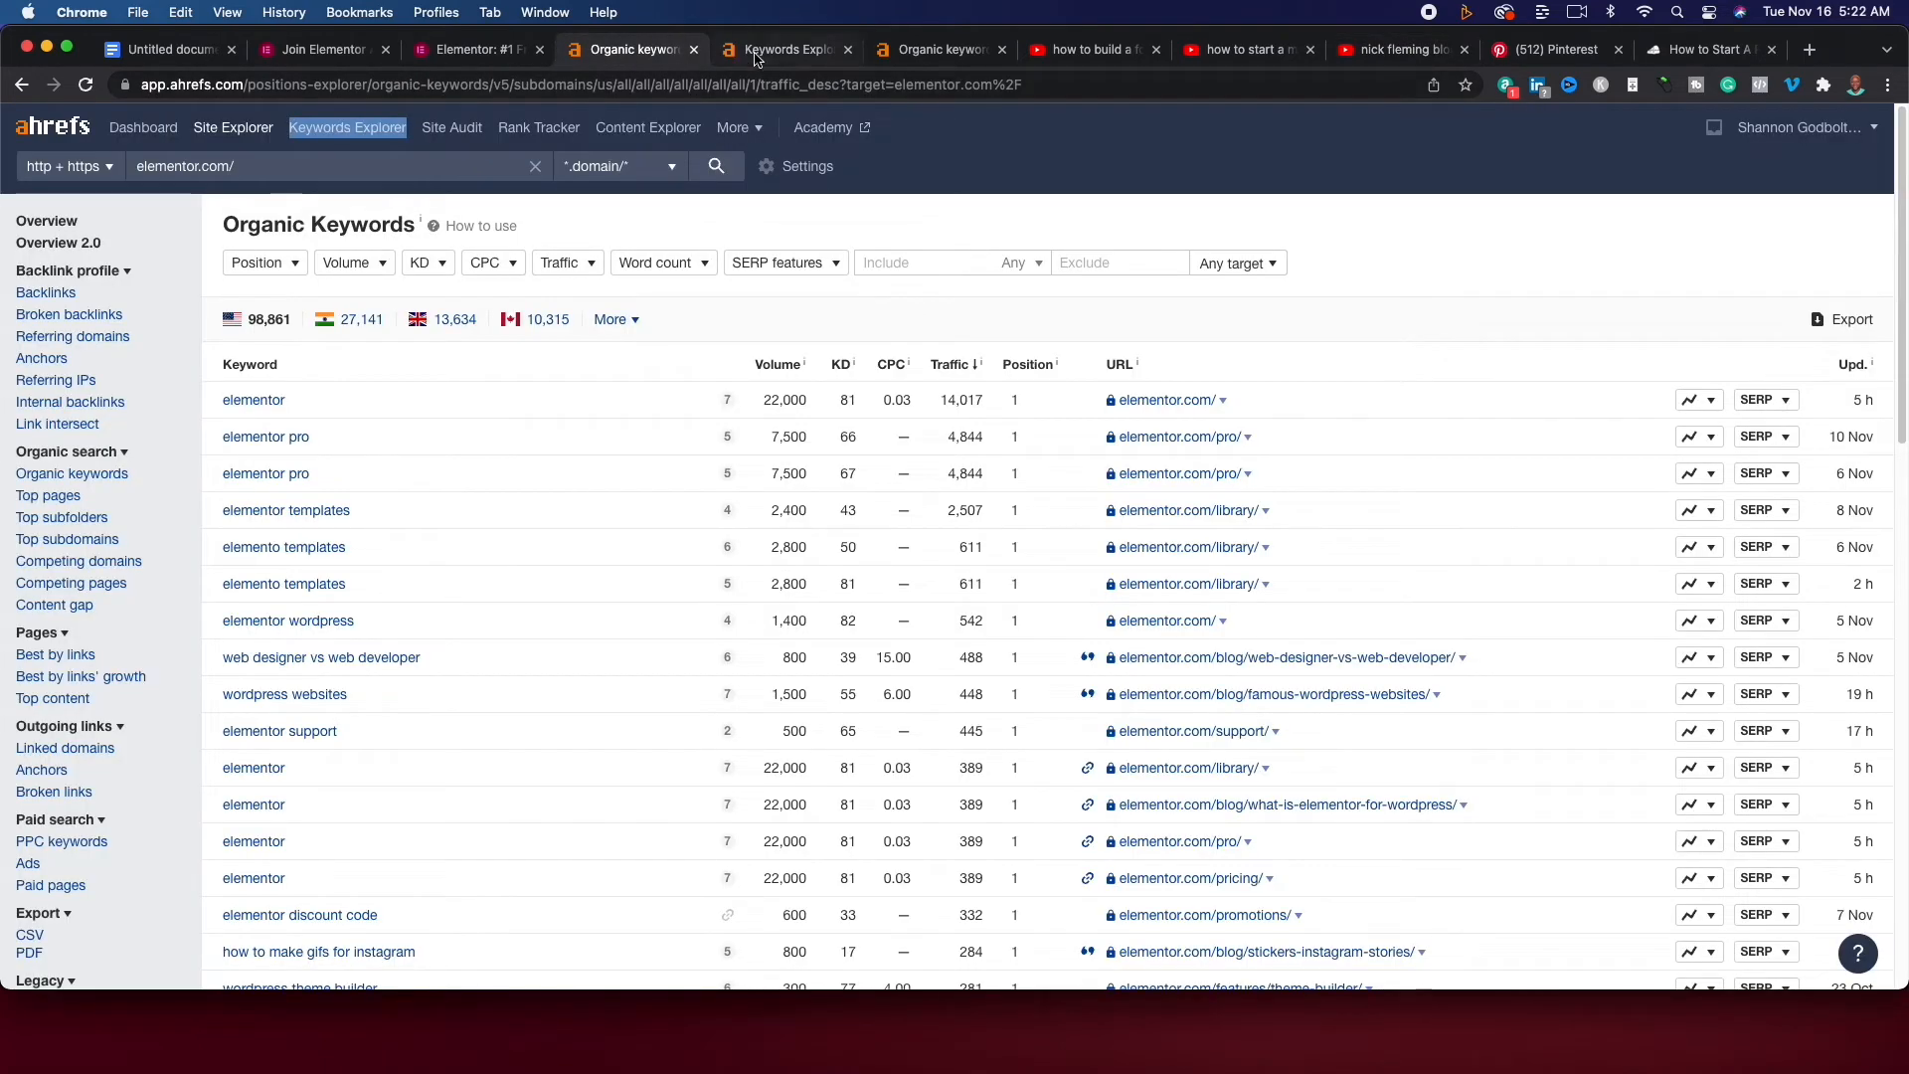
mouse_move(780, 50)
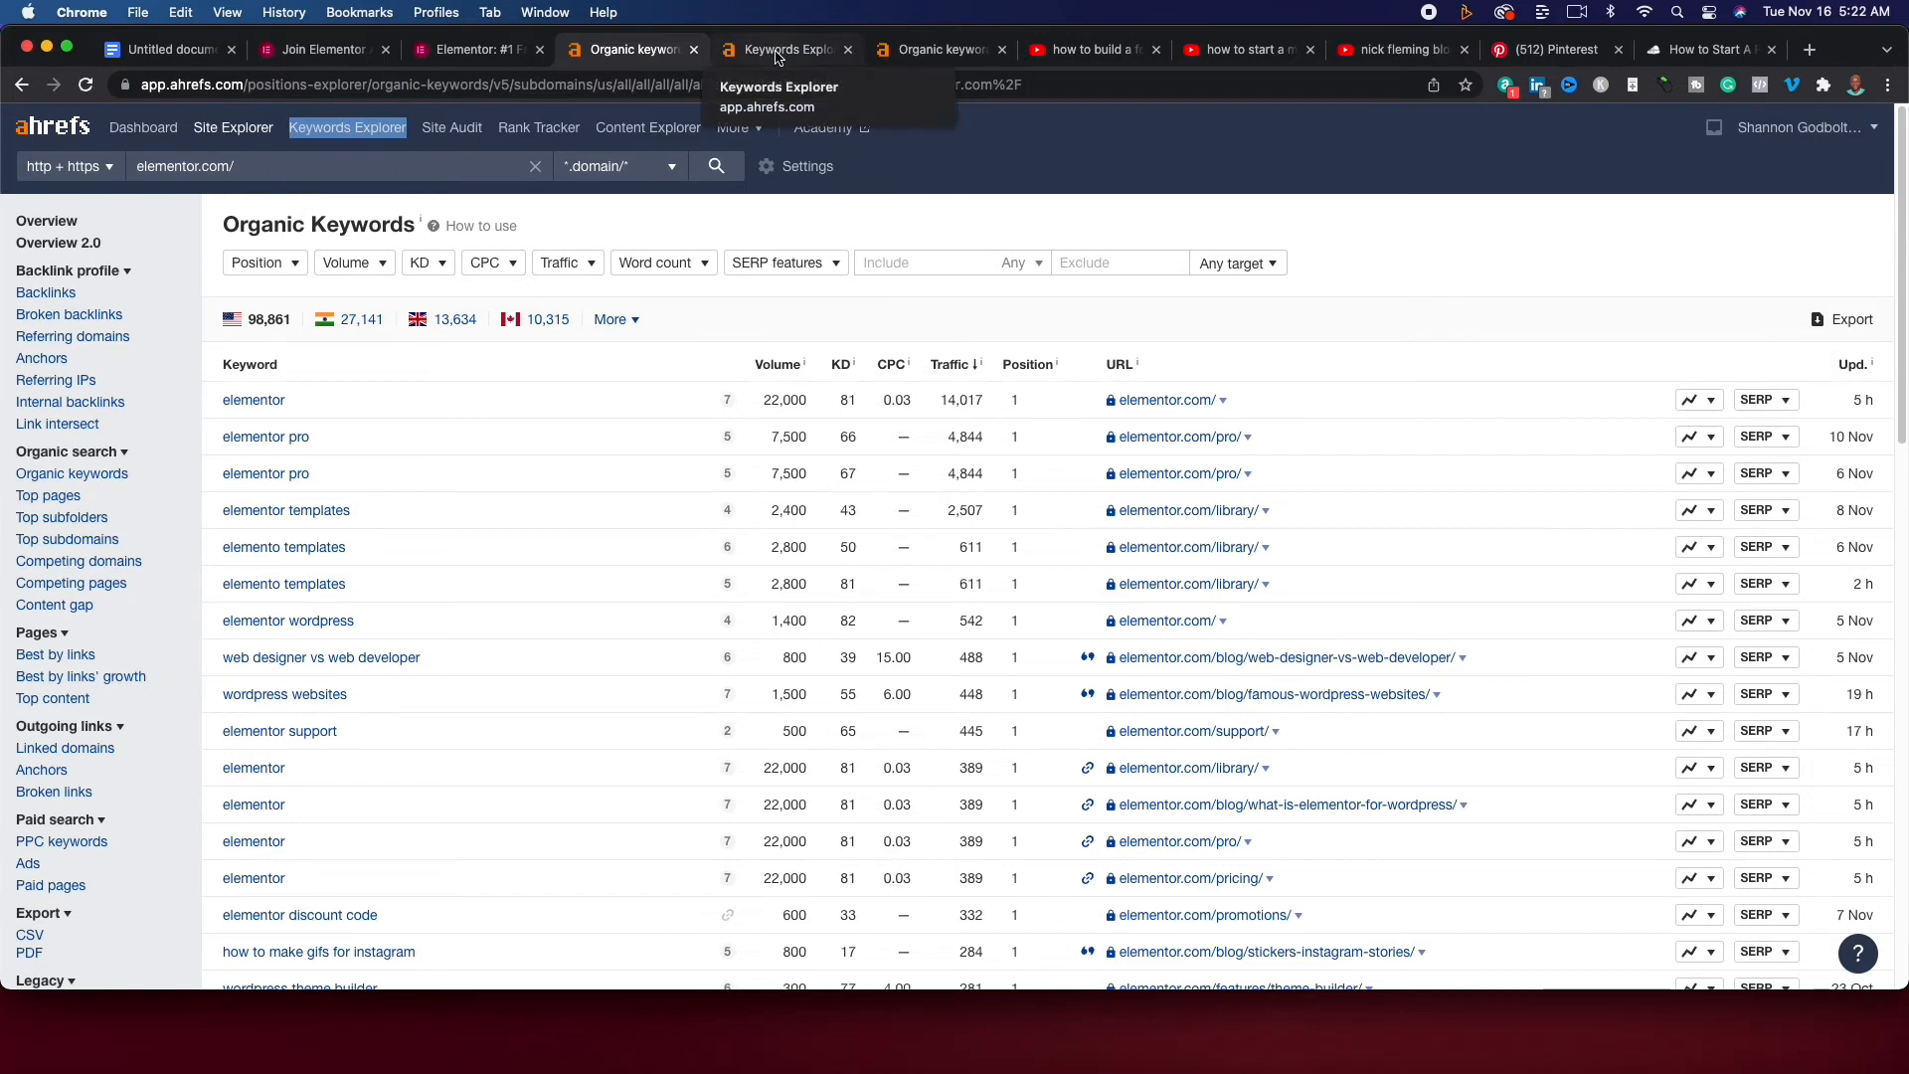
left_click(788, 48)
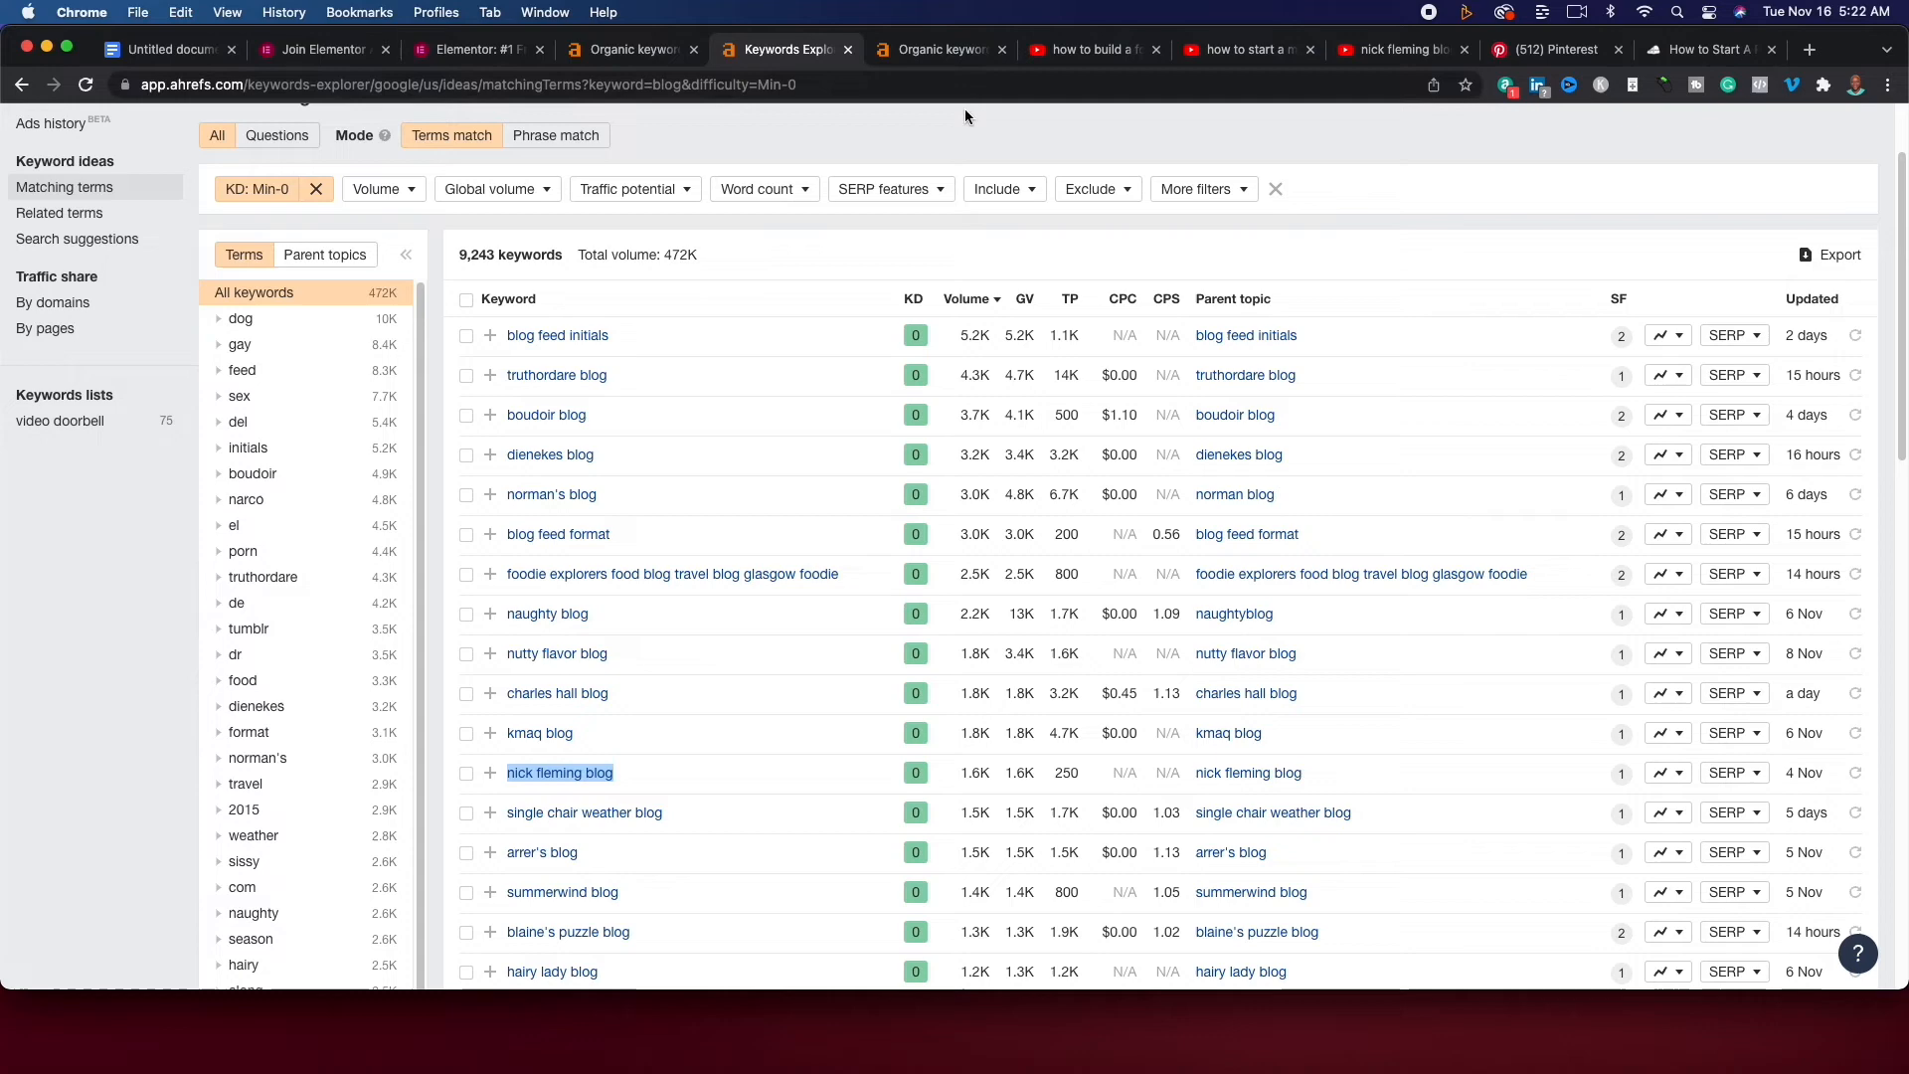
mouse_move(1058, 107)
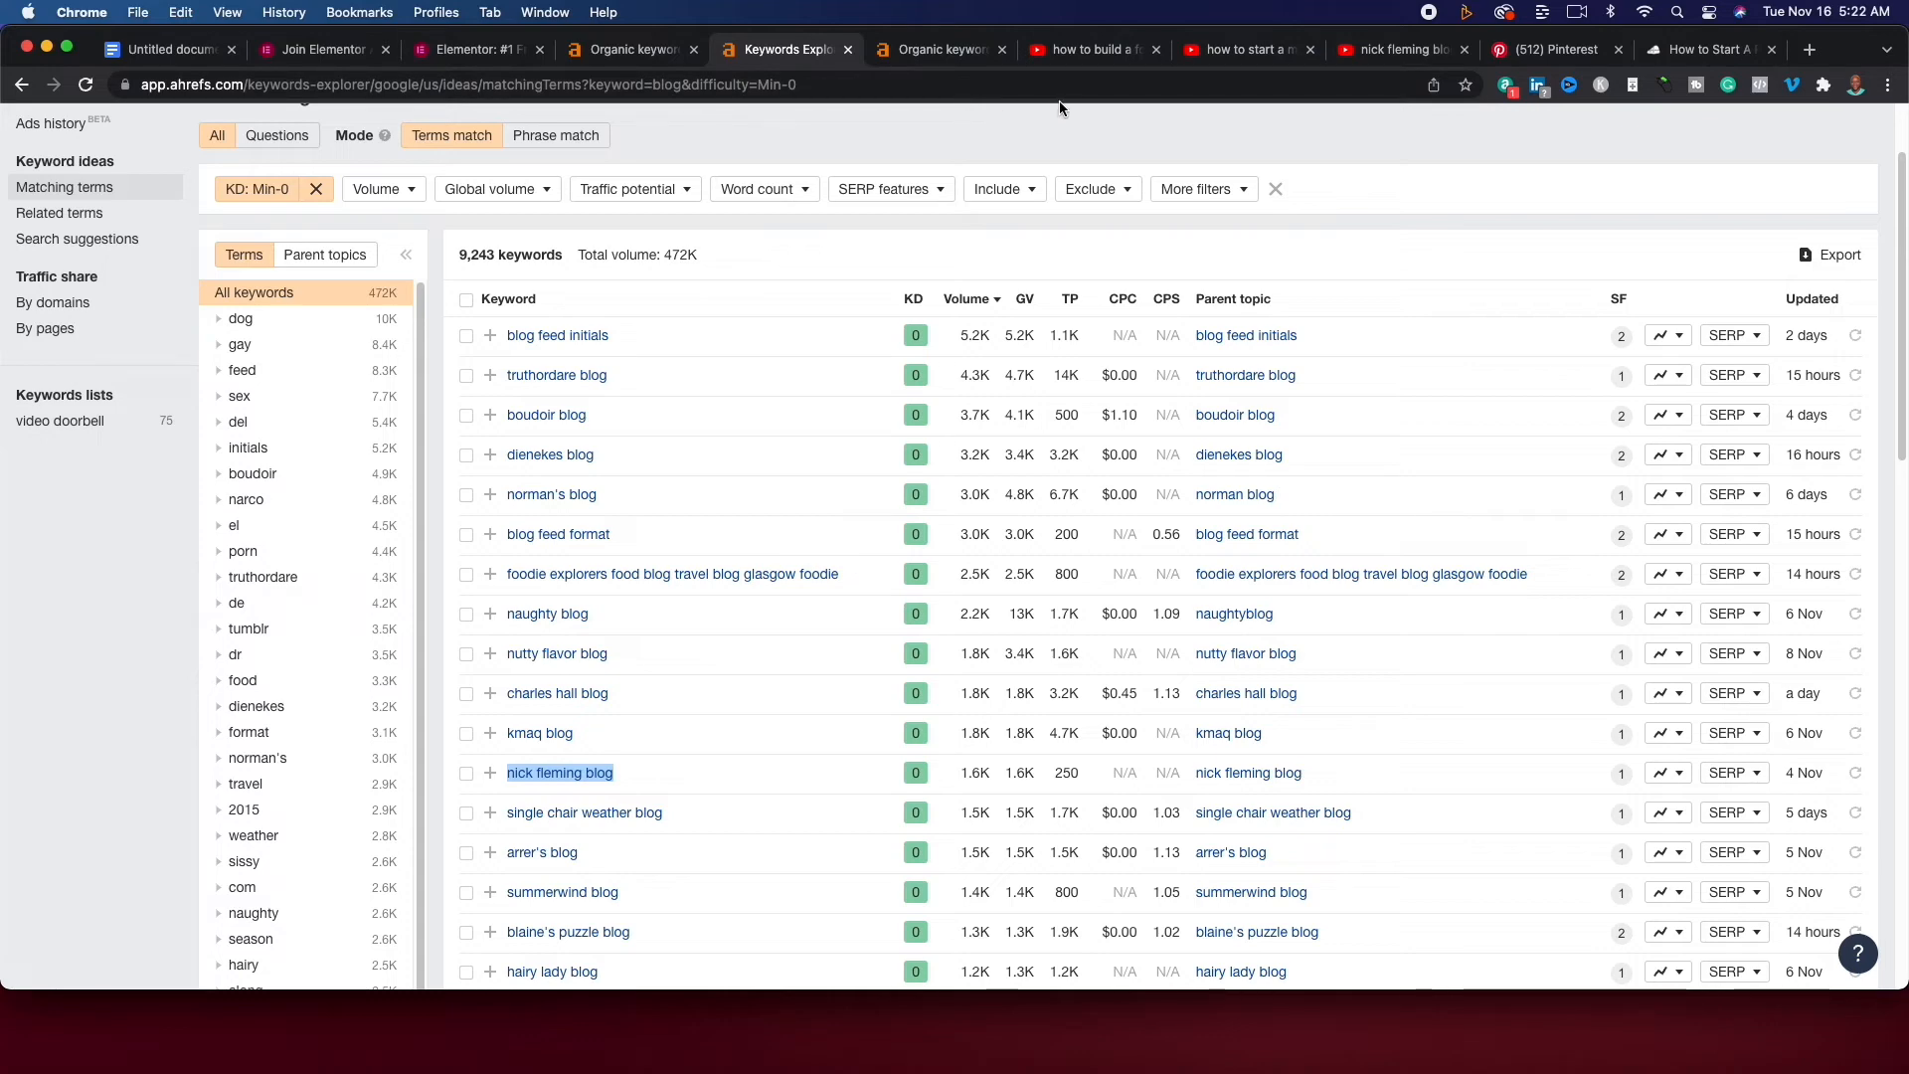
left_click(1399, 48)
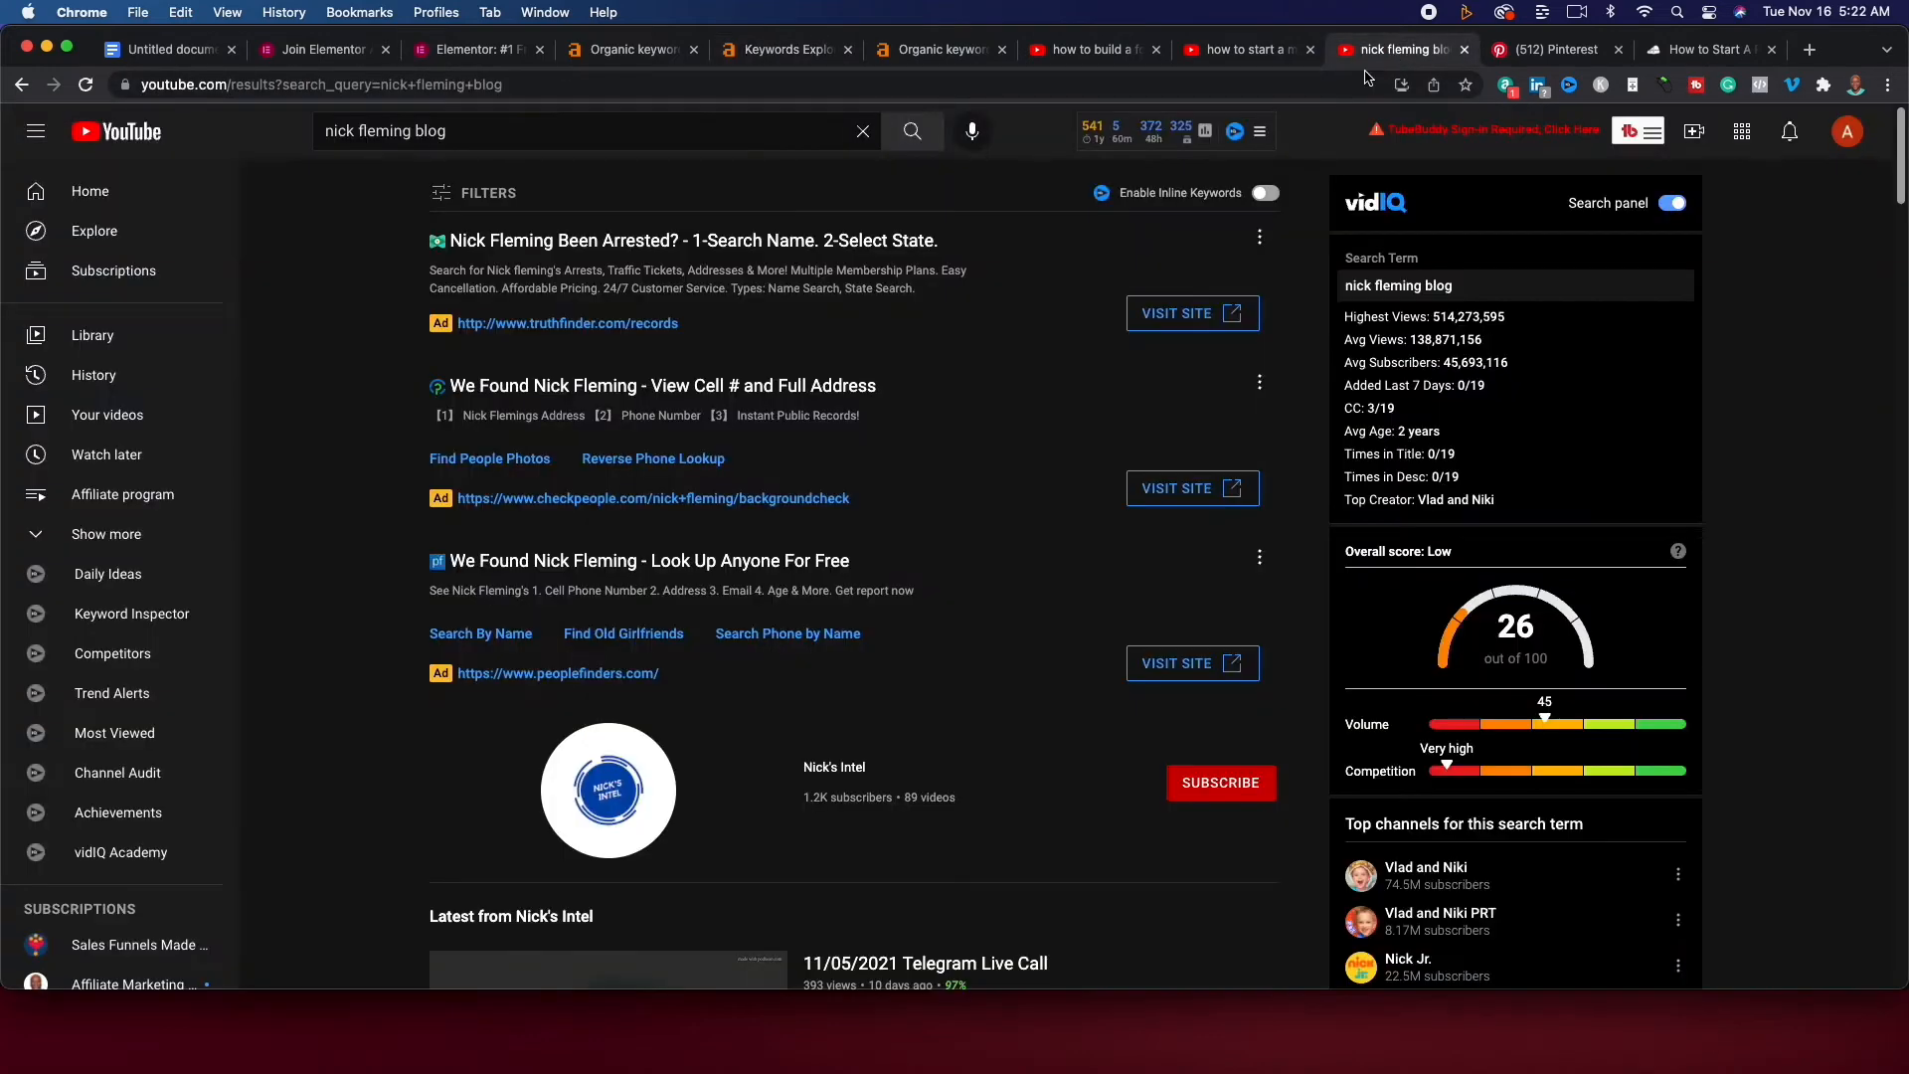
Search YouTube for 'how much does jessica o'donohue make on youtube', scored 61 by vidIQ.
left_click(584, 132)
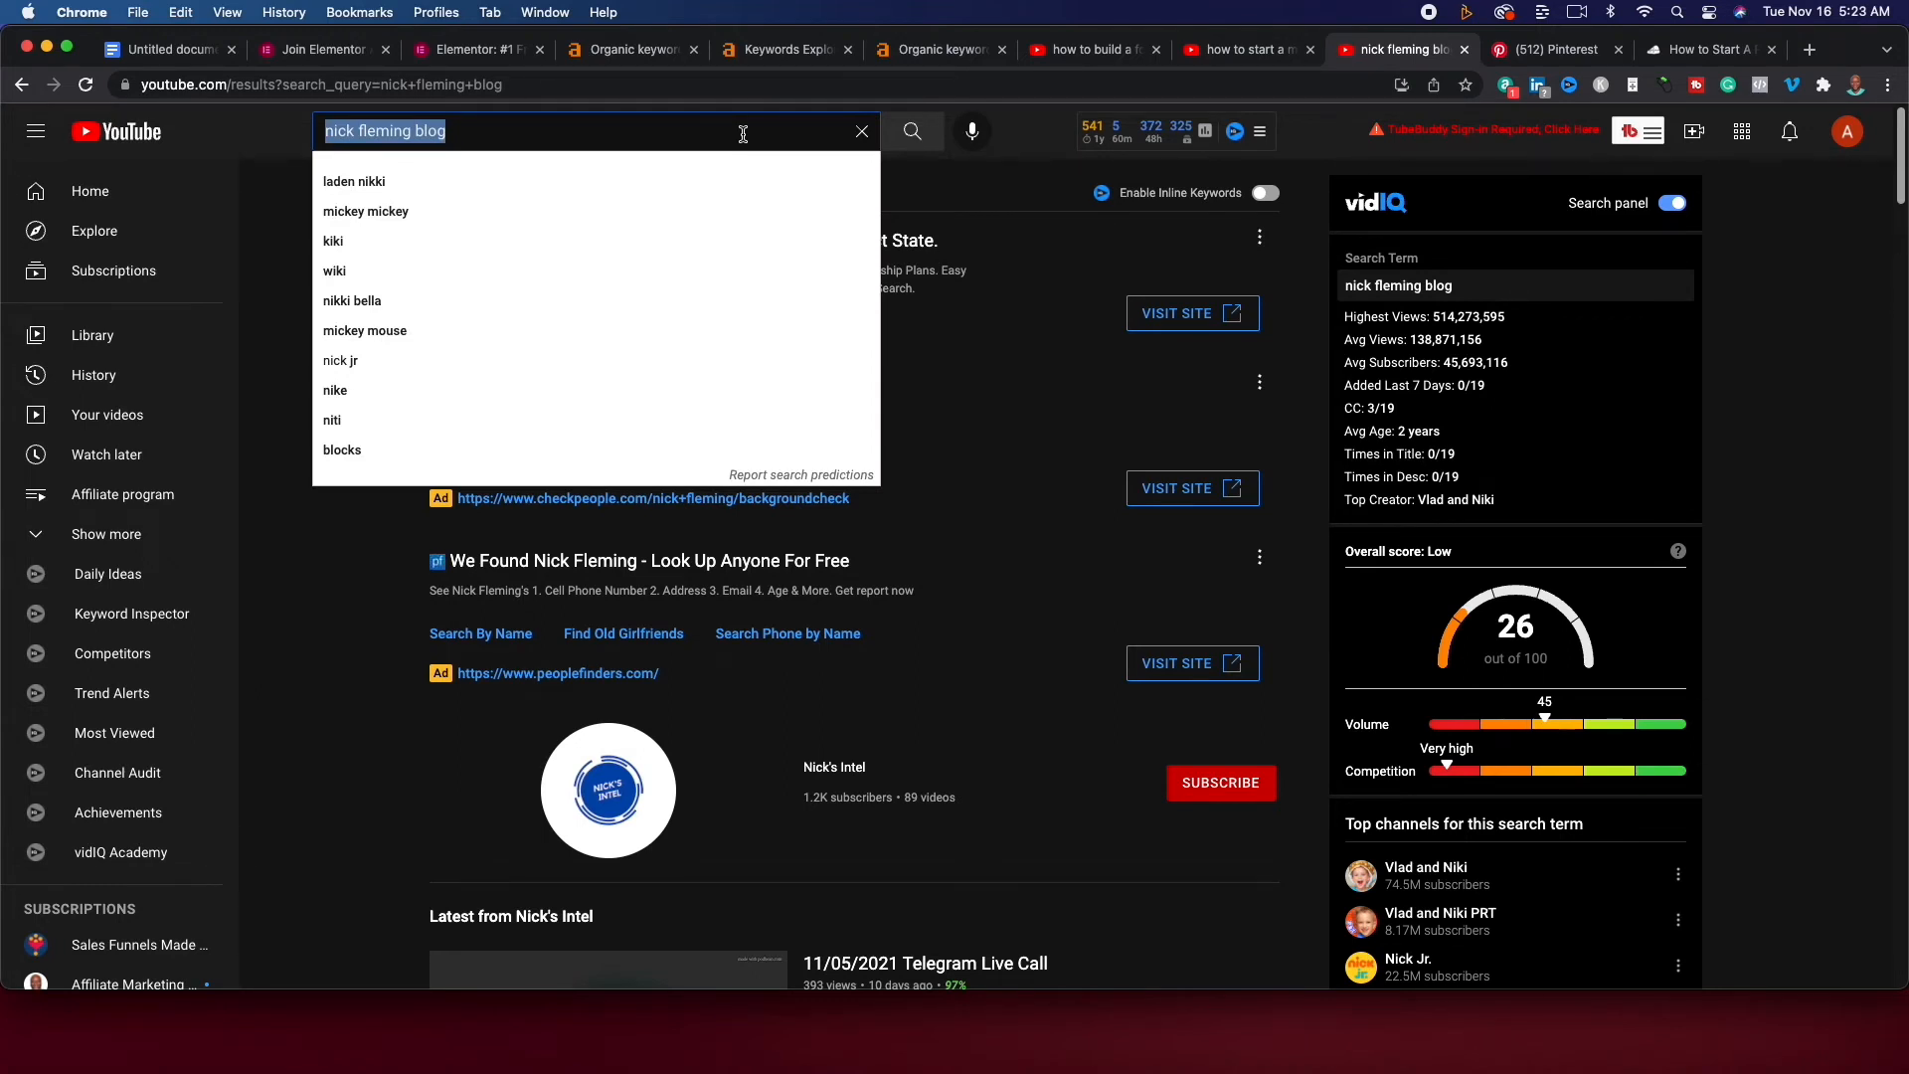
type("how muich does")
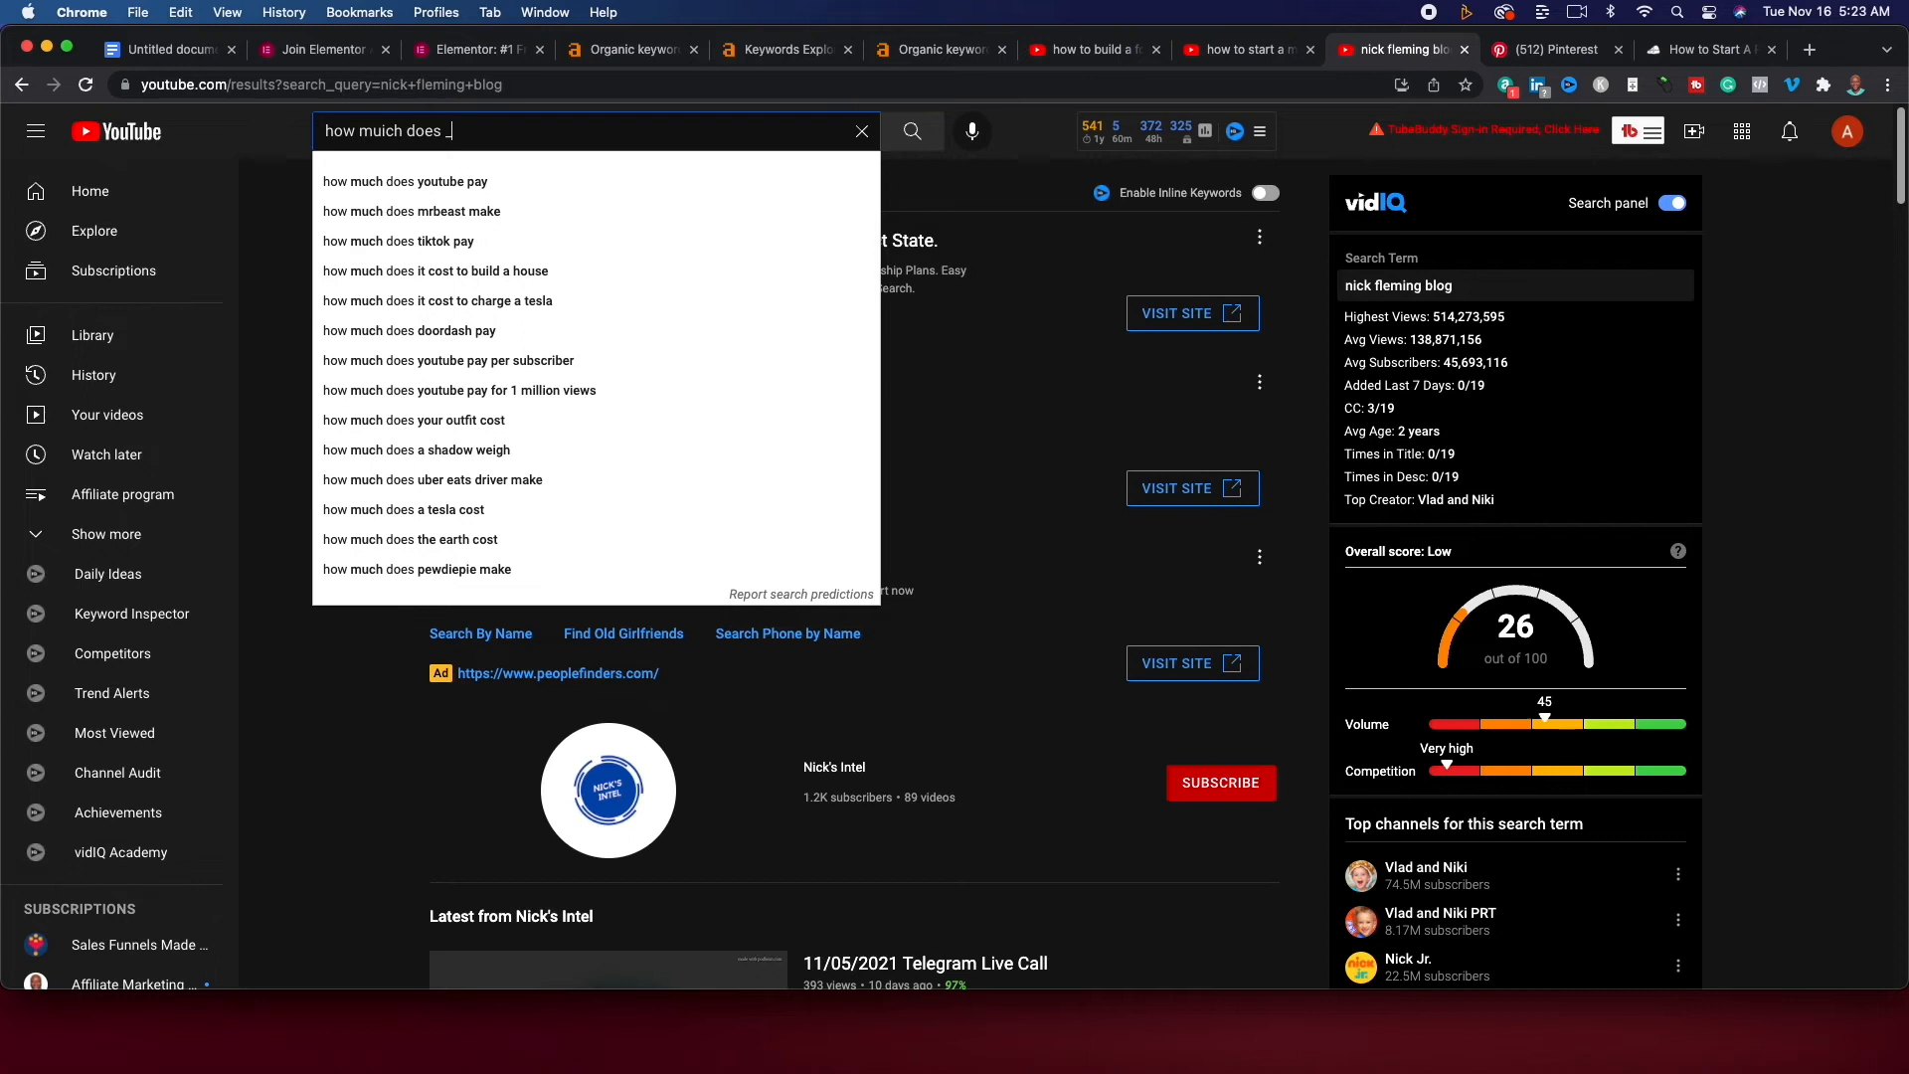
type("you")
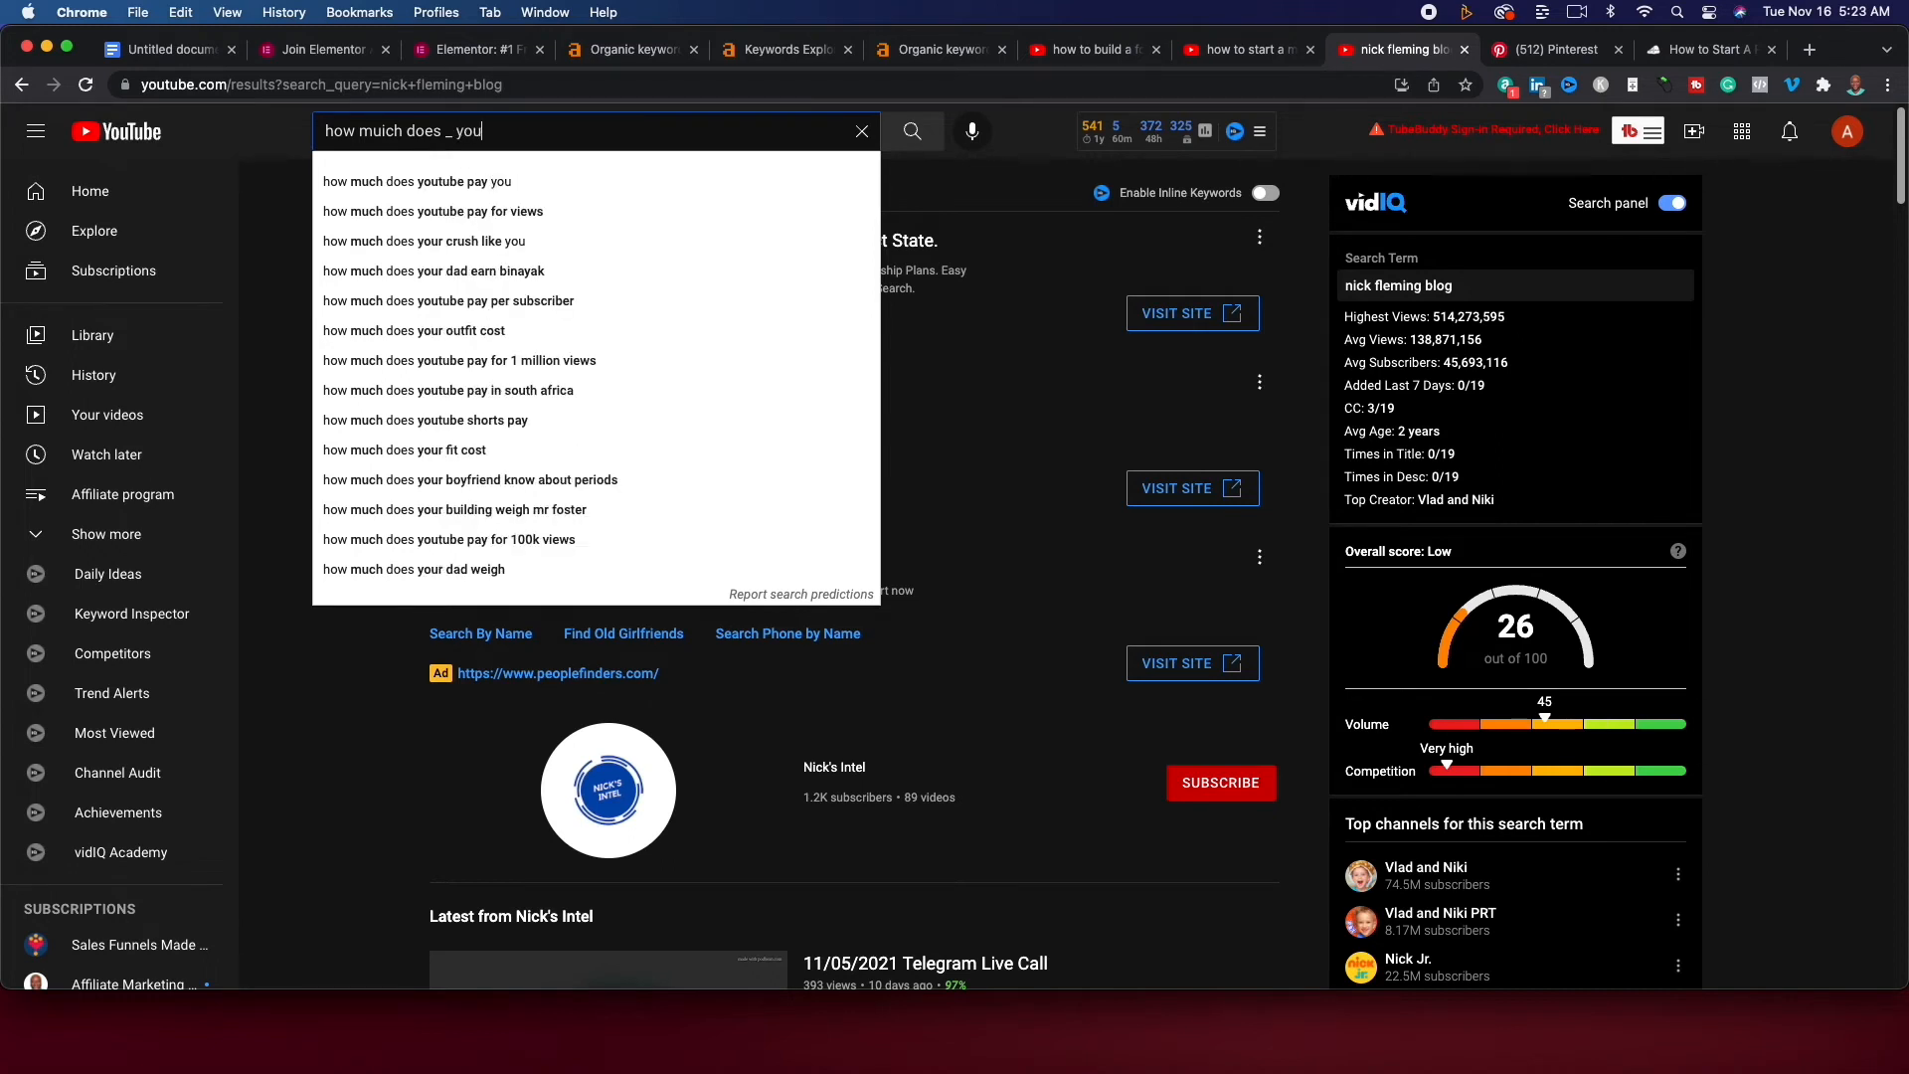
type("make on")
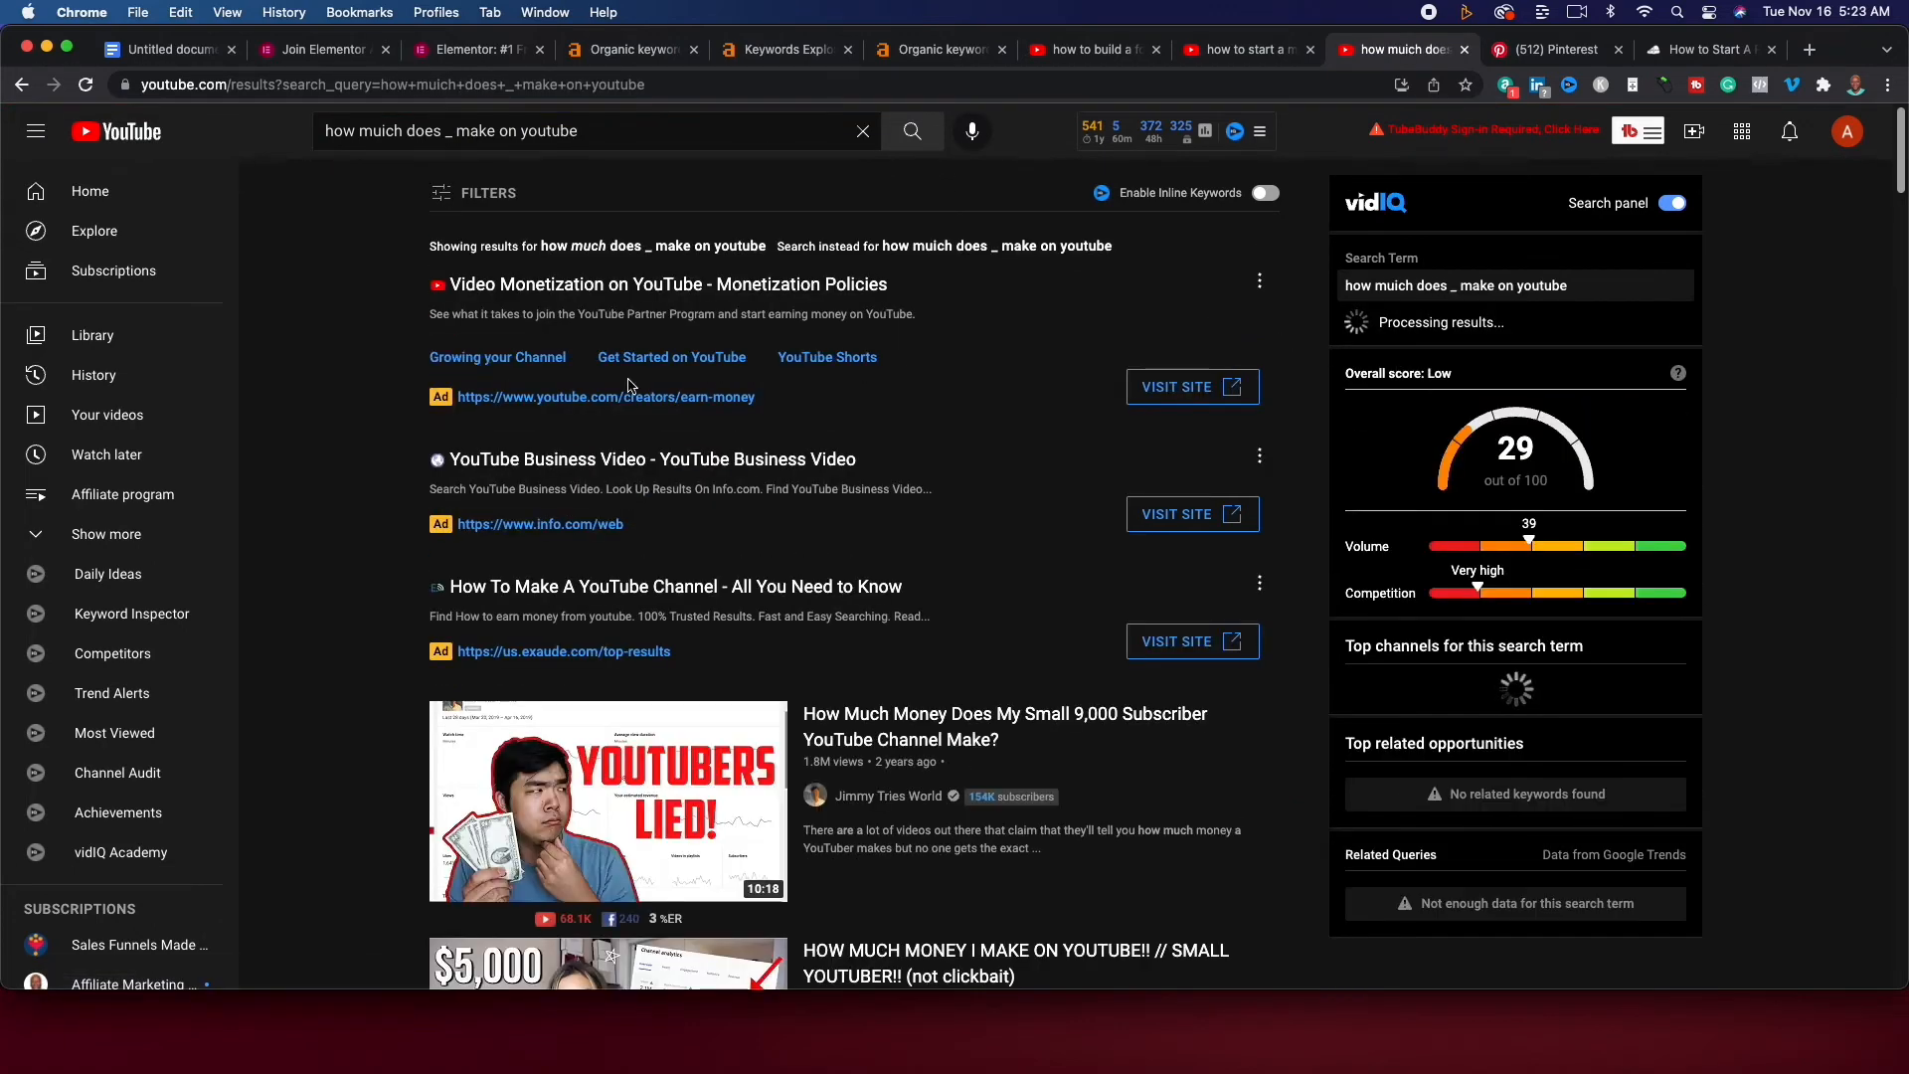
scroll("down", 3)
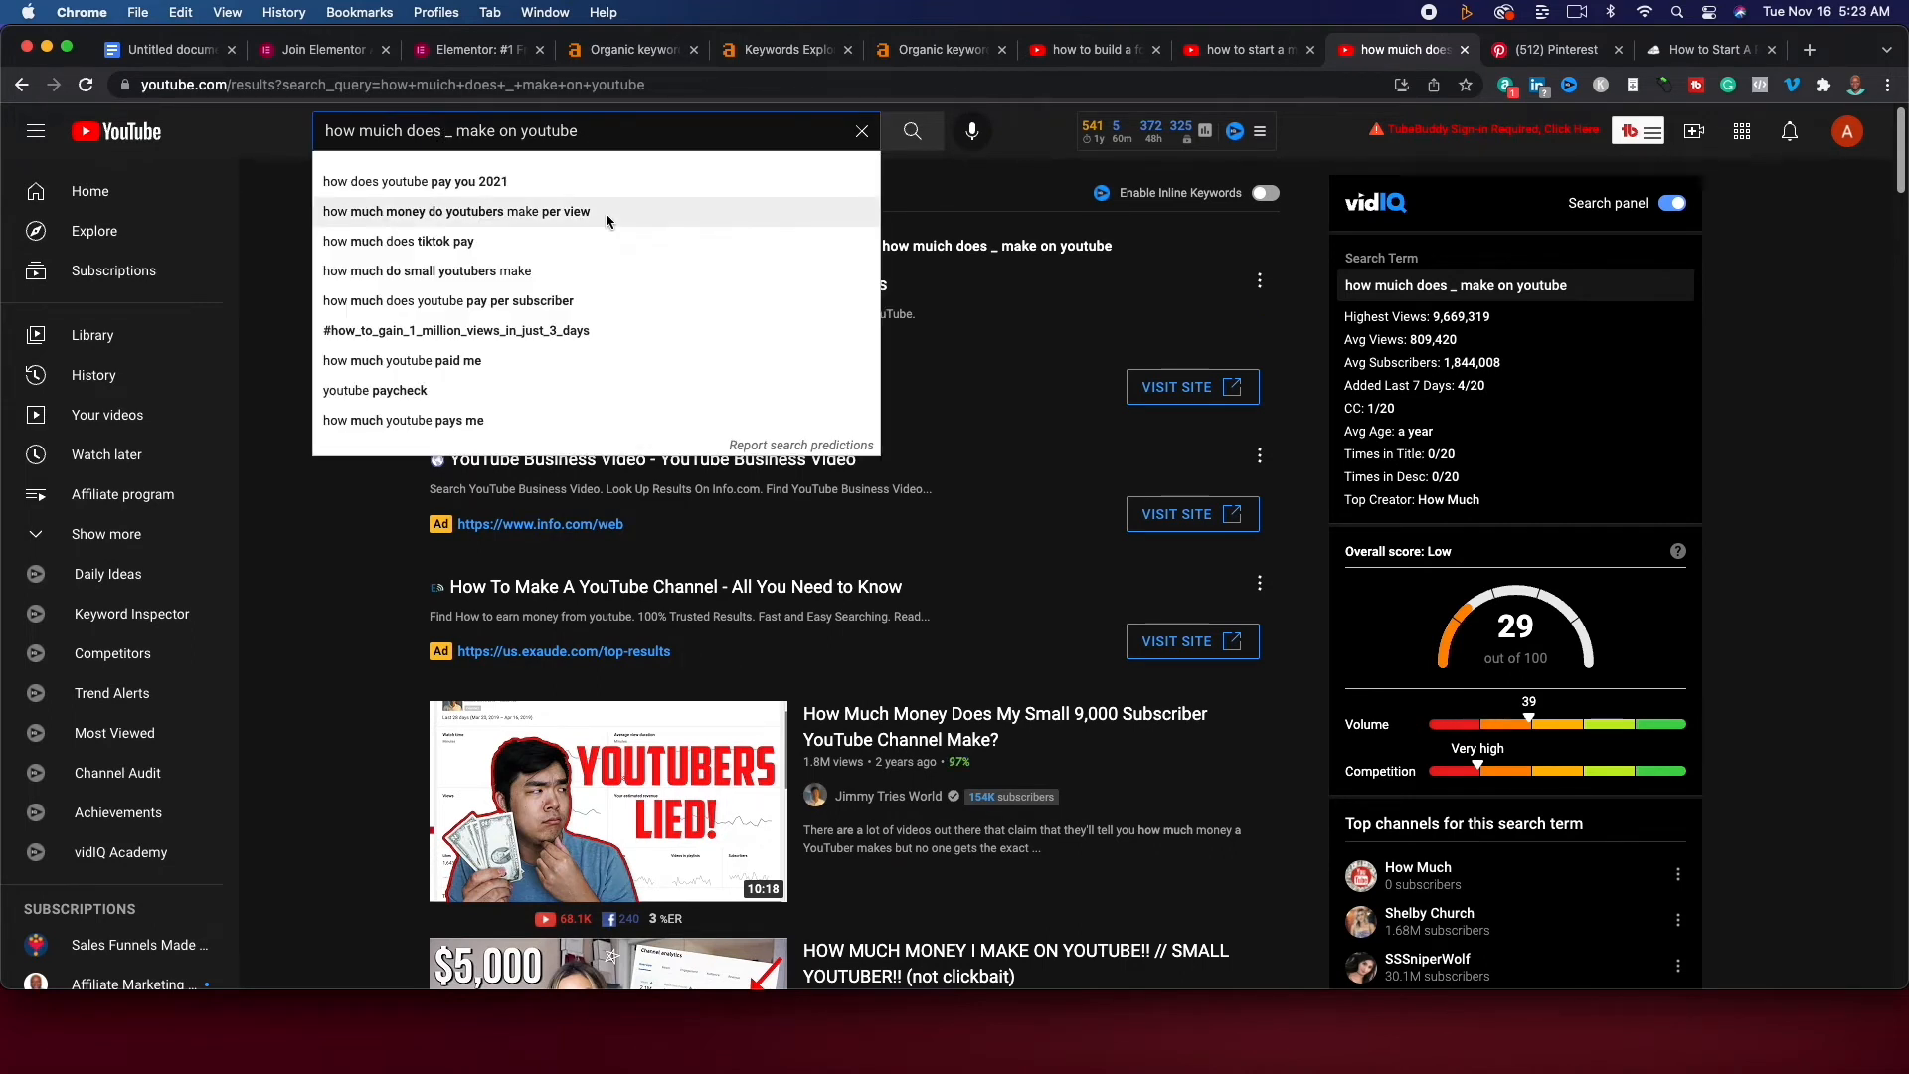
type("a")
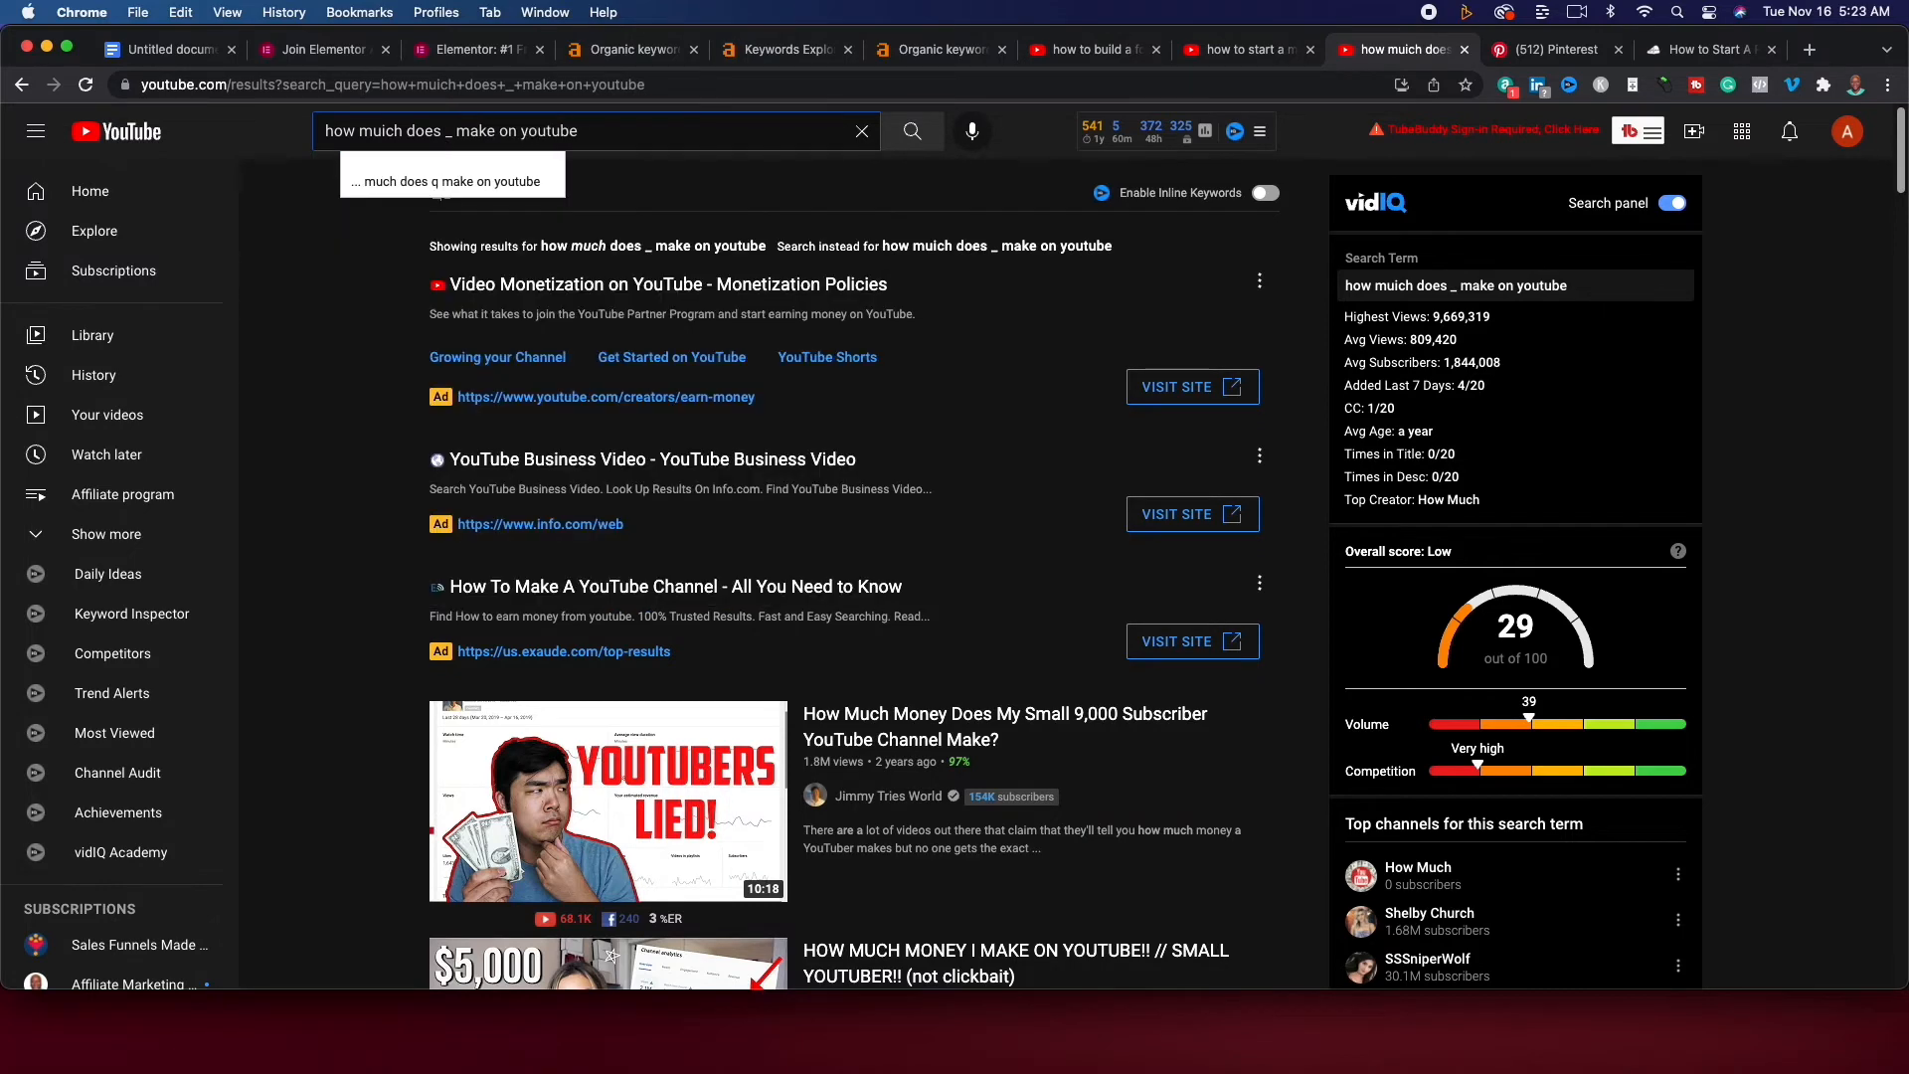
type("n")
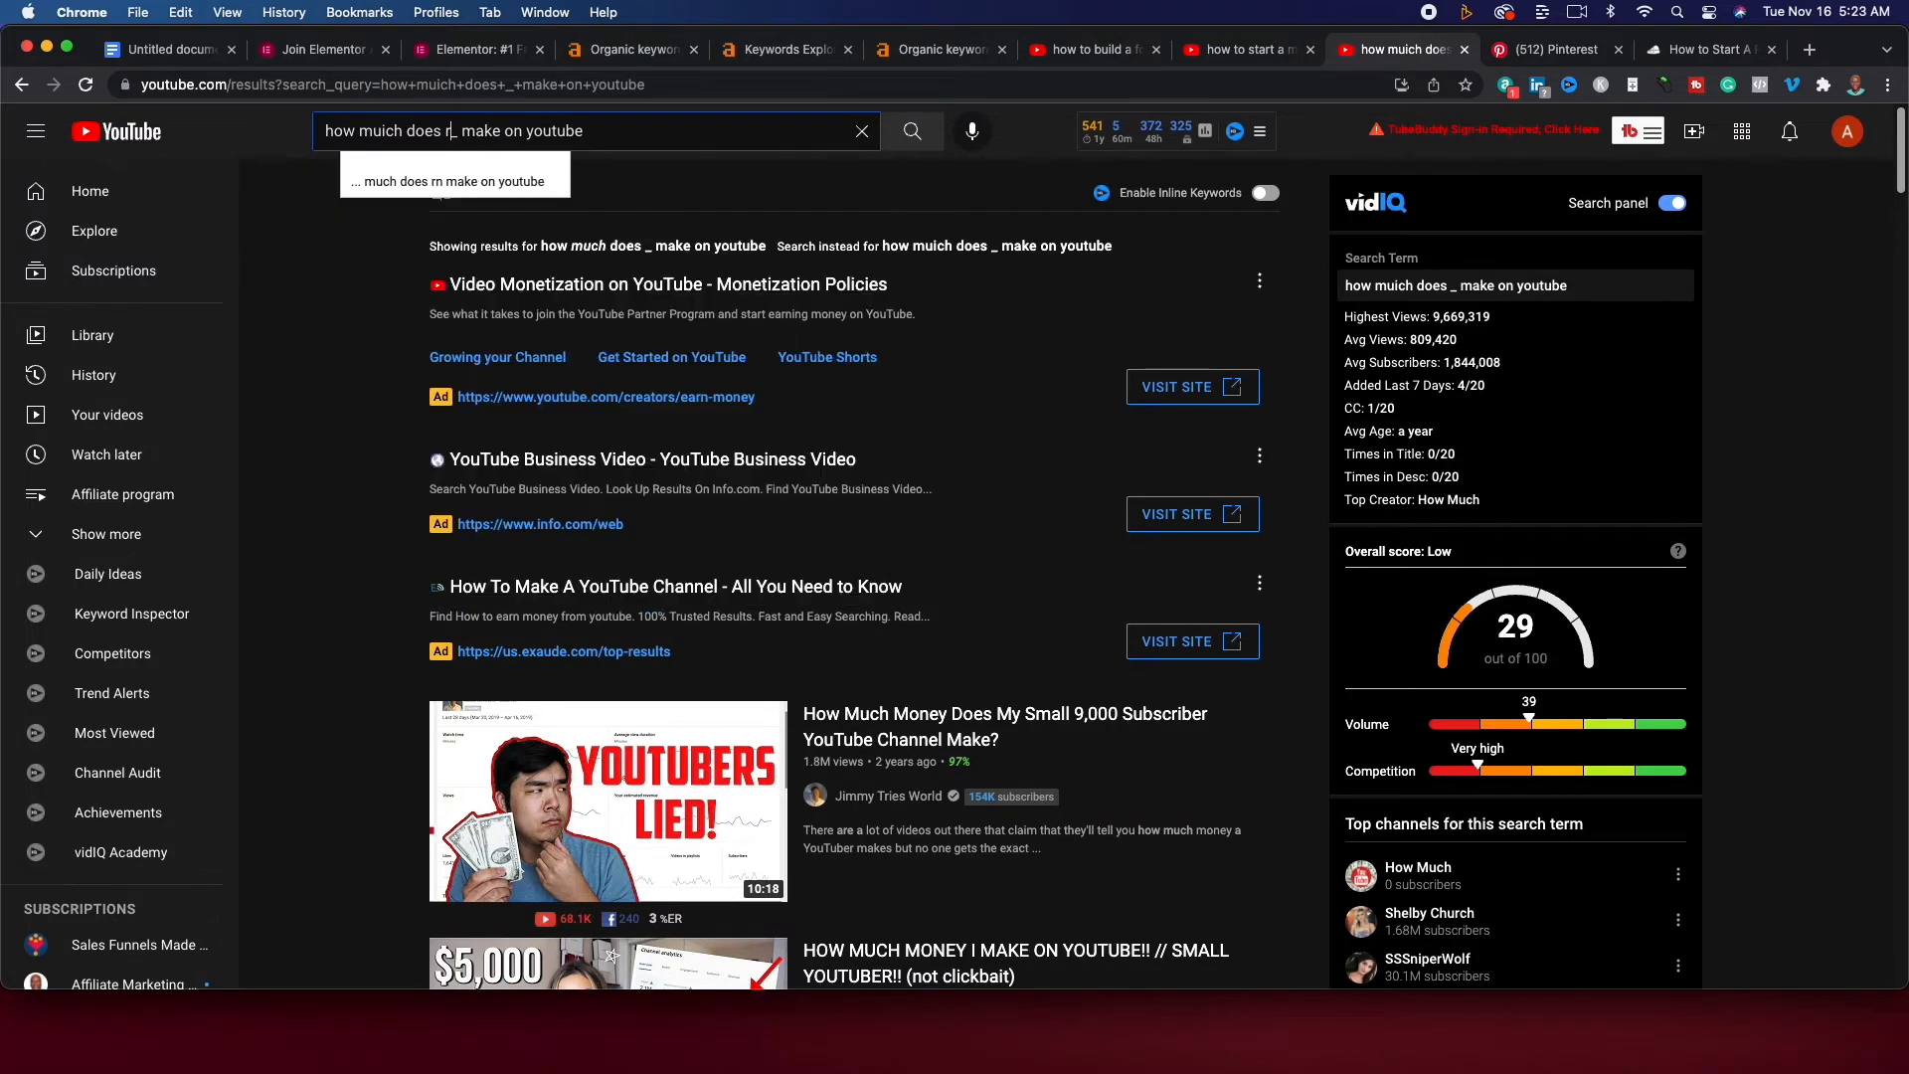
type("o")
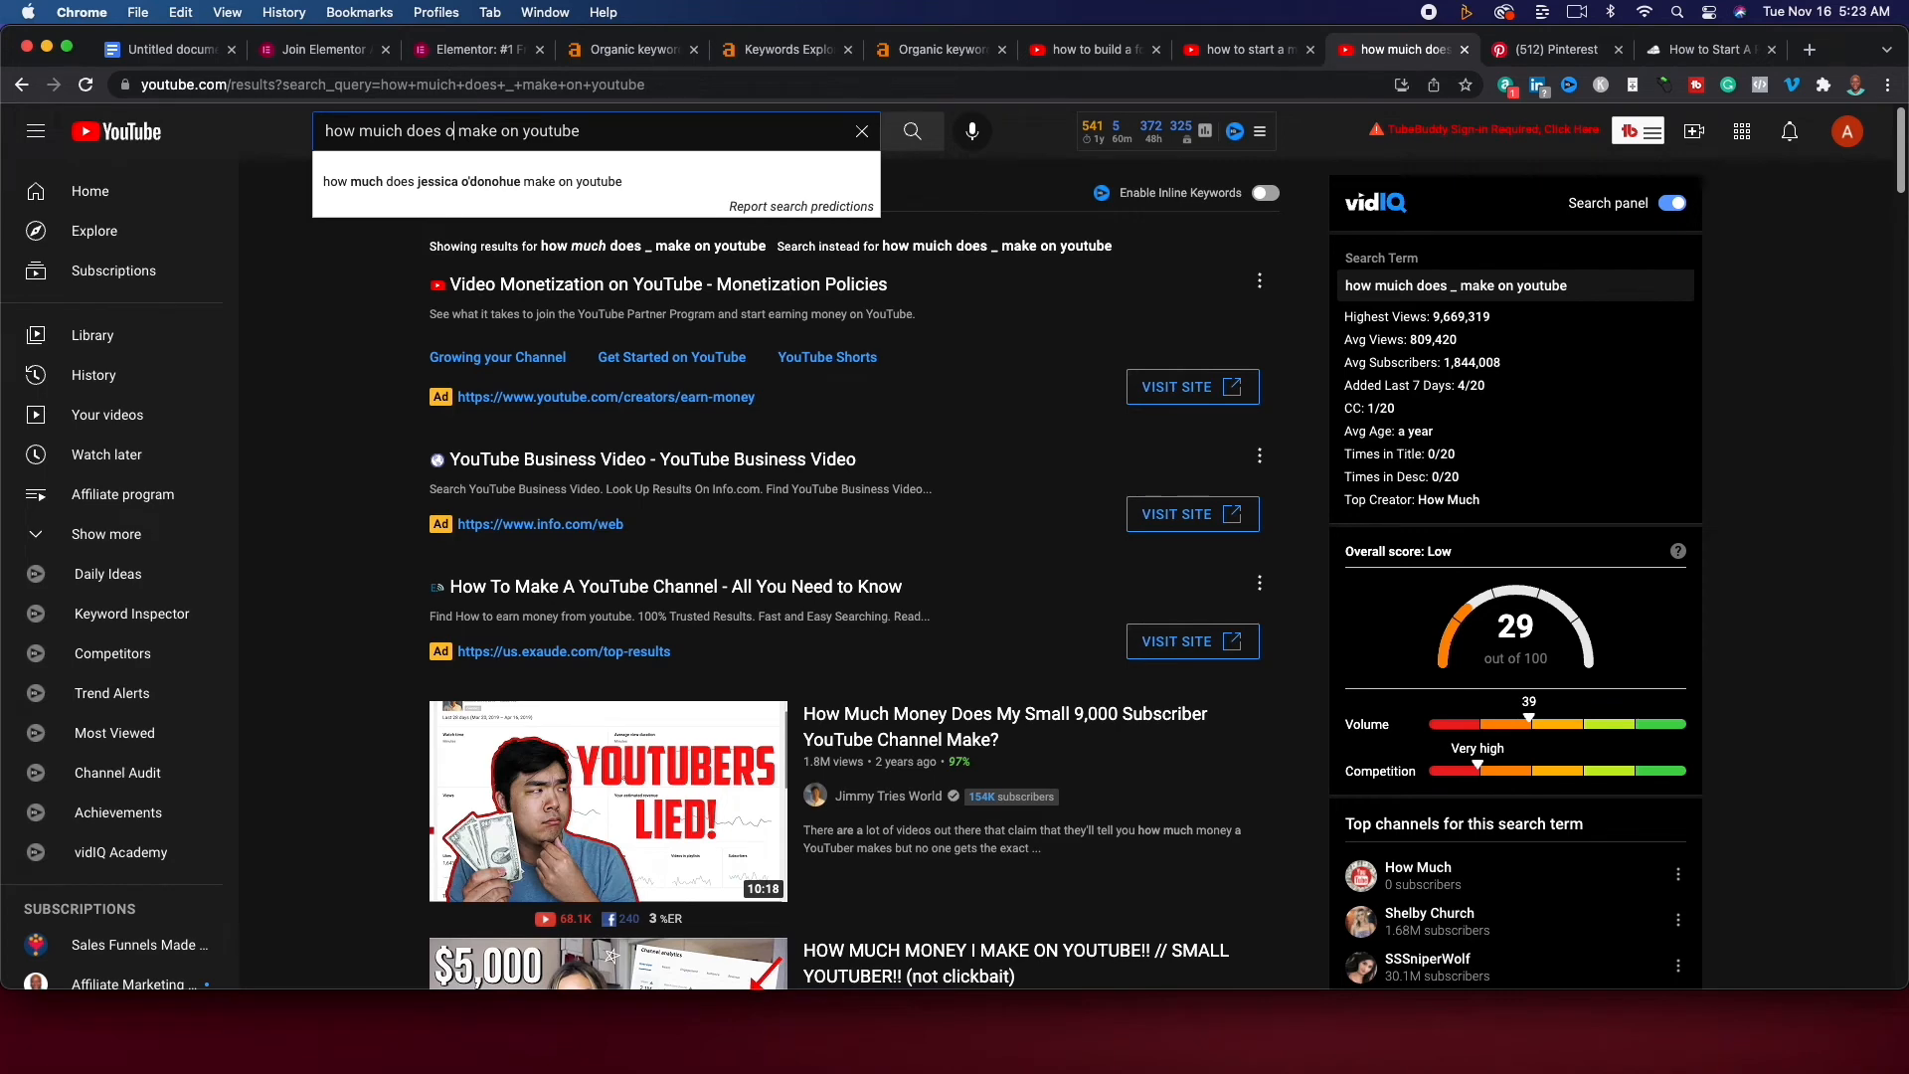
left_click(474, 181)
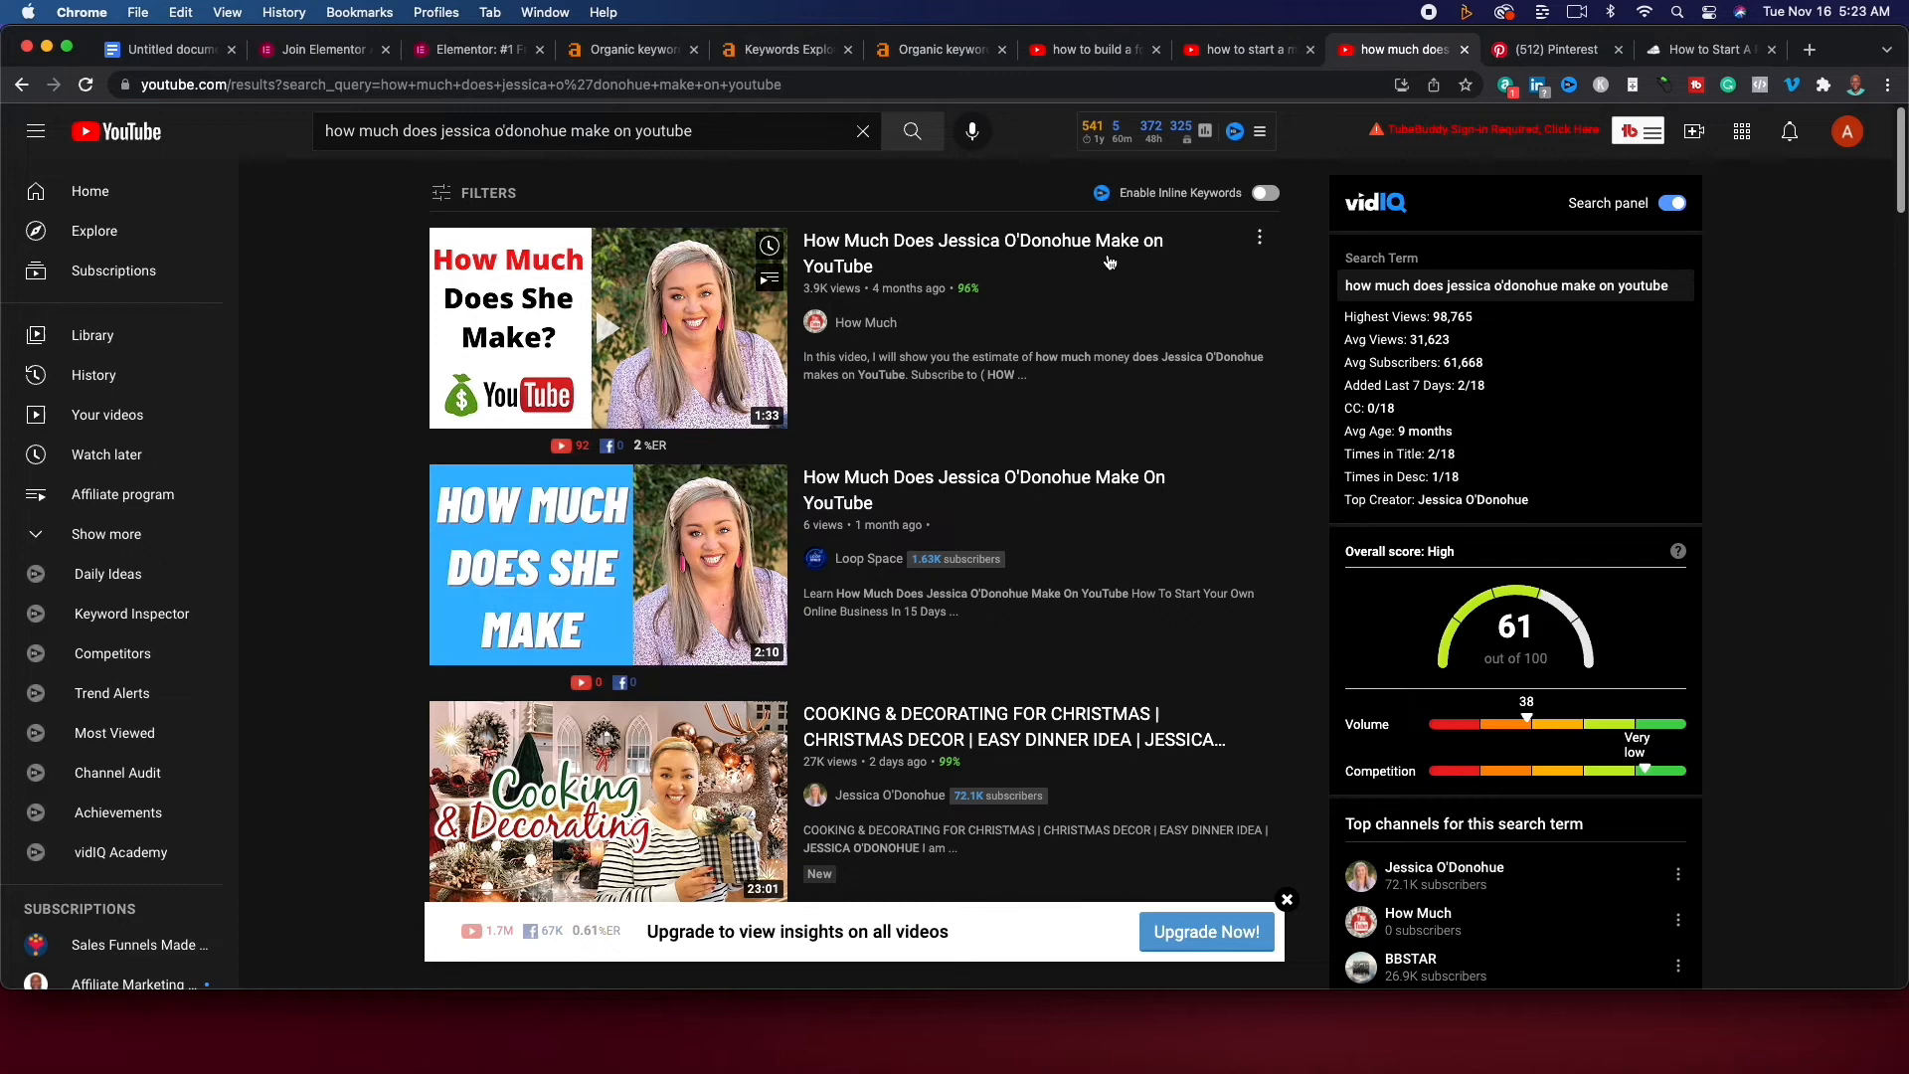
Return to the heleneinbetween.com organic keywords report in Ahrefs.
left_click(939, 47)
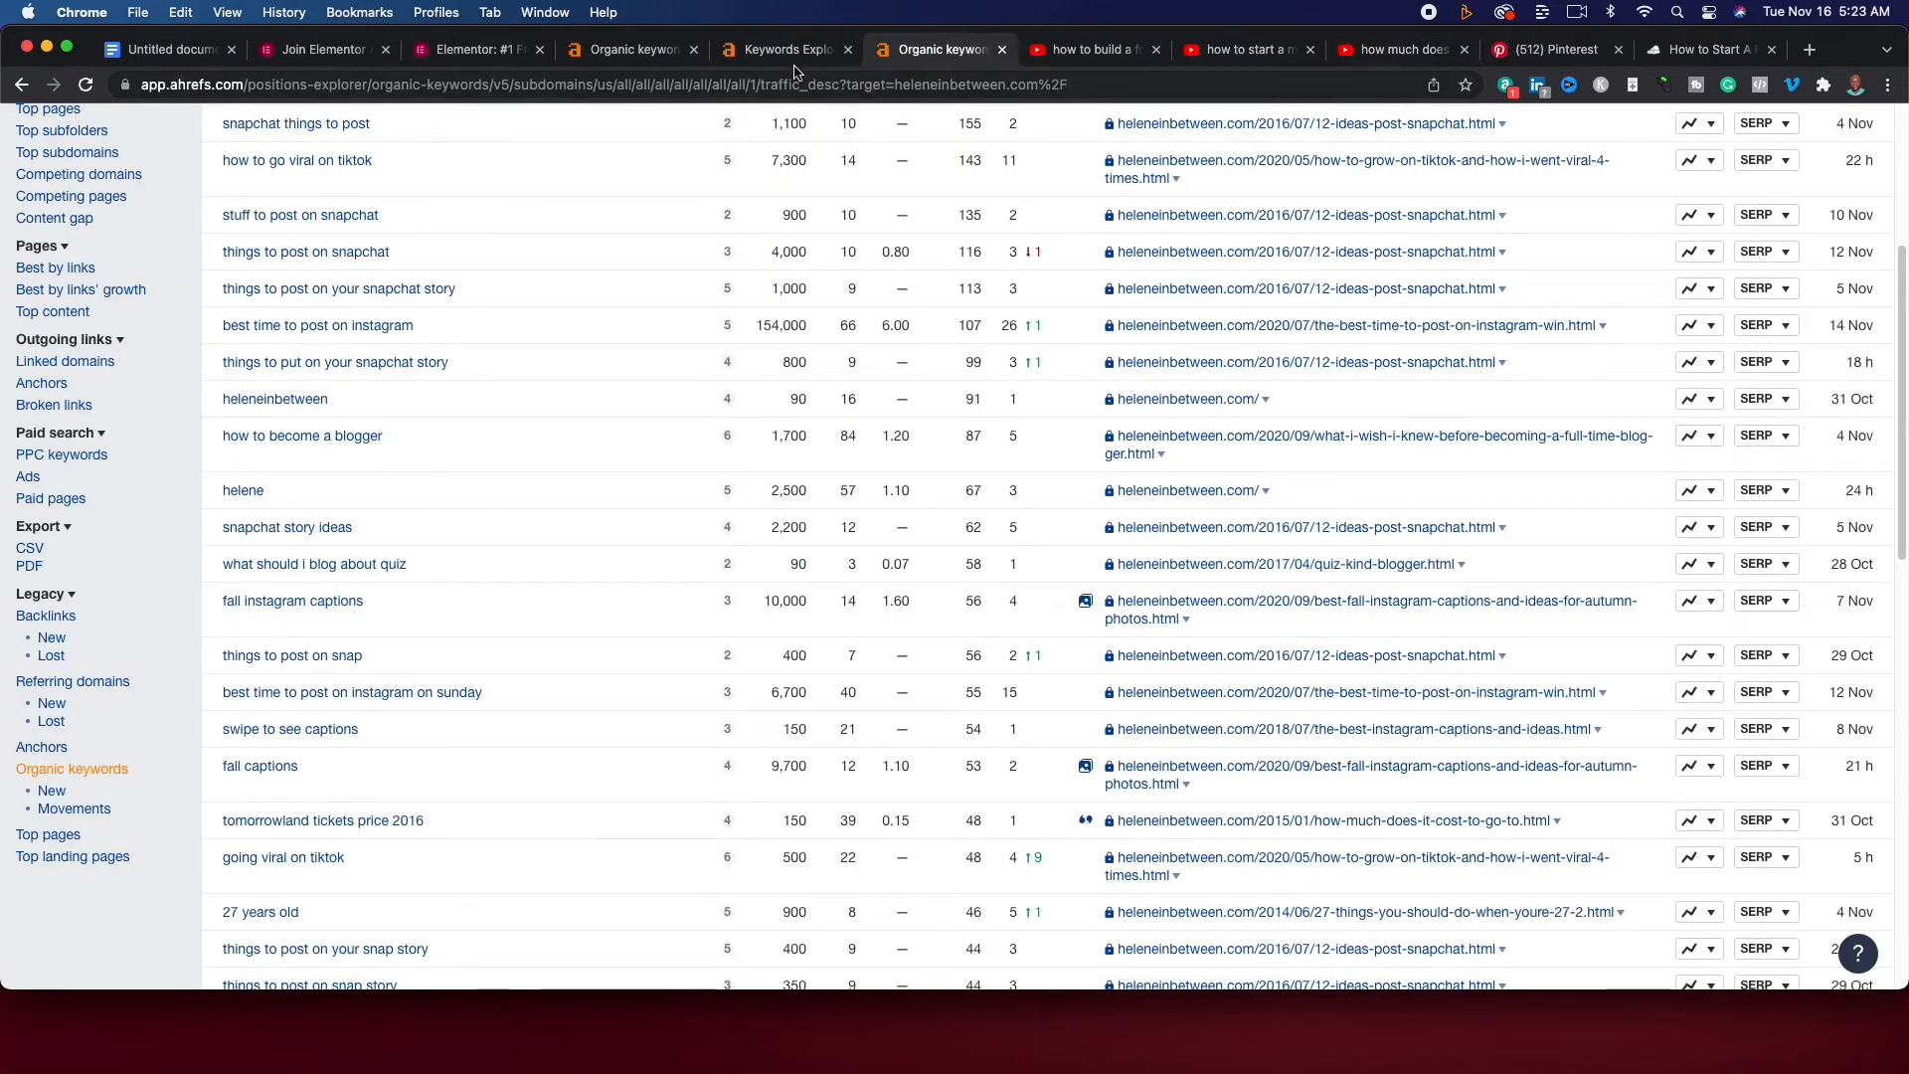
Review the zero-difficulty blog keyword list in Ahrefs, then go to the Elementor affiliates page.
left_click(783, 47)
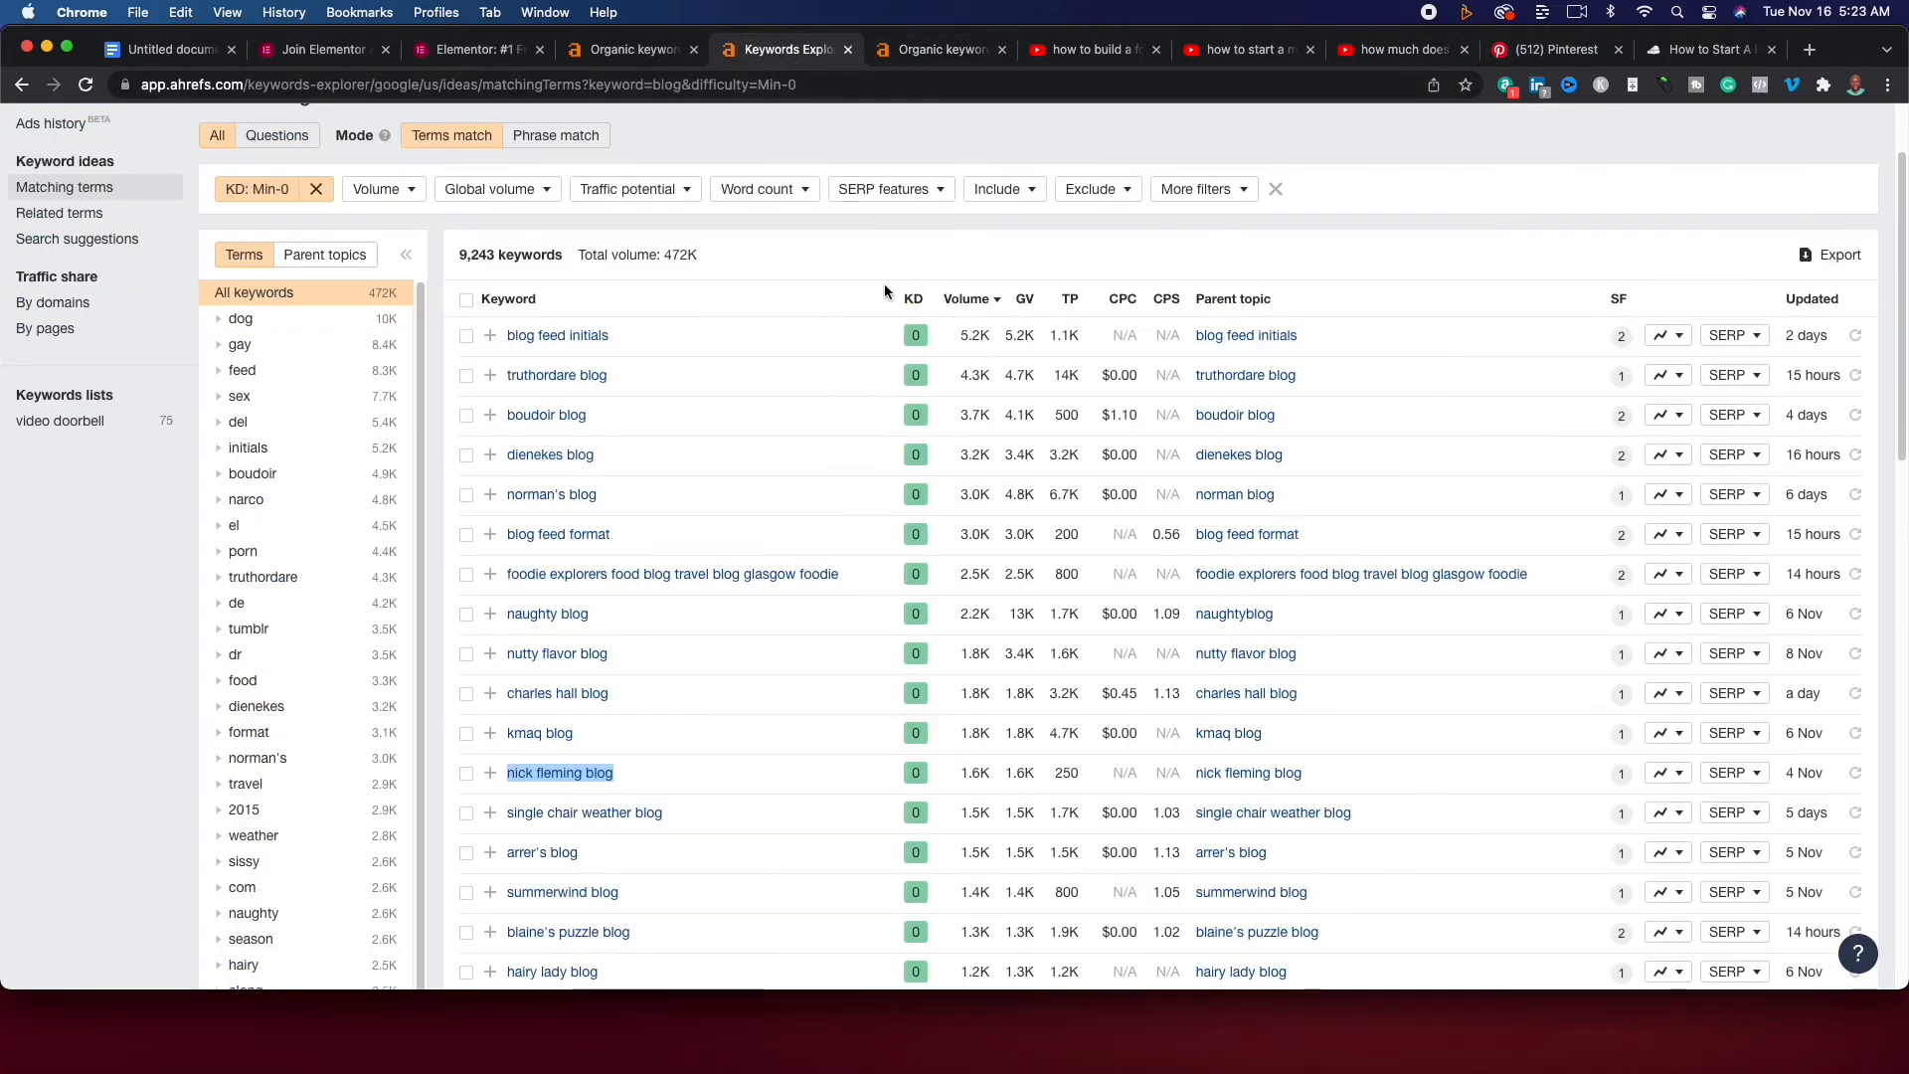
mouse_move(843, 431)
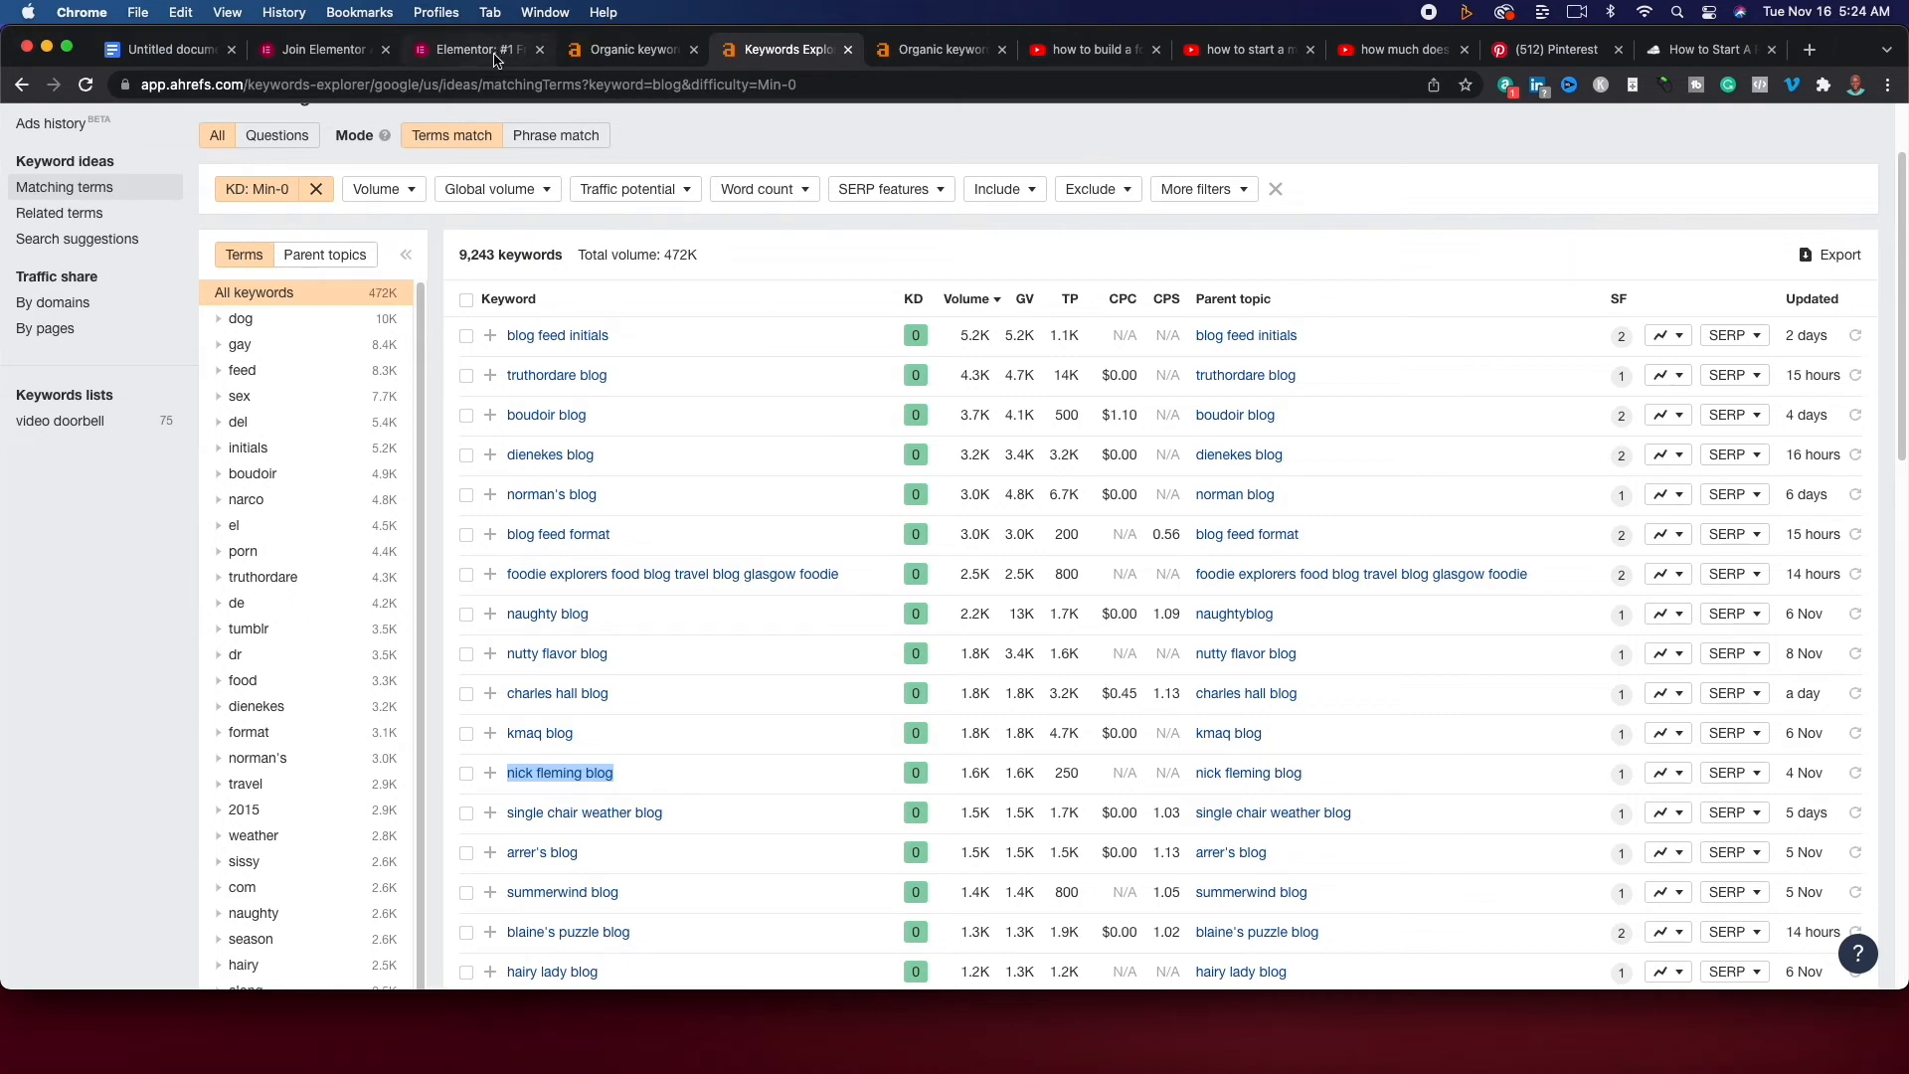
left_click(473, 48)
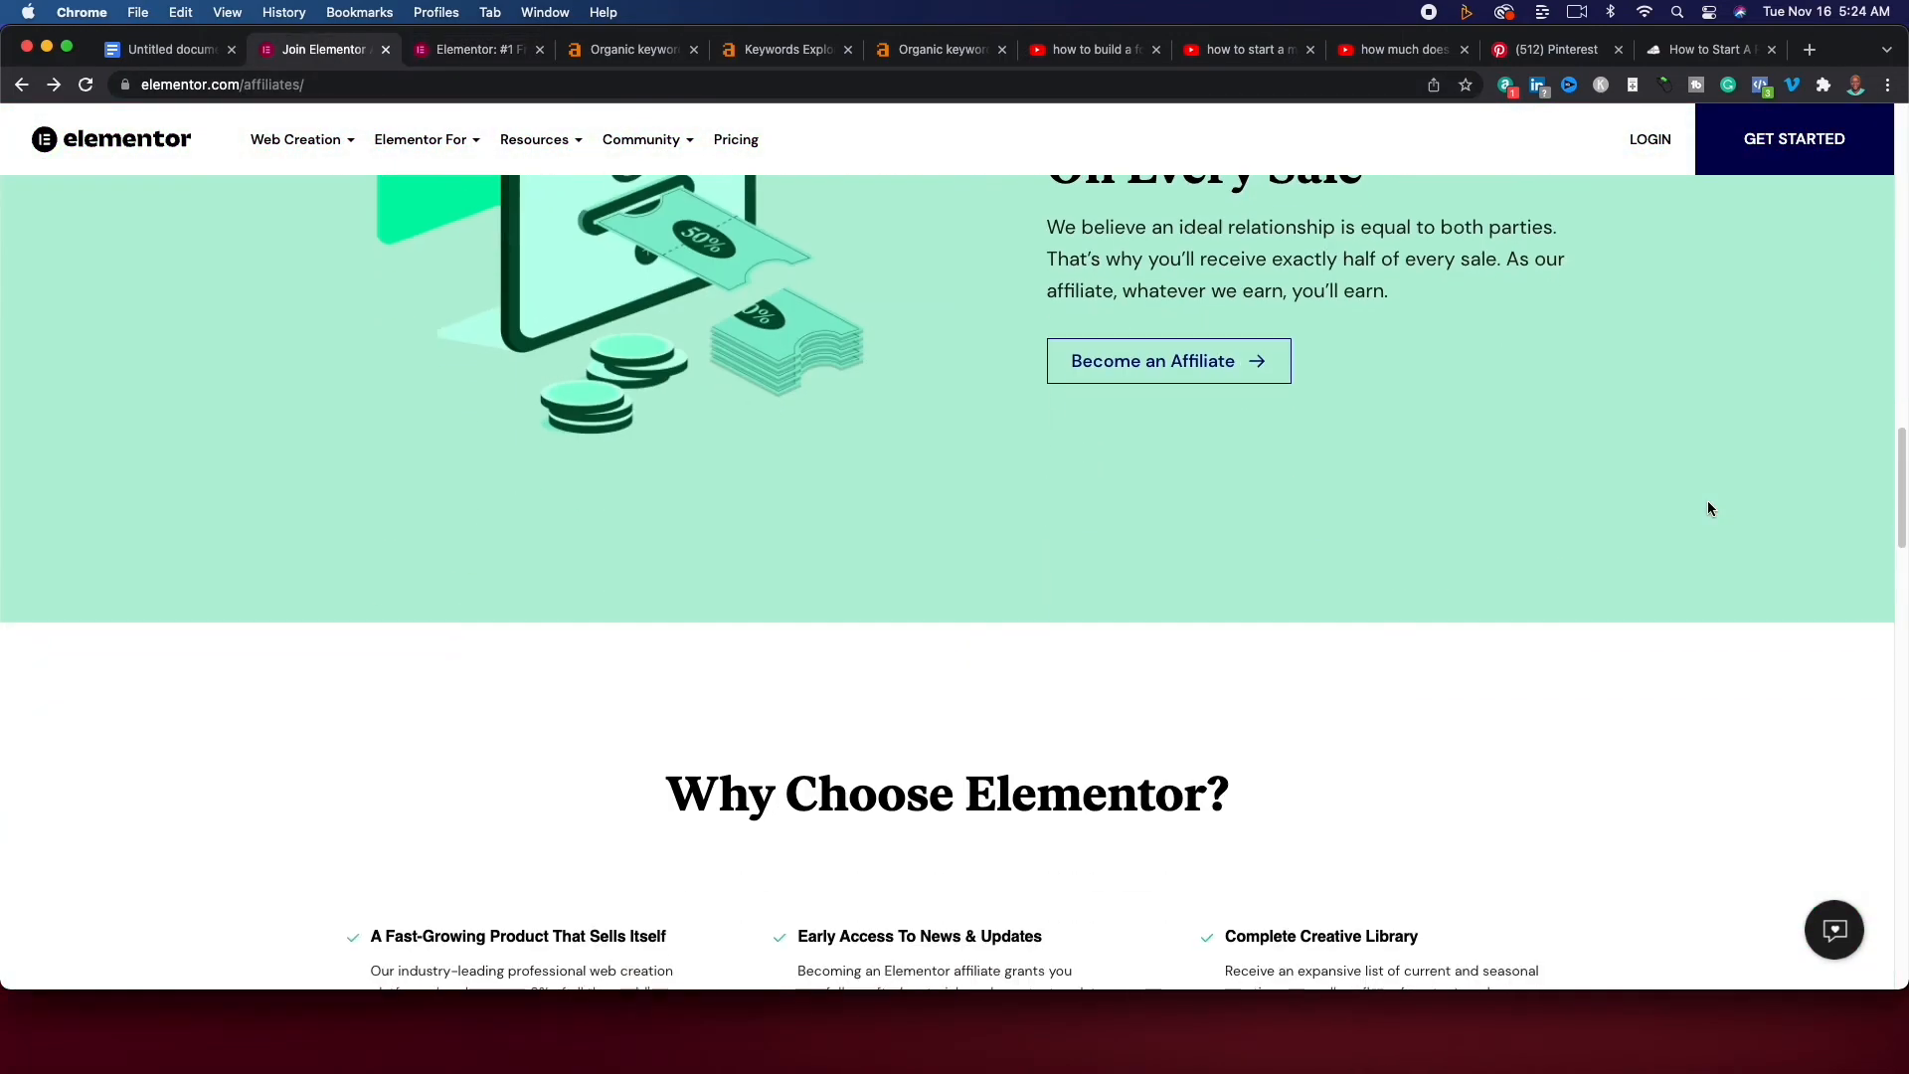
View Elementor's 50% affiliate commission offer and go to its pricing page.
scroll("up", 3)
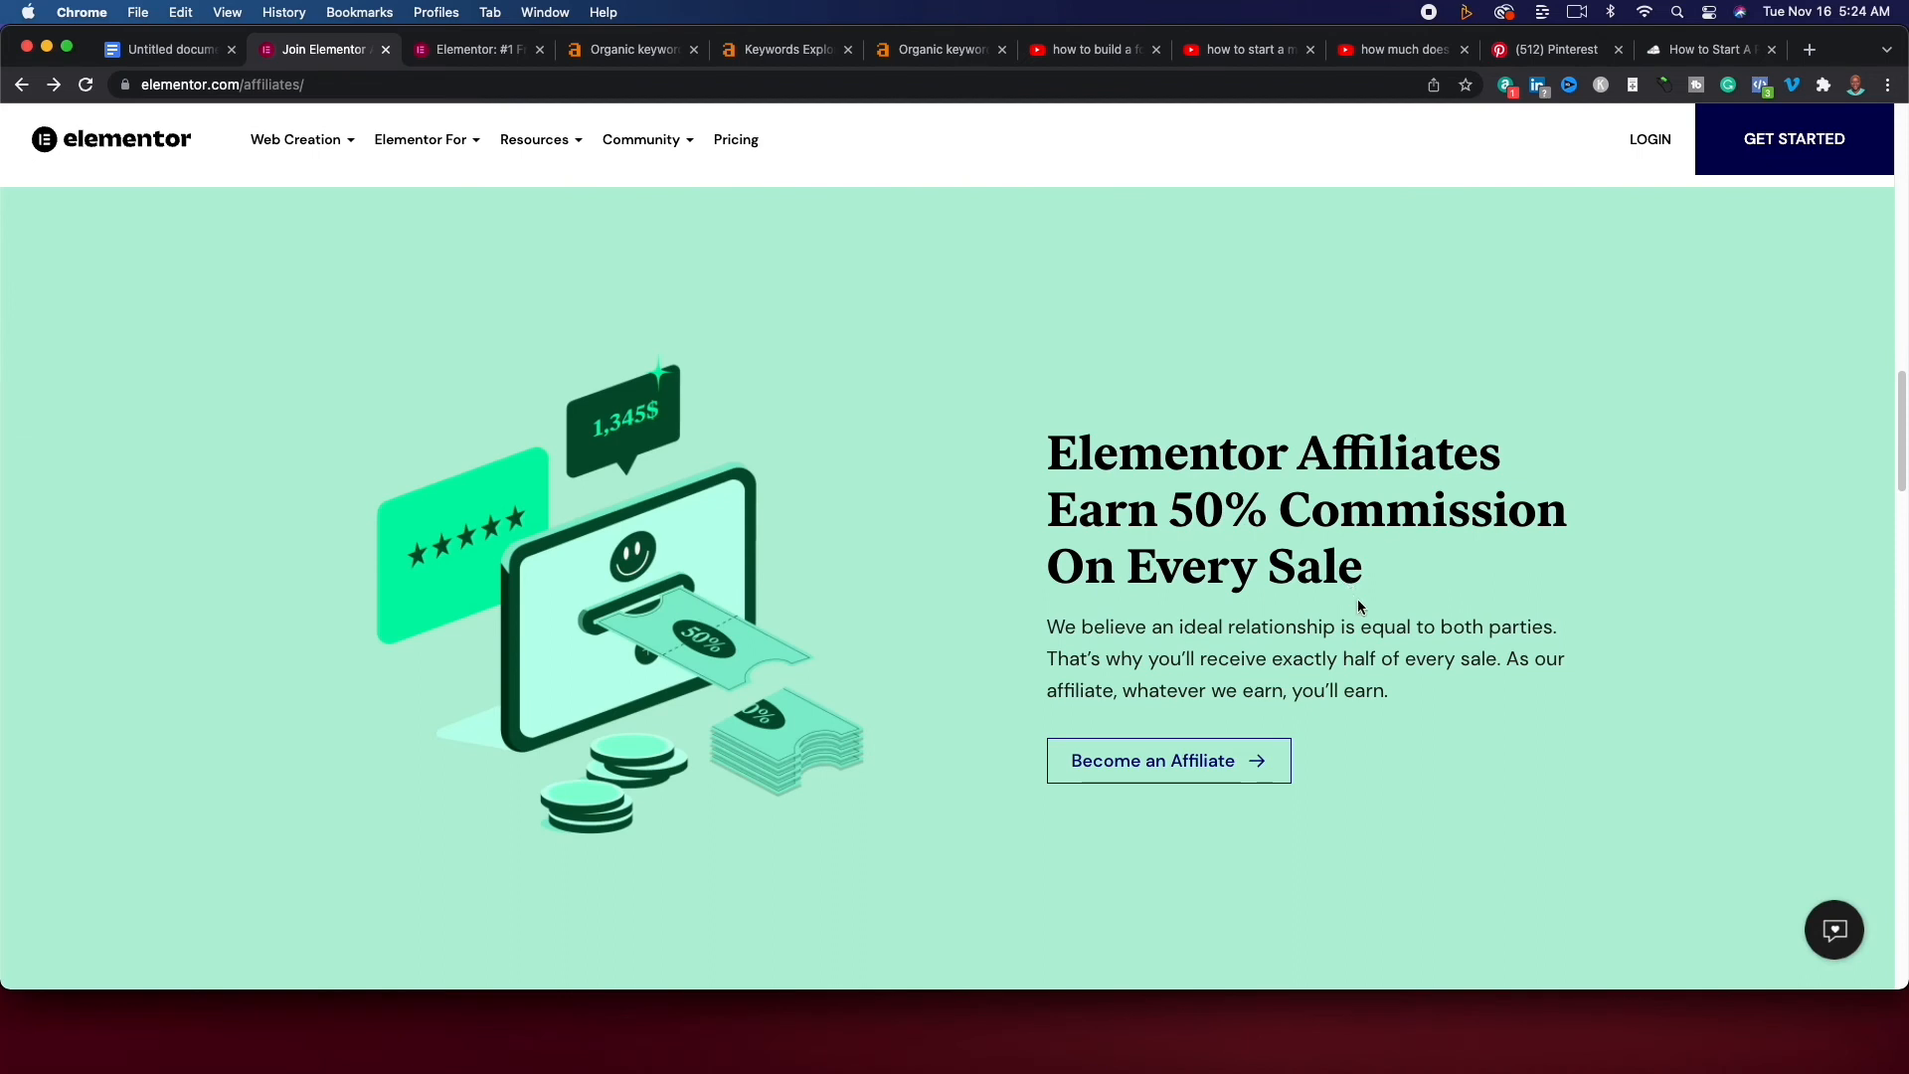
mouse_move(1308, 557)
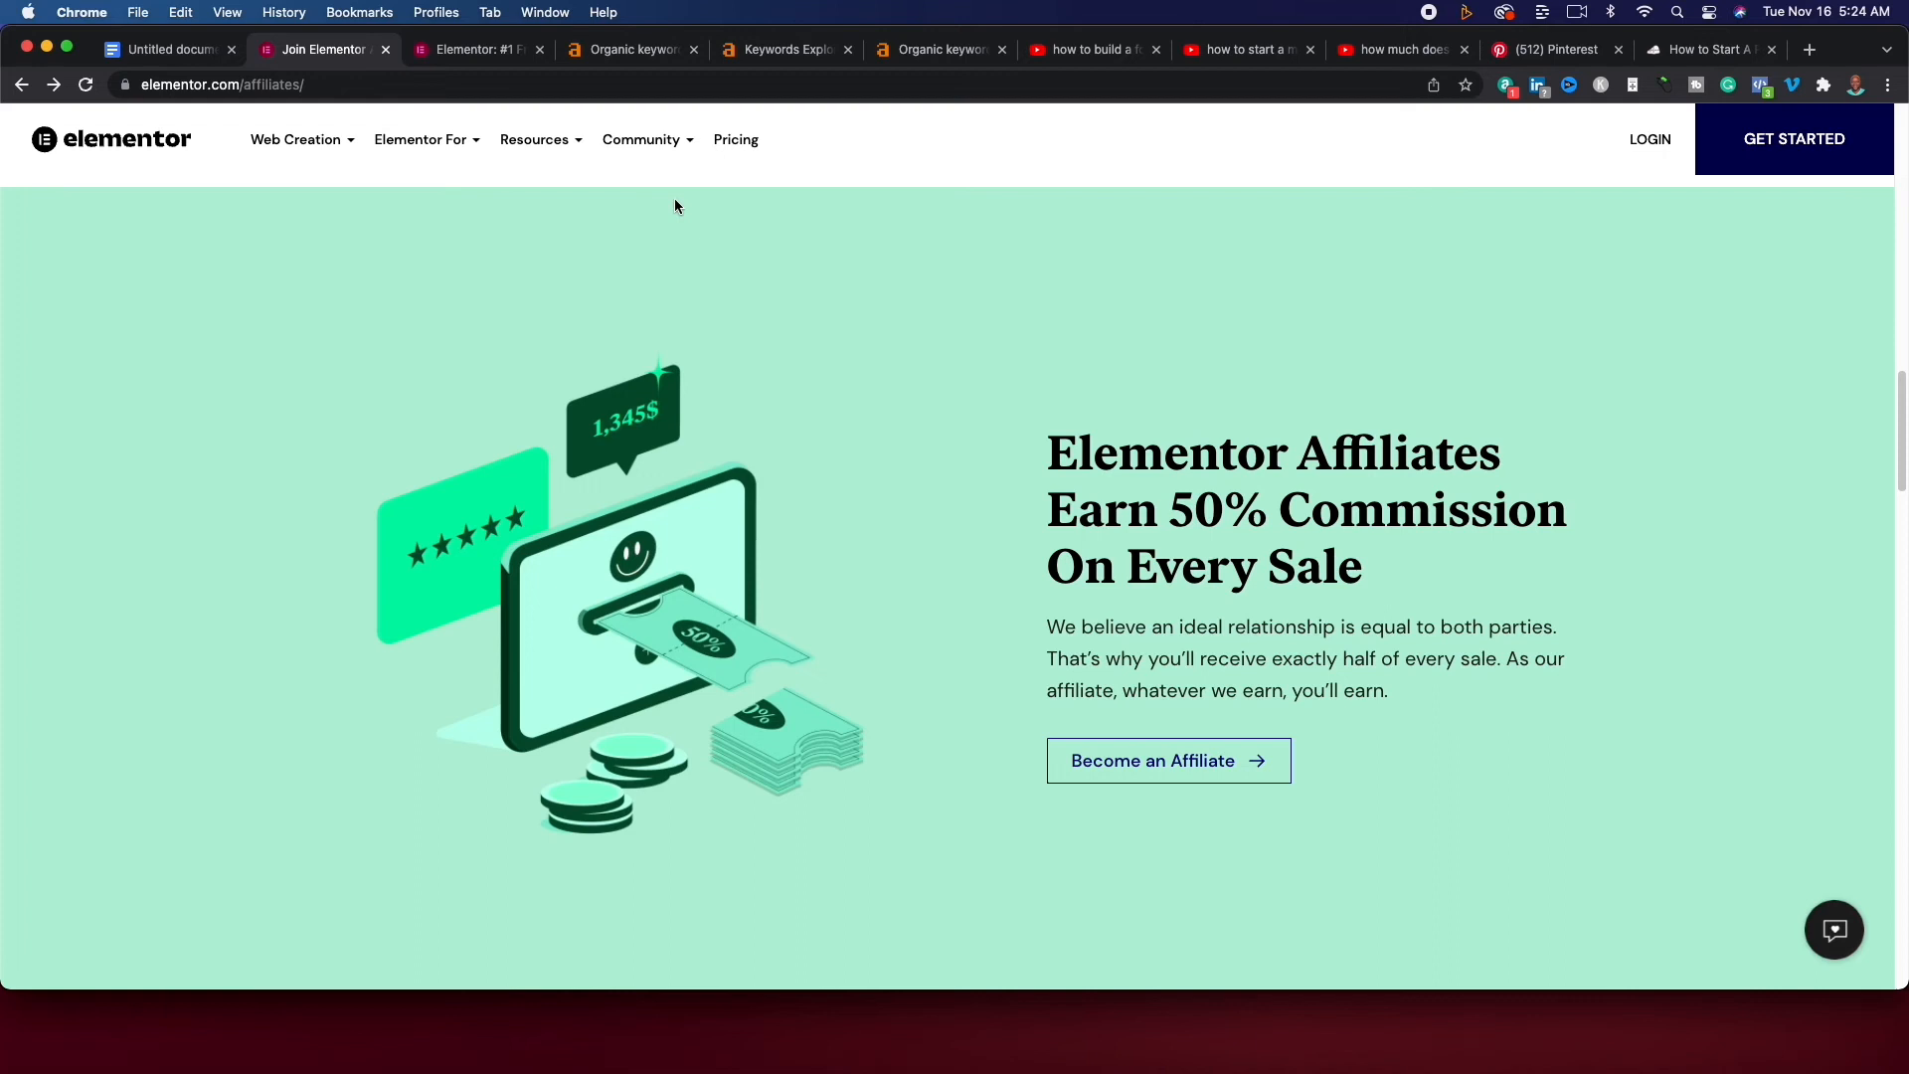
left_click(735, 139)
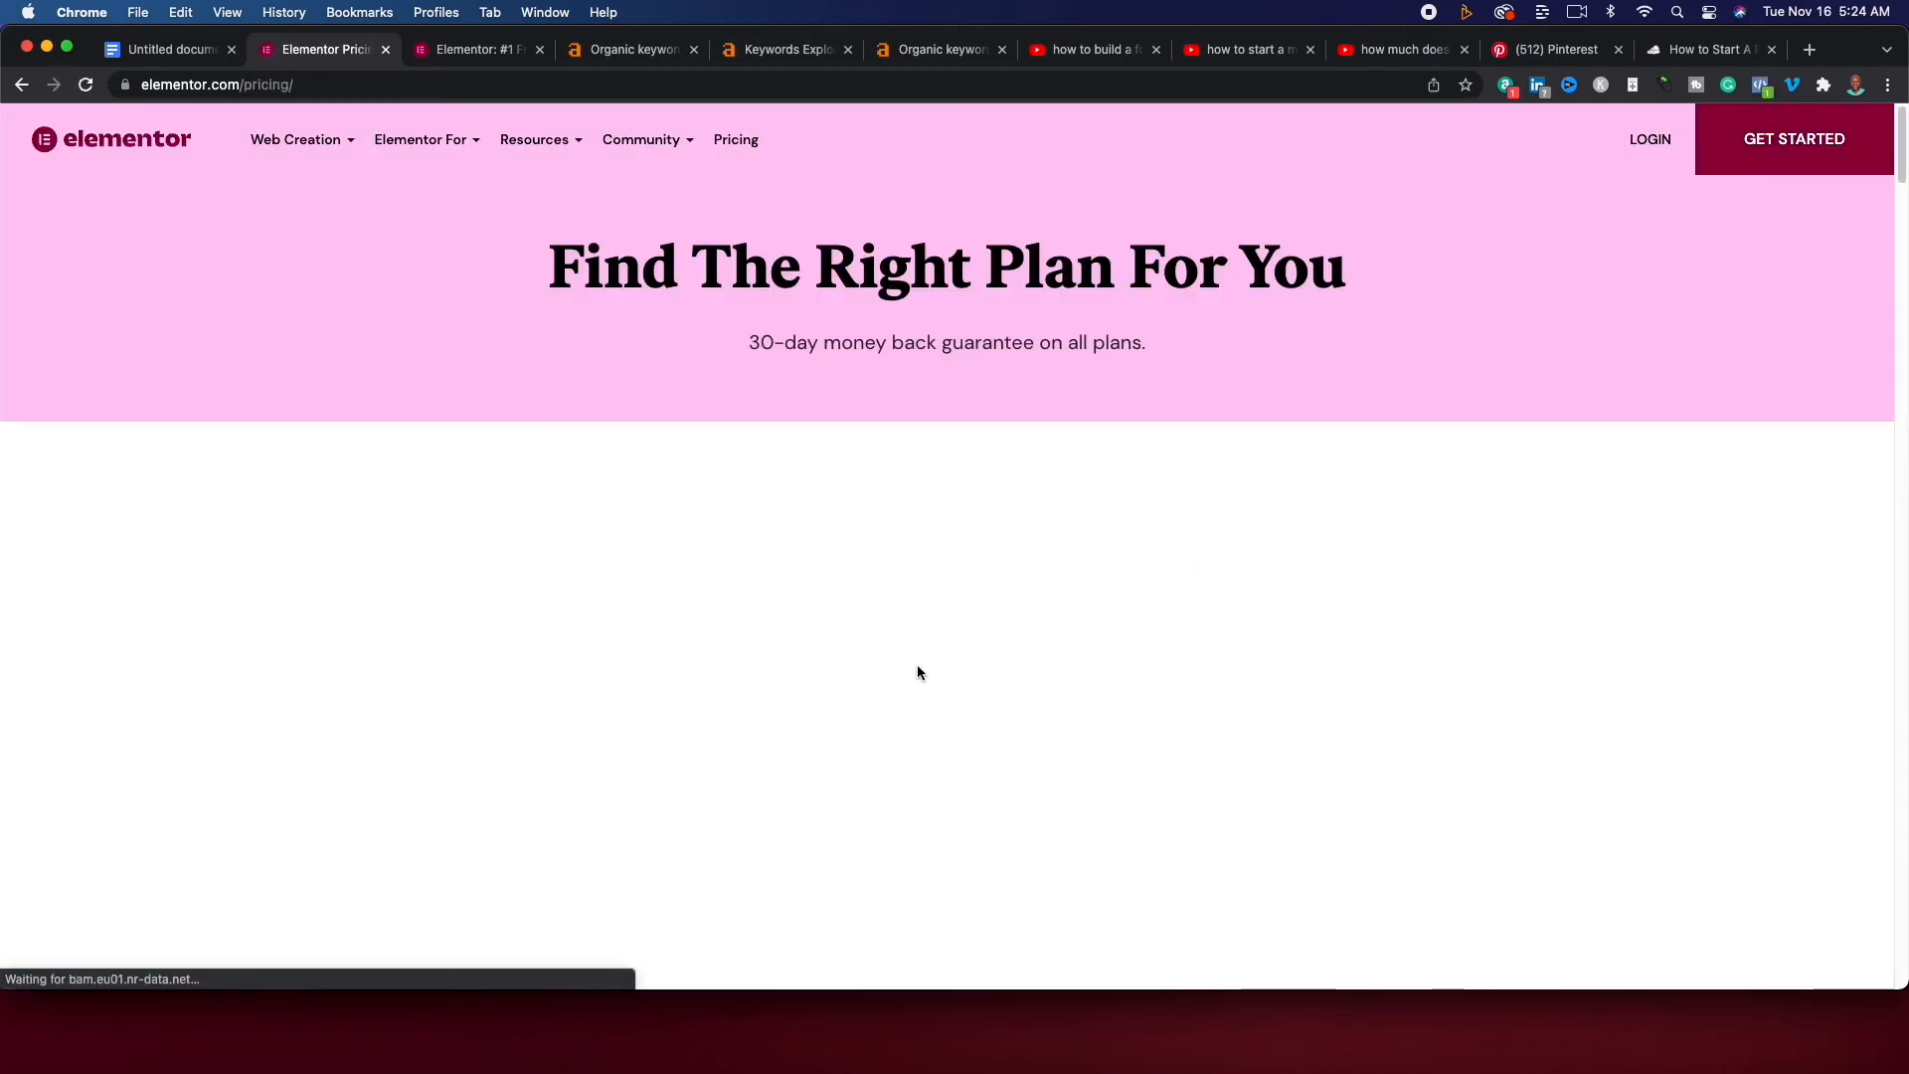
Review Elementor Pro tiers from US$49 to US$999 per year, then return to YouTube forum-website results.
scroll("down", 3)
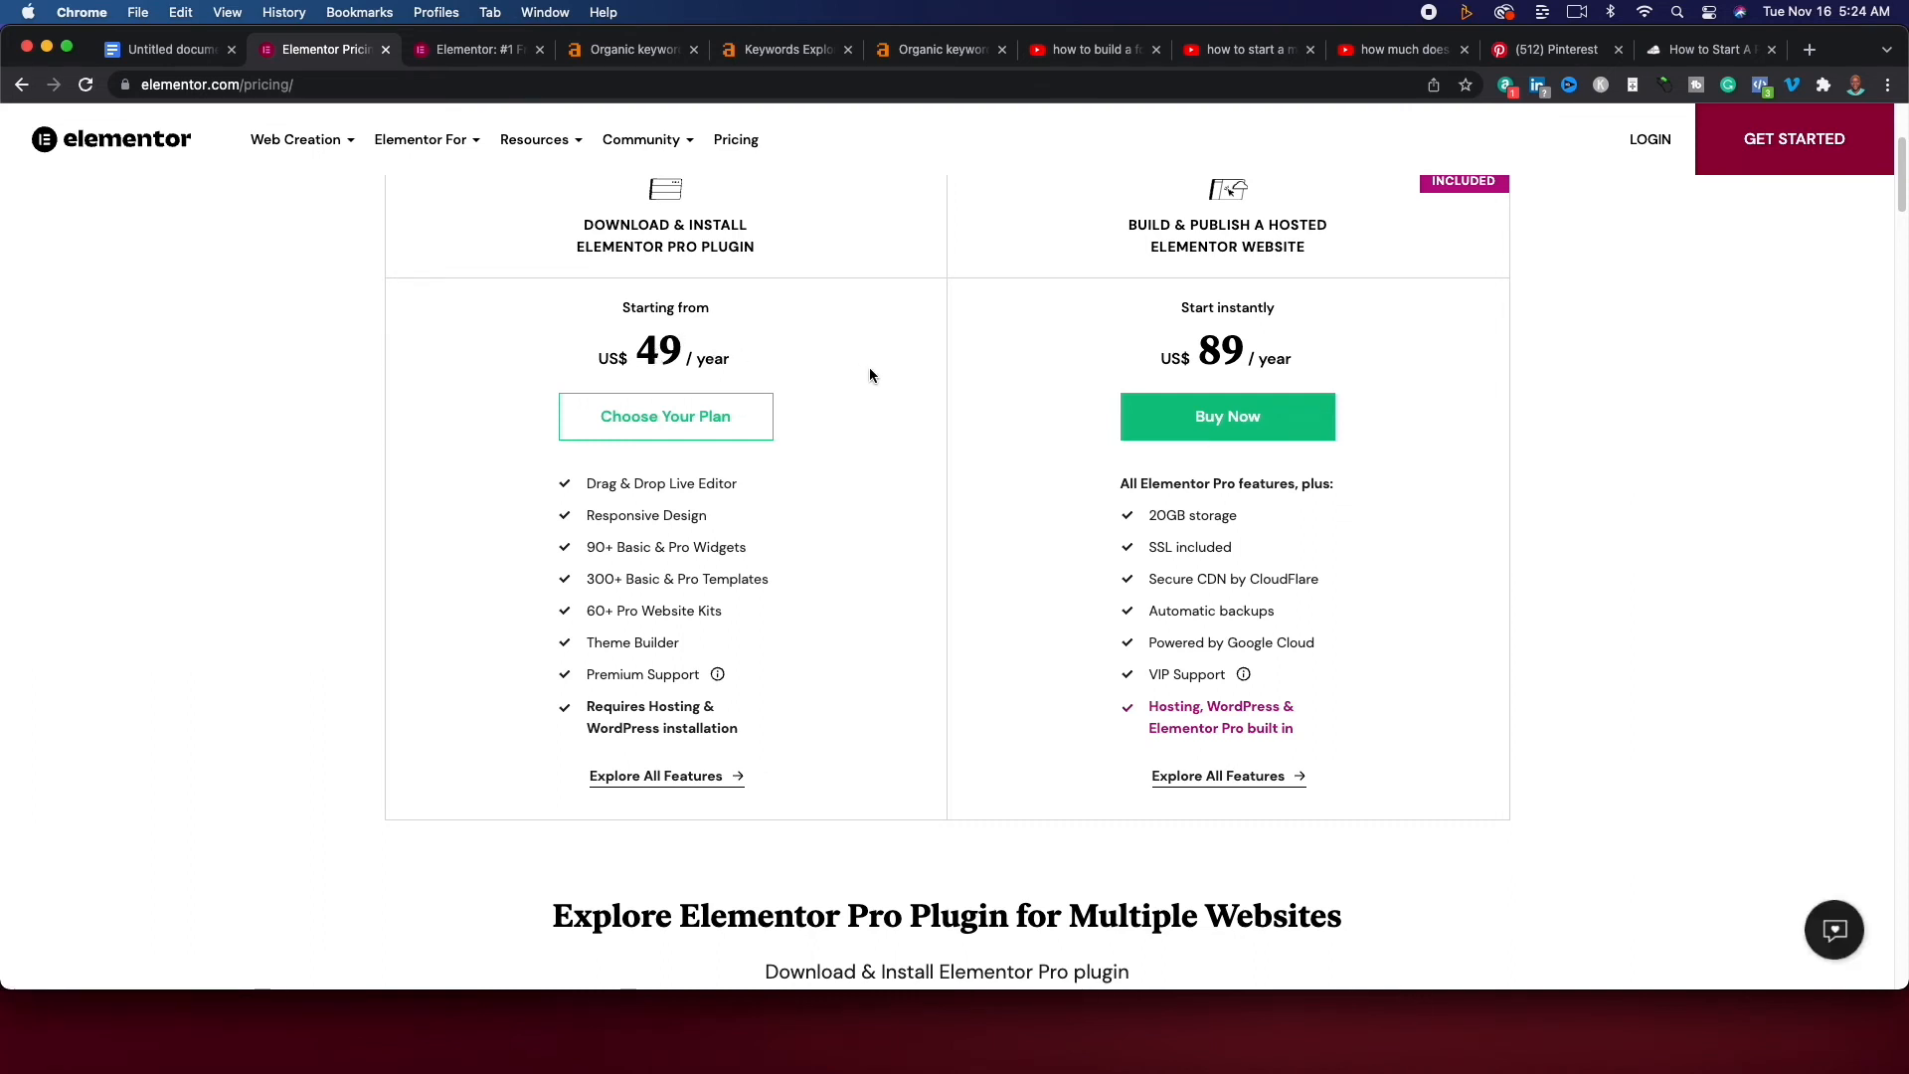
mouse_move(1328, 397)
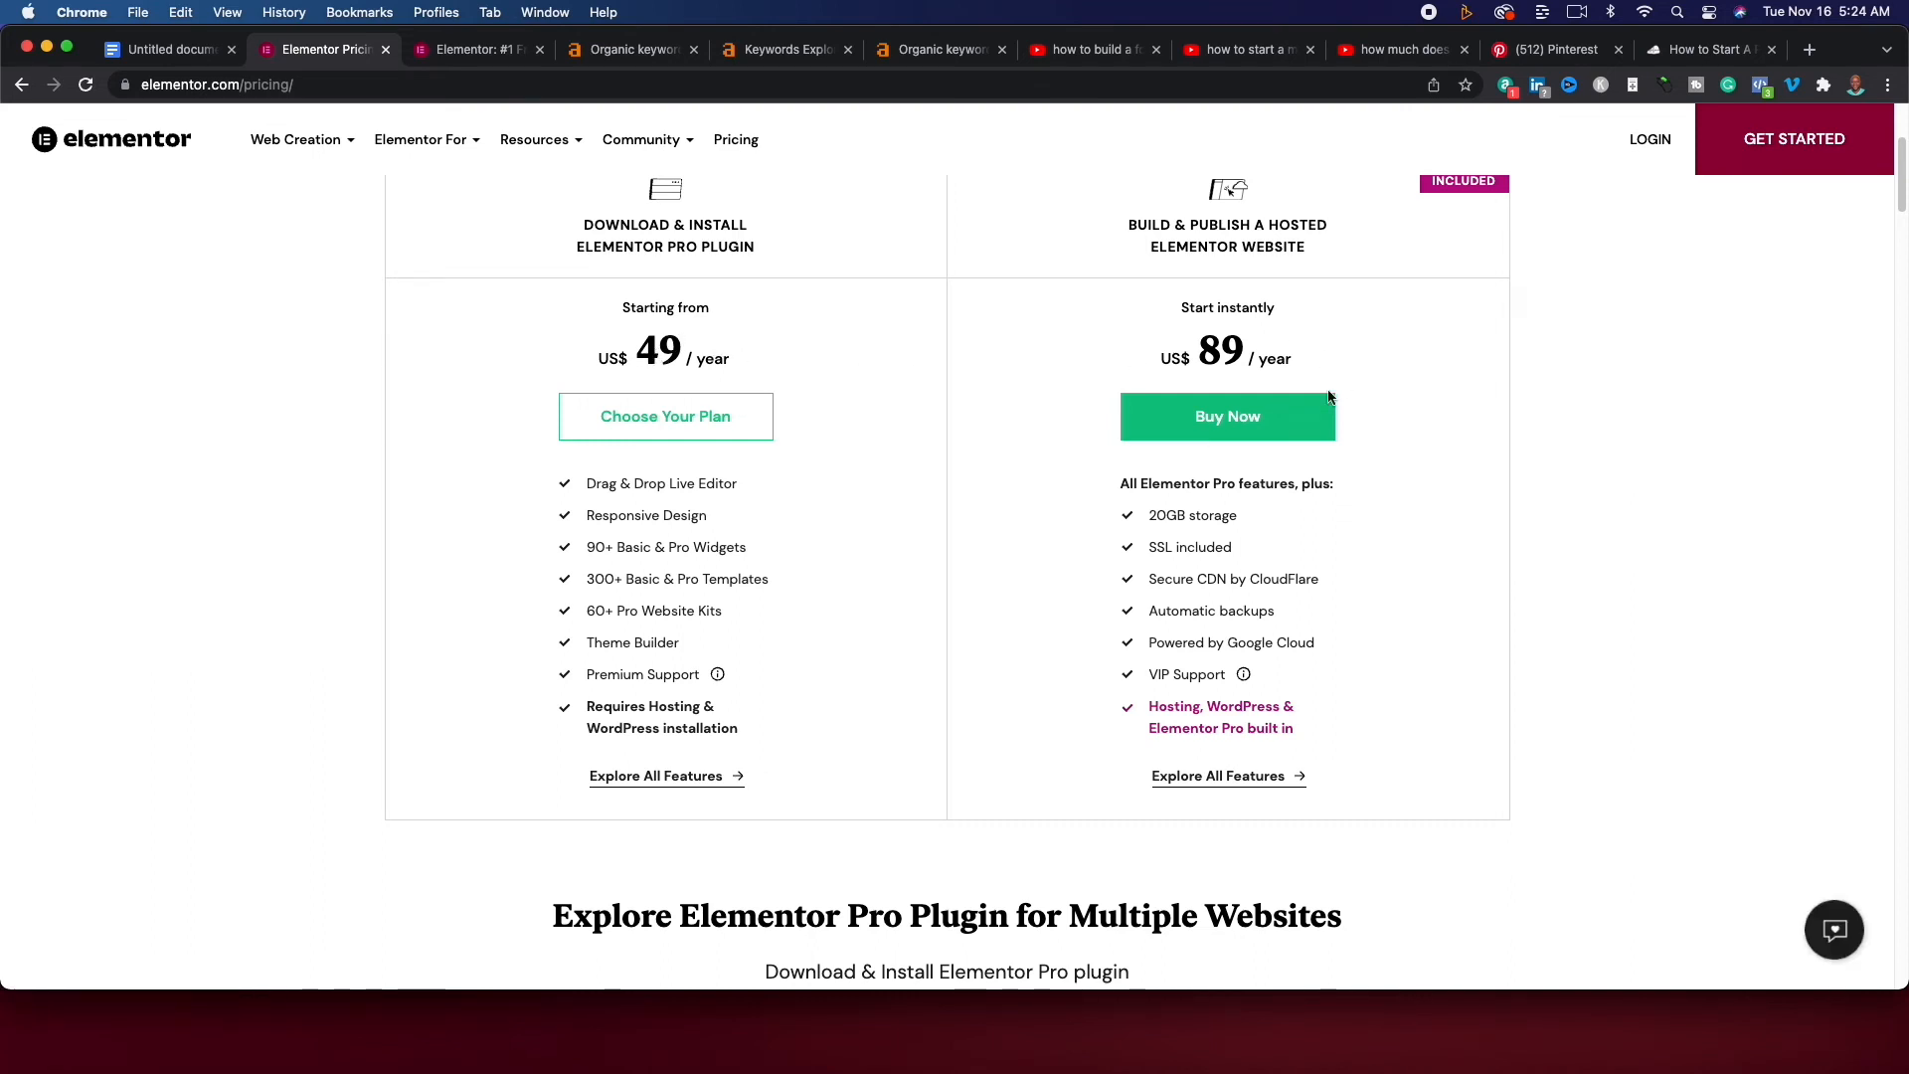
mouse_move(825, 522)
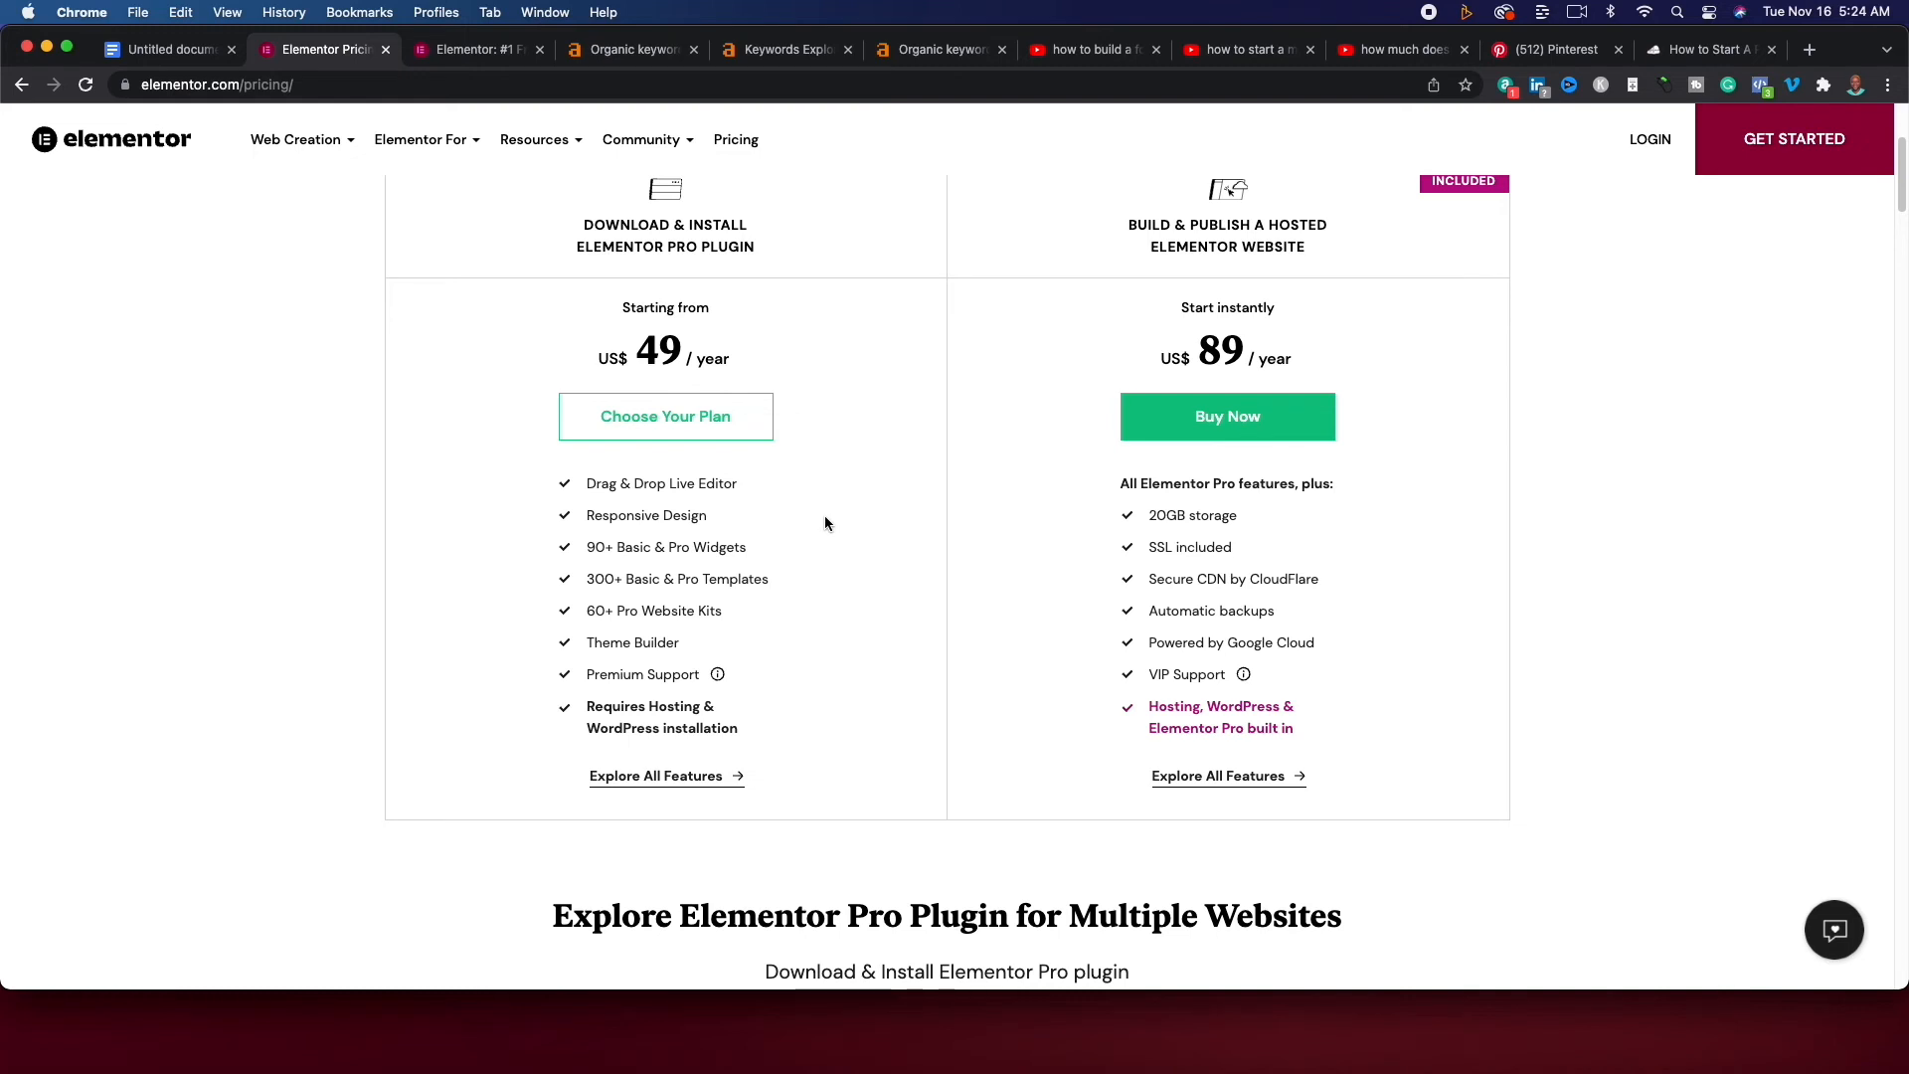
scroll("down", 3)
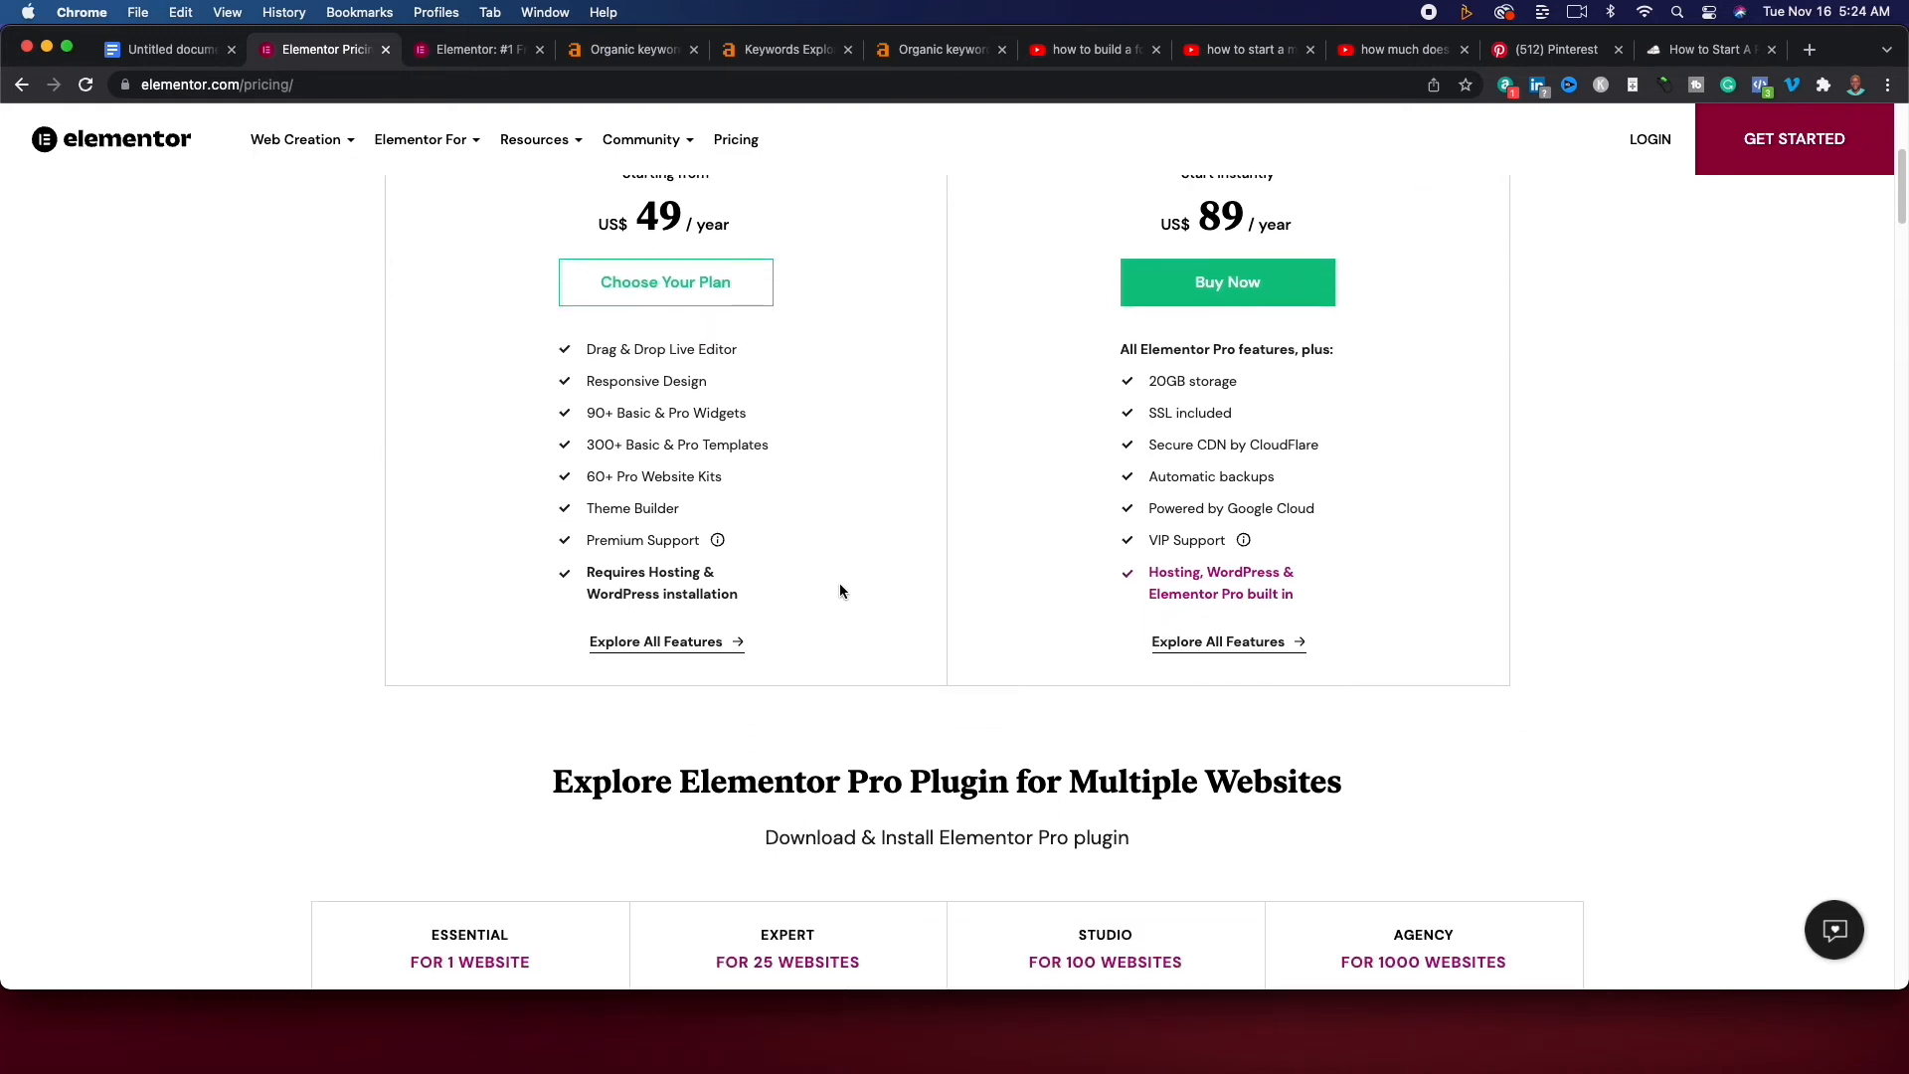
scroll("down", 3)
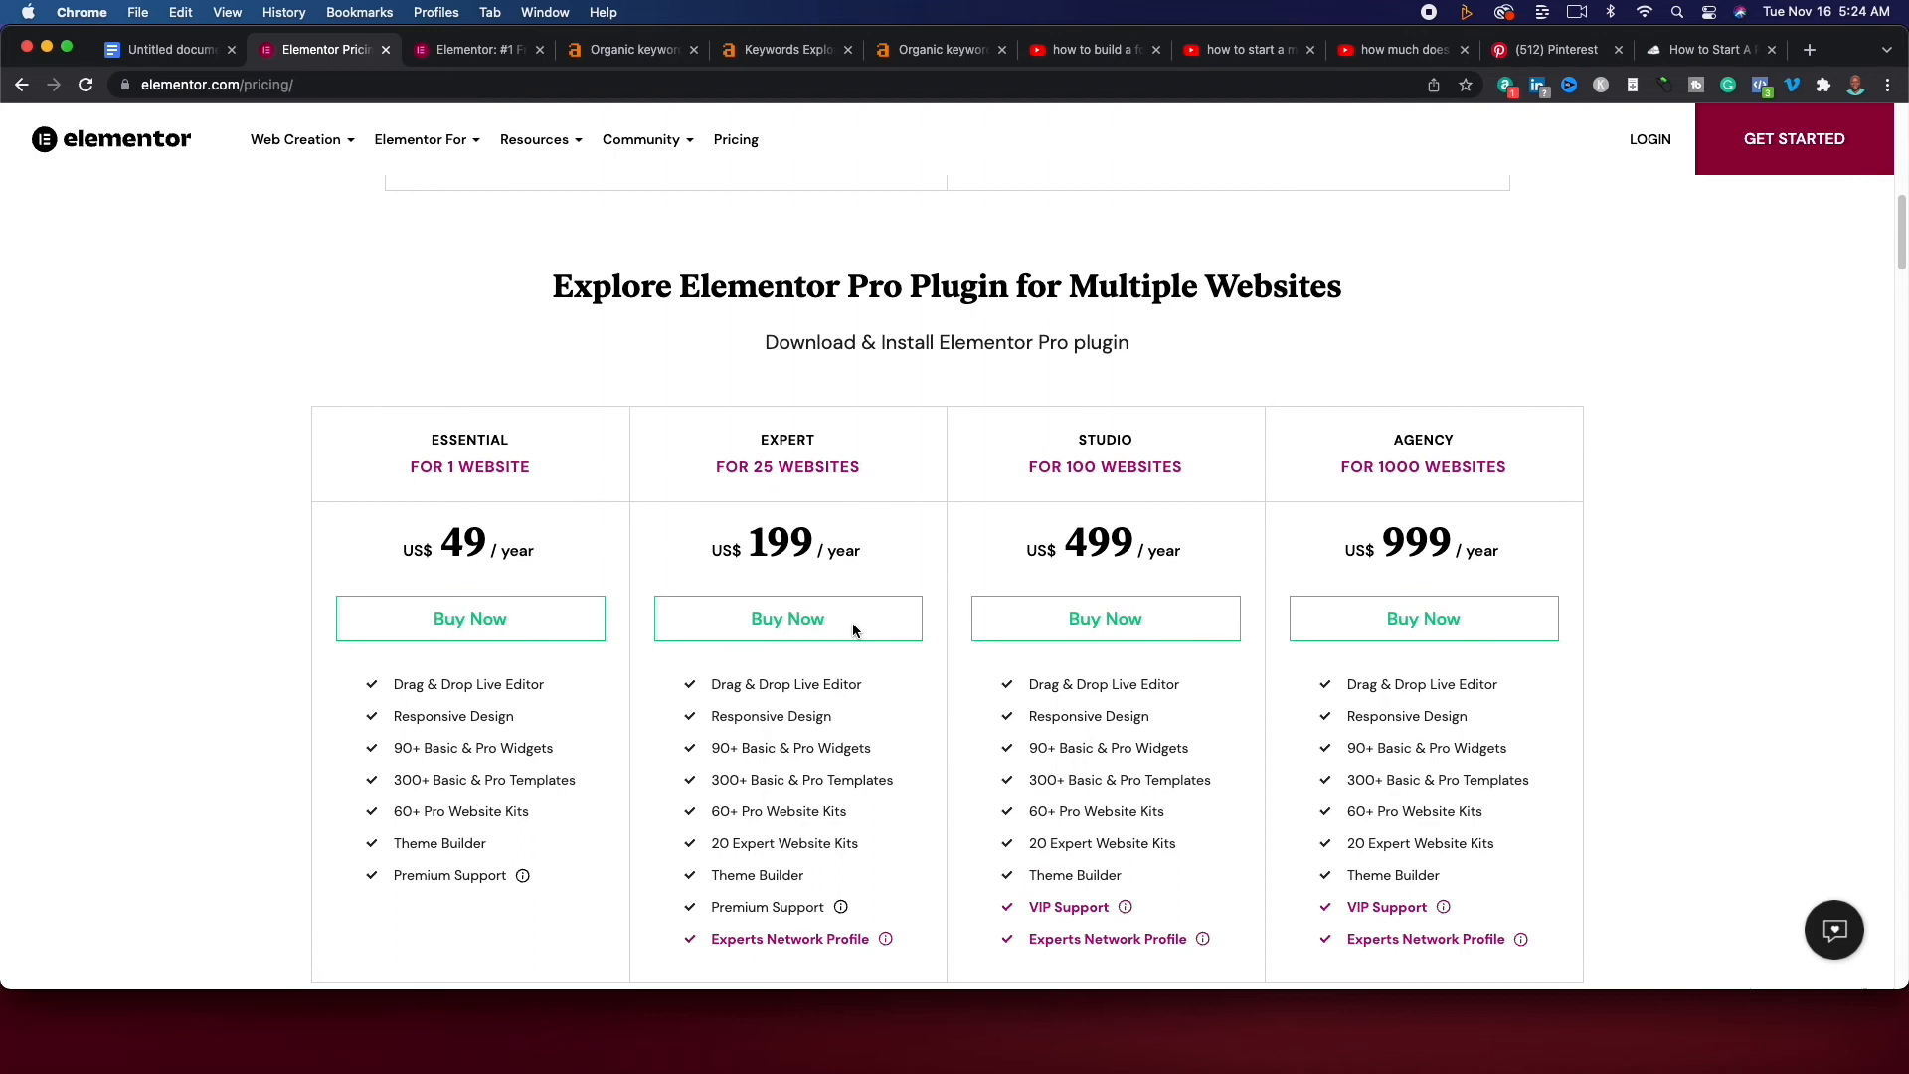
scroll("down", 3)
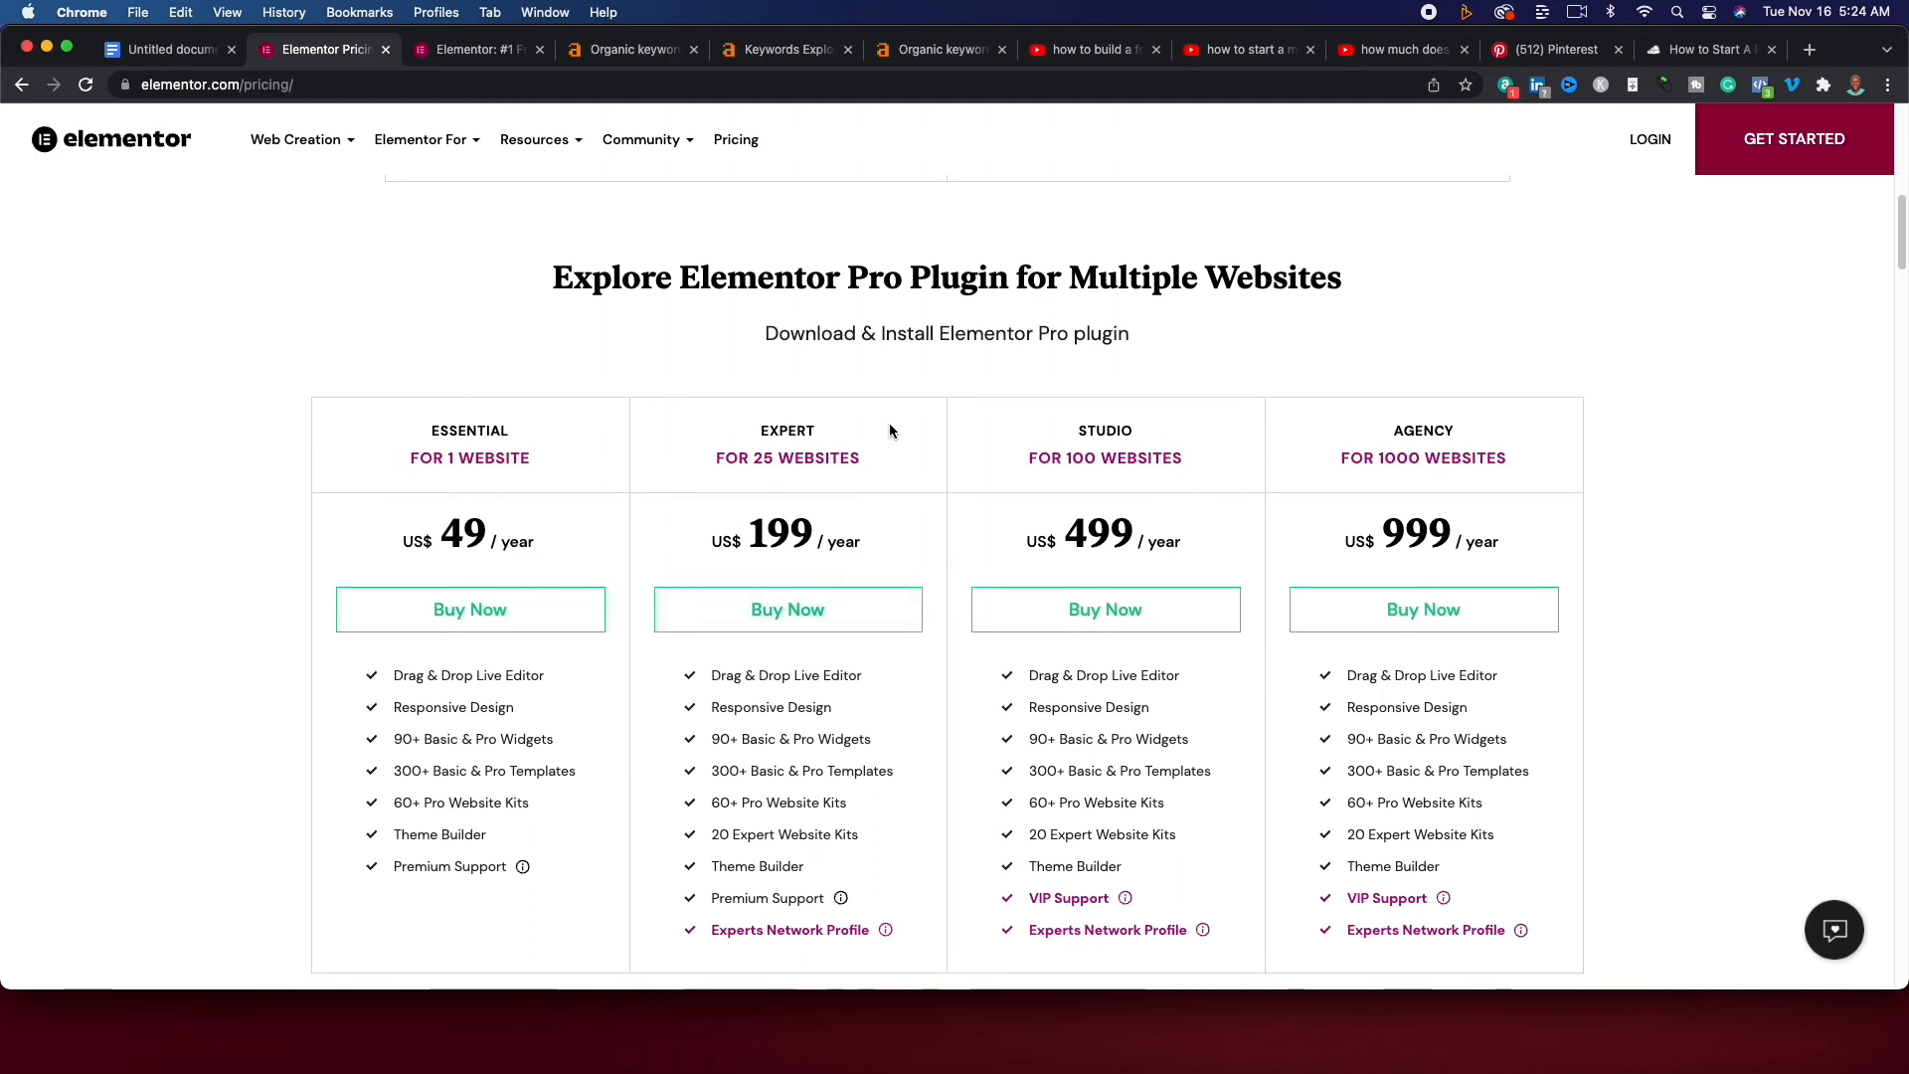
scroll("down", 3)
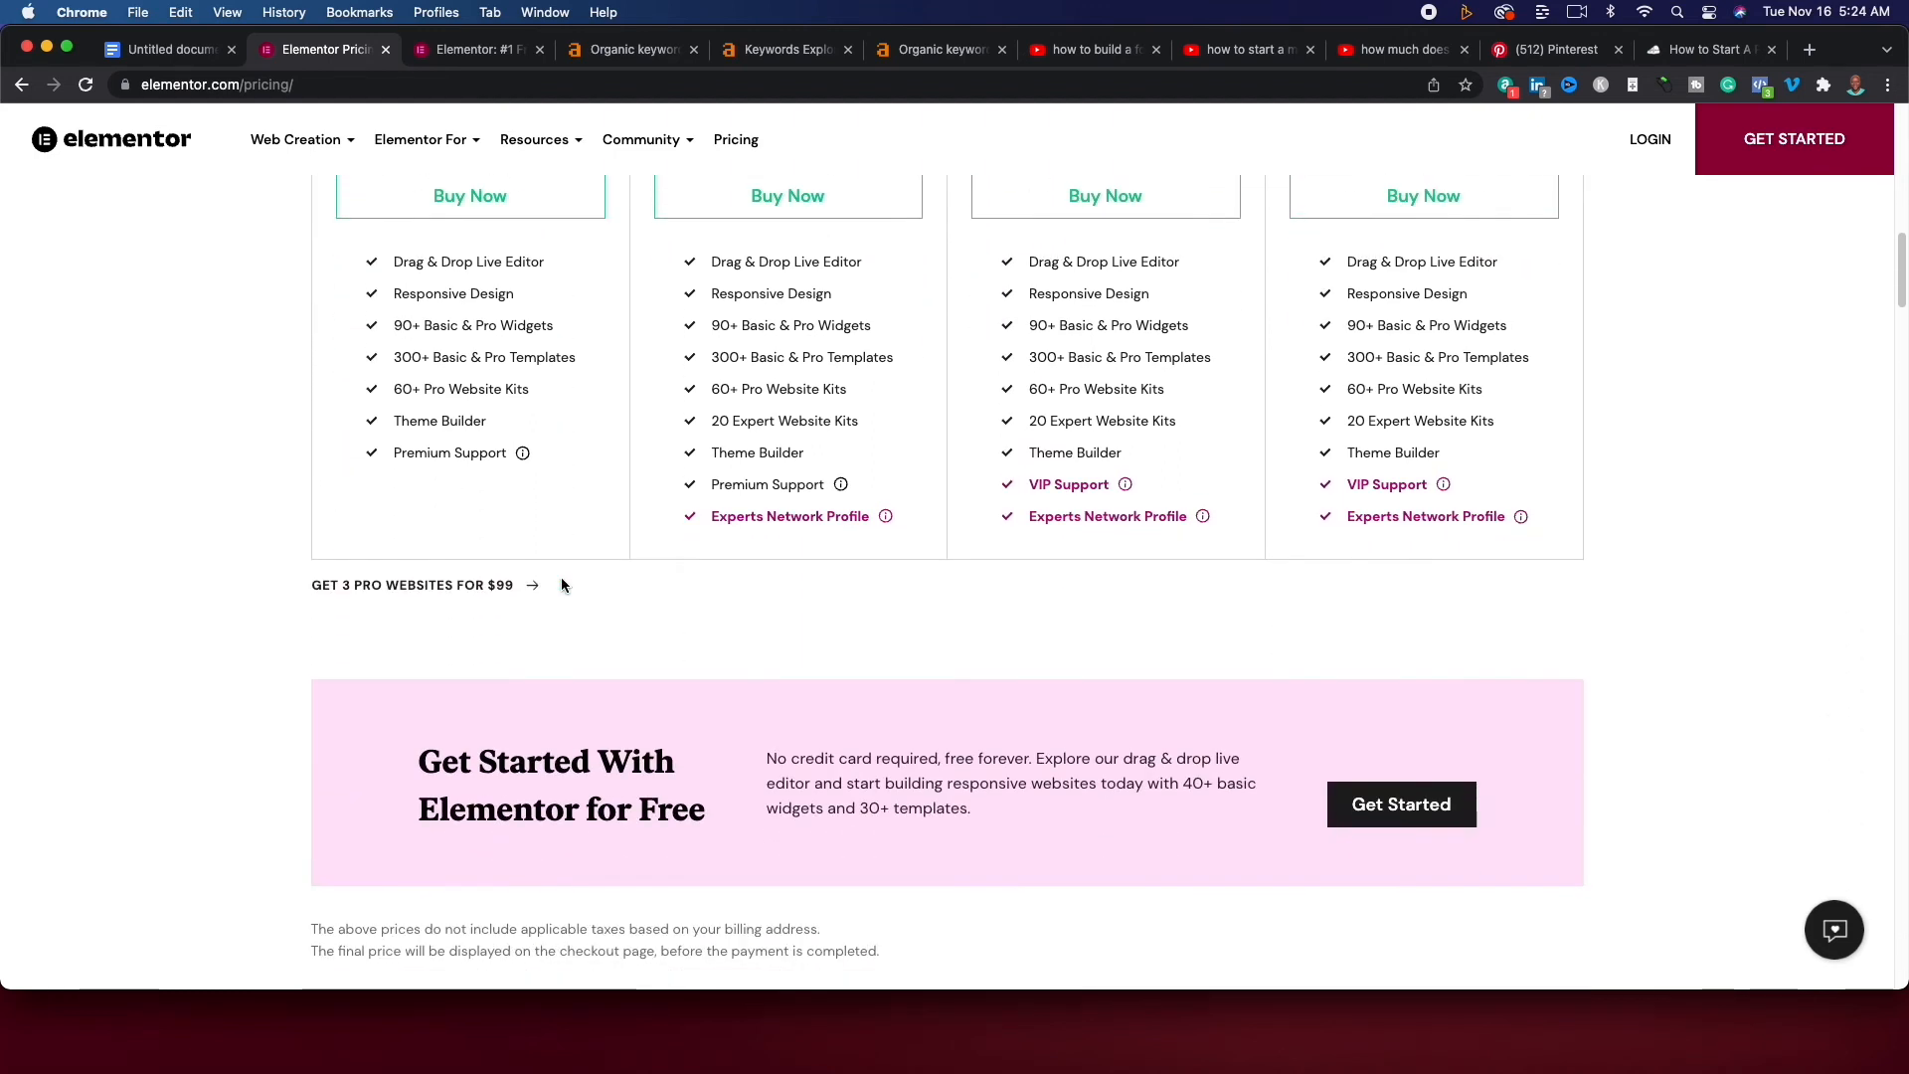
scroll("up", 3)
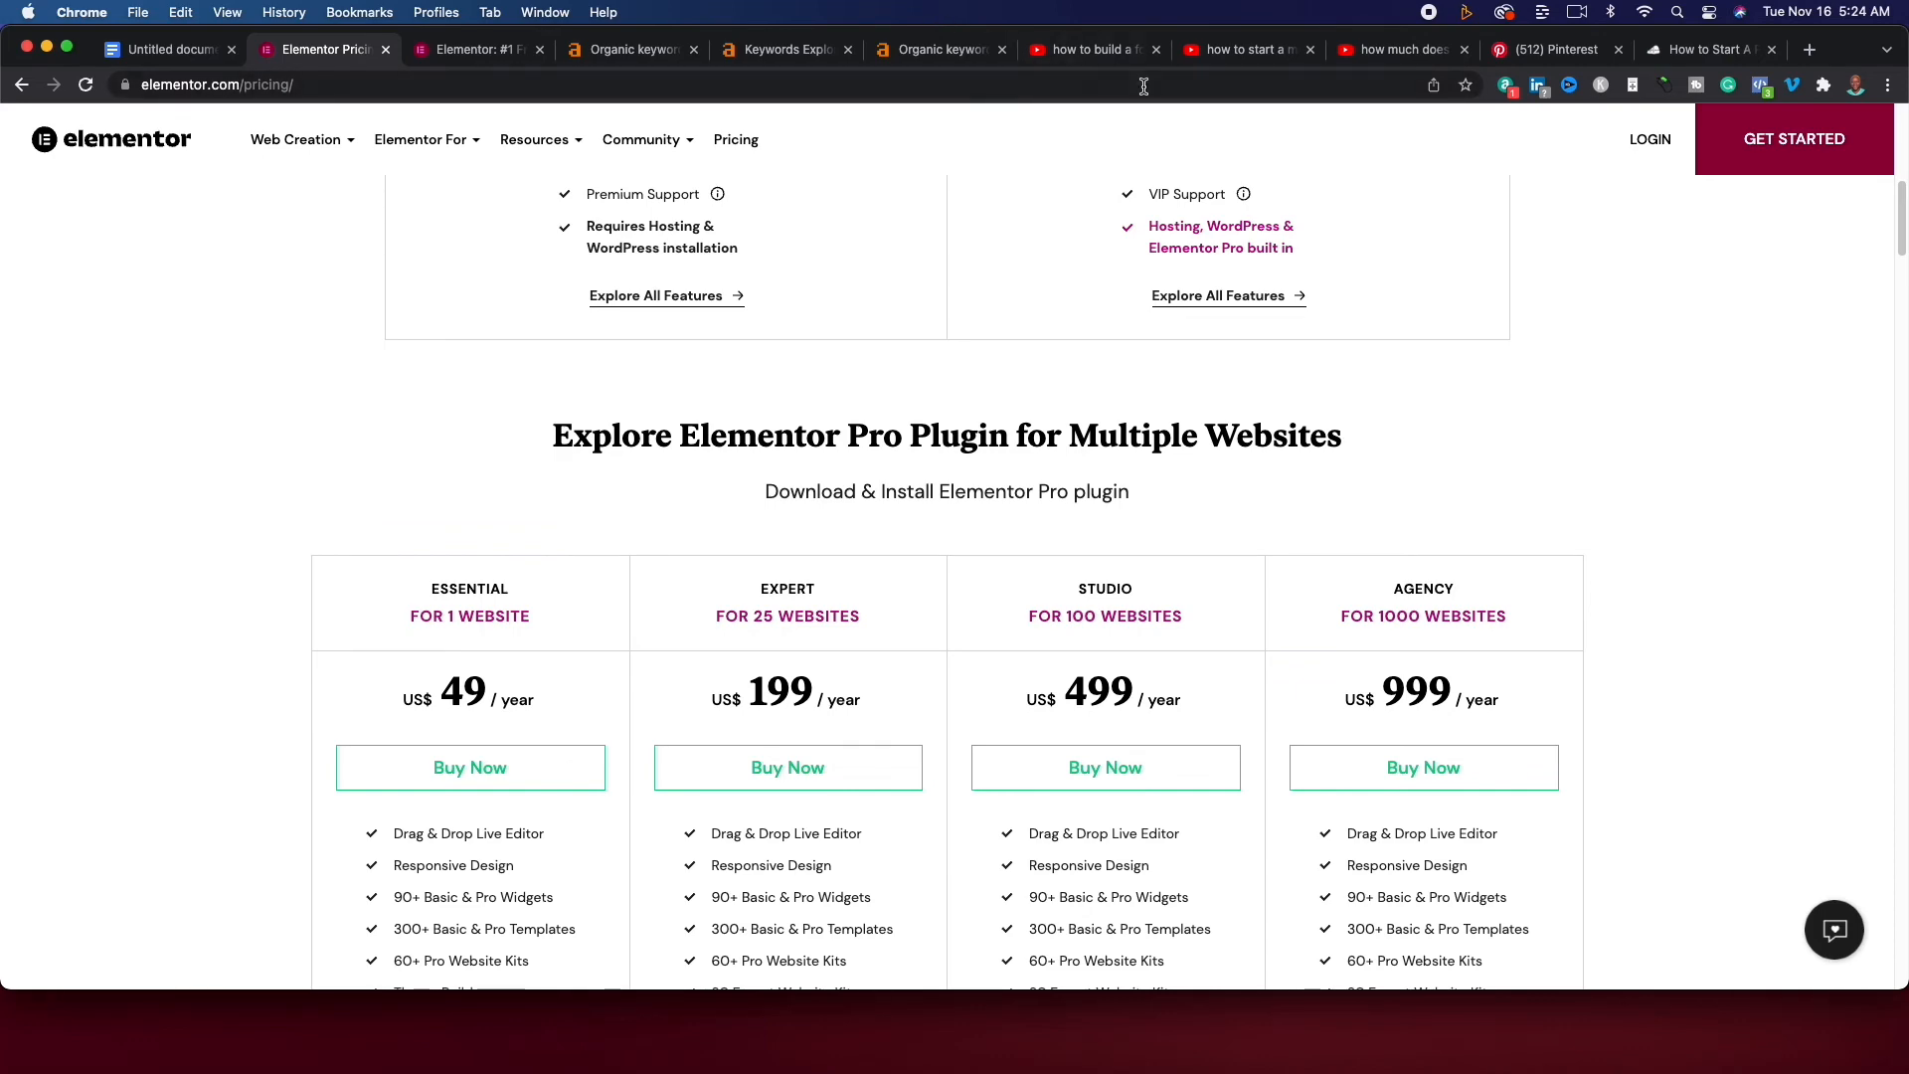
left_click(1088, 49)
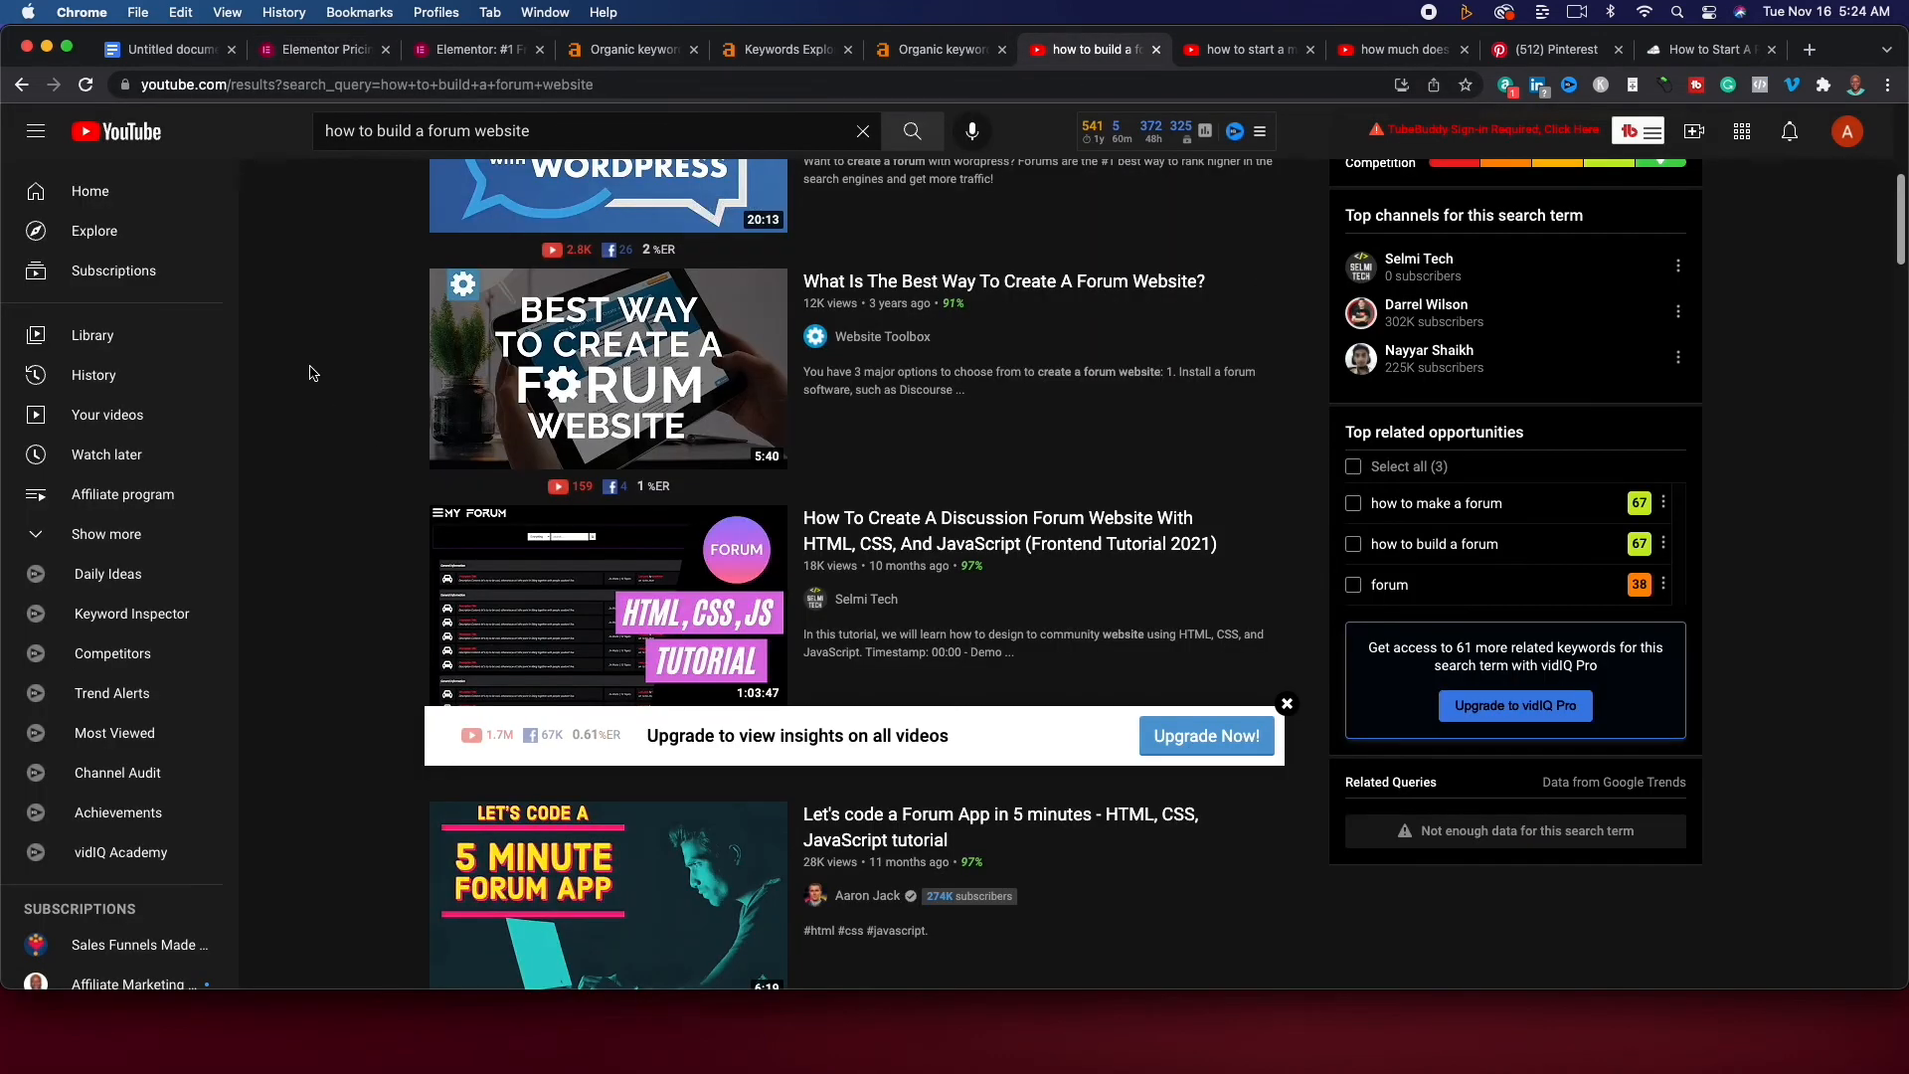
mouse_move(378, 173)
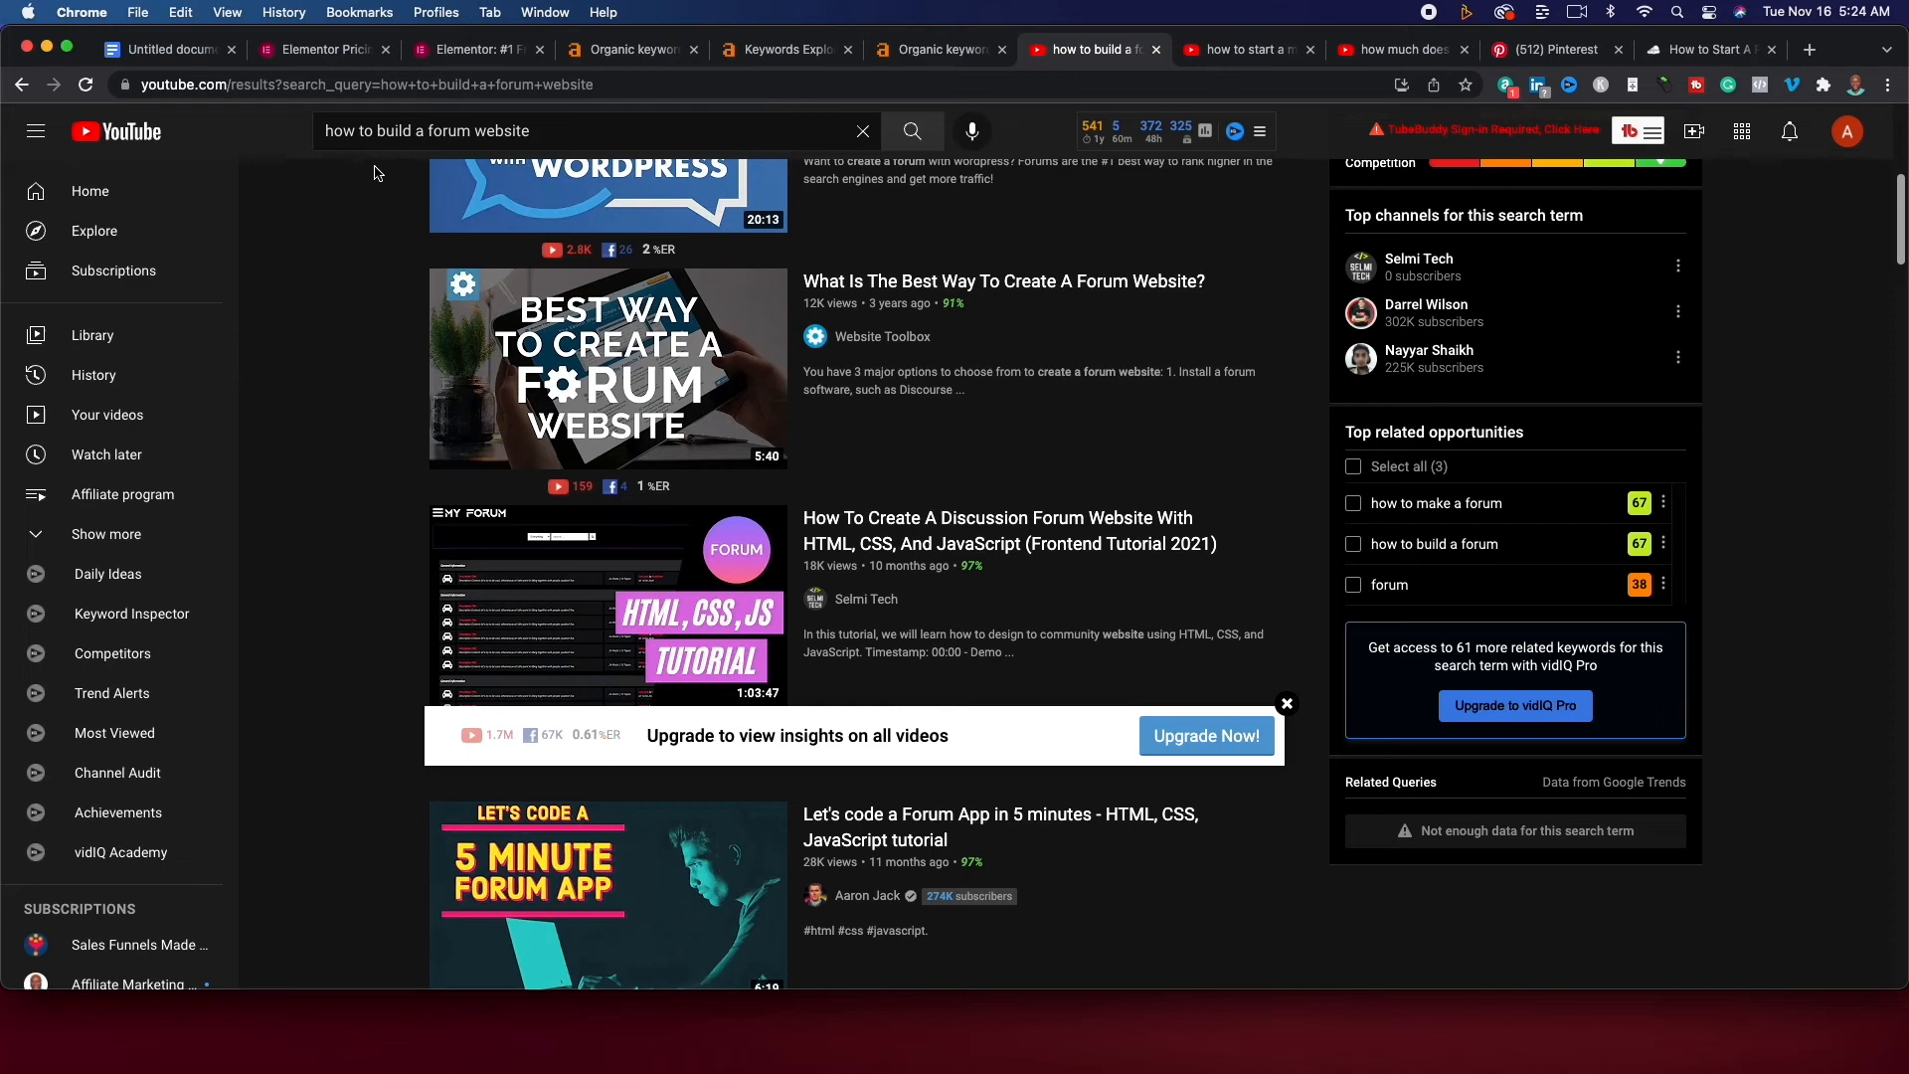
mouse_move(517, 177)
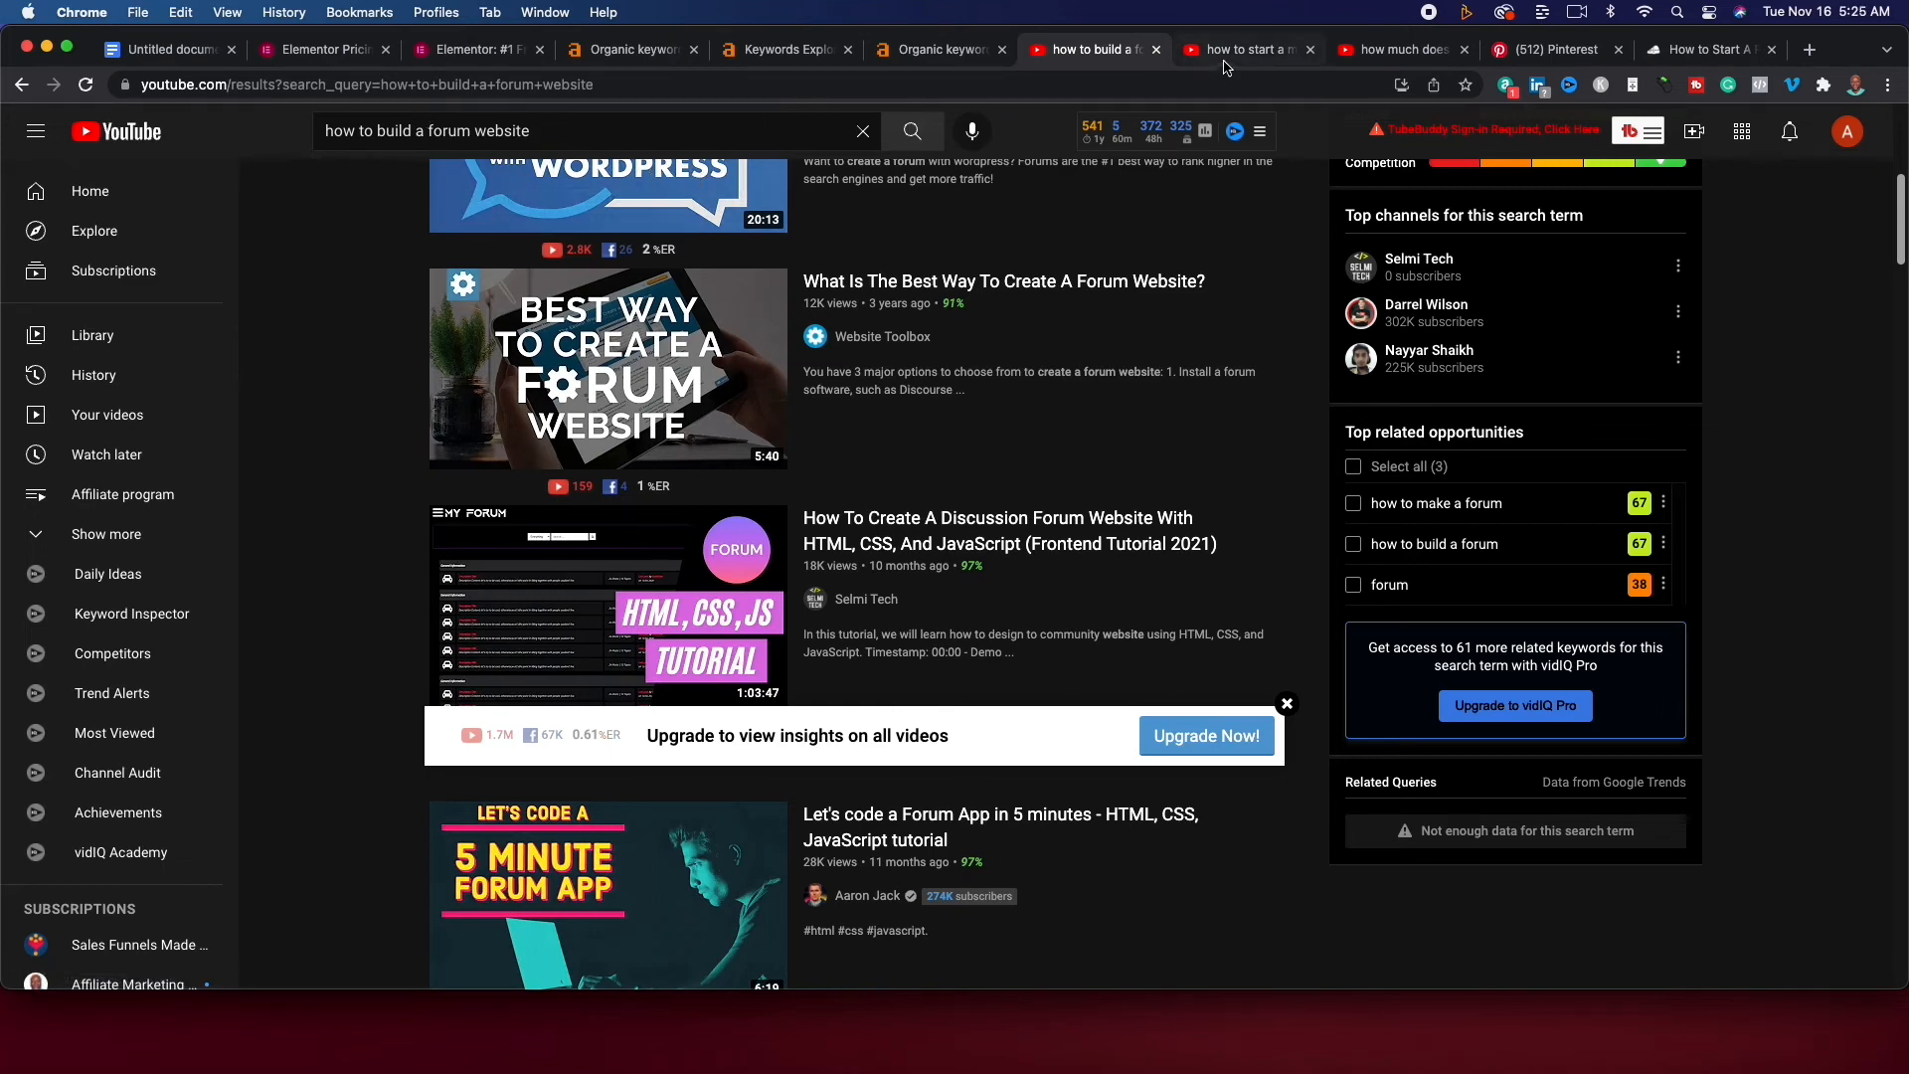
View the 'how to start a movie website' YouTube results, then open udemy.com in a new tab.
left_click(1241, 48)
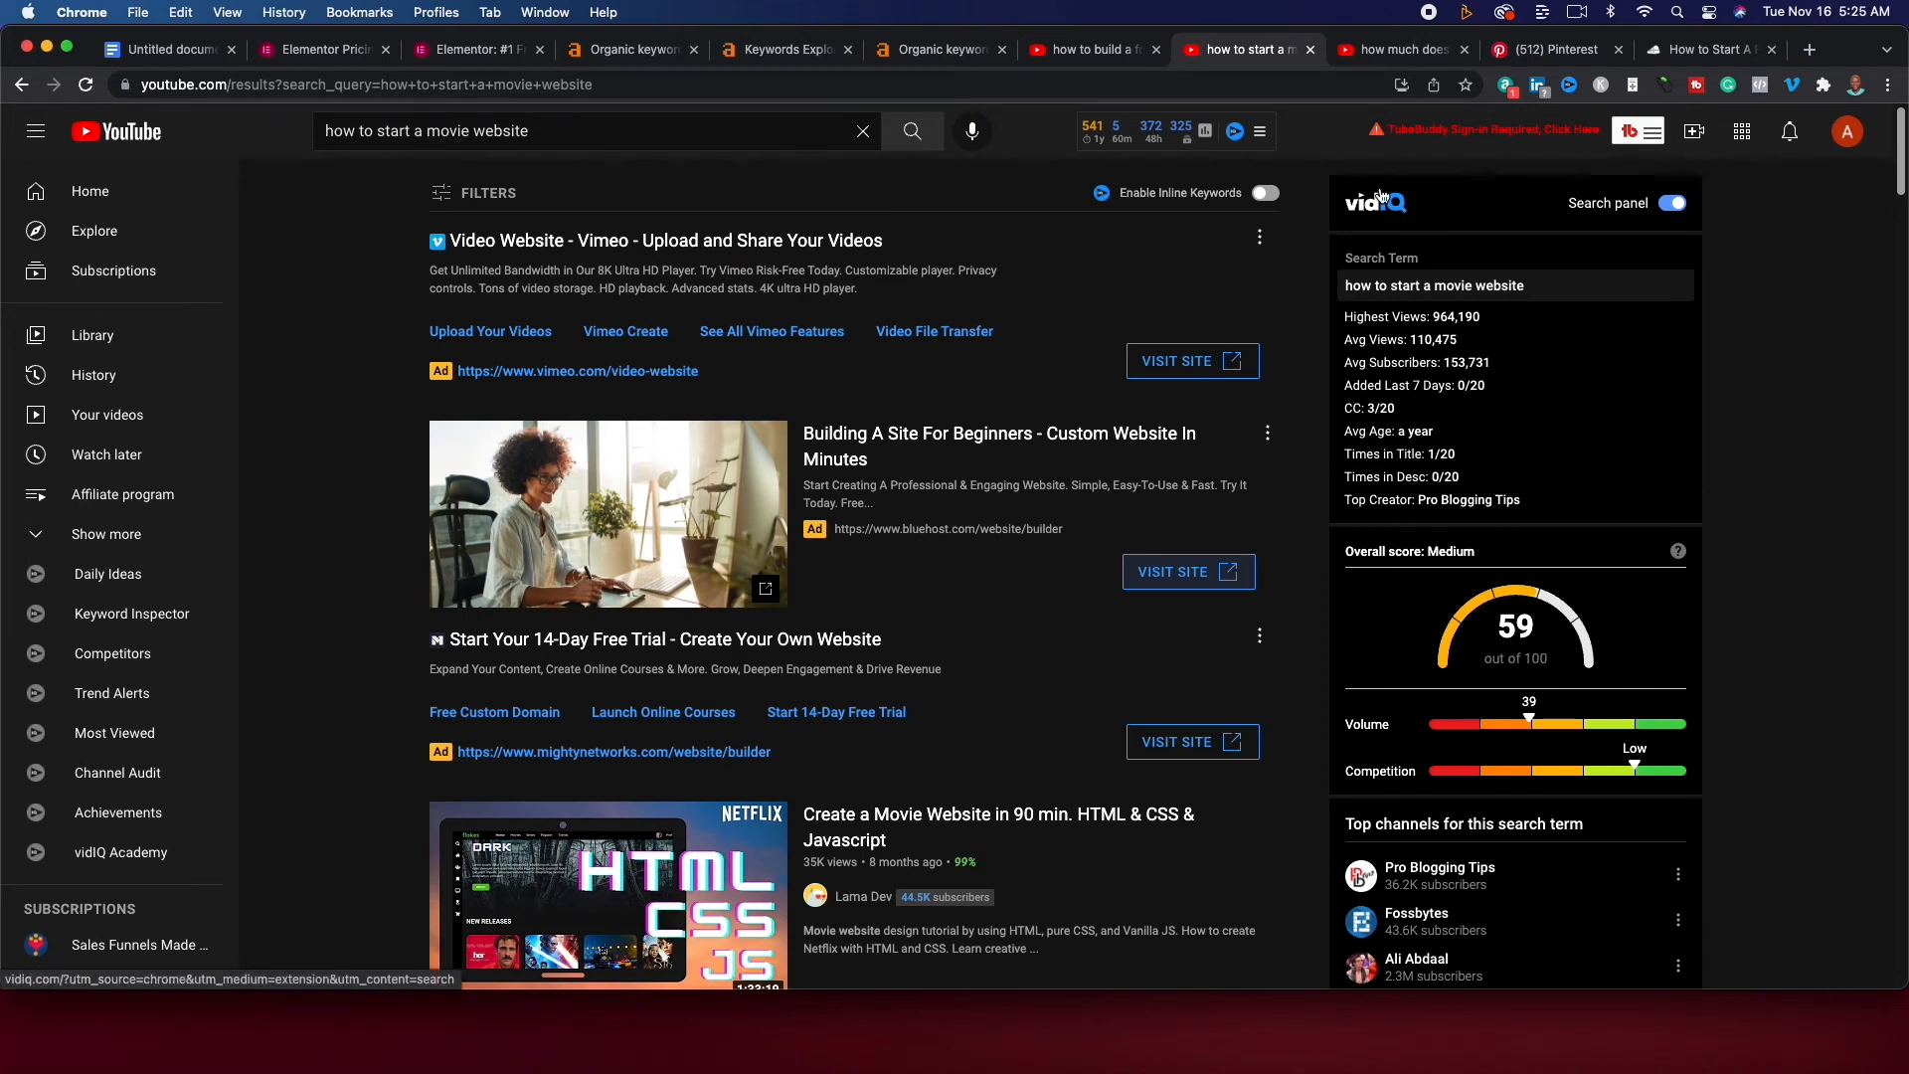
left_click(1813, 49)
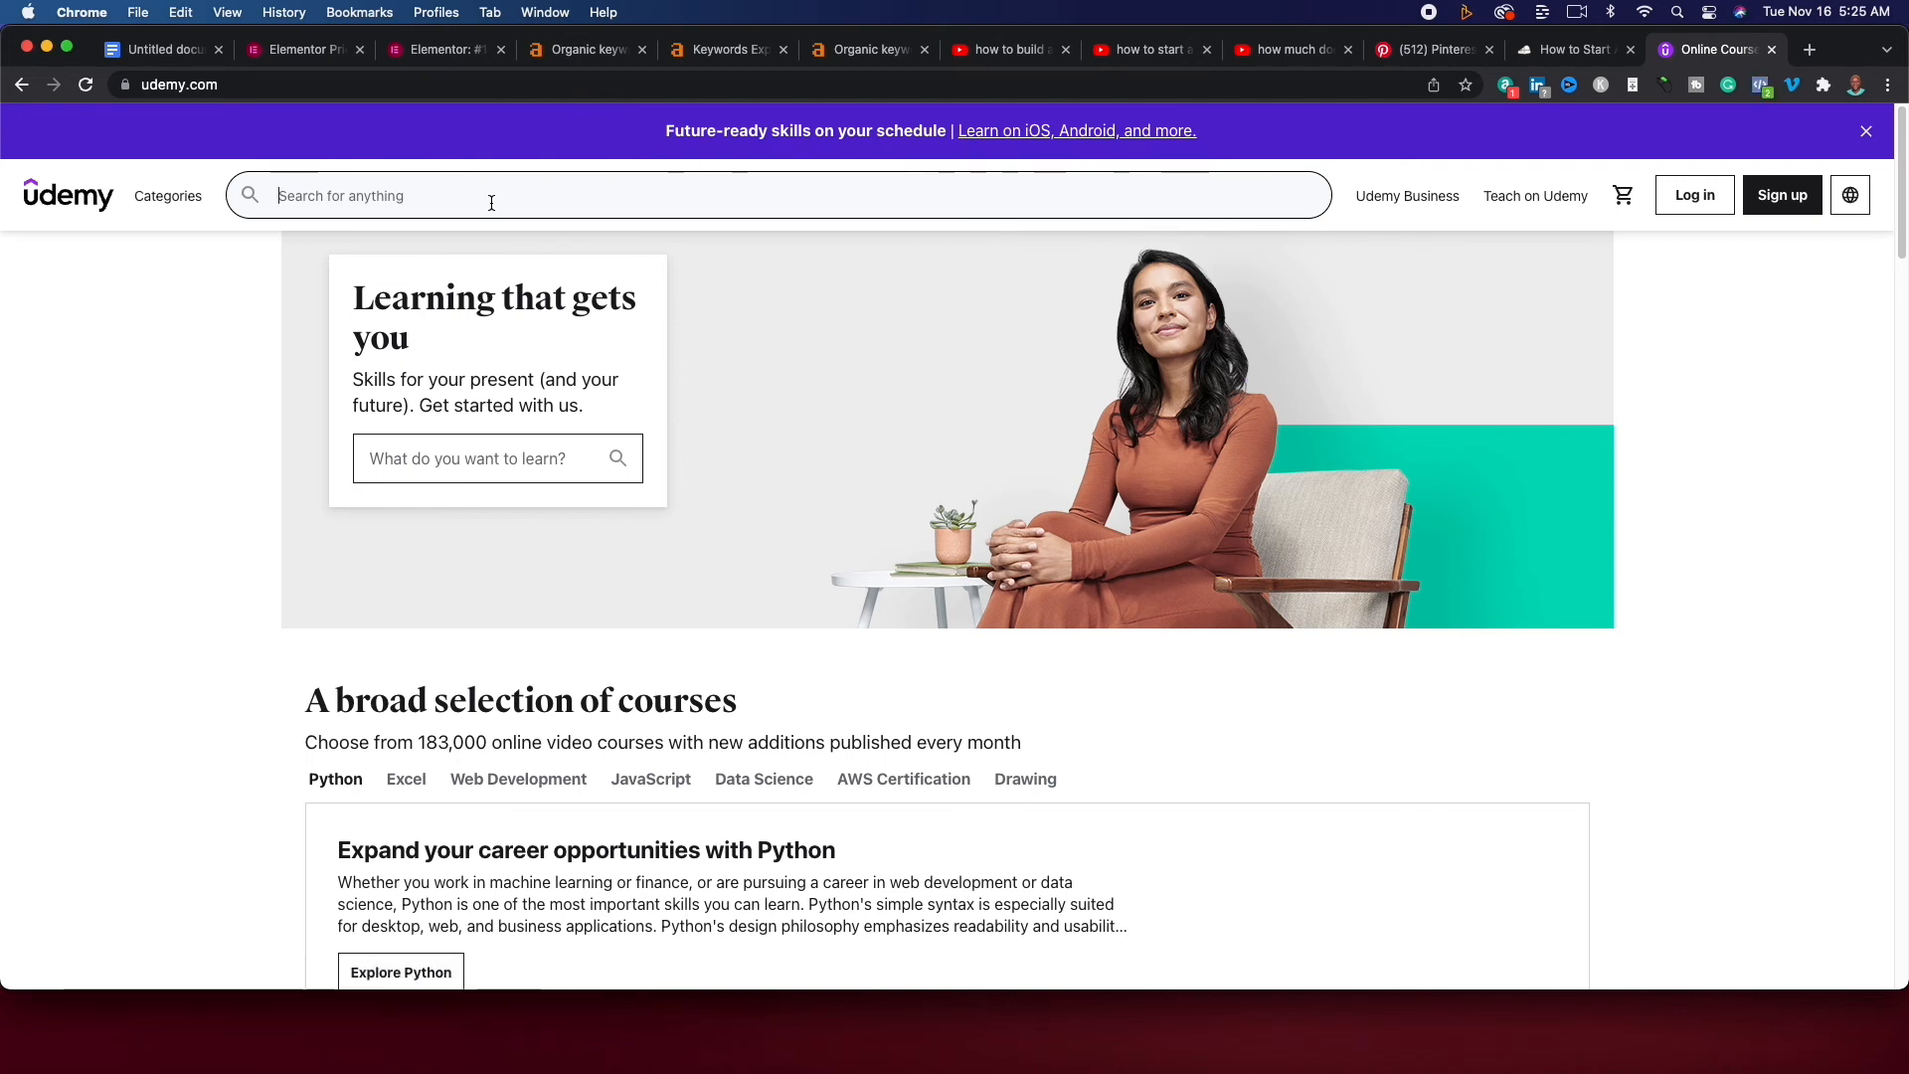
Search Udemy for 'how to start a blog', listing 10,000 courses, then begin editing the query.
type("how to start")
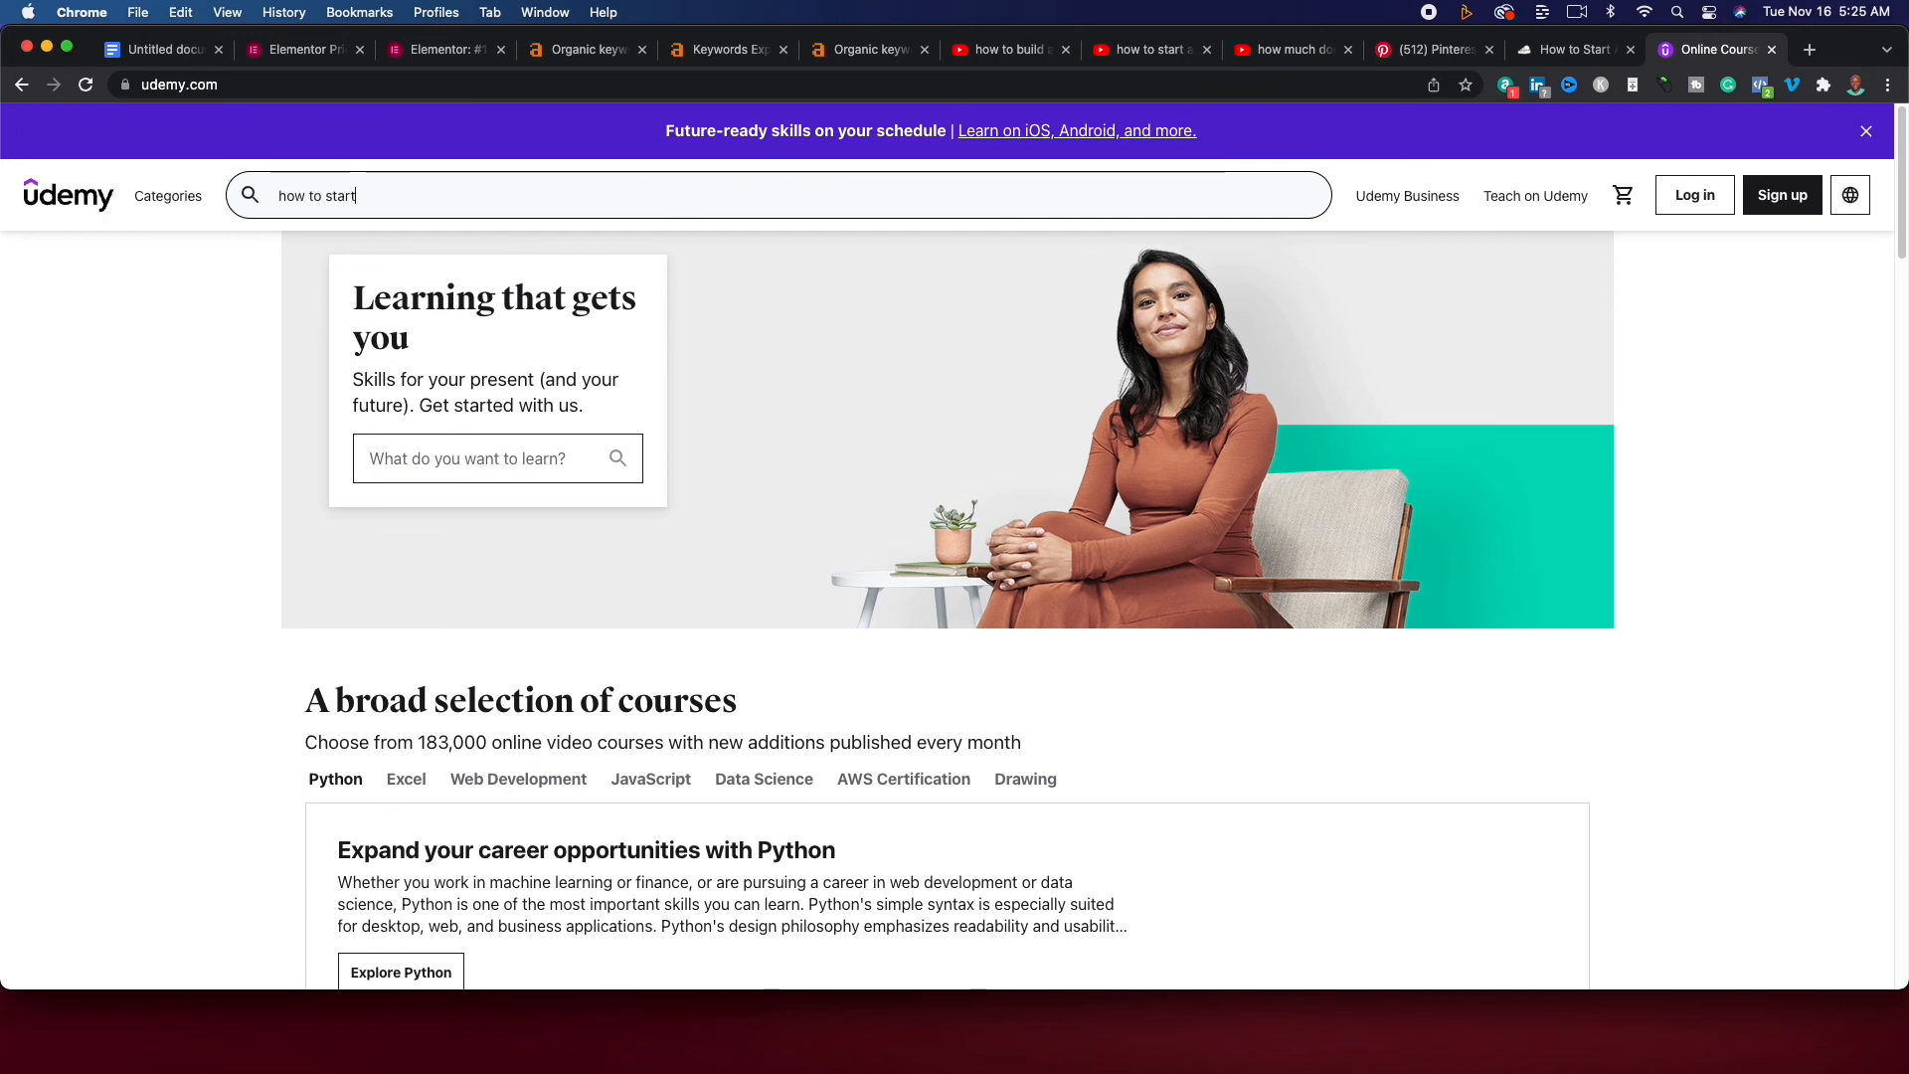
type("a")
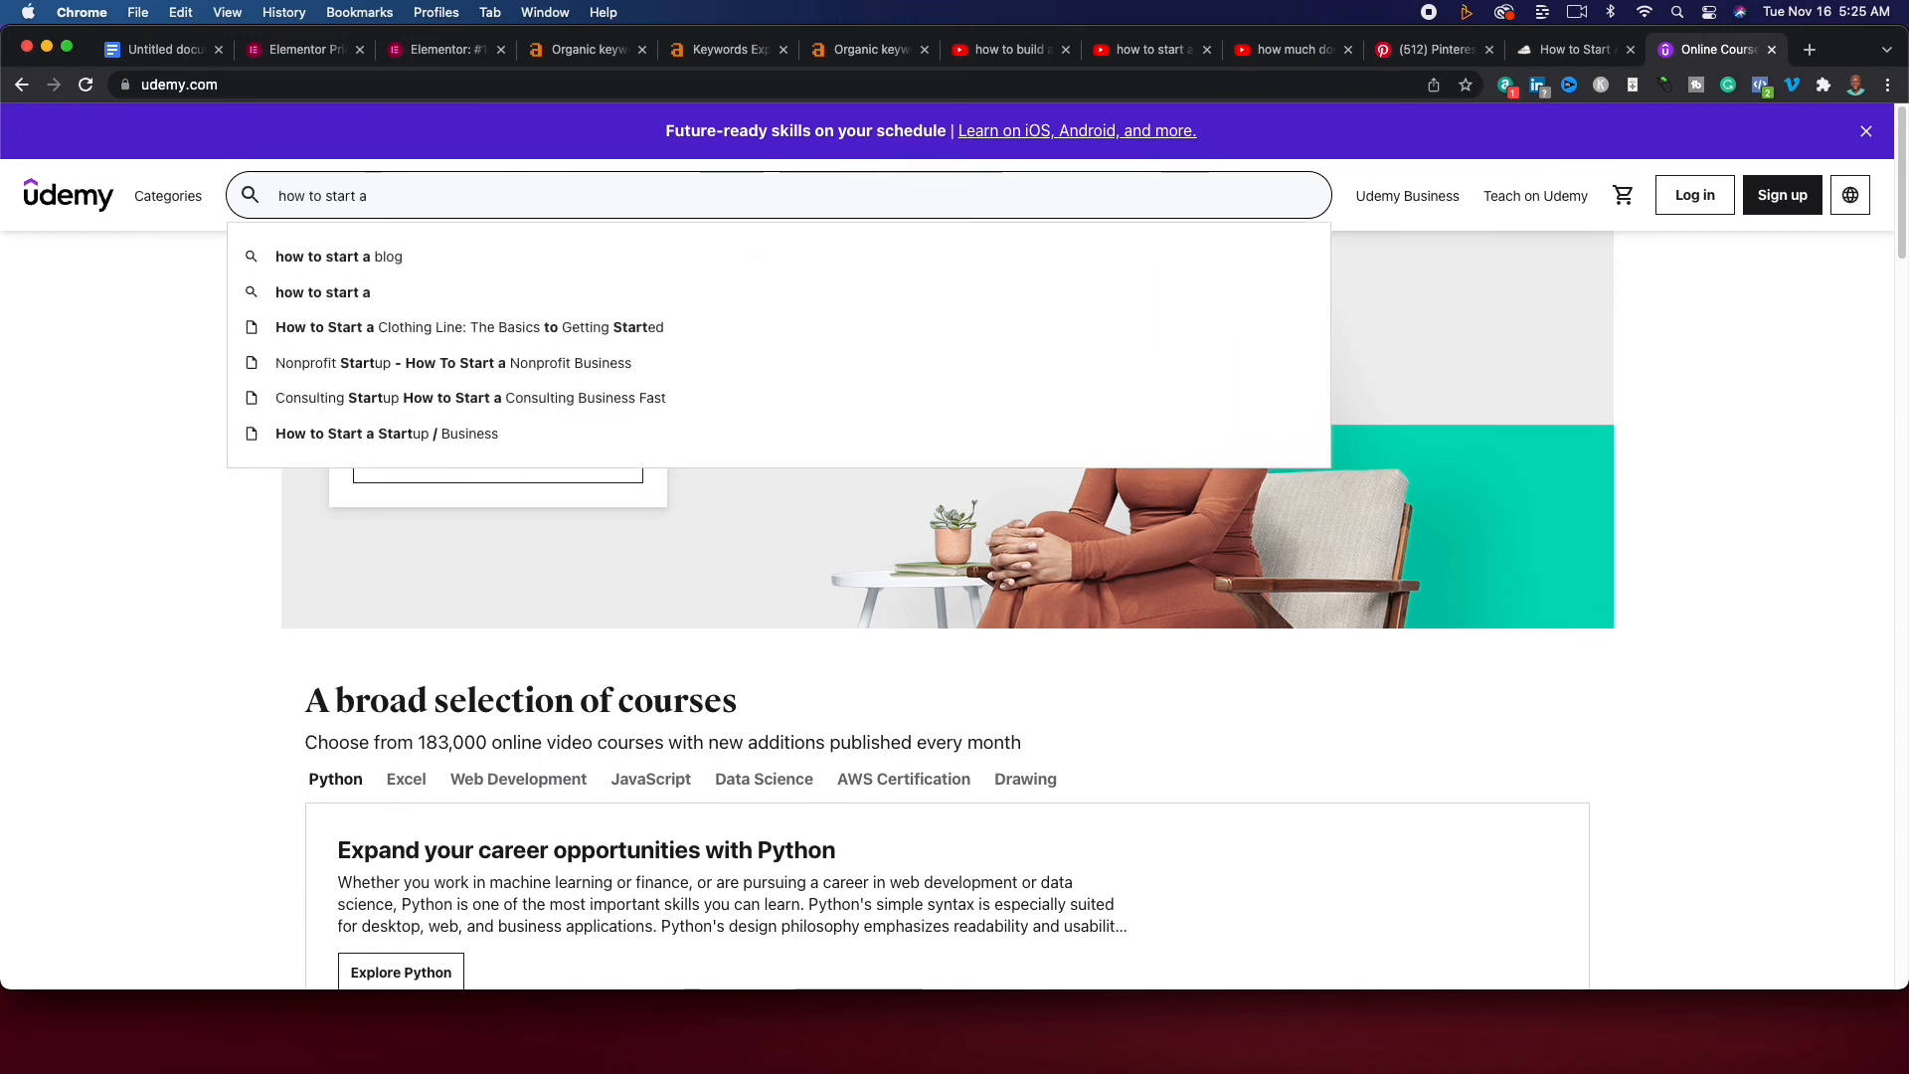
left_click(338, 257)
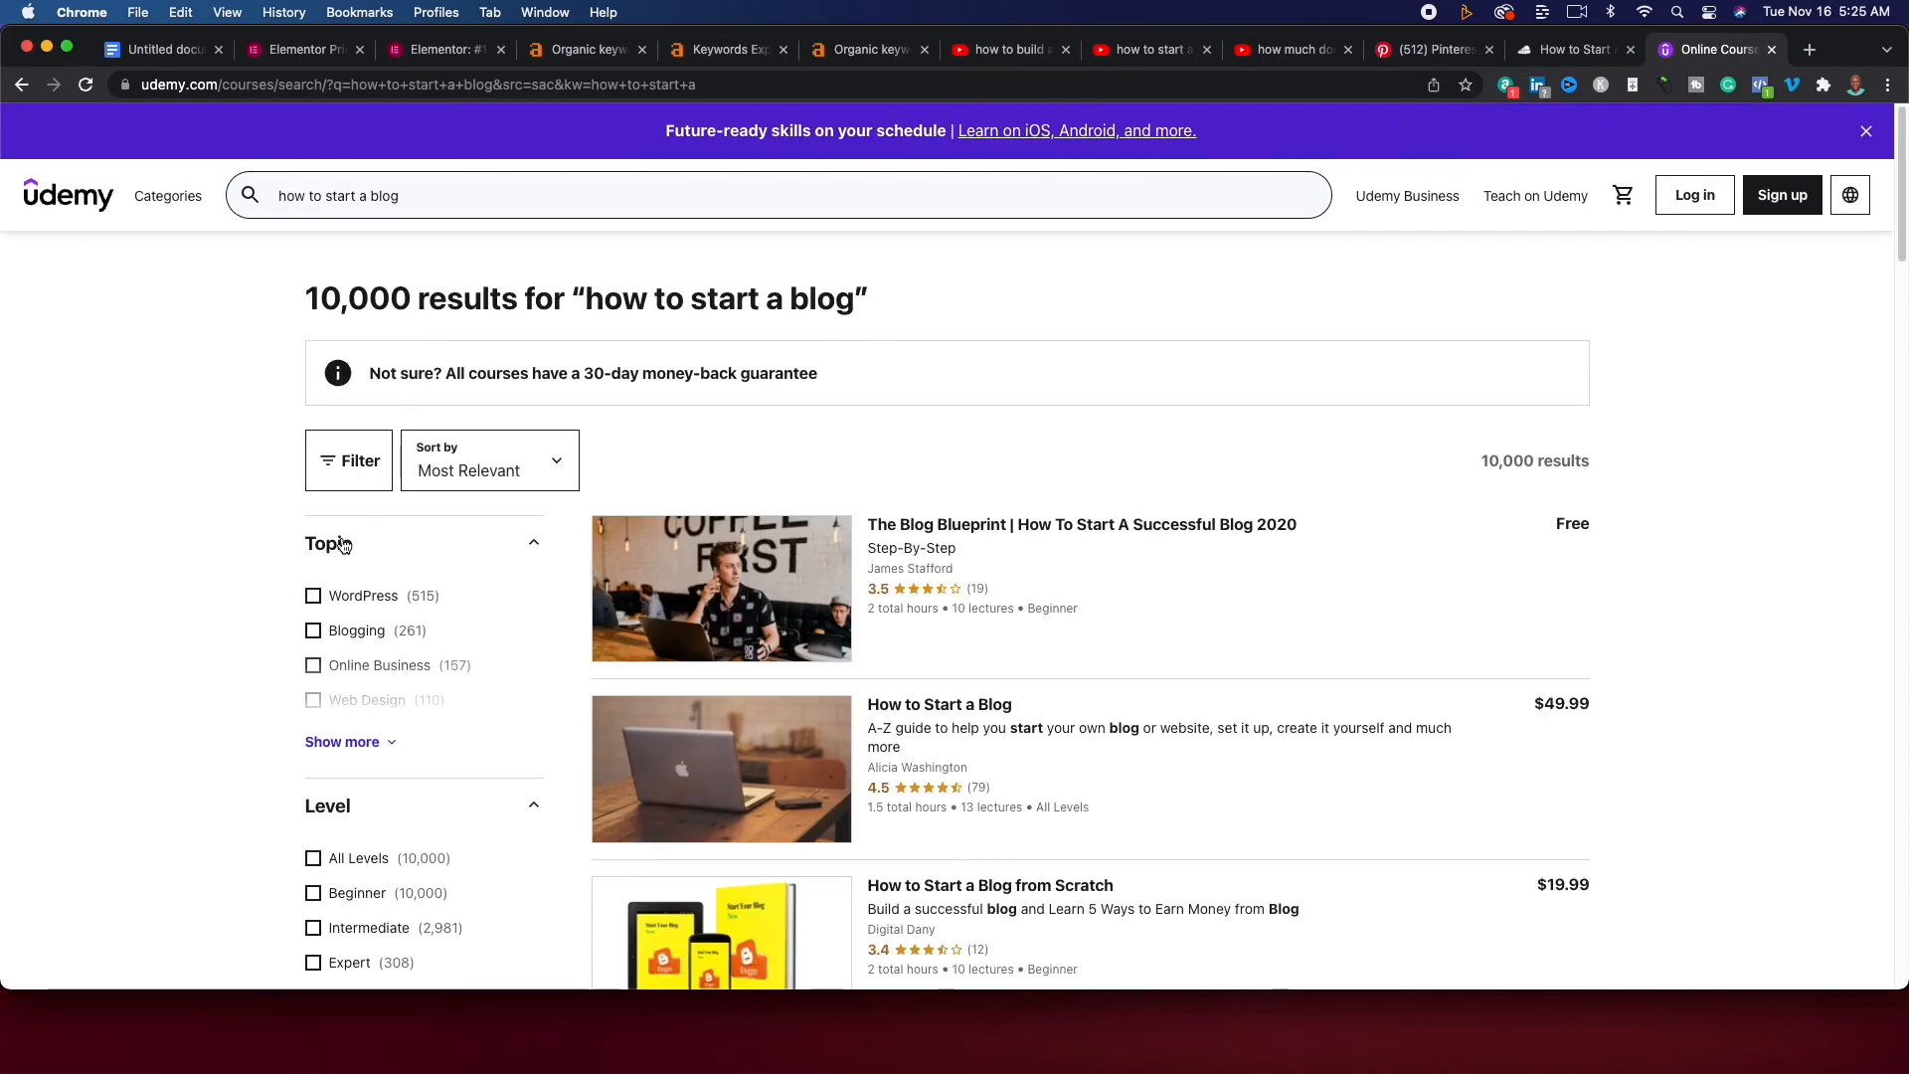
scroll("down", 3)
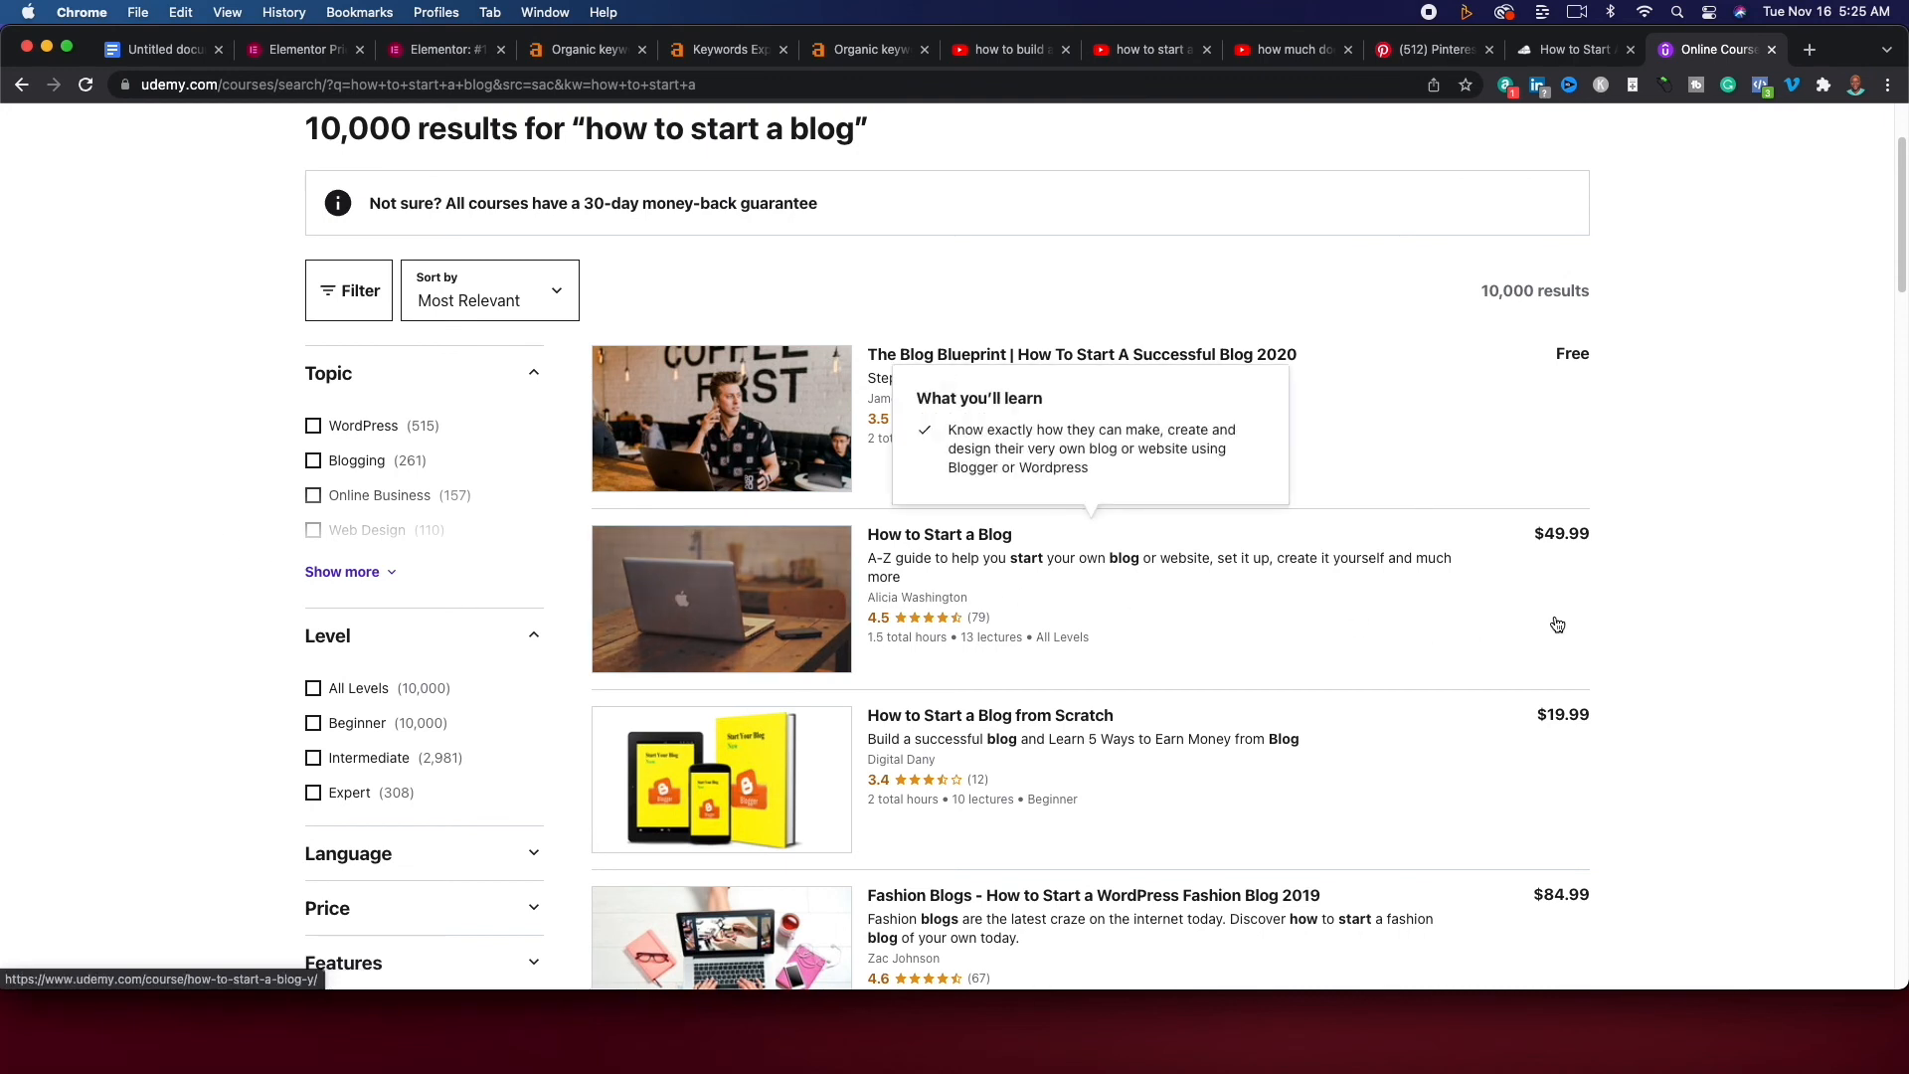
mouse_move(1585, 557)
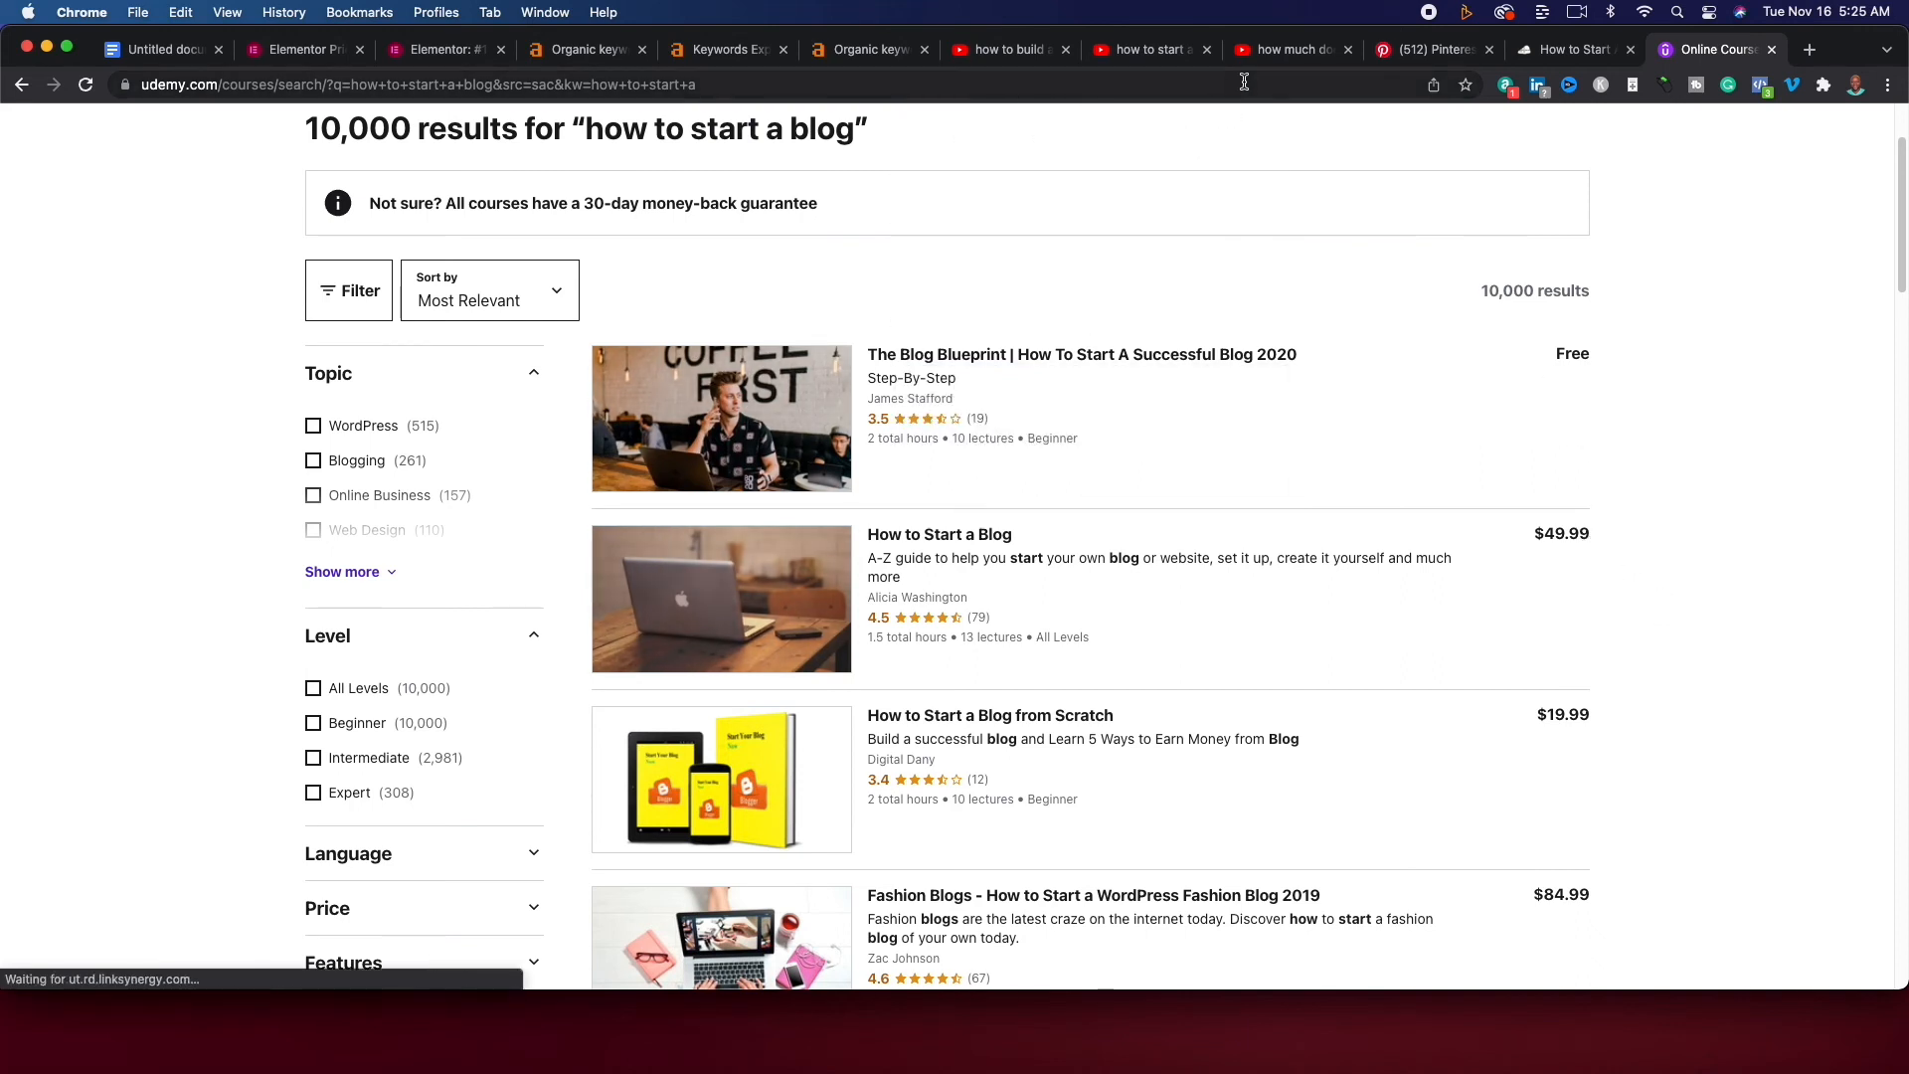
mouse_move(1012, 50)
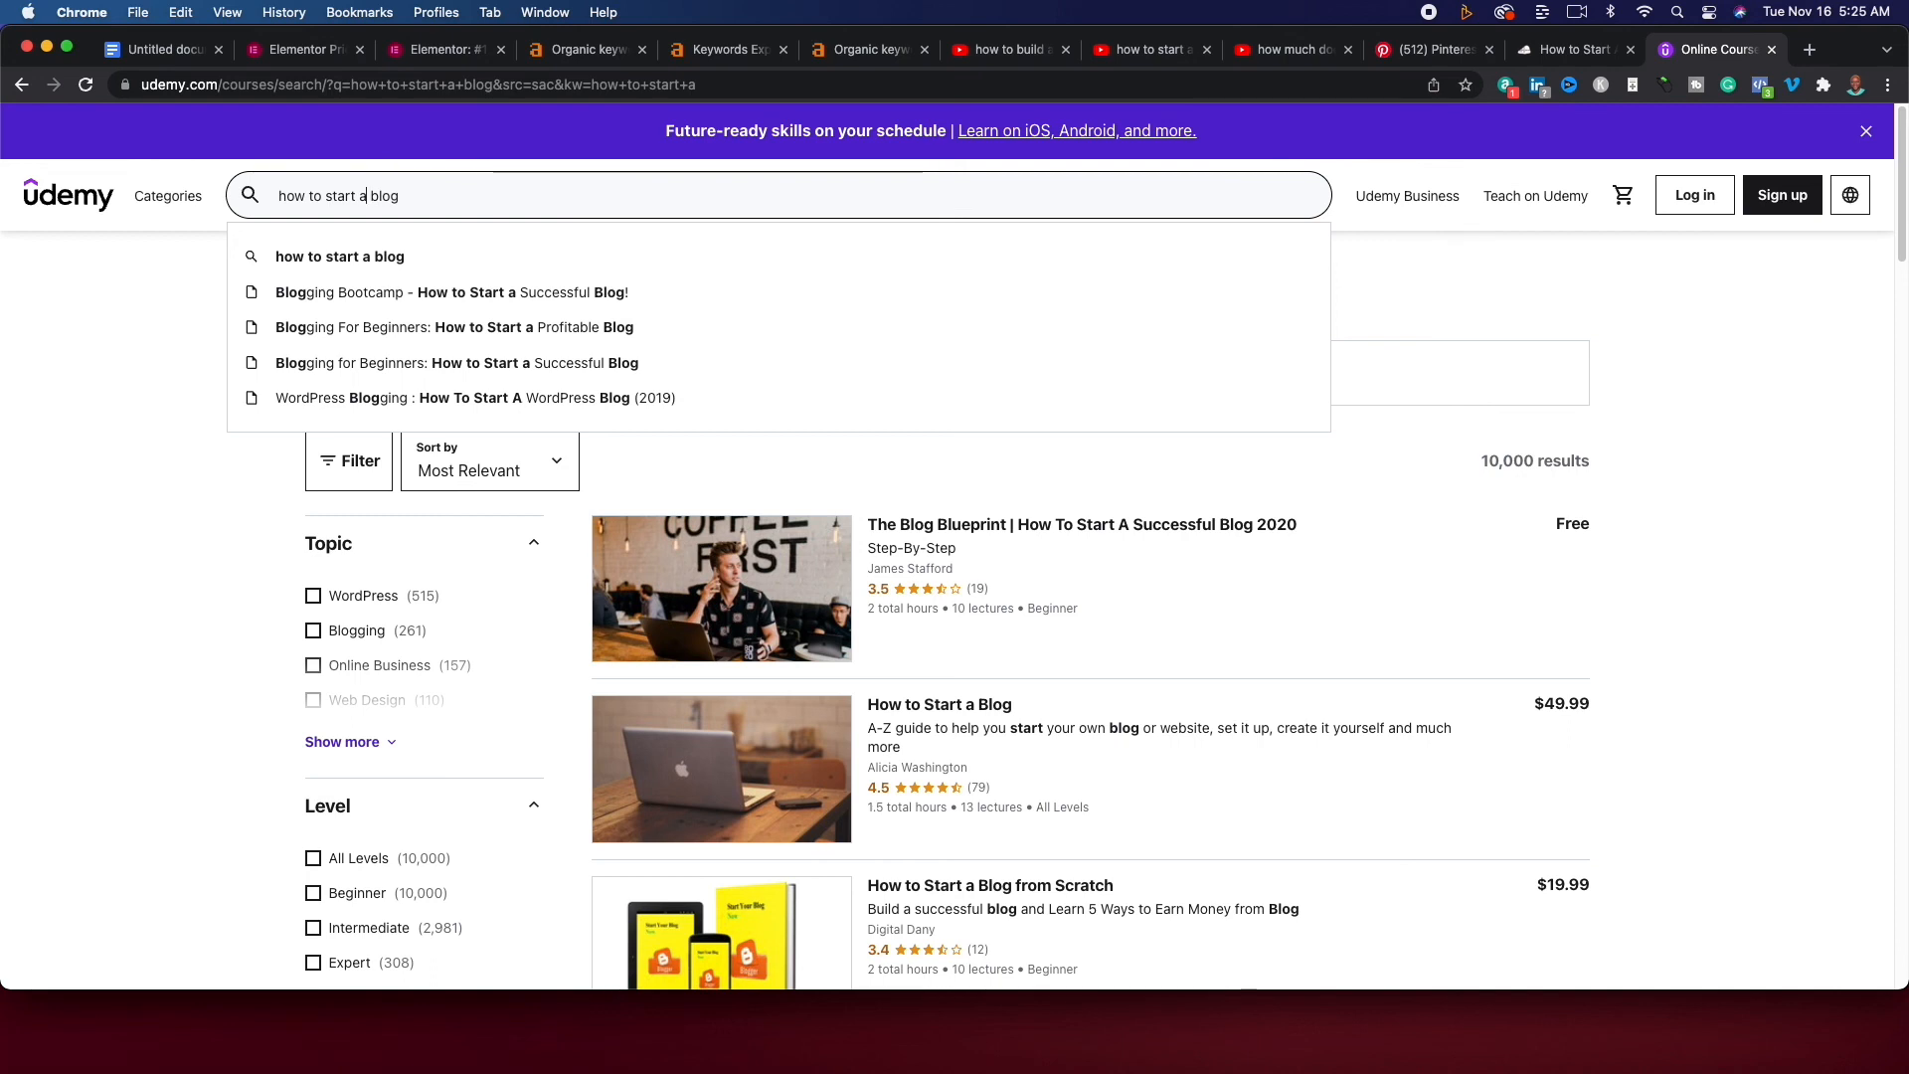
type("fo")
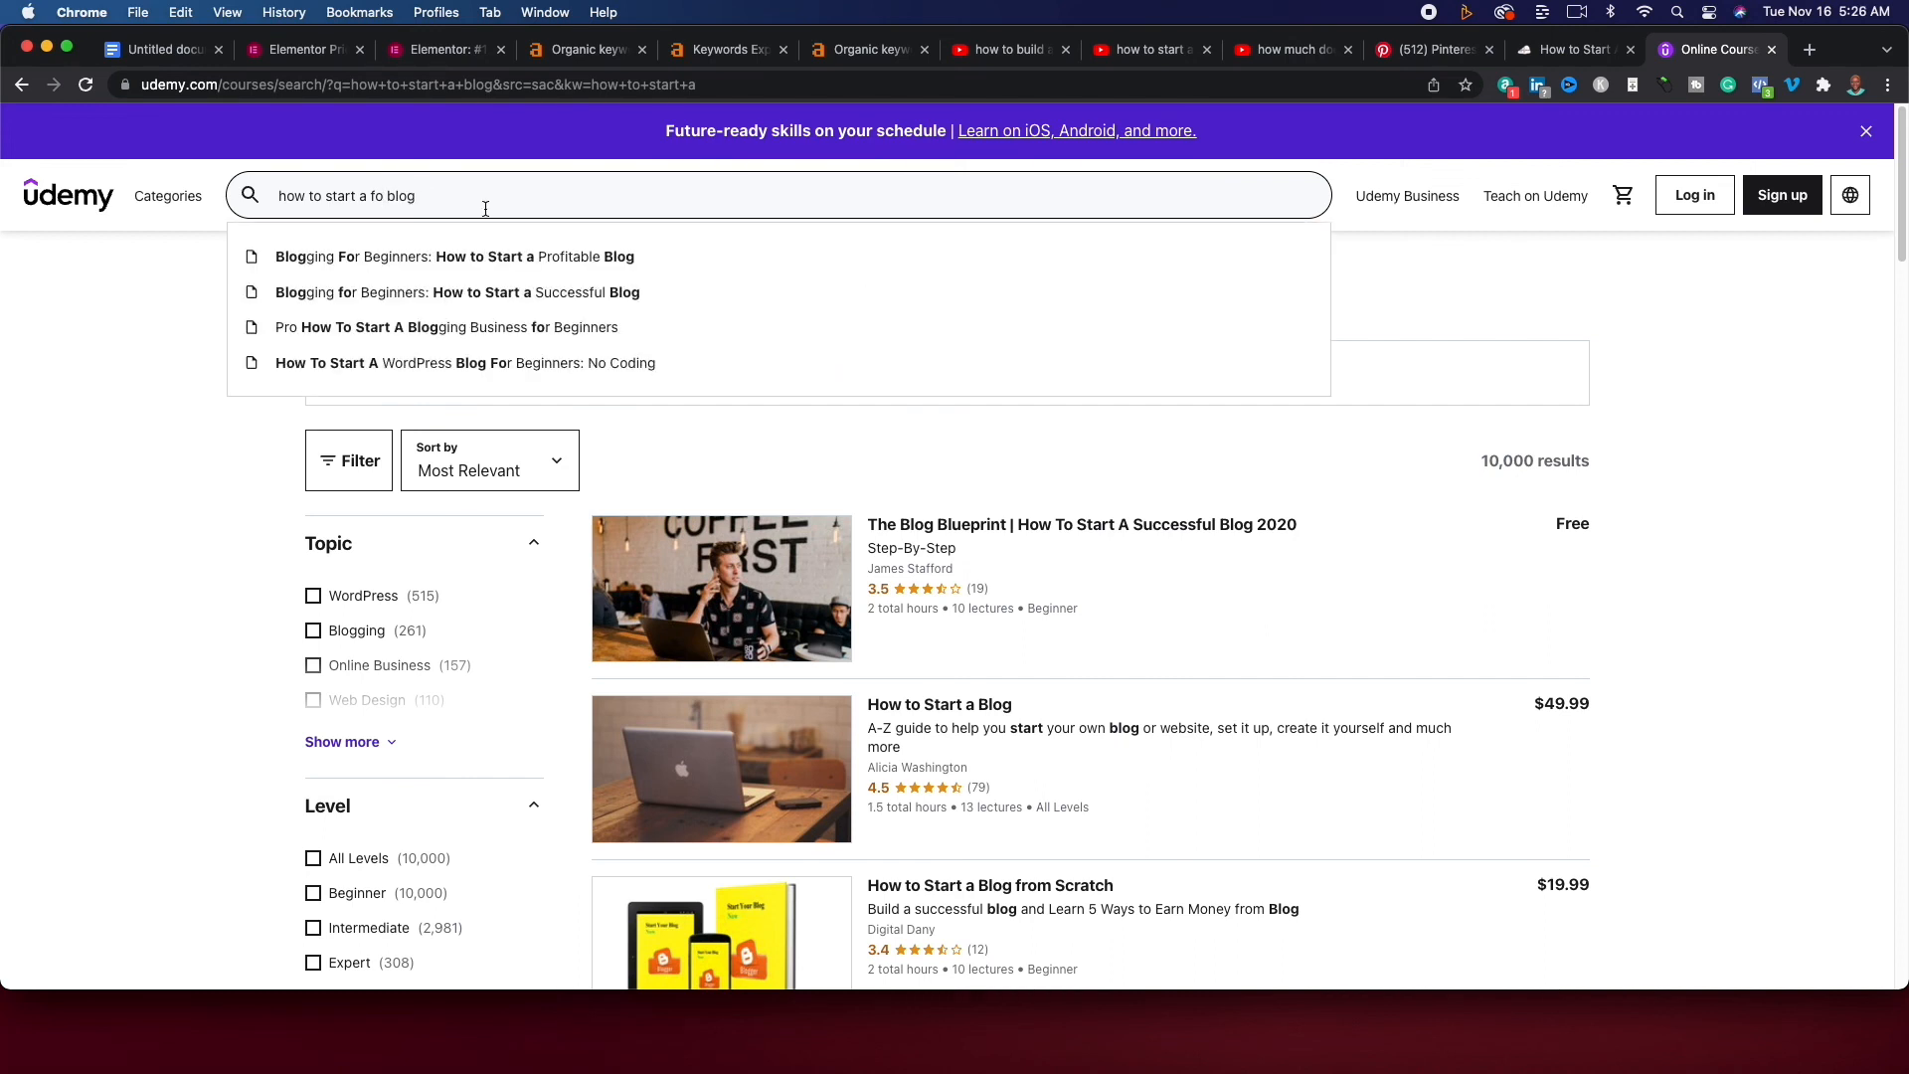
mouse_move(1525, 338)
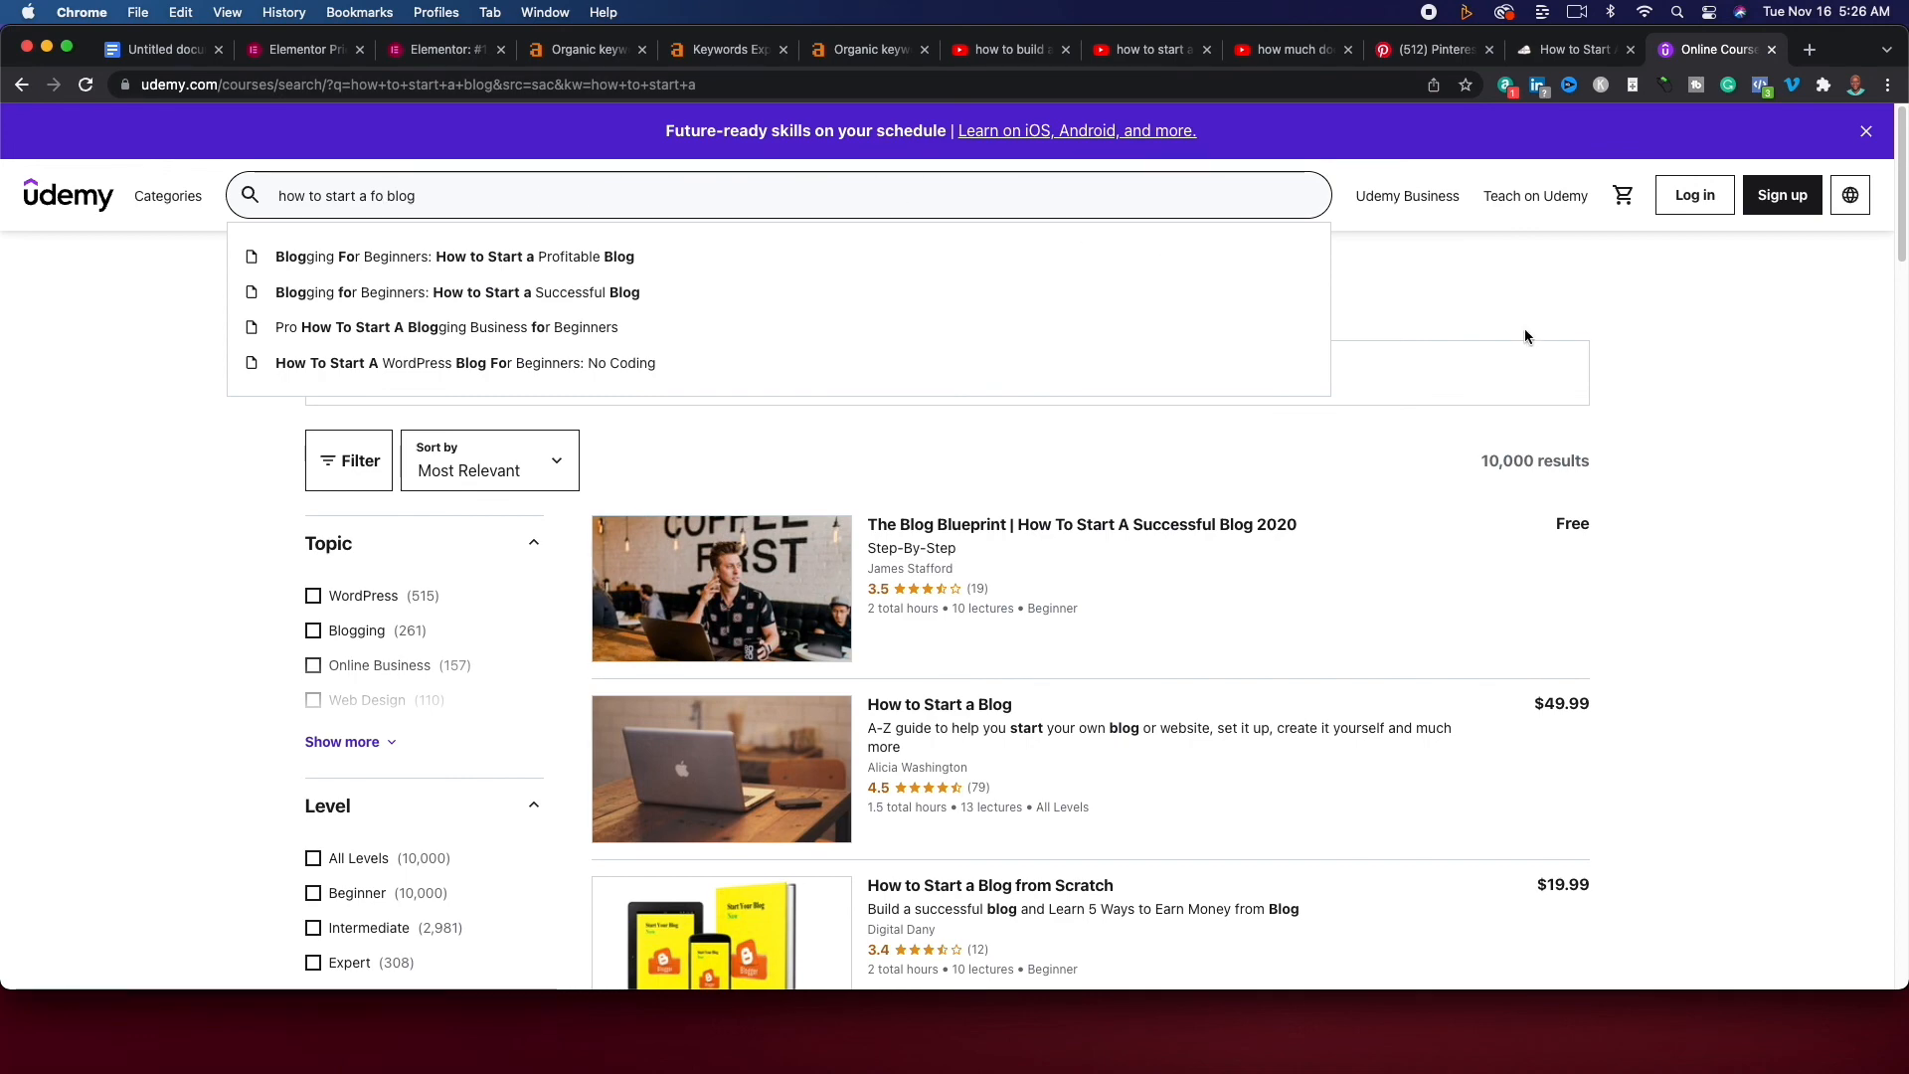
mouse_move(1696, 322)
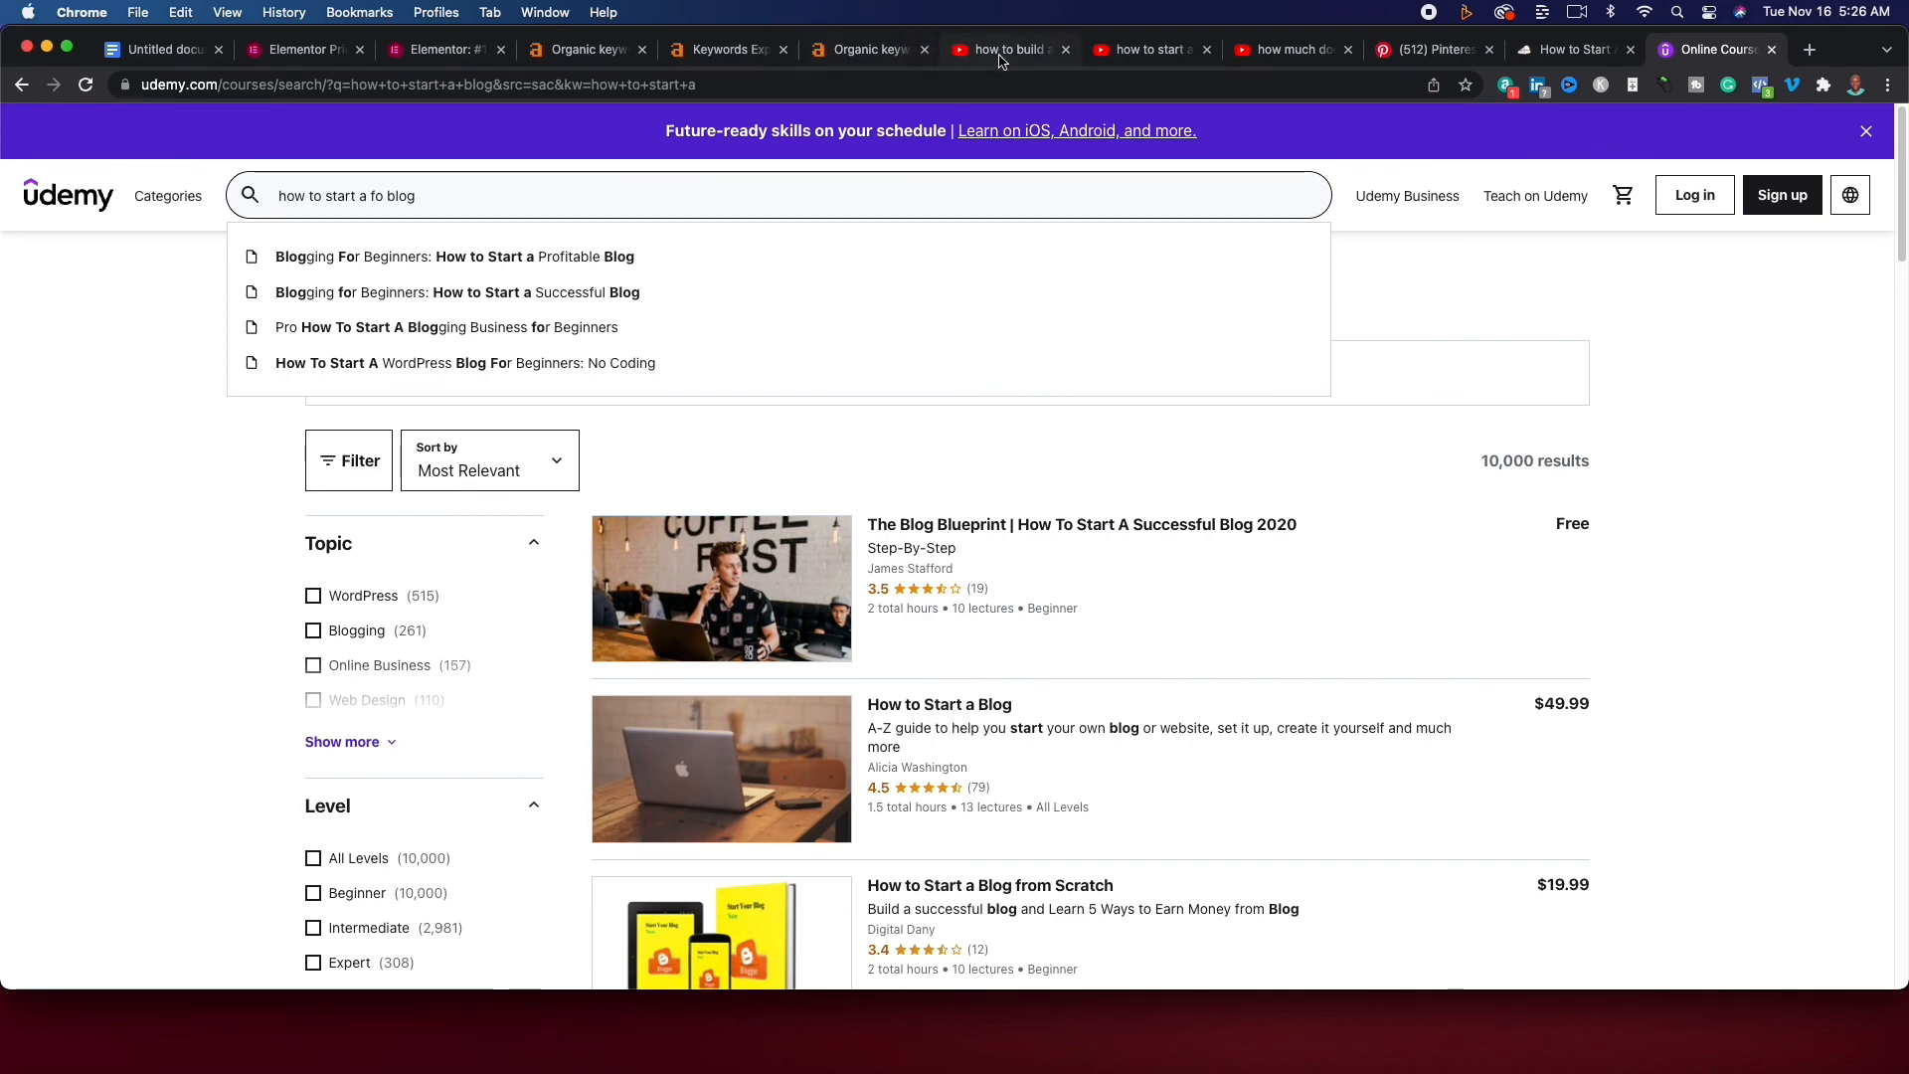
left_click(1004, 50)
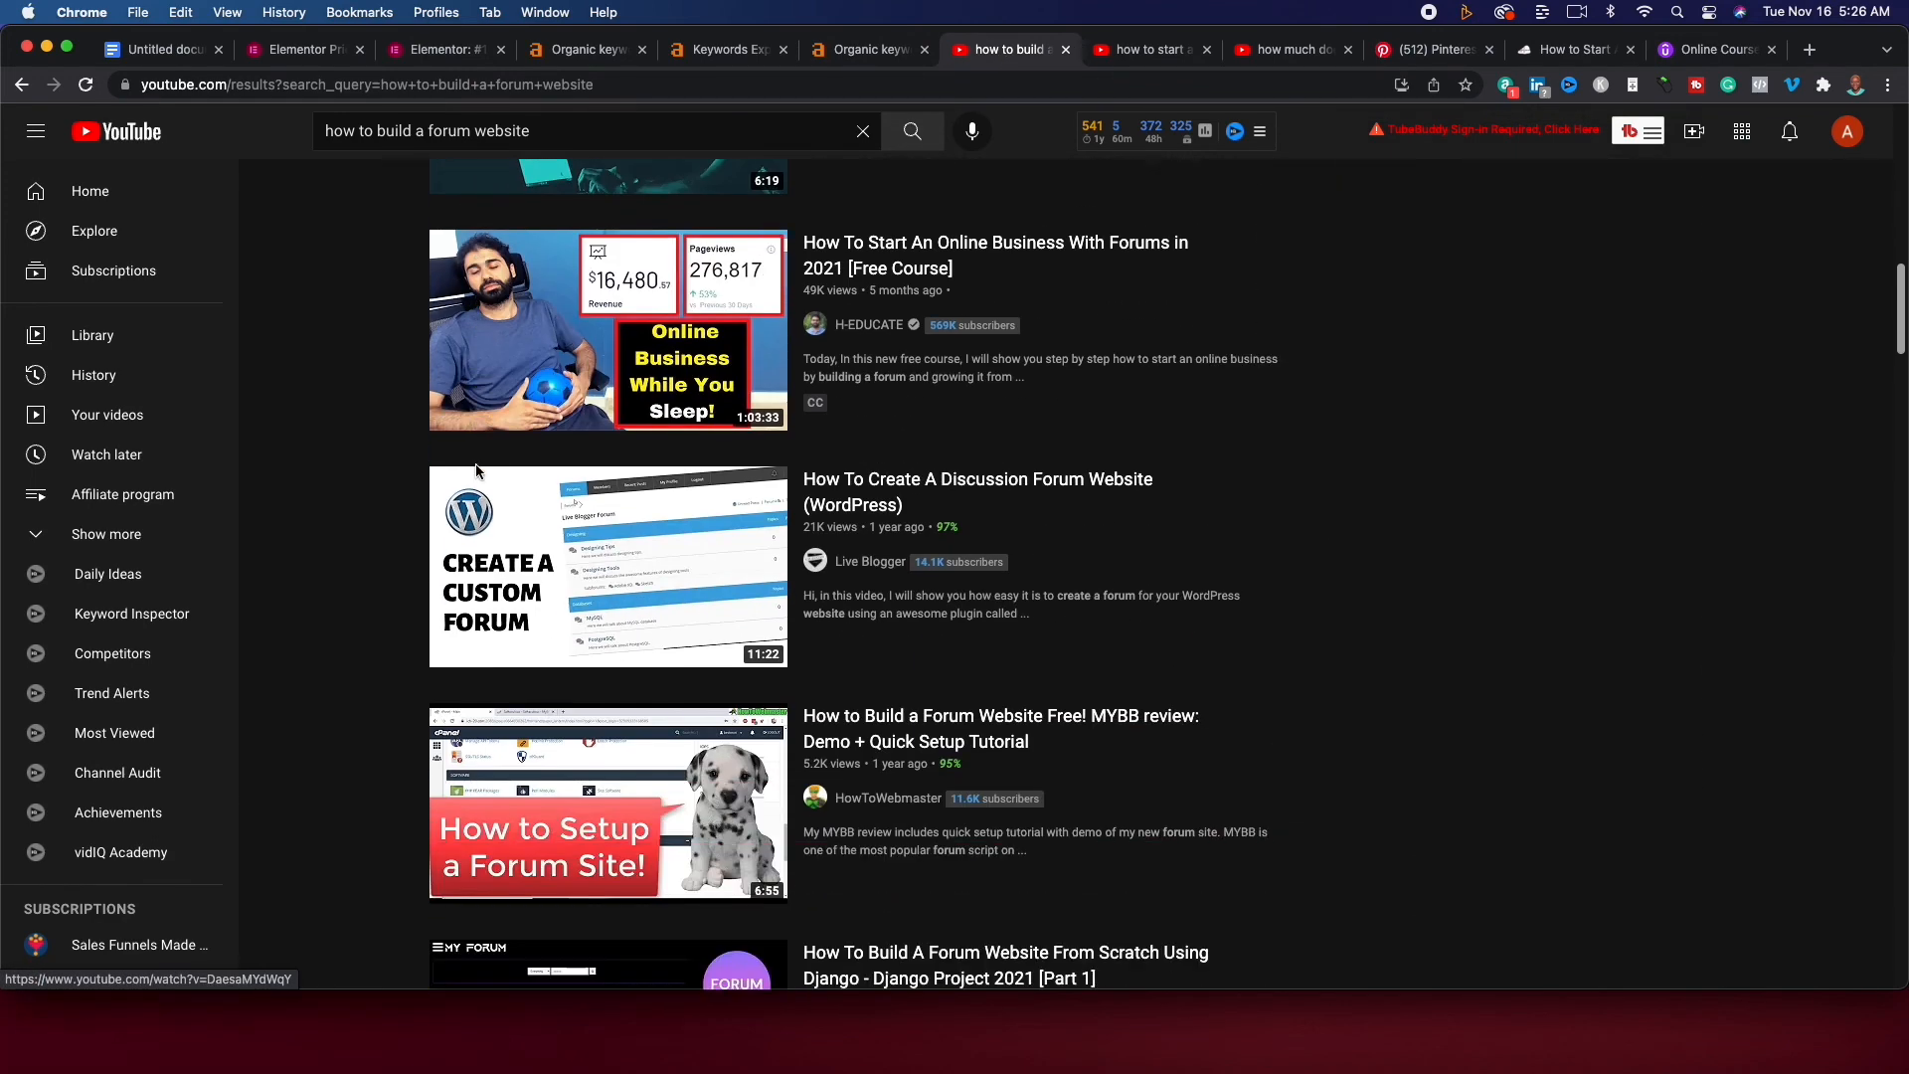
mouse_move(404, 463)
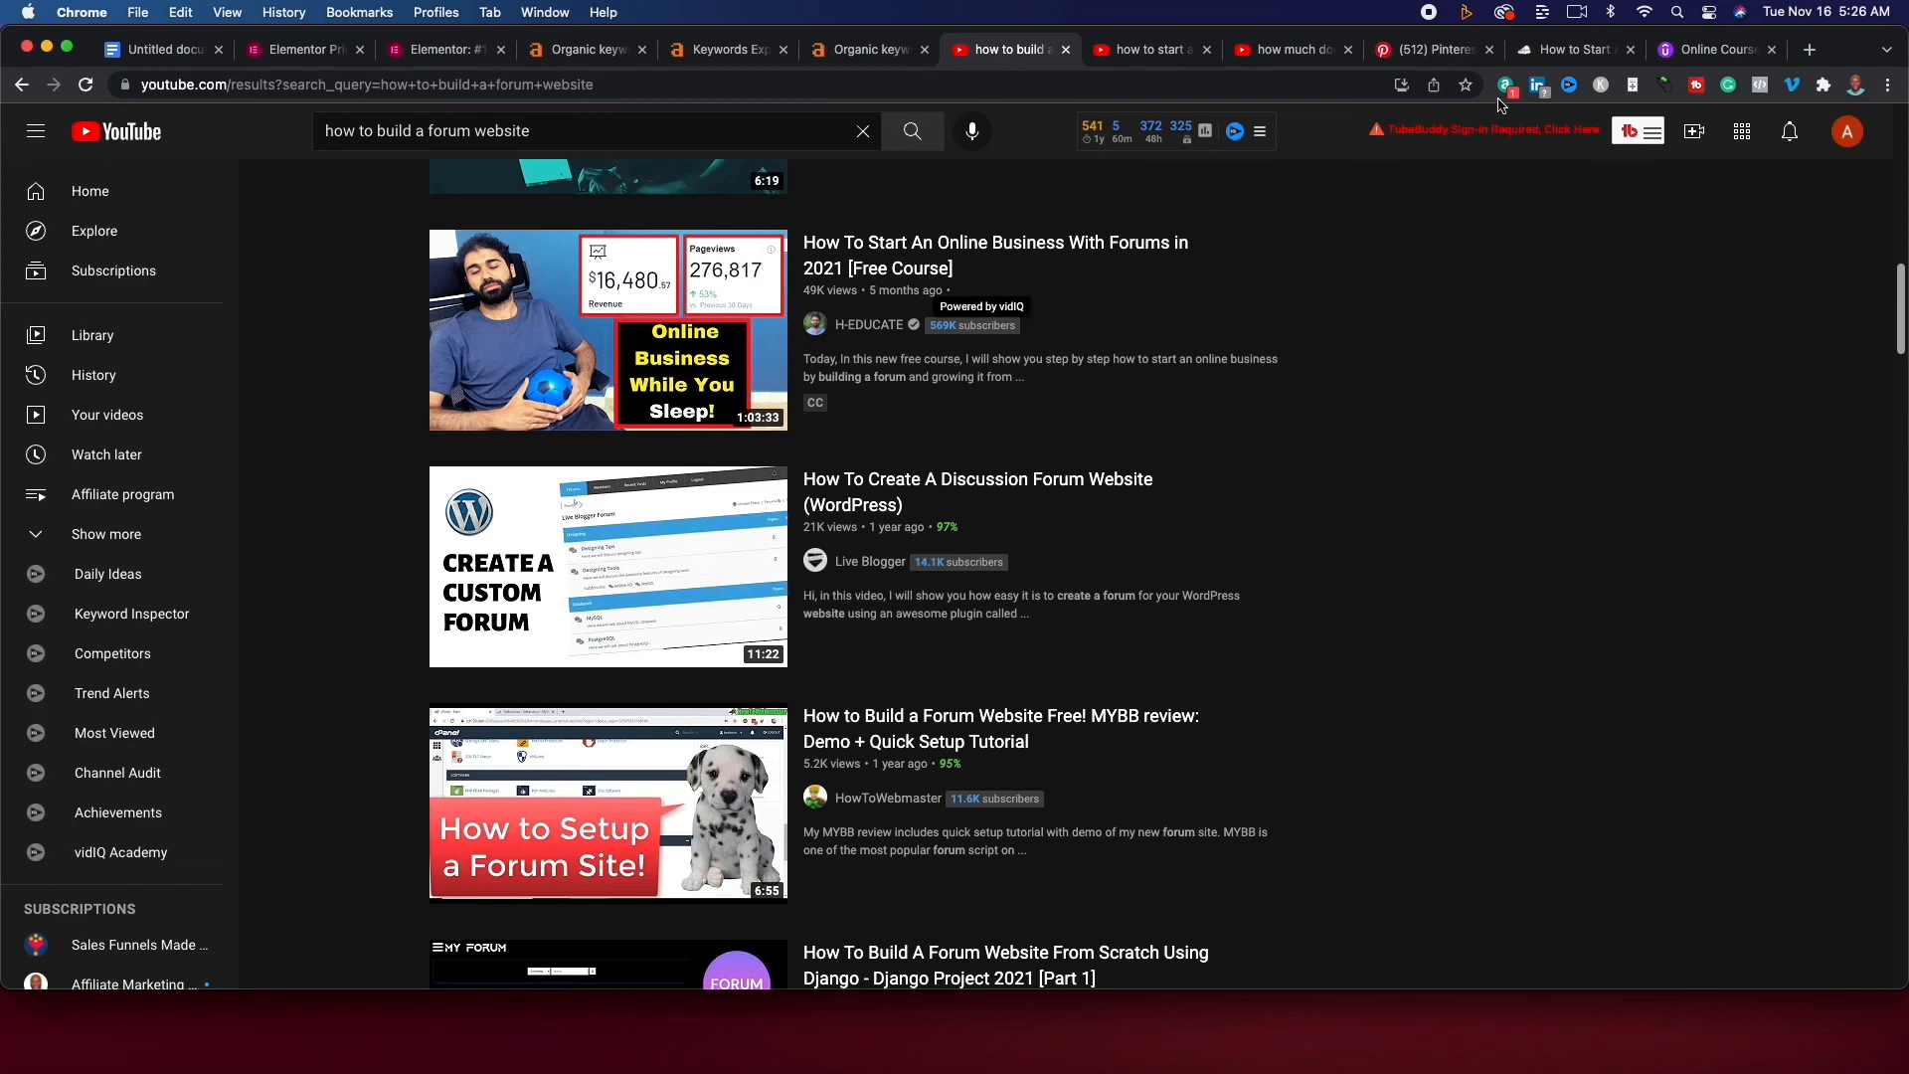
left_click(1429, 50)
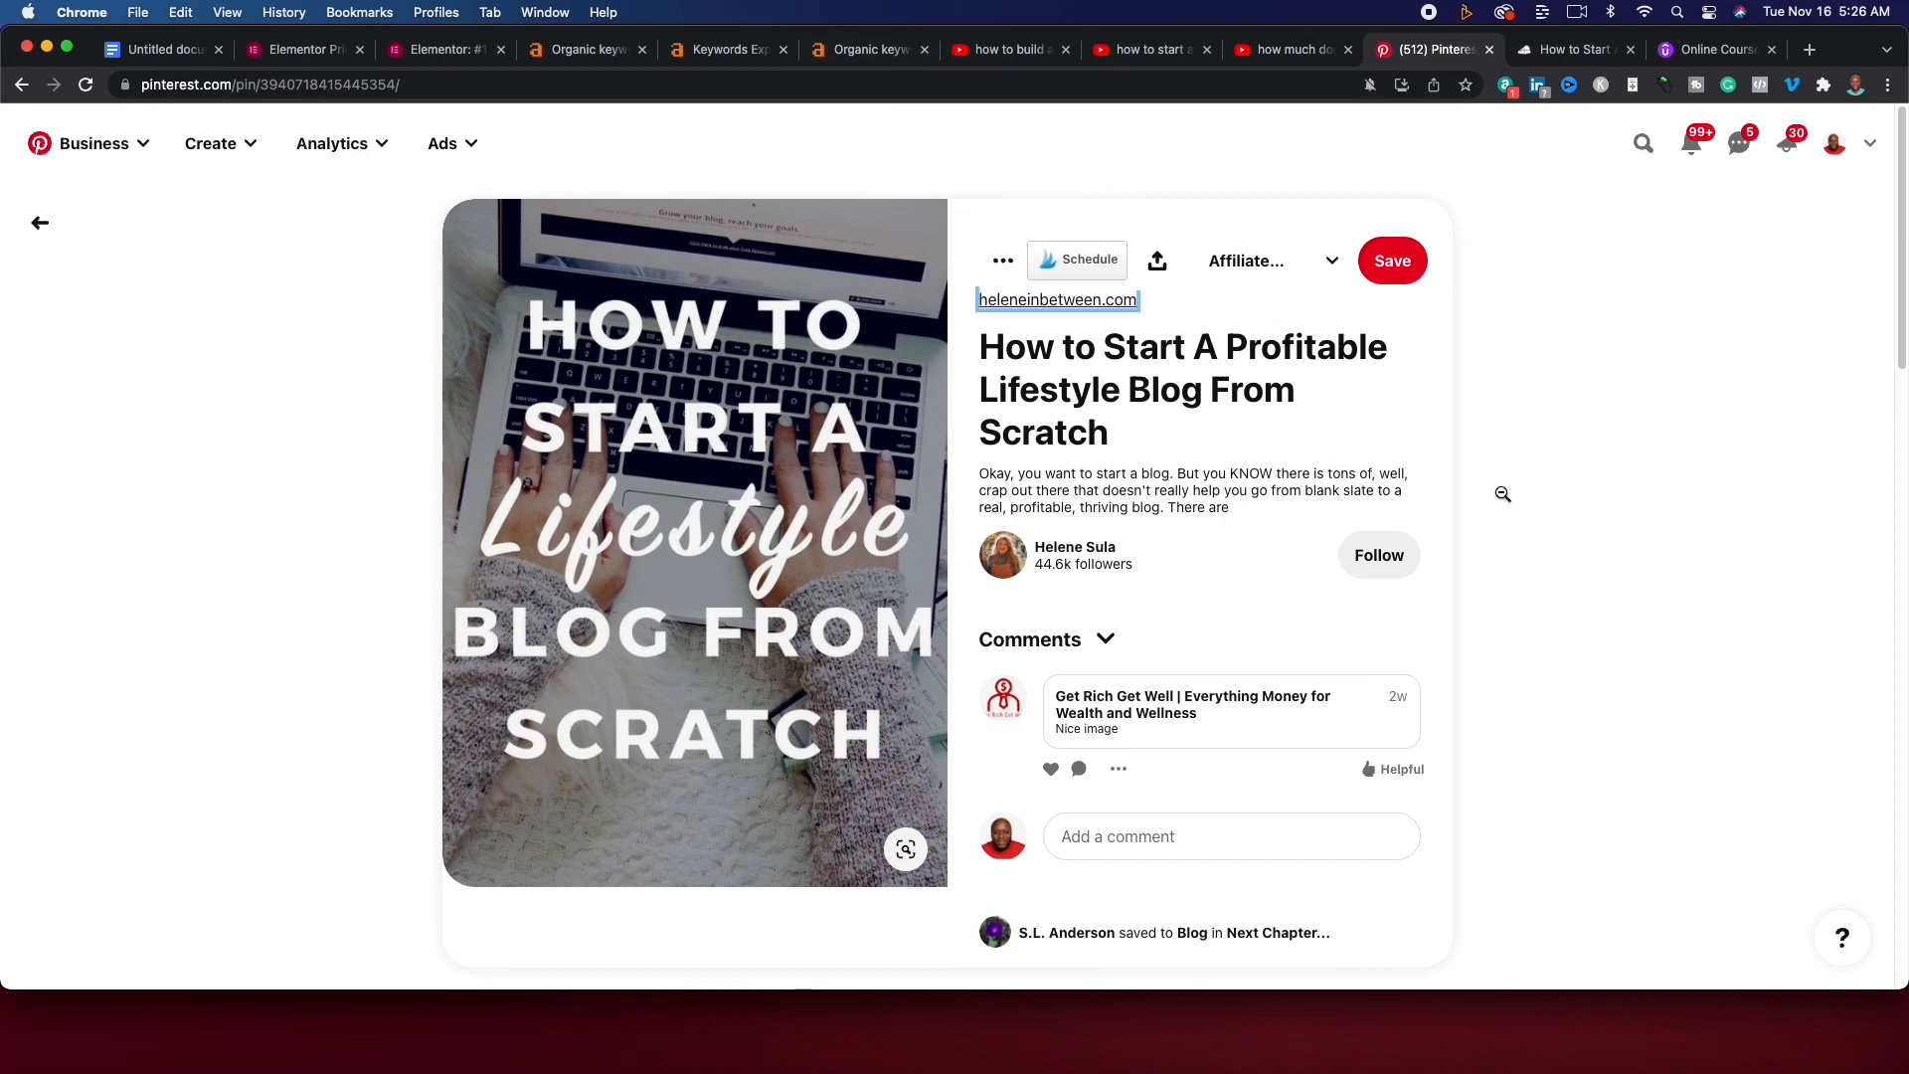
mouse_move(1706, 61)
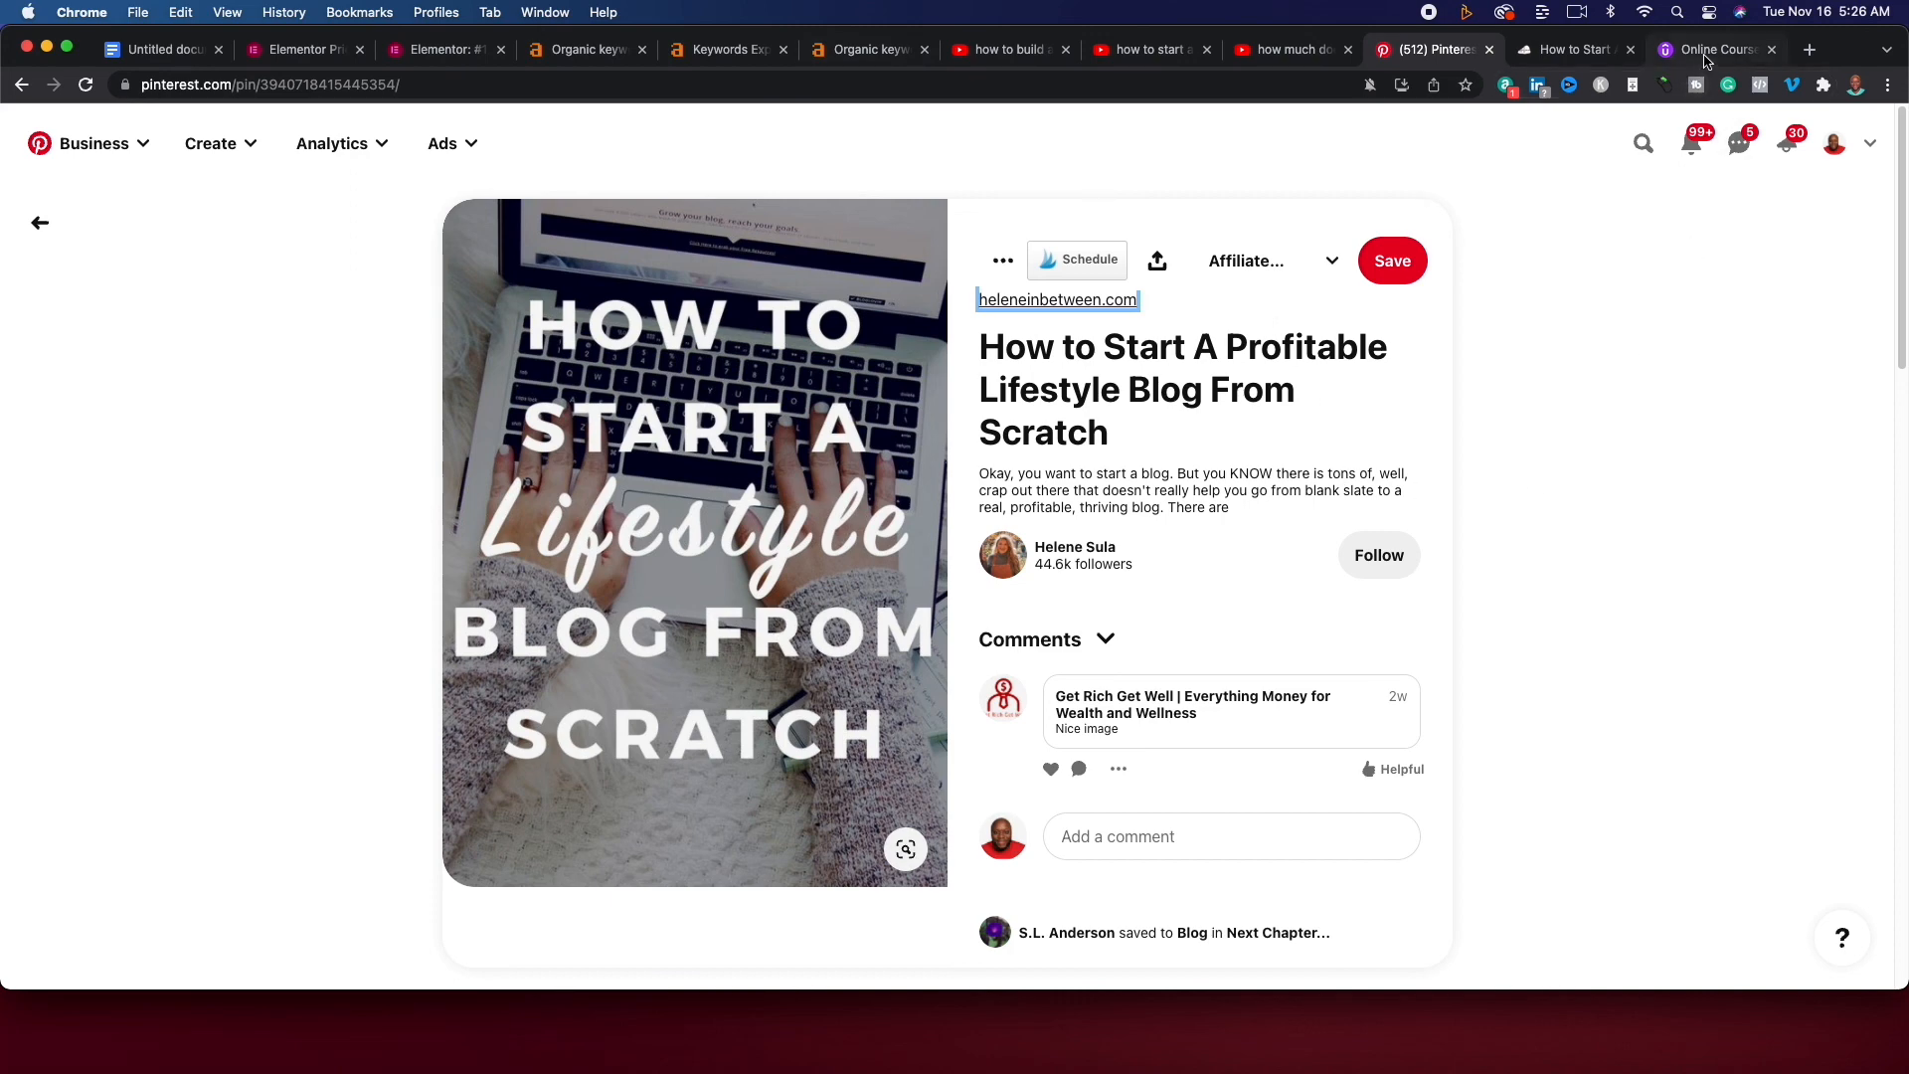
left_click(1710, 50)
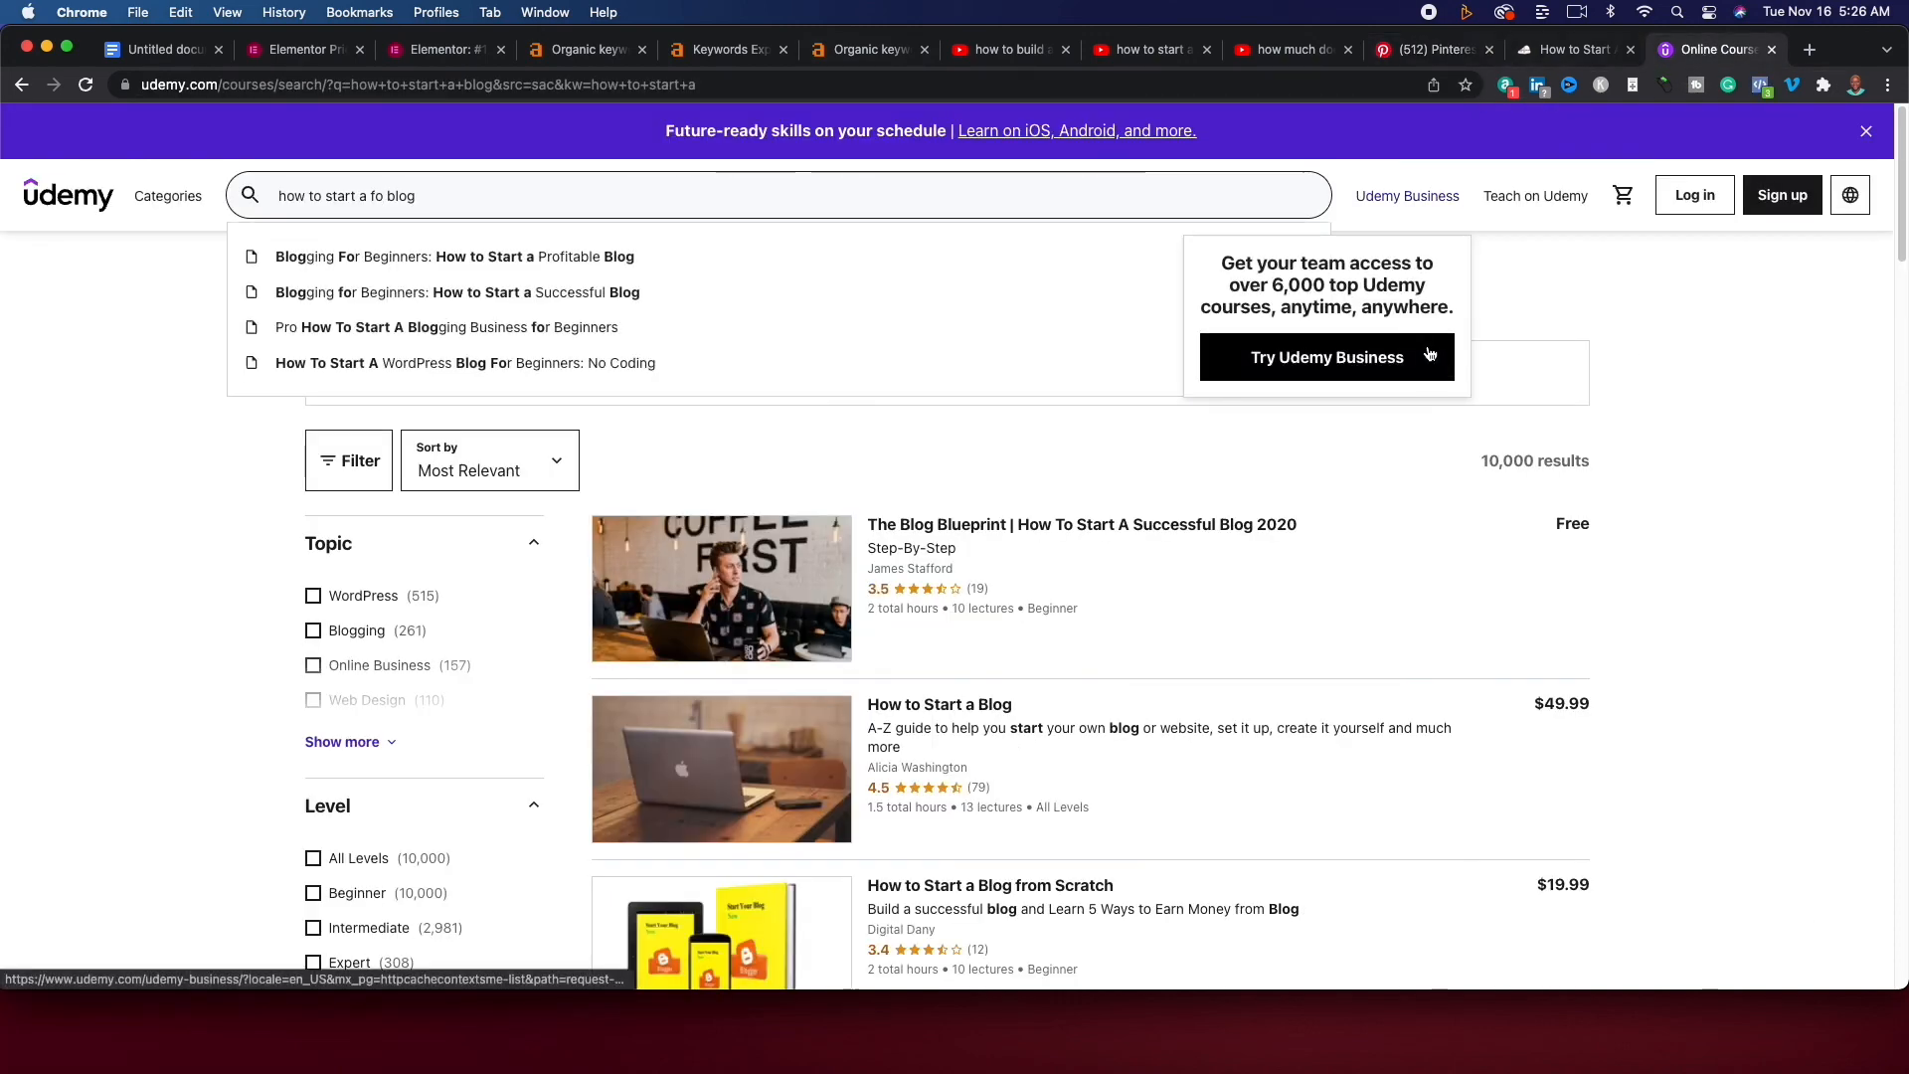